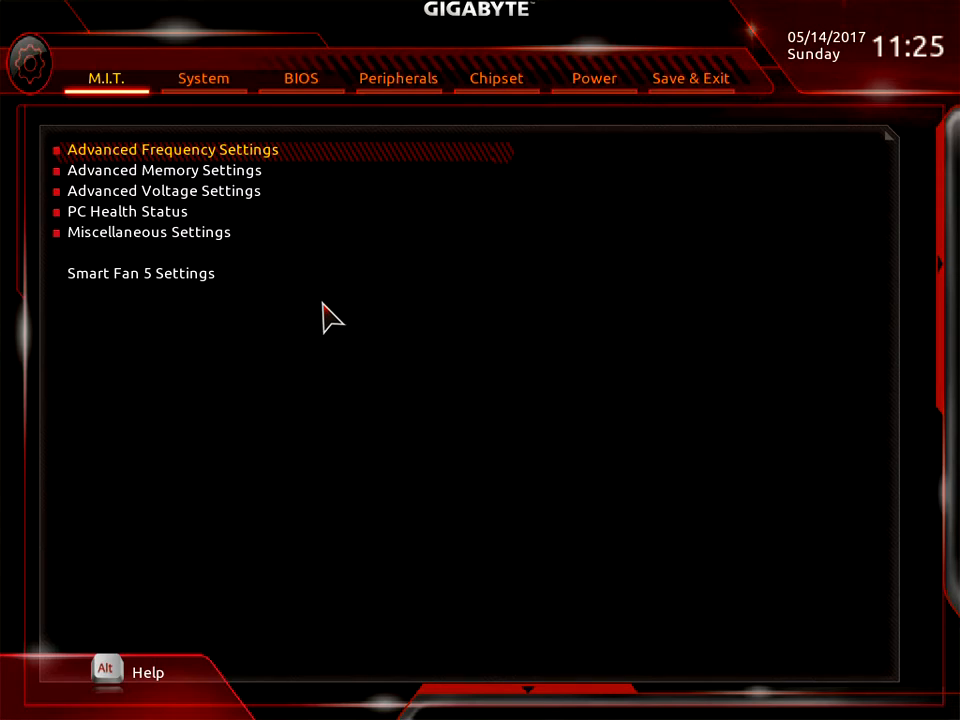
pyautogui.moveTo(432, 315)
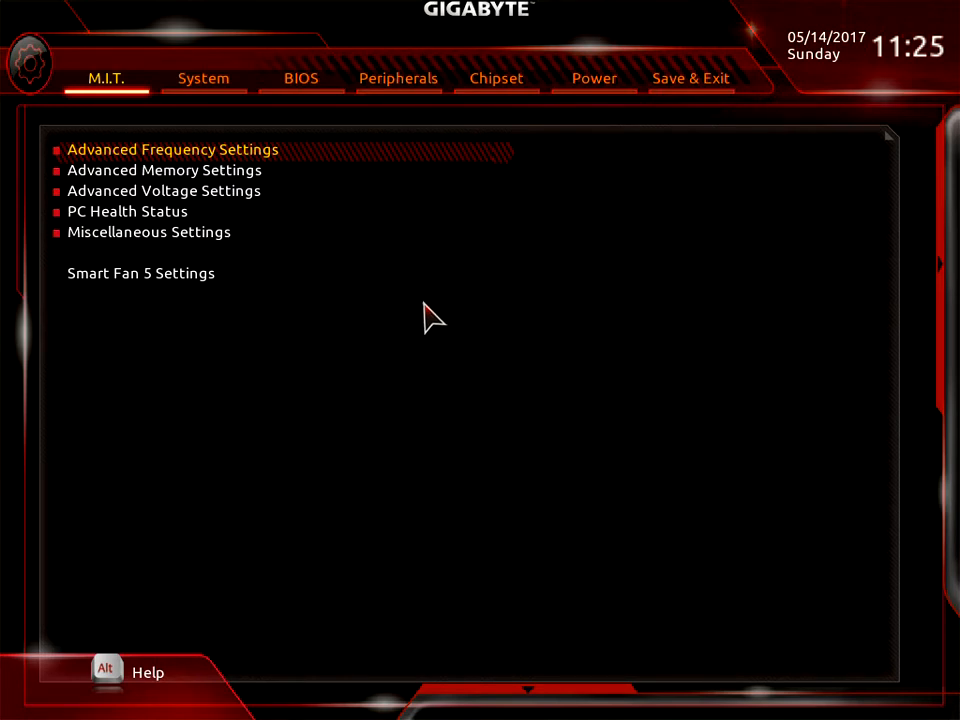
pyautogui.moveTo(612, 160)
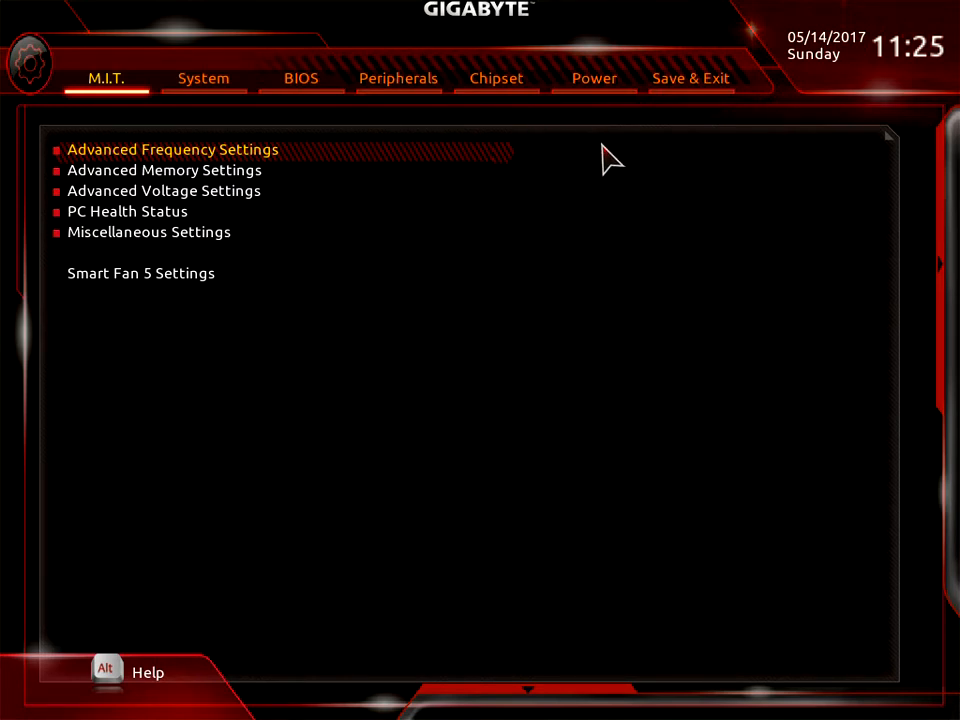
pyautogui.moveTo(115, 90)
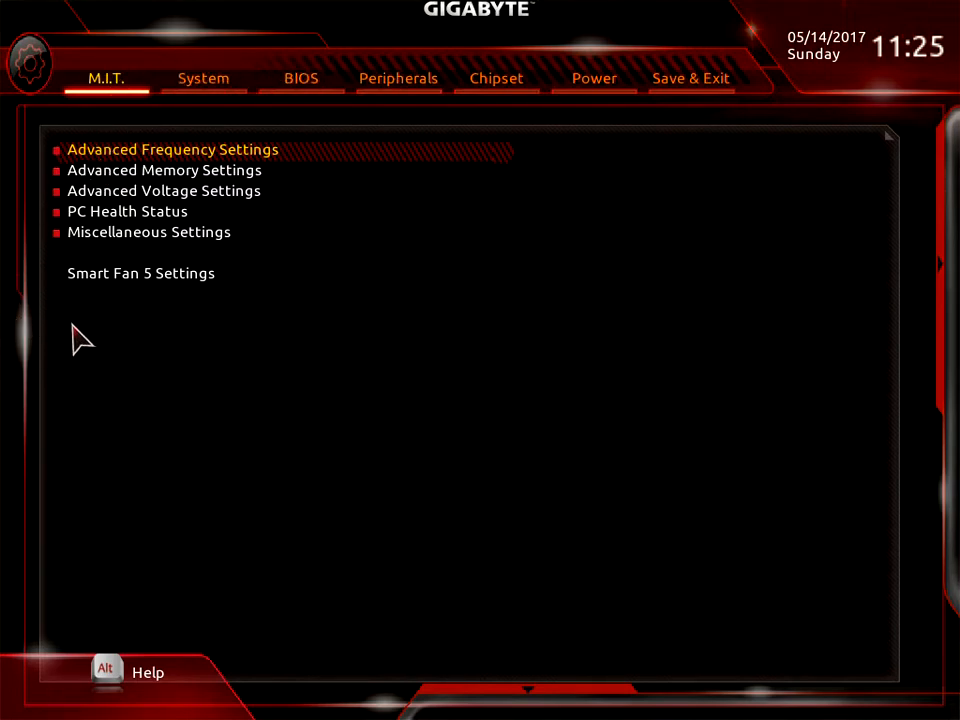
pyautogui.moveTo(142, 368)
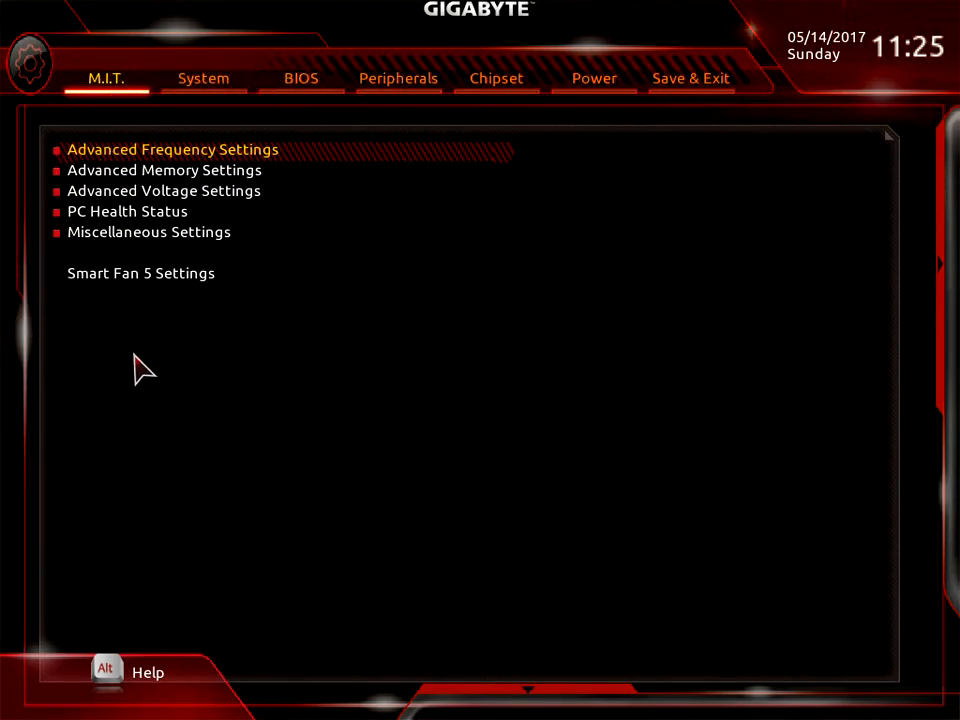
pyautogui.moveTo(343, 271)
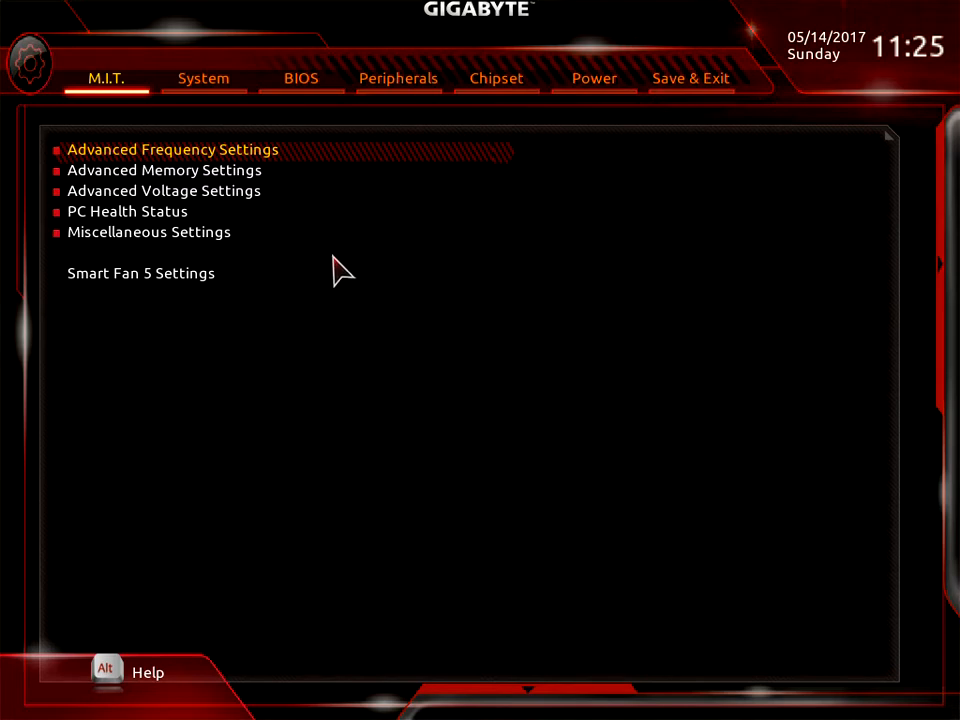
pyautogui.moveTo(256, 185)
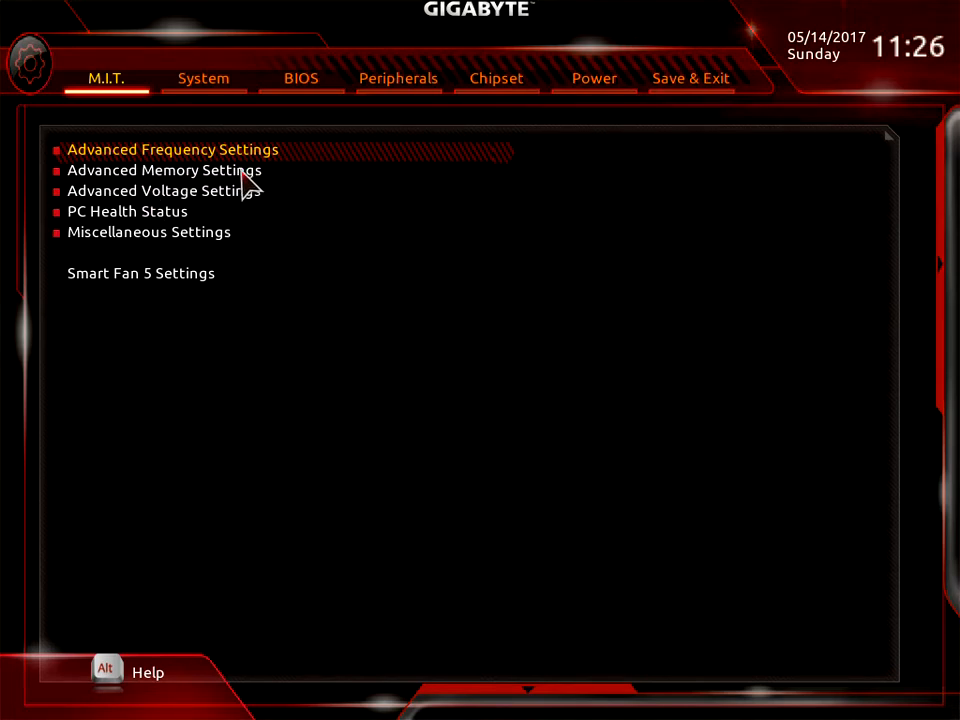
pyautogui.moveTo(518, 200)
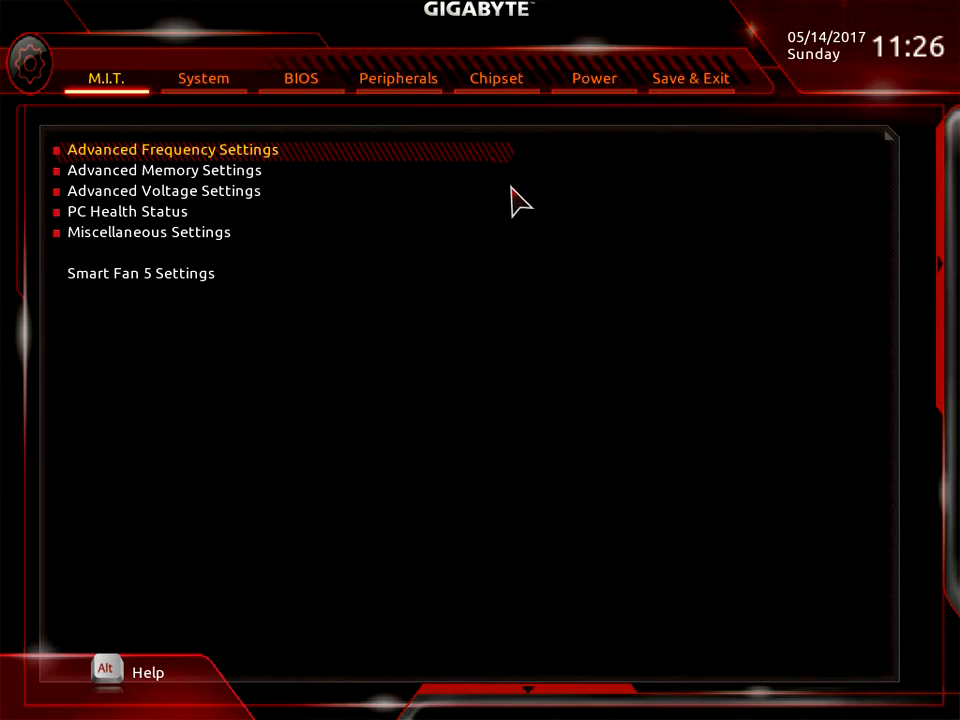
pyautogui.moveTo(832, 258)
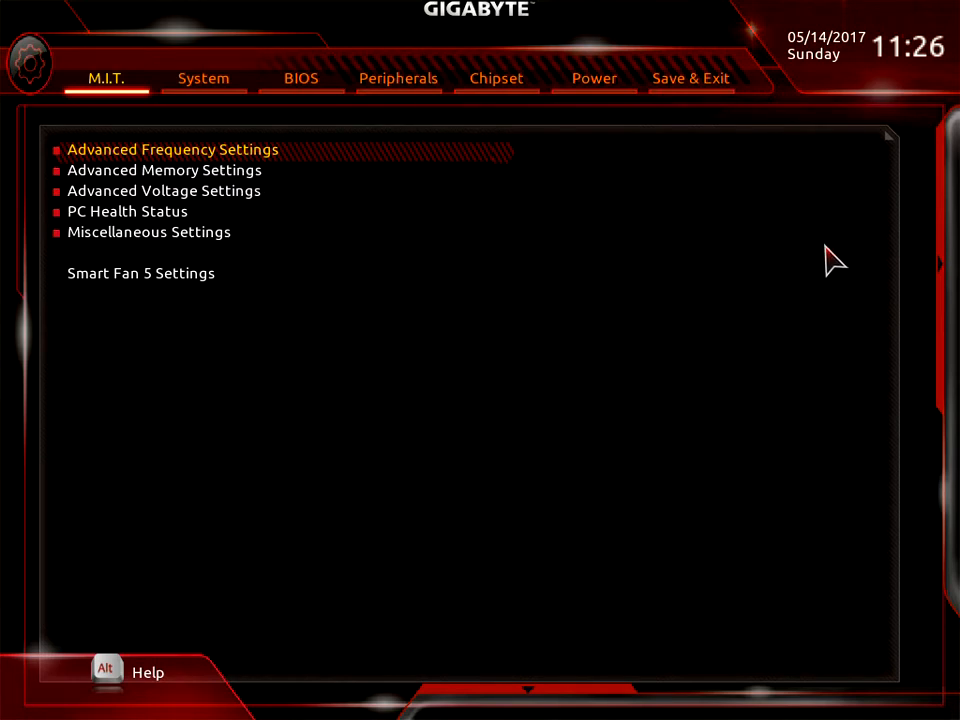
pyautogui.moveTo(110, 95)
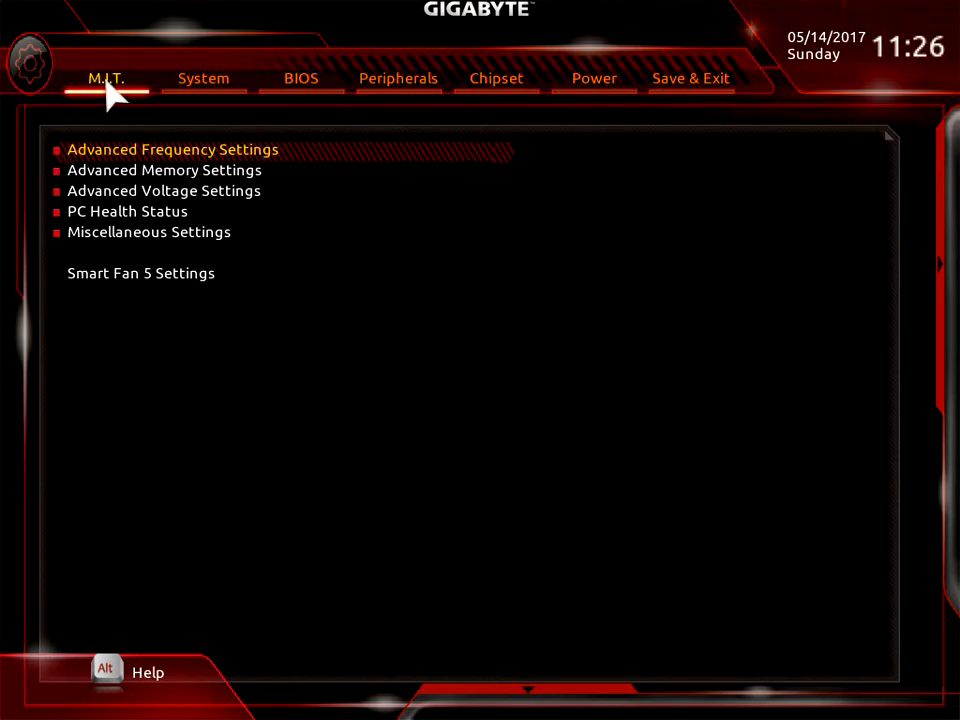
pyautogui.moveTo(130, 92)
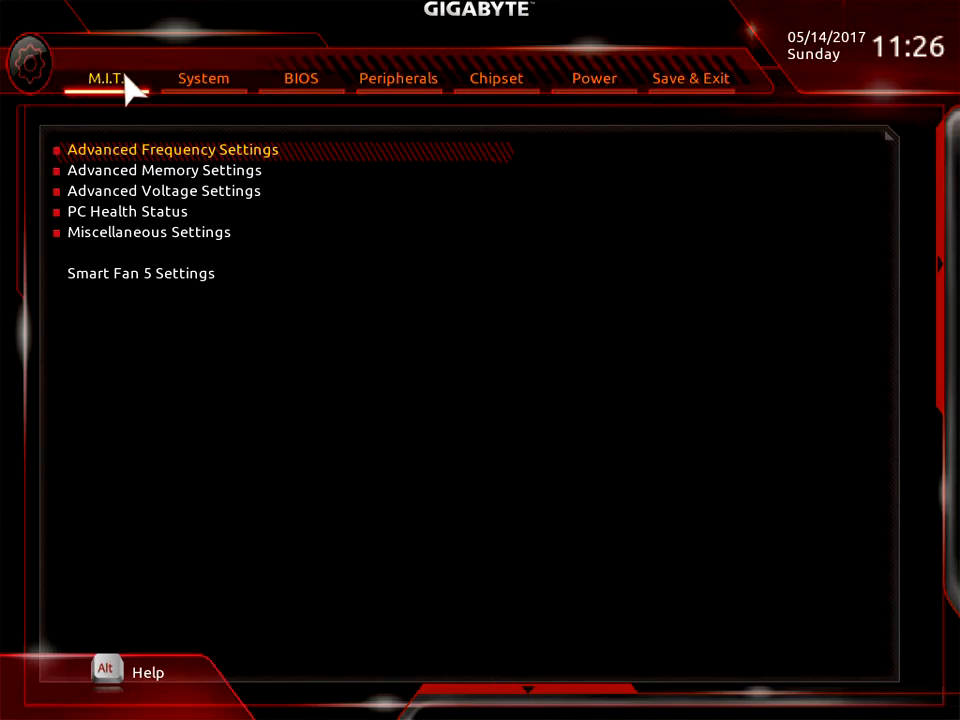
pyautogui.moveTo(300, 78)
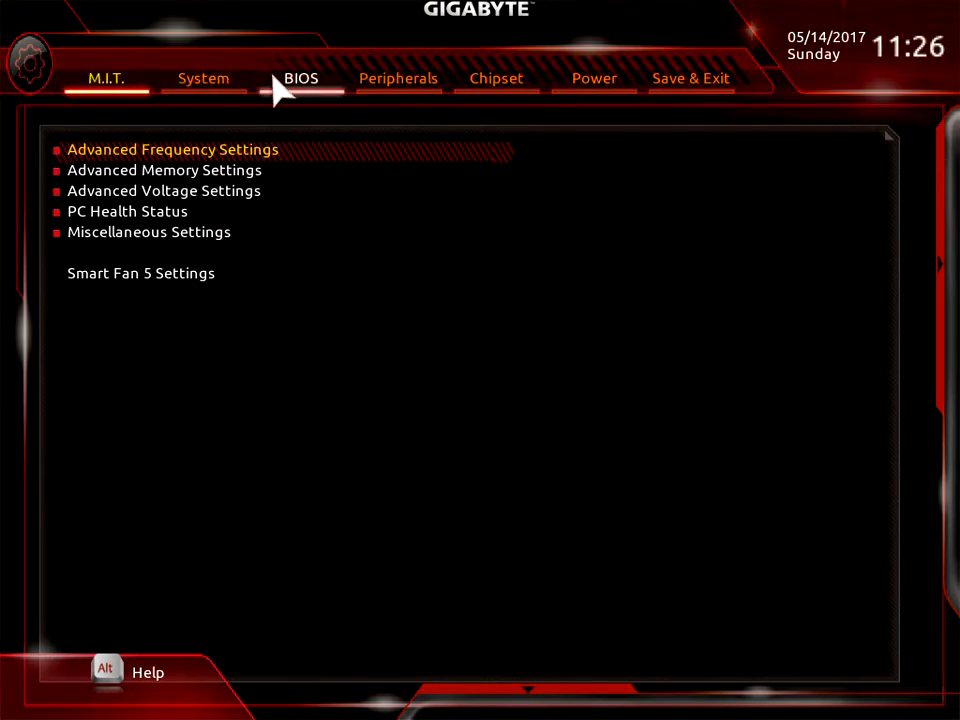
pyautogui.moveTo(815, 55)
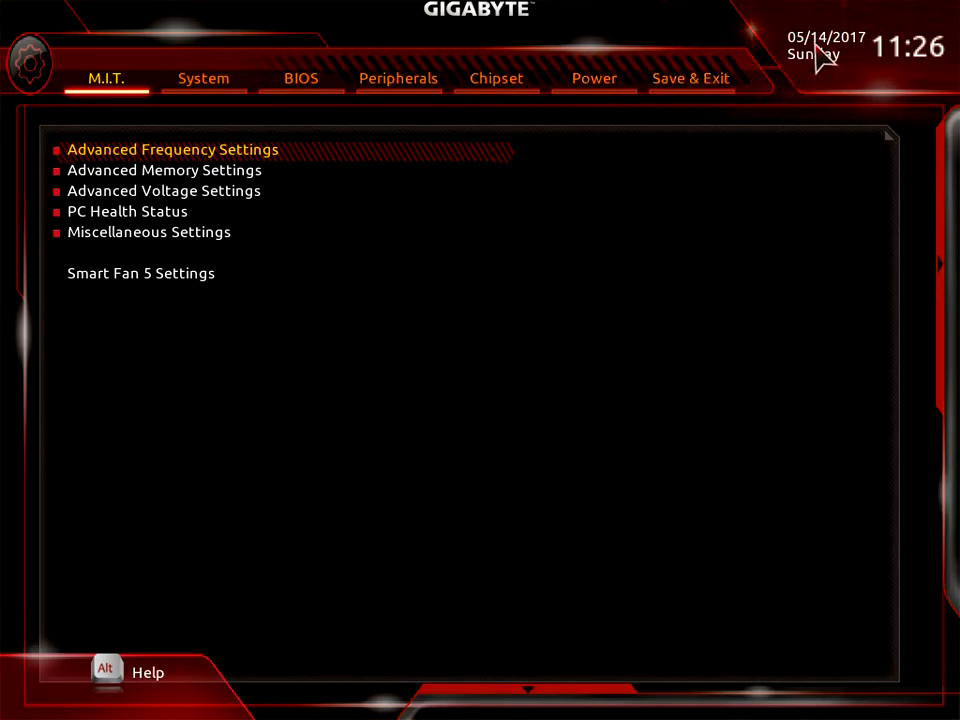
pyautogui.moveTo(945, 58)
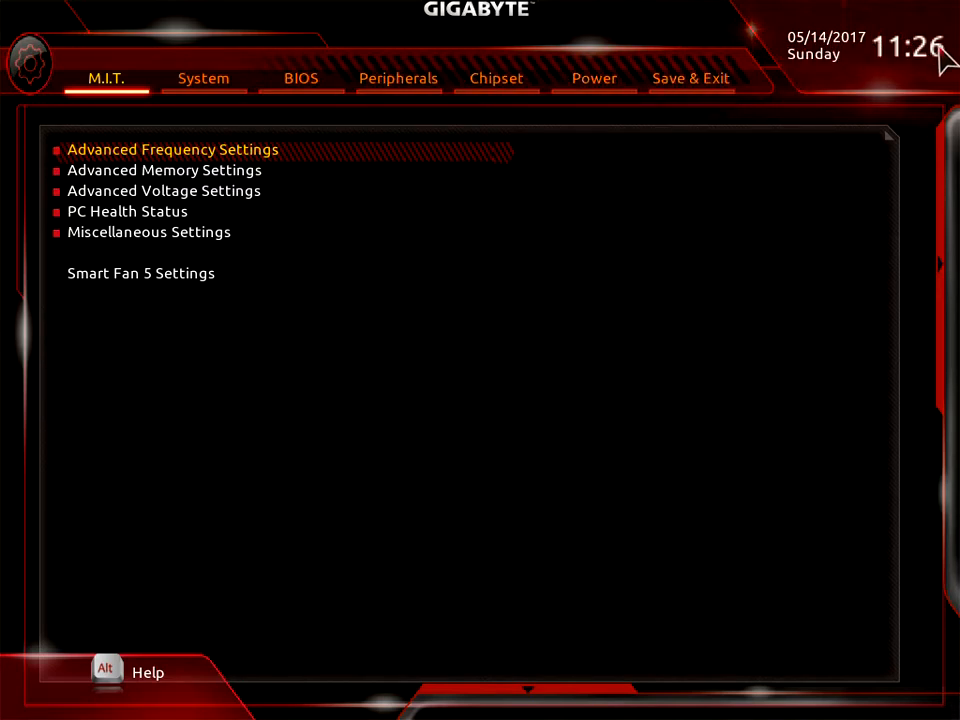
pyautogui.moveTo(863, 253)
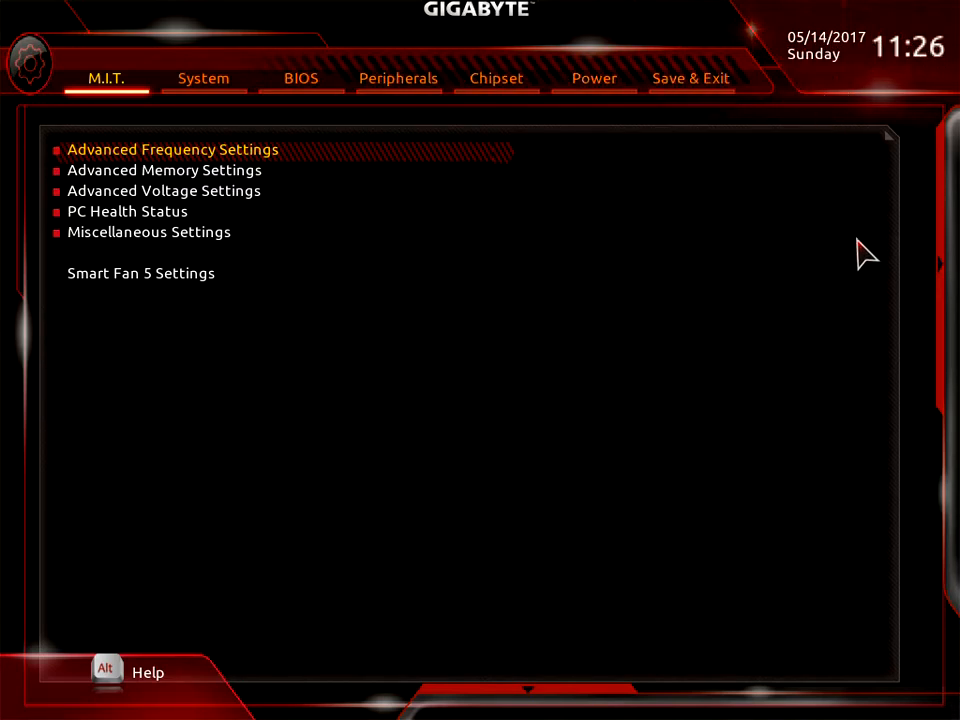
pyautogui.moveTo(895, 250)
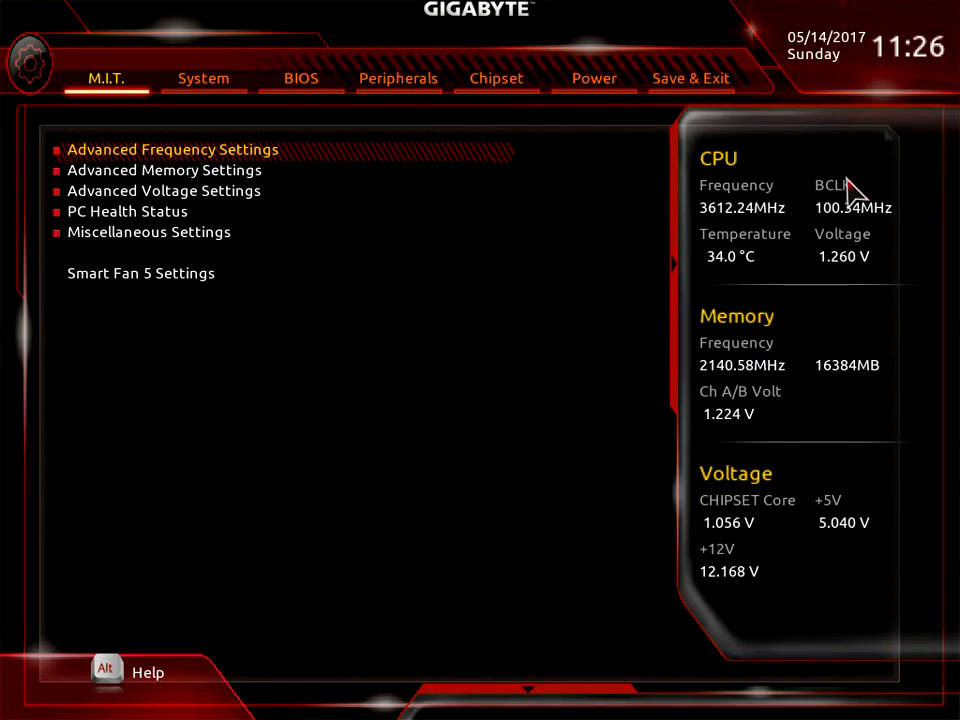
pyautogui.moveTo(775, 260)
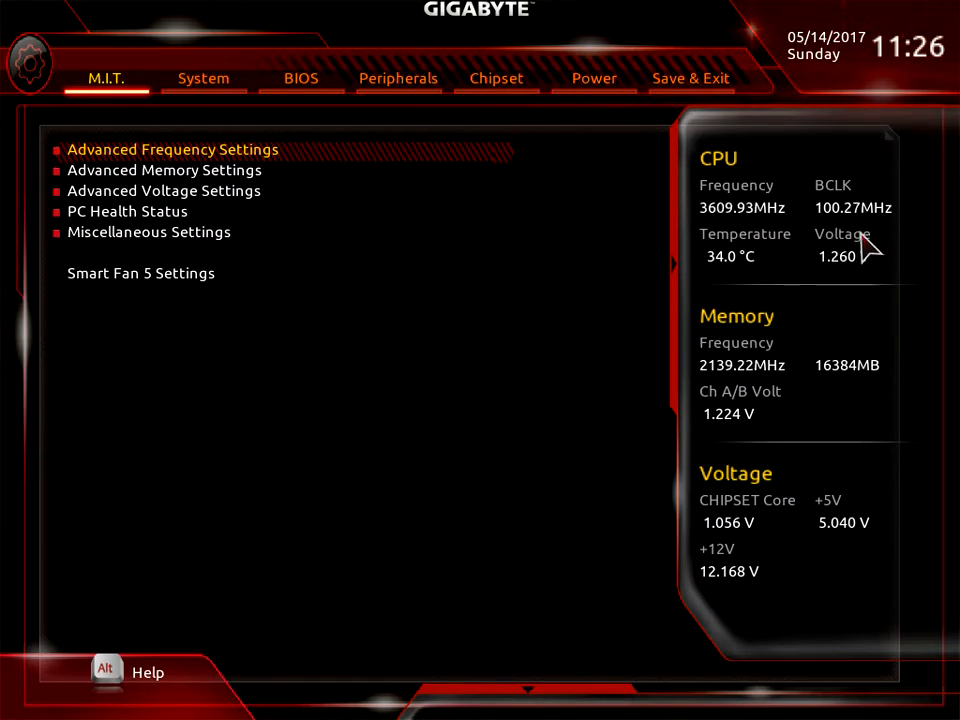
pyautogui.moveTo(810, 388)
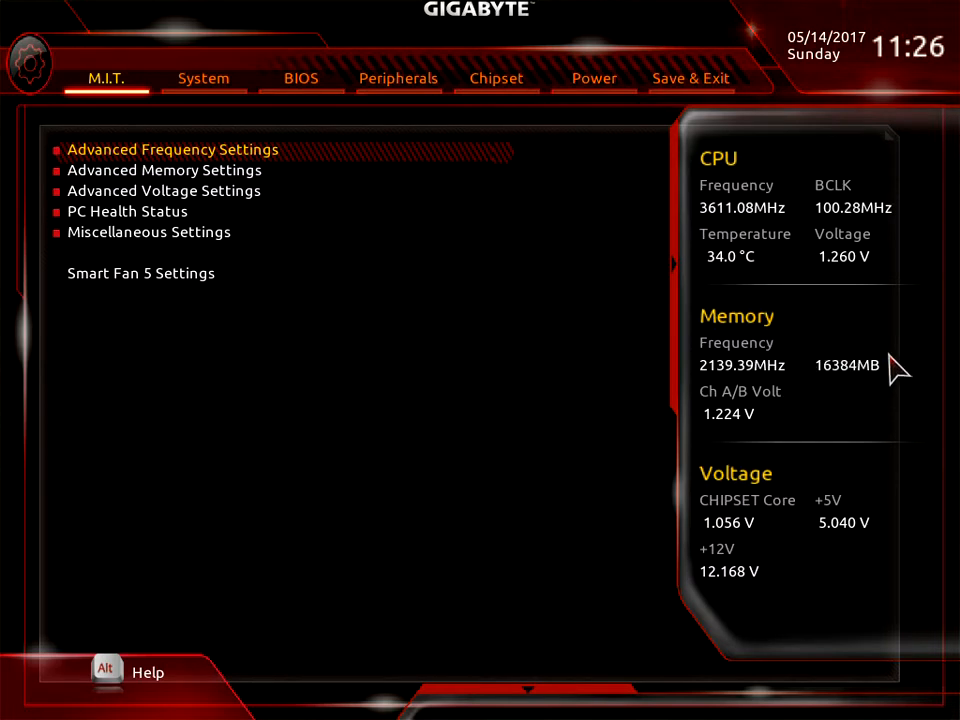
pyautogui.moveTo(875, 393)
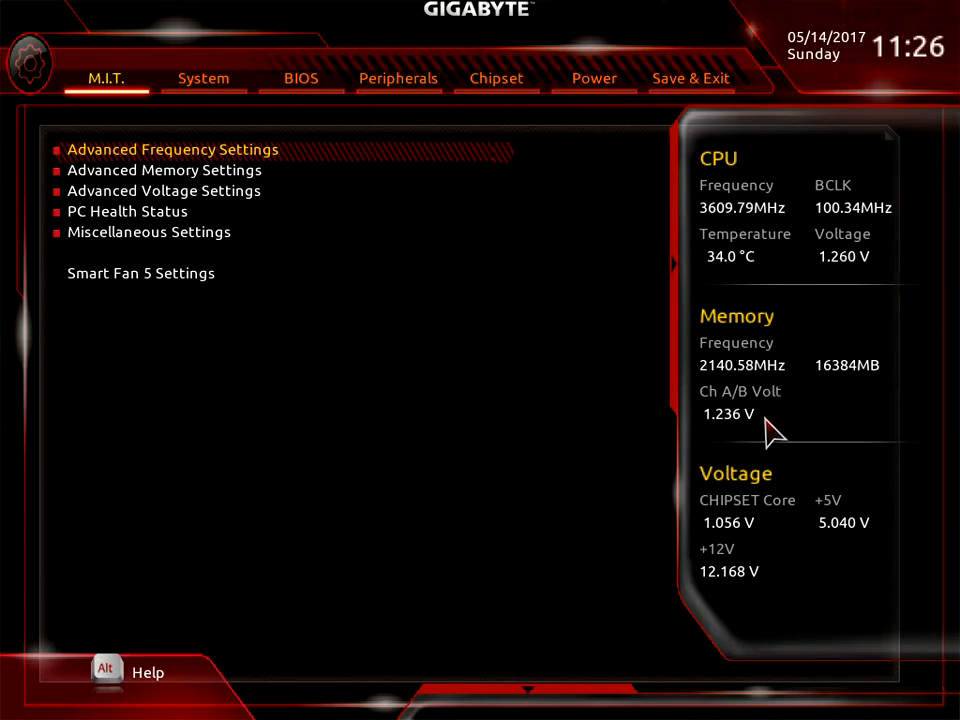
pyautogui.moveTo(865, 540)
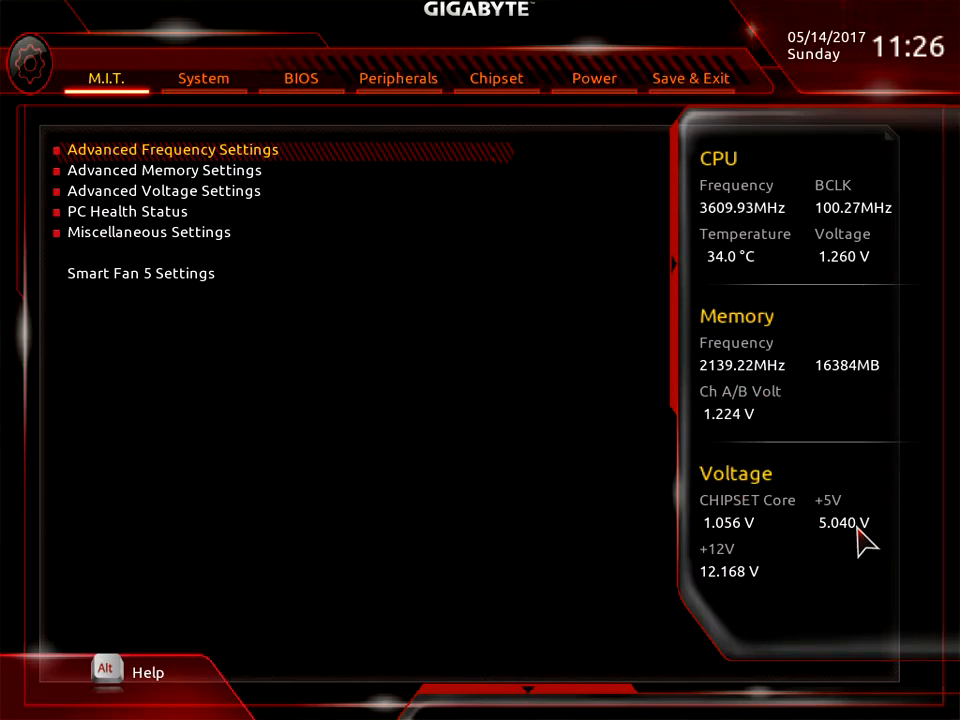
pyautogui.moveTo(725, 540)
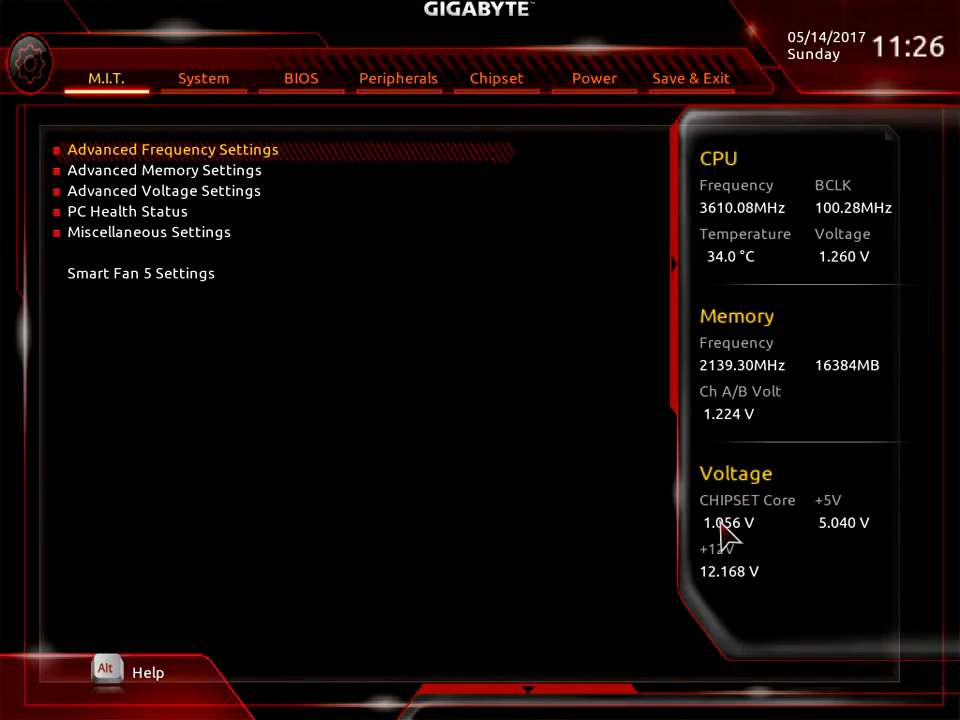
pyautogui.moveTo(815, 570)
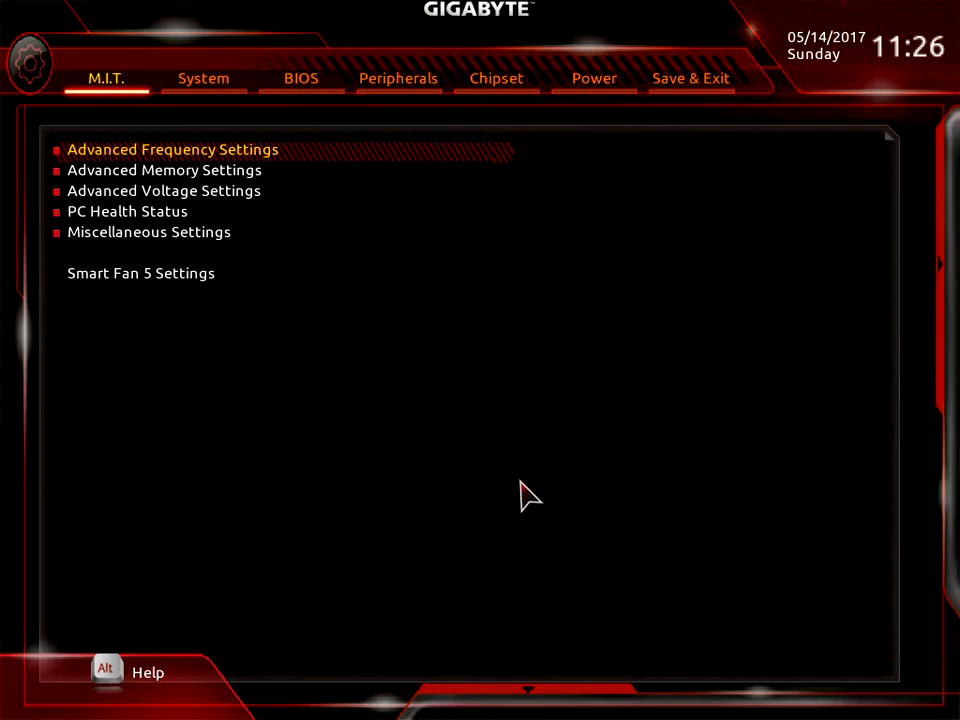
pyautogui.moveTo(140, 675)
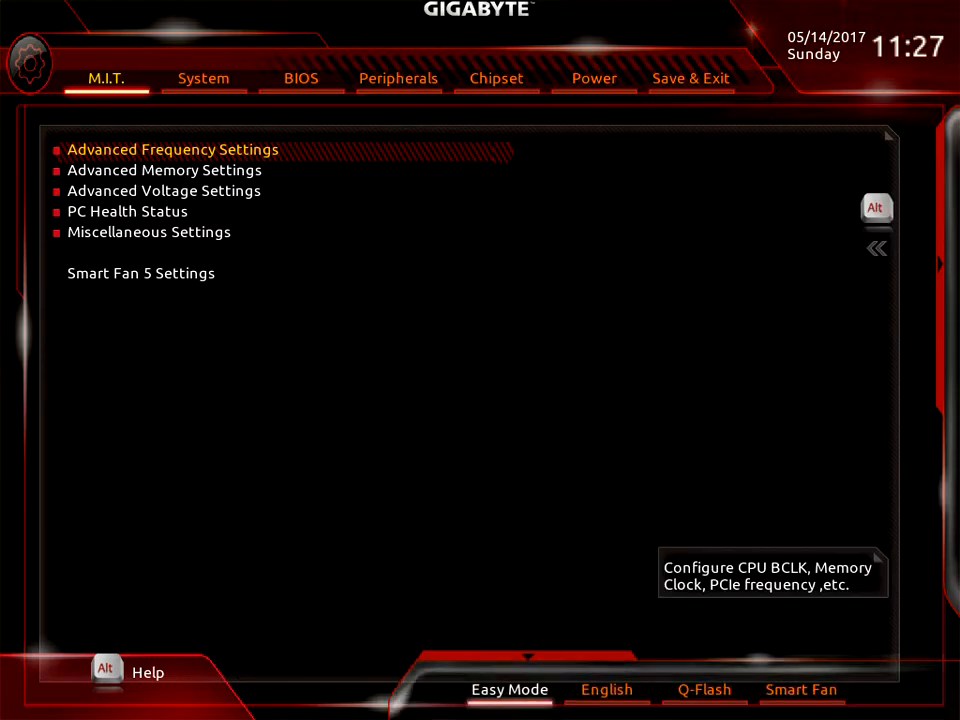
pyautogui.moveTo(525, 632)
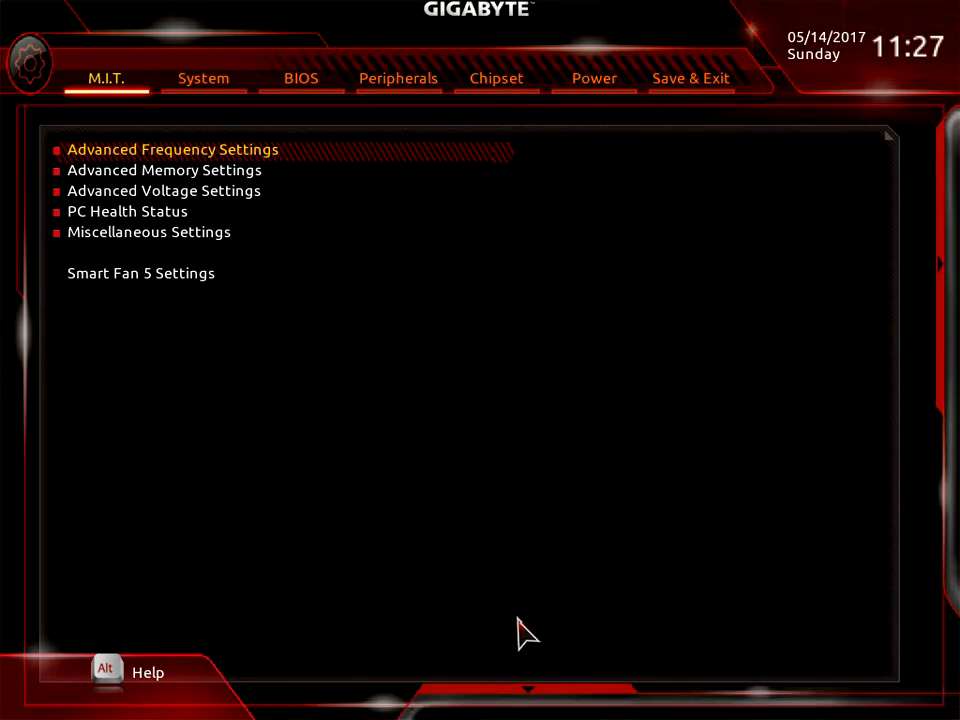
pyautogui.moveTo(538, 710)
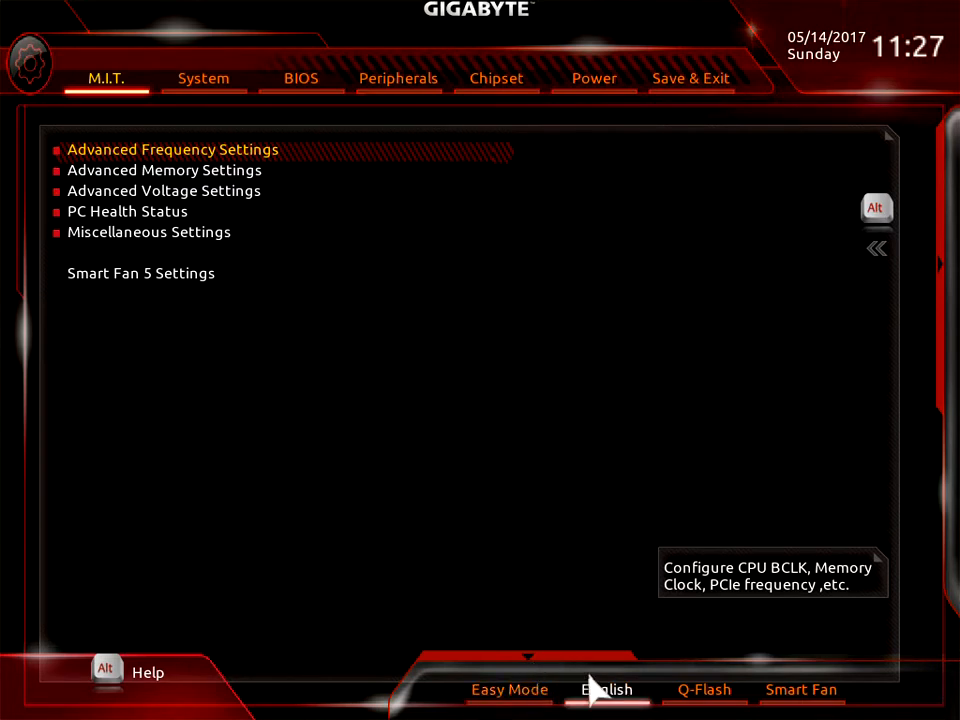
# - Cycle the interface language through Chinese, German, Korean, French, Vietnamese, Turkish, back to English
pyautogui.click(606, 689)
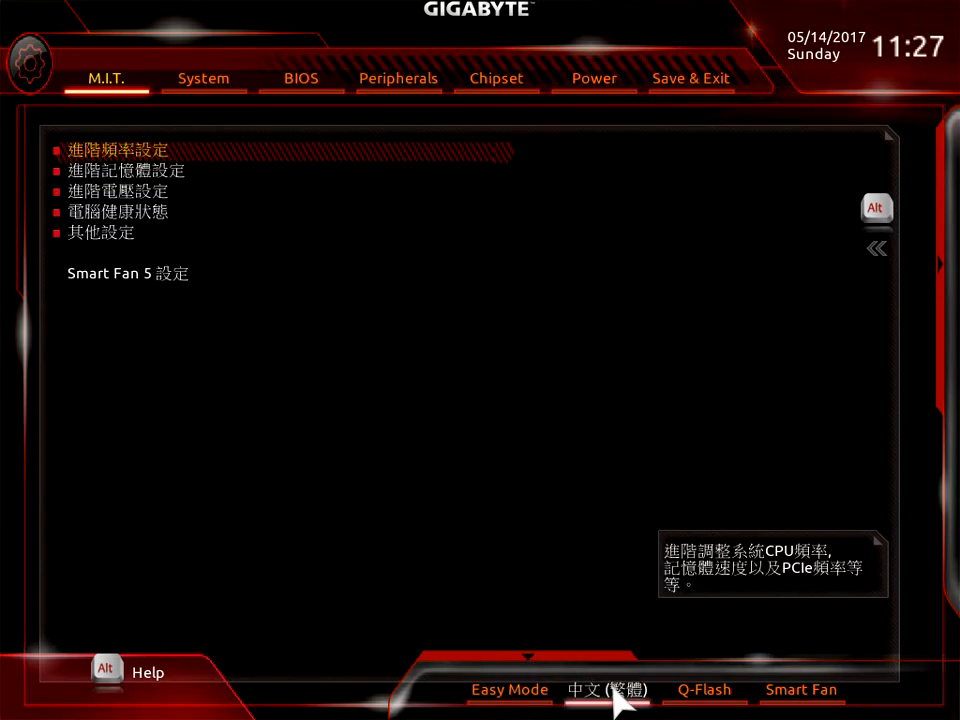
pyautogui.moveTo(595, 700)
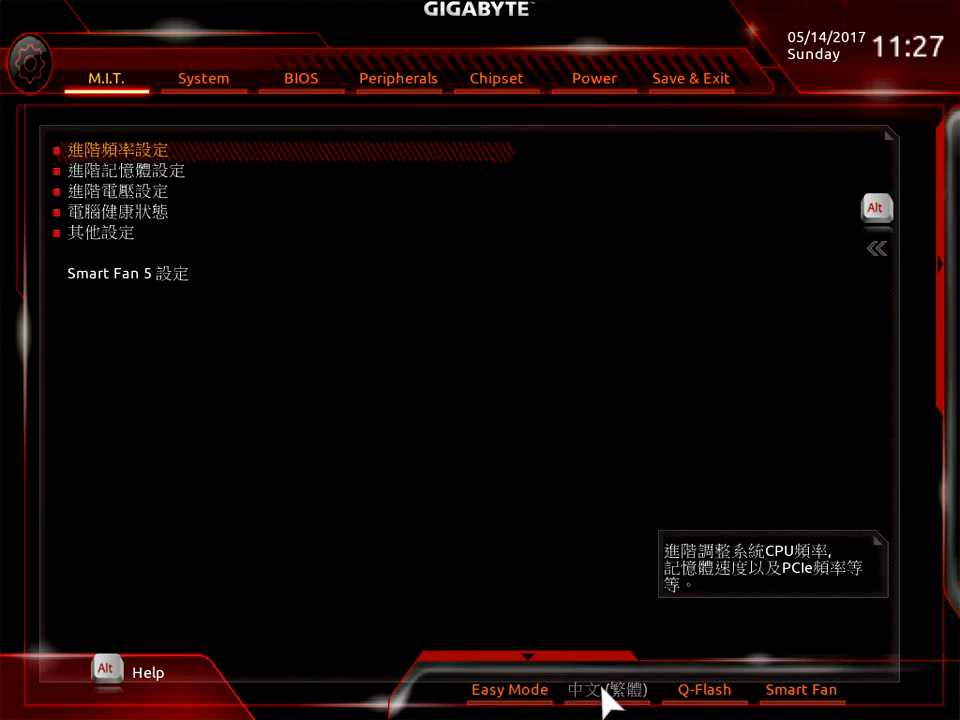
pyautogui.click(607, 690)
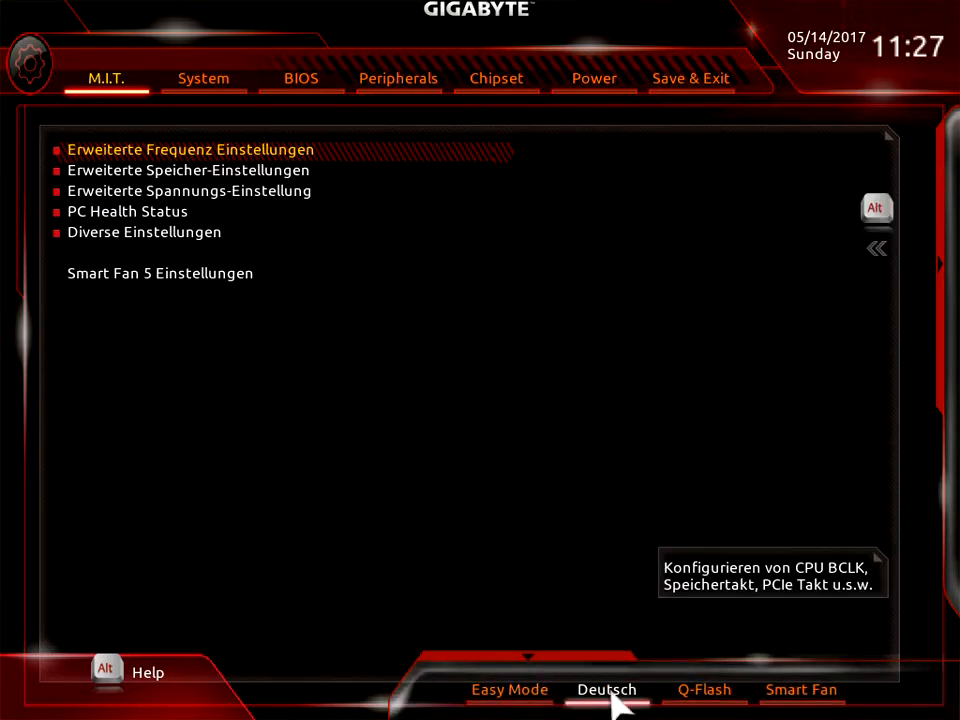
pyautogui.click(606, 689)
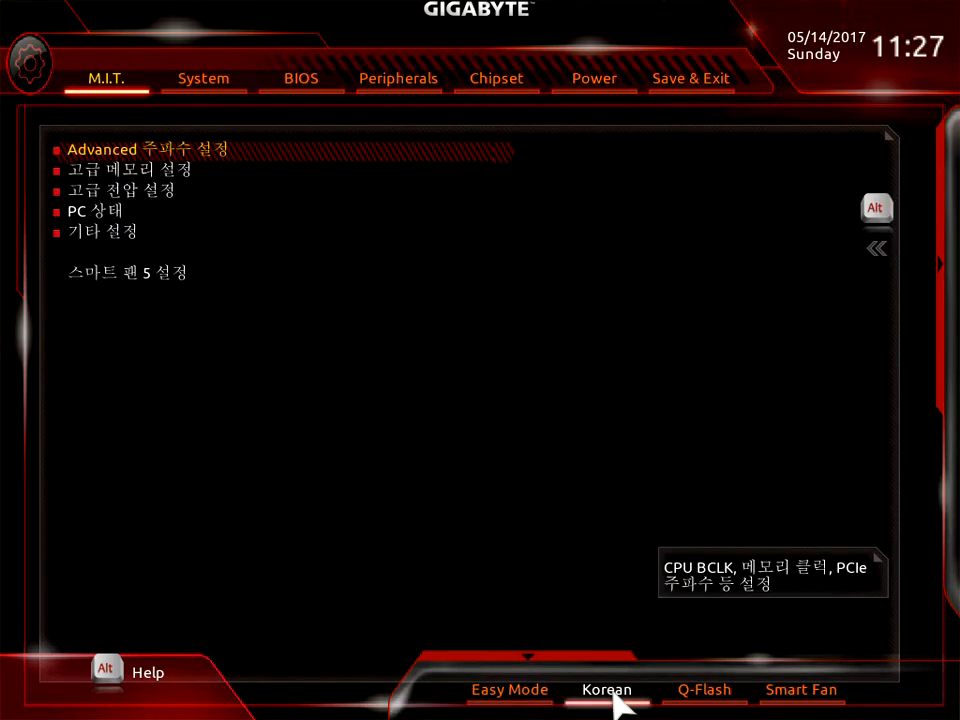
pyautogui.click(606, 689)
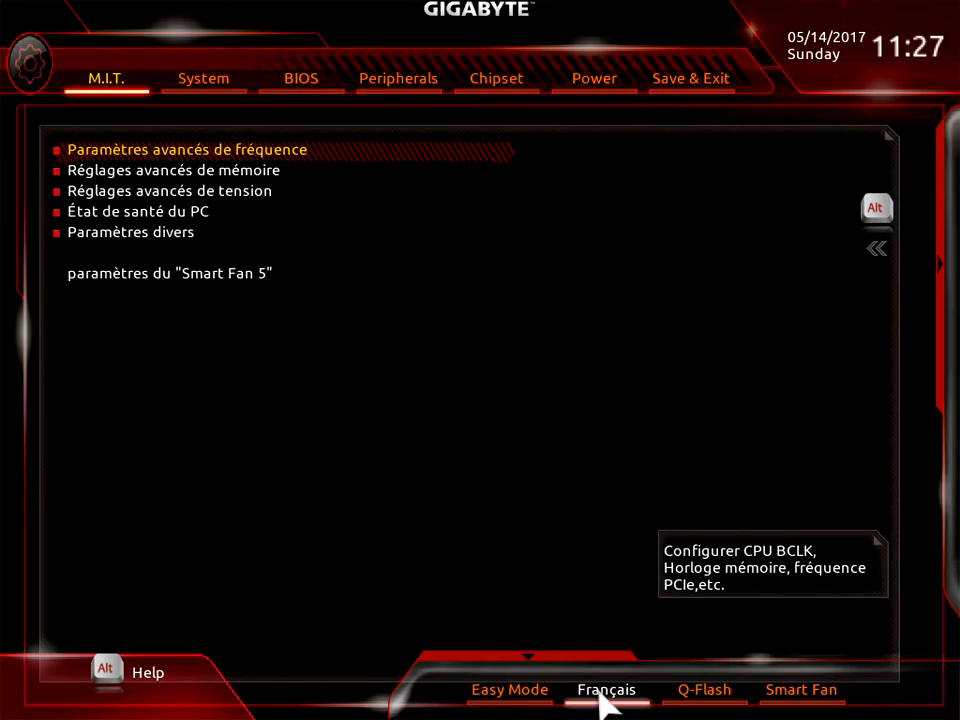
pyautogui.click(606, 689)
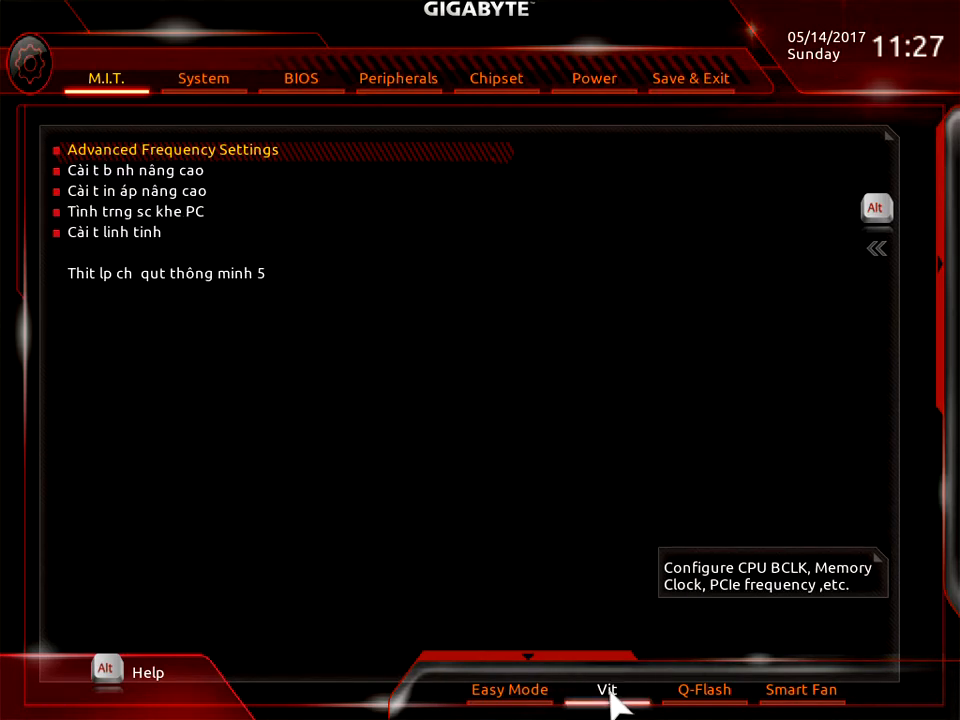
pyautogui.click(607, 690)
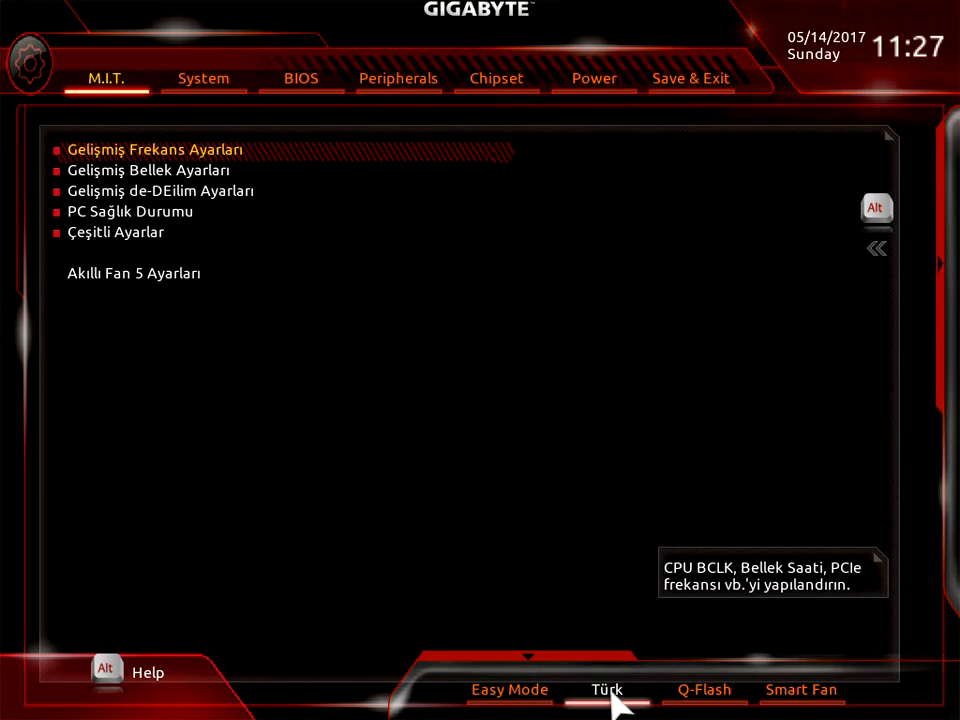
pyautogui.click(607, 690)
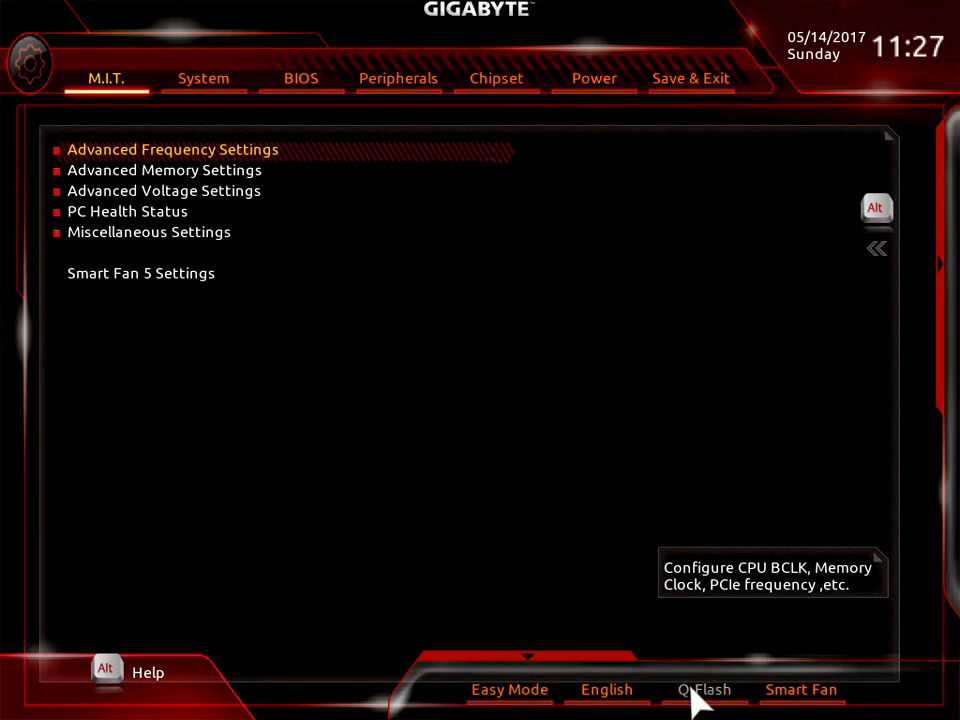
pyautogui.click(703, 690)
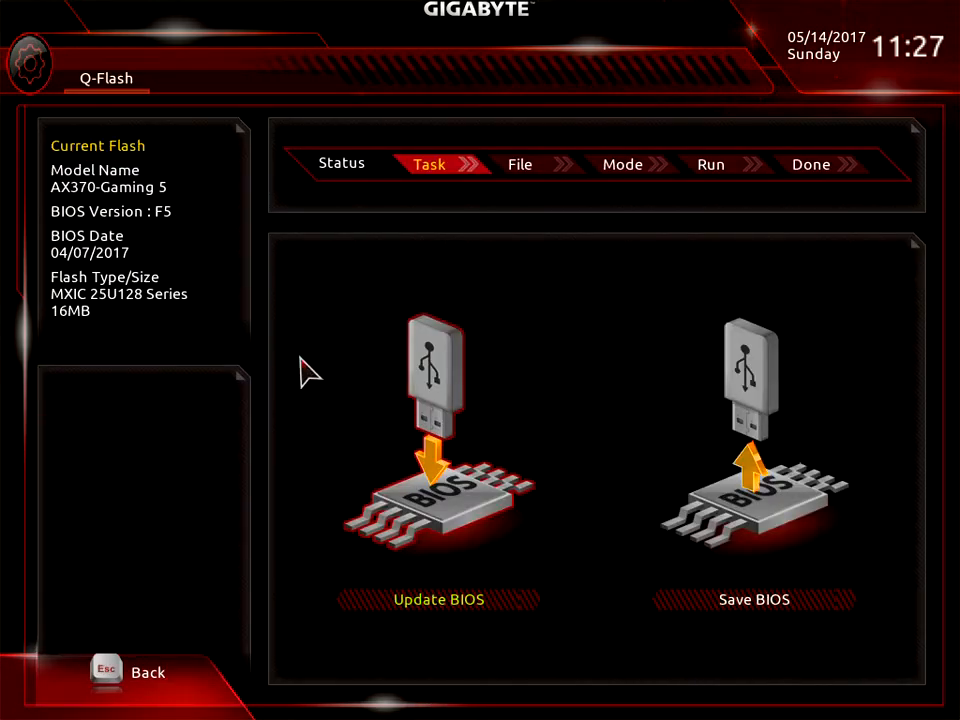
pyautogui.moveTo(255, 220)
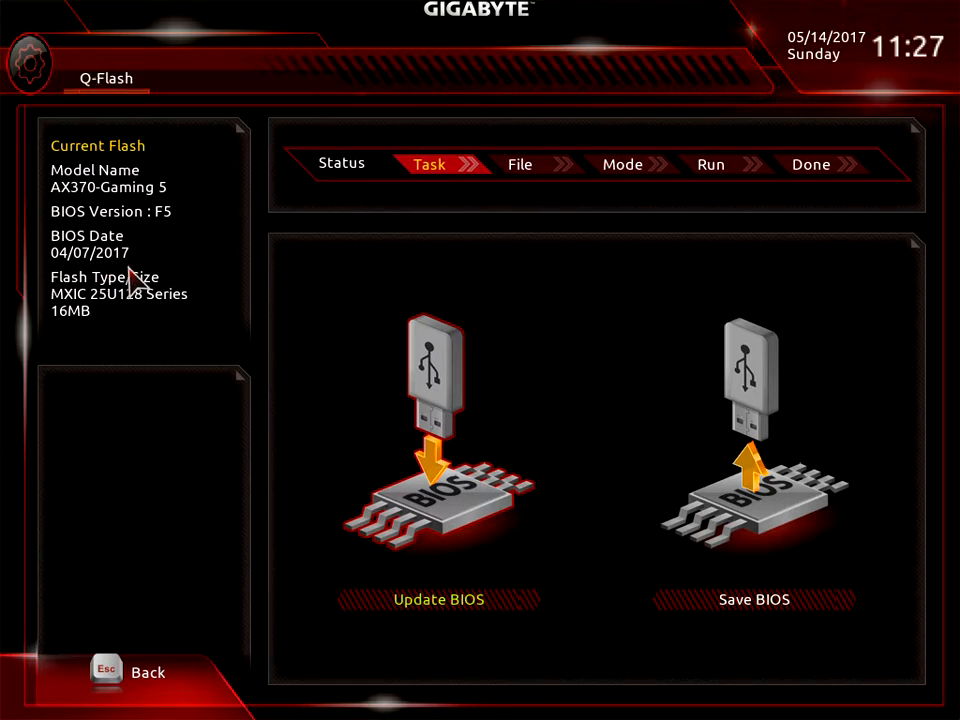
pyautogui.moveTo(680, 495)
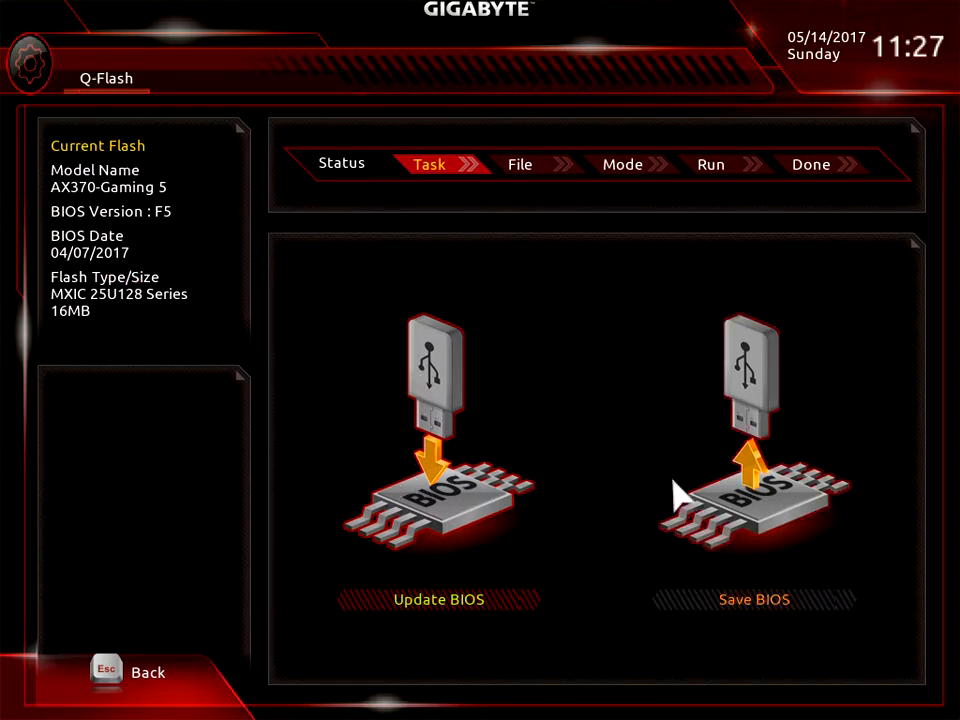
pyautogui.moveTo(435, 350)
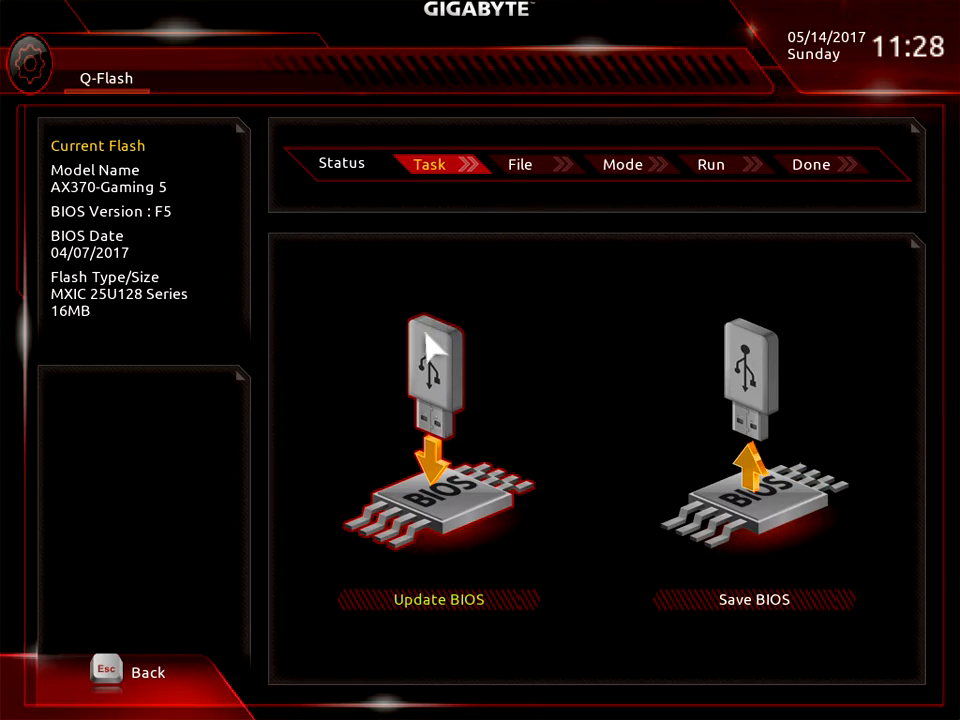
pyautogui.moveTo(680, 485)
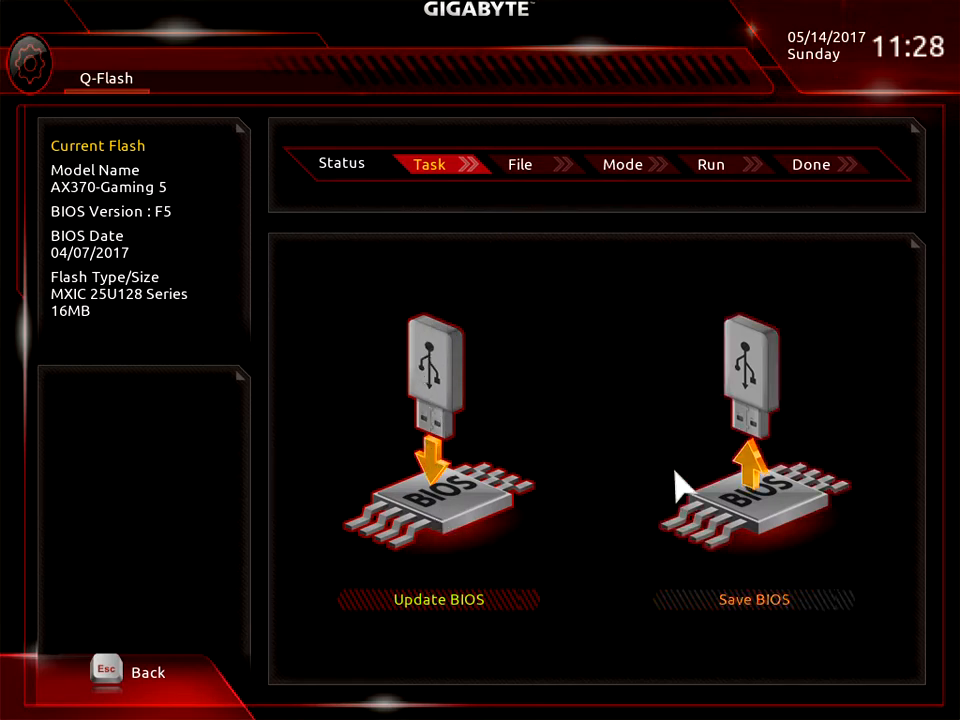
pyautogui.moveTo(735, 430)
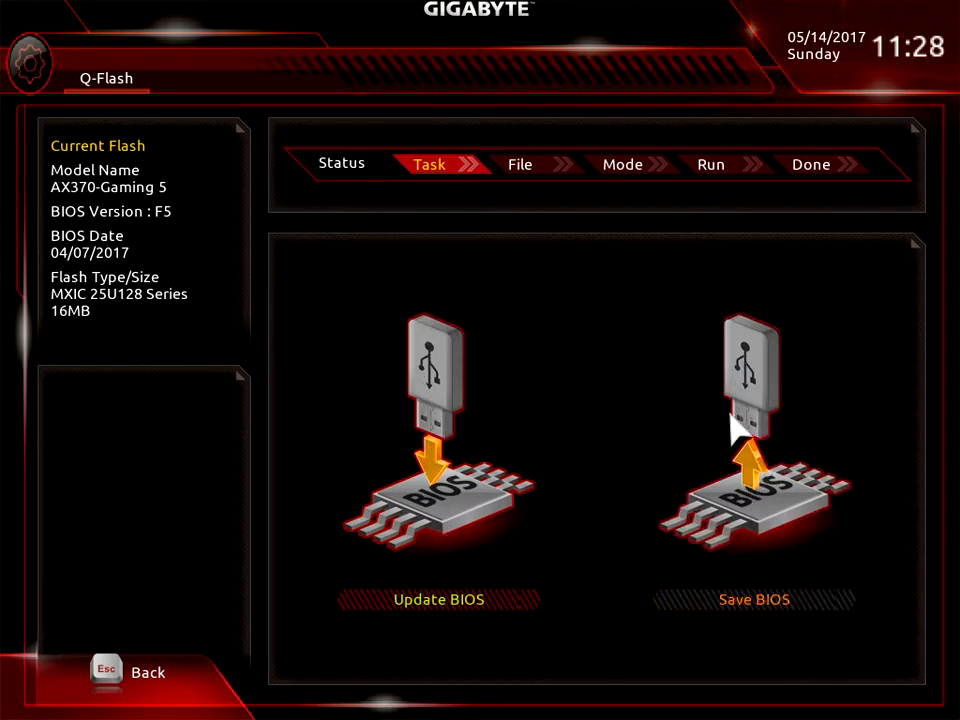
pyautogui.moveTo(720, 440)
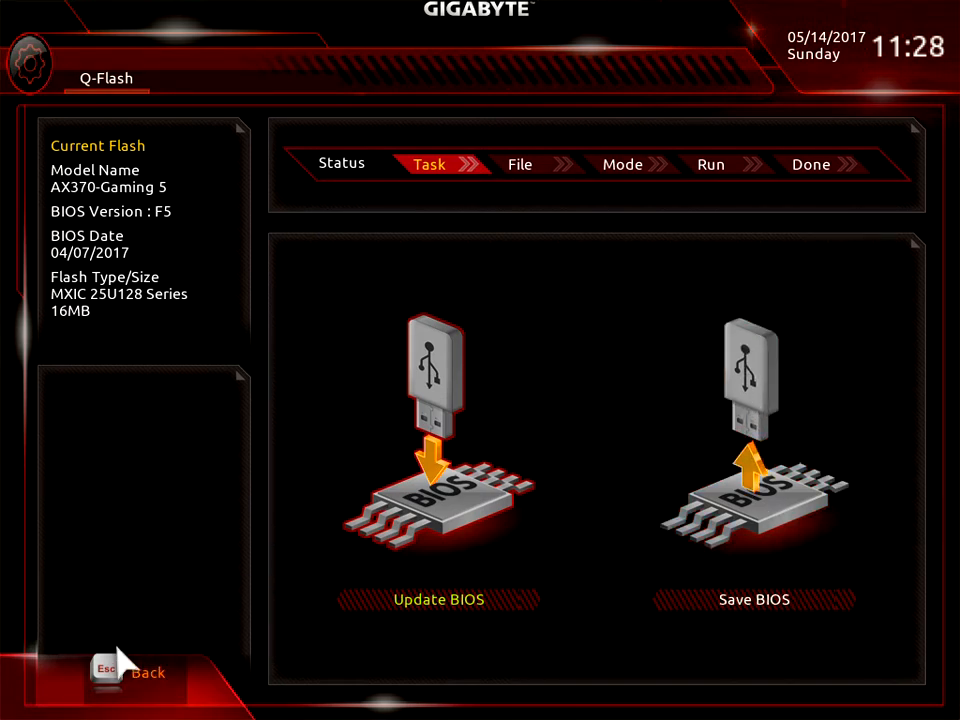
pyautogui.click(147, 672)
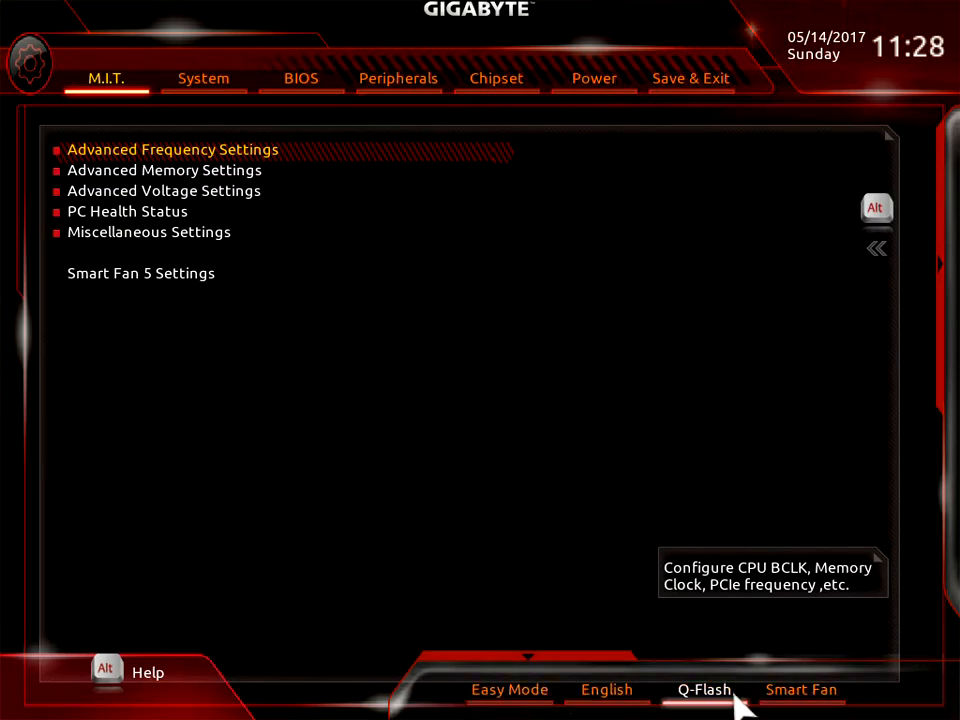
pyautogui.moveTo(800, 689)
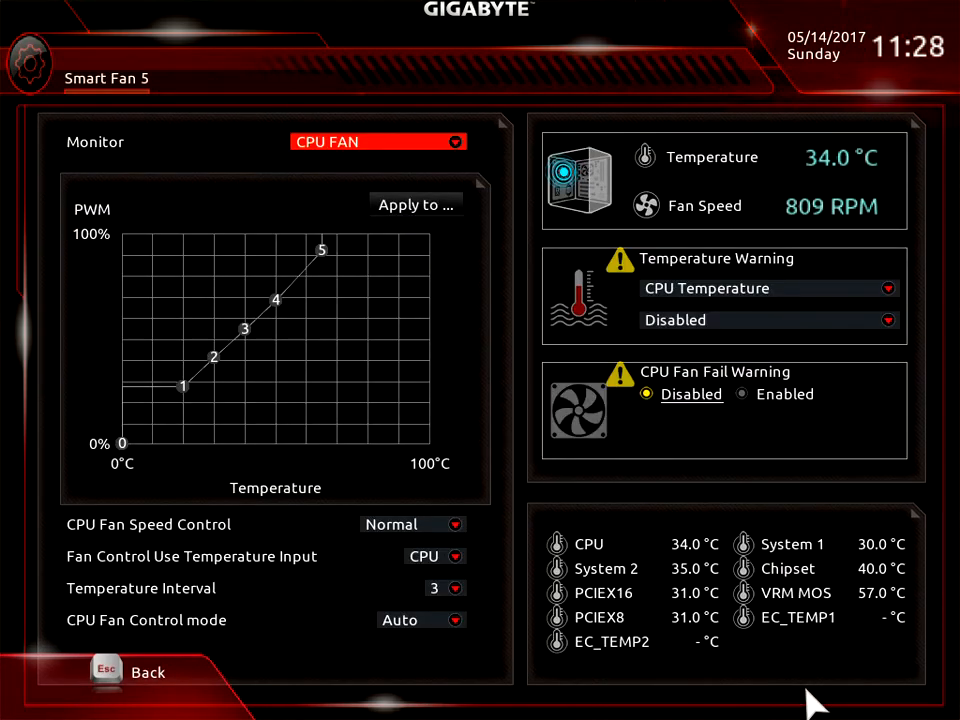
pyautogui.moveTo(318, 182)
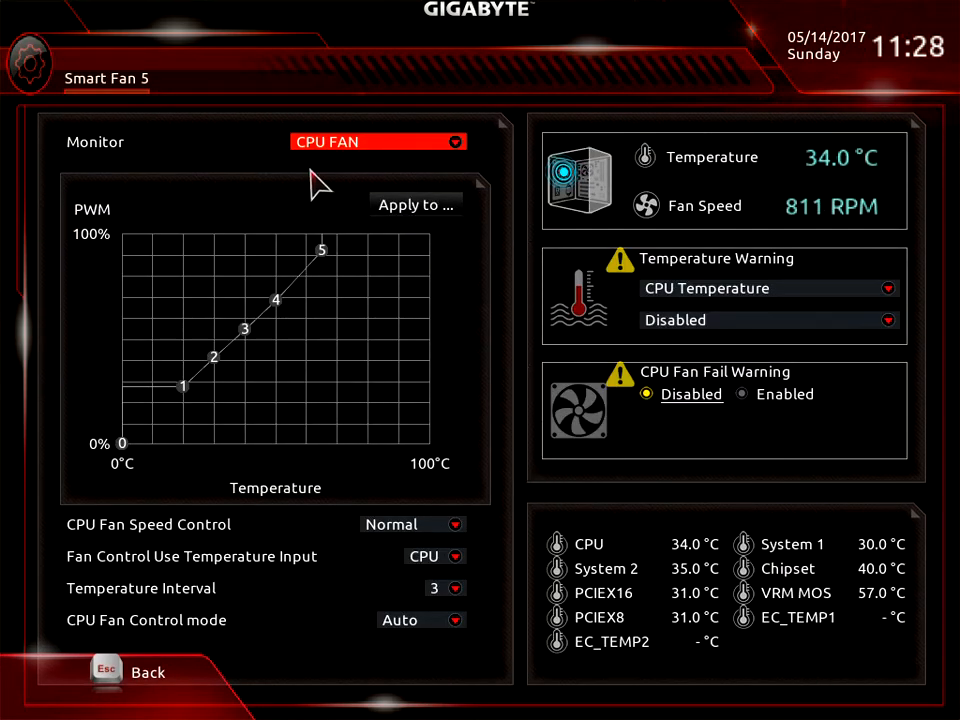
pyautogui.moveTo(295, 170)
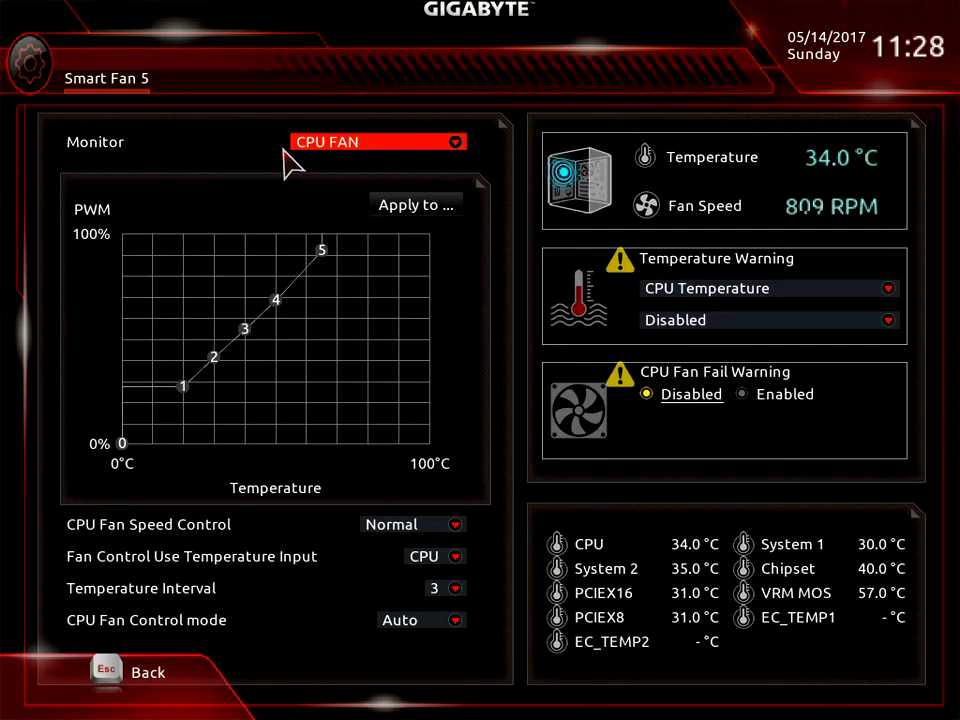
pyautogui.moveTo(360, 165)
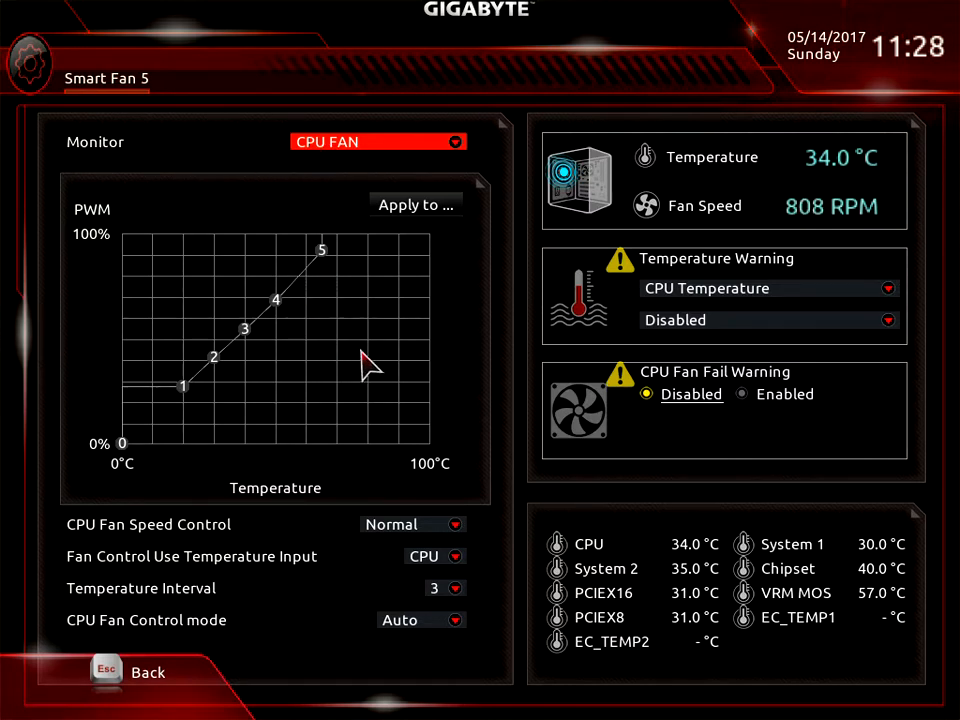
pyautogui.moveTo(255, 592)
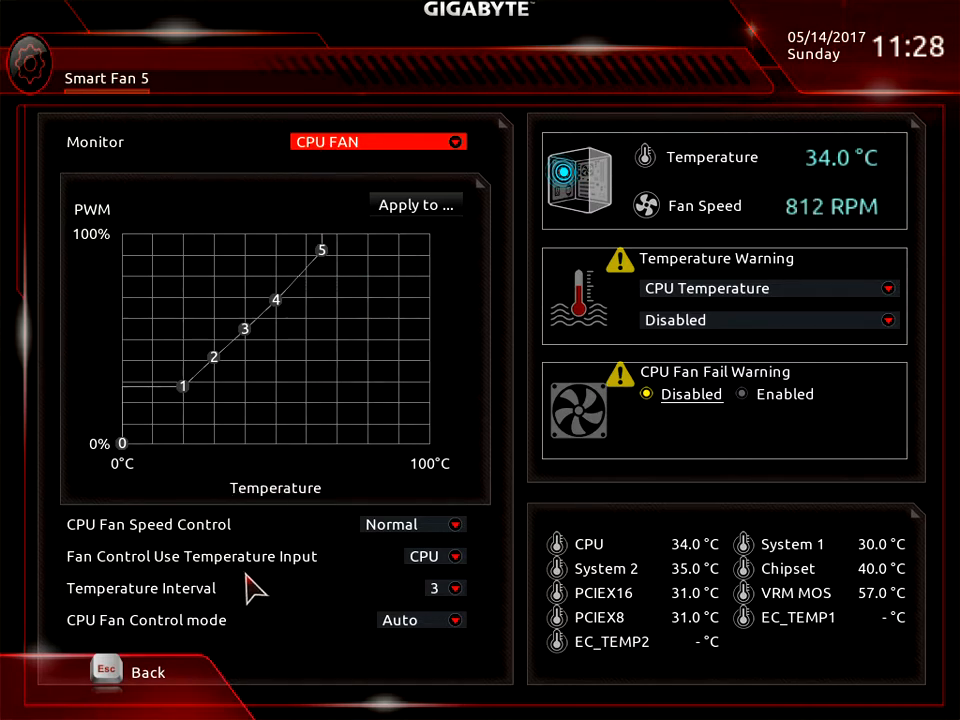
pyautogui.moveTo(362, 538)
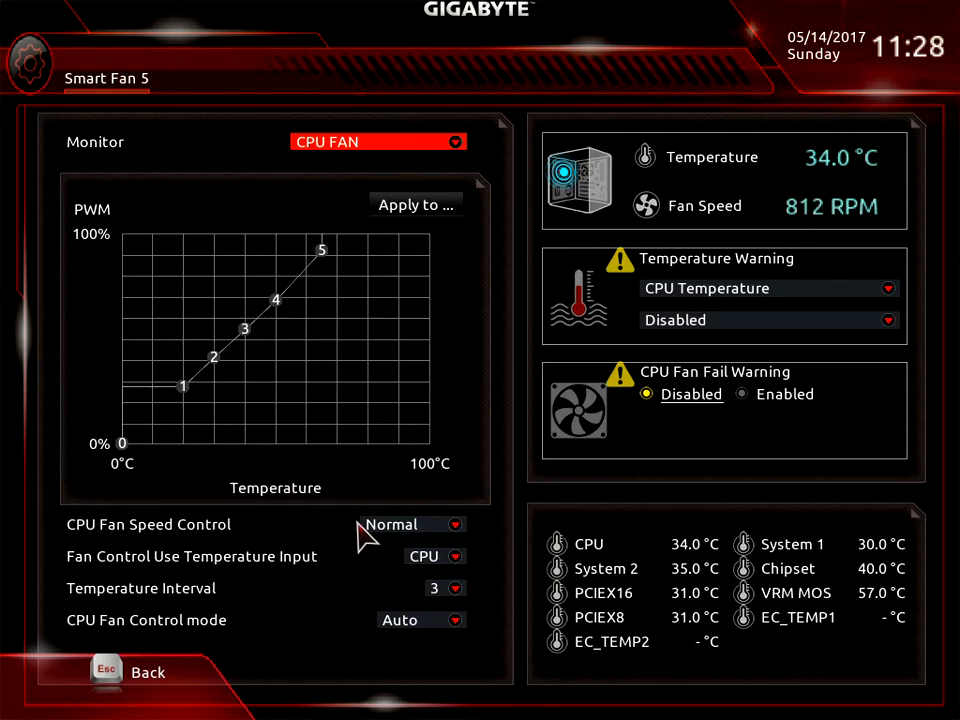
pyautogui.moveTo(435, 380)
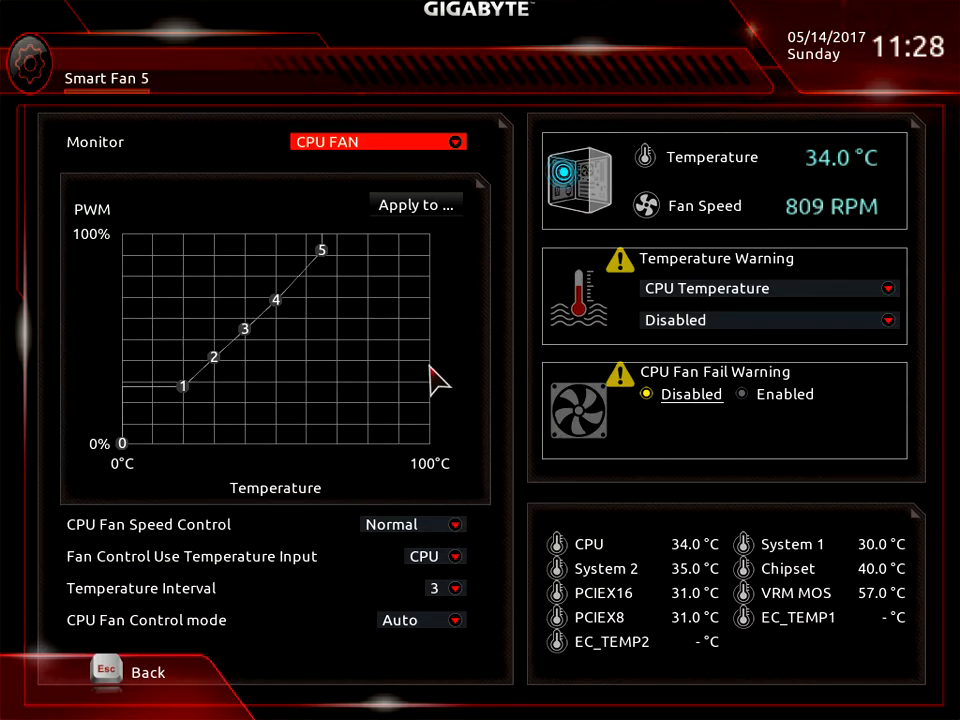
pyautogui.moveTo(452, 385)
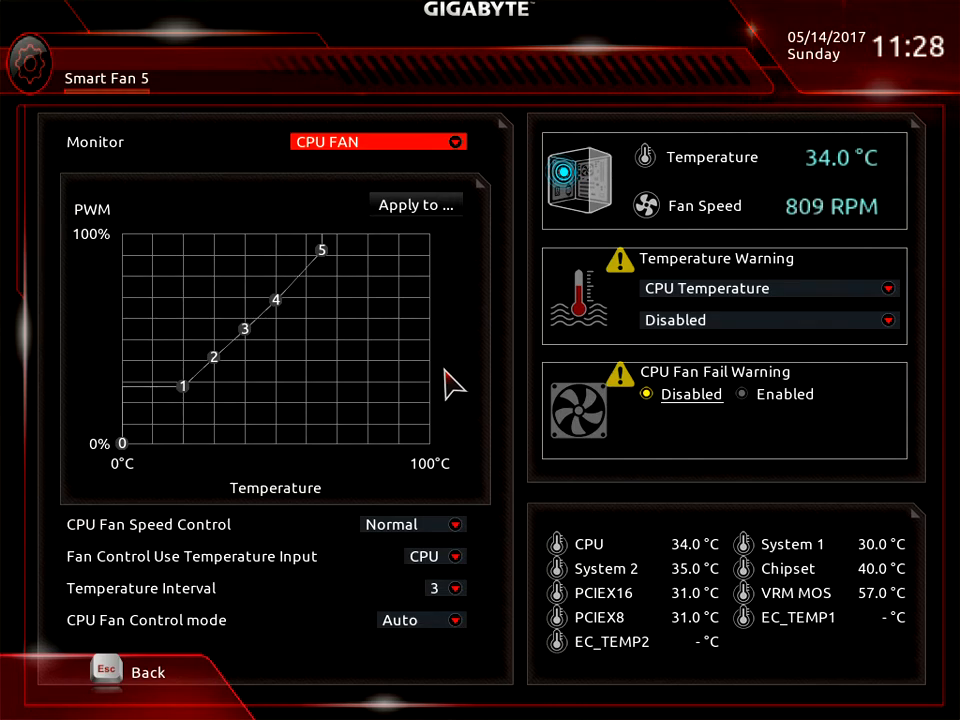
pyautogui.moveTo(395, 195)
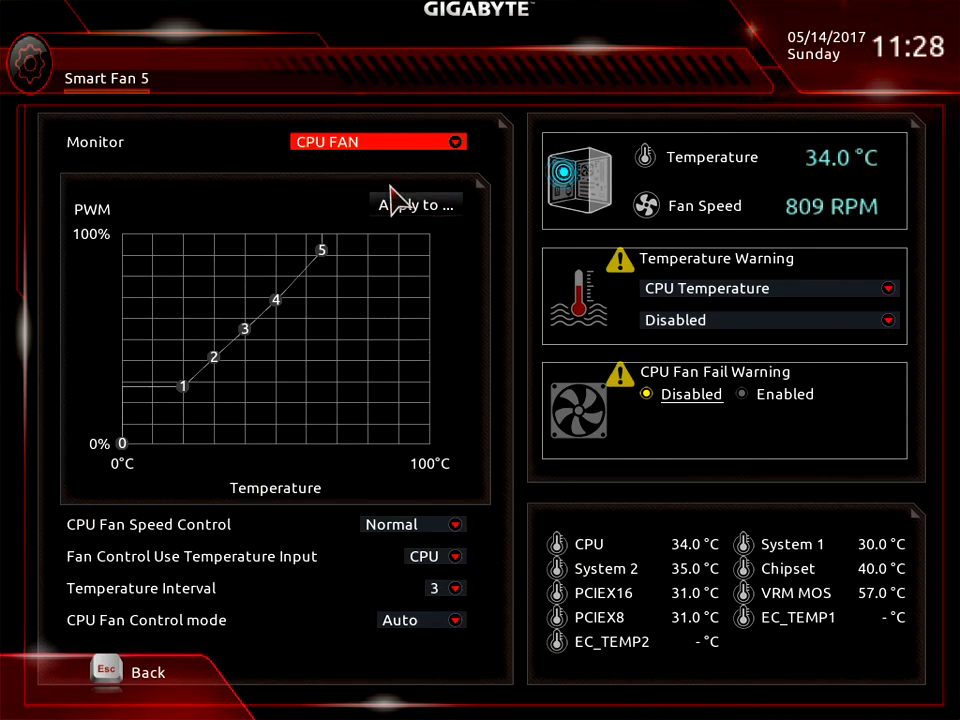
pyautogui.moveTo(440, 155)
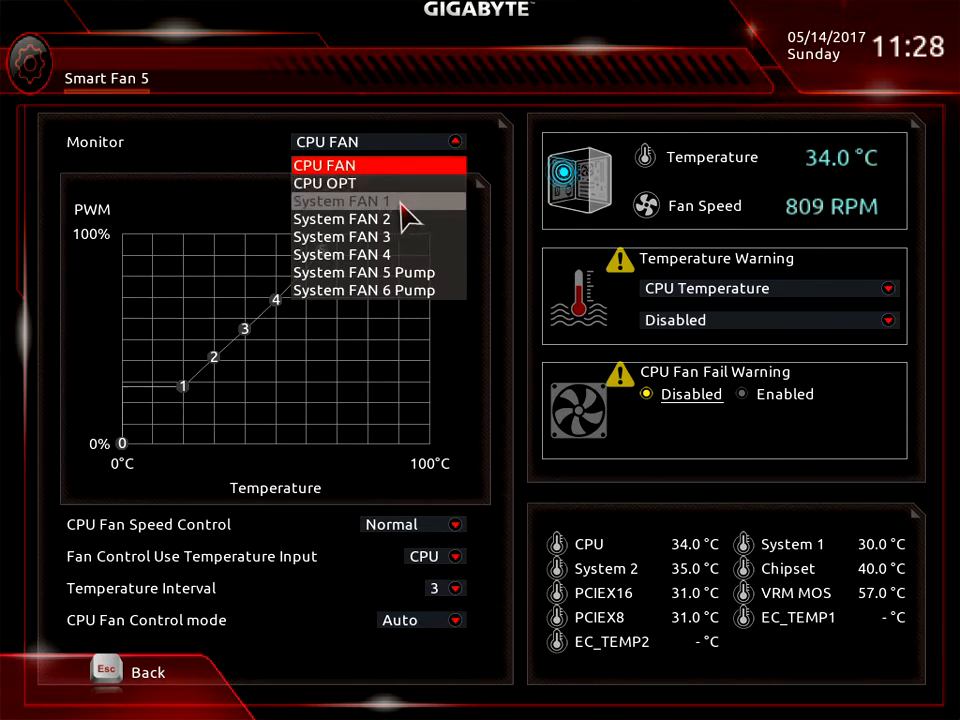
pyautogui.moveTo(410, 245)
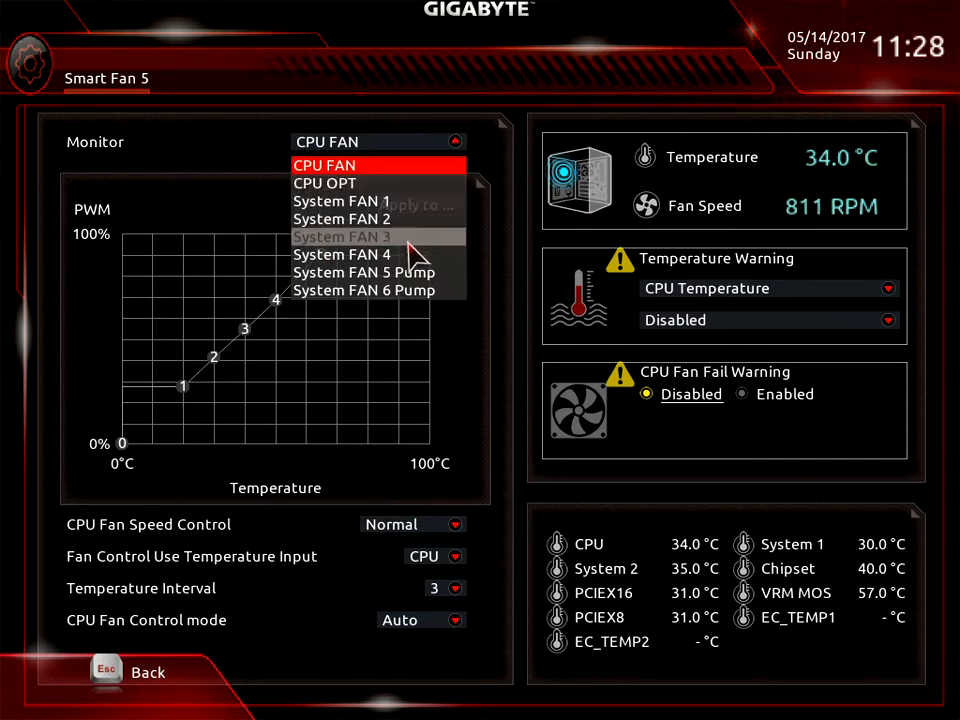
pyautogui.moveTo(390, 273)
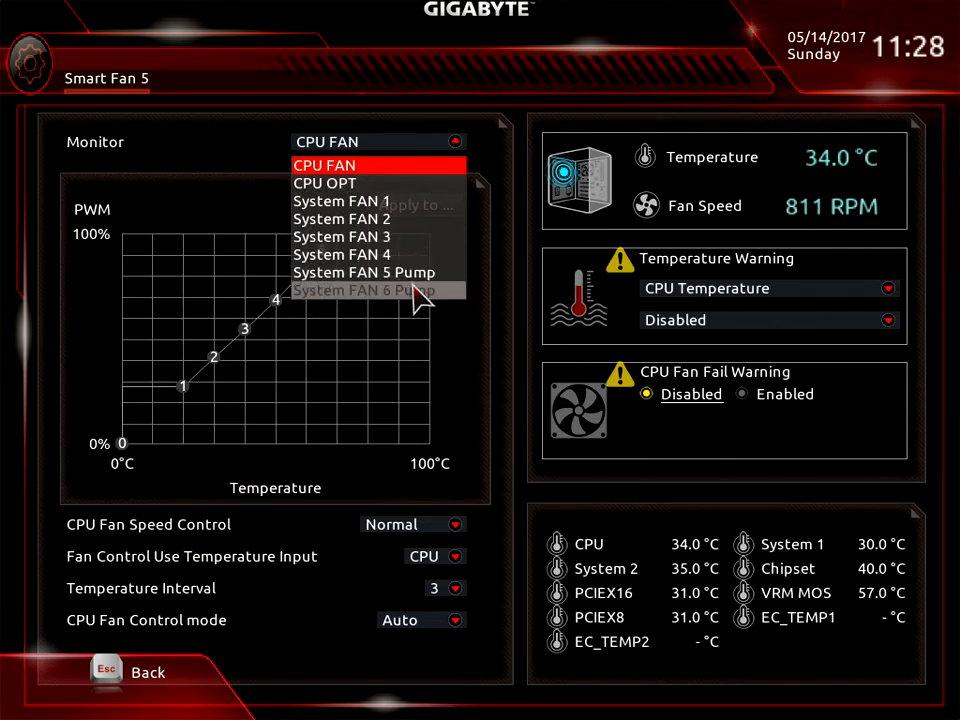
pyautogui.moveTo(400, 165)
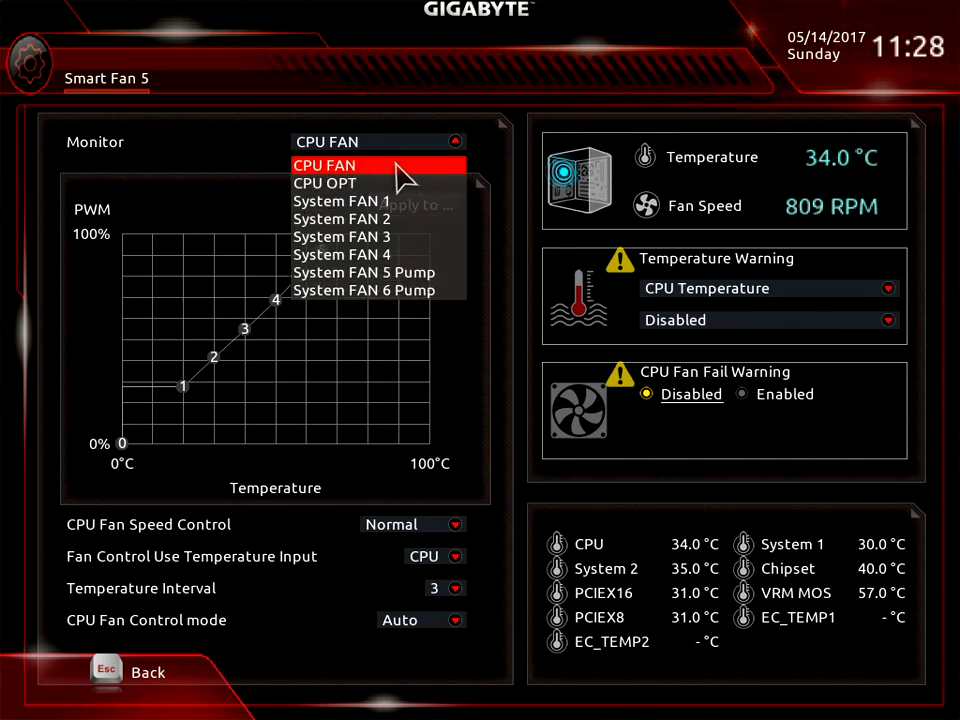
pyautogui.click(324, 165)
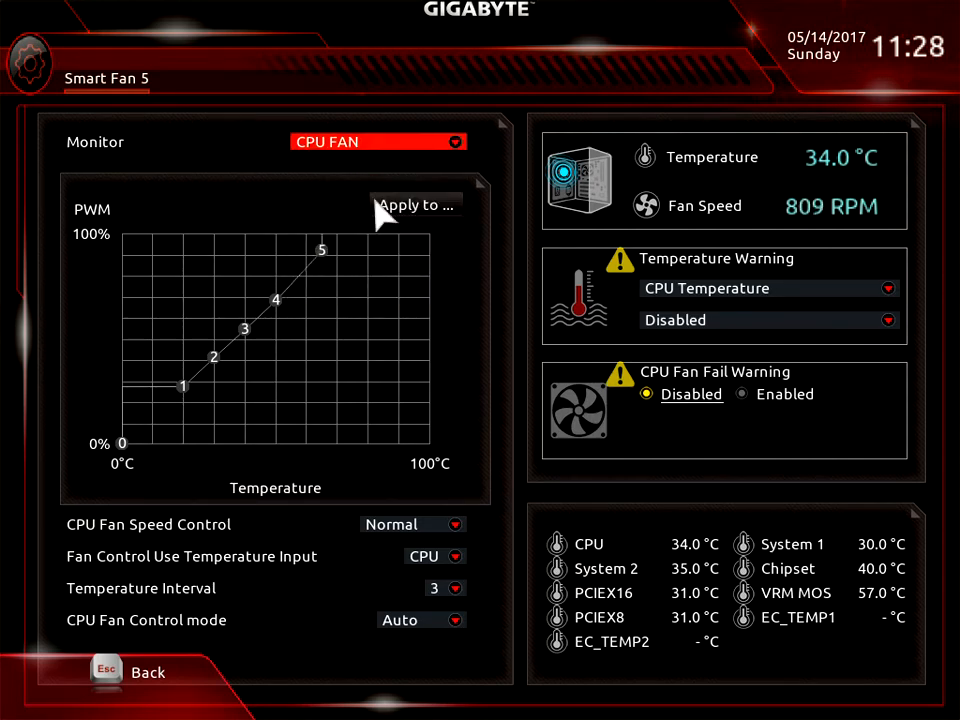
pyautogui.moveTo(160, 540)
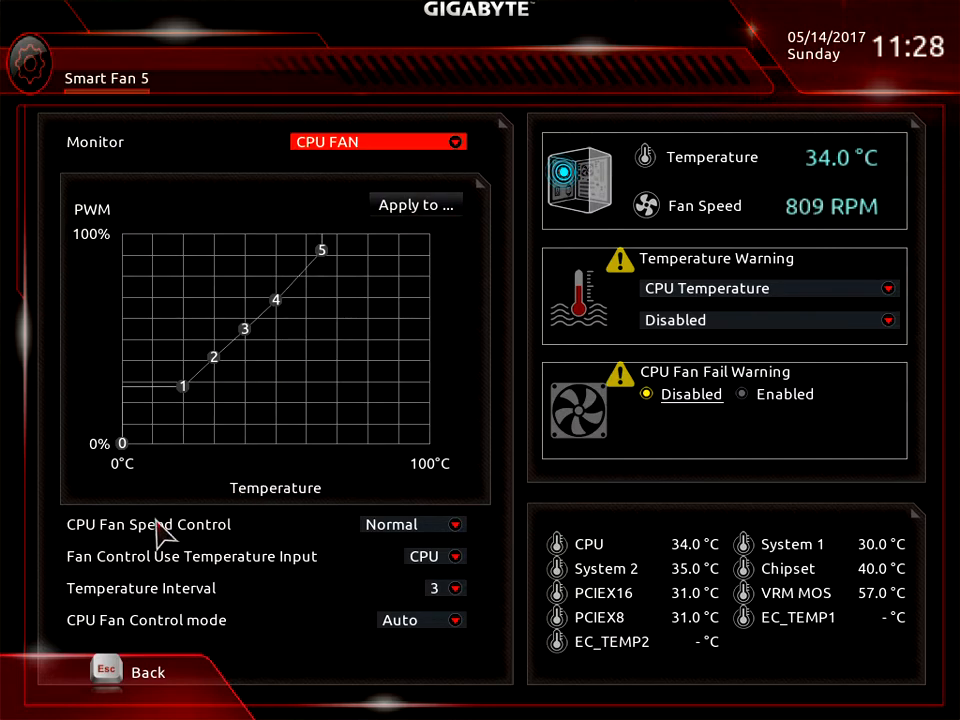
pyautogui.moveTo(285, 270)
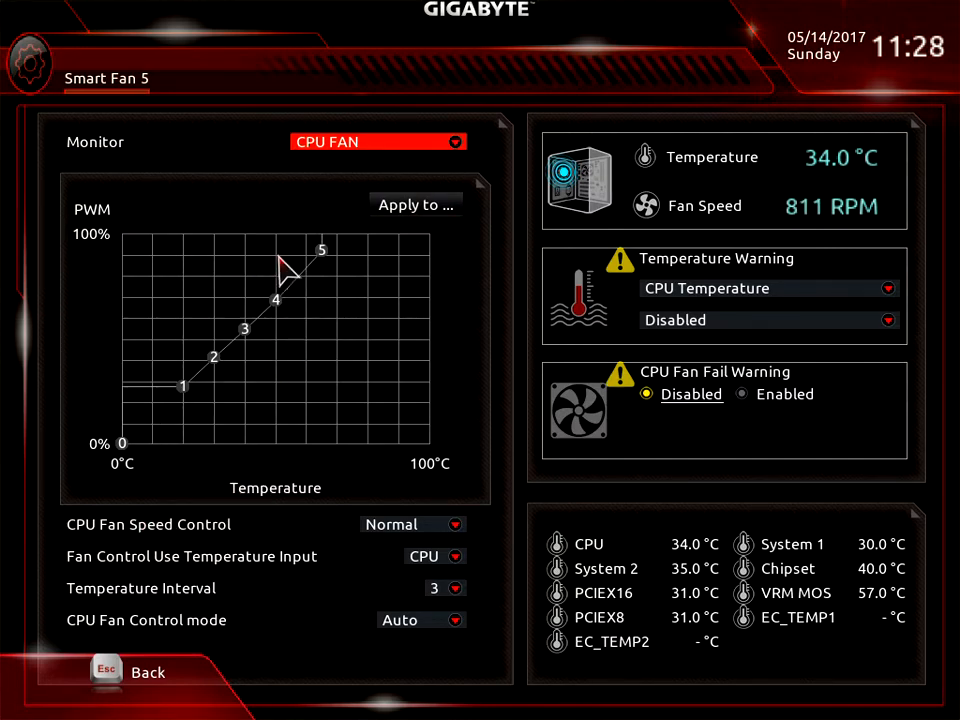
pyautogui.moveTo(238, 438)
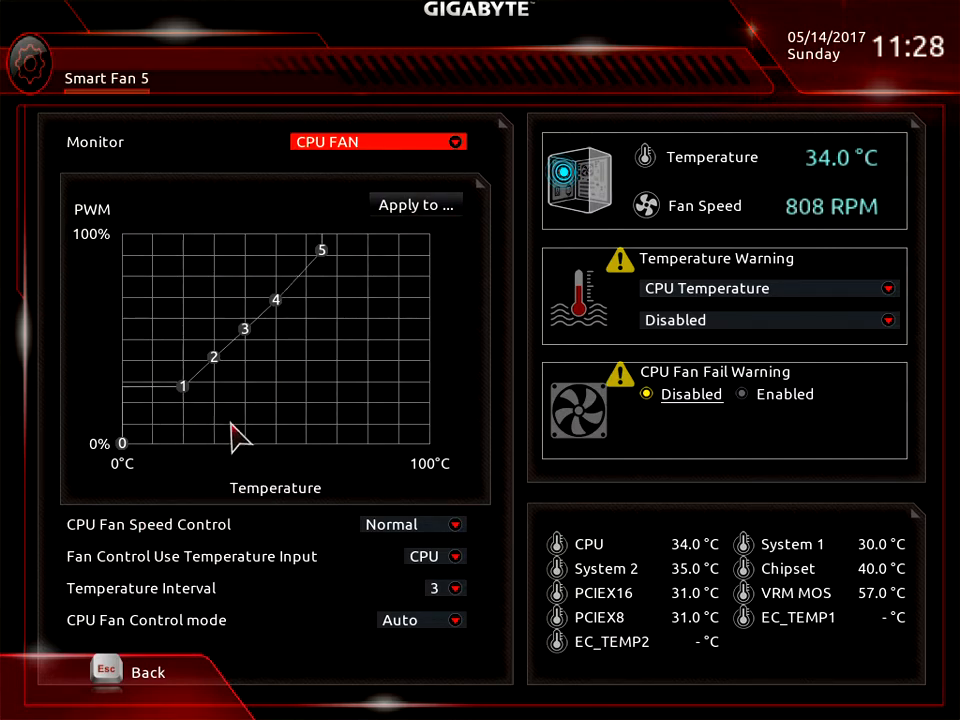
pyautogui.moveTo(275, 405)
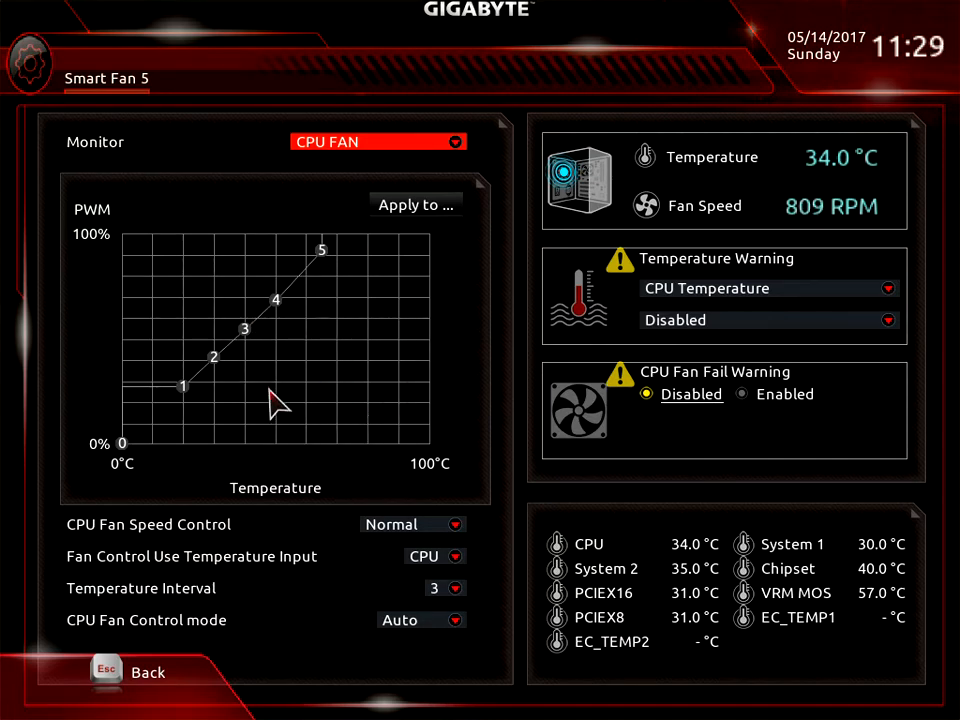
pyautogui.moveTo(228, 318)
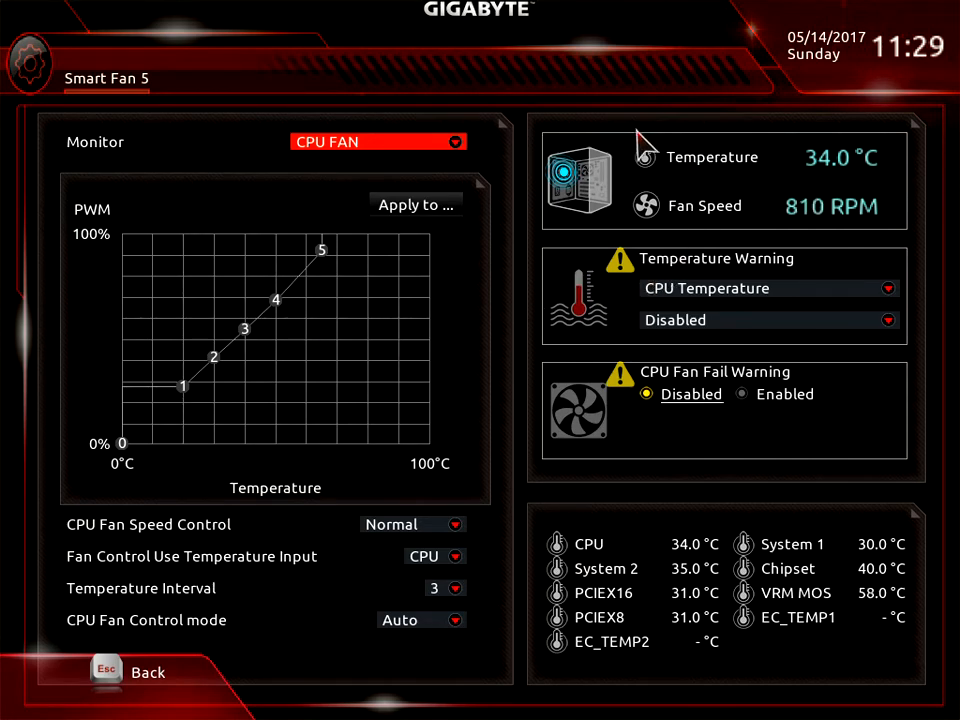
pyautogui.moveTo(683, 204)
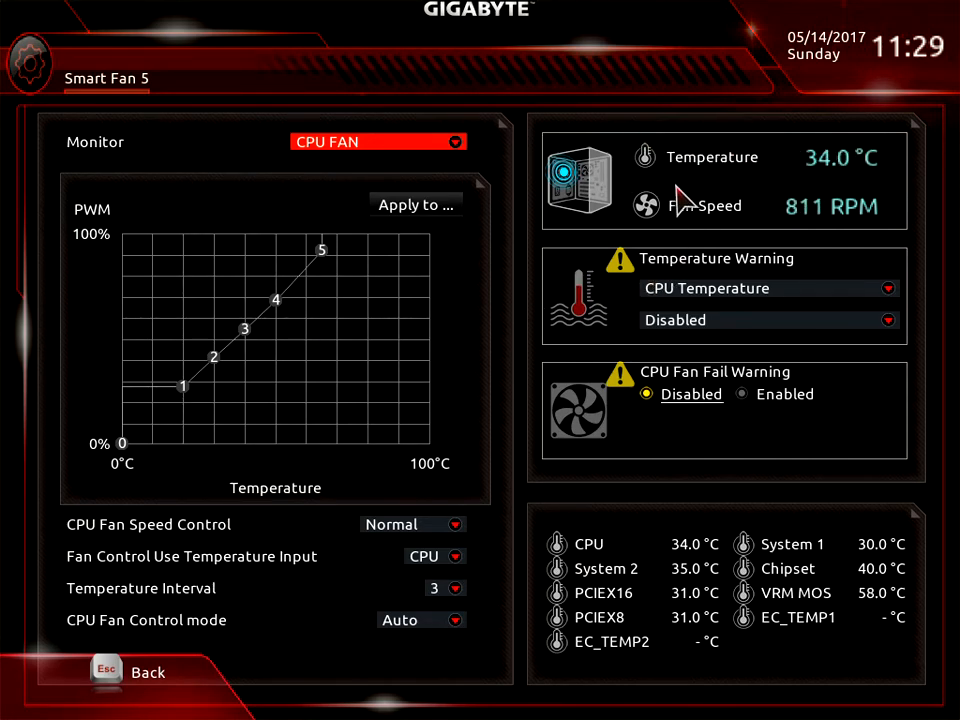
pyautogui.moveTo(750, 295)
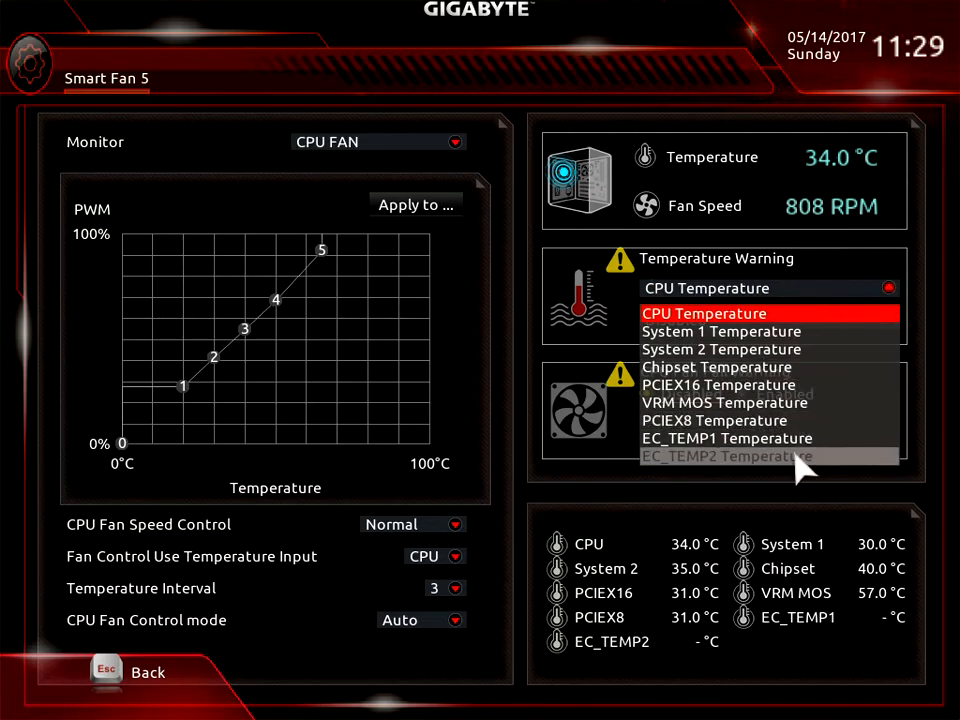
pyautogui.moveTo(770, 402)
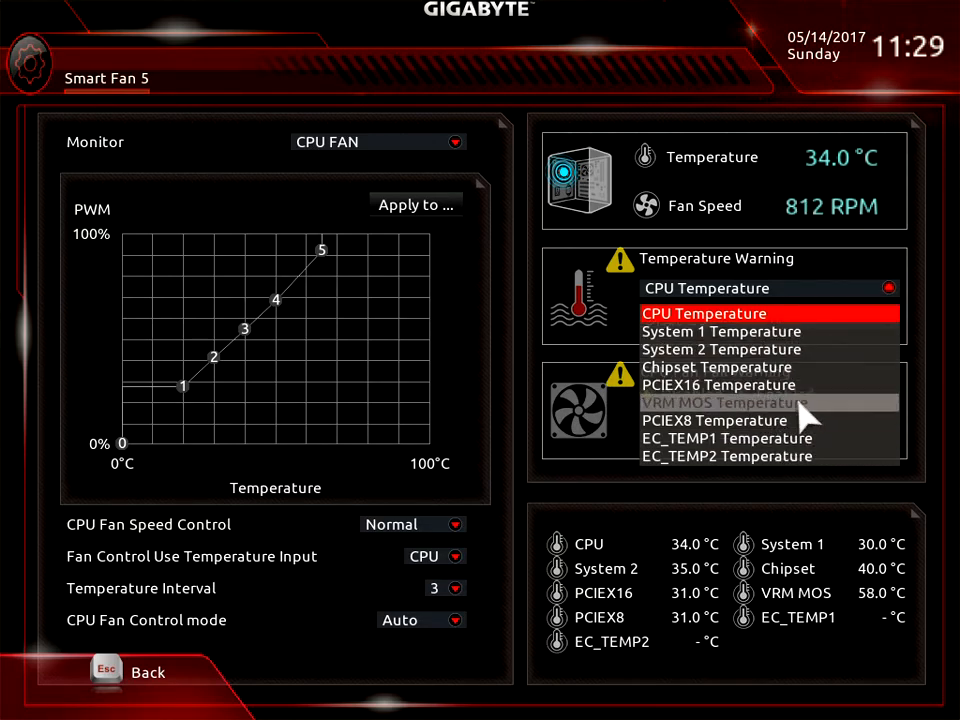
pyautogui.moveTo(870, 312)
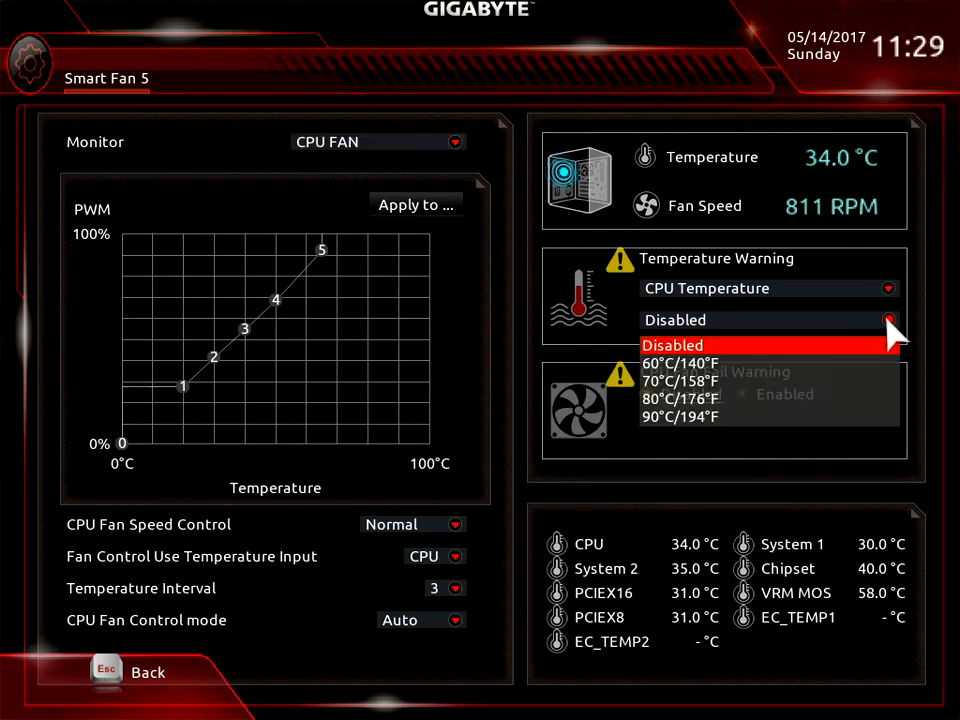
pyautogui.moveTo(715, 363)
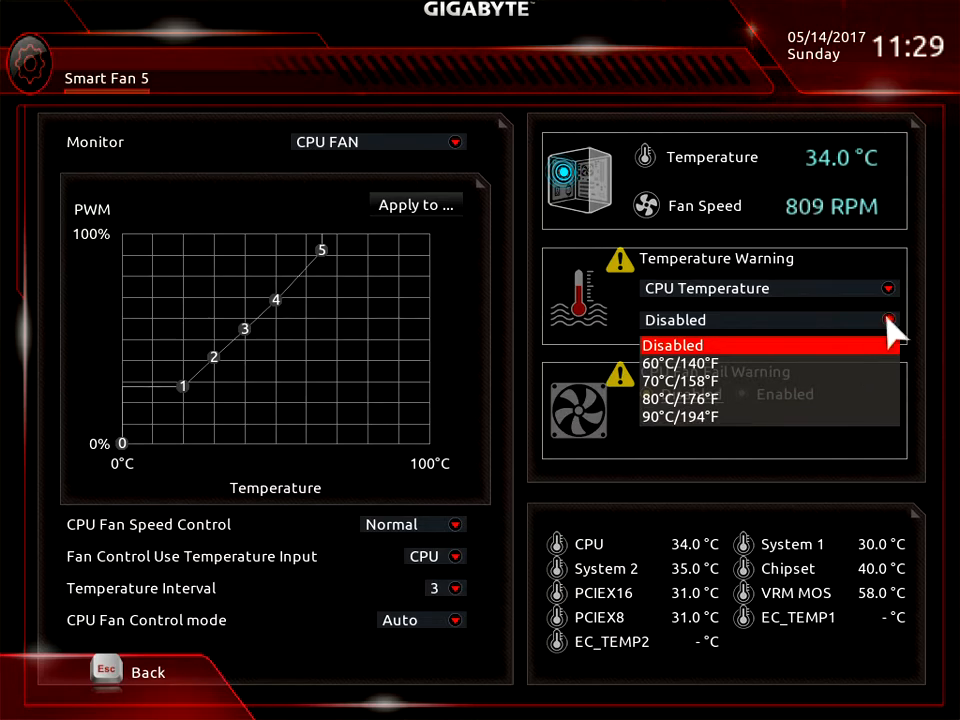
pyautogui.click(672, 344)
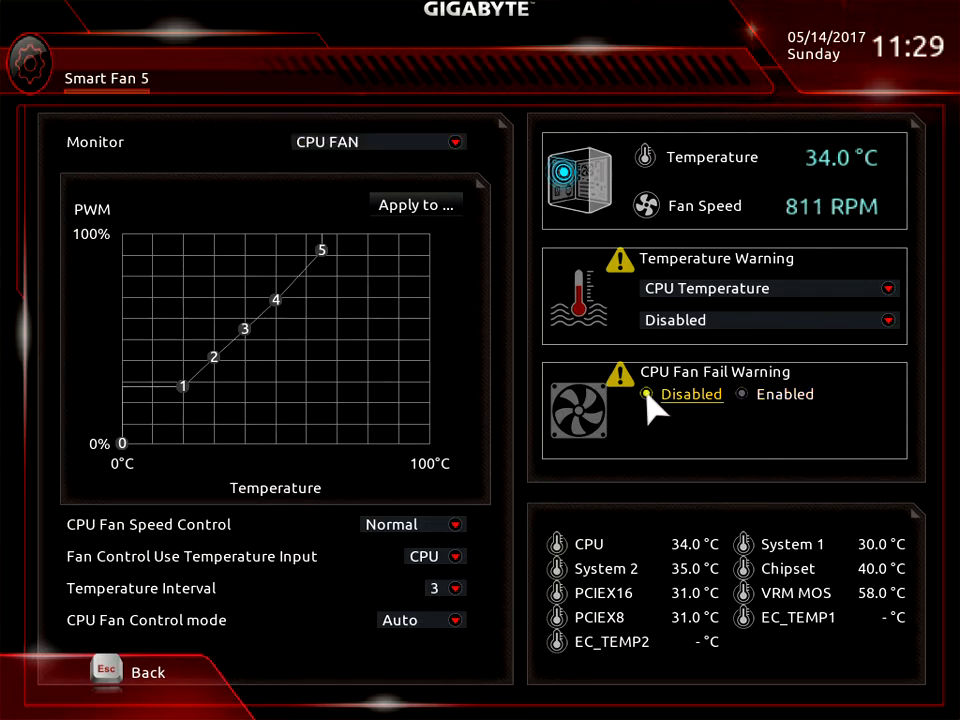
pyautogui.moveTo(720, 398)
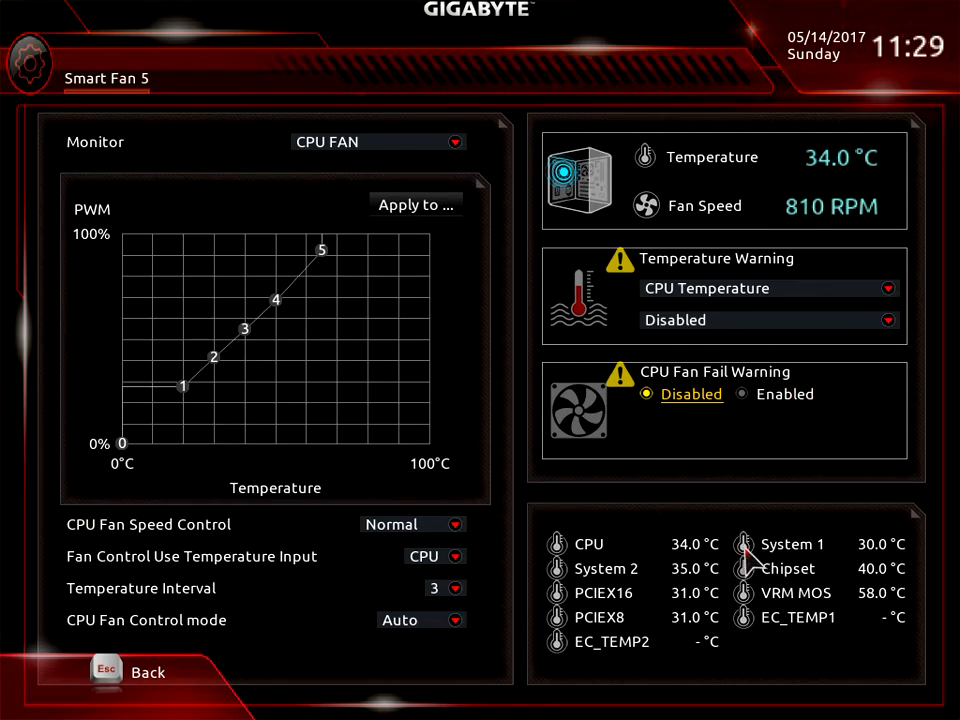
pyautogui.moveTo(670, 552)
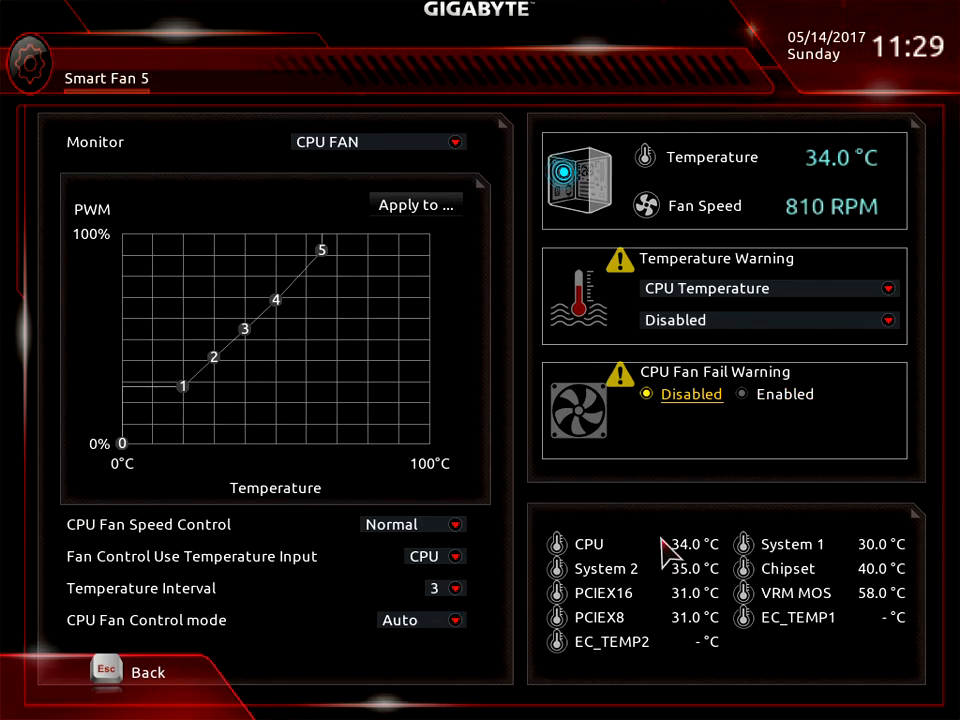
pyautogui.moveTo(700, 525)
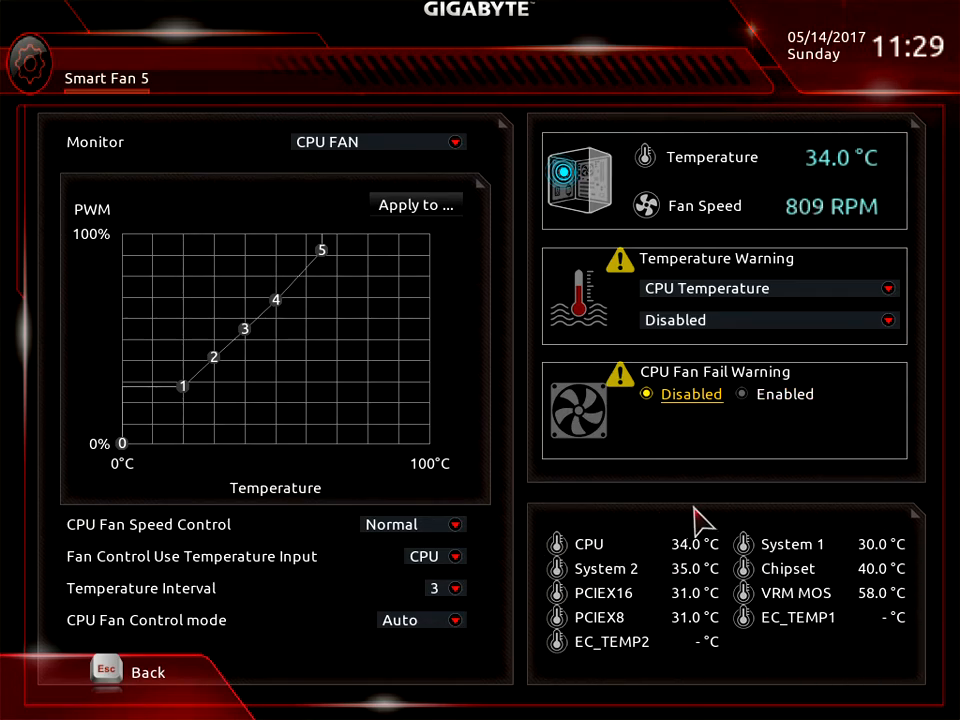
pyautogui.moveTo(815, 678)
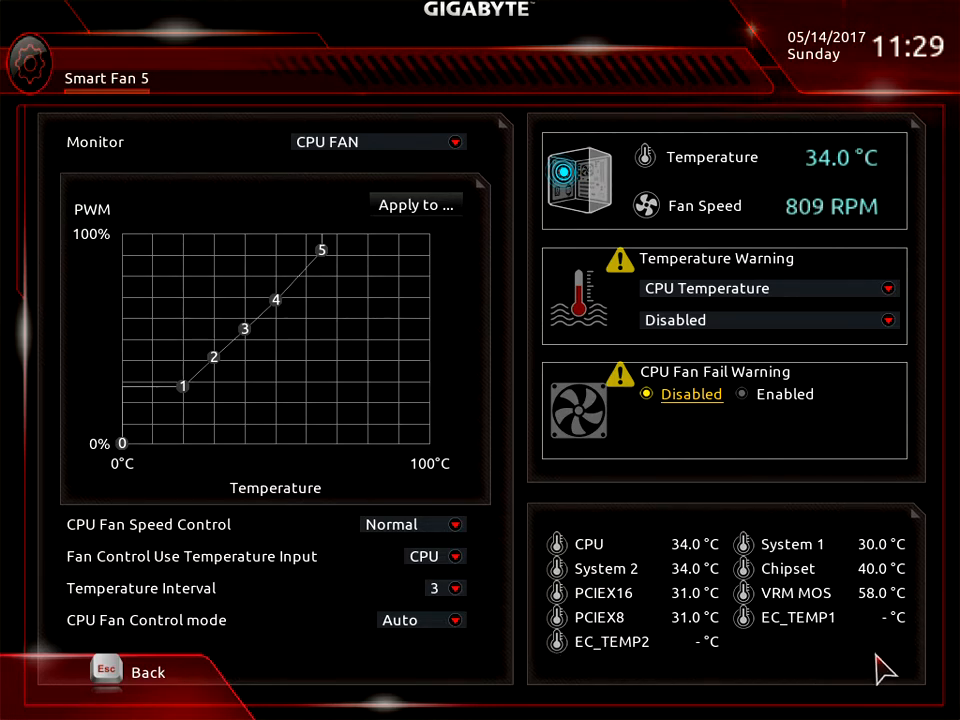
pyautogui.moveTo(437, 592)
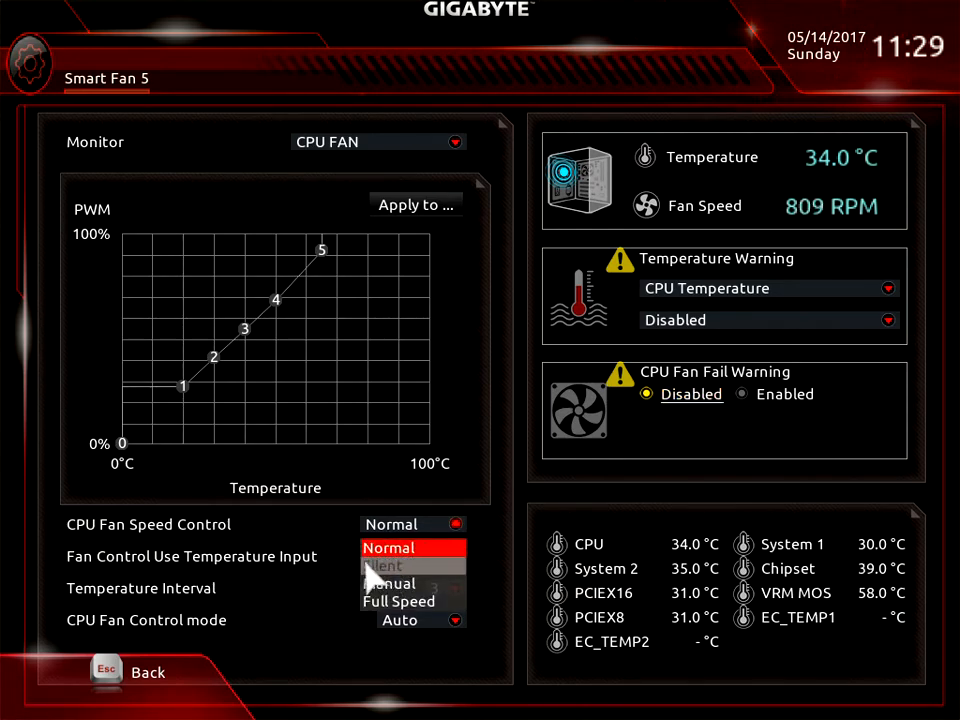
# - Switch CPU Fan Speed Control from Normal to Silent, then to Manual
pyautogui.click(388, 565)
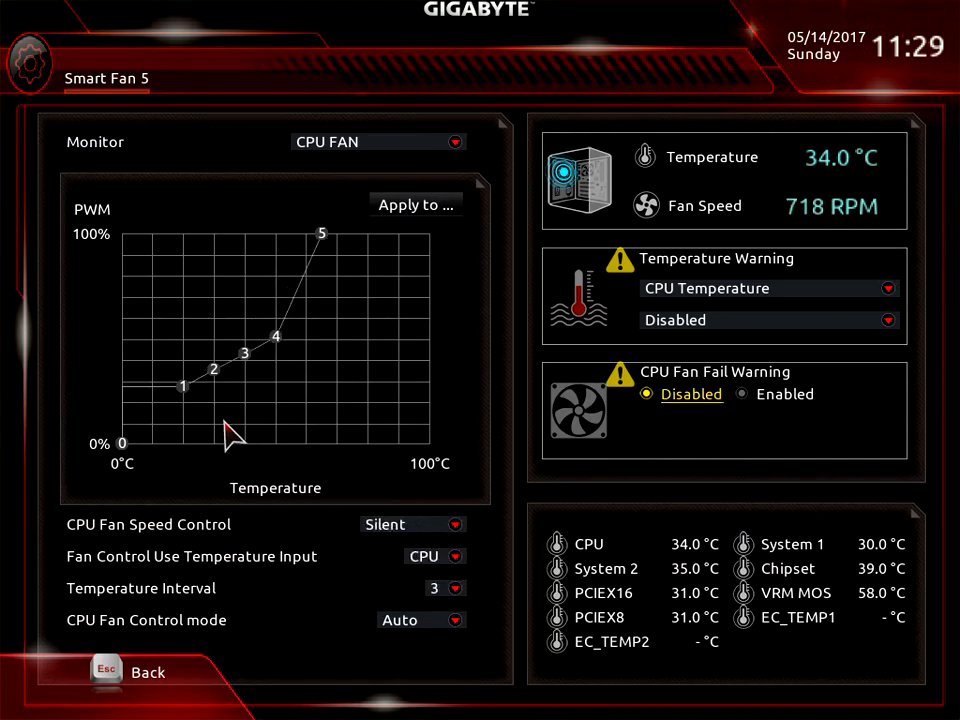
pyautogui.moveTo(268, 385)
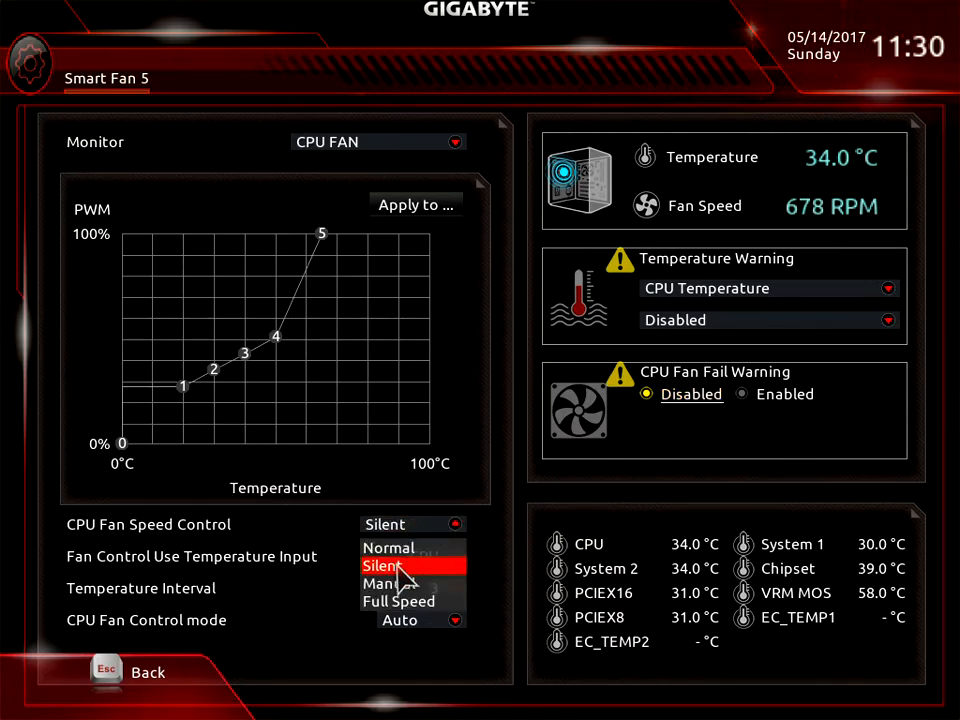
pyautogui.click(390, 583)
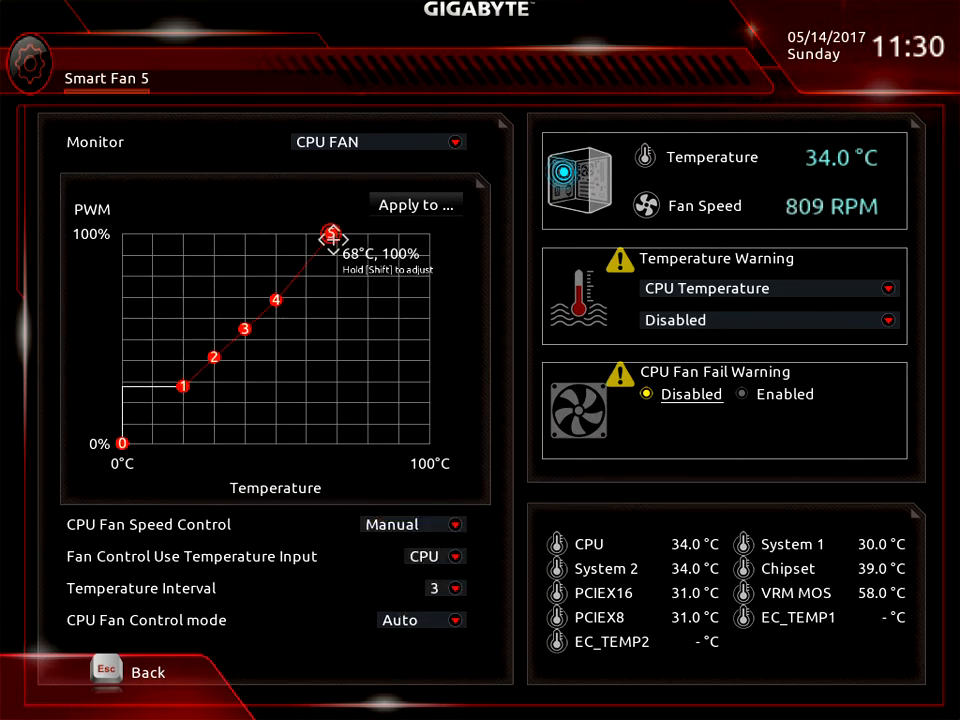
# - Drag CPU fan curve point 5 around, settling it at 79°C, 100%
pyautogui.moveTo(332, 234); pyautogui.dragTo(428, 231)
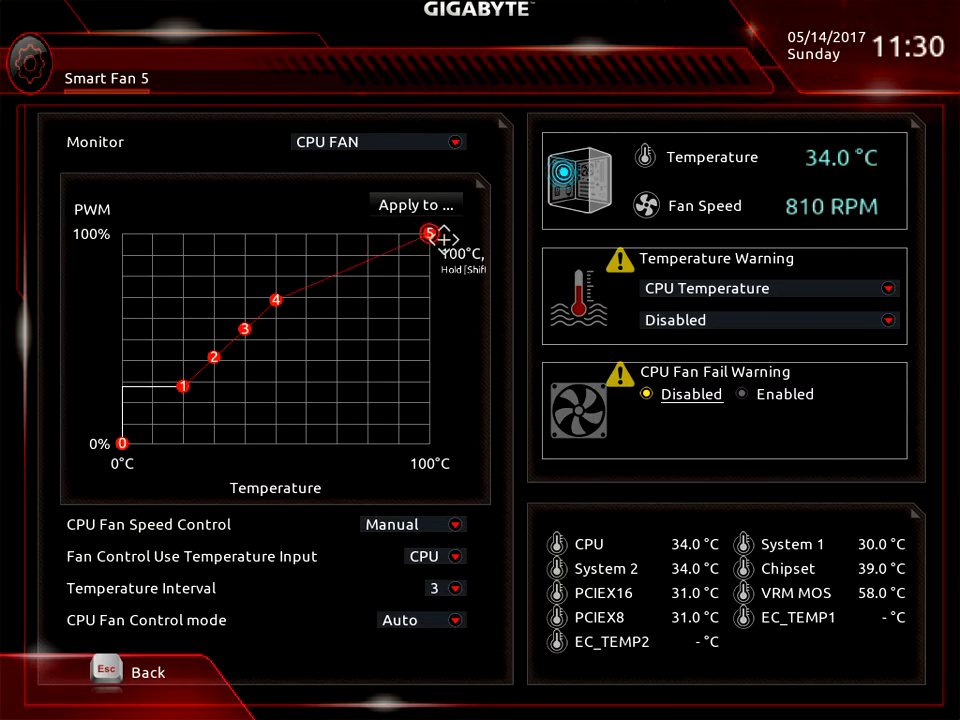
pyautogui.moveTo(430, 230); pyautogui.dragTo(275, 233)
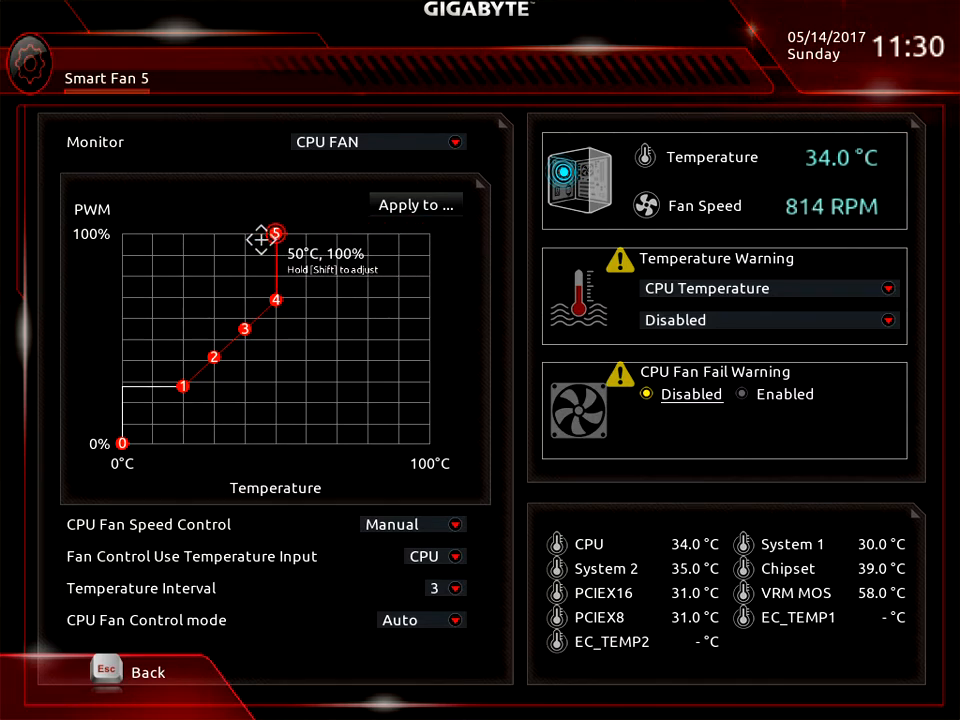
pyautogui.moveTo(276, 234); pyautogui.dragTo(335, 234)
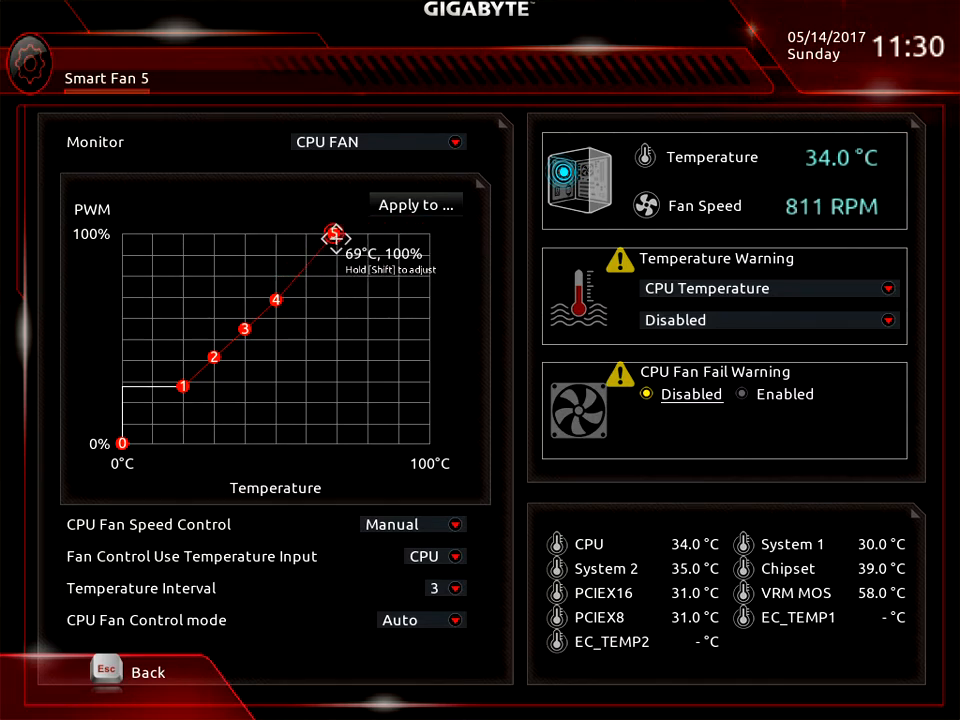
pyautogui.moveTo(335, 237); pyautogui.dragTo(316, 237)
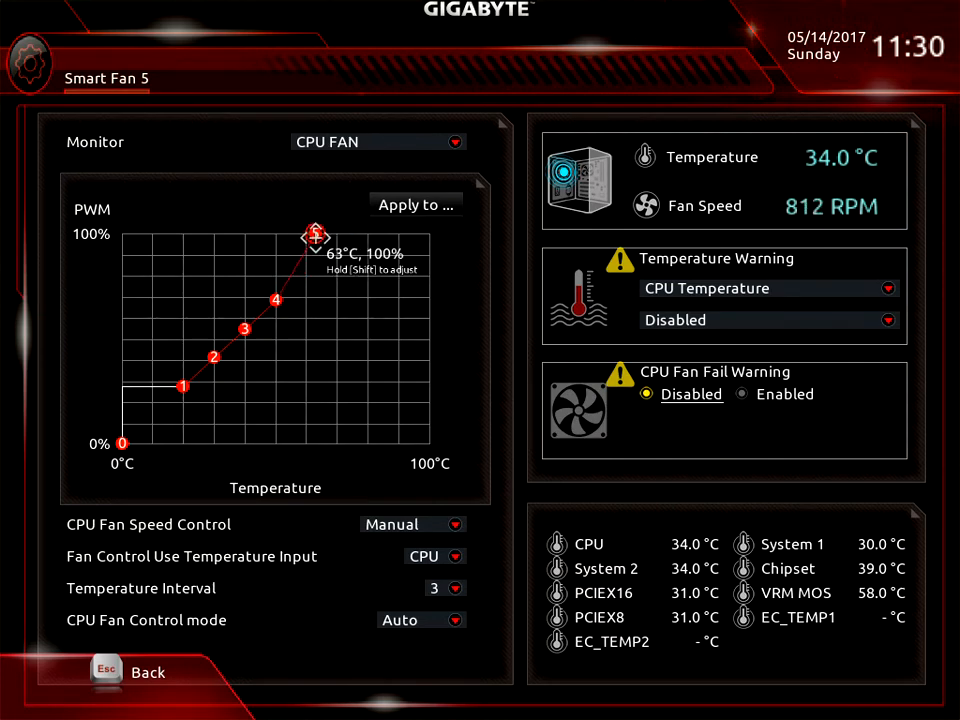
pyautogui.moveTo(315, 237); pyautogui.dragTo(352, 237)
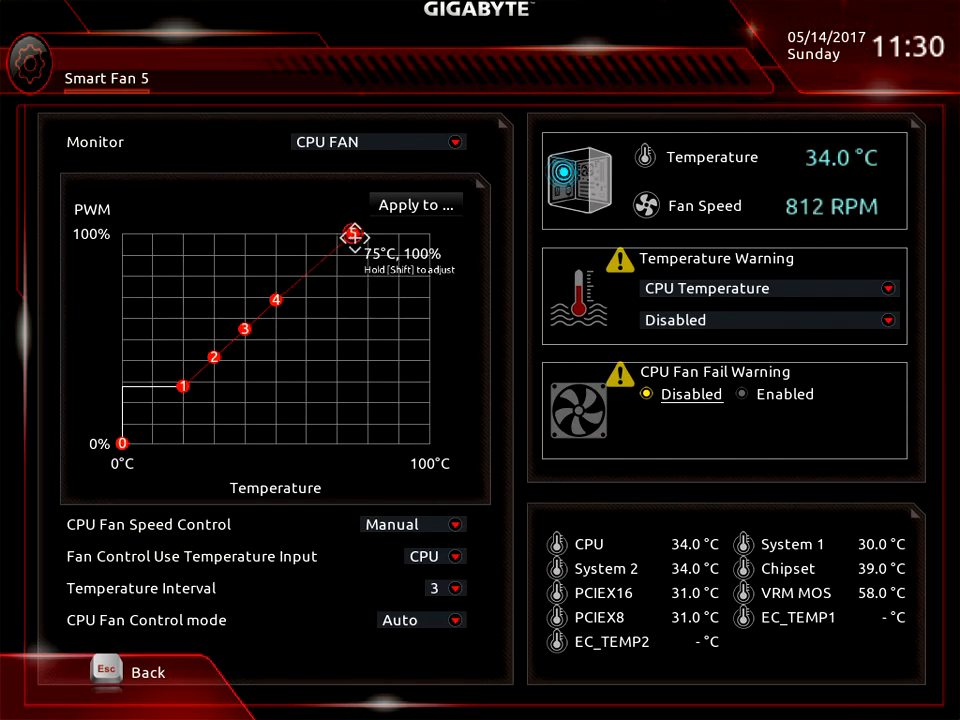
pyautogui.moveTo(354, 234); pyautogui.dragTo(367, 234)
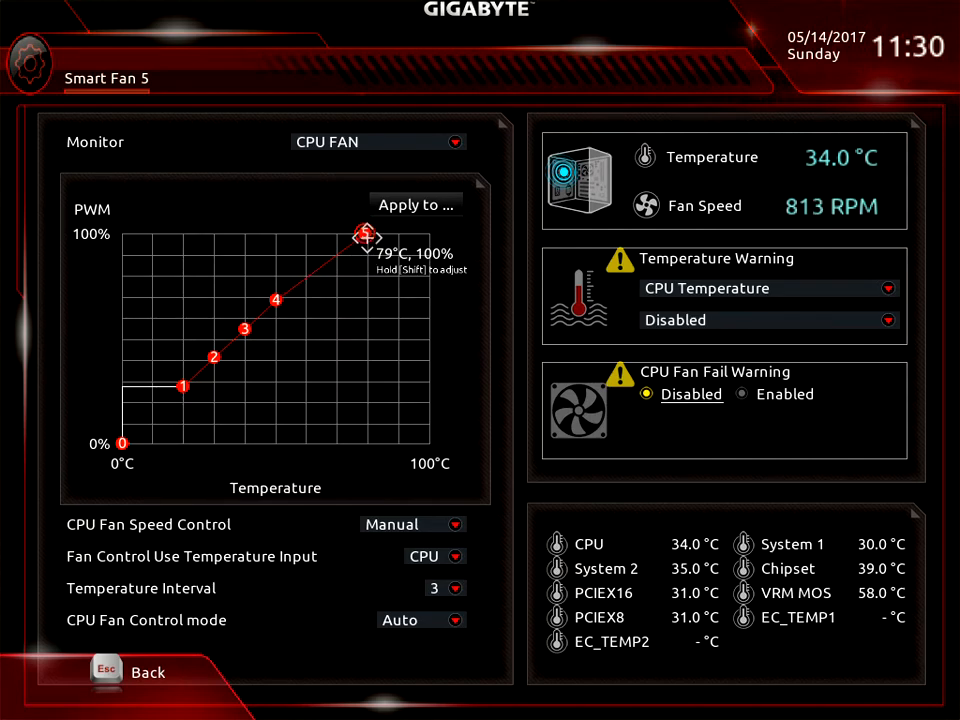
pyautogui.moveTo(366, 231); pyautogui.dragTo(352, 236)
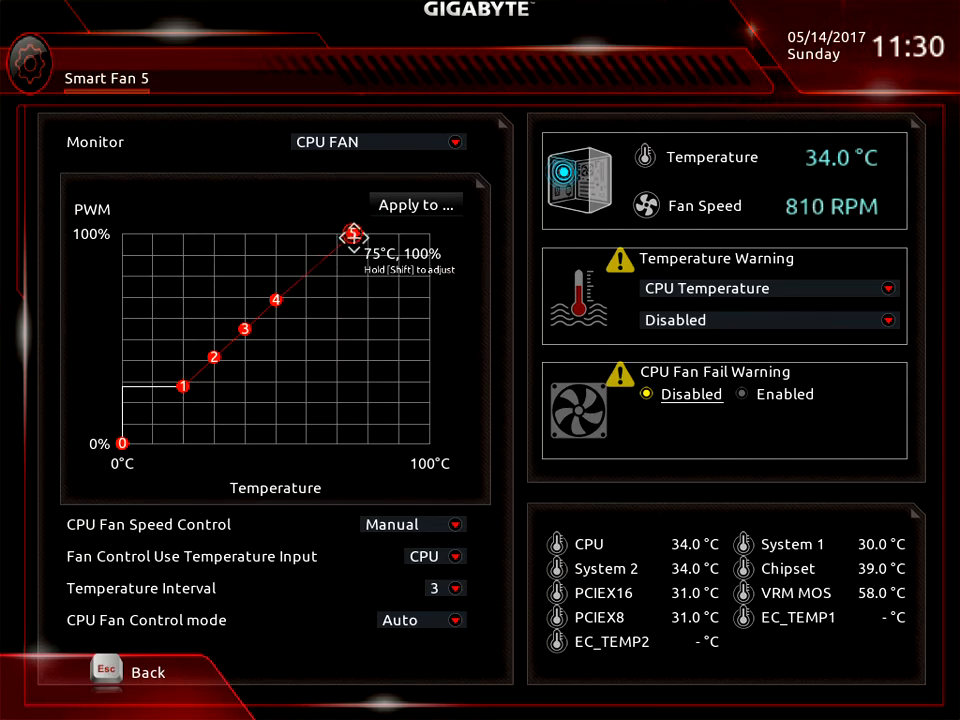
pyautogui.moveTo(353, 236); pyautogui.dragTo(368, 237)
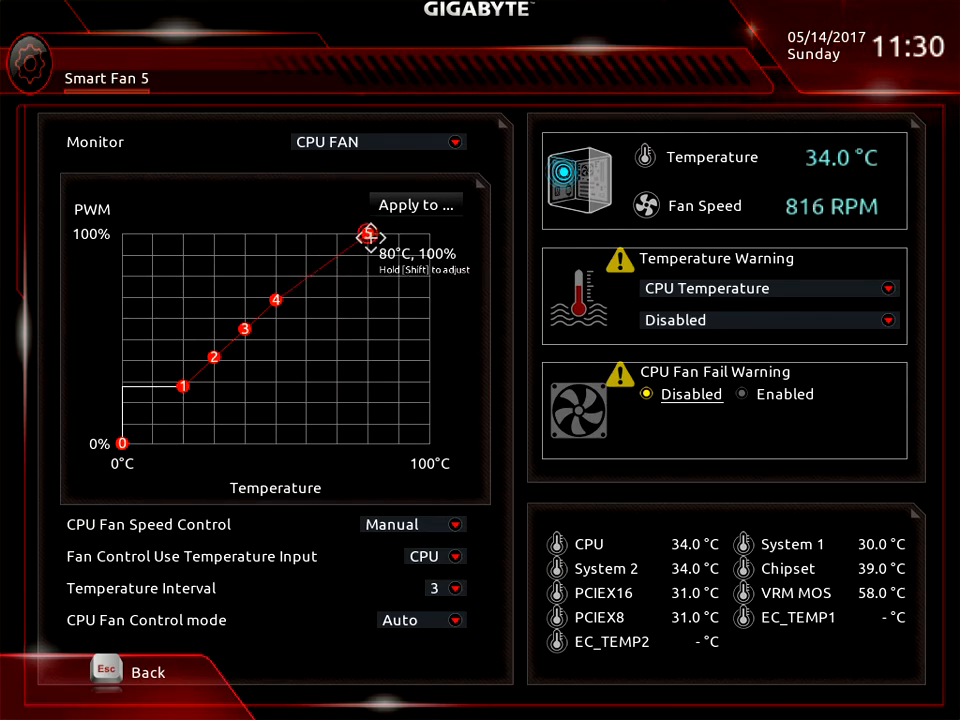
pyautogui.moveTo(366, 234); pyautogui.dragTo(366, 233)
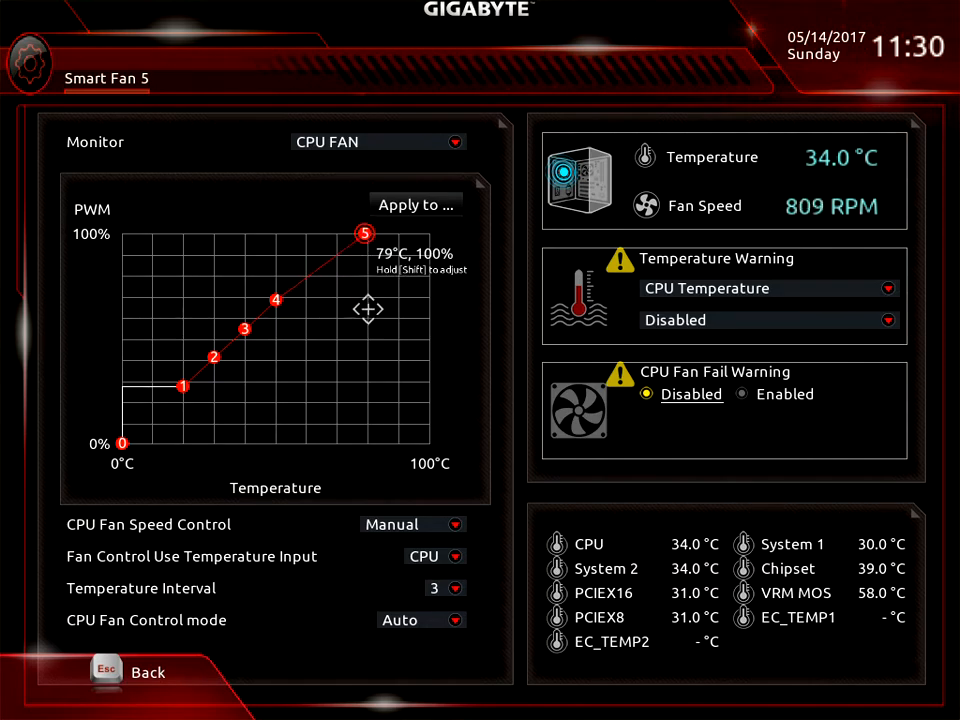
pyautogui.moveTo(210, 405)
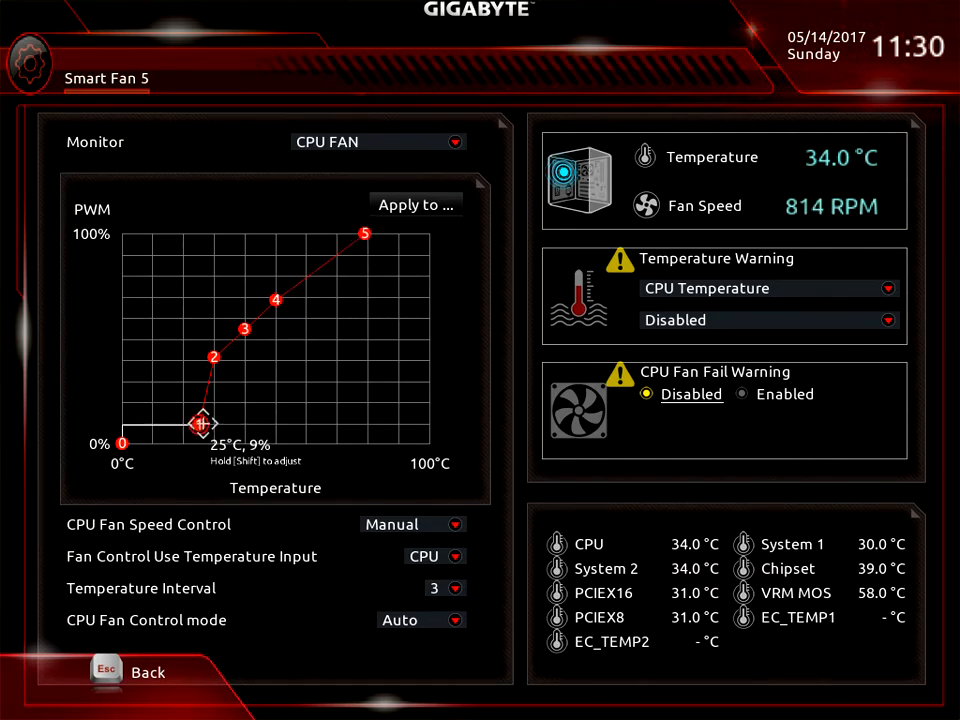
# - Reshape the lower curve: point 1 at 40°C/0%, point 4 61°C/68%, point 2 59°C/28%
pyautogui.moveTo(202, 422); pyautogui.dragTo(191, 442)
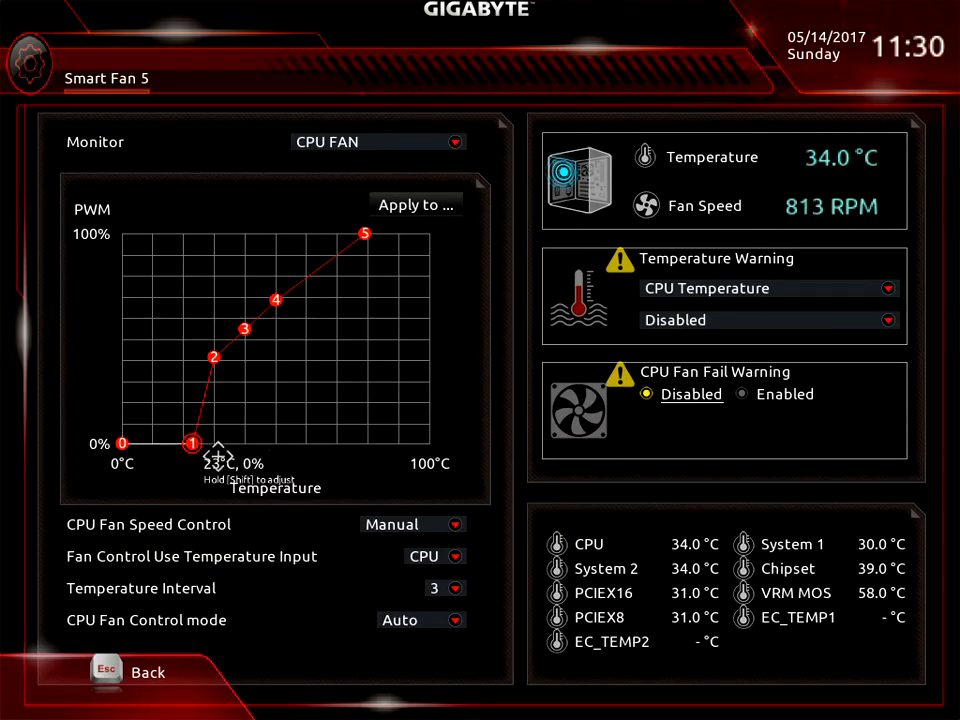
pyautogui.moveTo(193, 443); pyautogui.dragTo(177, 443)
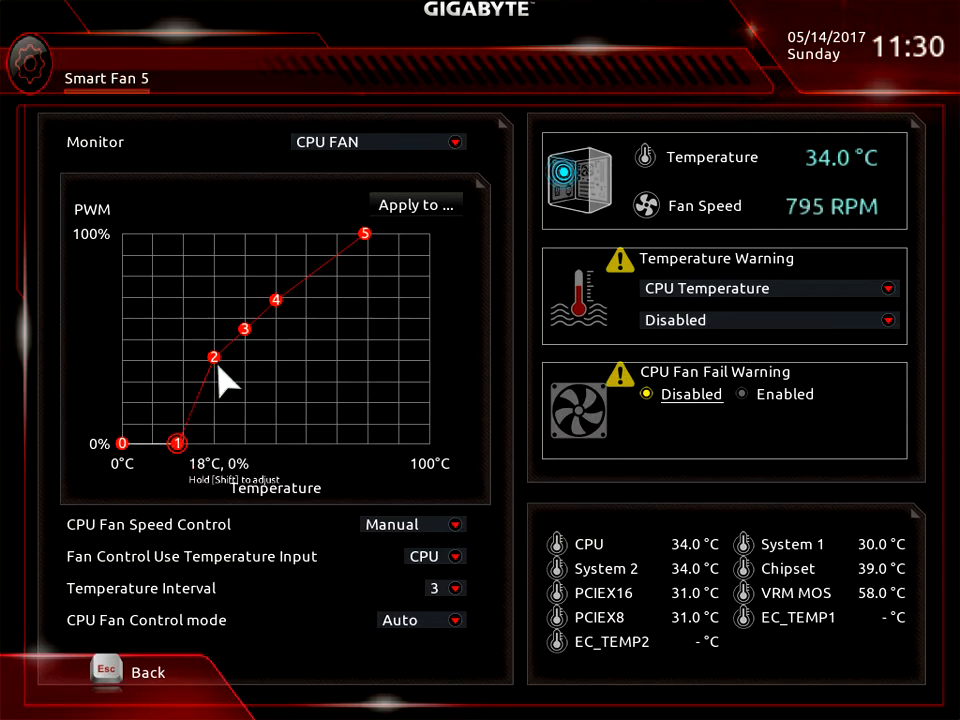
pyautogui.moveTo(213, 357); pyautogui.dragTo(238, 357)
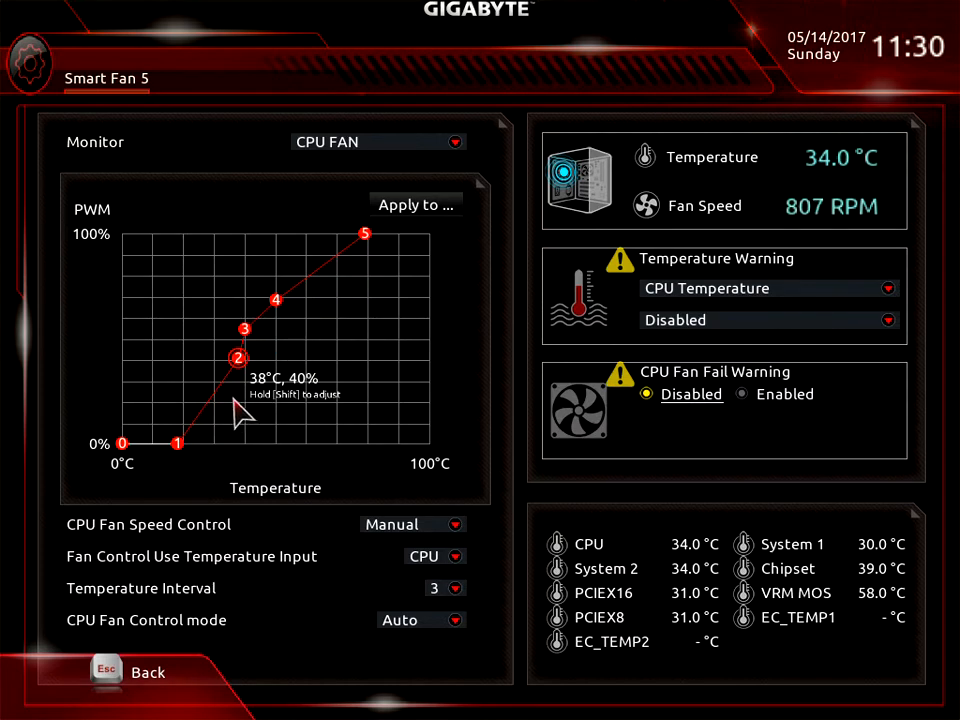
pyautogui.moveTo(238, 358); pyautogui.dragTo(210, 443)
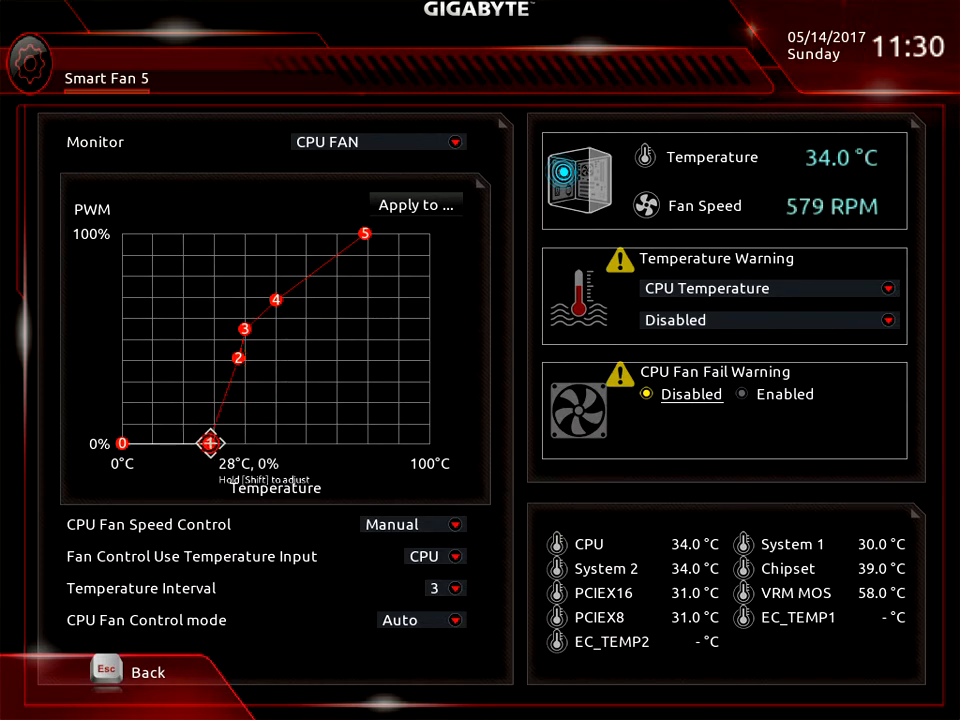
pyautogui.moveTo(211, 443); pyautogui.dragTo(220, 443)
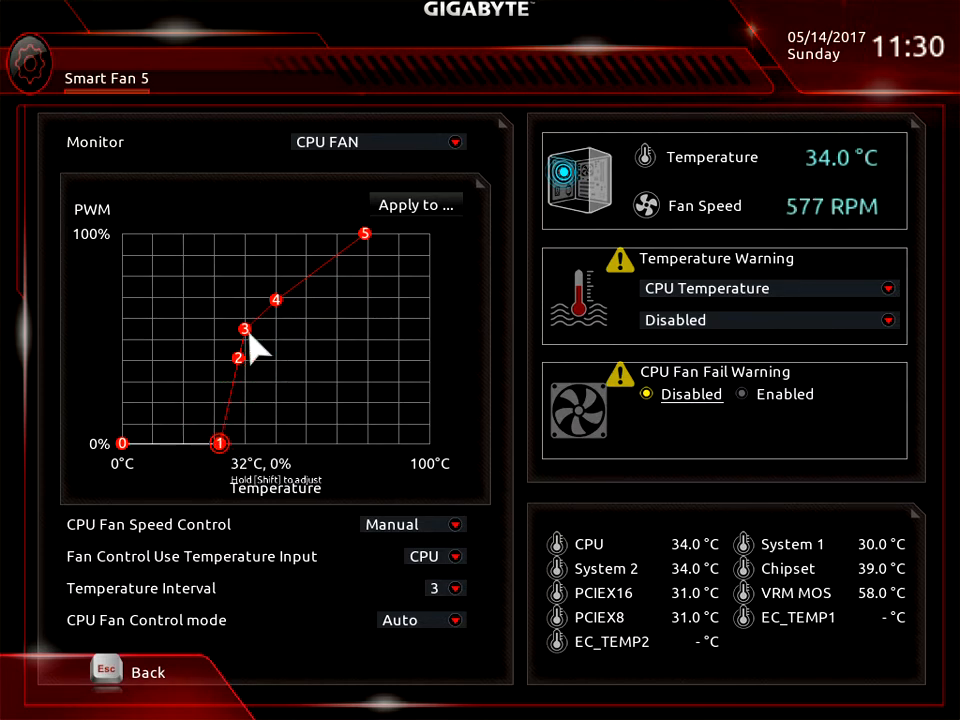
pyautogui.moveTo(245, 330); pyautogui.dragTo(268, 330)
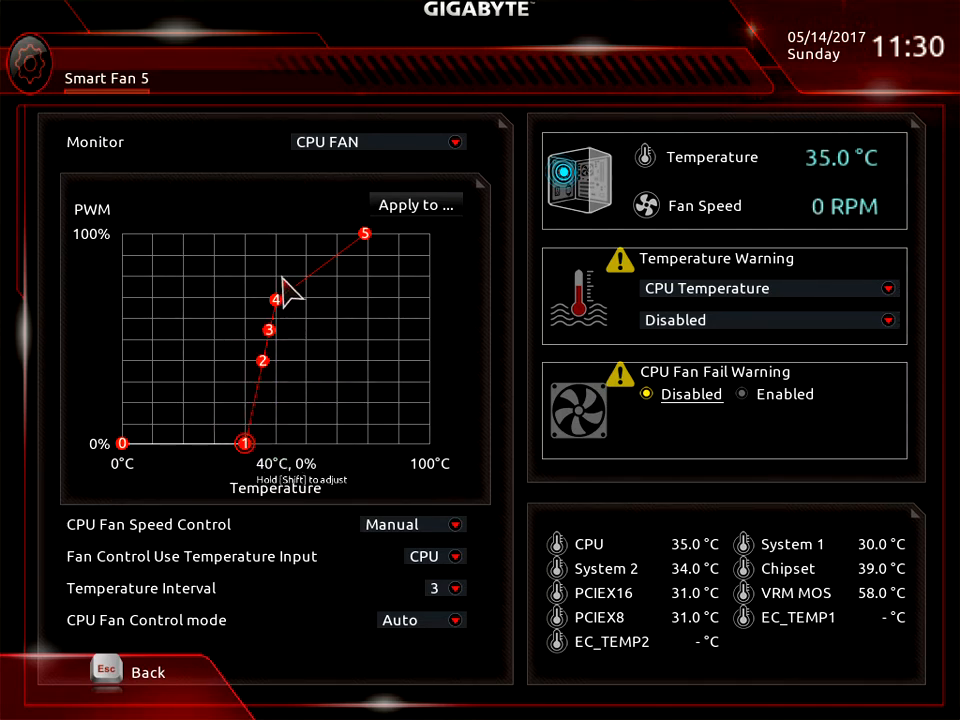
pyautogui.moveTo(360, 560)
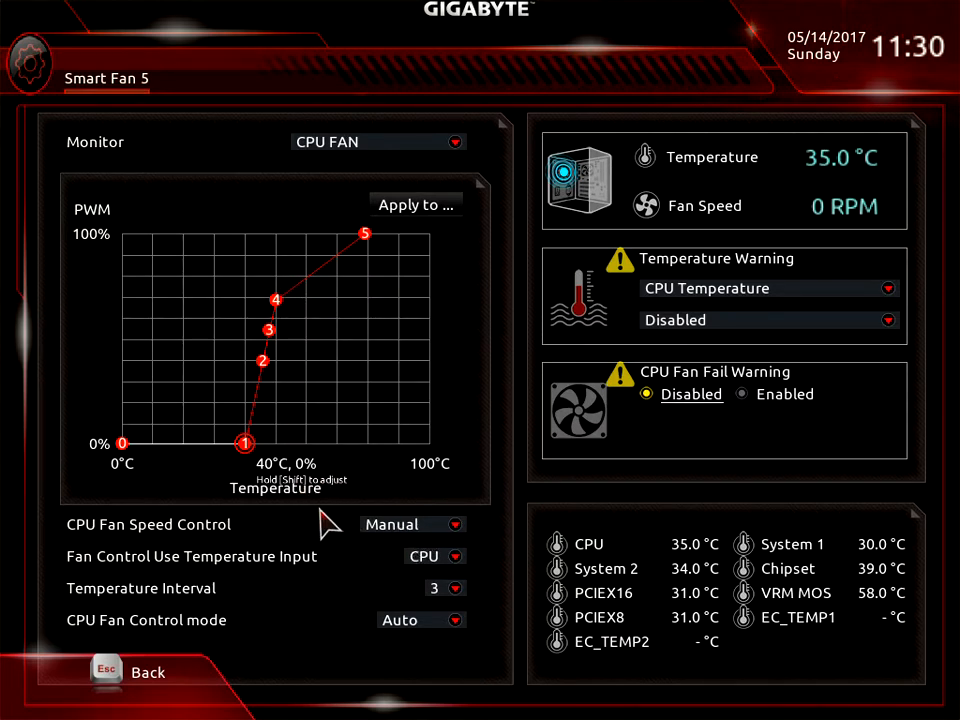
pyautogui.moveTo(276, 300); pyautogui.dragTo(314, 300)
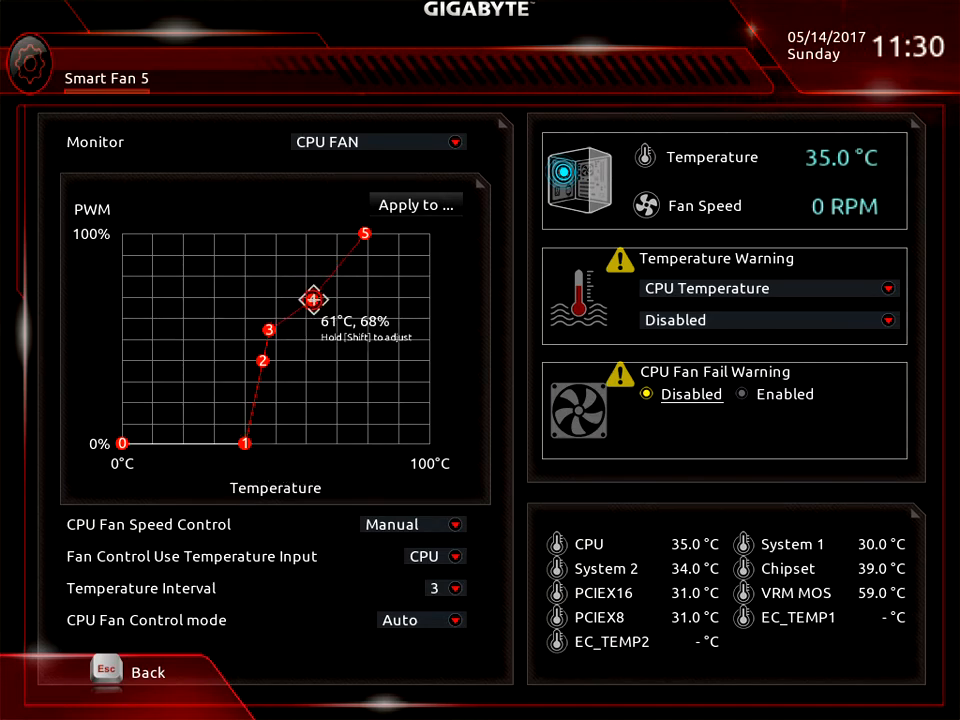
pyautogui.moveTo(313, 300); pyautogui.dragTo(333, 300)
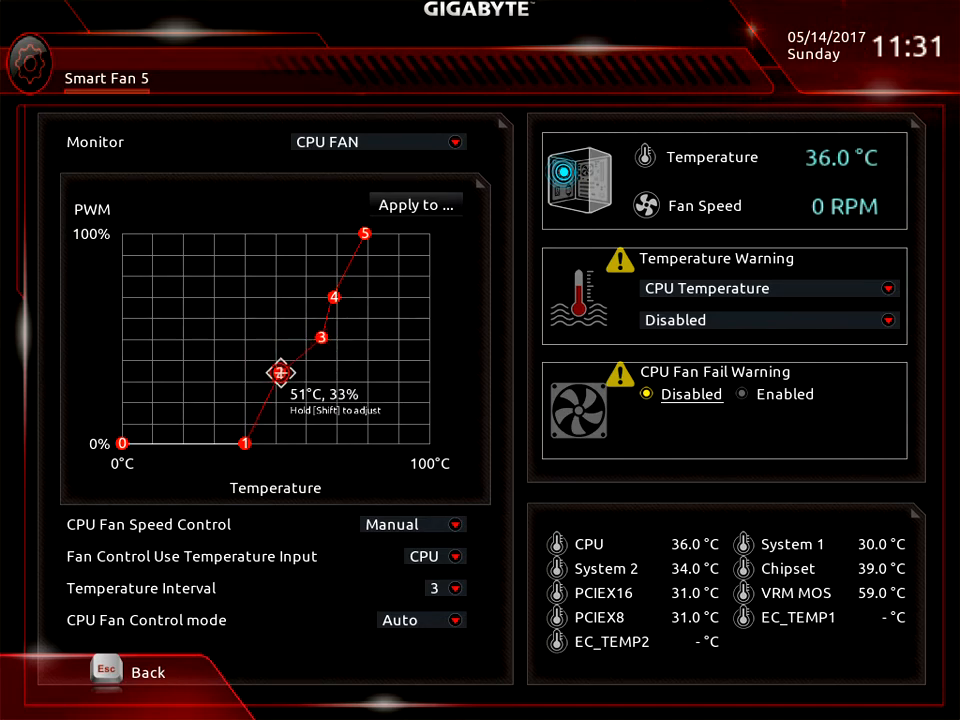
pyautogui.moveTo(281, 372); pyautogui.dragTo(305, 383)
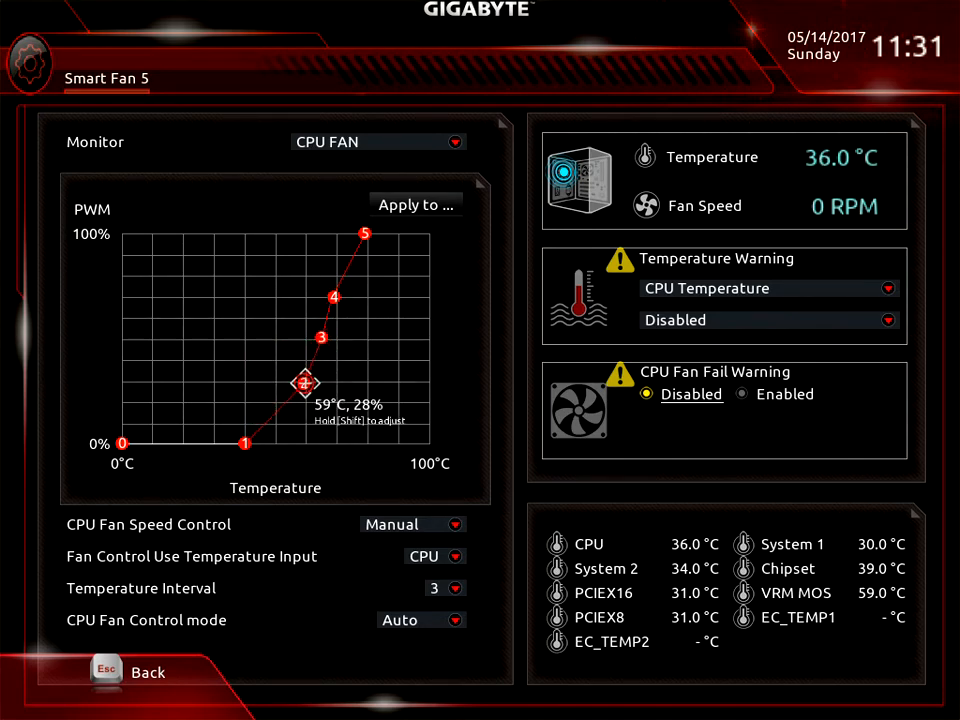
pyautogui.moveTo(245, 465)
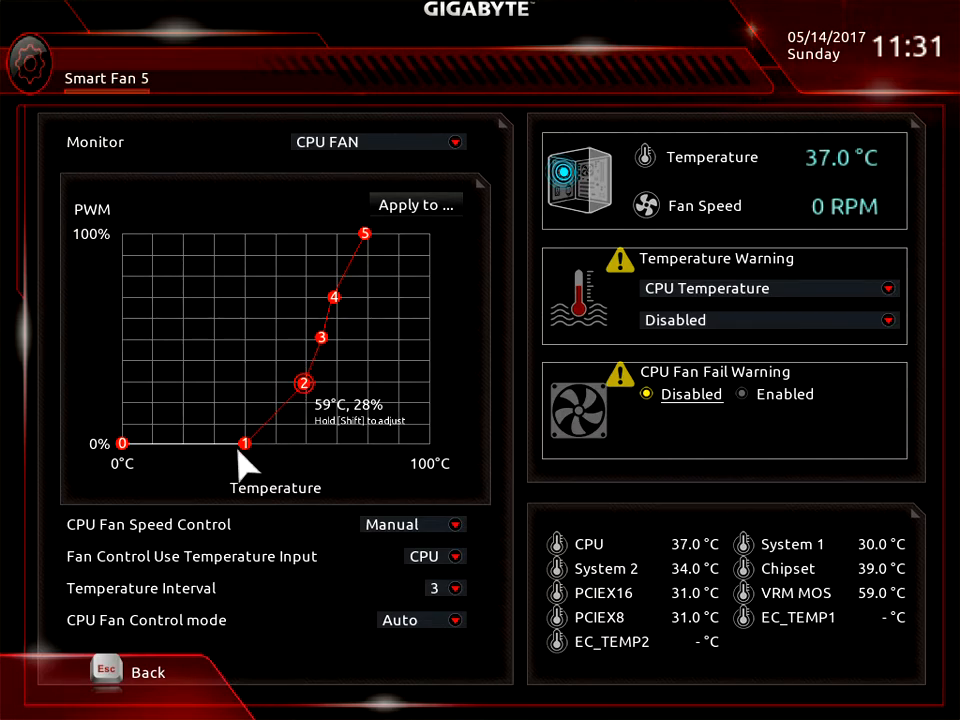
pyautogui.moveTo(265, 470)
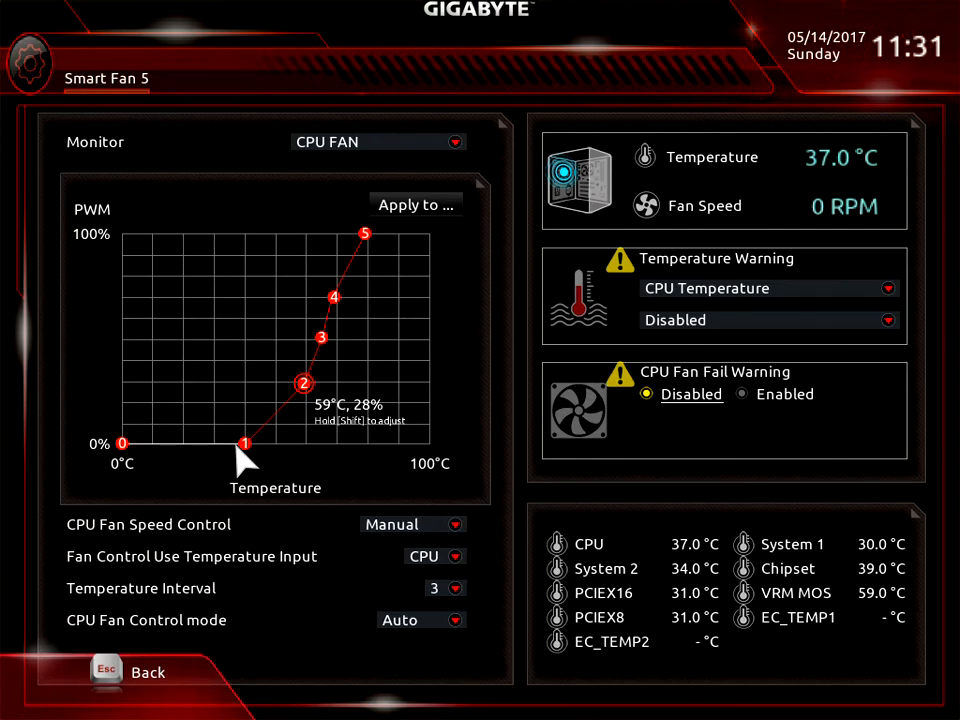
pyautogui.moveTo(728, 573)
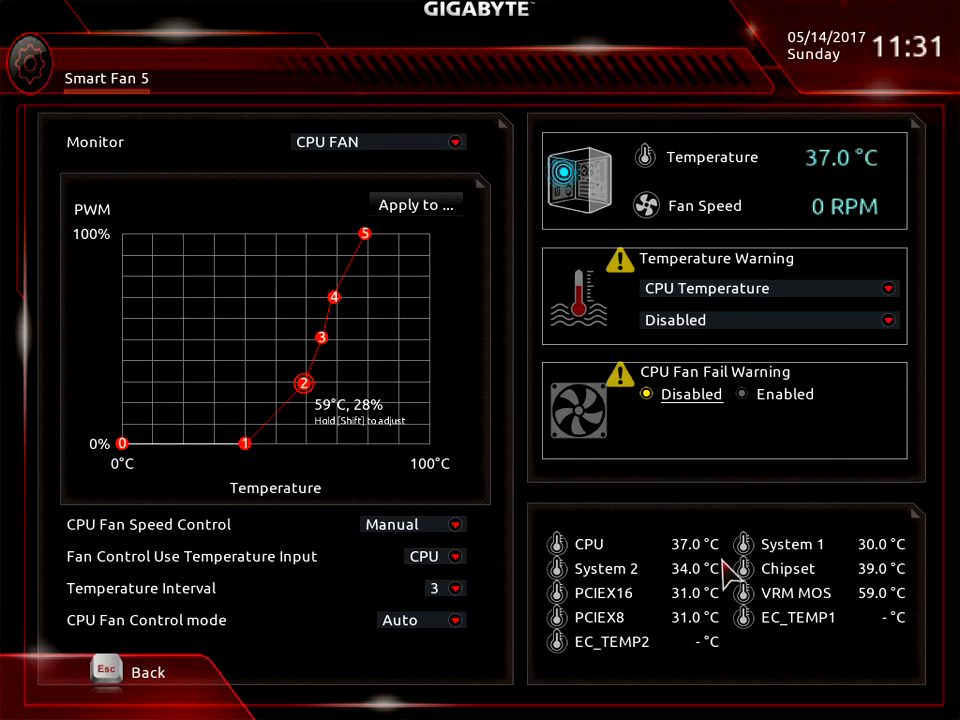
pyautogui.moveTo(258, 447)
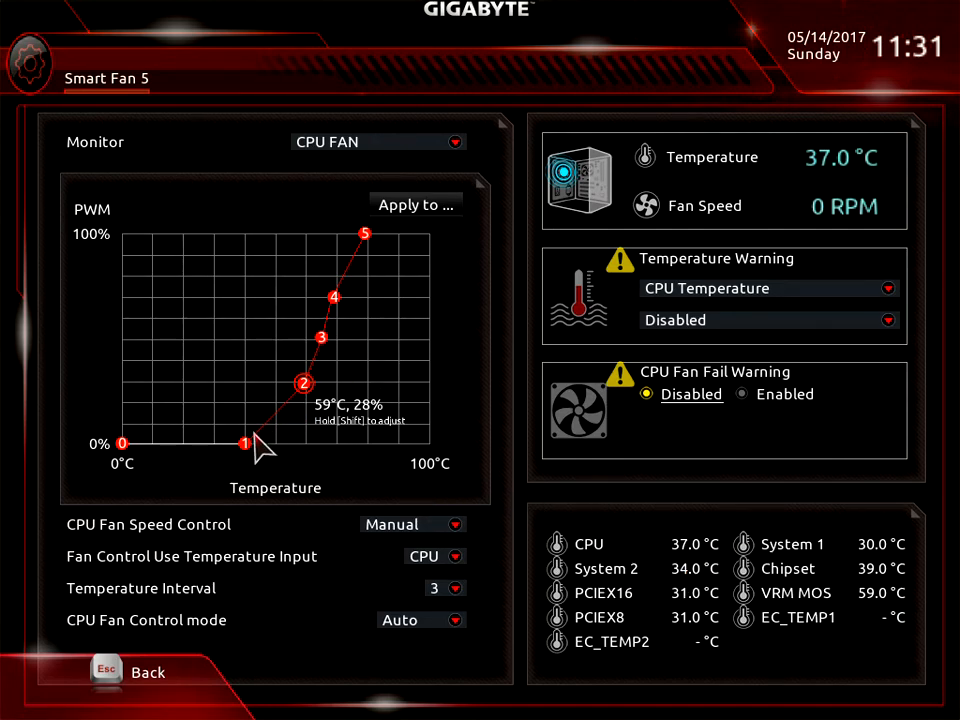
# - Set CPU Fan Speed Control to Full Speed, flattening the curve at 100%
pyautogui.click(412, 524)
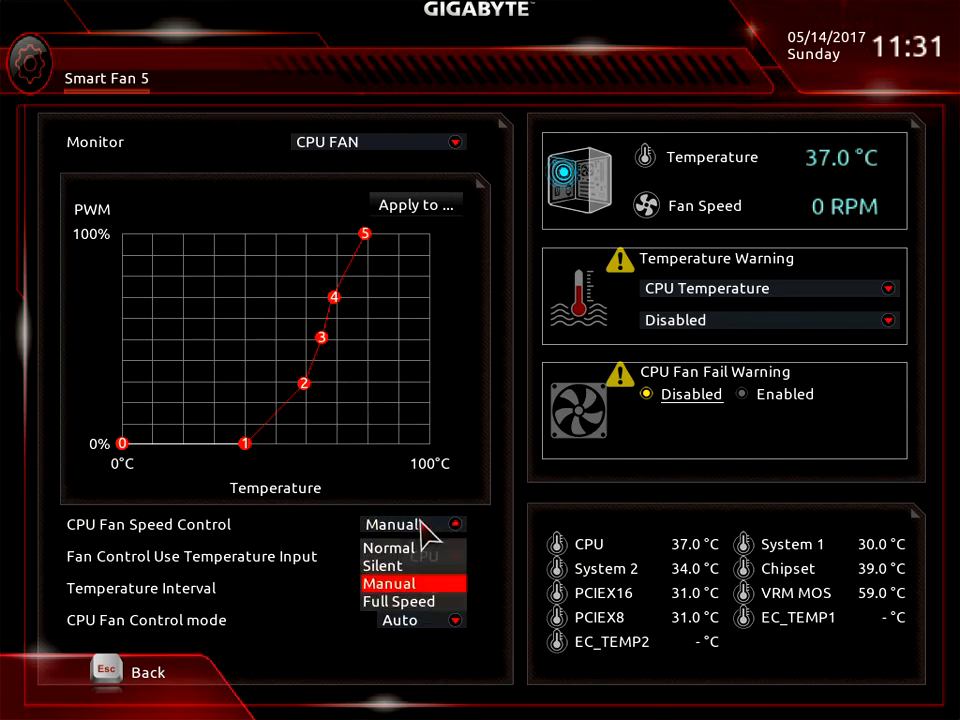
pyautogui.click(398, 601)
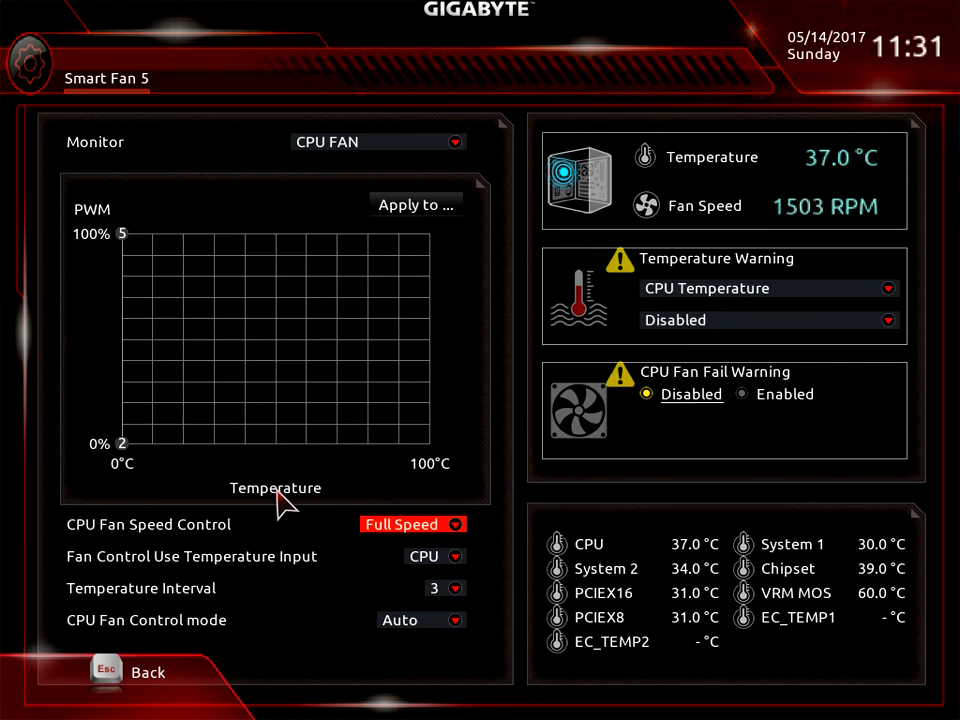
pyautogui.moveTo(425, 500)
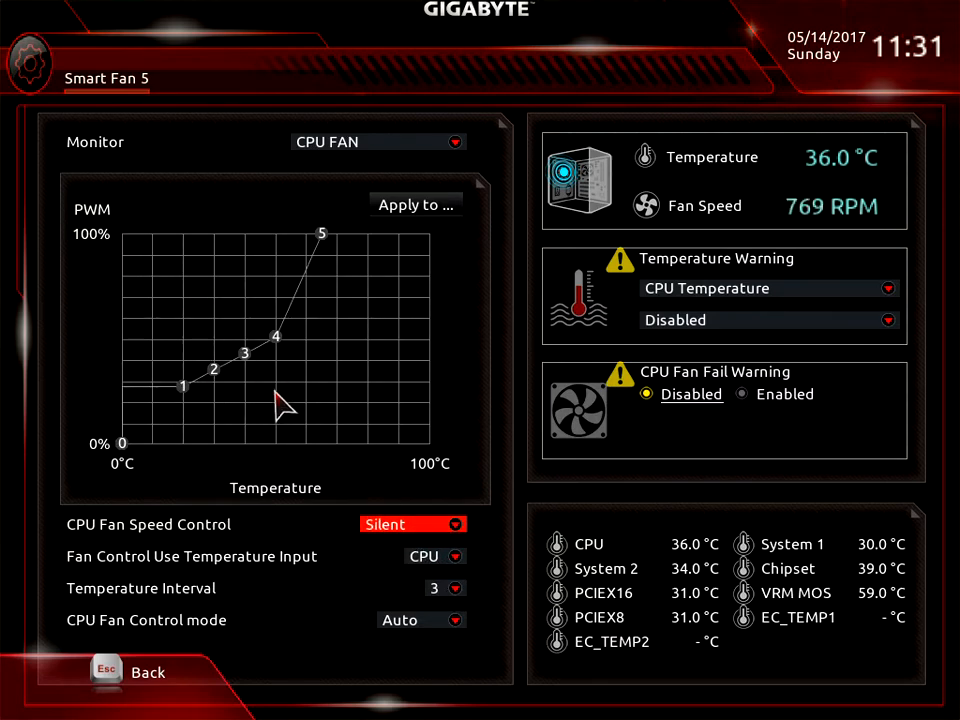
pyautogui.moveTo(390, 235)
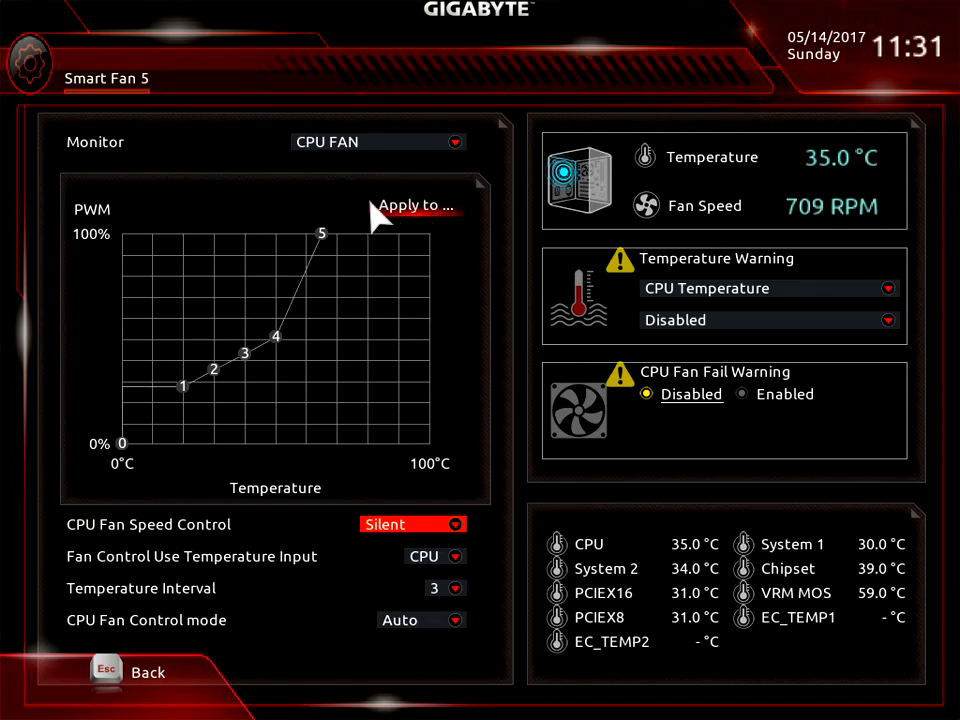
pyautogui.moveTo(425, 218)
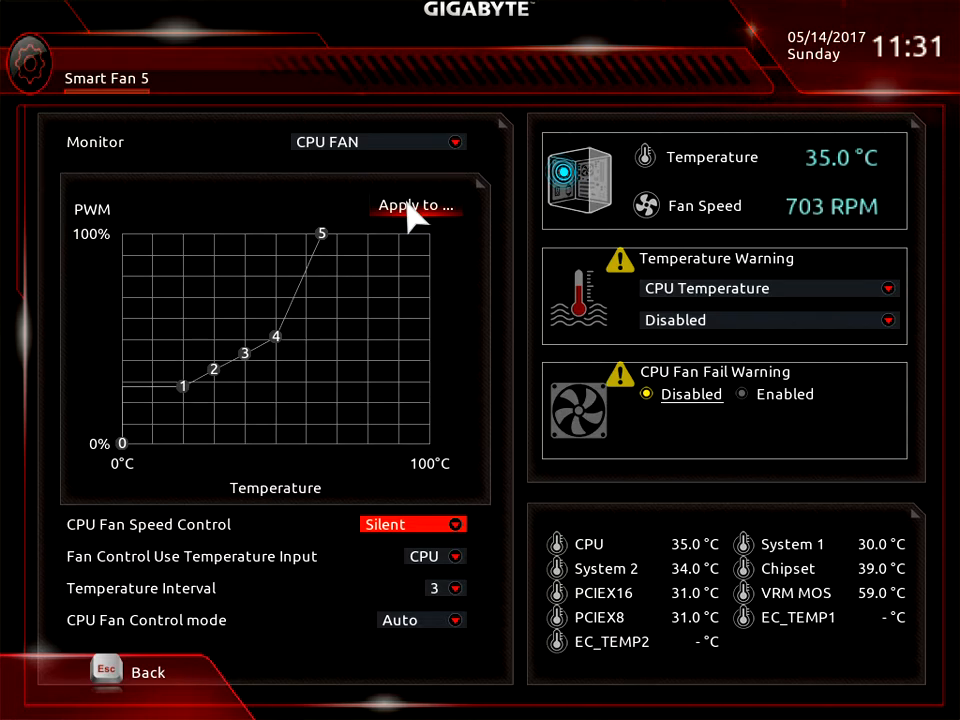
pyautogui.click(415, 205)
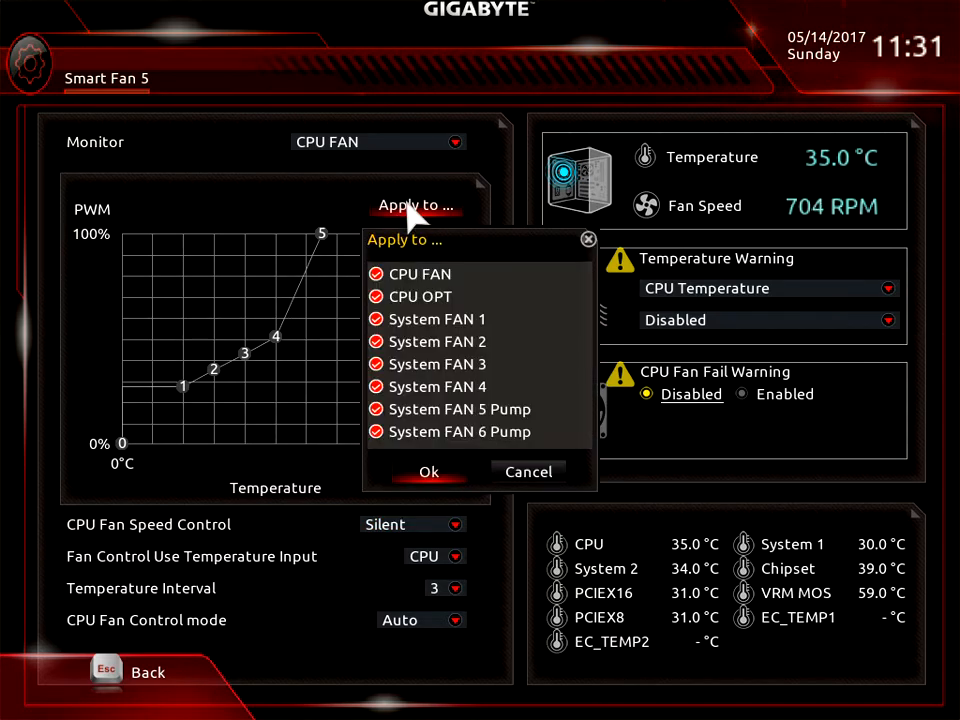
pyautogui.moveTo(418, 240)
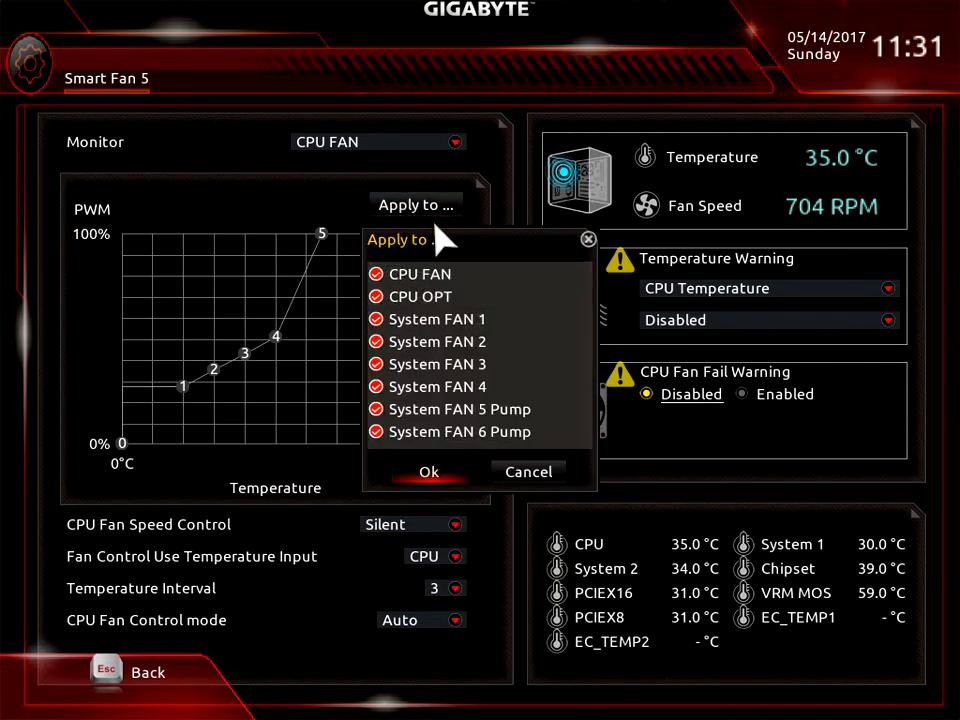
pyautogui.moveTo(436, 318)
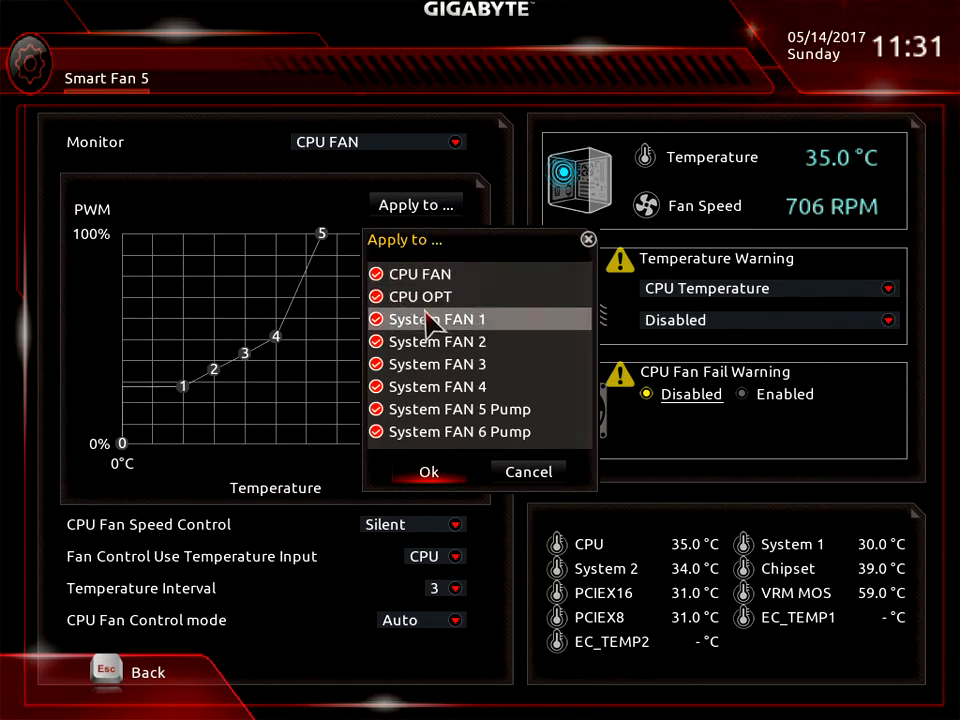
pyautogui.scroll(-3)
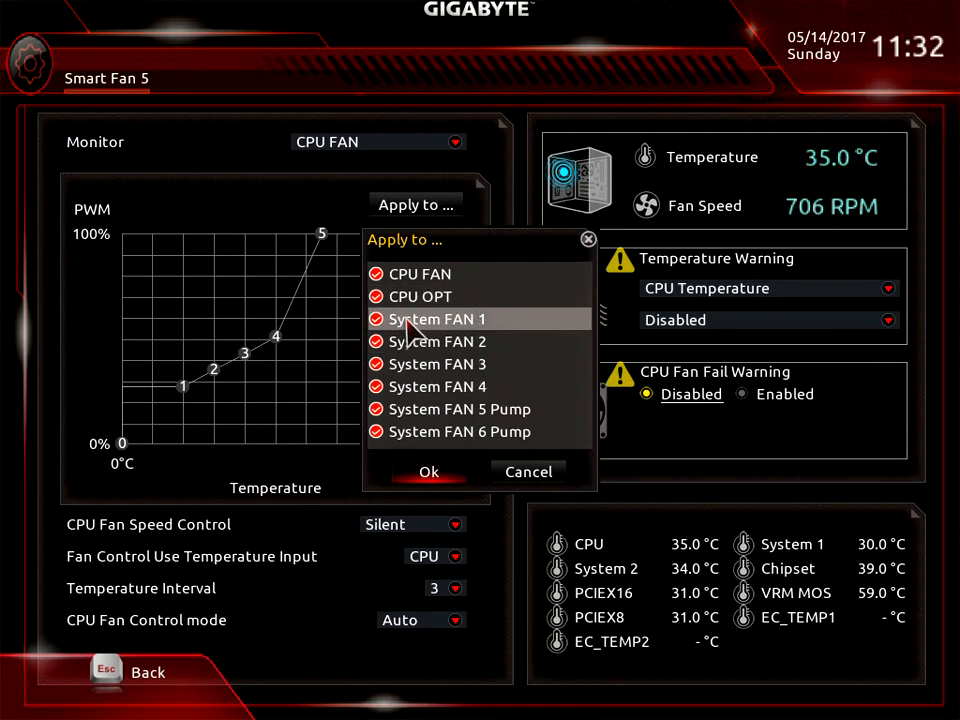
pyautogui.moveTo(475, 297)
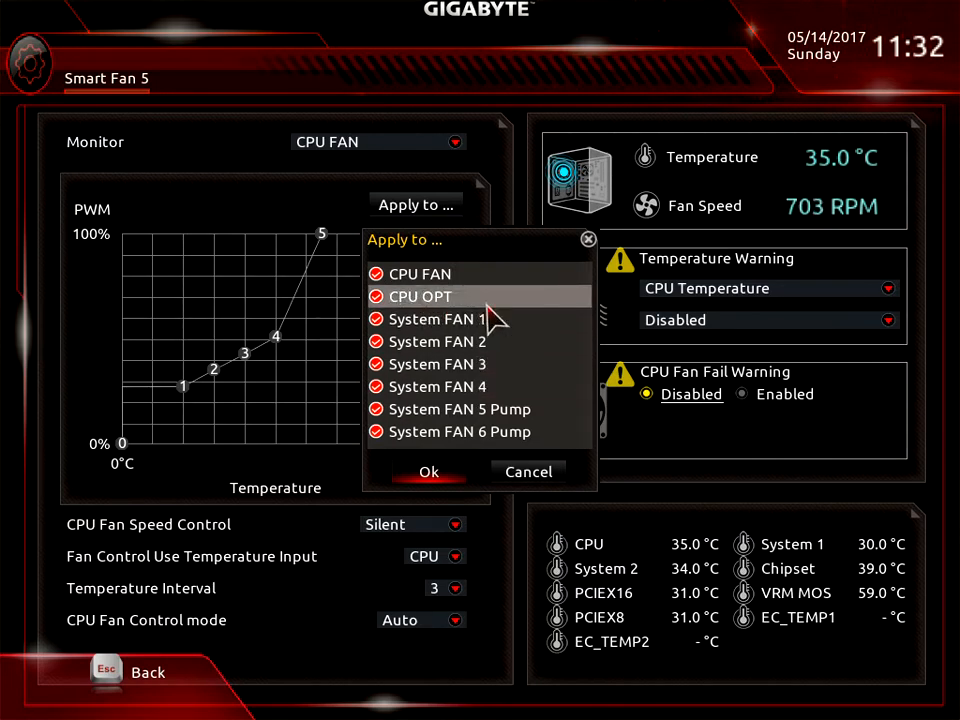
pyautogui.moveTo(610, 268)
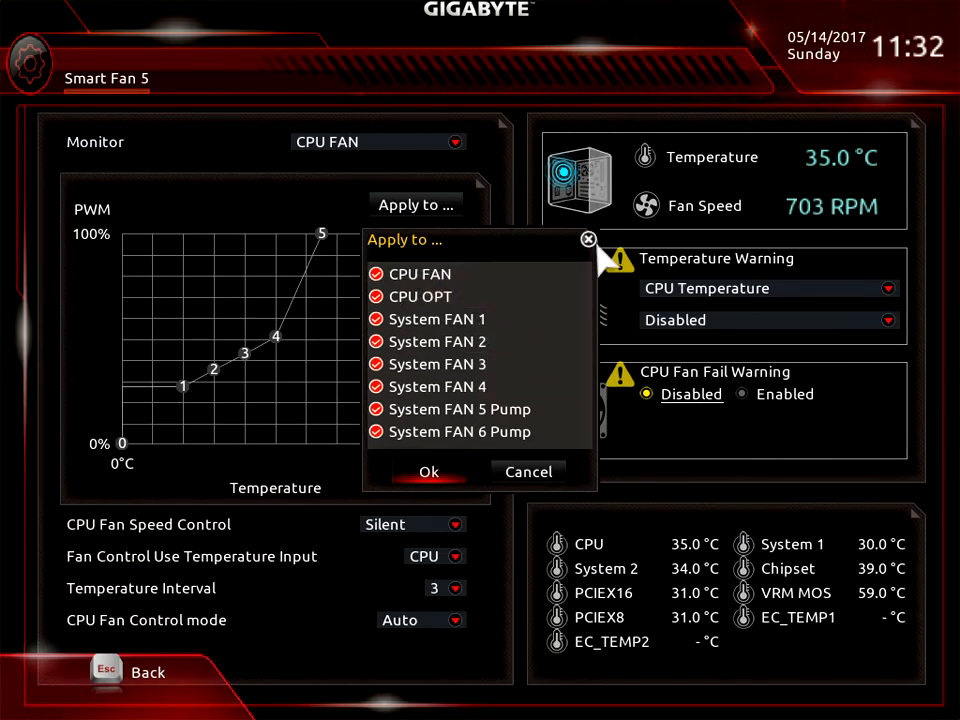
pyautogui.click(528, 471)
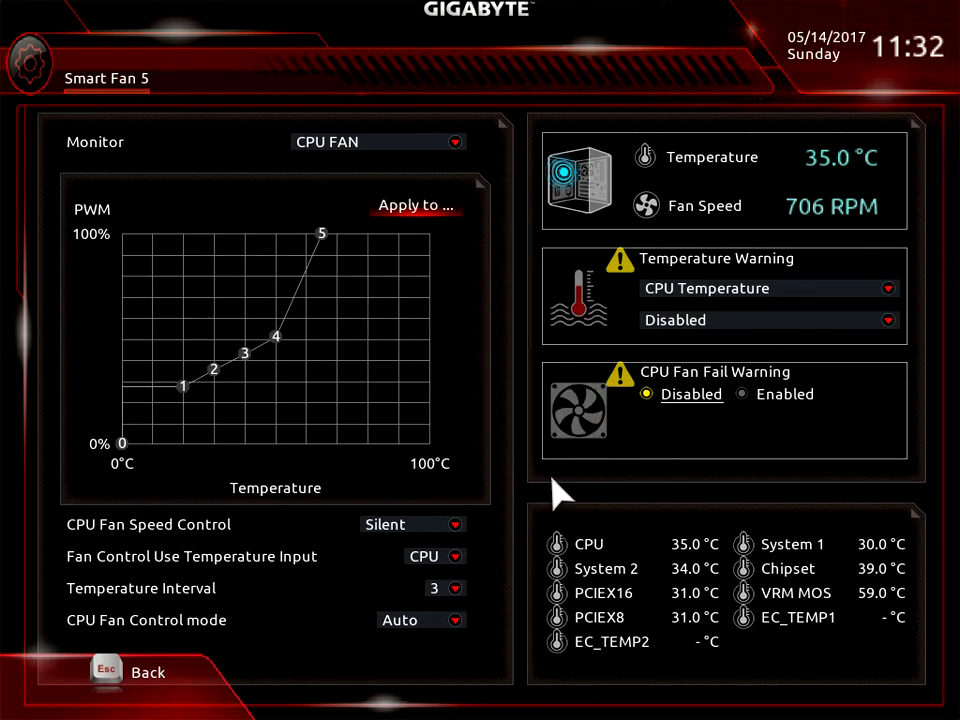
pyautogui.moveTo(100, 580)
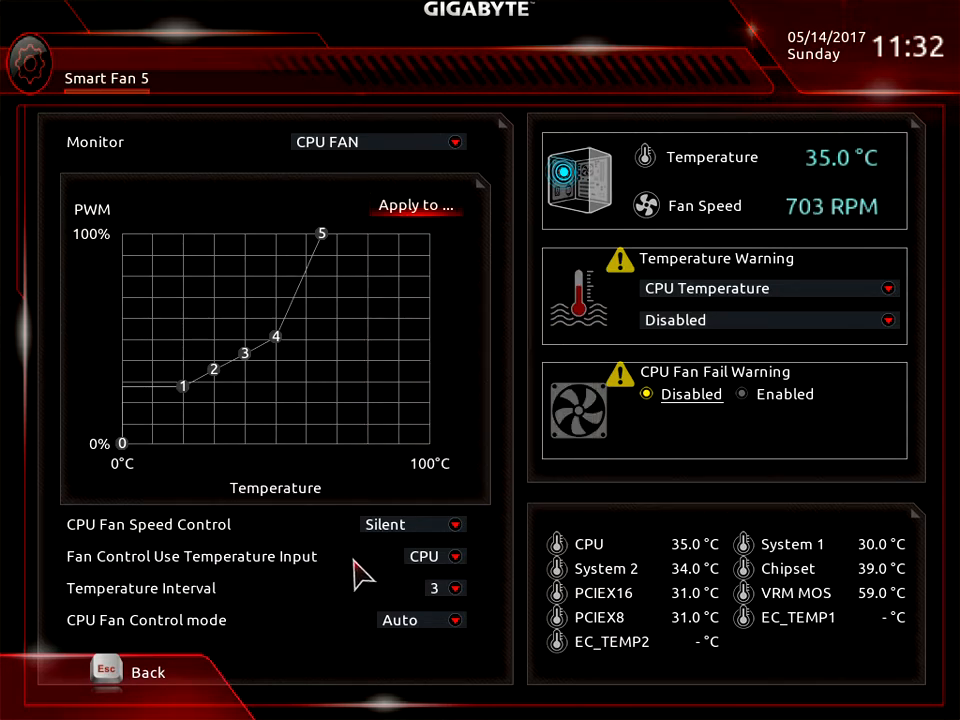
pyautogui.click(434, 556)
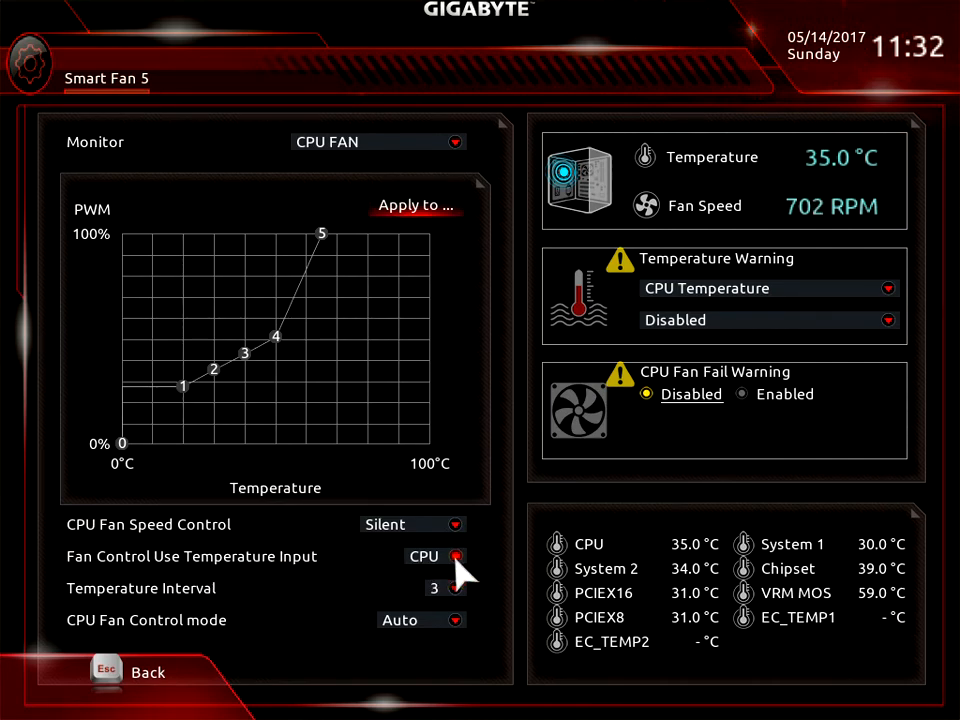
pyautogui.moveTo(435, 275)
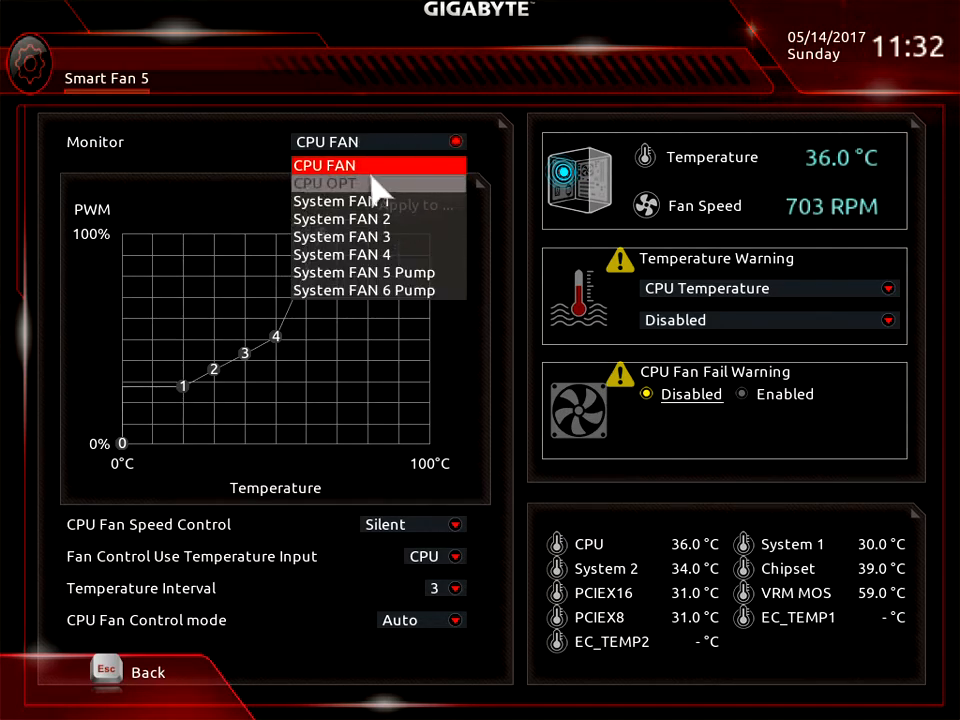
pyautogui.moveTo(400, 237)
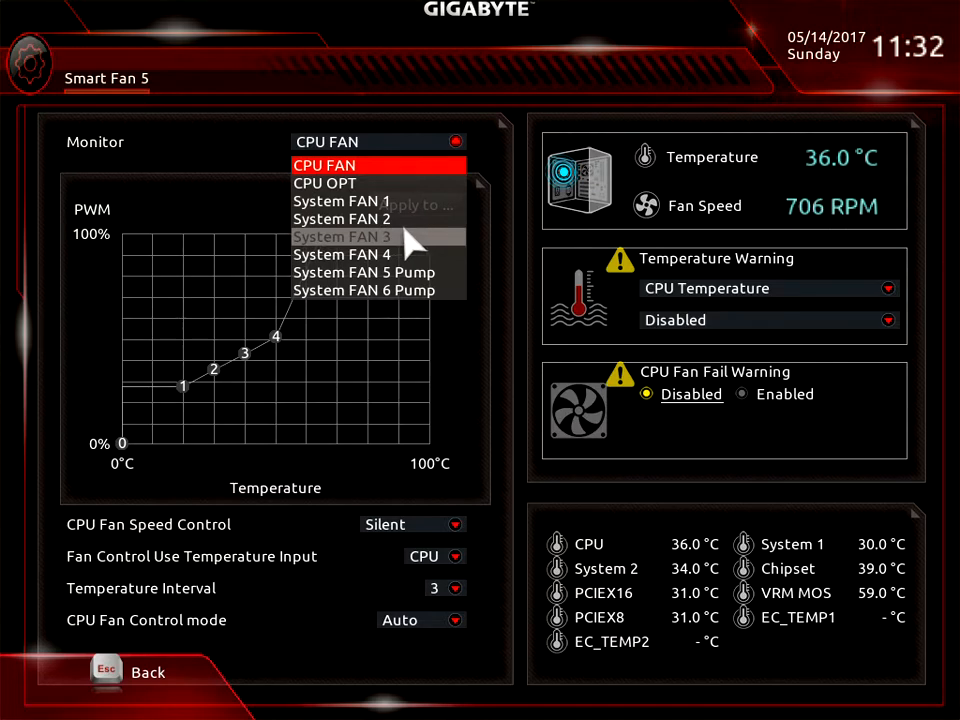
pyautogui.moveTo(340, 201)
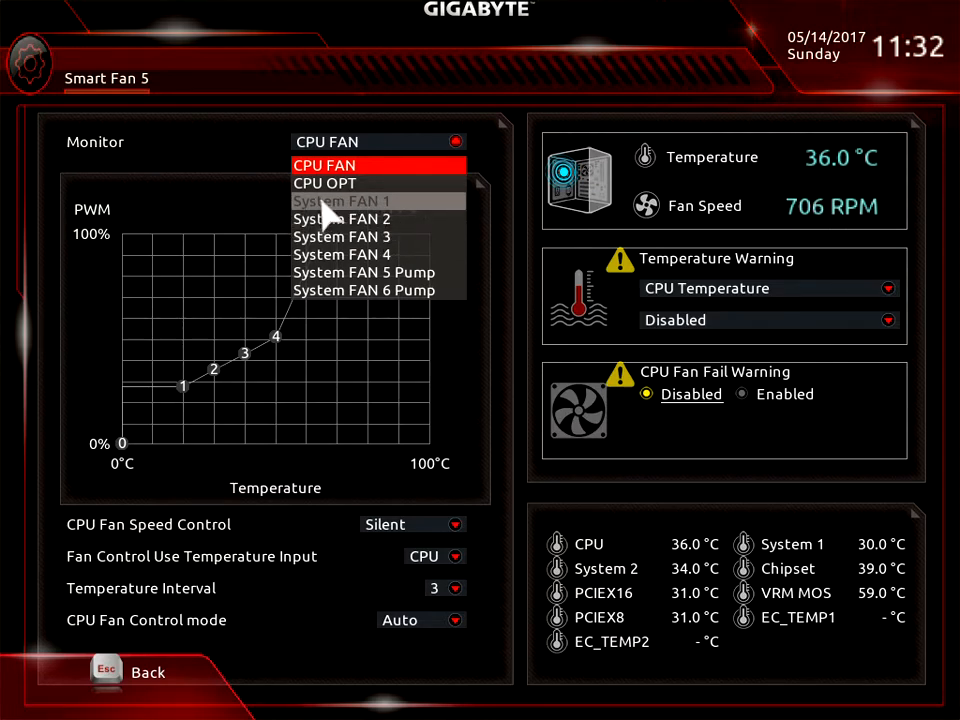
# - Monitor System FAN 1, set its speed control to Manual then Silent, and list temperature sources
pyautogui.click(340, 201)
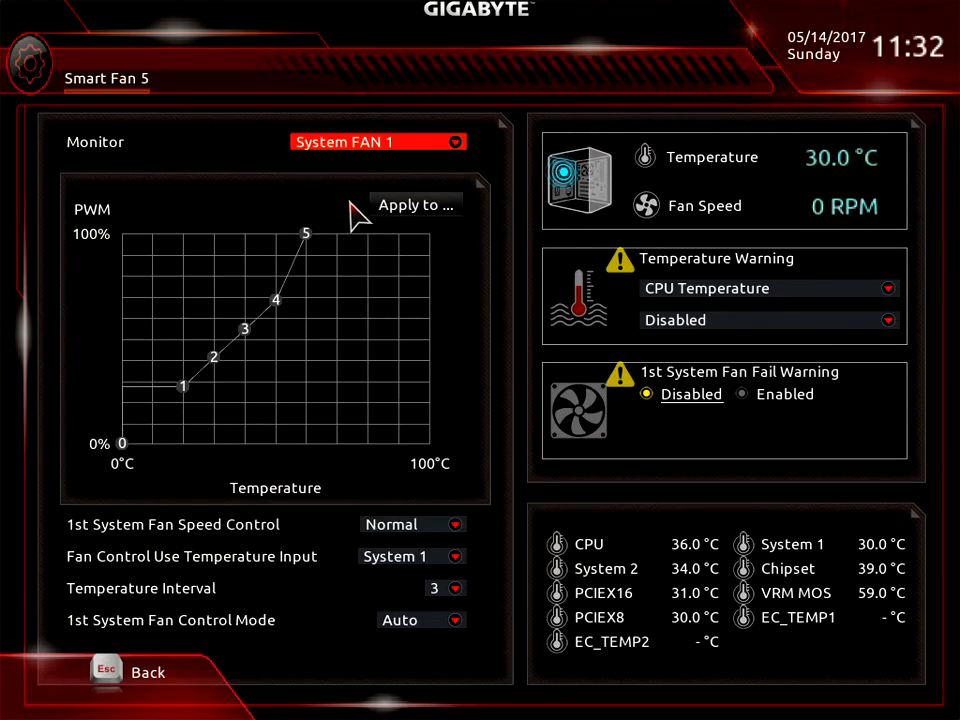
pyautogui.moveTo(150, 560)
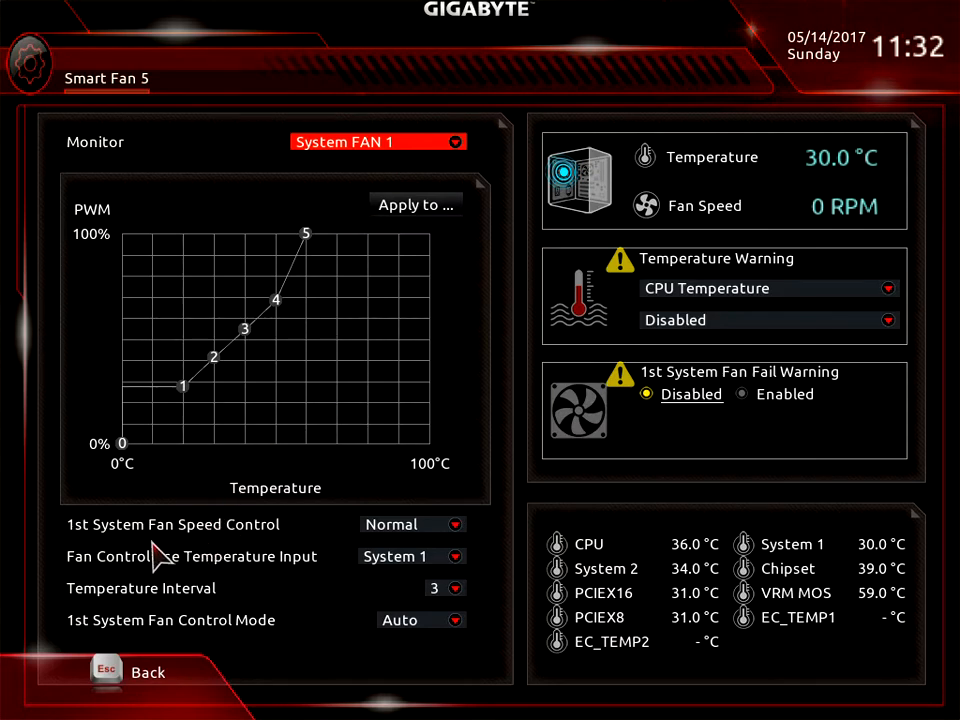
pyautogui.moveTo(450, 543)
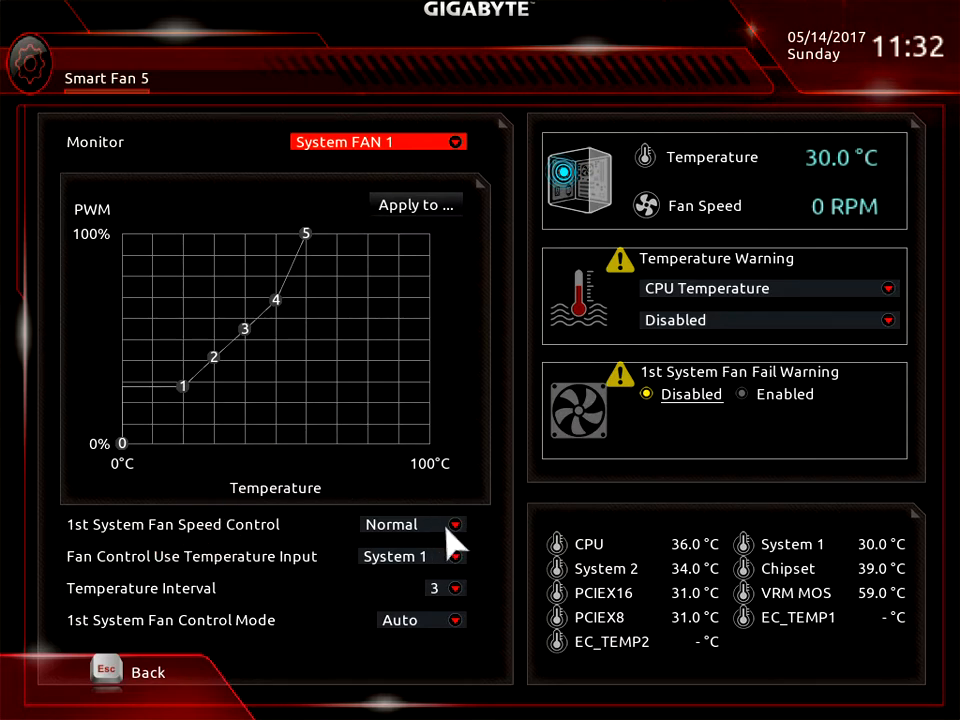
pyautogui.click(454, 524)
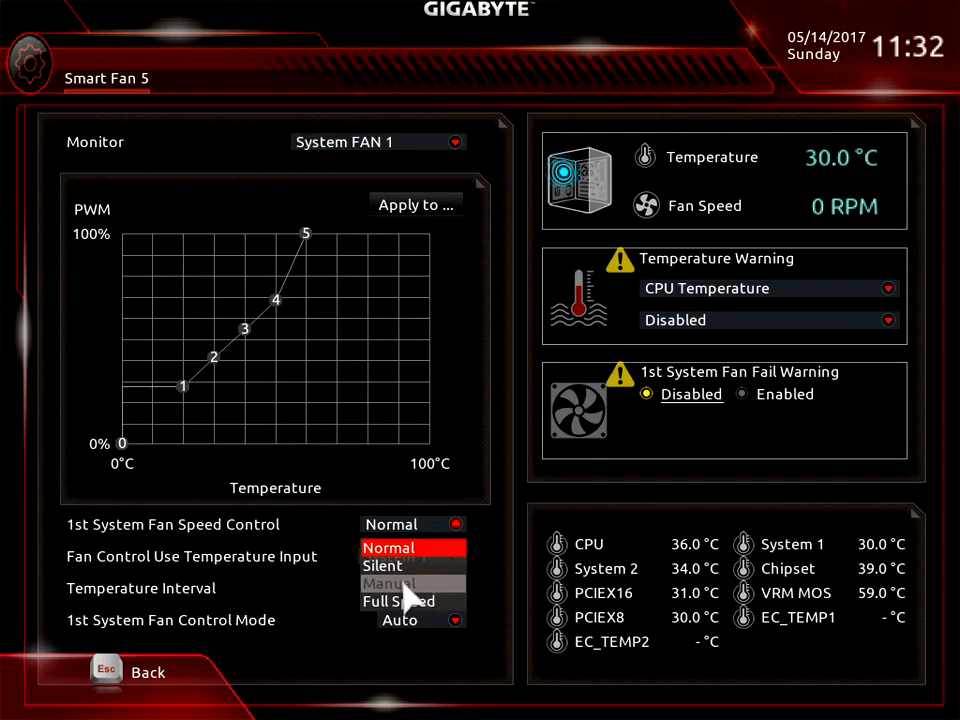
pyautogui.click(389, 583)
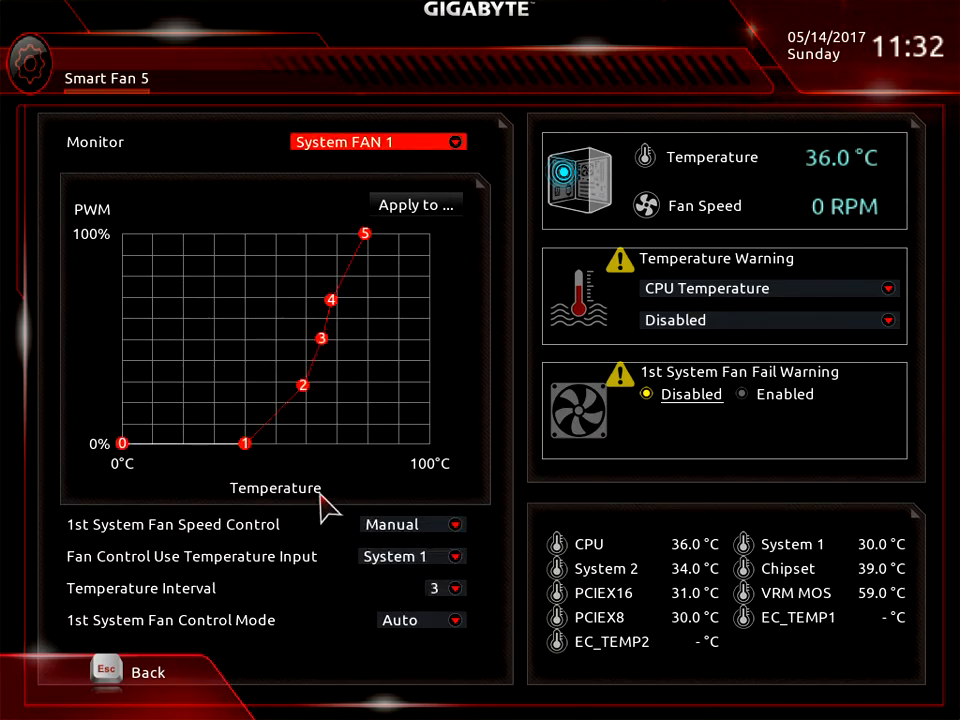
pyautogui.click(412, 524)
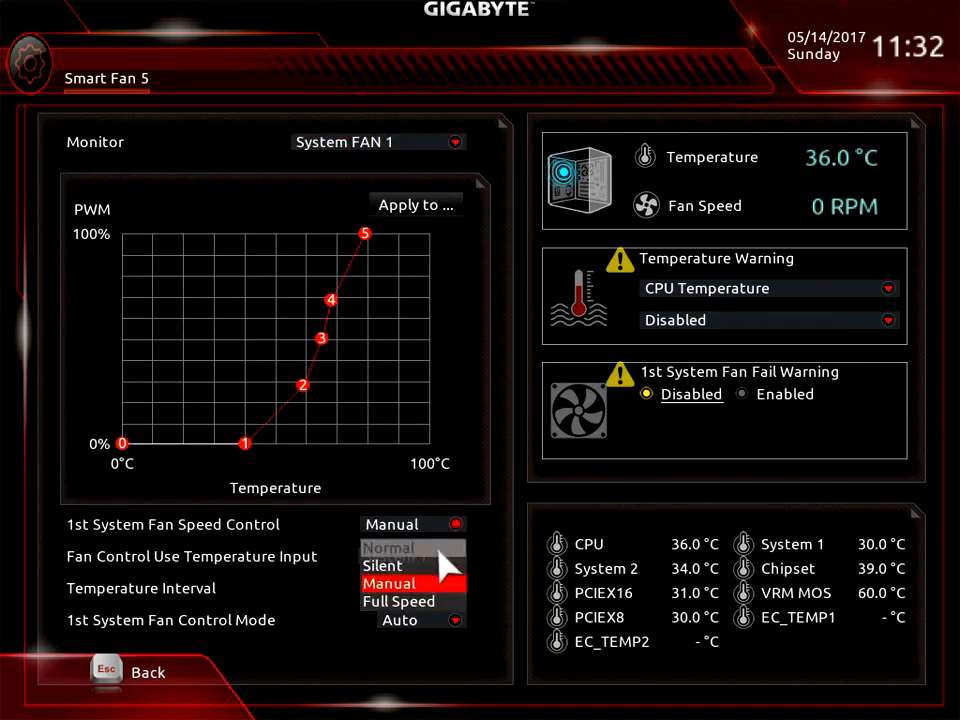
pyautogui.click(383, 565)
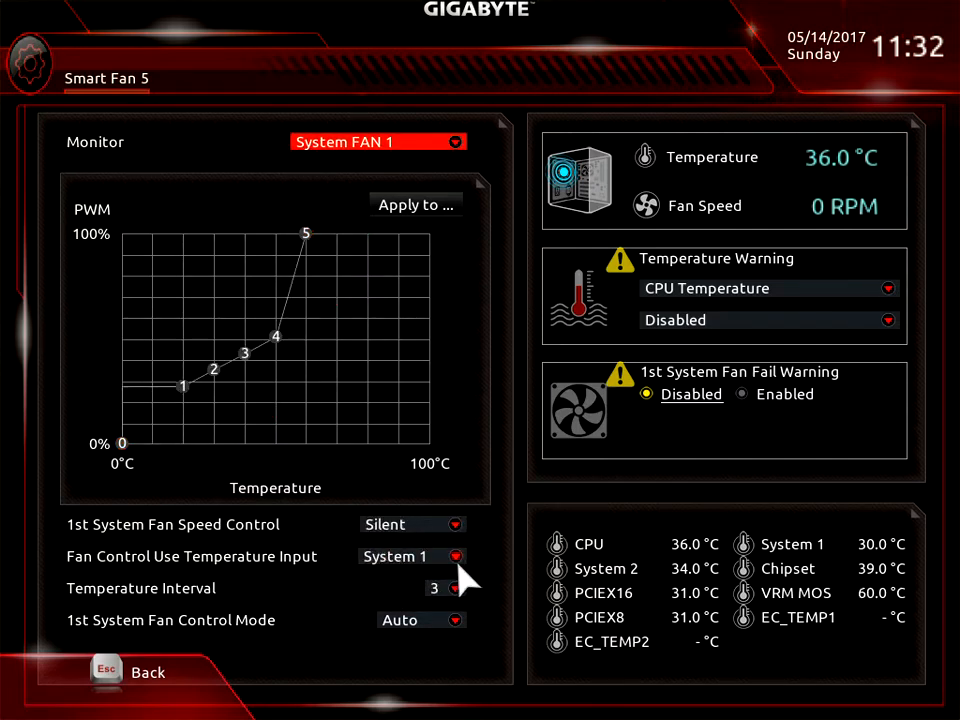
pyautogui.click(455, 556)
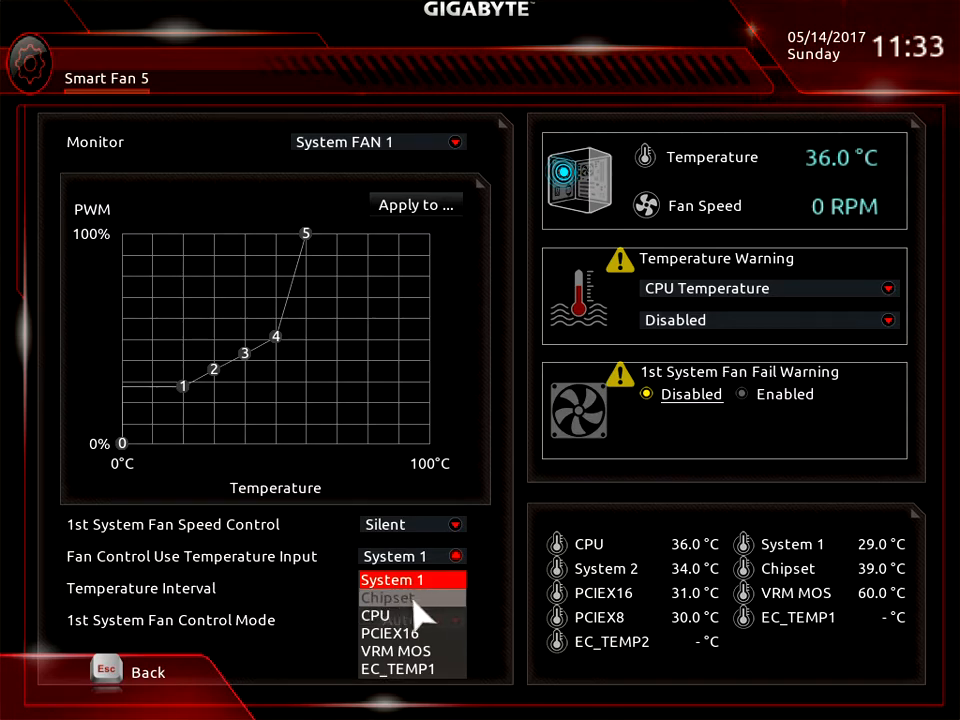
pyautogui.moveTo(403, 615)
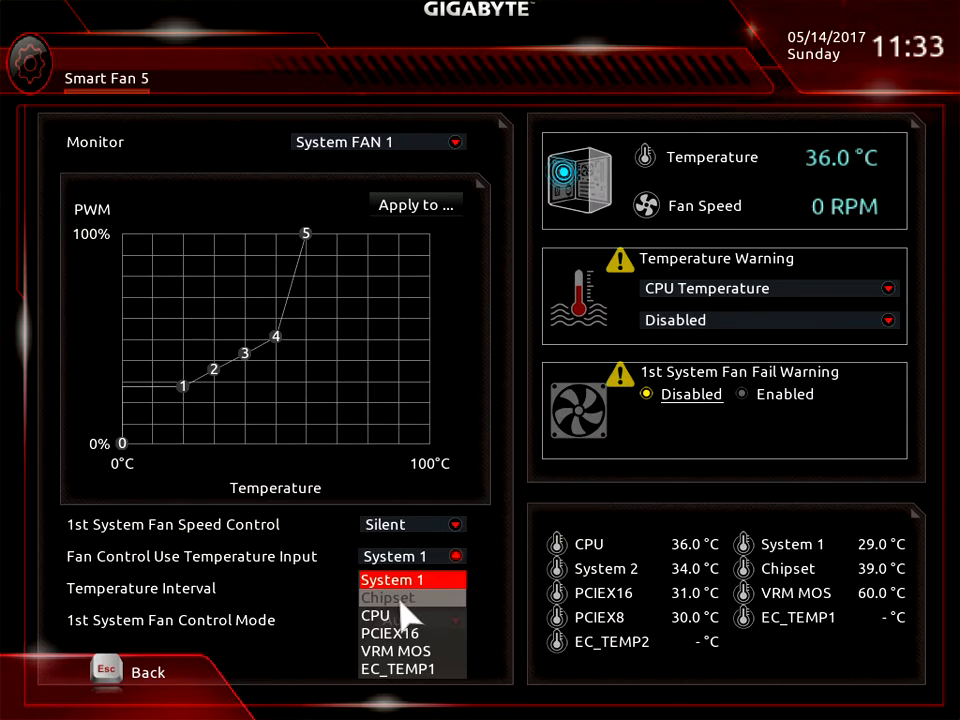
pyautogui.moveTo(420, 645)
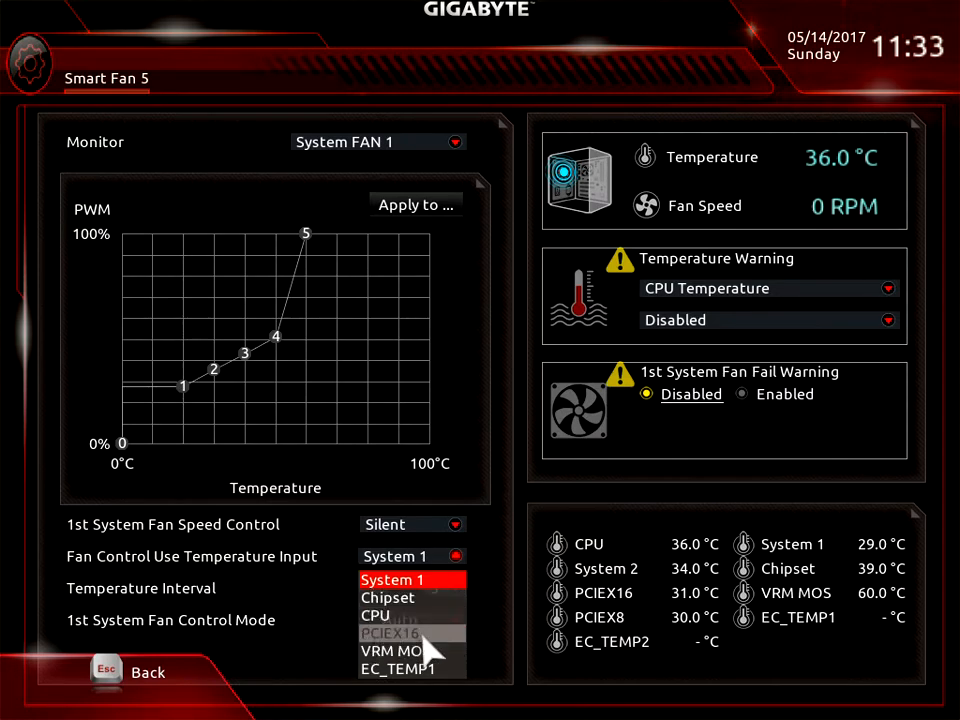
pyautogui.moveTo(413, 651)
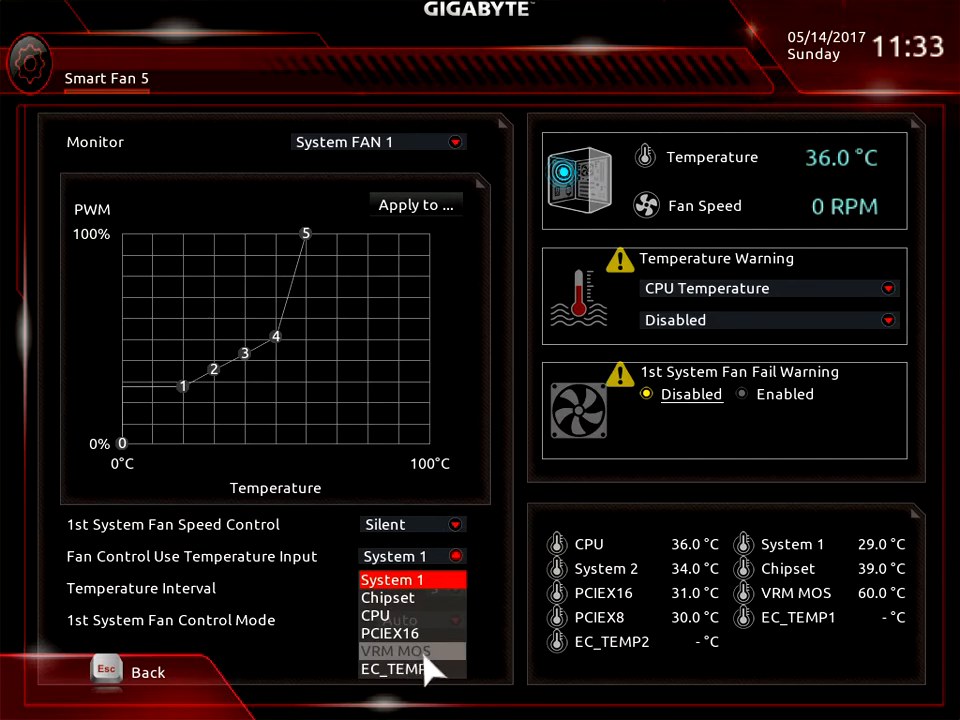
pyautogui.moveTo(400, 625)
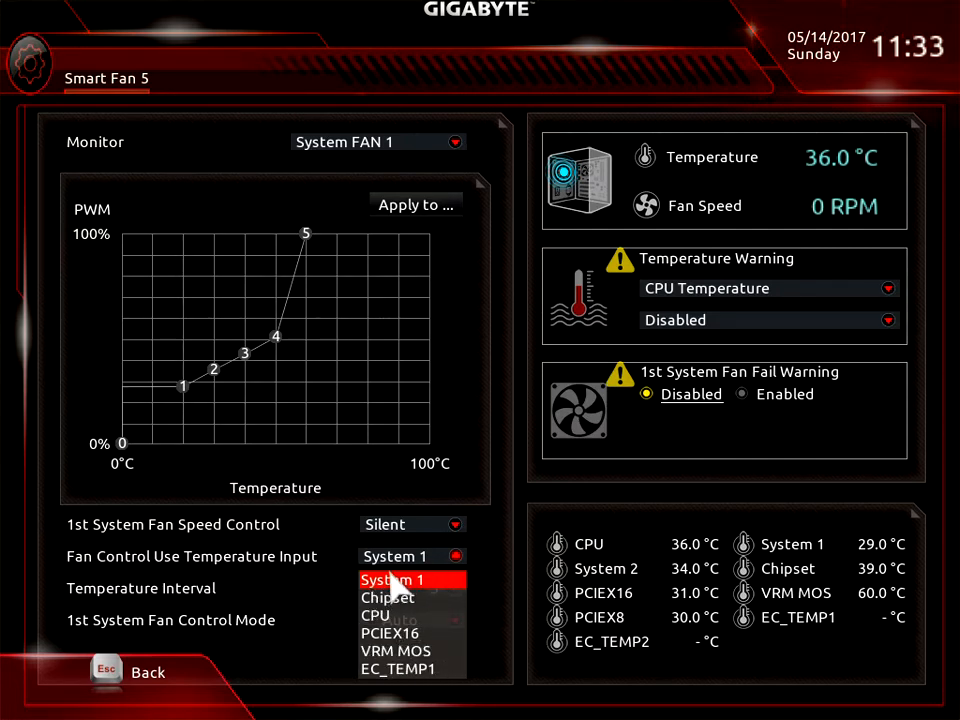
pyautogui.moveTo(420, 570)
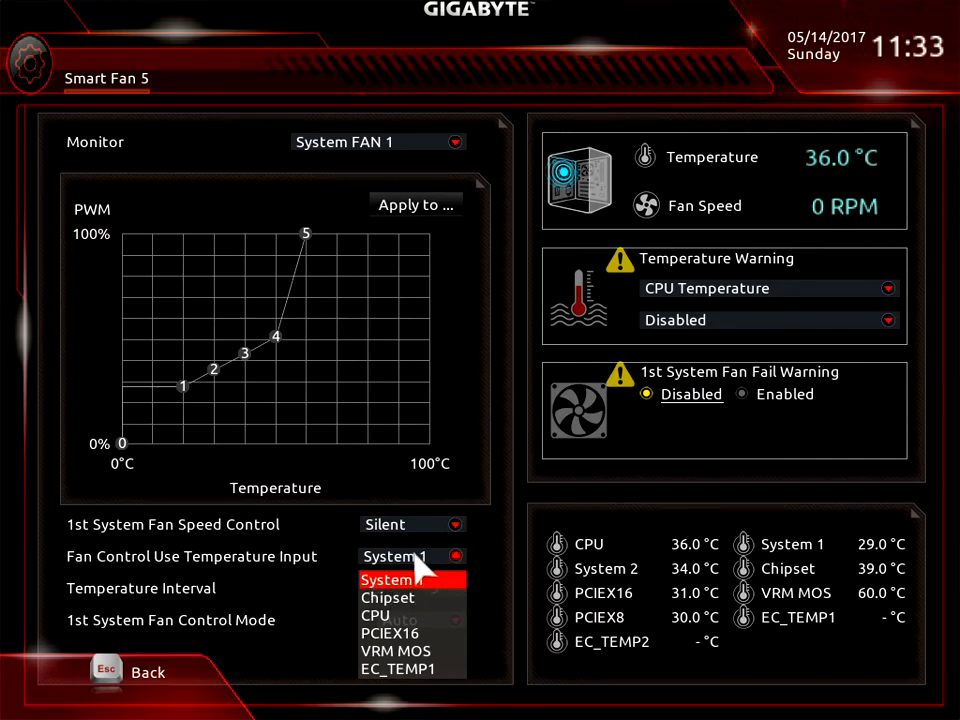
# - Keep System 1 as System FAN 1's temperature input source
pyautogui.click(388, 580)
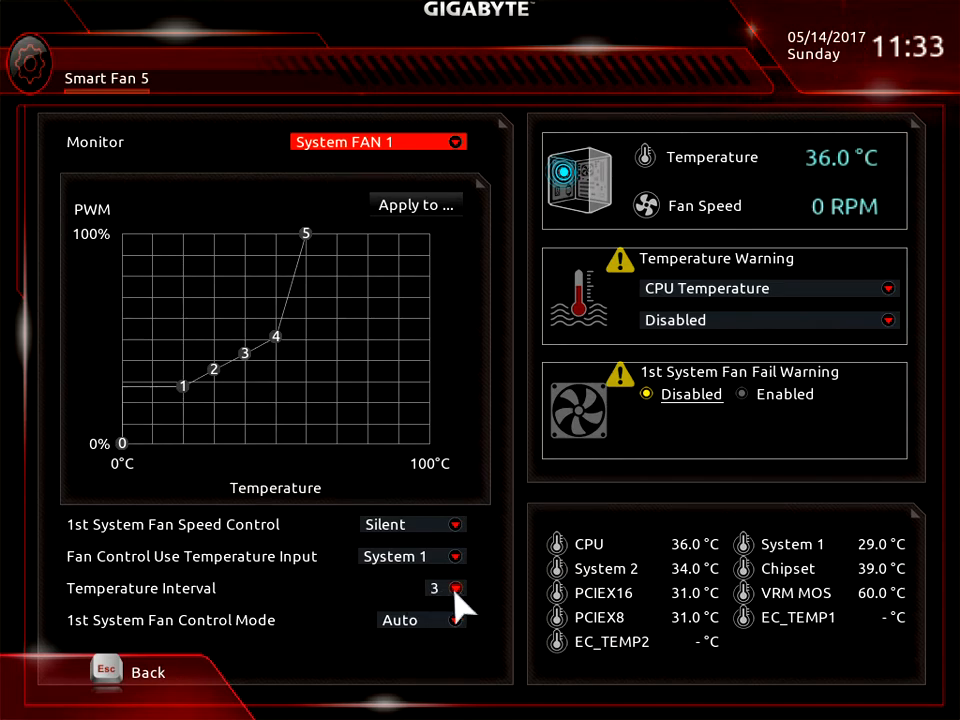
pyautogui.click(446, 588)
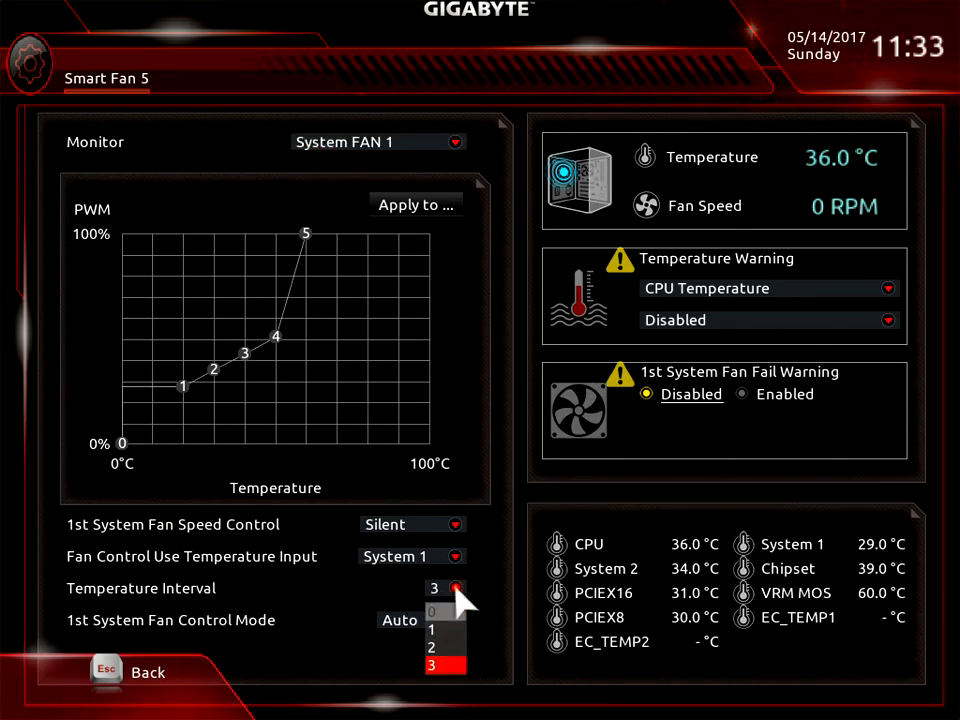
pyautogui.click(445, 665)
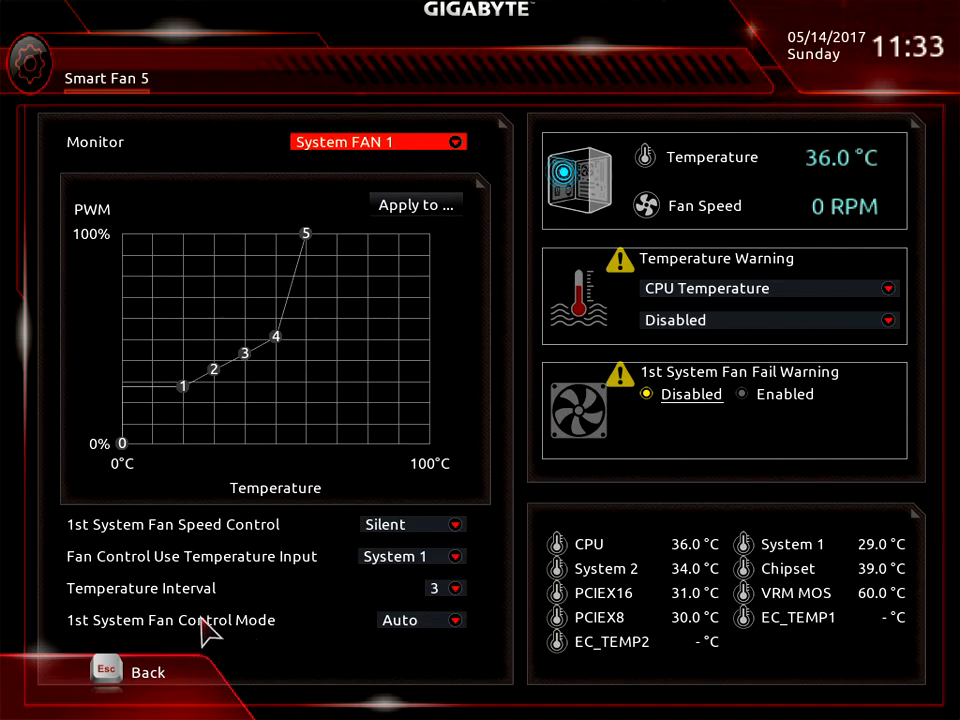
pyautogui.click(420, 620)
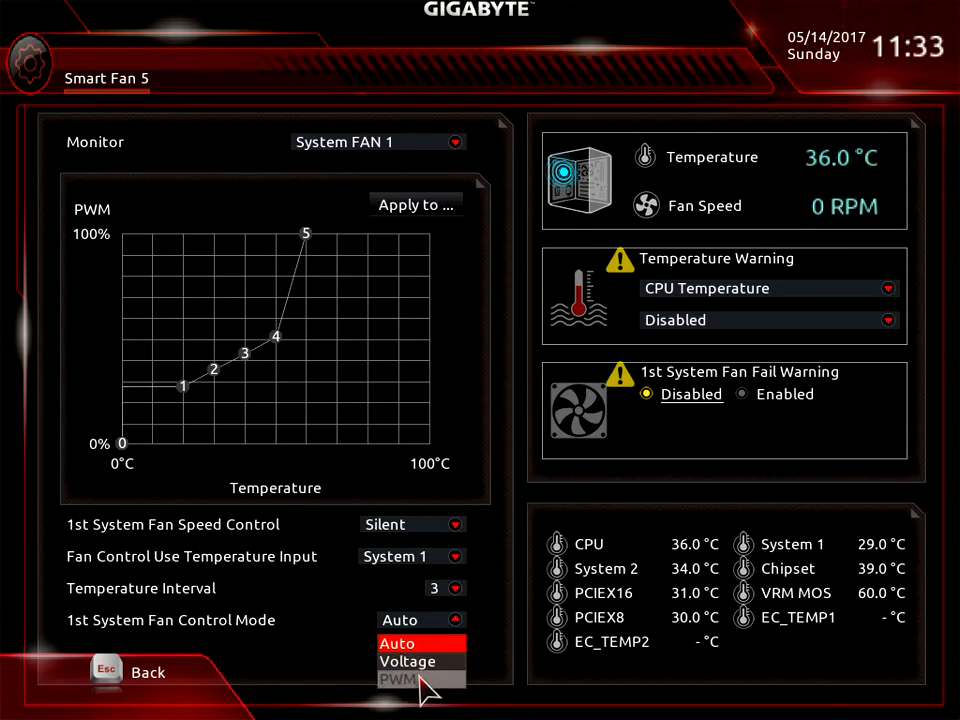
pyautogui.moveTo(425, 685)
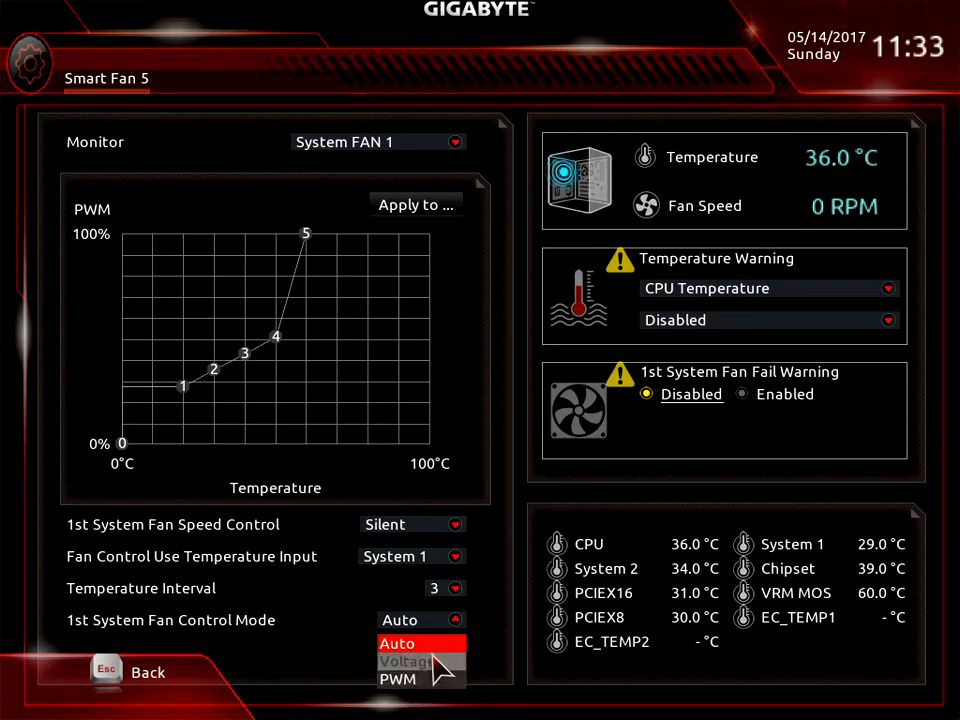
pyautogui.moveTo(430, 643)
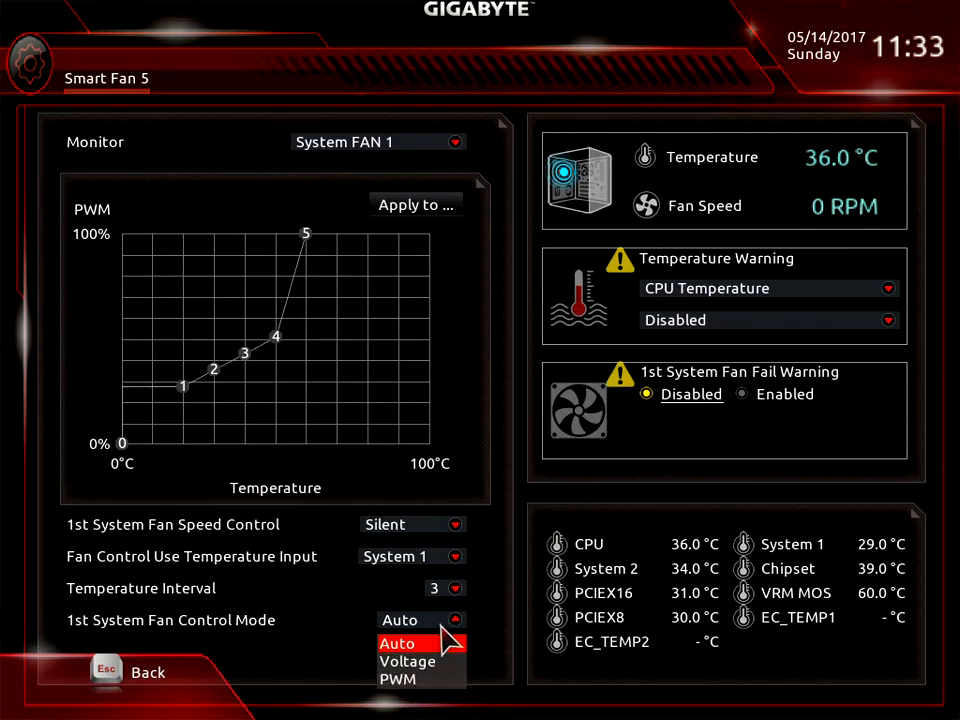
pyautogui.moveTo(460, 632)
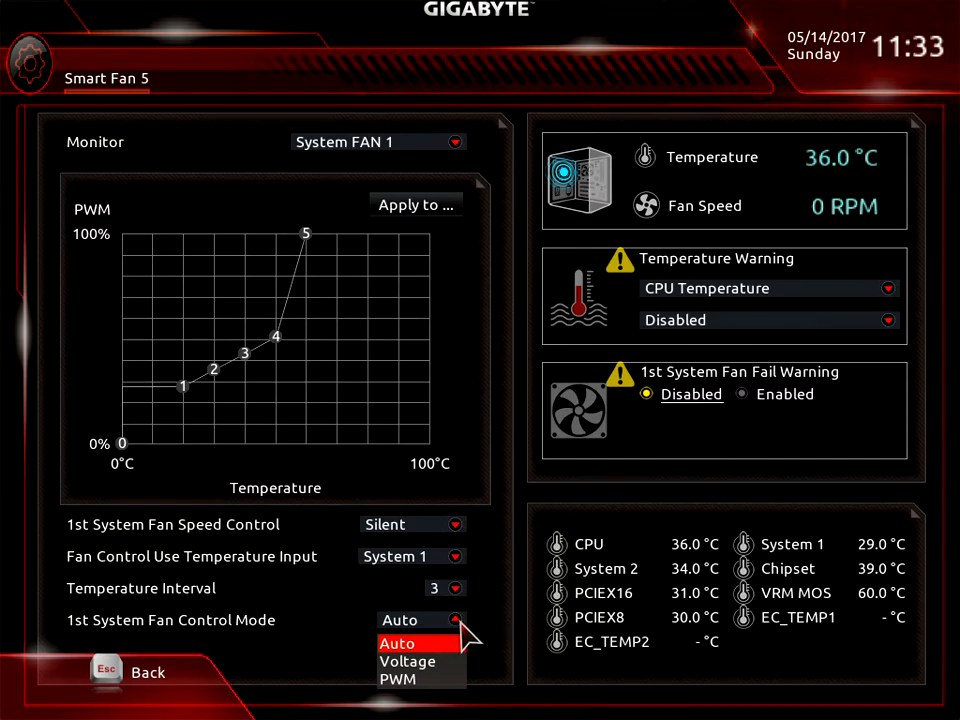
pyautogui.moveTo(455, 635)
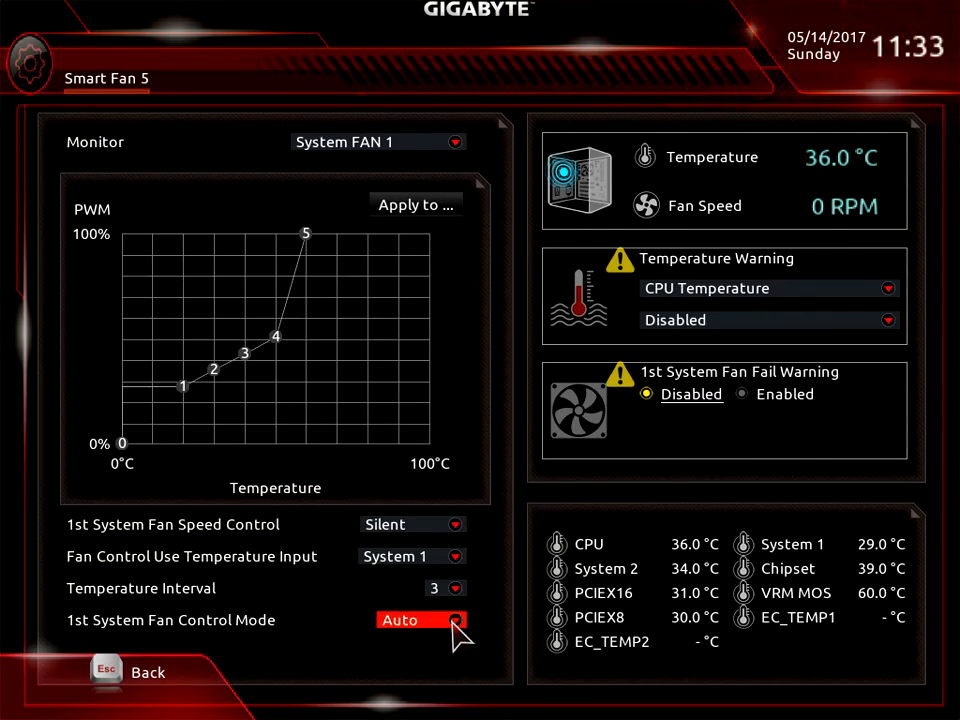
pyautogui.moveTo(466, 500)
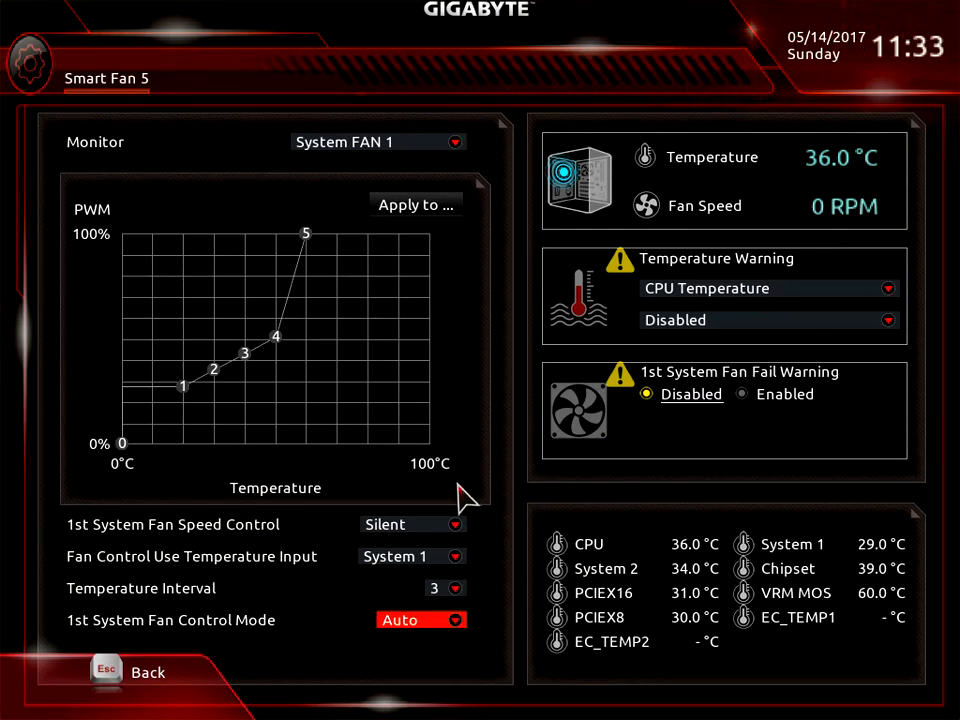
pyautogui.moveTo(335, 420)
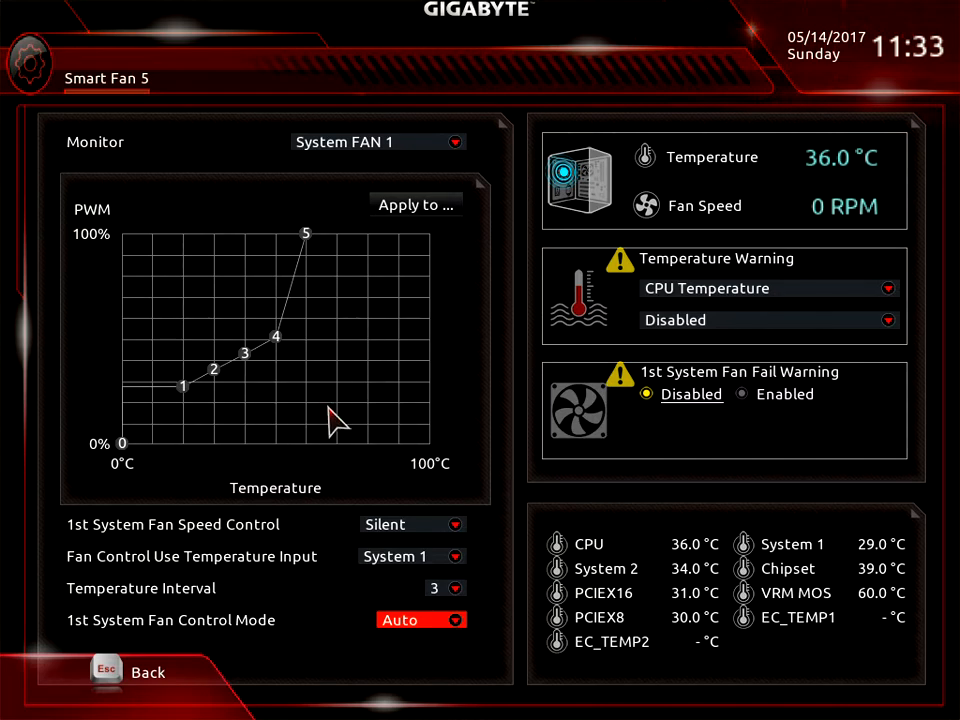
pyautogui.moveTo(415, 430)
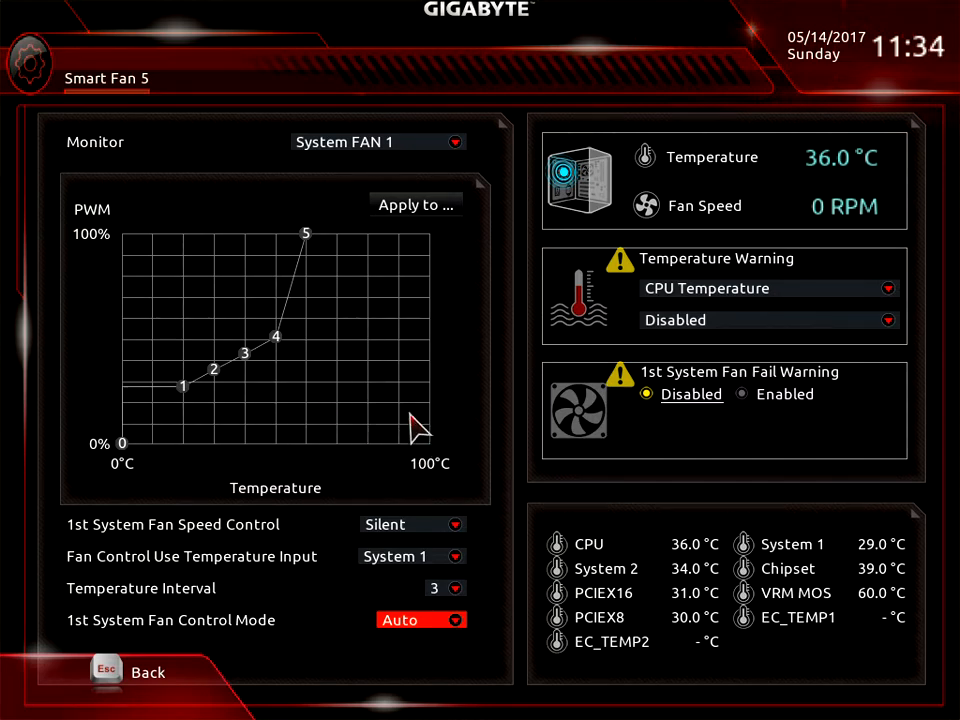
pyautogui.moveTo(311, 190)
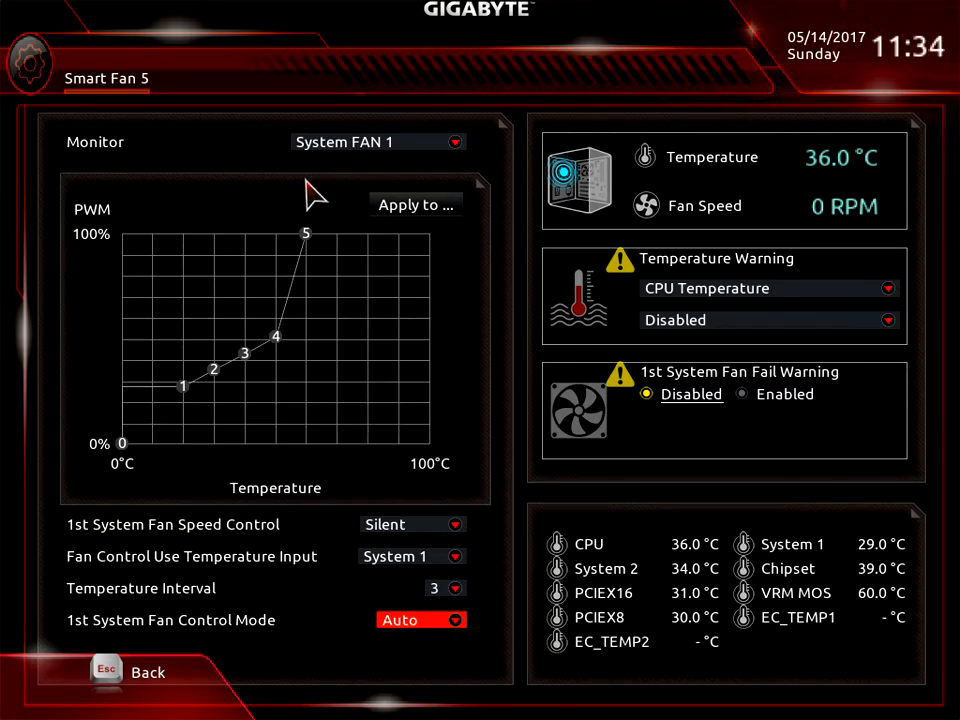
pyautogui.moveTo(388, 158)
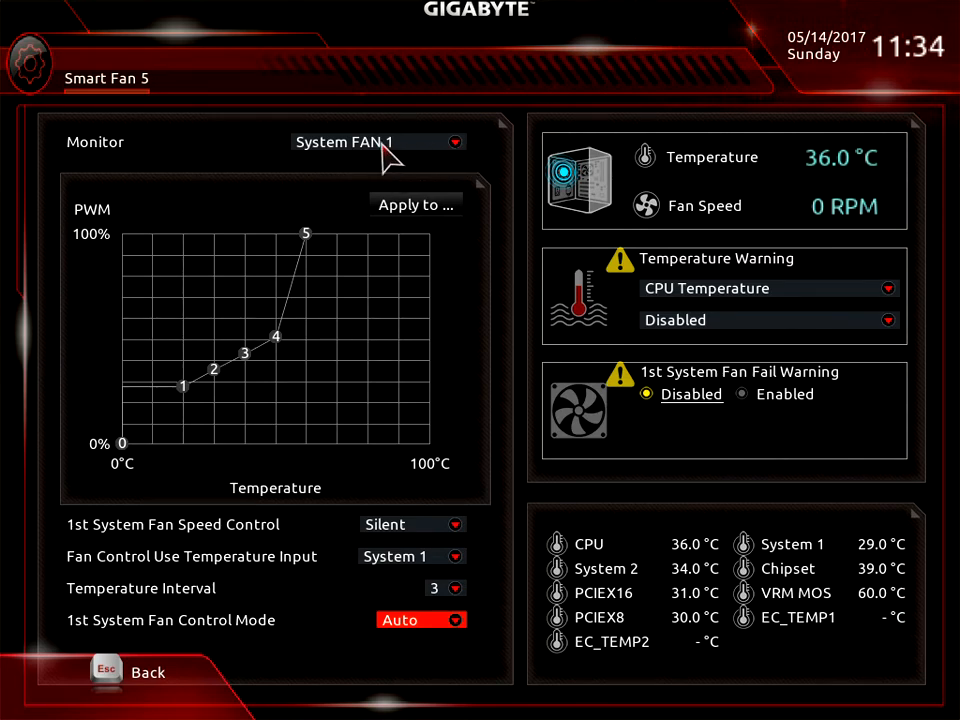
pyautogui.moveTo(463, 155)
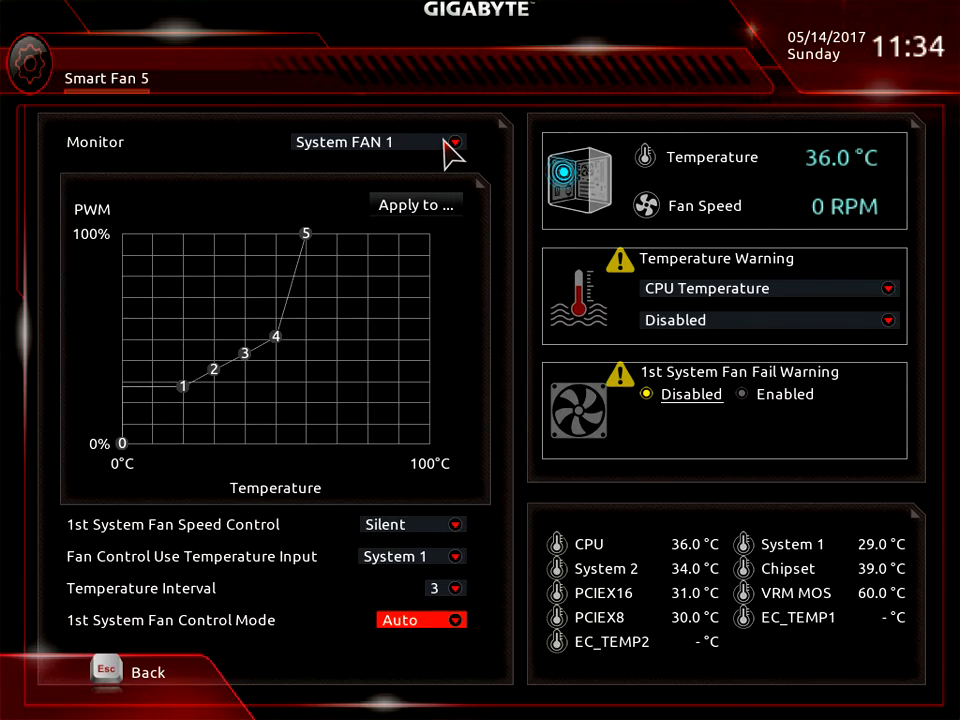
pyautogui.moveTo(222, 420)
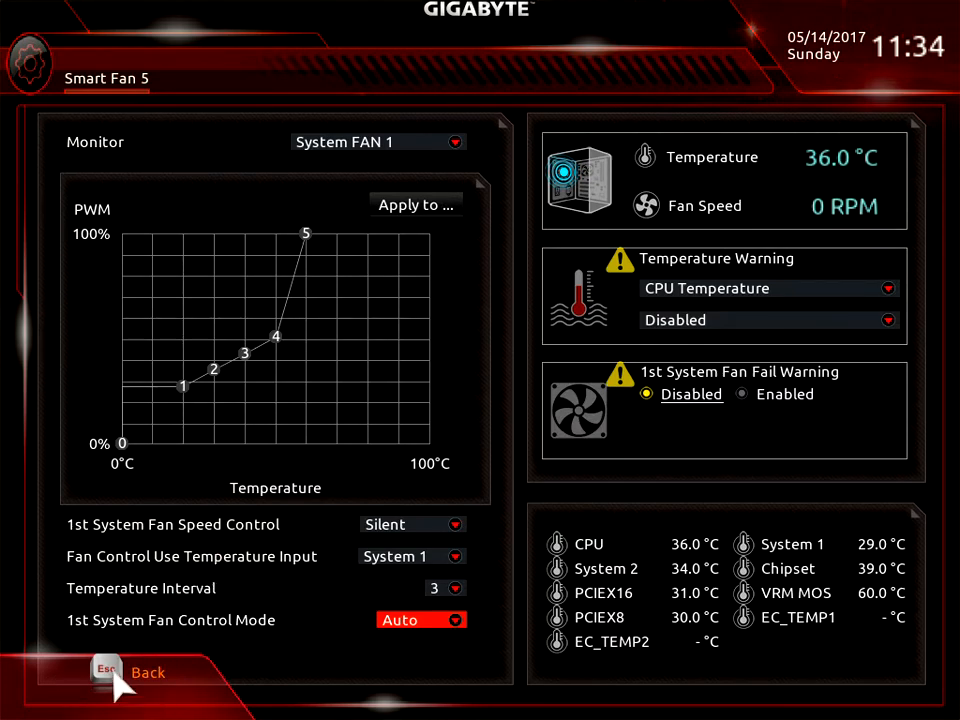
# - Exit Smart Fan 5 back to M.I.T., leaving System FAN 1 on Silent and Auto
pyautogui.click(130, 672)
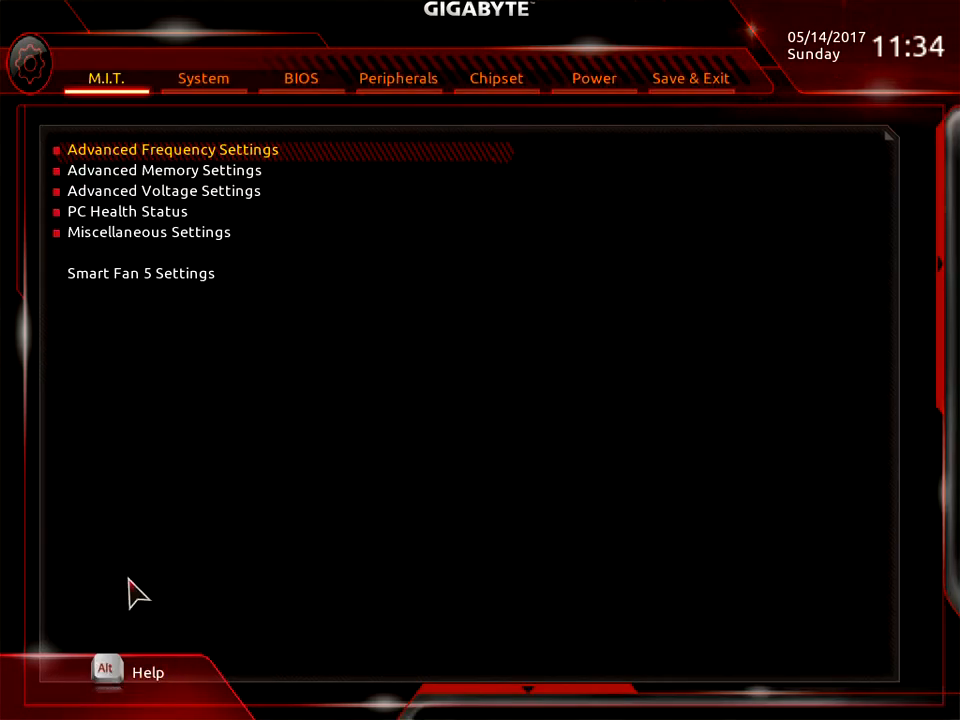
pyautogui.moveTo(192, 133)
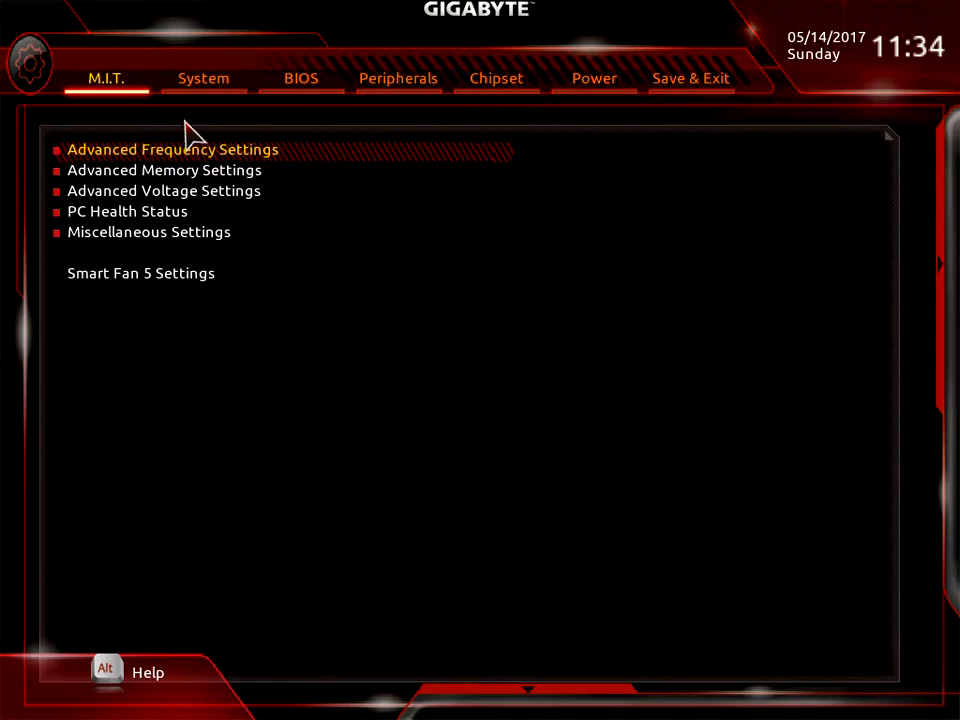
pyautogui.moveTo(445, 635)
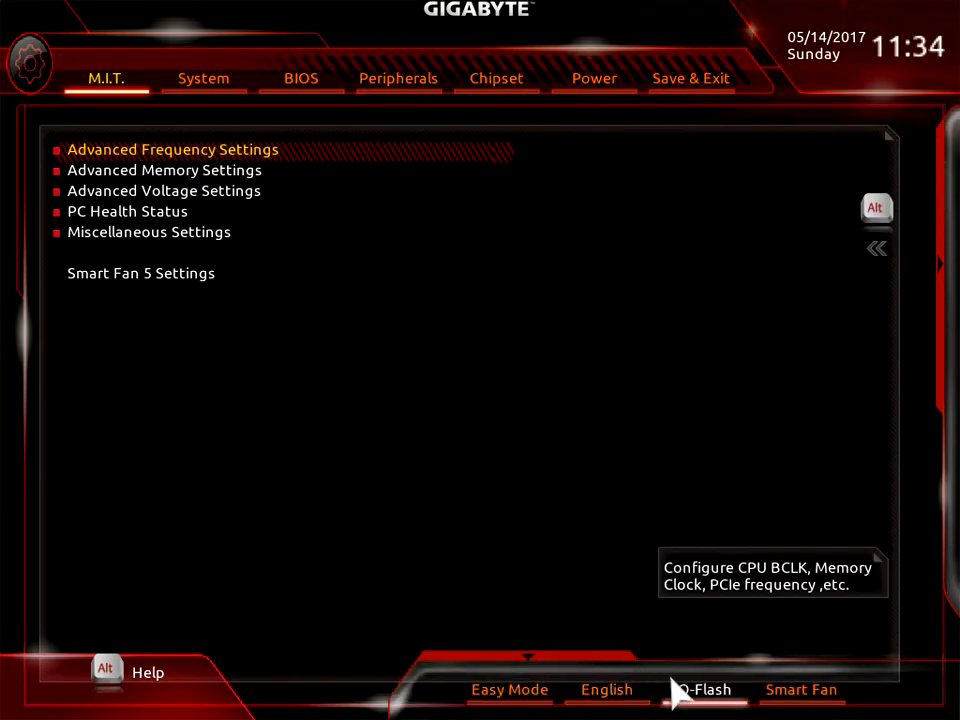
# - Switch from the Classic view to the Easy Mode dashboard
pyautogui.click(509, 689)
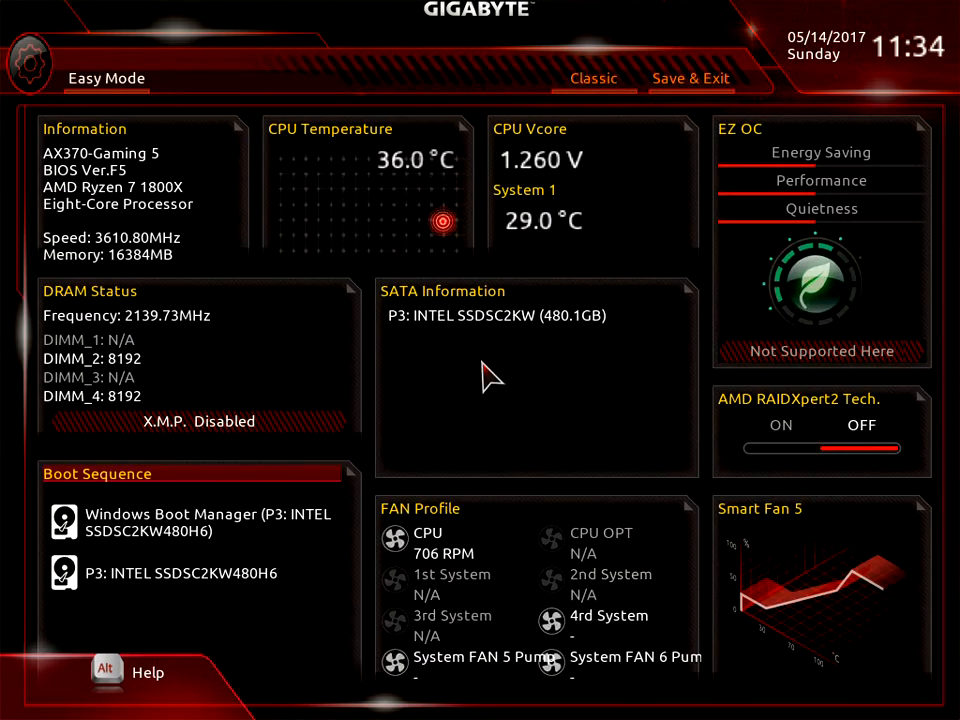
pyautogui.moveTo(375, 205)
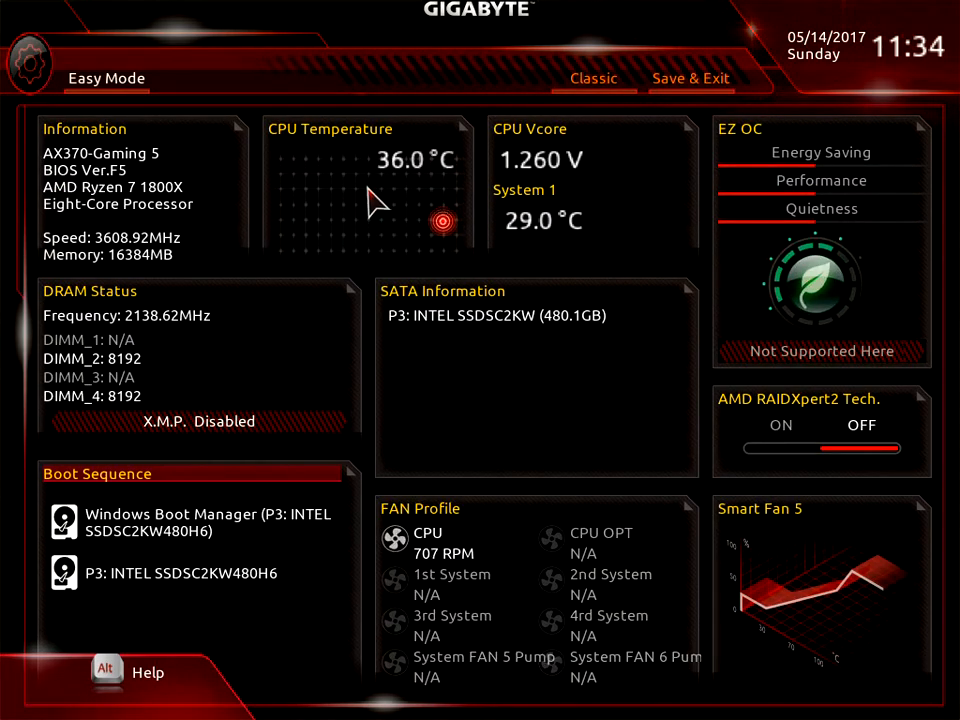
pyautogui.moveTo(48, 148)
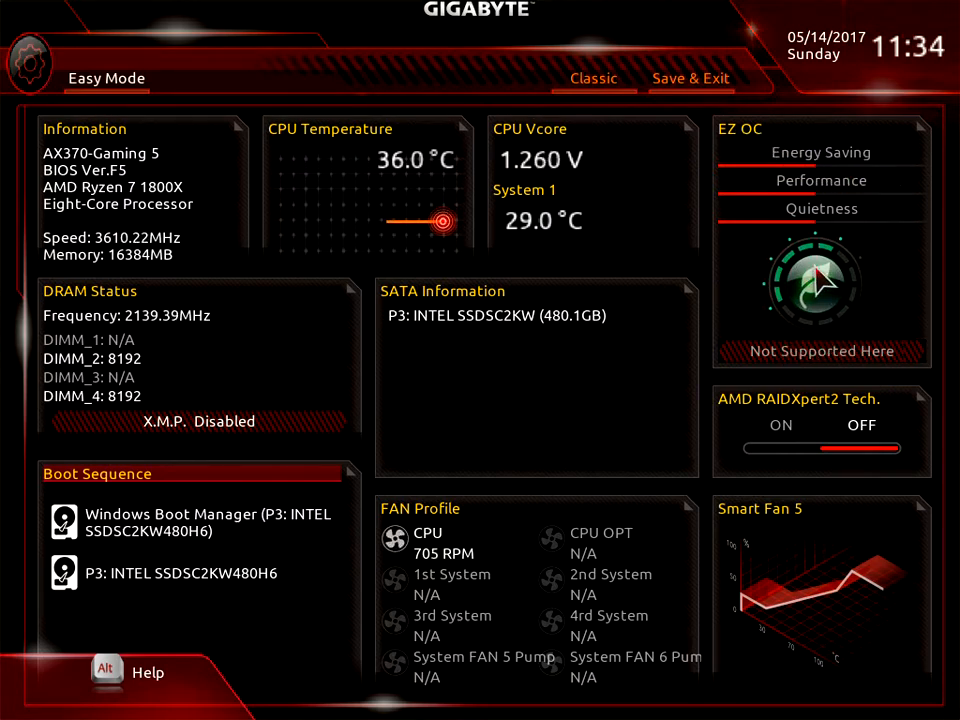
pyautogui.moveTo(875, 265)
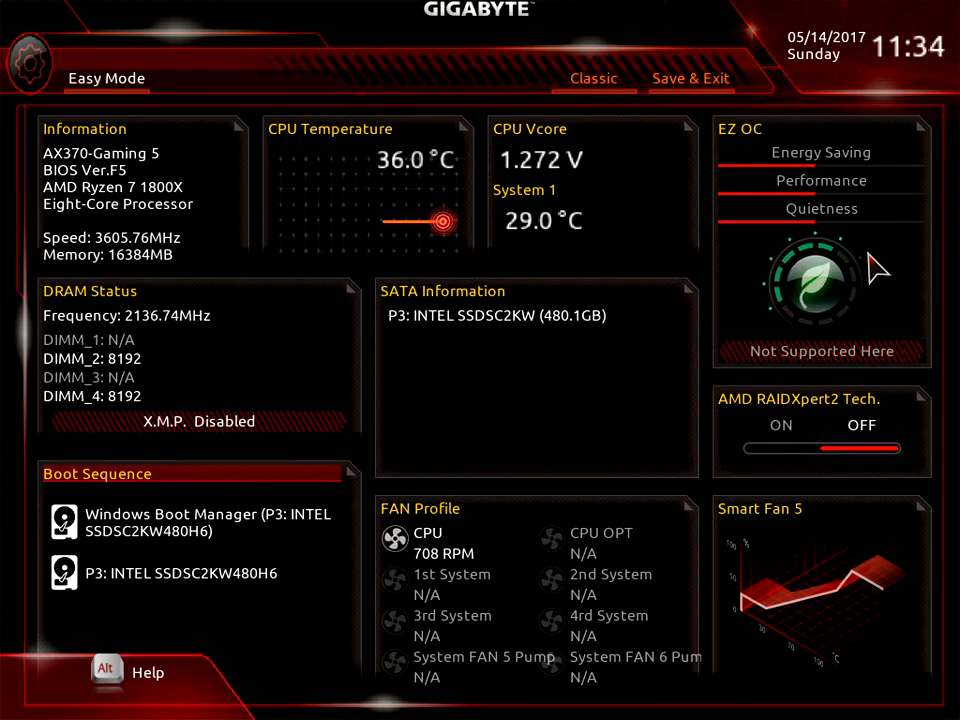
pyautogui.moveTo(820, 325)
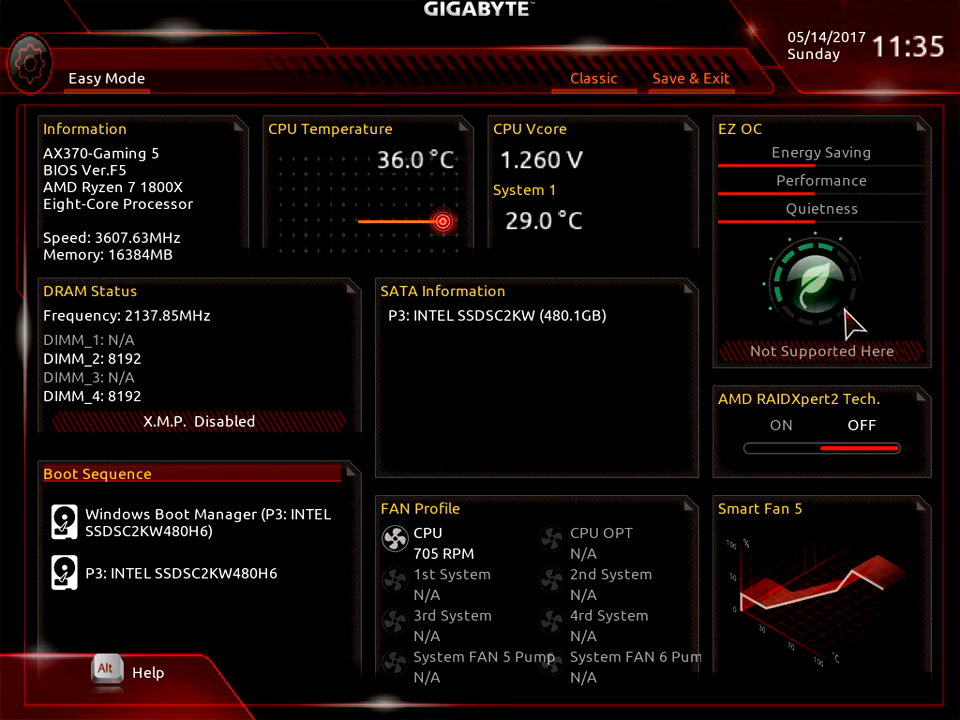
pyautogui.moveTo(893, 363)
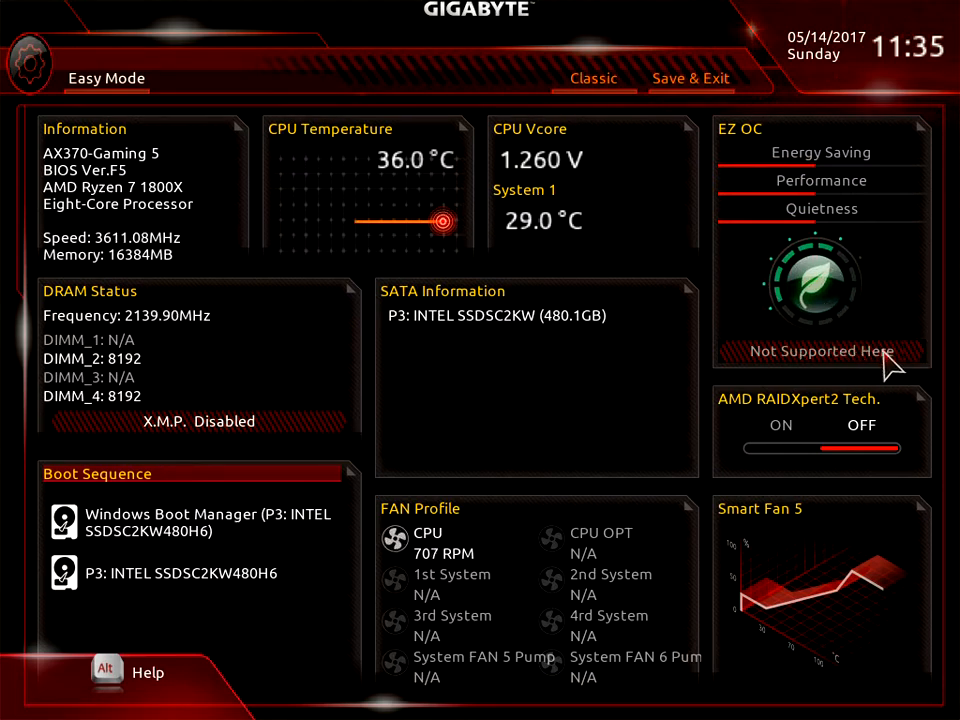
pyautogui.moveTo(570, 325)
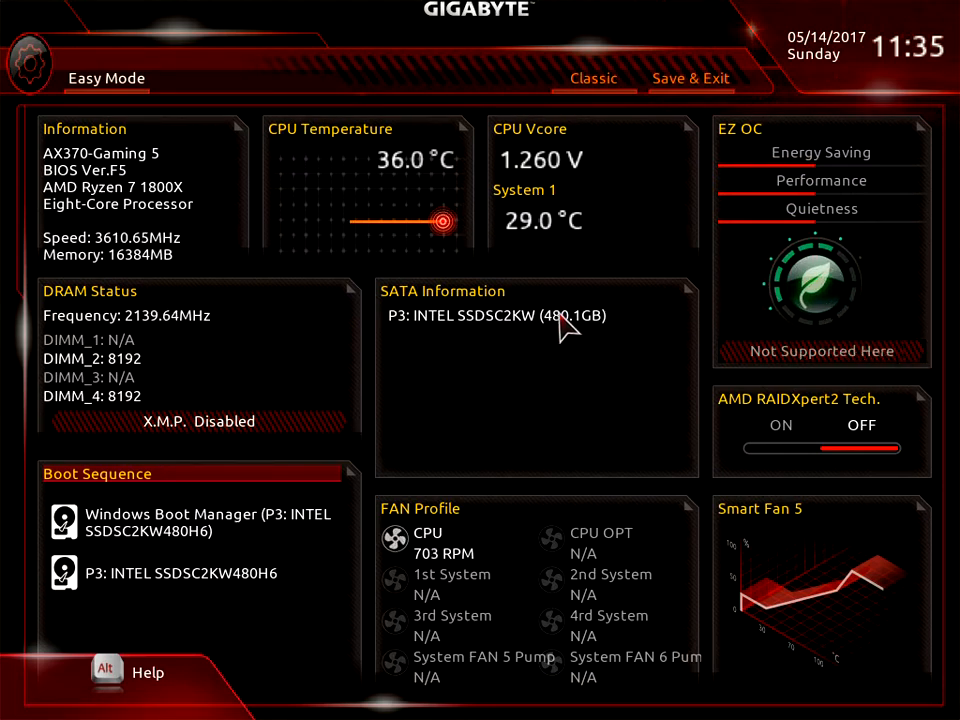
pyautogui.moveTo(490, 330)
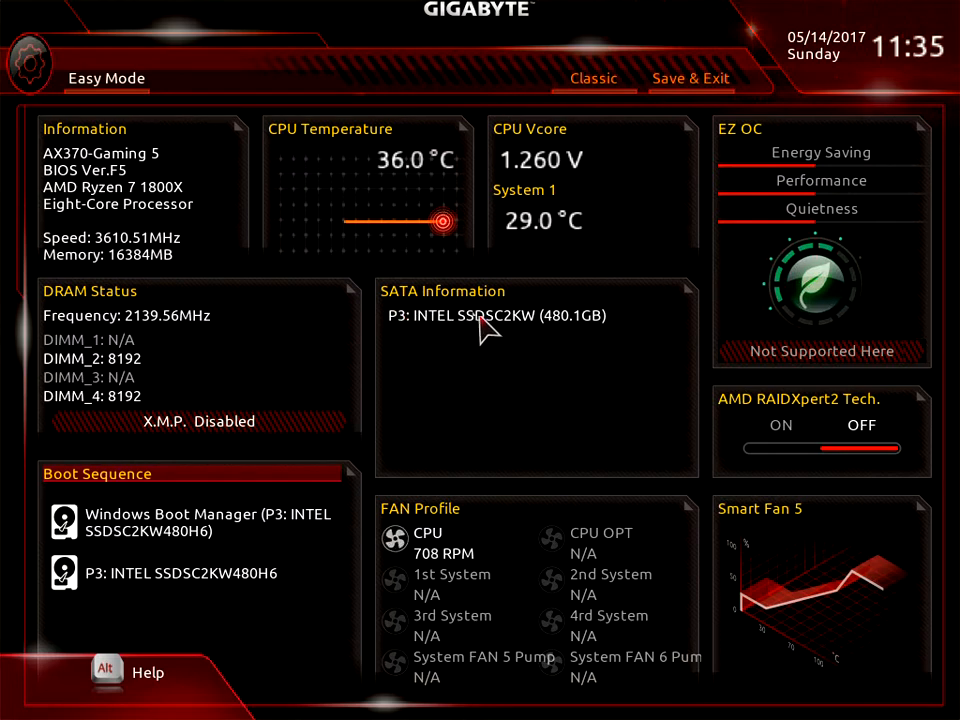
pyautogui.moveTo(615, 345)
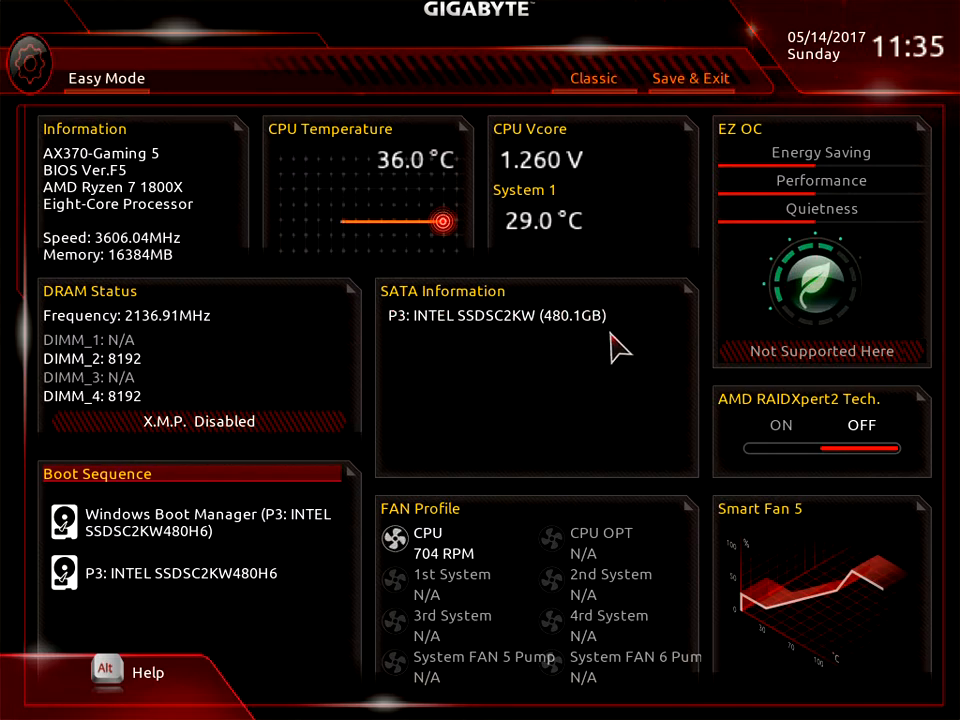
pyautogui.moveTo(490, 330)
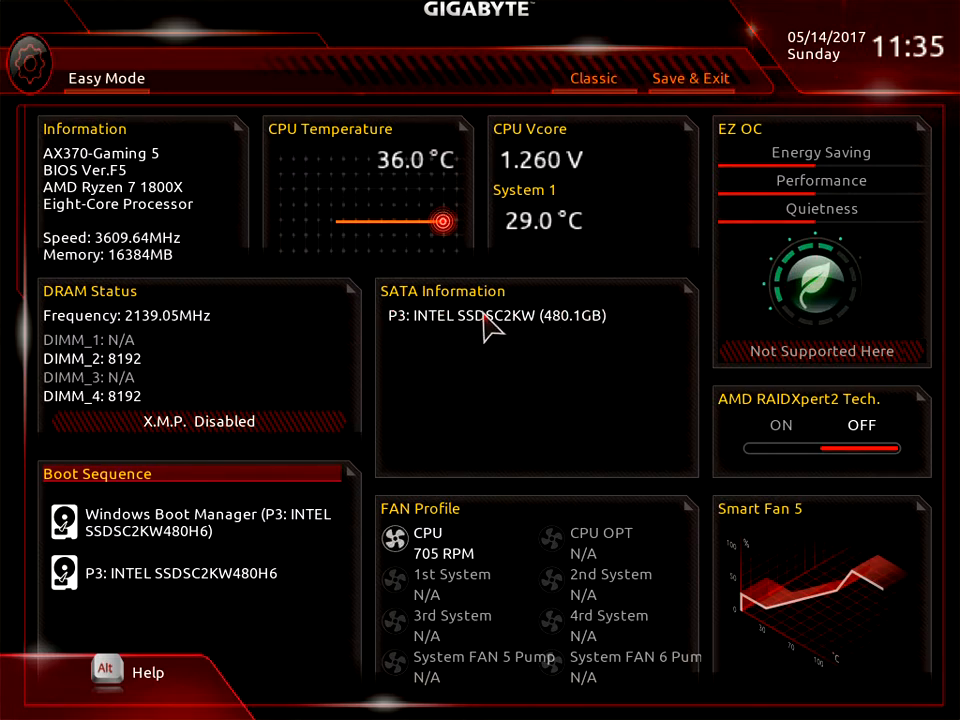
pyautogui.moveTo(310, 325)
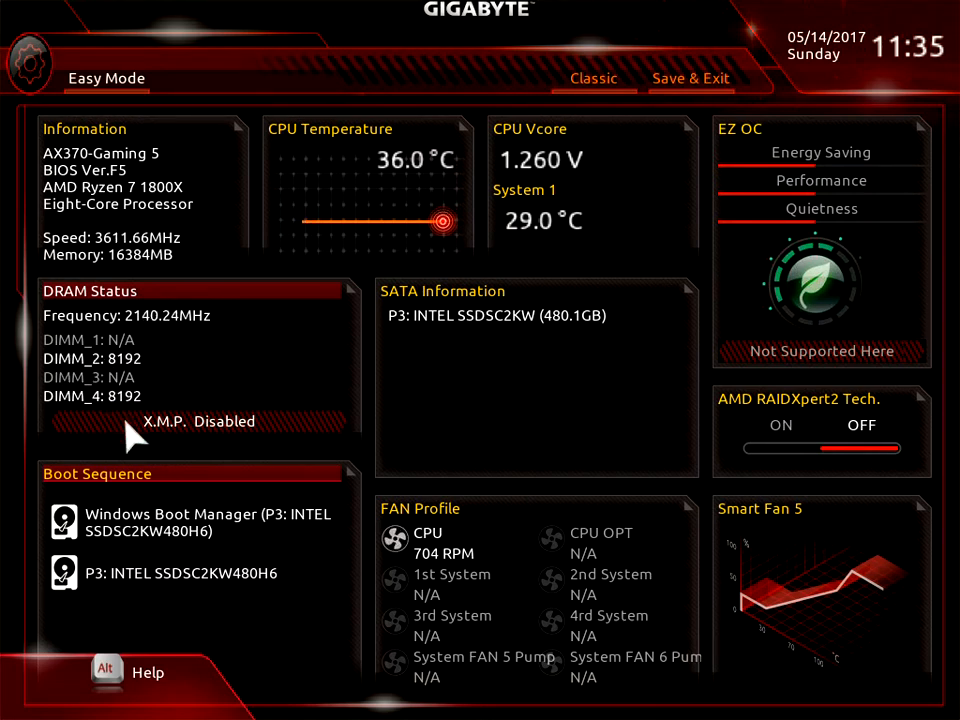
# - Toggle X.M.P. off and back to Profile1, then select Windows Boot Manager in the boot order
pyautogui.click(197, 421)
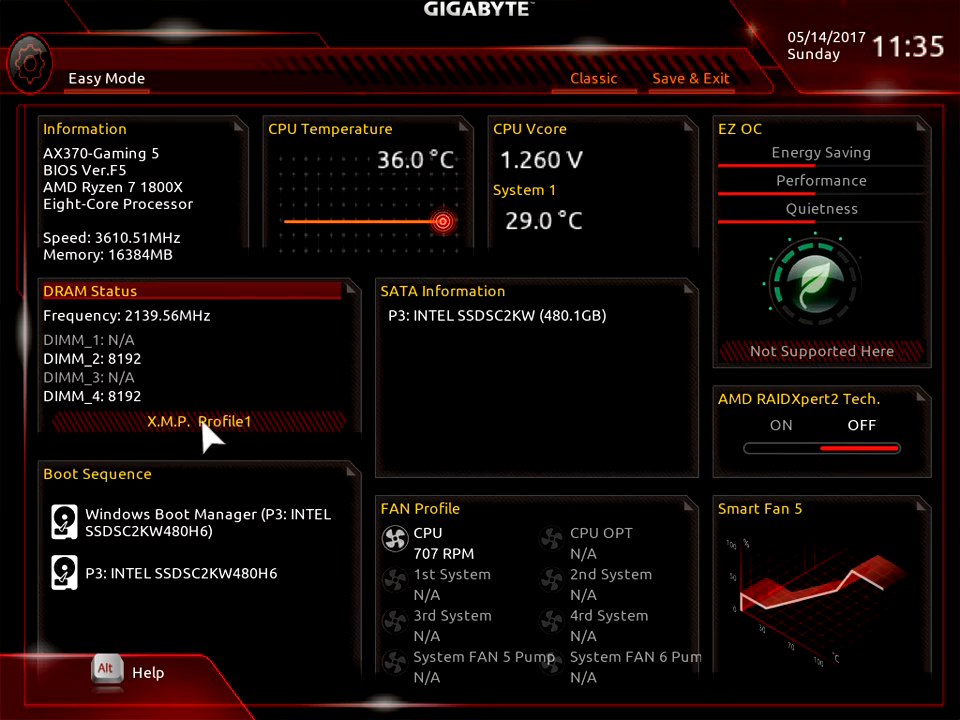
pyautogui.click(198, 421)
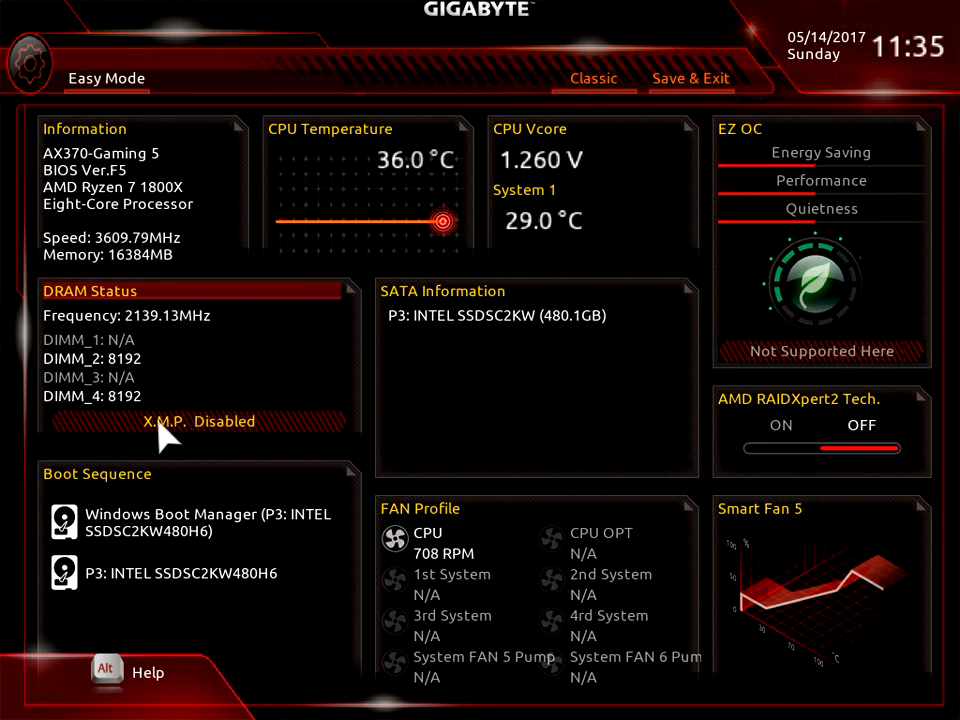
pyautogui.click(198, 421)
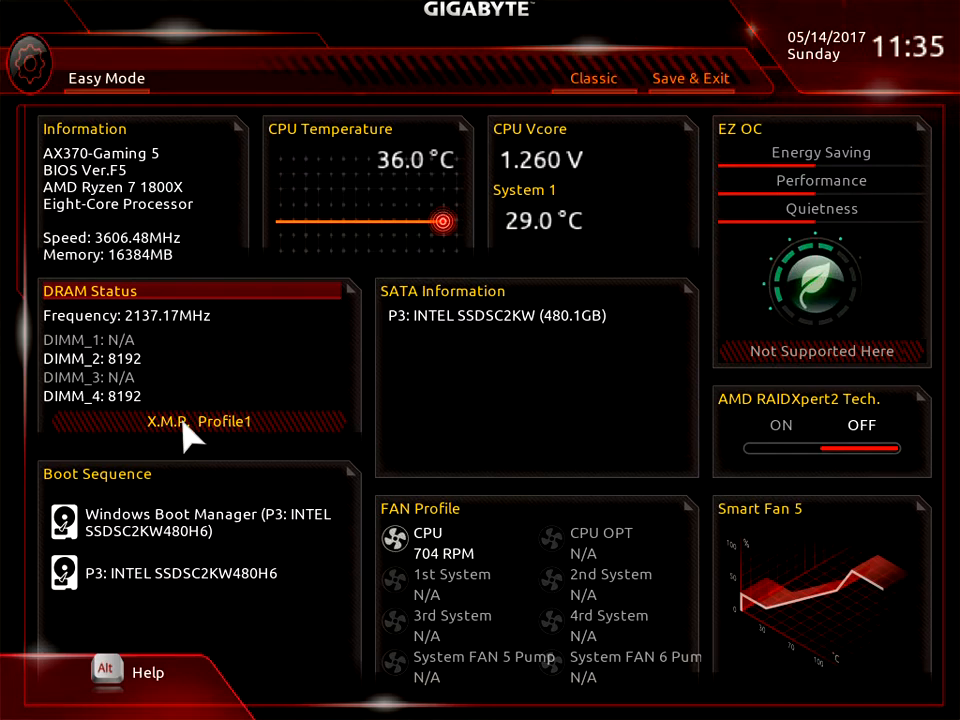
pyautogui.moveTo(190, 300)
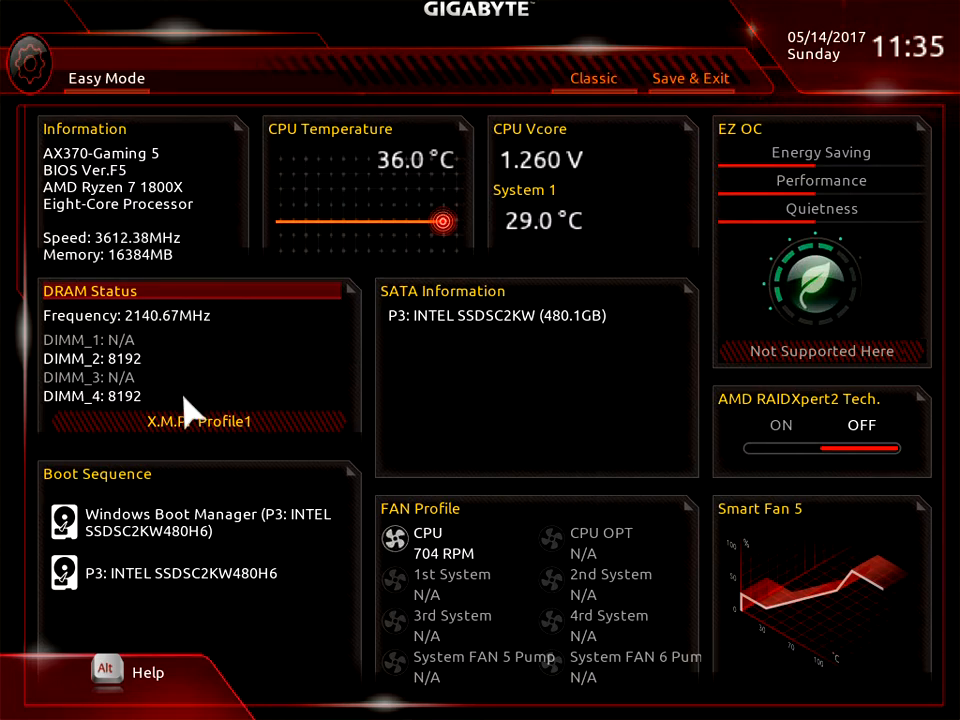
pyautogui.moveTo(168, 342)
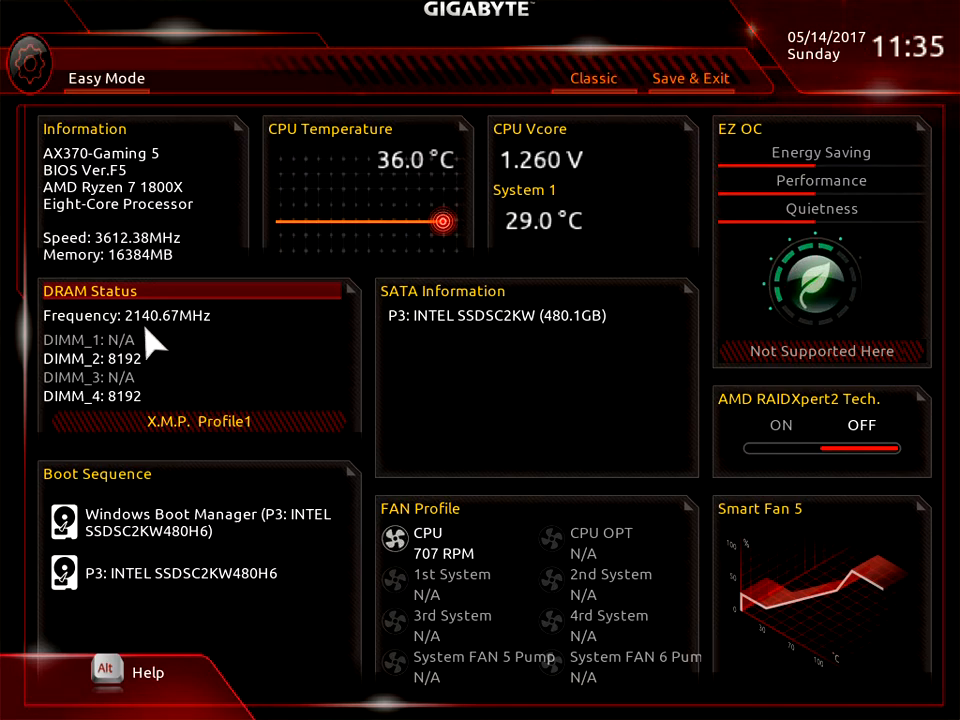
pyautogui.moveTo(250, 435)
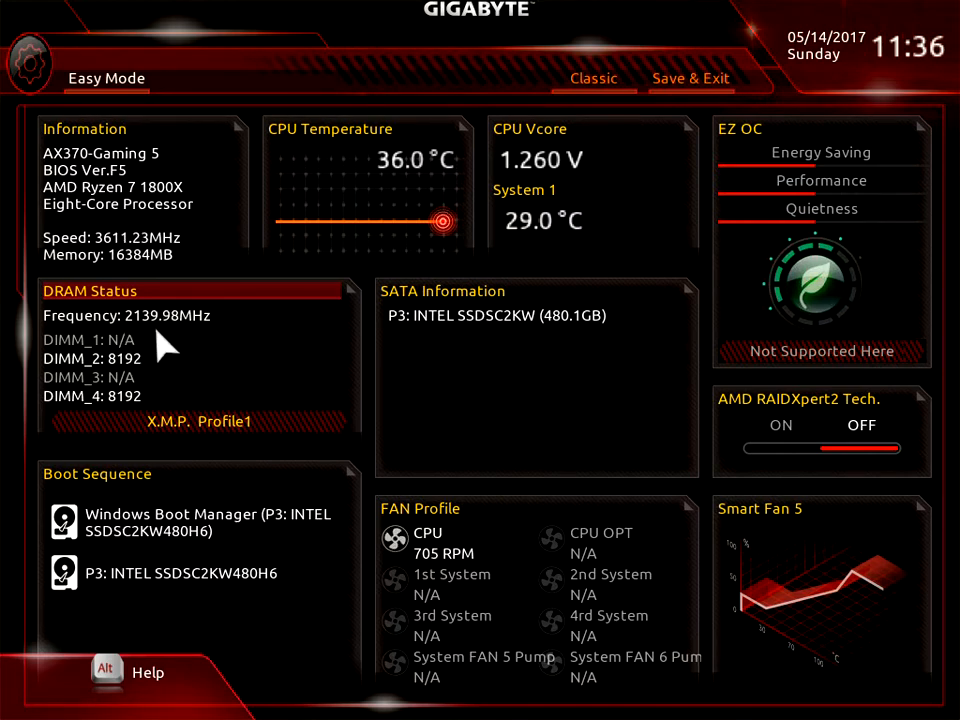
pyautogui.moveTo(140, 485)
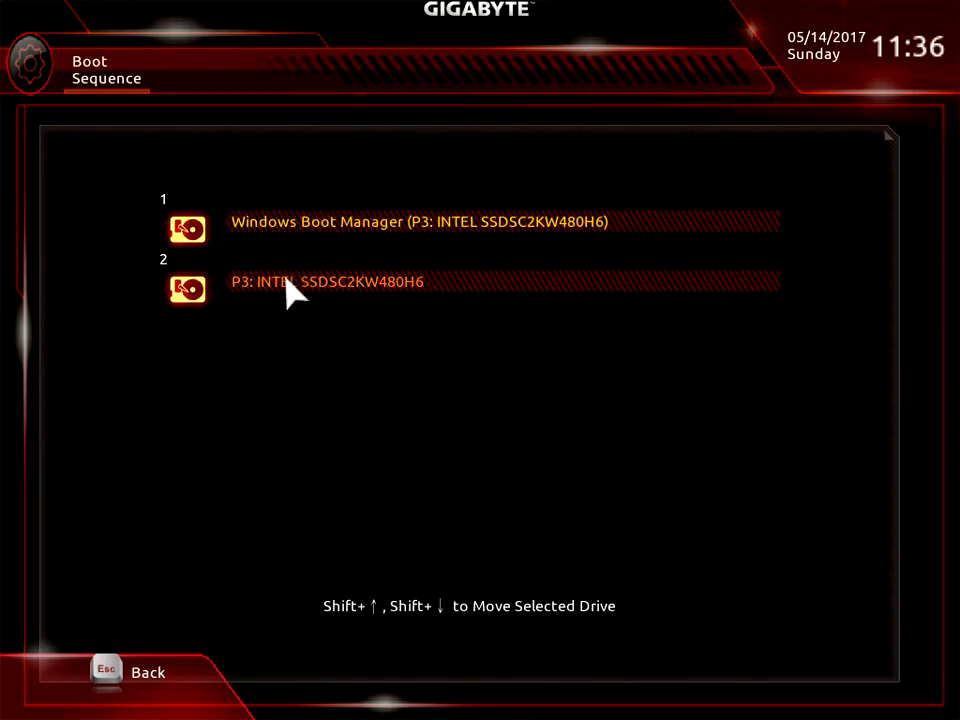
pyautogui.press('shift+up')
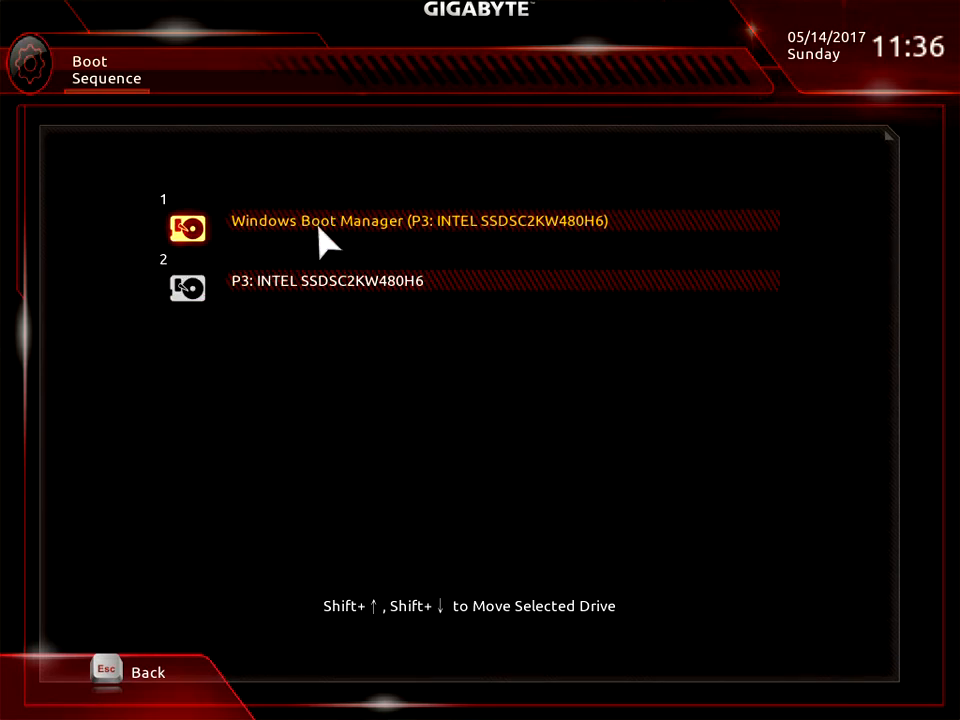
pyautogui.moveTo(120, 678)
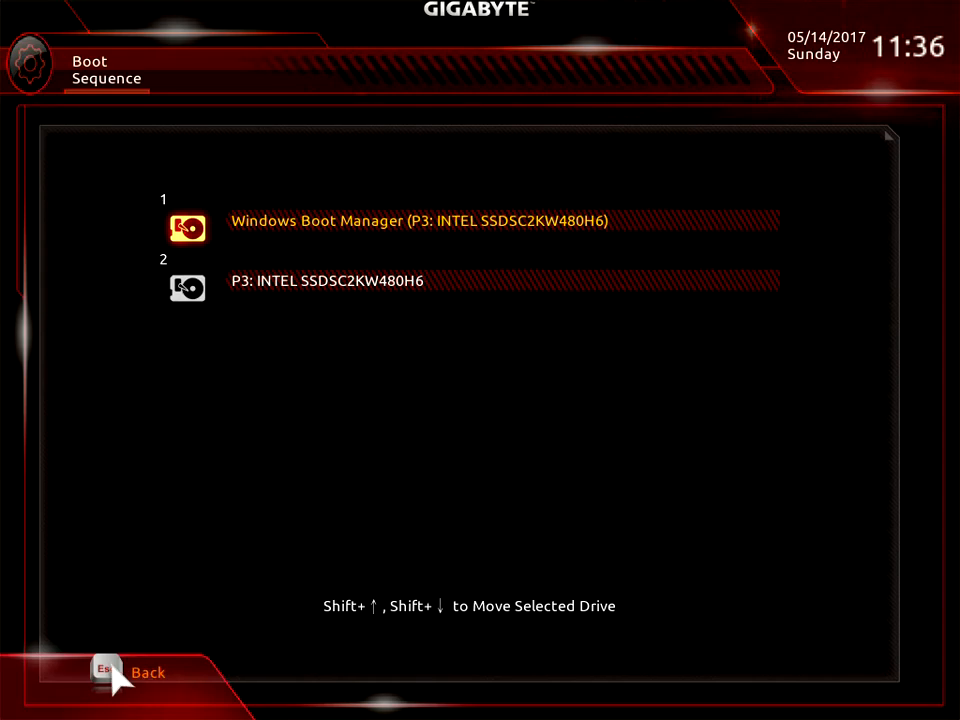
# - Go back to the Easy Mode dashboard and switch AMD RAIDXpert2 off
pyautogui.click(147, 672)
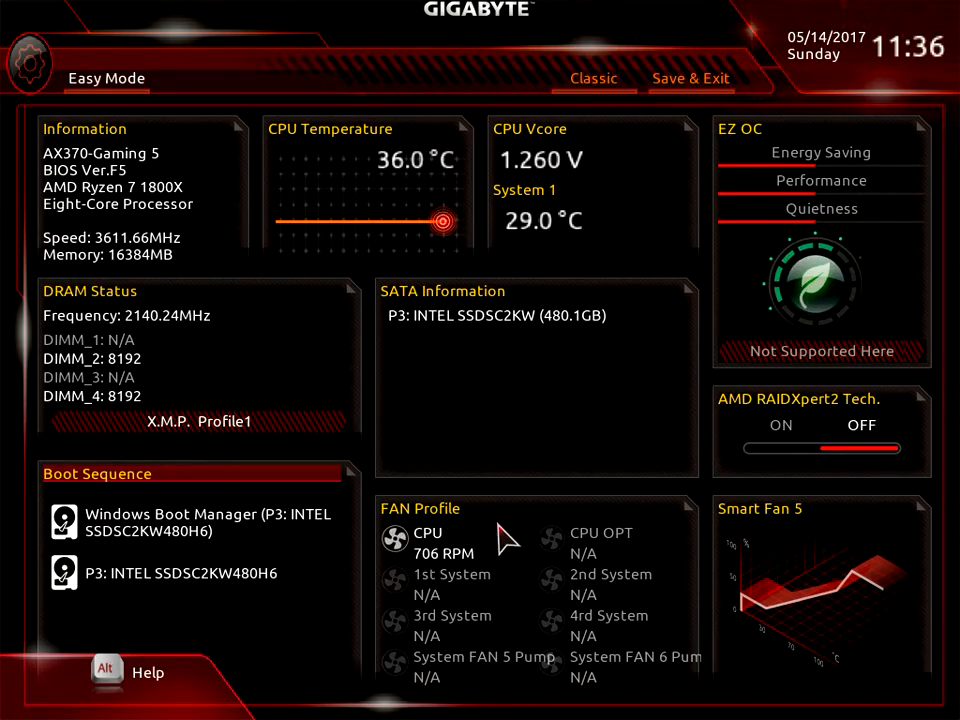
pyautogui.moveTo(565, 700)
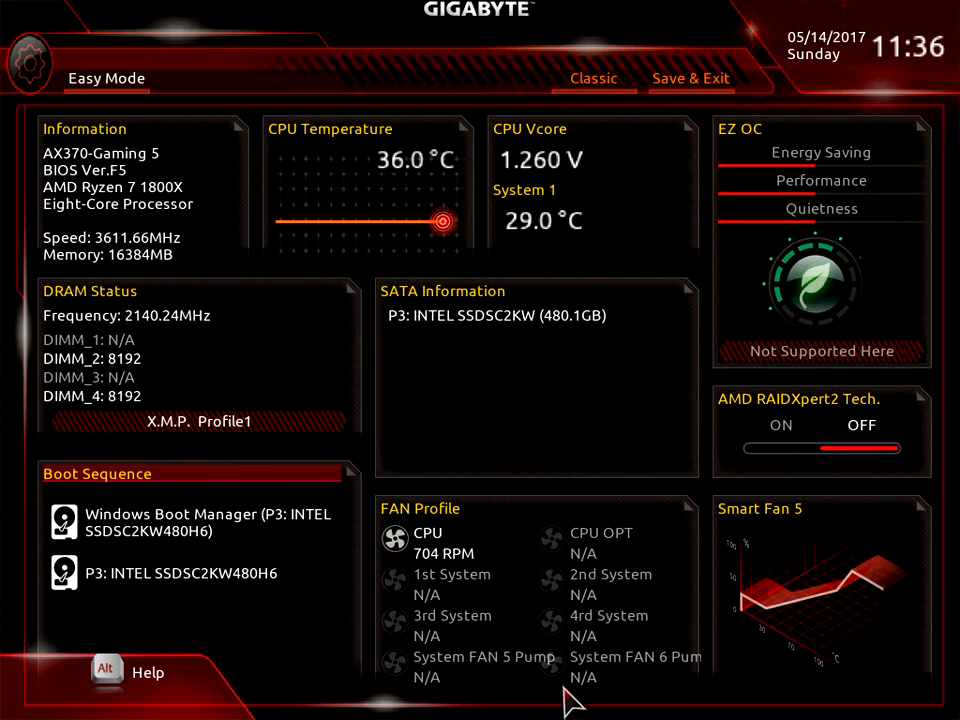
pyautogui.moveTo(480, 565)
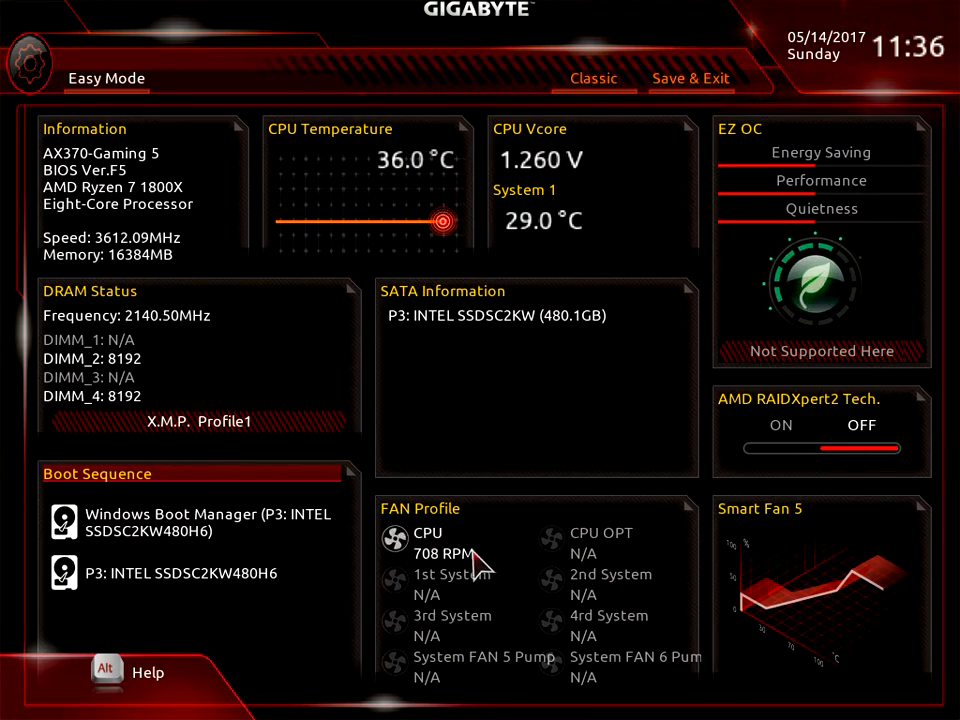
pyautogui.moveTo(780, 452)
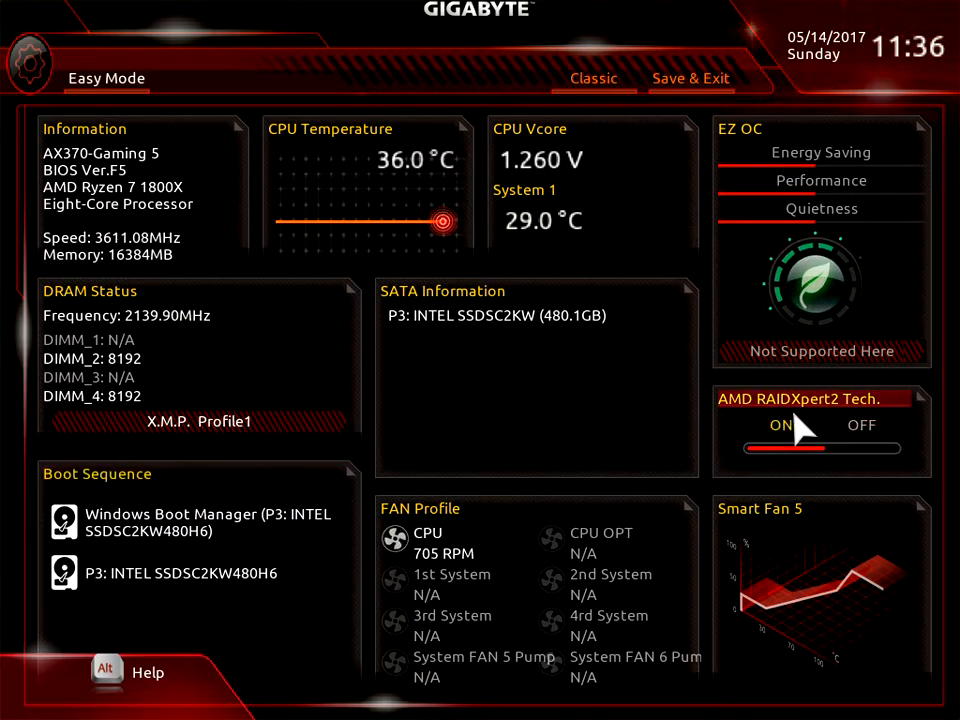
pyautogui.click(861, 425)
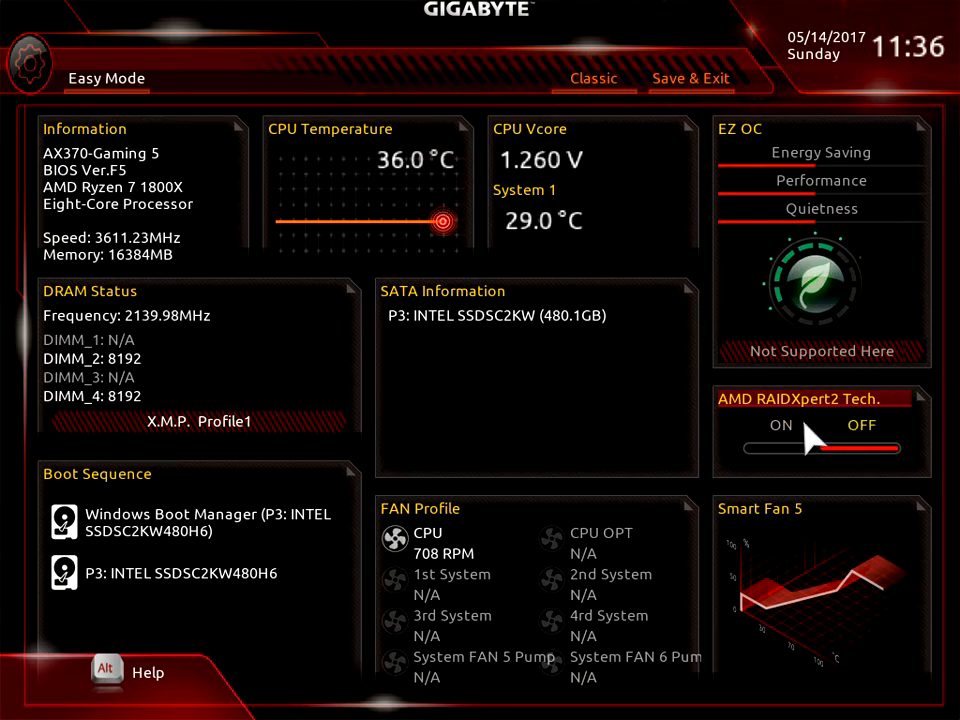
pyautogui.moveTo(760, 520)
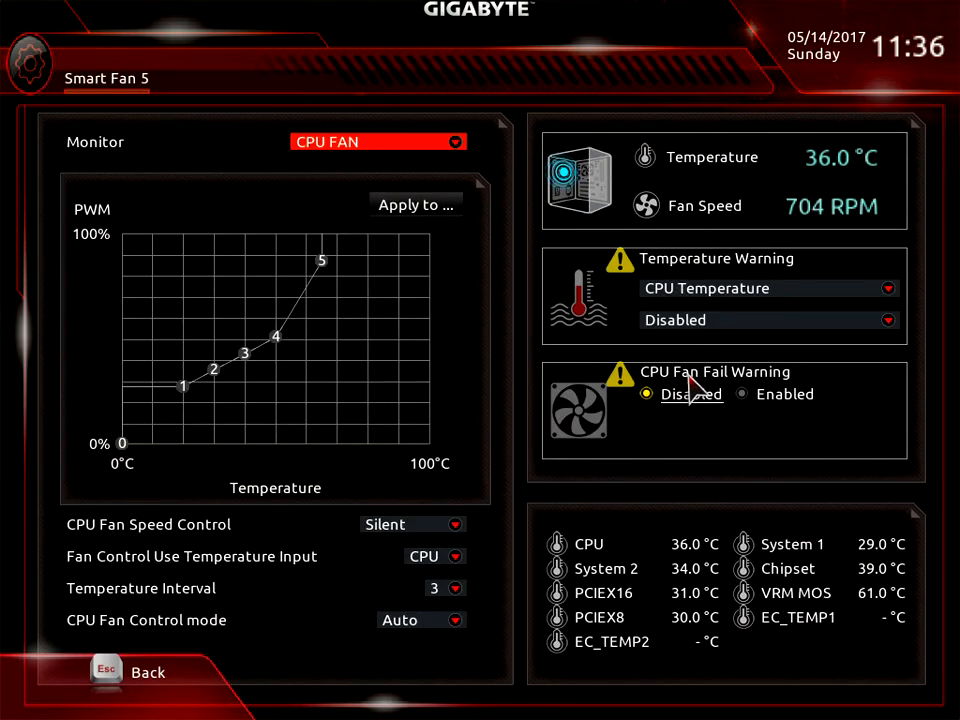
pyautogui.moveTo(148, 690)
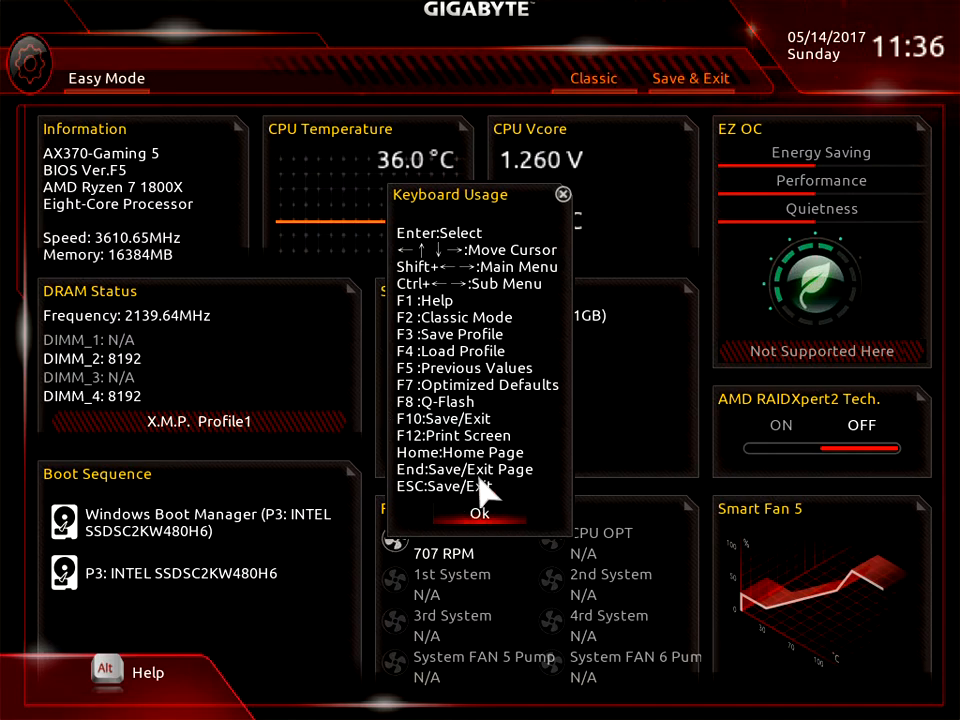
pyautogui.moveTo(455, 405)
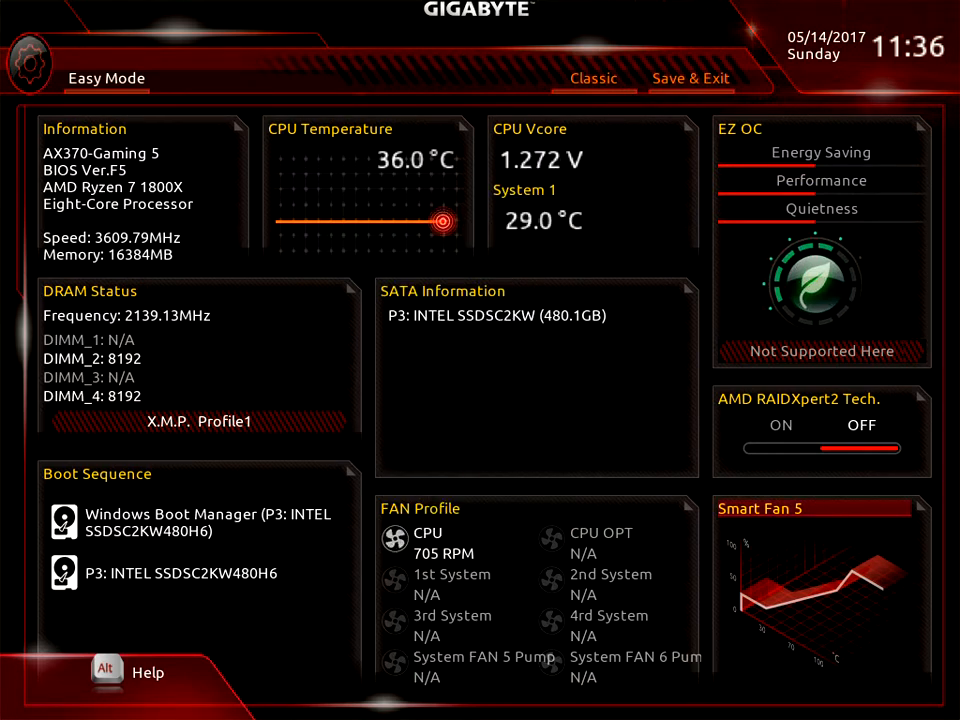
pyautogui.moveTo(765, 205)
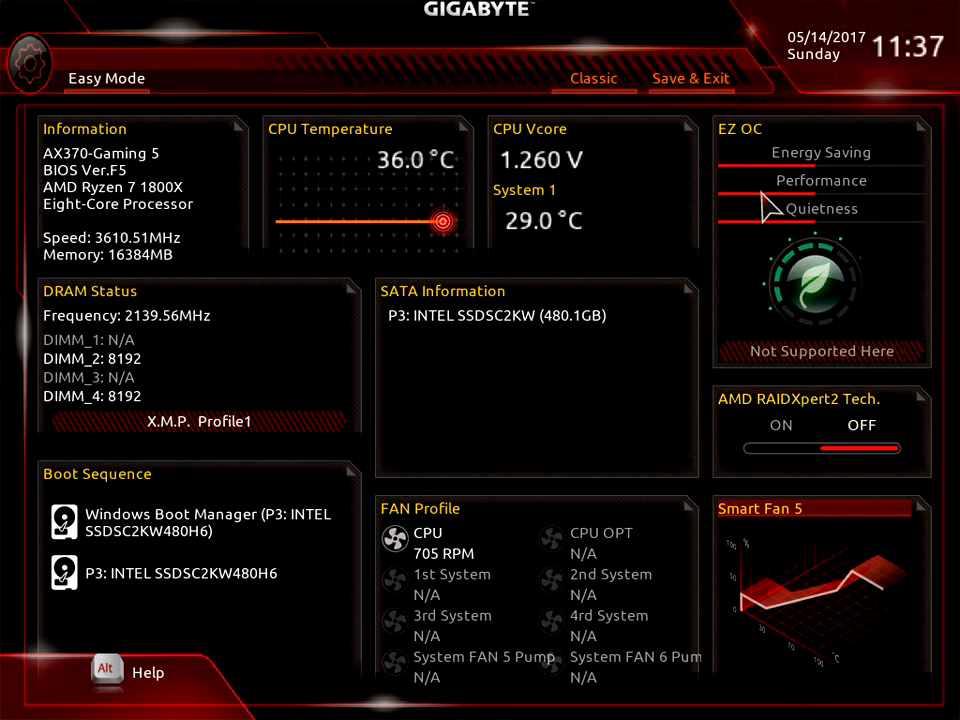
pyautogui.moveTo(510, 110)
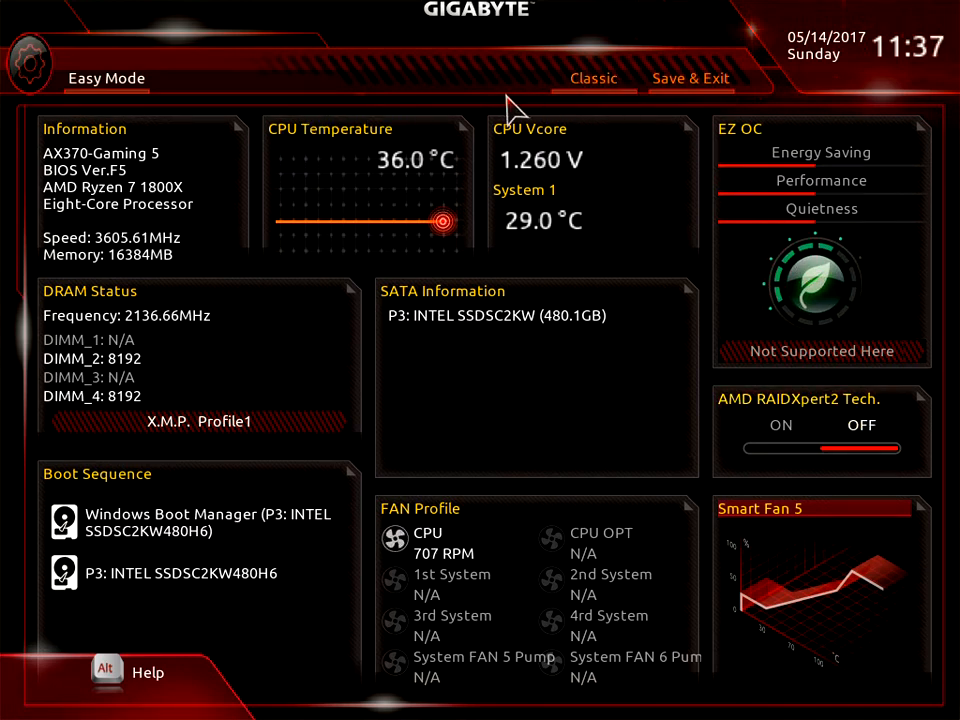
# - Switch from Easy Mode to Classic mode, landing on the M.I.T. tab
pyautogui.click(593, 78)
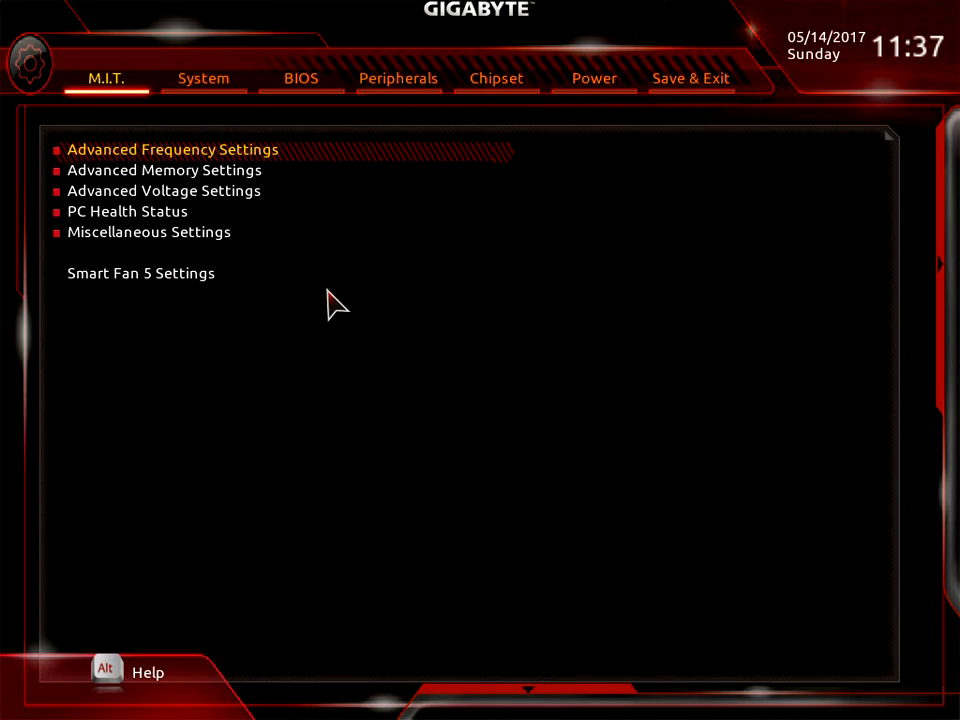
pyautogui.moveTo(107, 72)
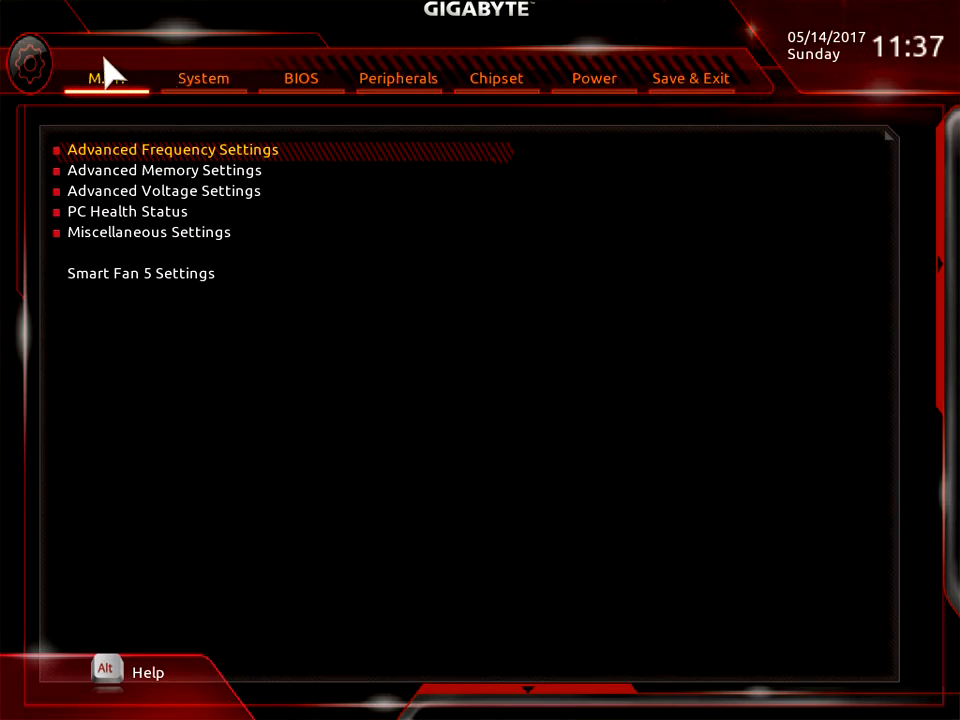
pyautogui.moveTo(108, 100)
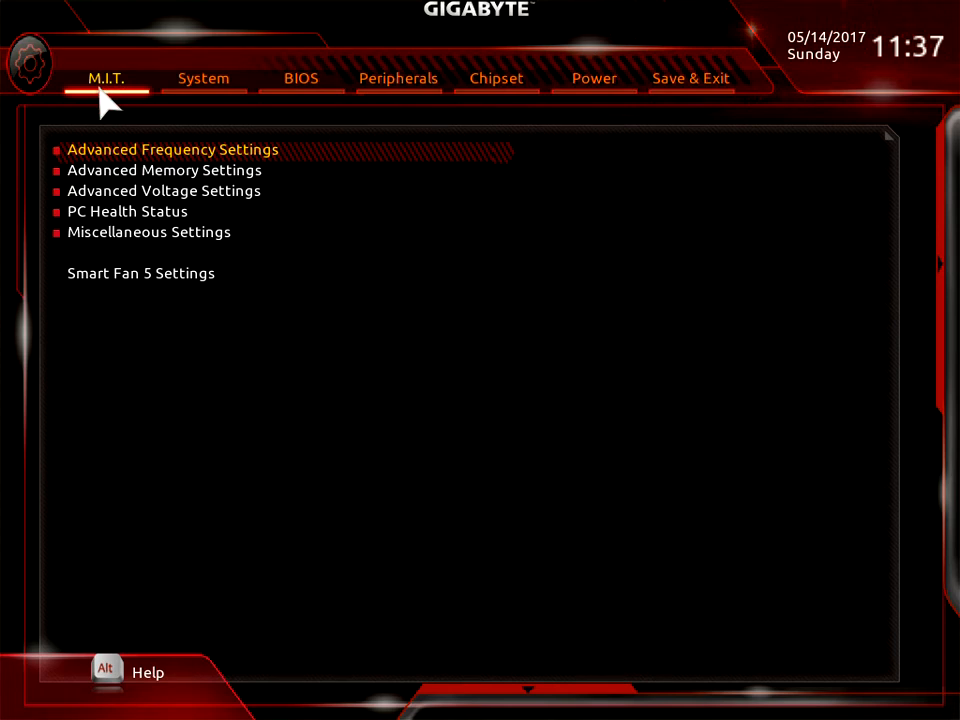
pyautogui.moveTo(150, 165)
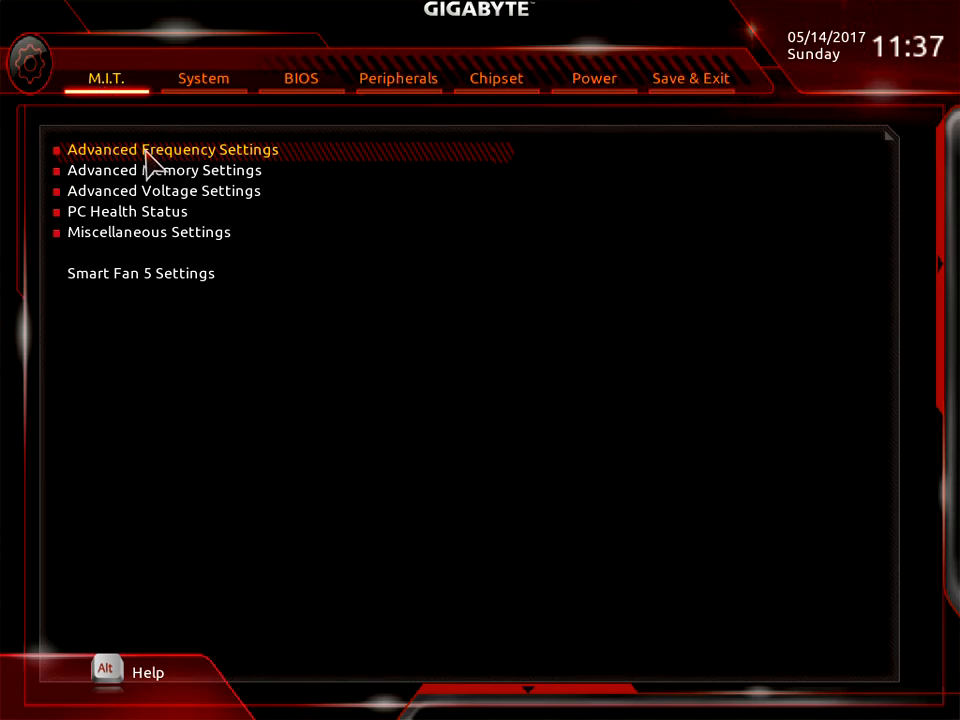
pyautogui.moveTo(165, 165)
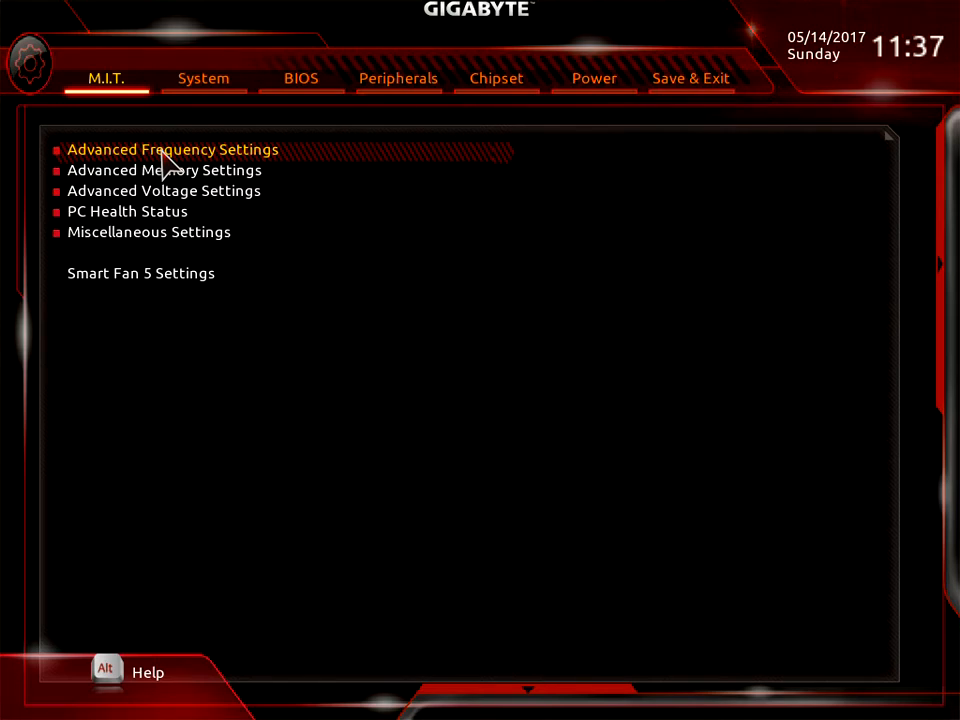
pyautogui.moveTo(85, 160)
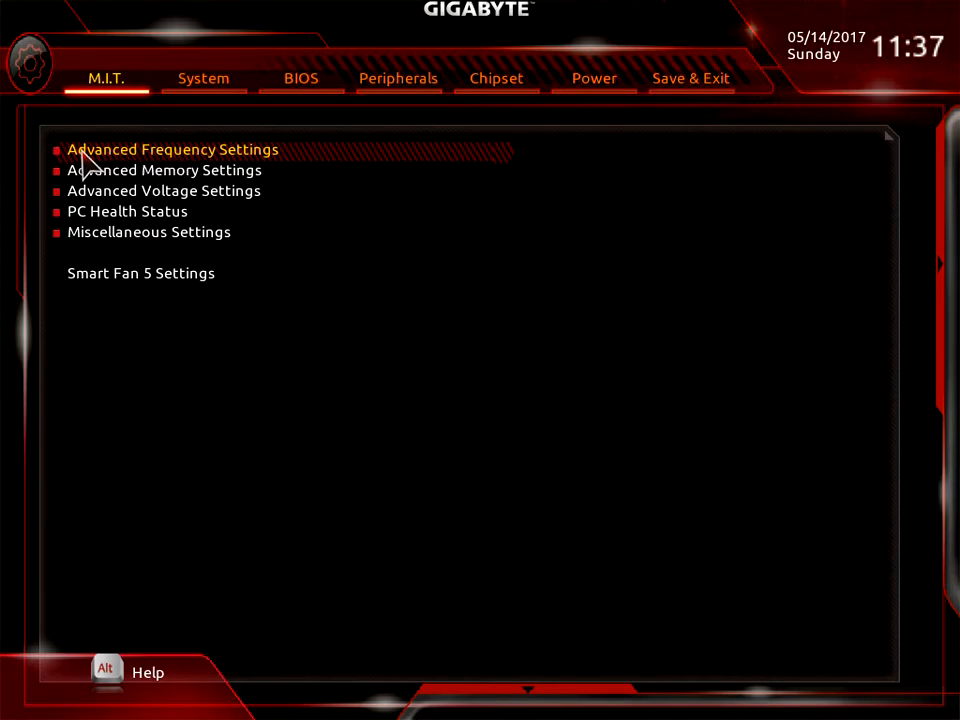
pyautogui.moveTo(160, 165)
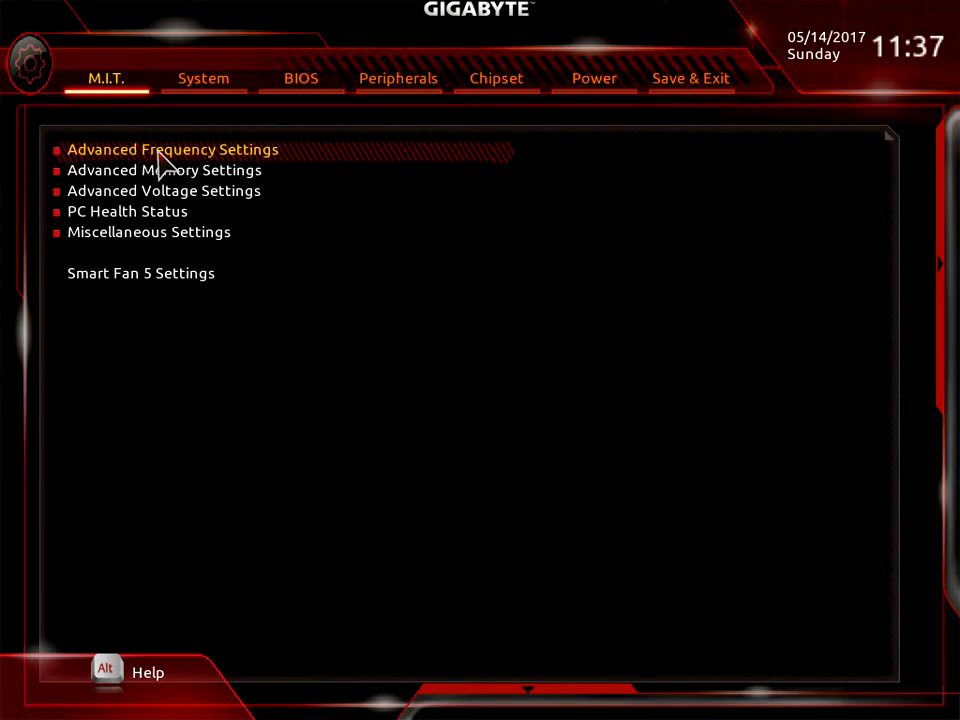
pyautogui.moveTo(240, 170)
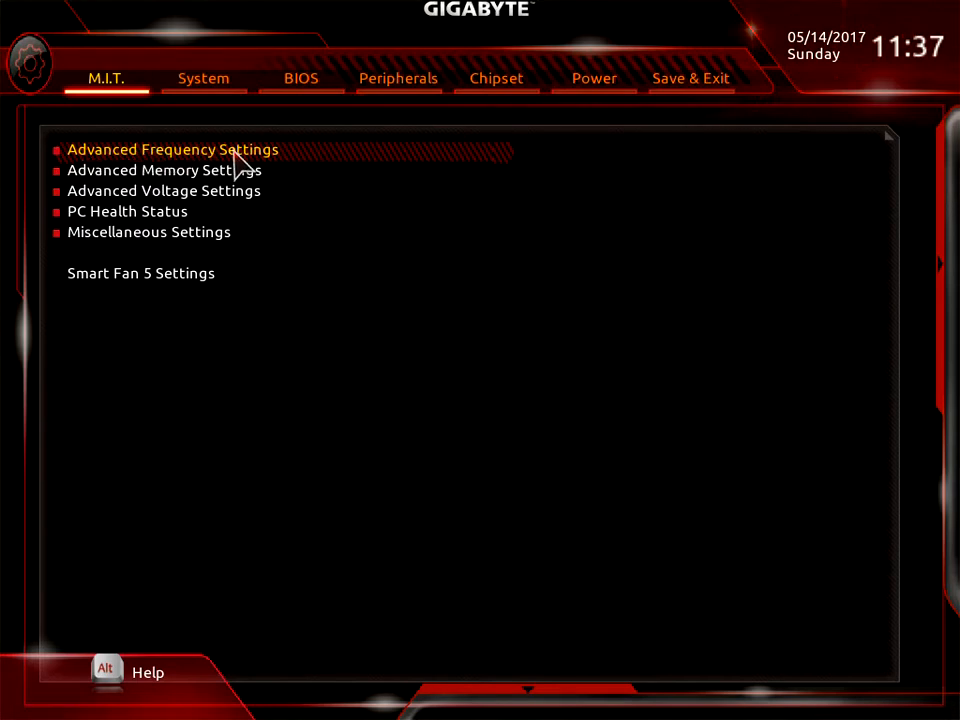
pyautogui.moveTo(210, 170)
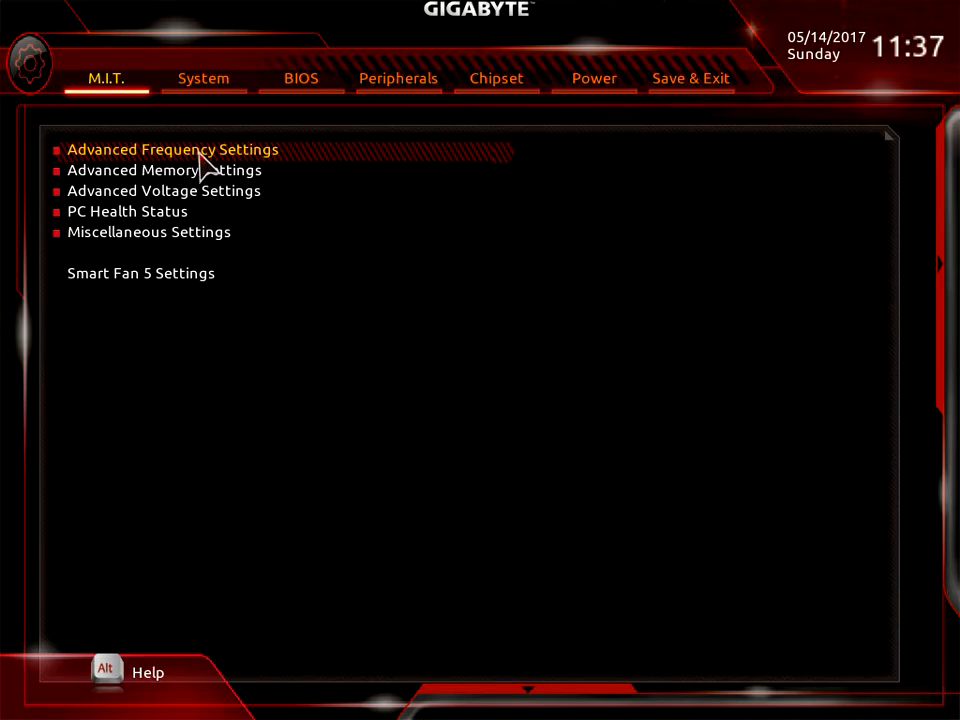
# - Open Advanced Frequency Settings and preview CPU Clock Ratio 29.00, leaving it on Auto (36.00)
pyautogui.click(172, 149)
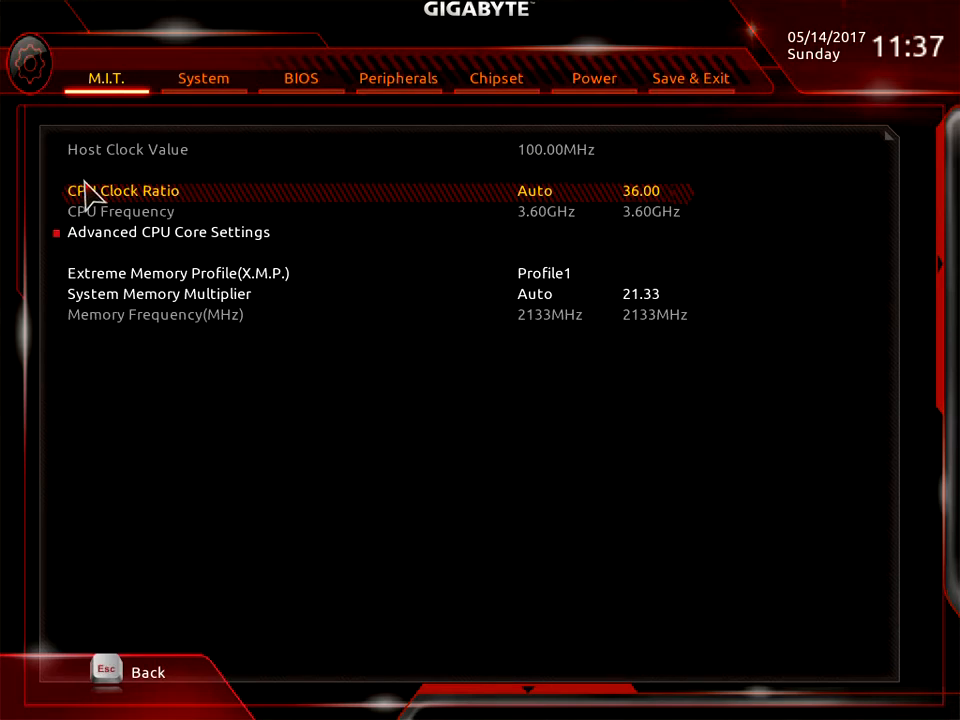
pyautogui.moveTo(160, 213)
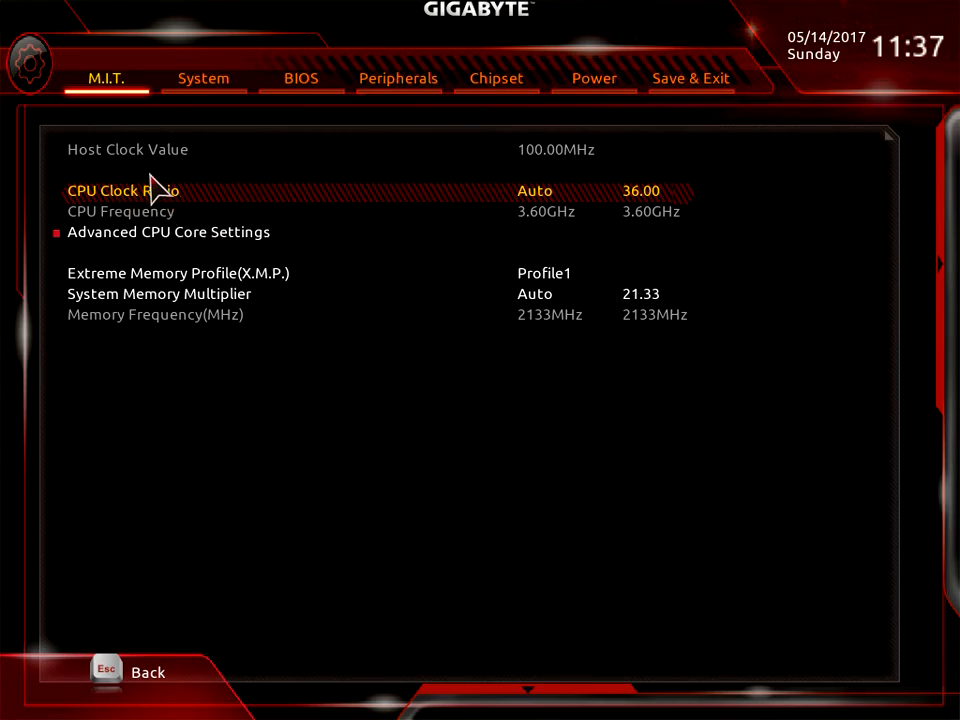
pyautogui.moveTo(535, 205)
pyautogui.write('2')
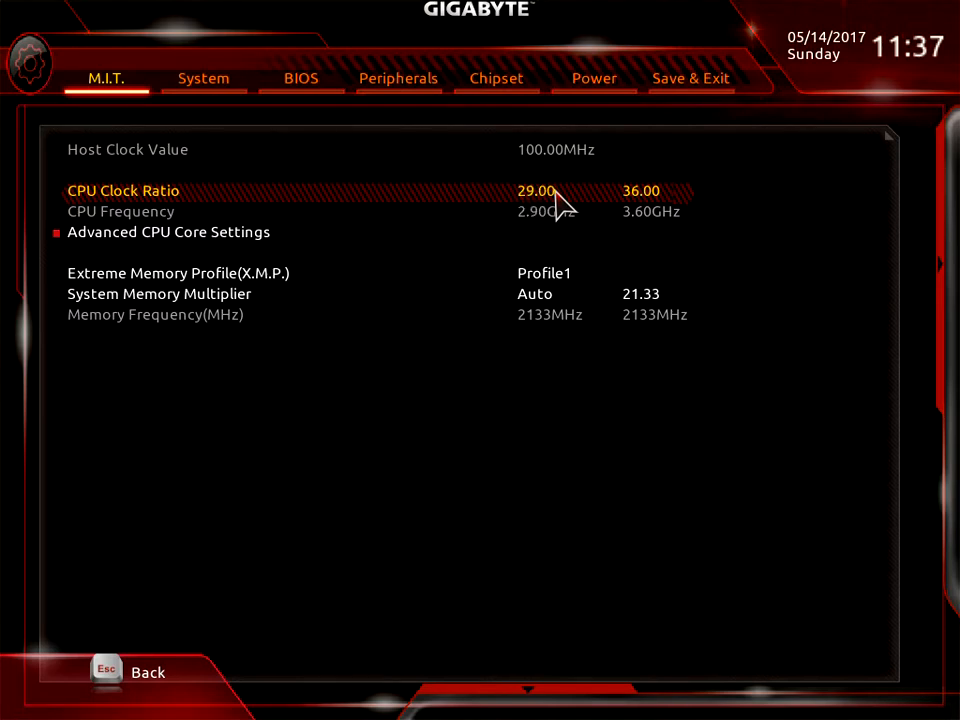
pyautogui.write('9')
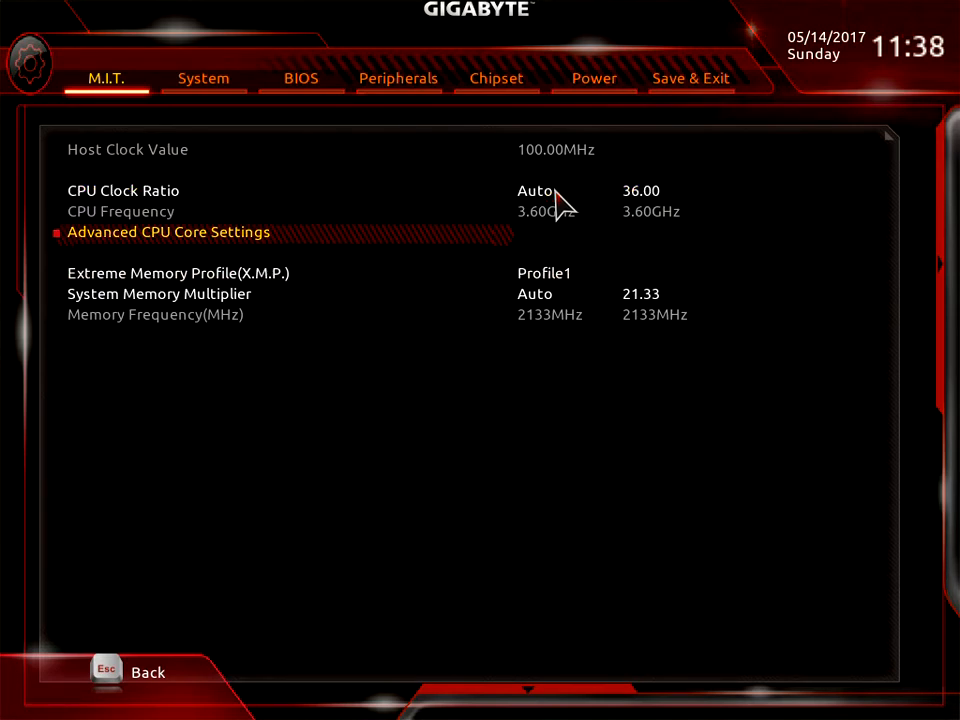
# - Open Advanced CPU Core Settings and review Core Performance Boost and SVM Mode unchanged
pyautogui.click(169, 232)
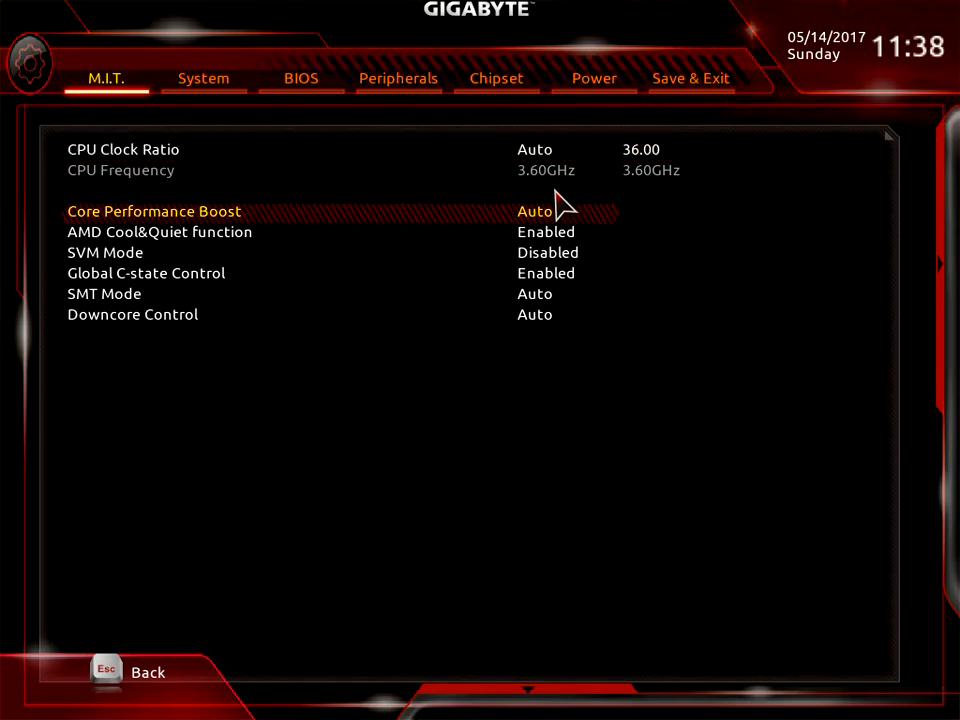
pyautogui.click(535, 211)
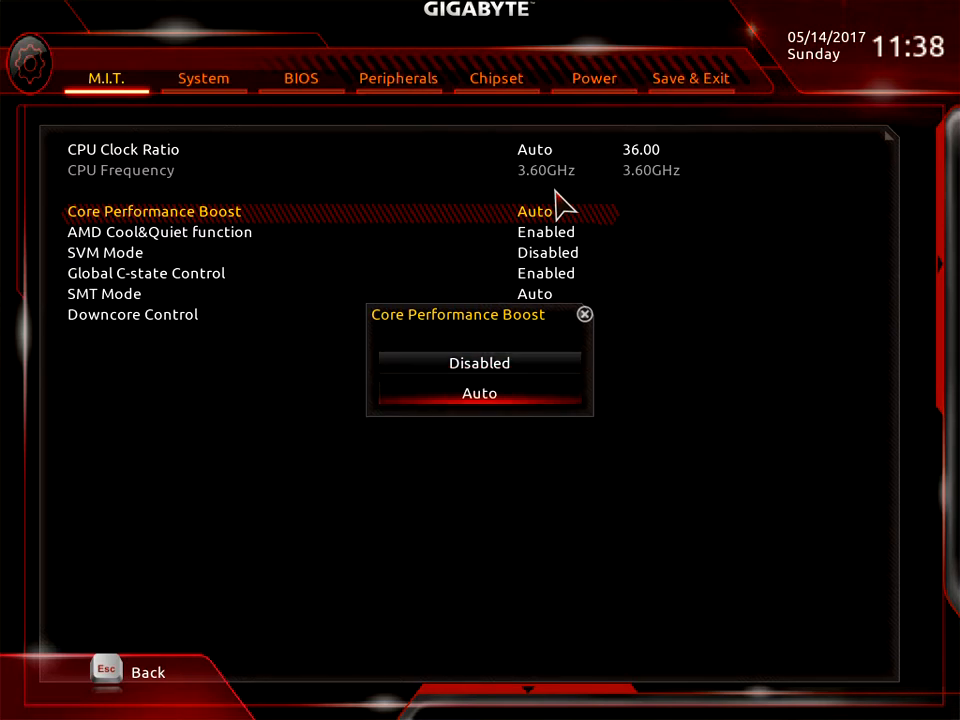
pyautogui.click(479, 392)
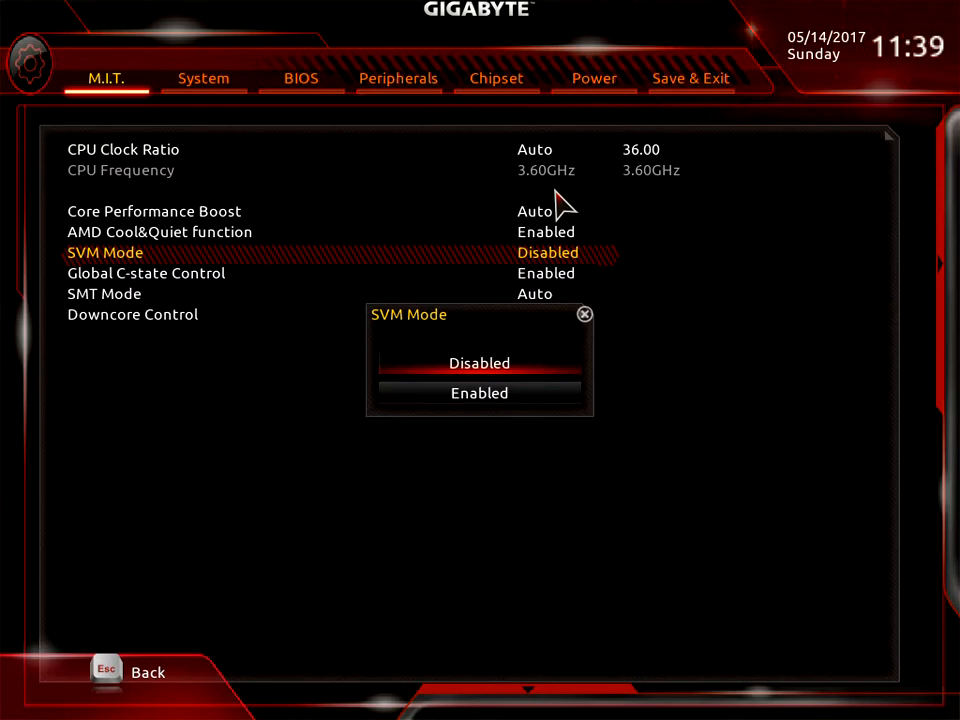
pyautogui.click(479, 363)
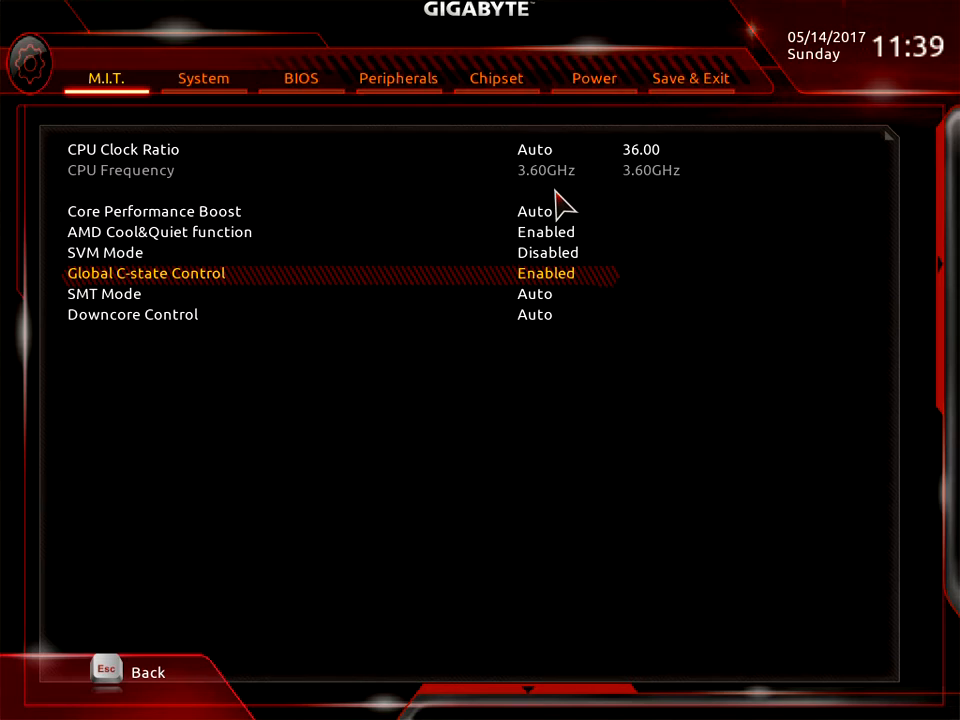
# - Check the SMT Mode and Downcore Control options, leaving each on Auto
pyautogui.press('Down')
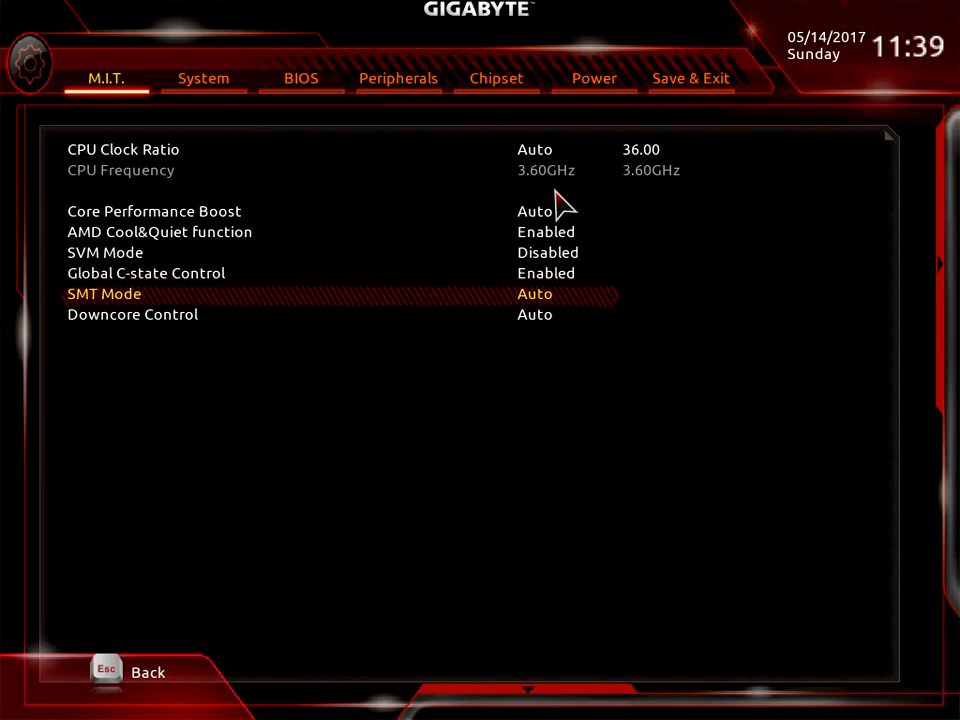
pyautogui.click(535, 293)
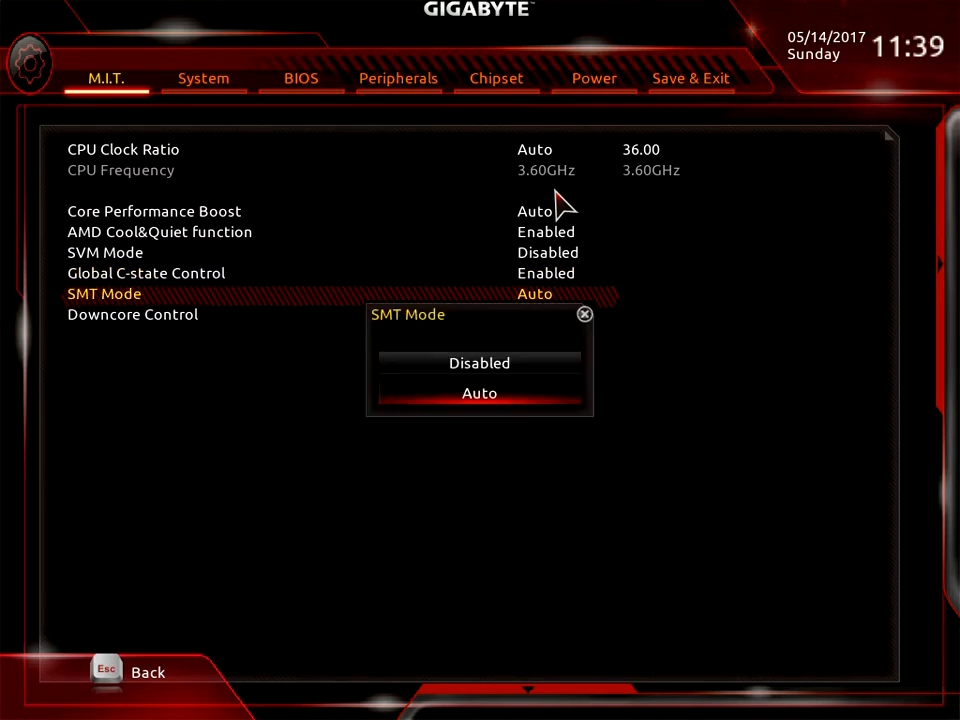
pyautogui.click(479, 392)
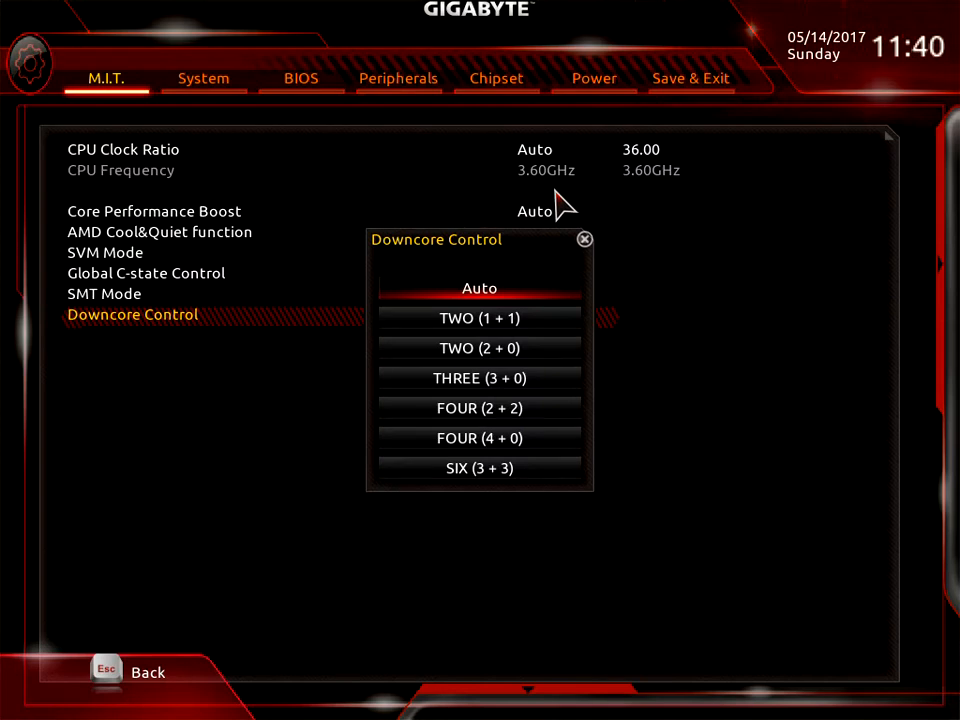
pyautogui.click(479, 288)
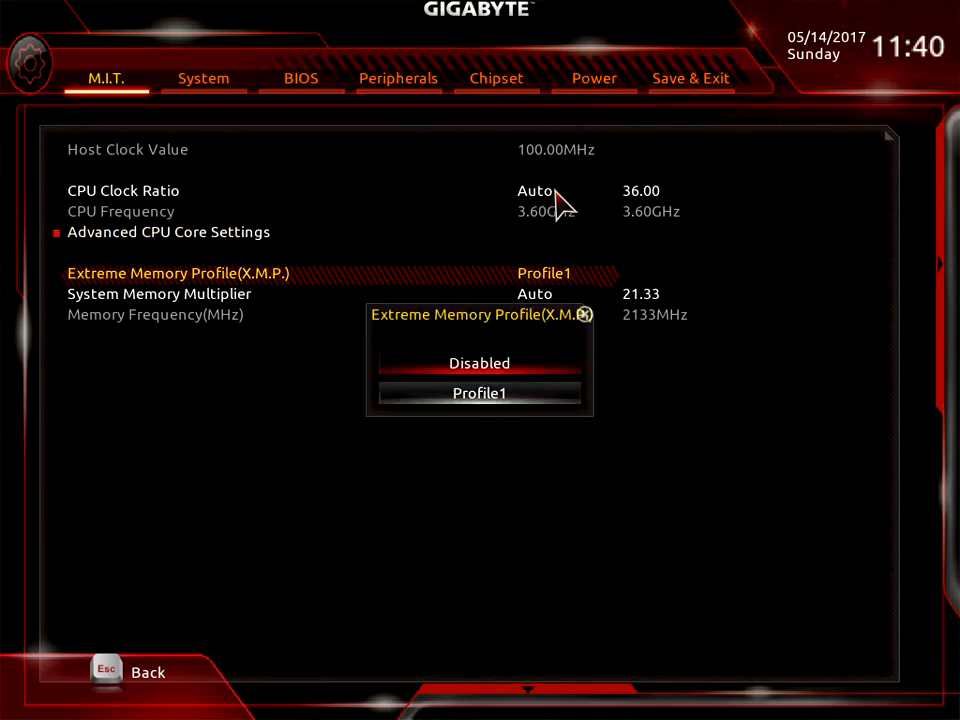
# - Toggle X.M.P. to Disabled and back to Profile1, restoring 2933MHz memory frequency
pyautogui.click(479, 362)
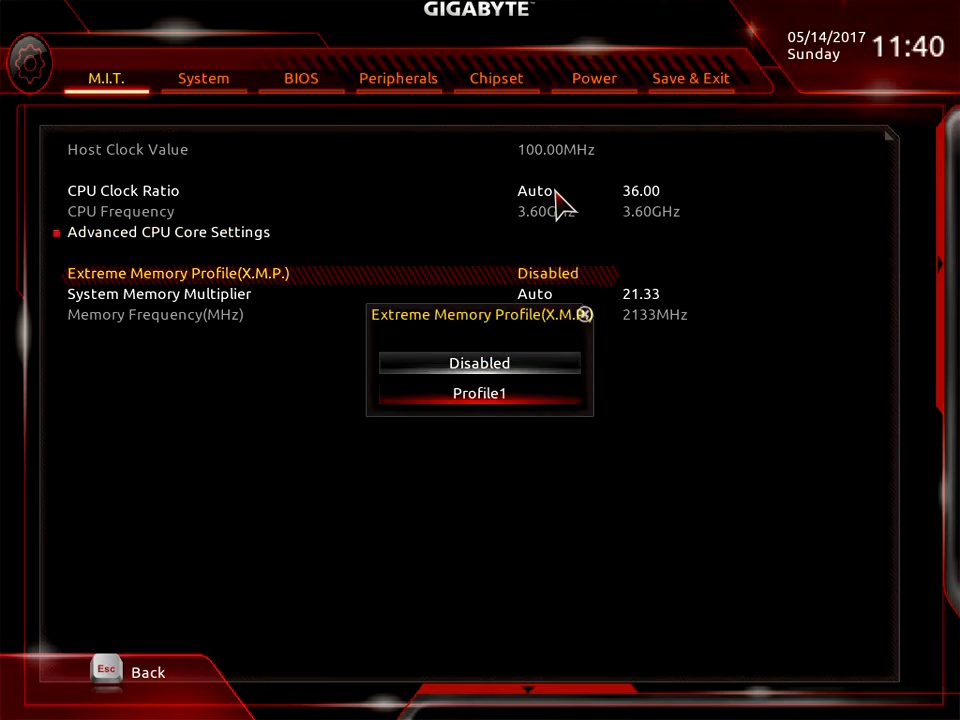
pyautogui.click(479, 392)
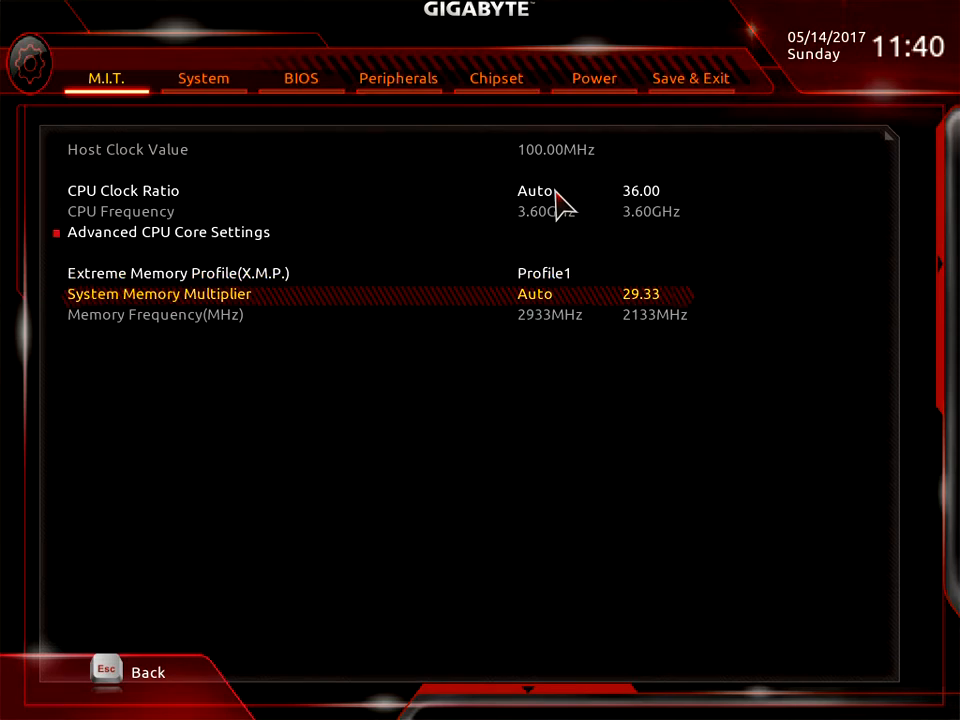
pyautogui.moveTo(165, 320)
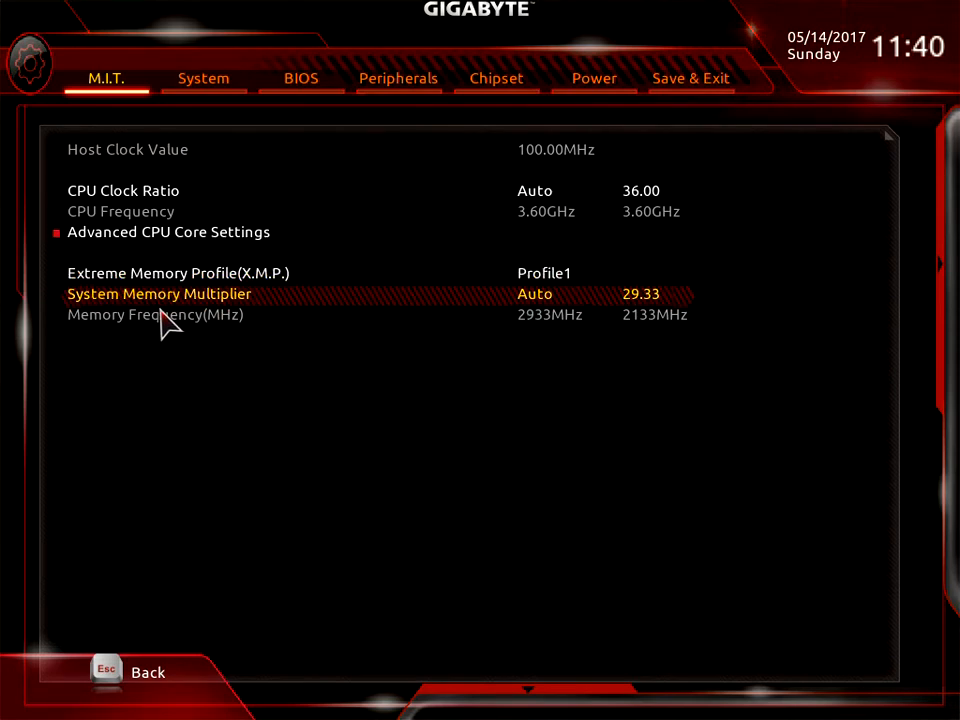
pyautogui.moveTo(590, 338)
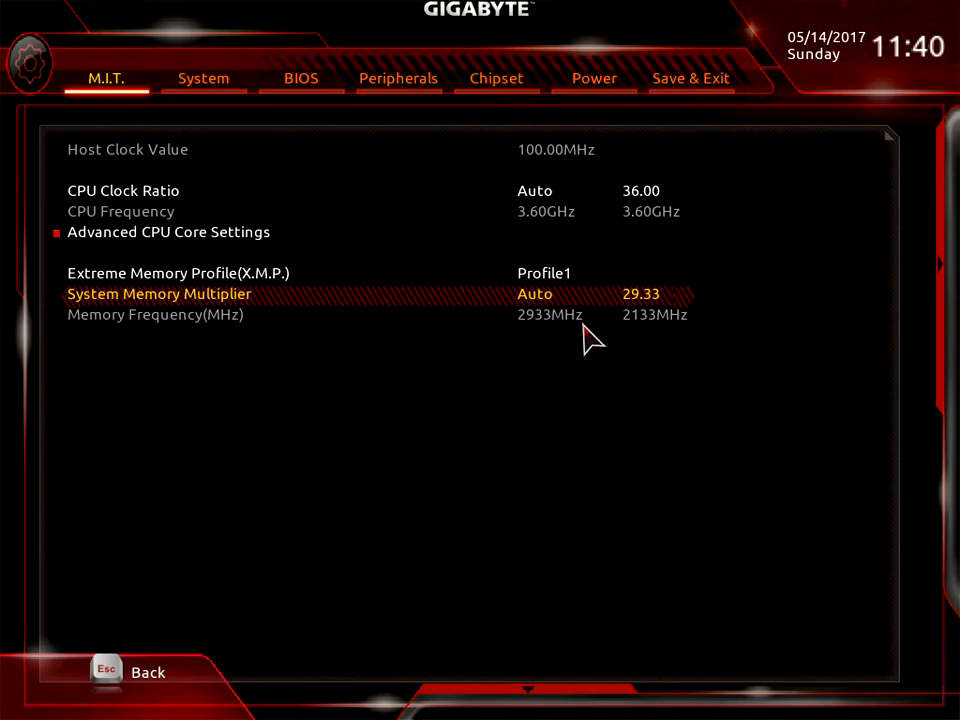
pyautogui.moveTo(543, 340)
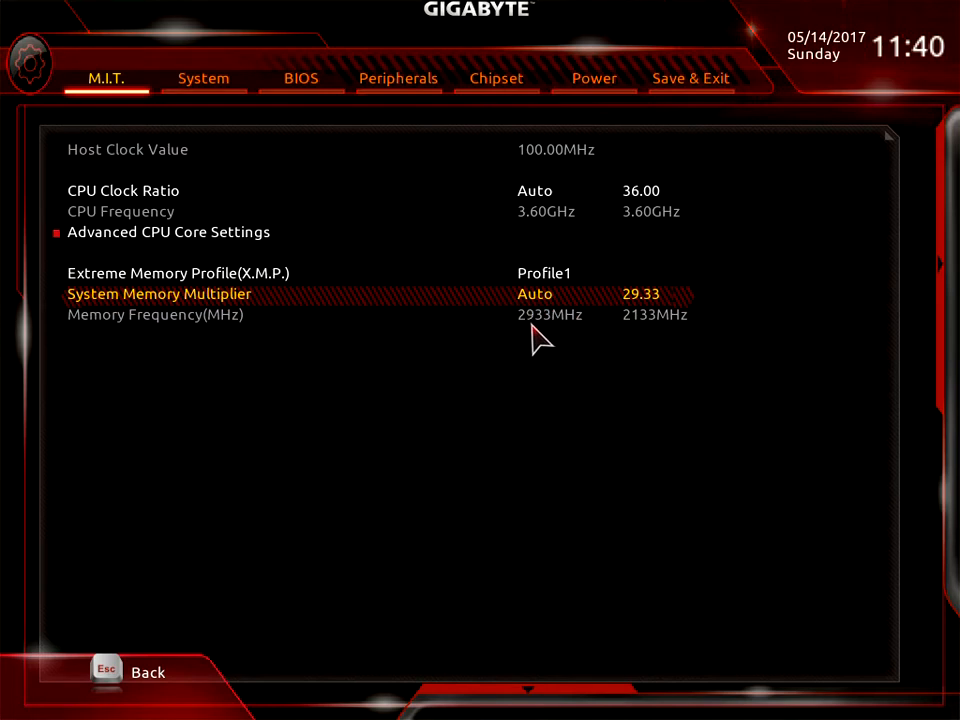
pyautogui.moveTo(595, 335)
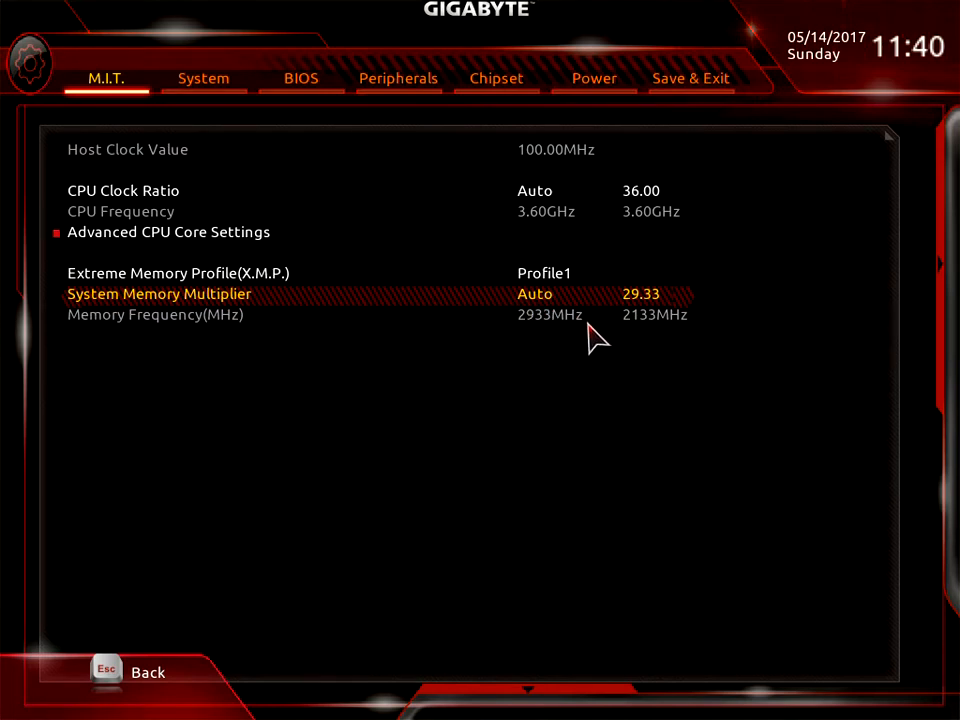
pyautogui.moveTo(548, 343)
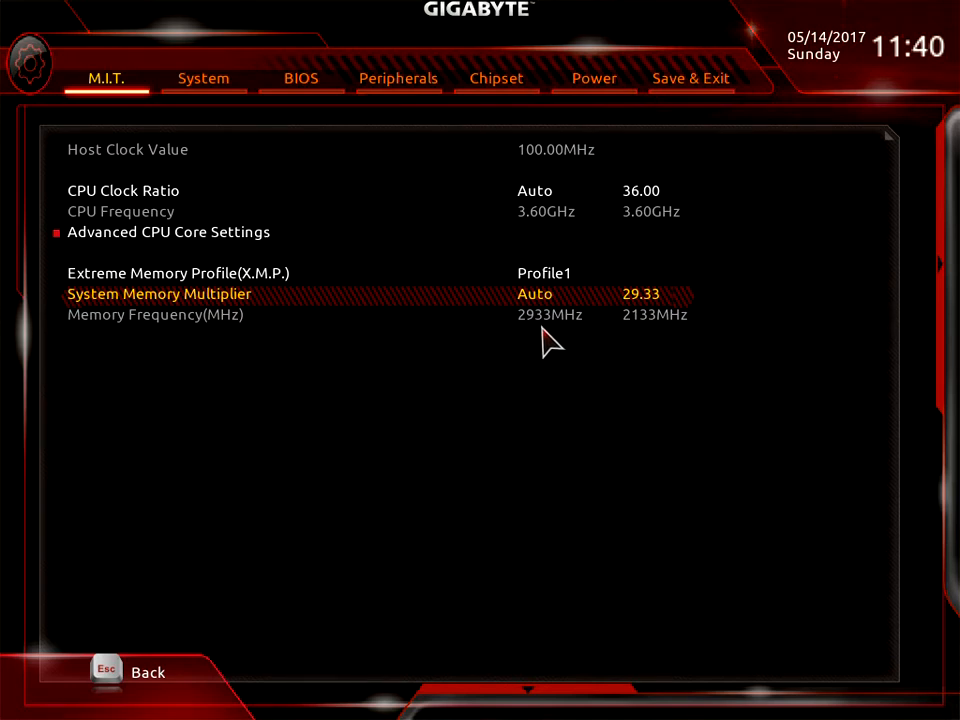
pyautogui.moveTo(618, 338)
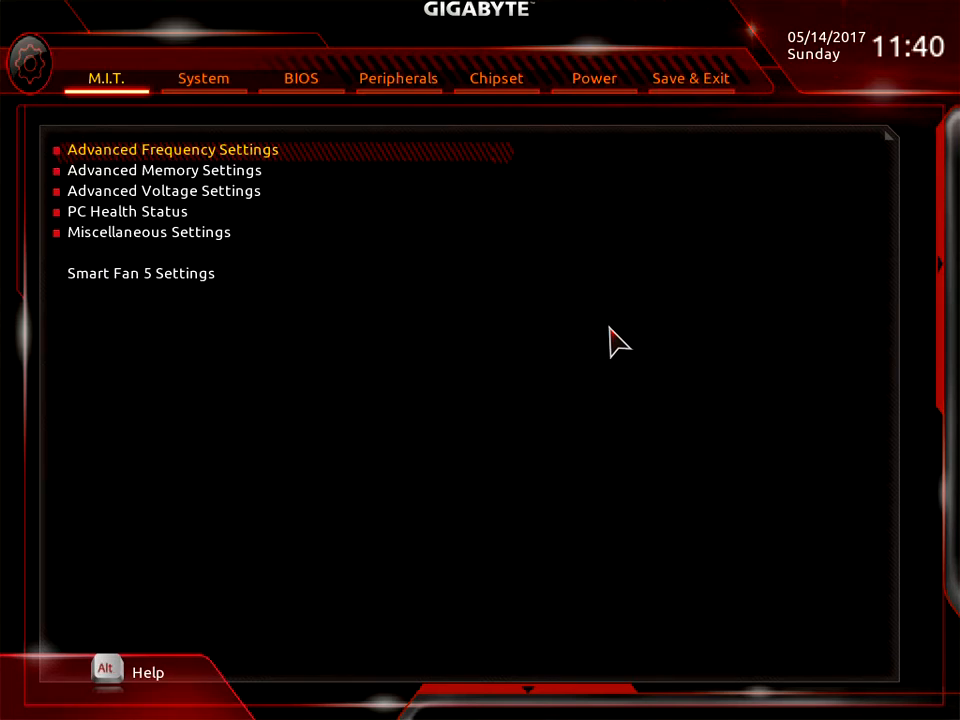
# - Open Advanced Memory Settings and set Memory Timing Mode to Manual
pyautogui.press('Down')
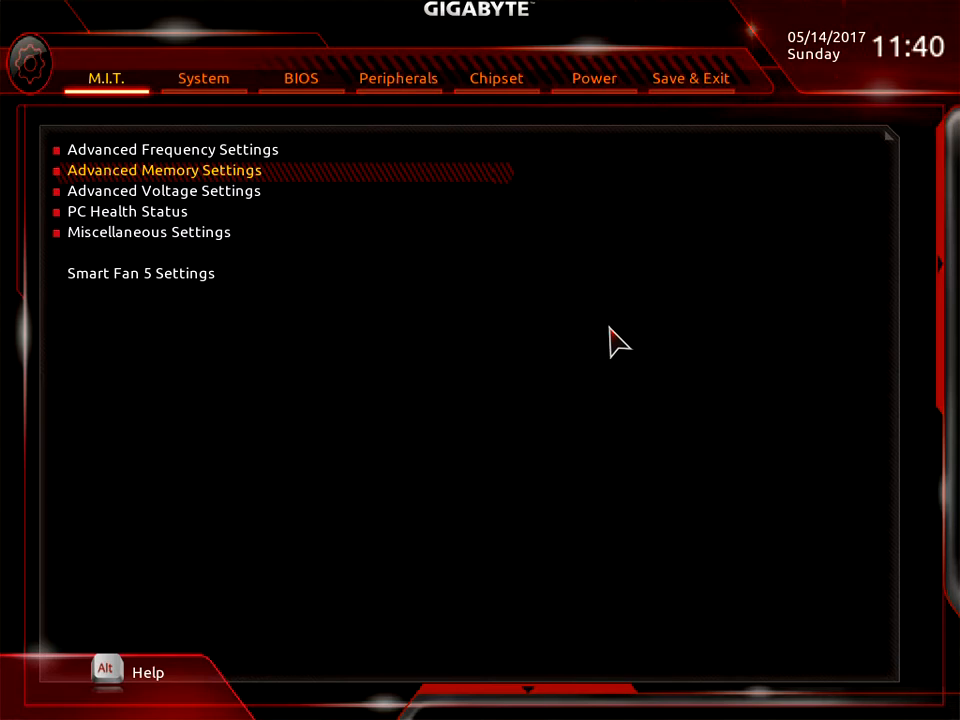
pyautogui.click(164, 170)
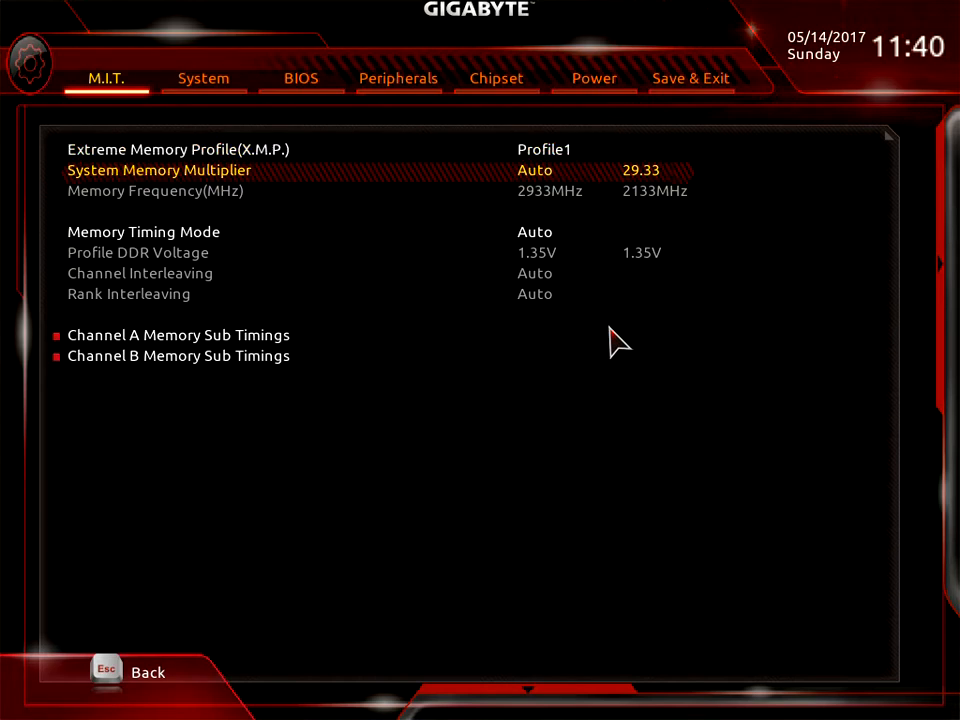
pyautogui.press('Down')
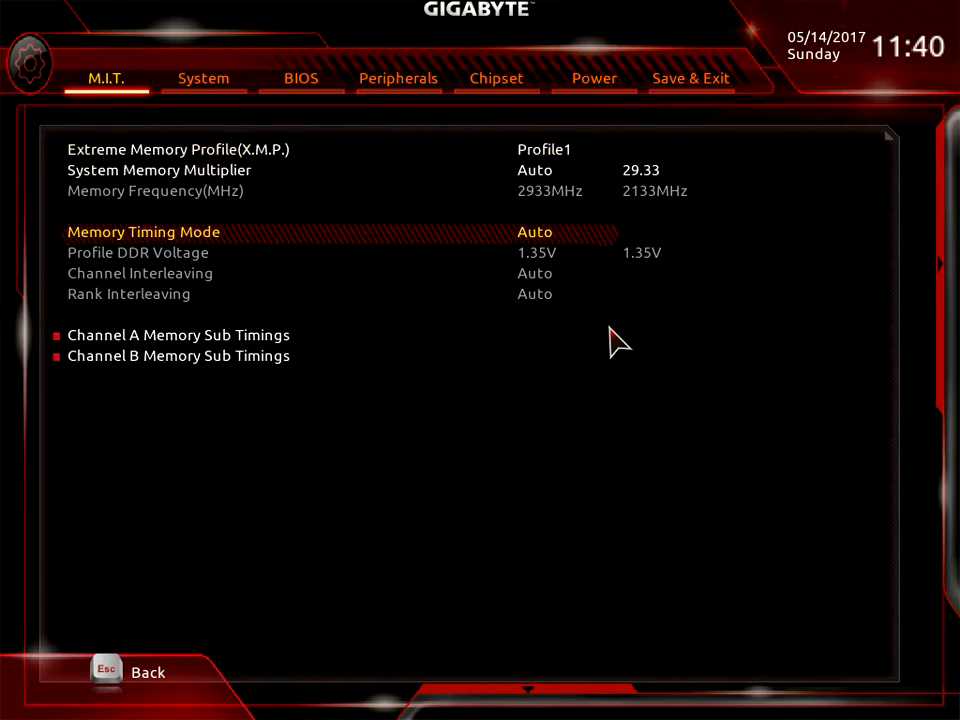
pyautogui.click(535, 232)
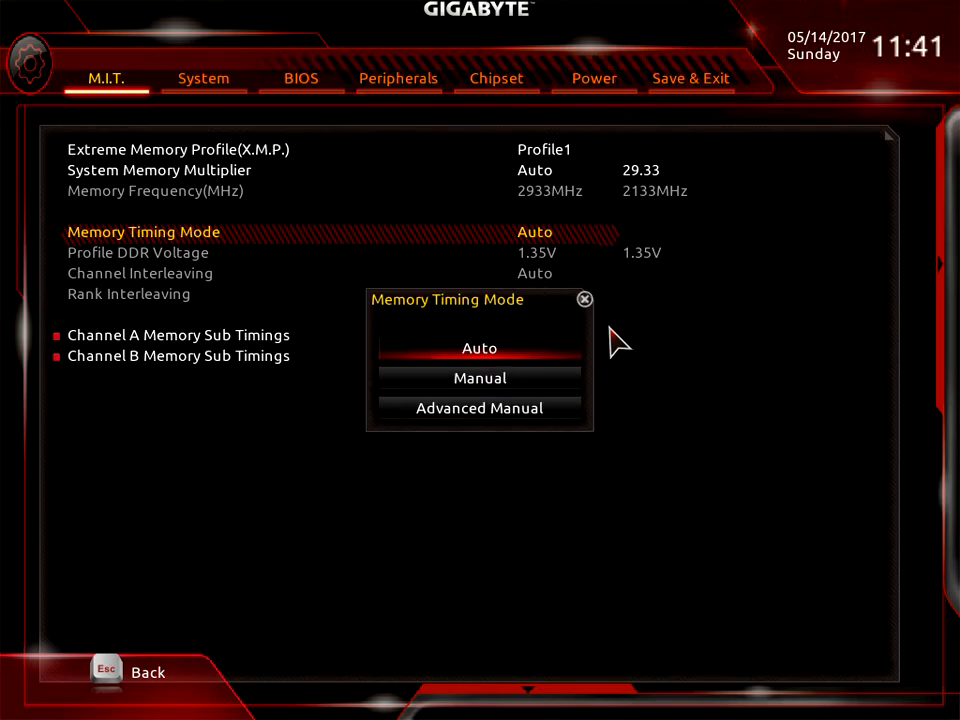
pyautogui.click(479, 378)
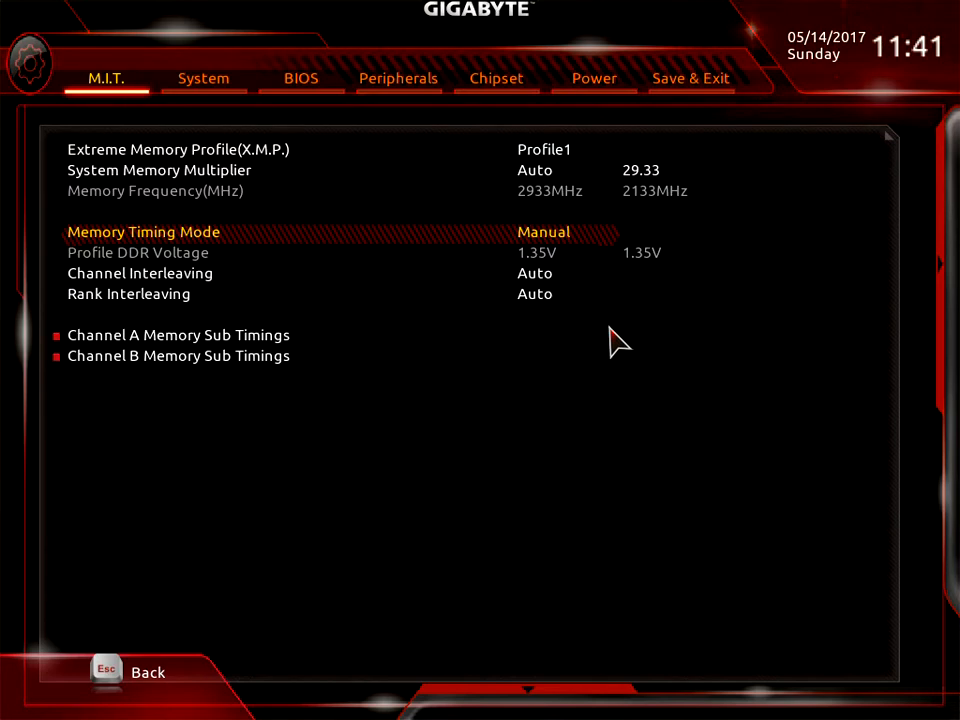
# - Keep Channel and Rank Interleaving on Auto and open the Channel A memory sub-timings
pyautogui.click(140, 273)
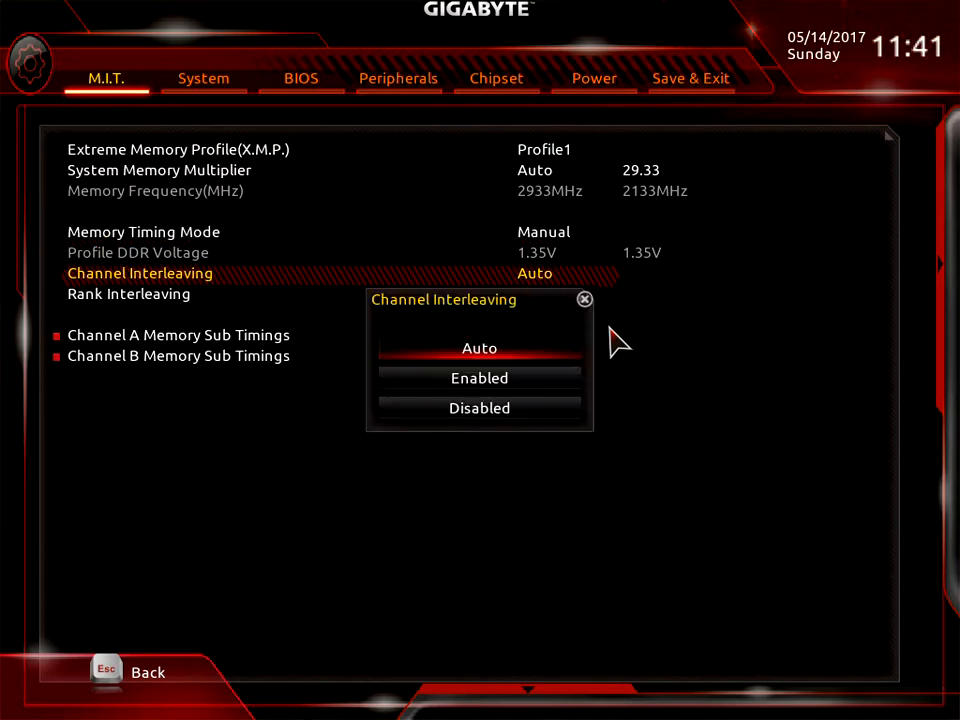
pyautogui.click(479, 347)
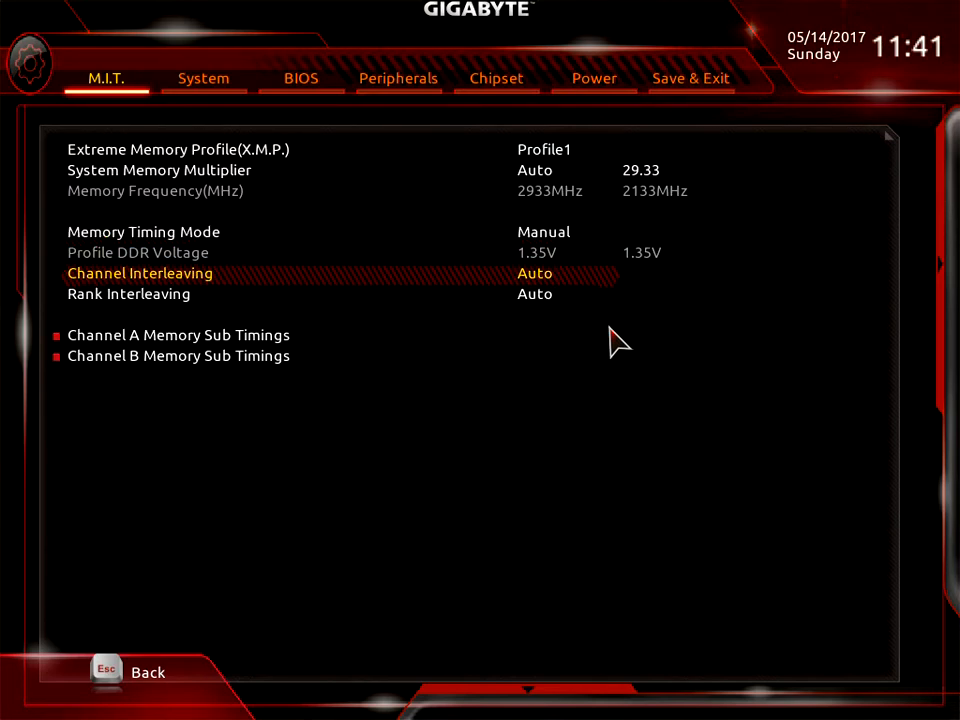
pyautogui.click(128, 294)
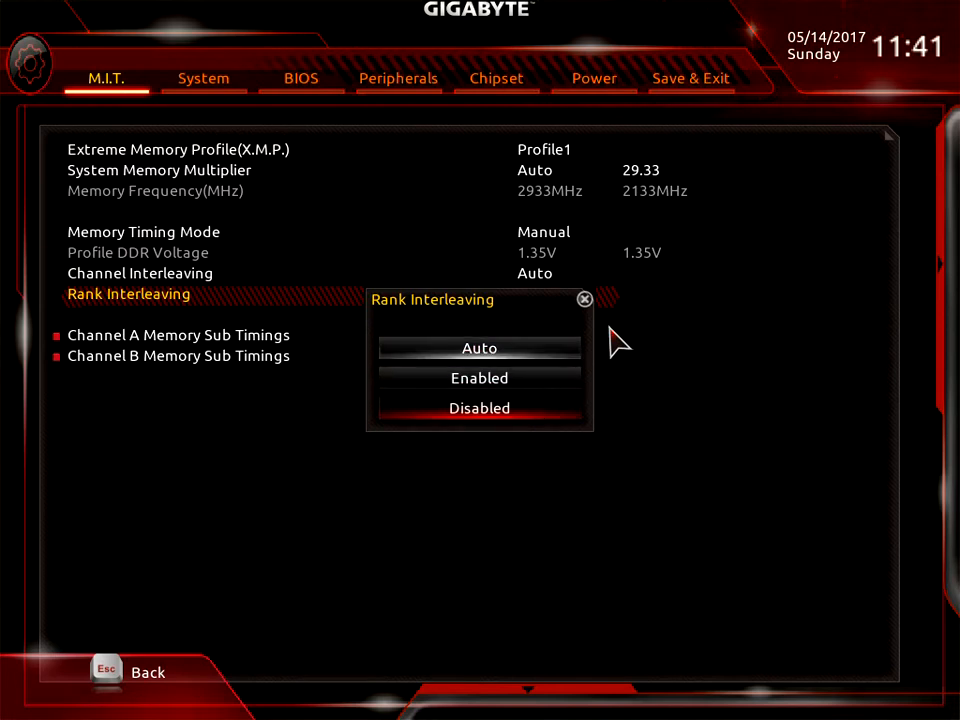
pyautogui.click(479, 347)
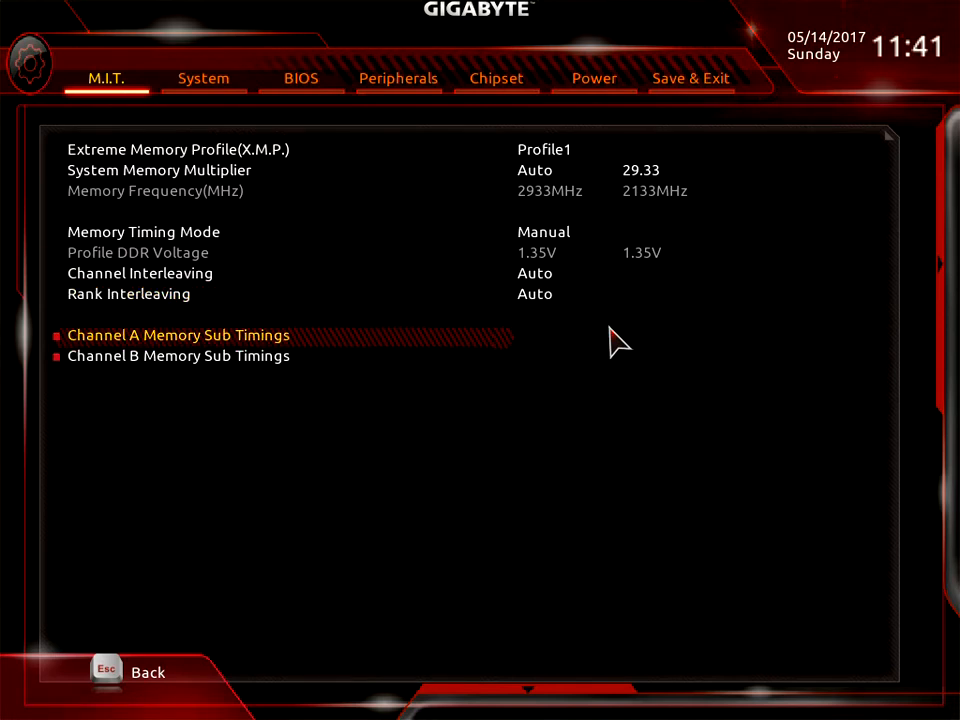
pyautogui.click(178, 335)
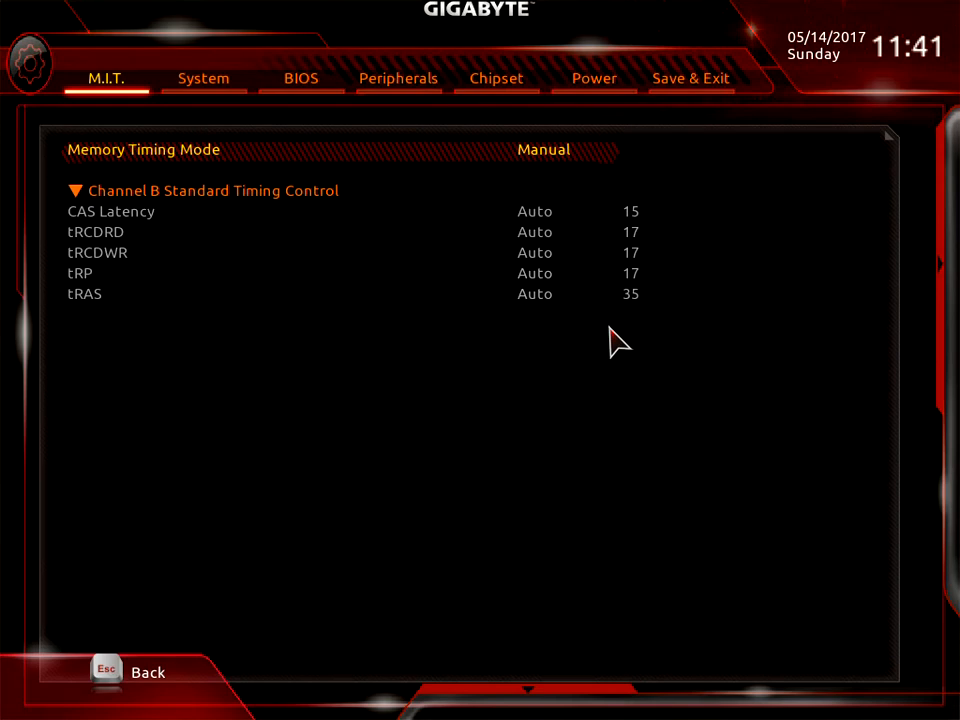
# - Choose Advanced Manual in the Memory Timing Mode list
pyautogui.click(543, 149)
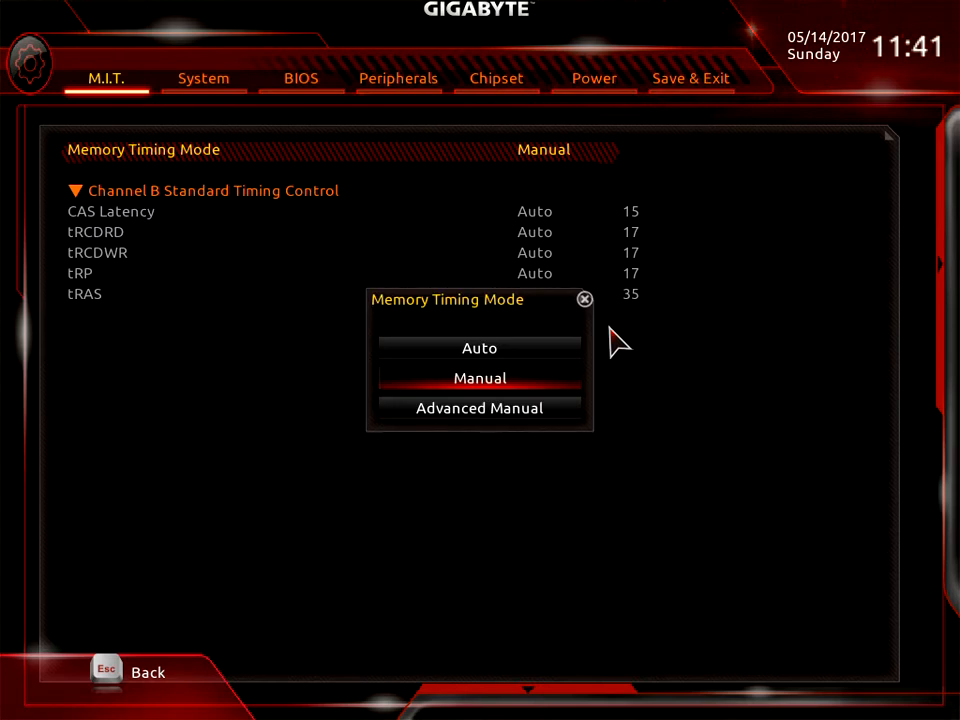
pyautogui.click(479, 408)
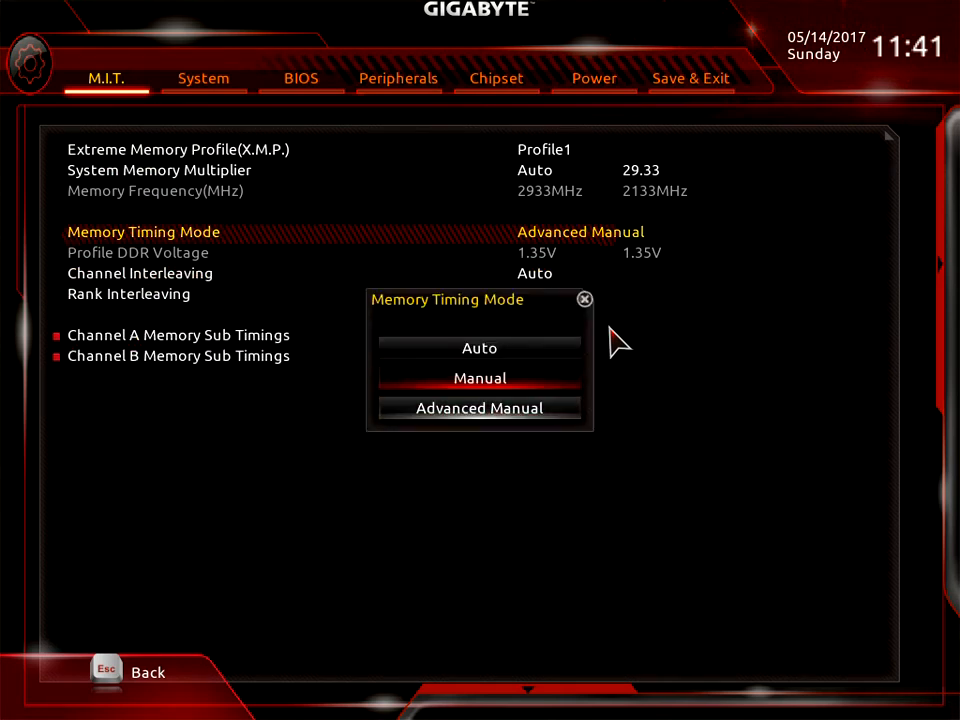
pyautogui.click(479, 347)
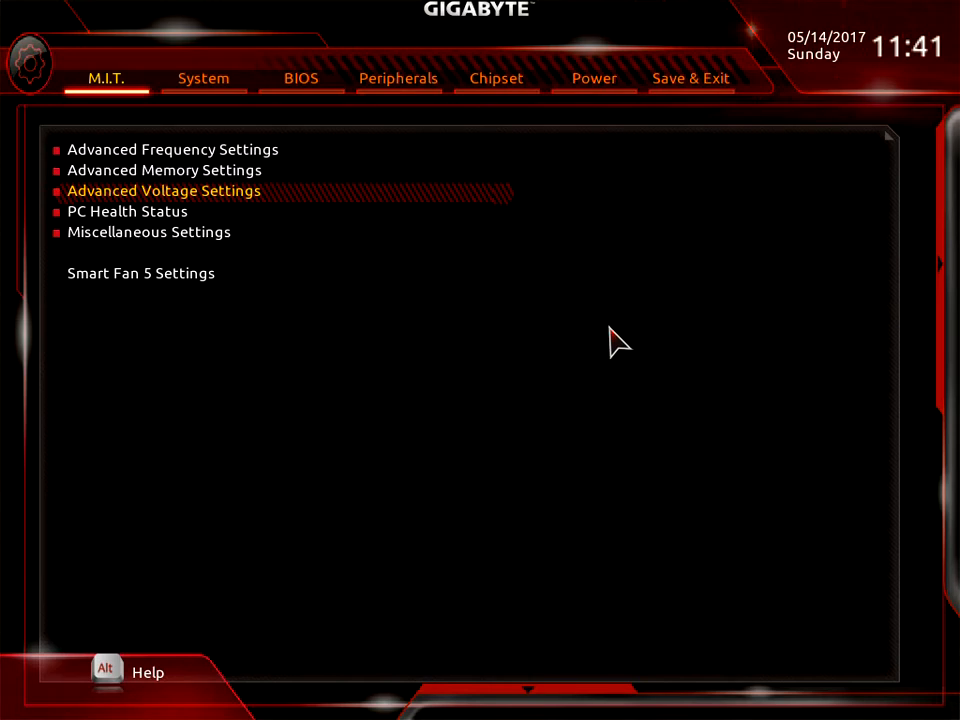
# - Enter Advanced Voltage Settings, try a custom CPU Vcore value, then revert it to Auto
pyautogui.click(163, 190)
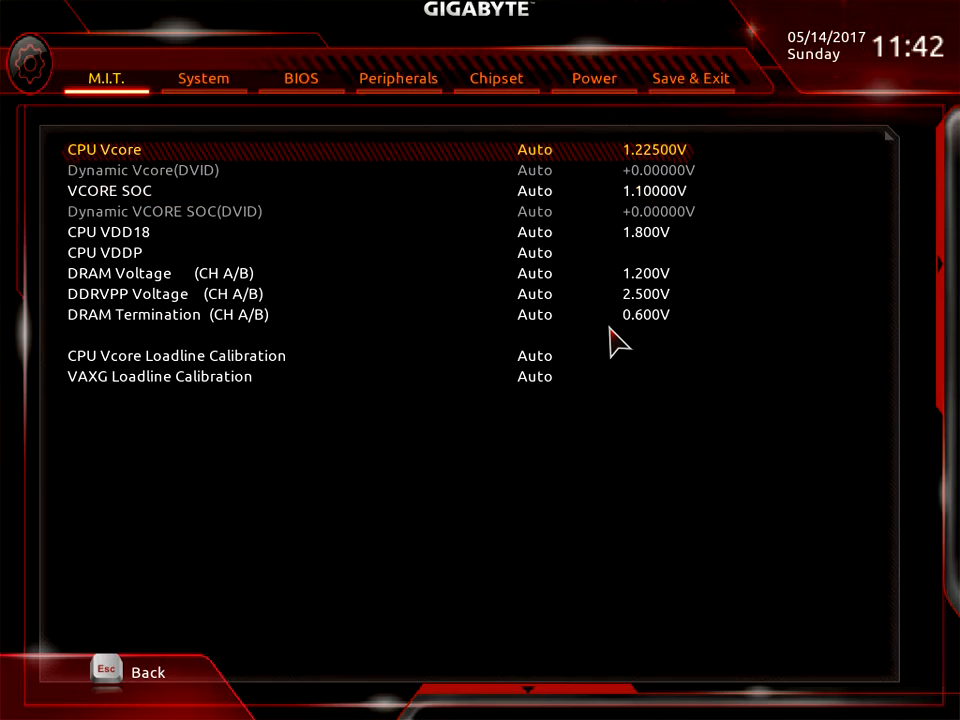
pyautogui.moveTo(558, 165)
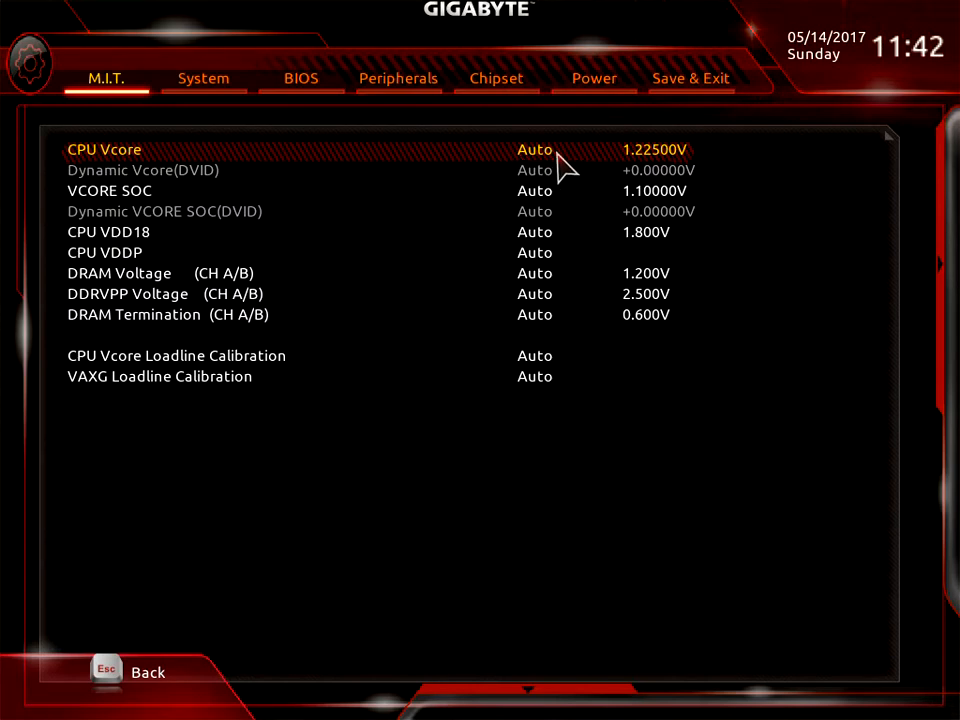
pyautogui.moveTo(570, 130)
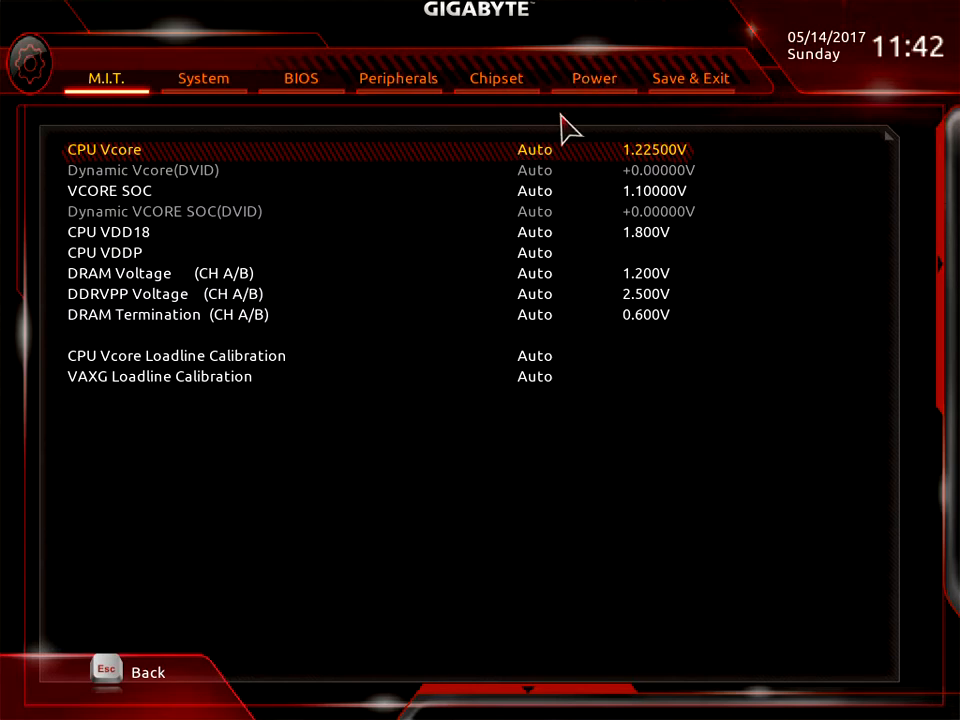
pyautogui.moveTo(895, 163)
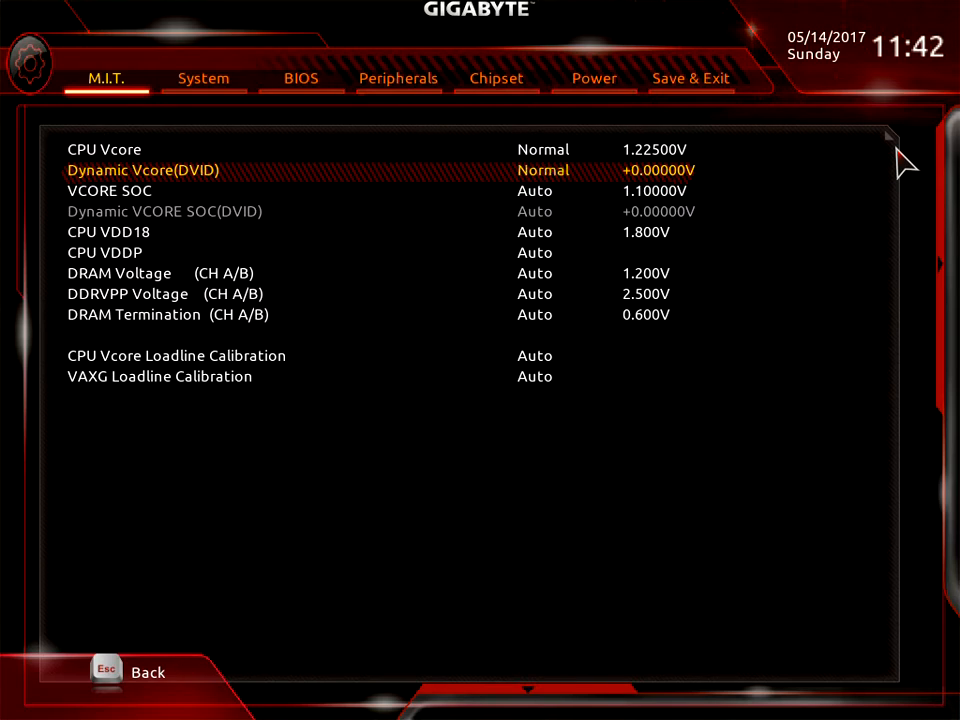
pyautogui.click(543, 170)
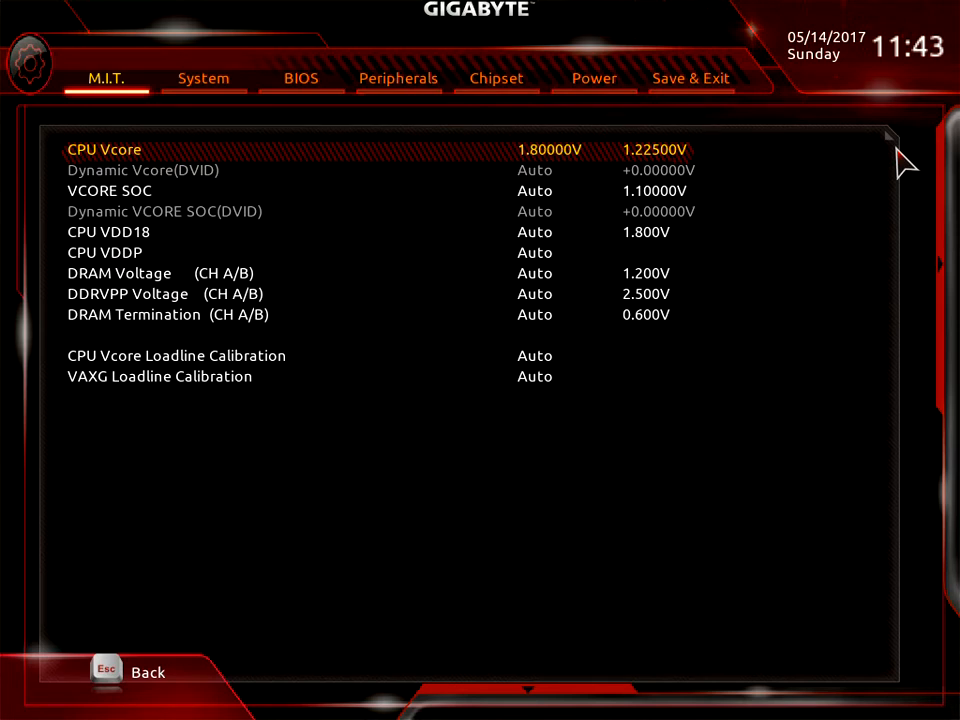
pyautogui.write('a')
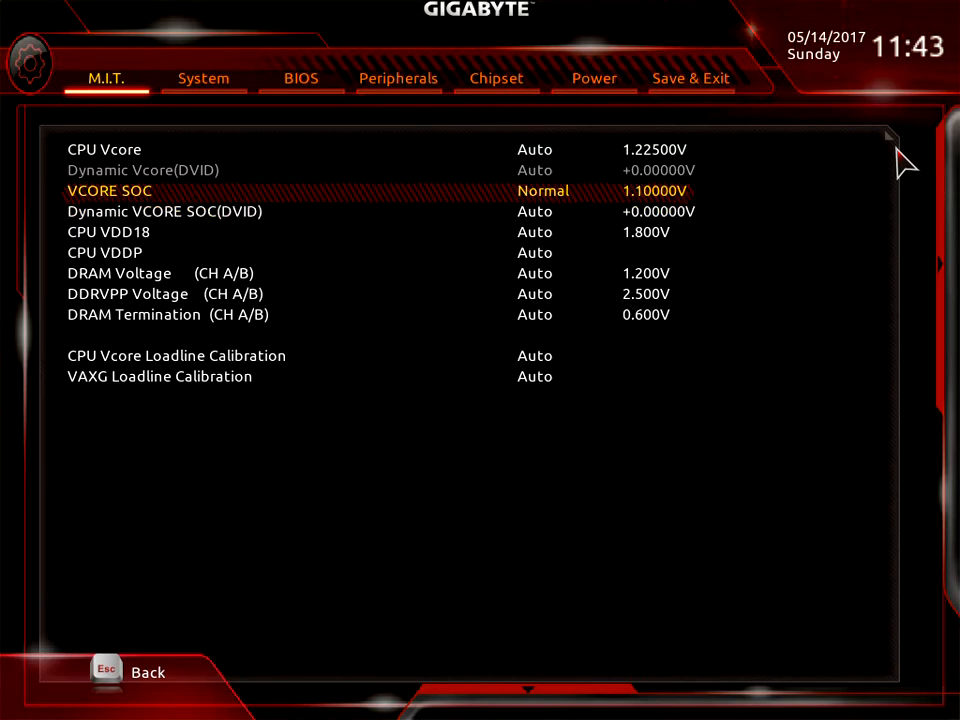
# - Set Dynamic VCORE SOC (DVID) to Auto, dropping the +0.35000V offset
pyautogui.press('down')
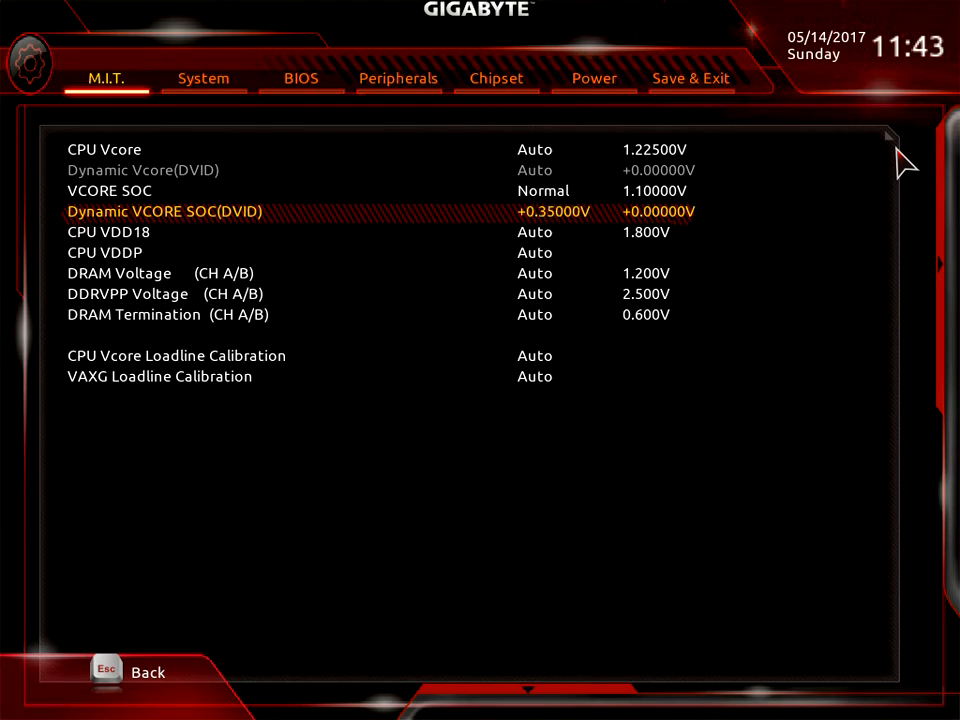
pyautogui.write('a')
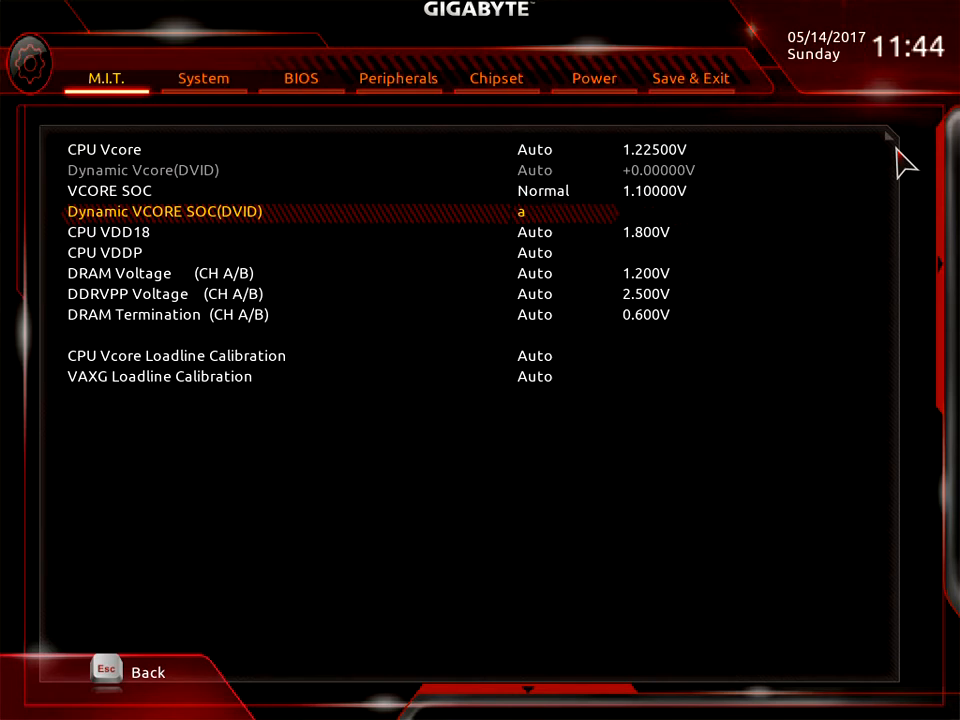
pyautogui.press('up')
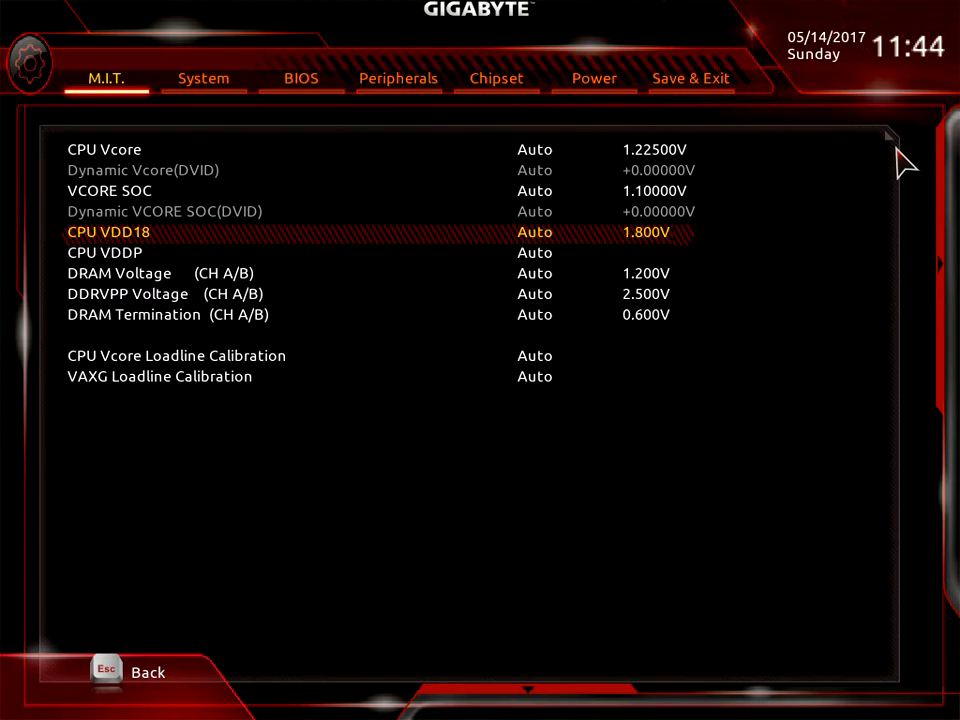
pyautogui.click(535, 231)
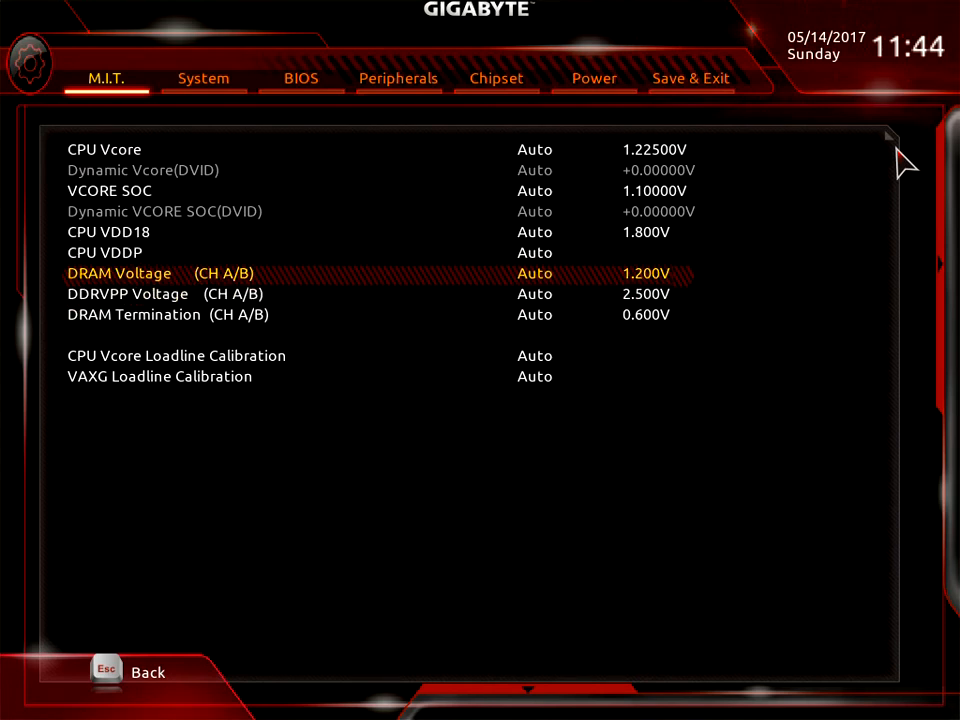
pyautogui.click(535, 273)
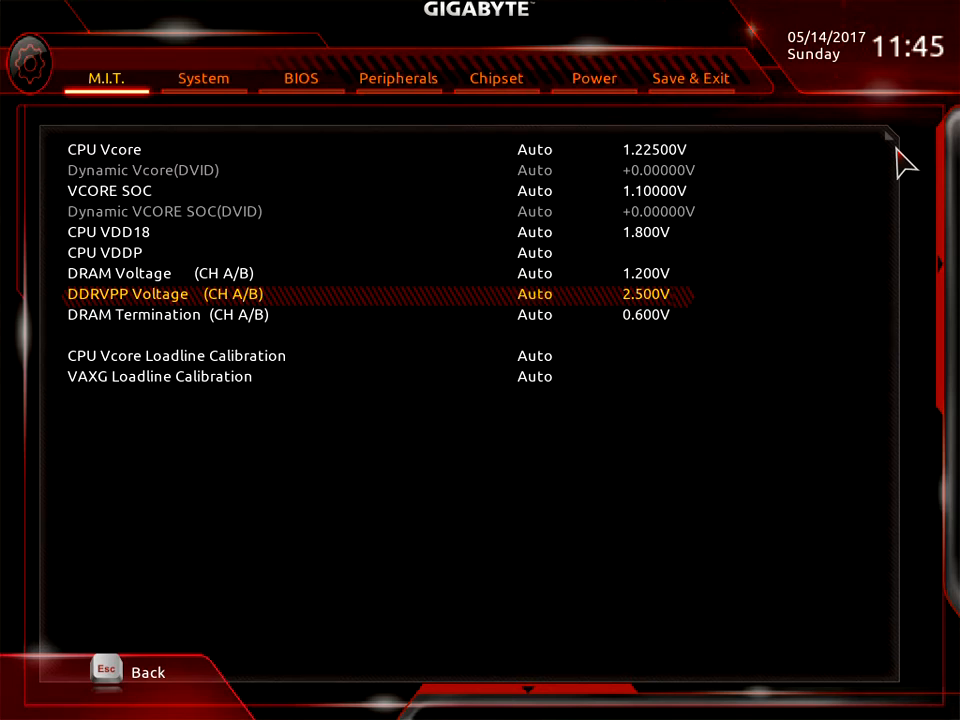
pyautogui.press('Down')
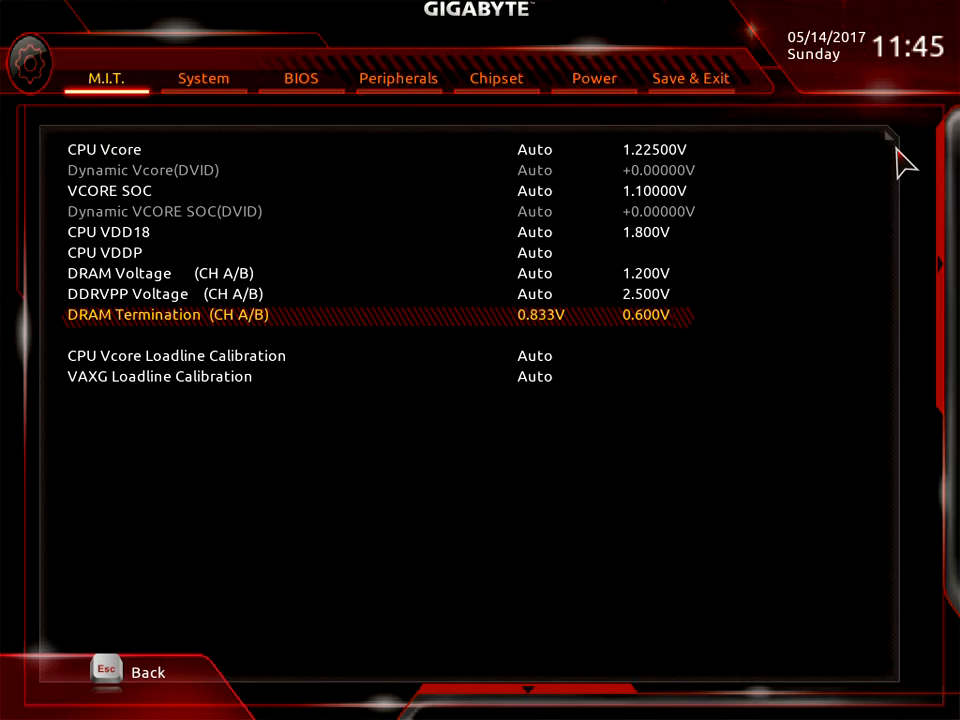
pyautogui.press('Down')
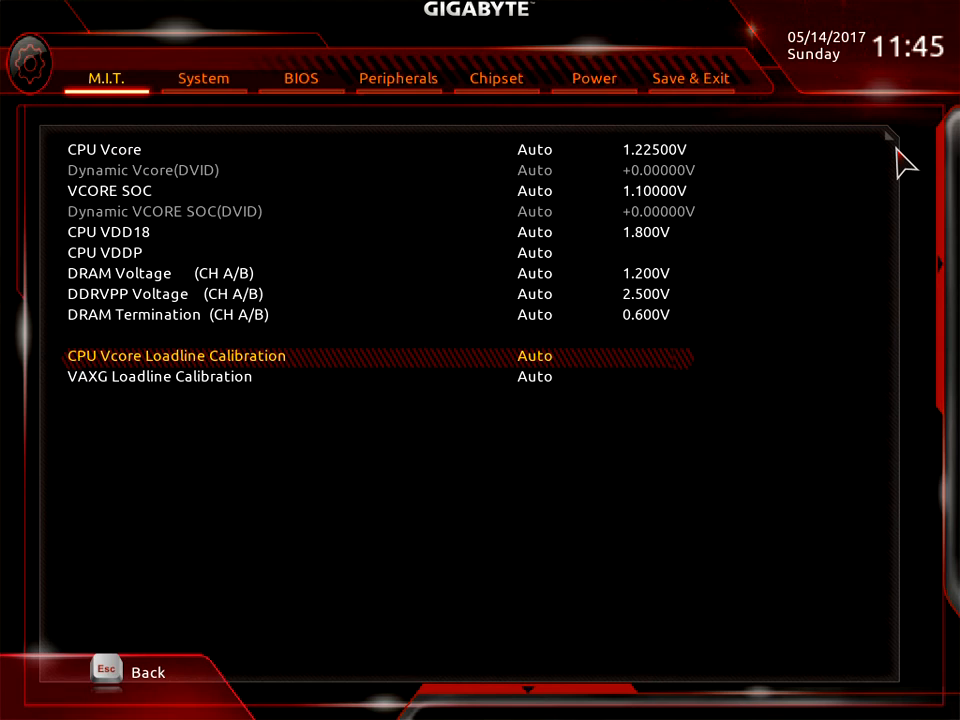
pyautogui.moveTo(250, 382)
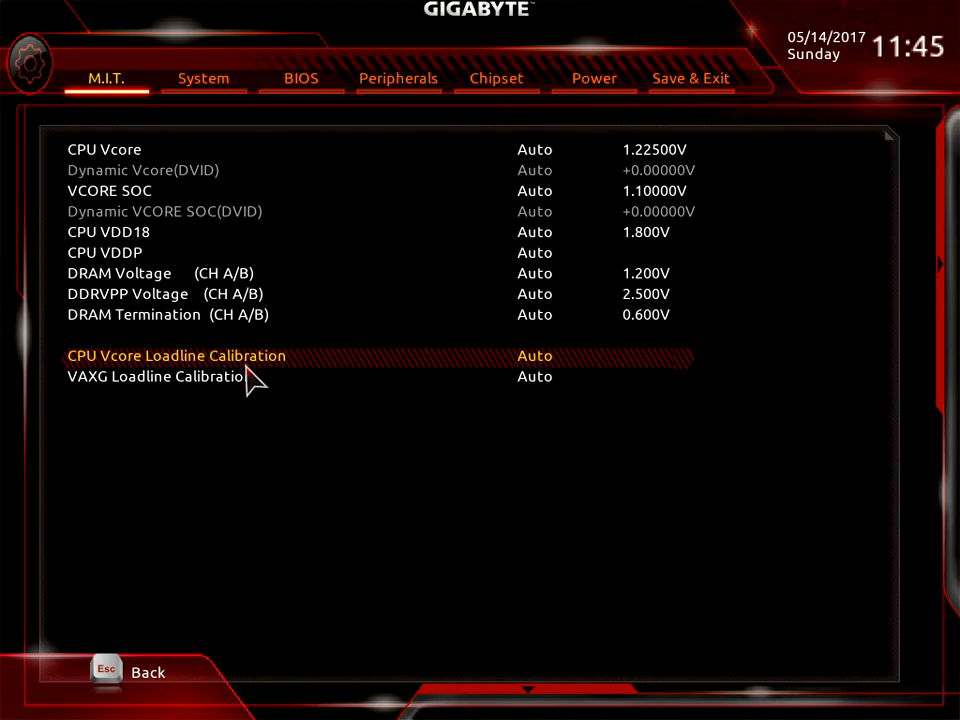
pyautogui.moveTo(473, 378)
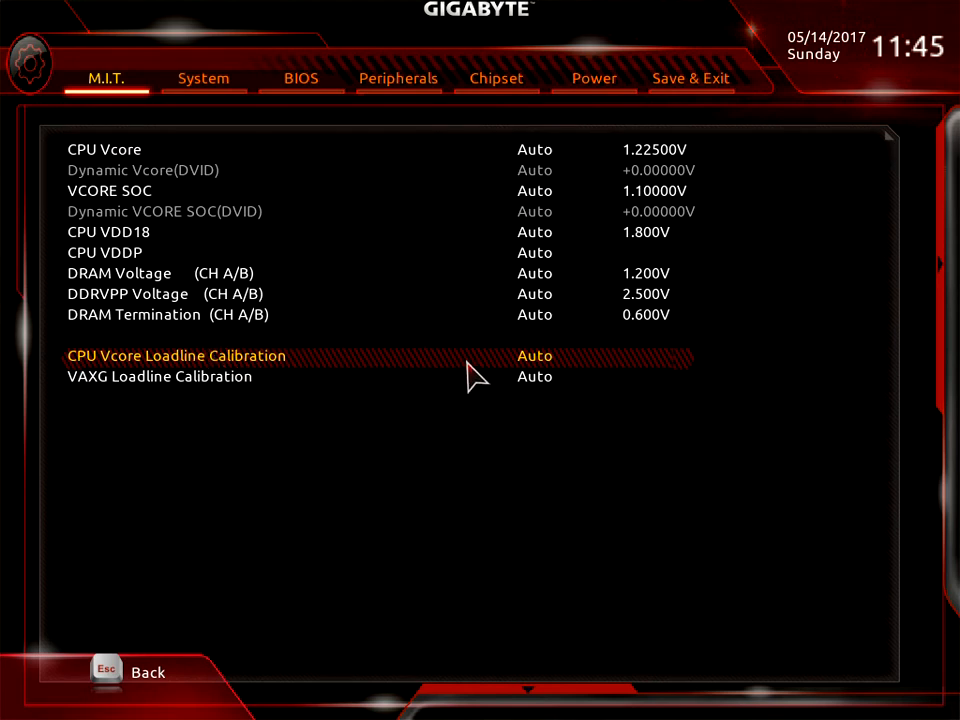
pyautogui.moveTo(520, 375)
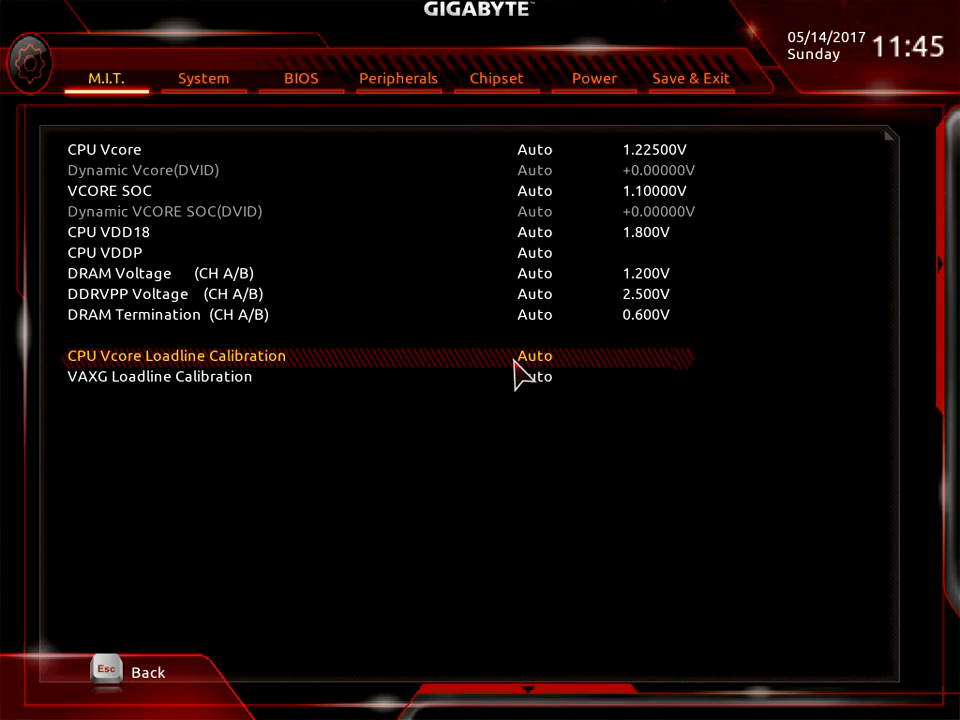
pyautogui.moveTo(690, 370)
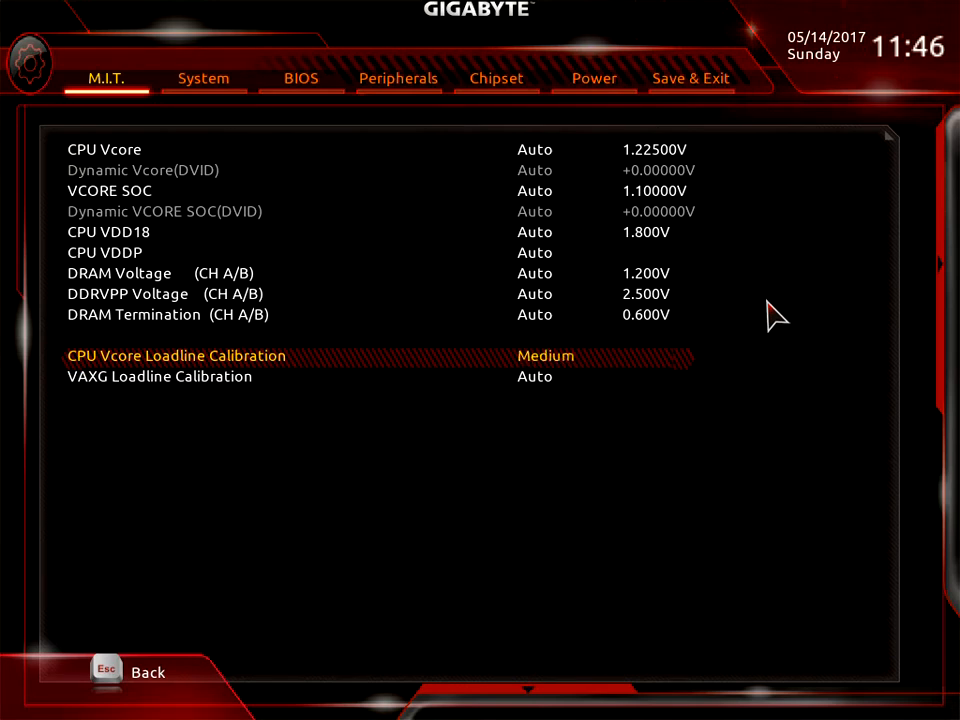
# - Return CPU Vcore Loadline Calibration to Auto, view VAXG Loadline Calibration, and go back to M.I.T
pyautogui.click(545, 355)
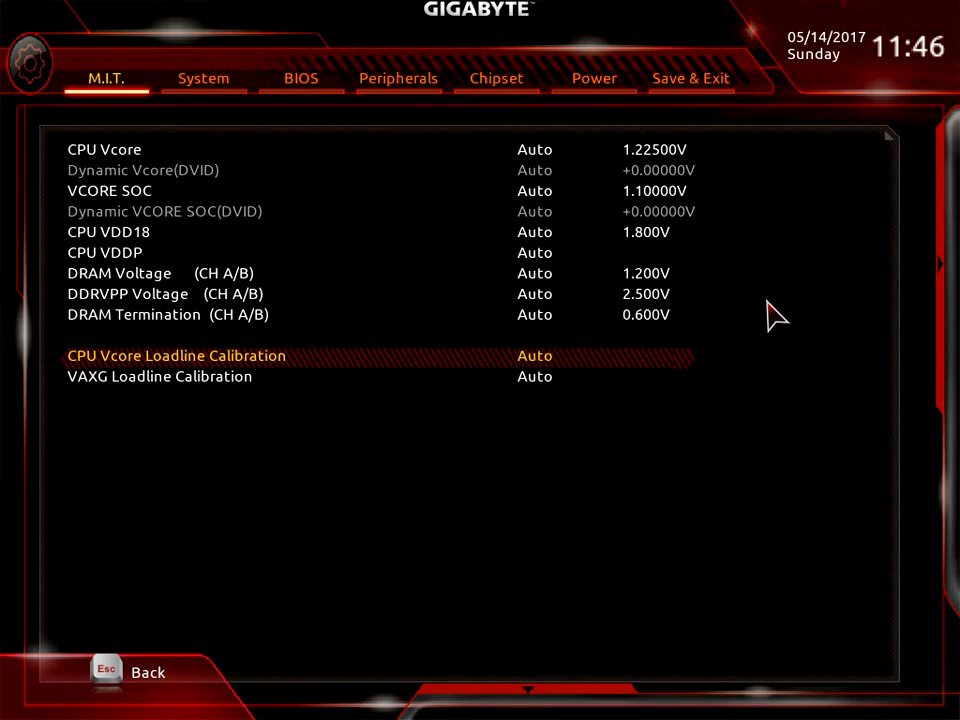
pyautogui.press('Down')
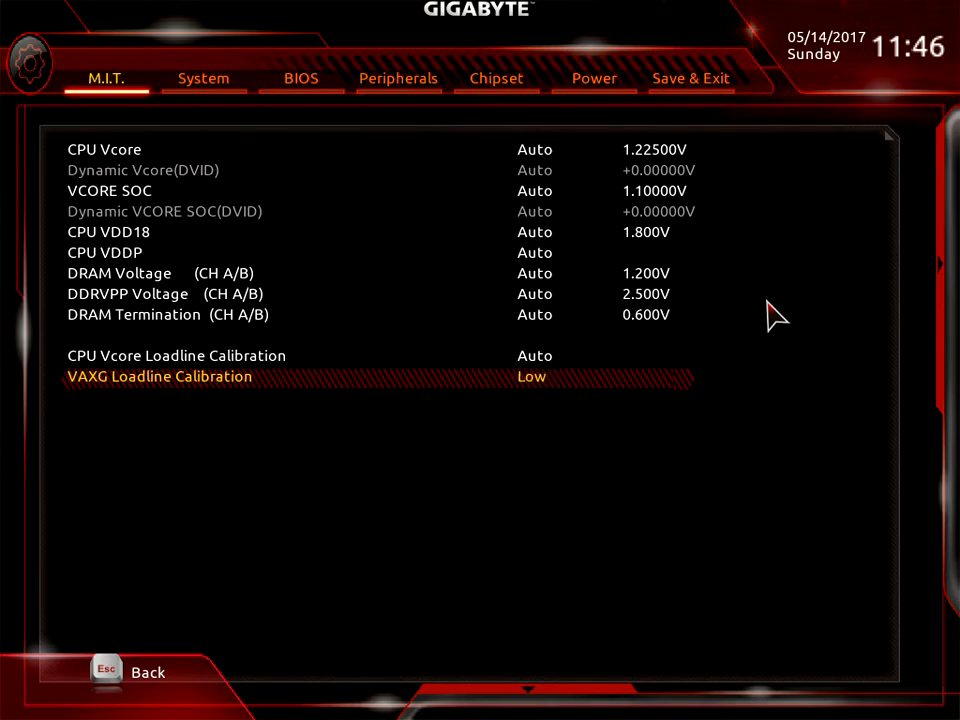
pyautogui.click(532, 377)
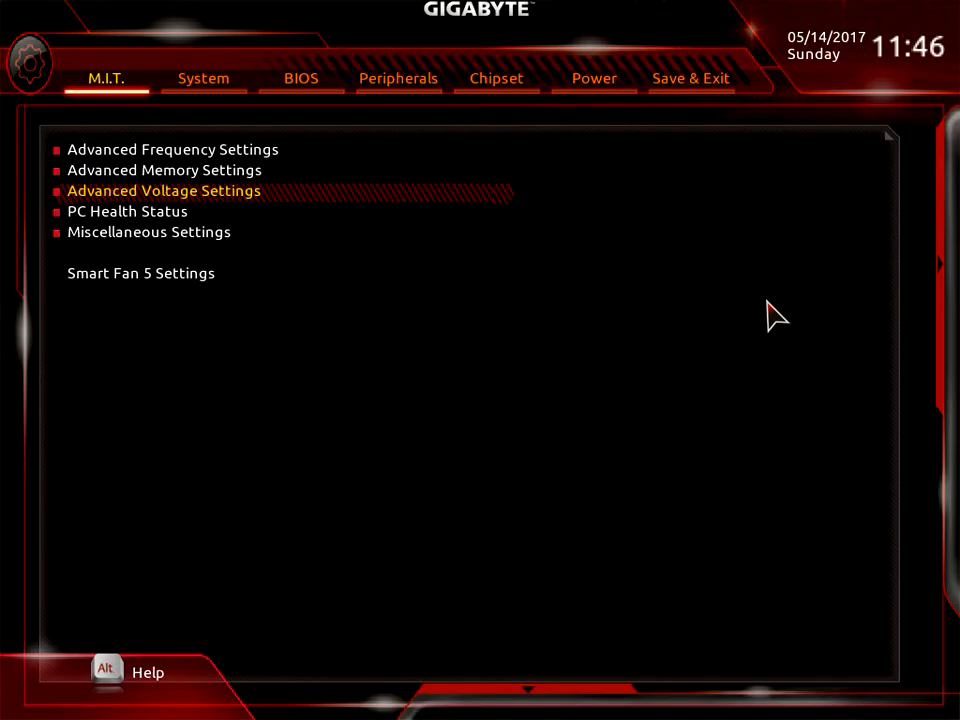
pyautogui.moveTo(335, 240)
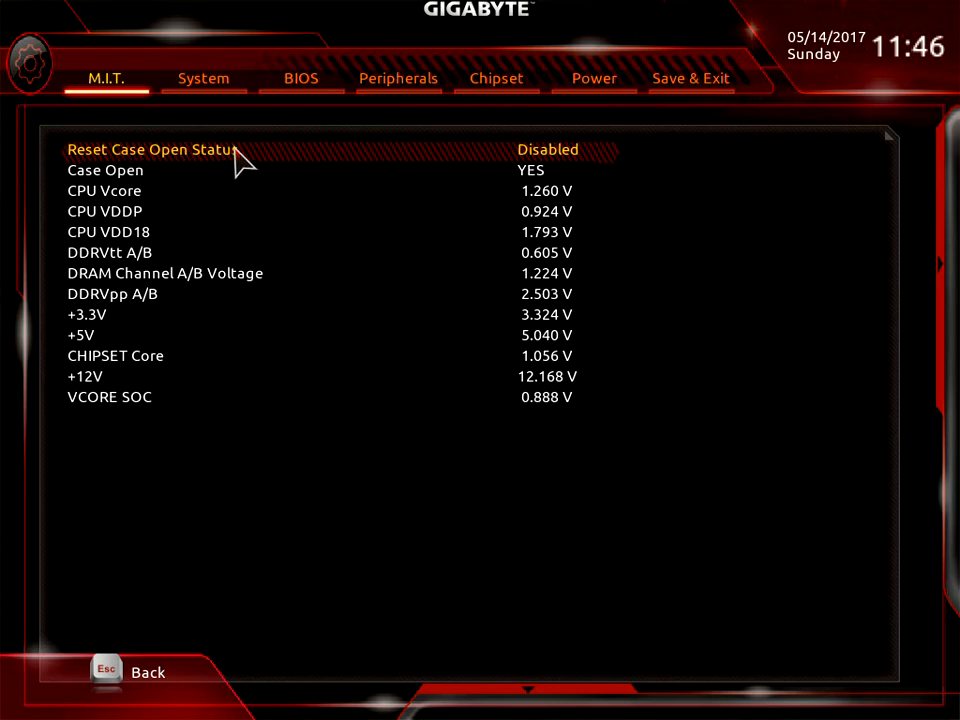
pyautogui.moveTo(485, 190)
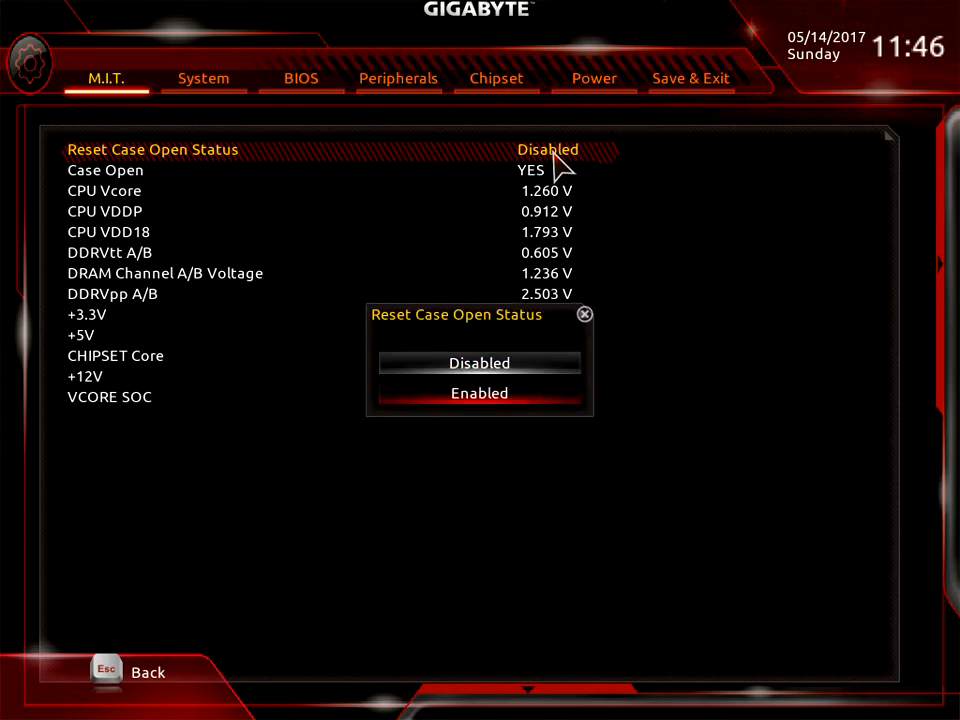
pyautogui.click(479, 392)
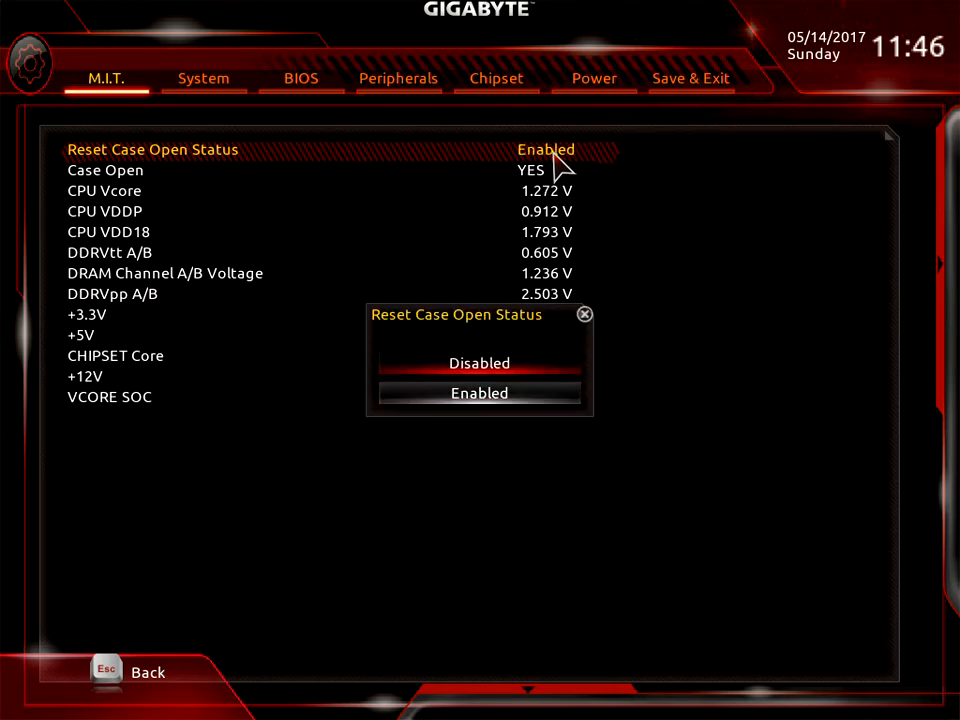
pyautogui.click(479, 363)
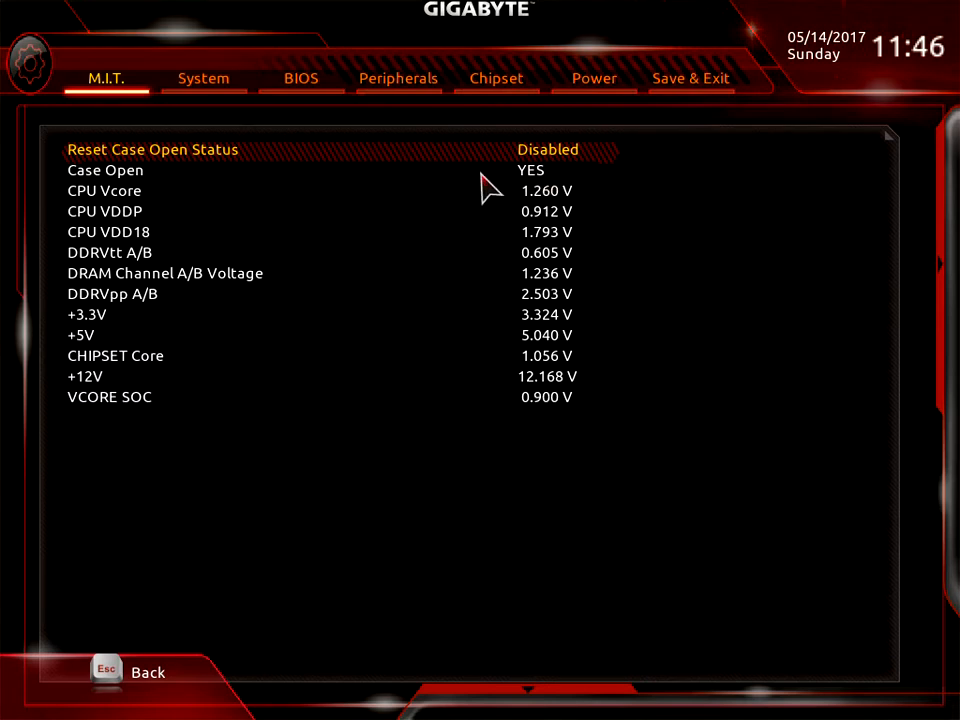
pyautogui.moveTo(545, 190)
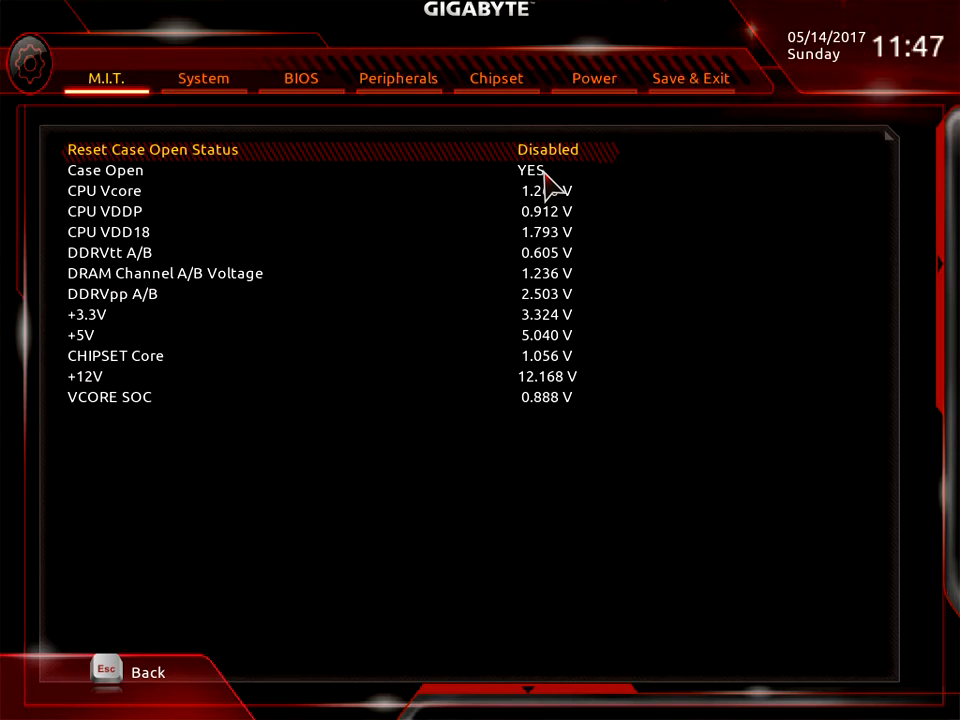
pyautogui.moveTo(235, 230)
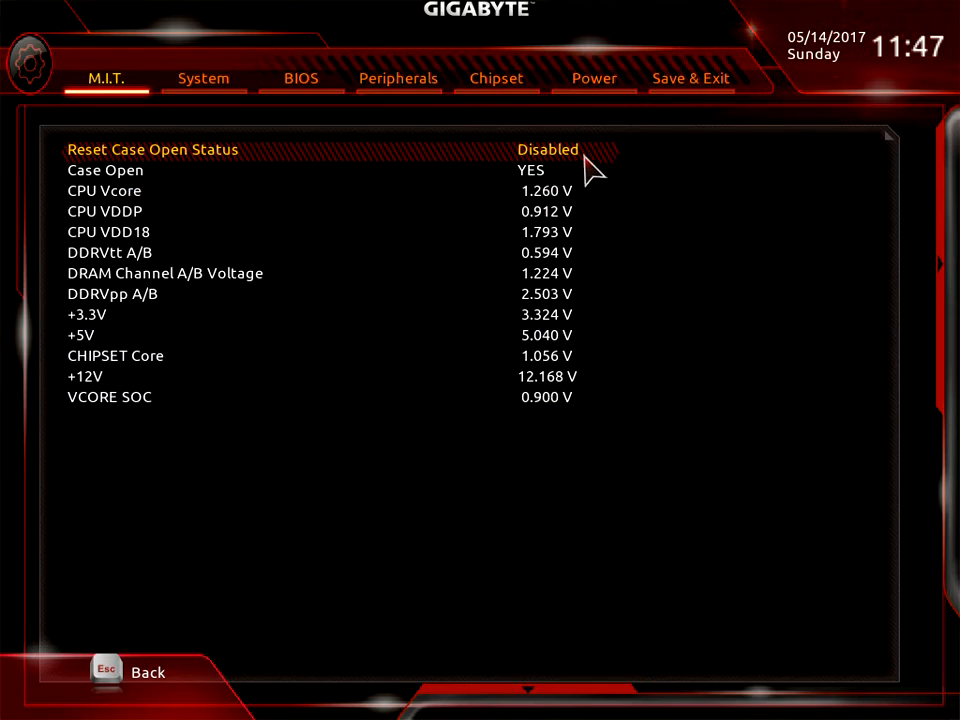
pyautogui.moveTo(655, 285)
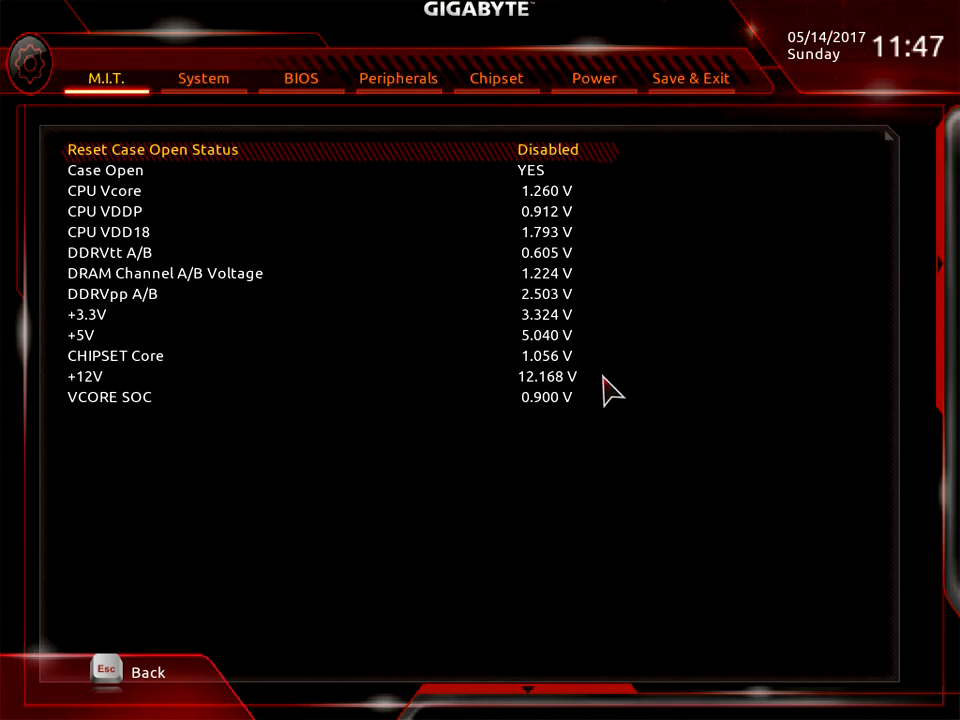
pyautogui.moveTo(357, 217)
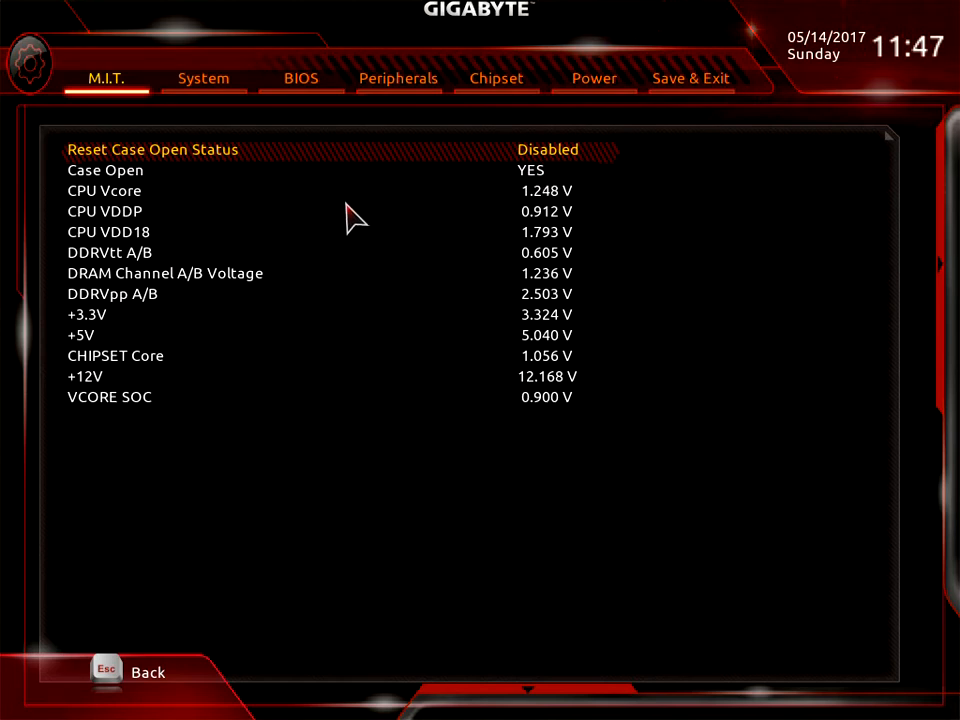
pyautogui.moveTo(180, 215)
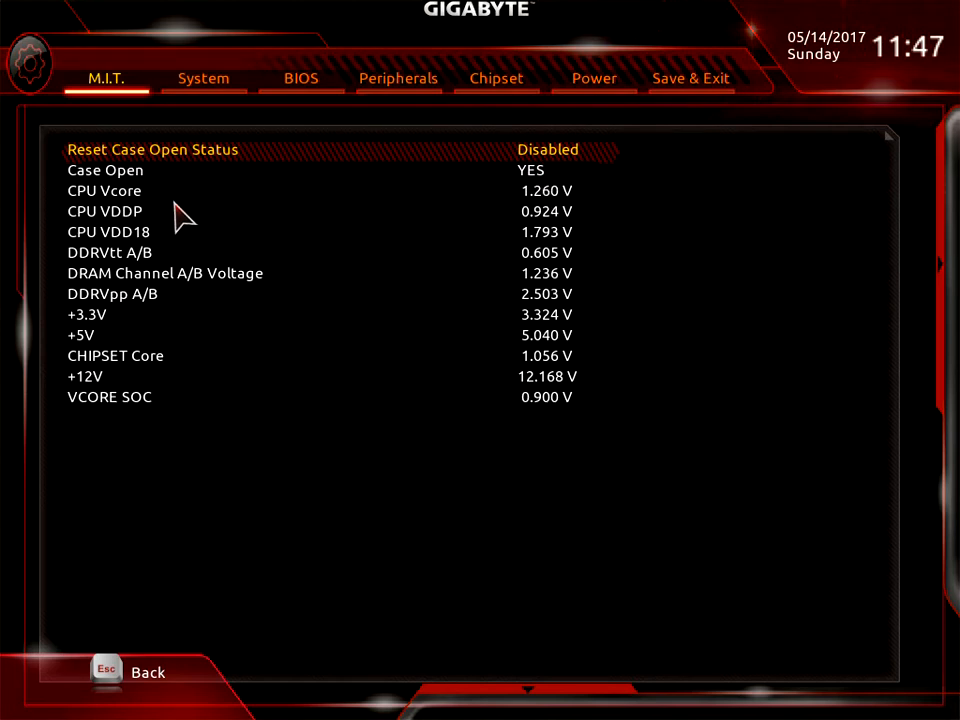
pyautogui.moveTo(765, 275)
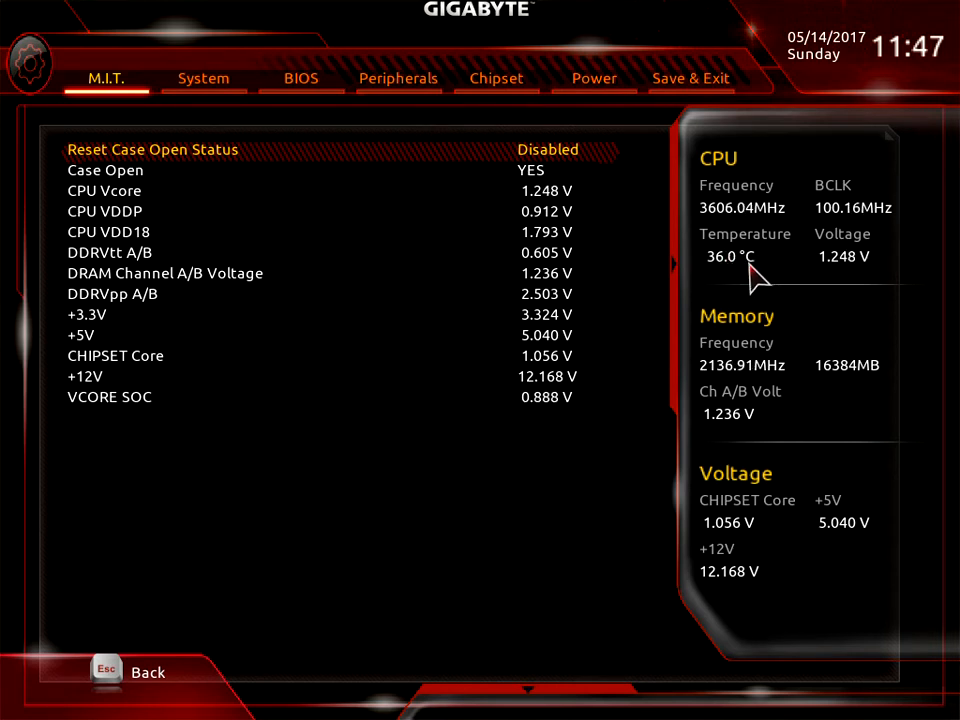
pyautogui.moveTo(600, 282)
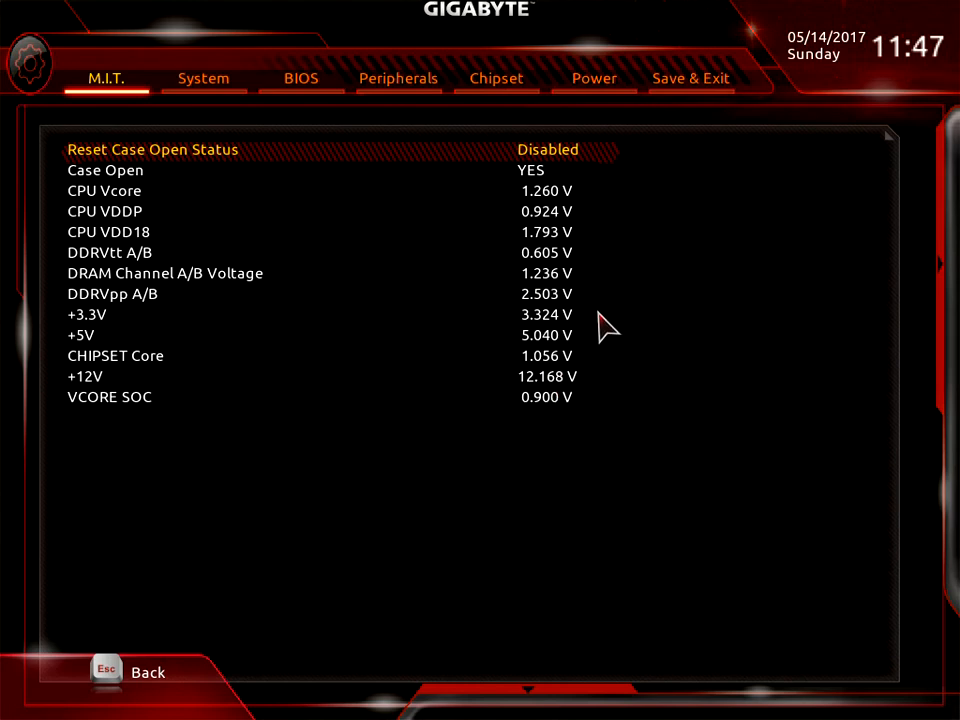
pyautogui.moveTo(605, 597)
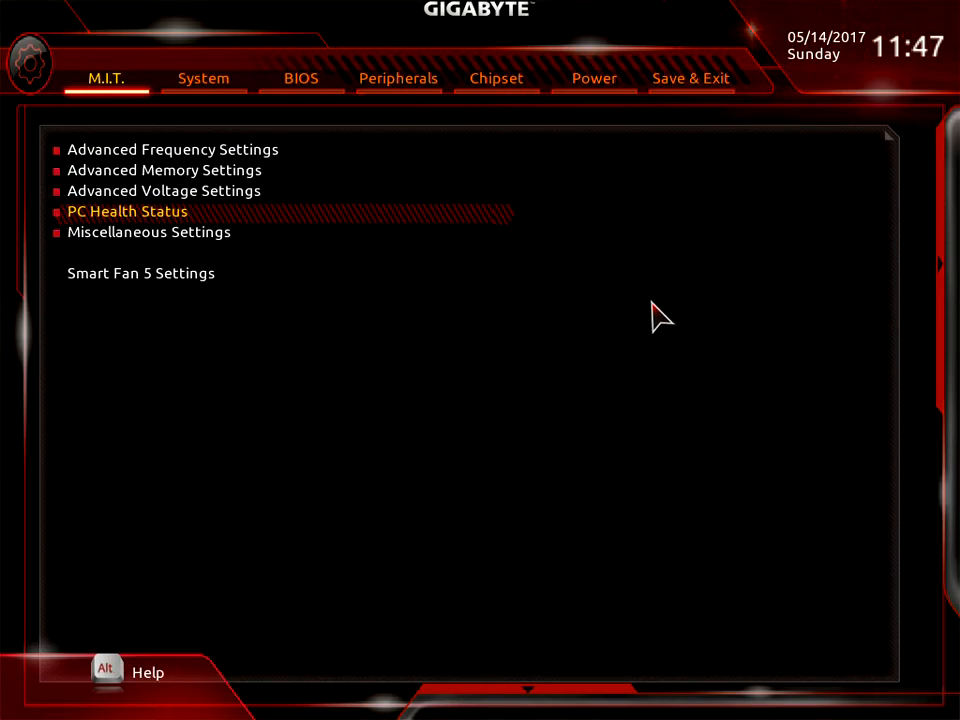
pyautogui.moveTo(163, 263)
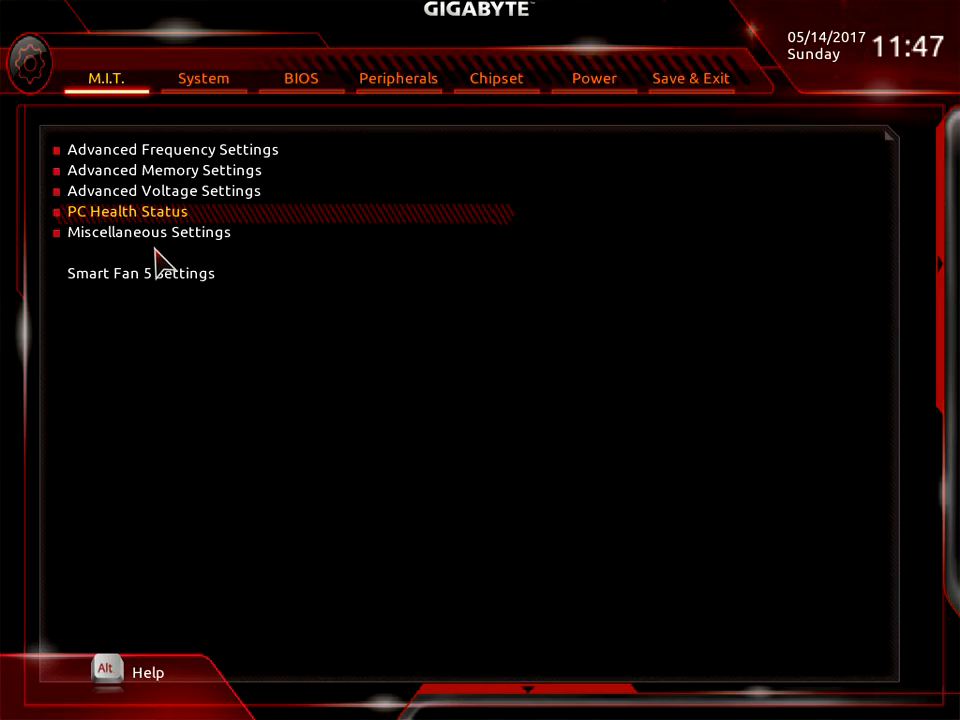
pyautogui.click(148, 231)
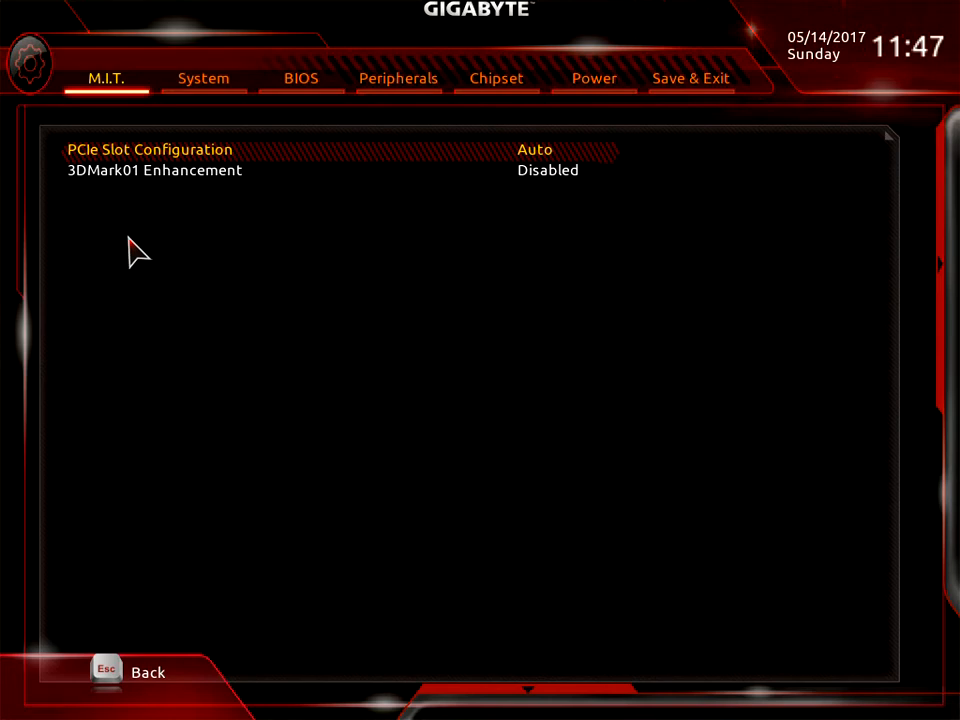
pyautogui.moveTo(862, 180)
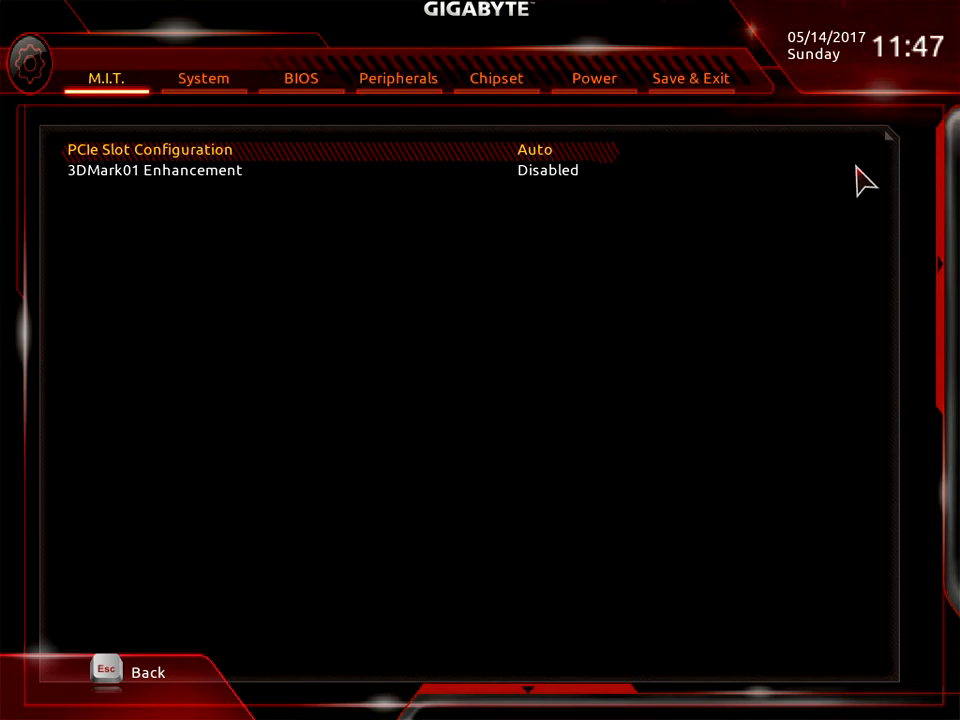
pyautogui.click(535, 149)
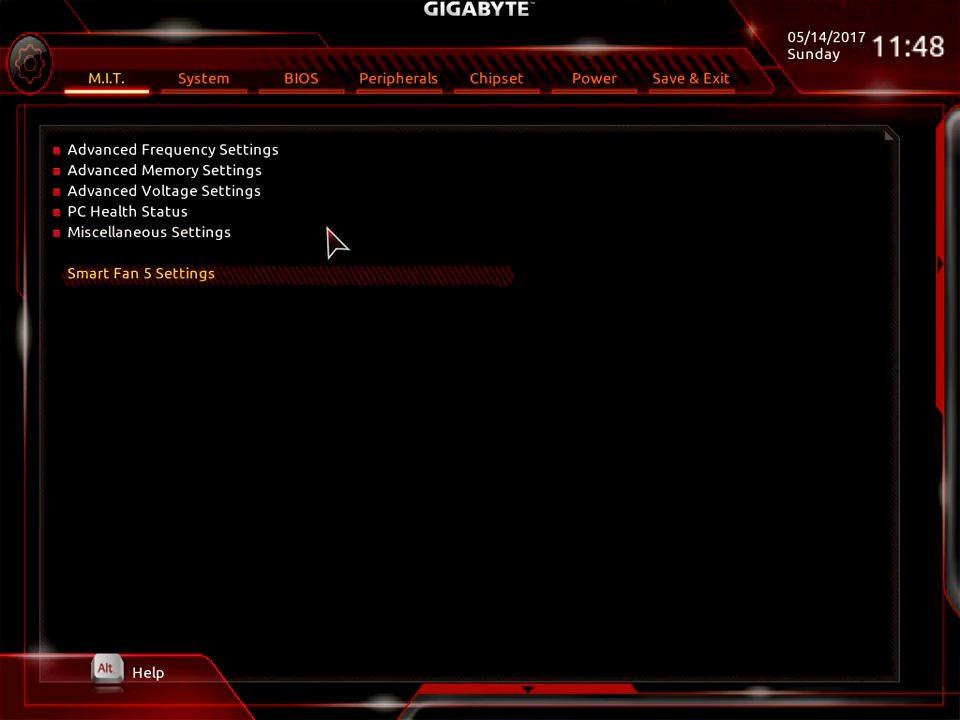
pyautogui.moveTo(150, 295)
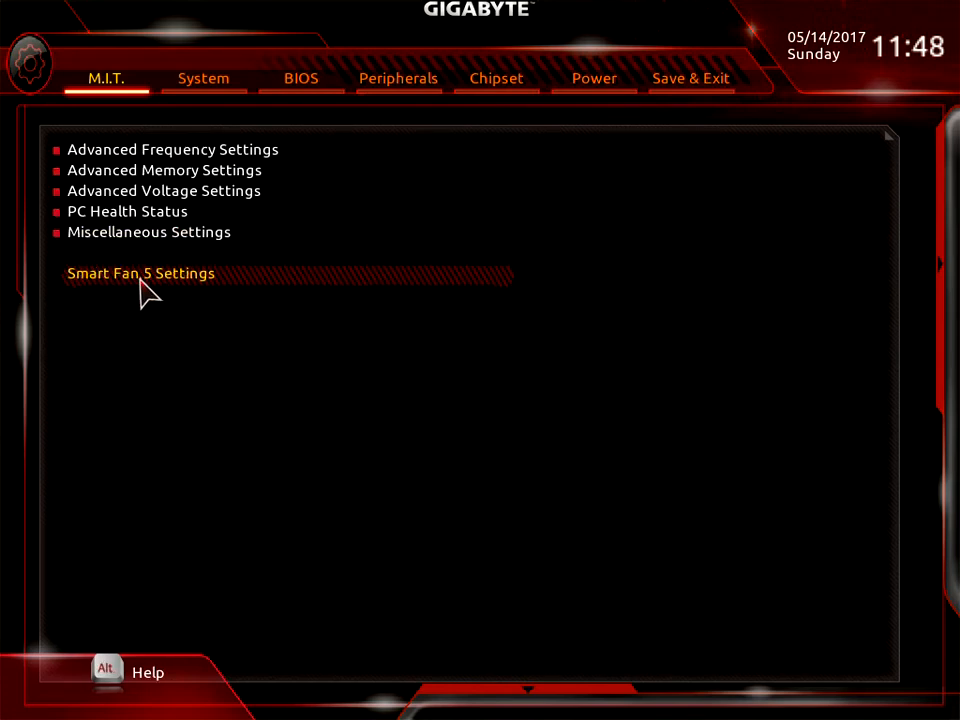
pyautogui.moveTo(162, 292)
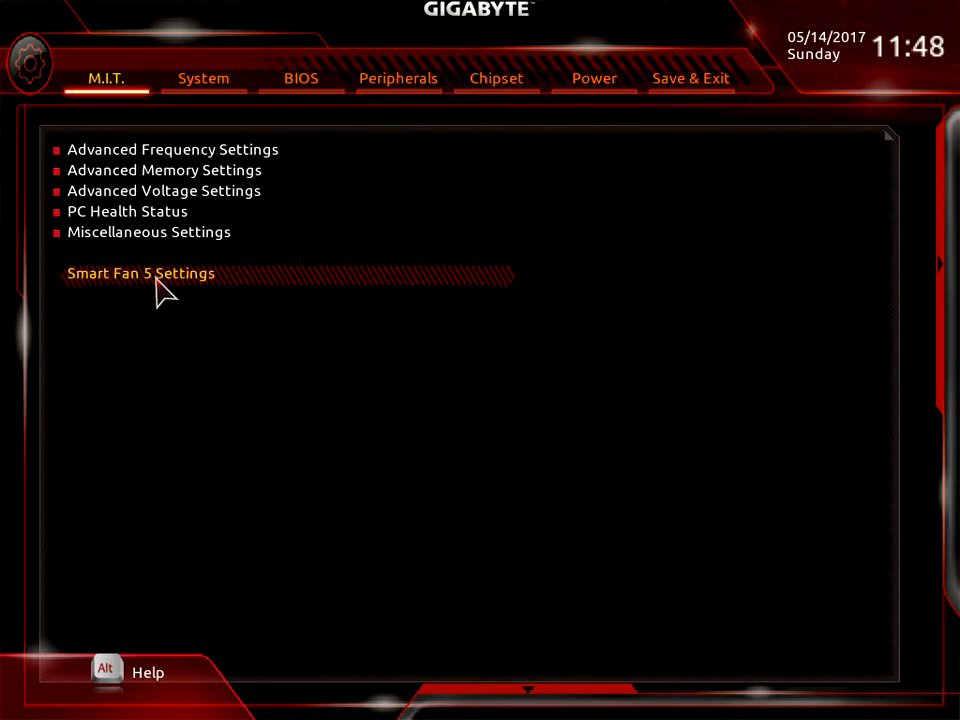
# - Exit Smart Fan 5 to the tuning menu and open the System information tab
pyautogui.click(140, 273)
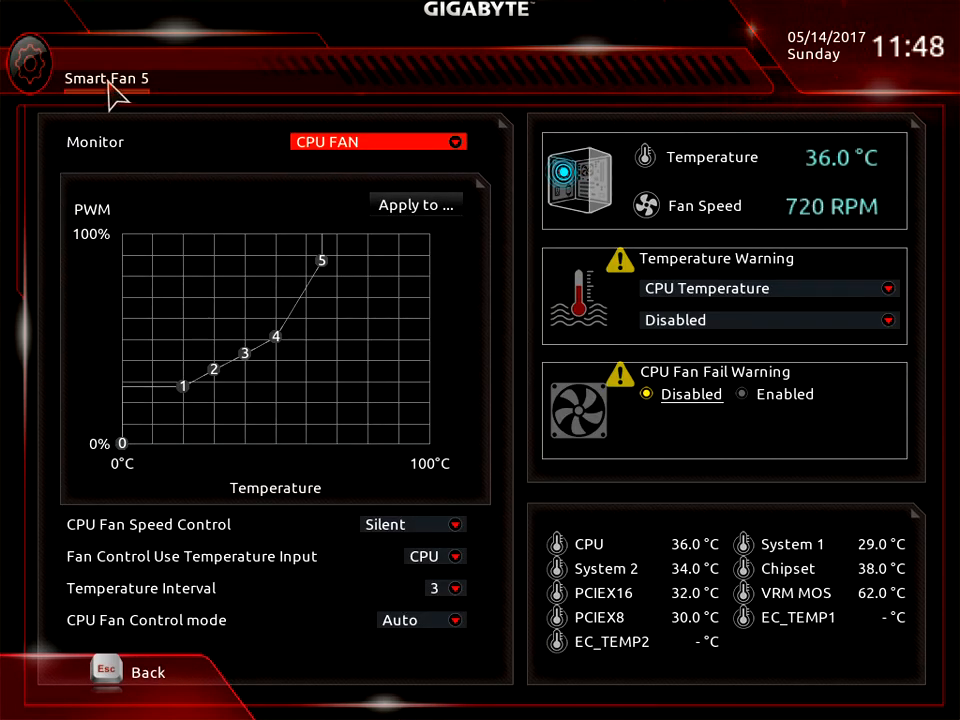
pyautogui.moveTo(110, 455)
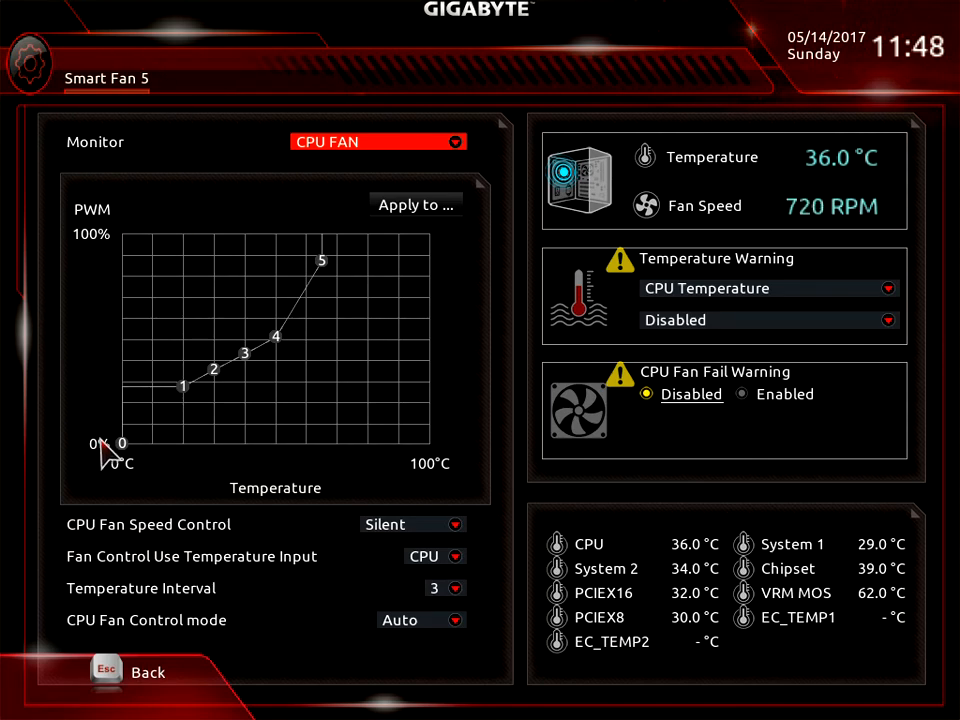
pyautogui.click(130, 672)
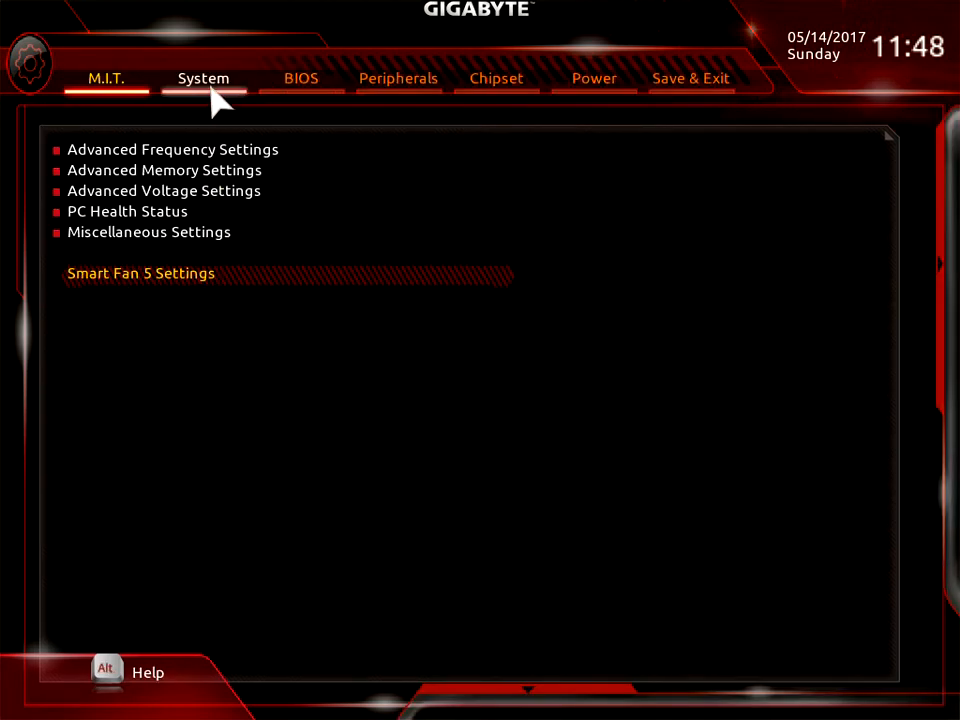
pyautogui.click(203, 78)
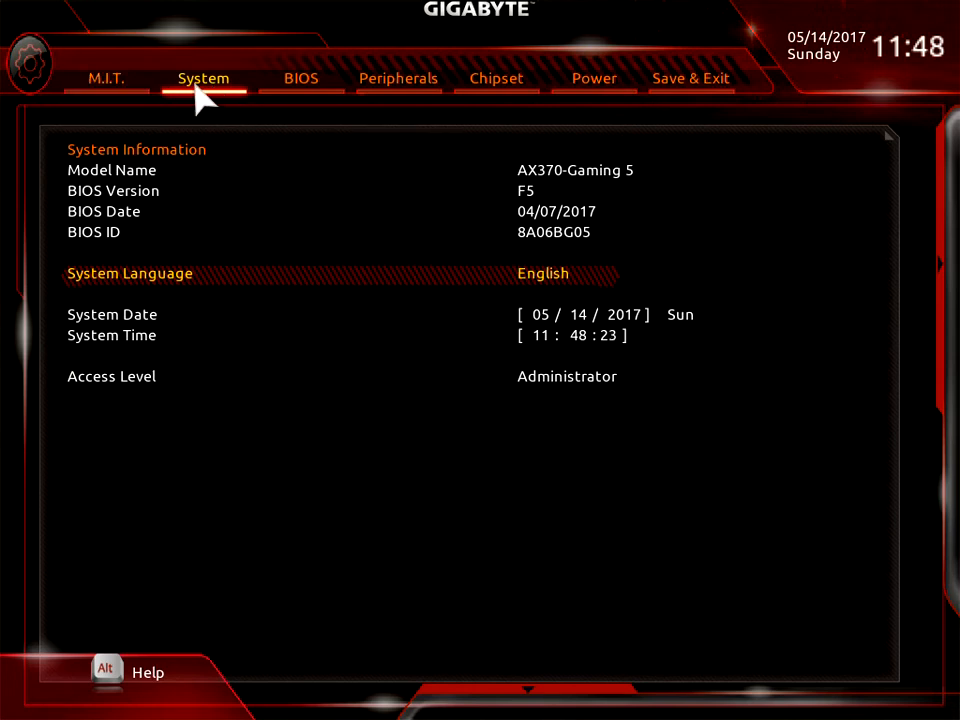
pyautogui.moveTo(190, 175)
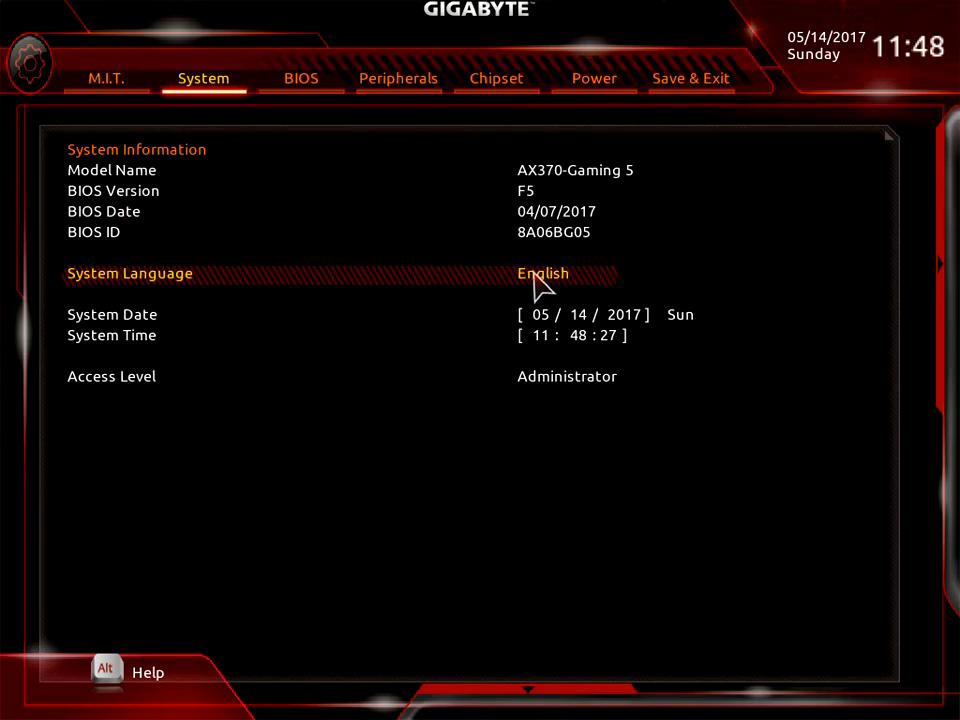
# - View the System Language list, keep English, and move to the BIOS boot settings tab
pyautogui.click(543, 273)
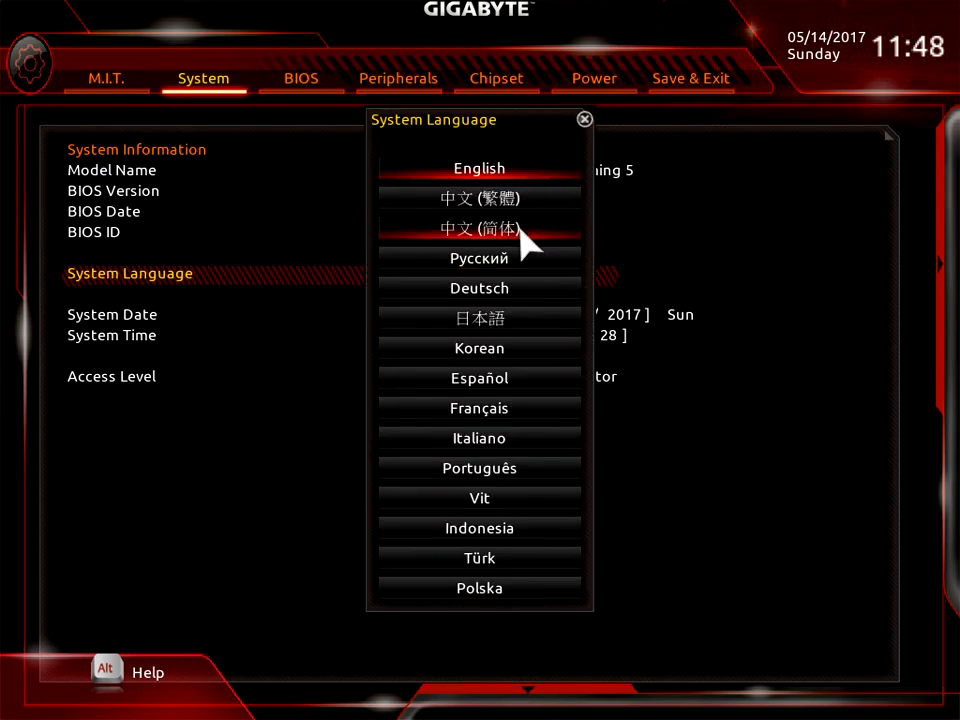
pyautogui.moveTo(510, 175)
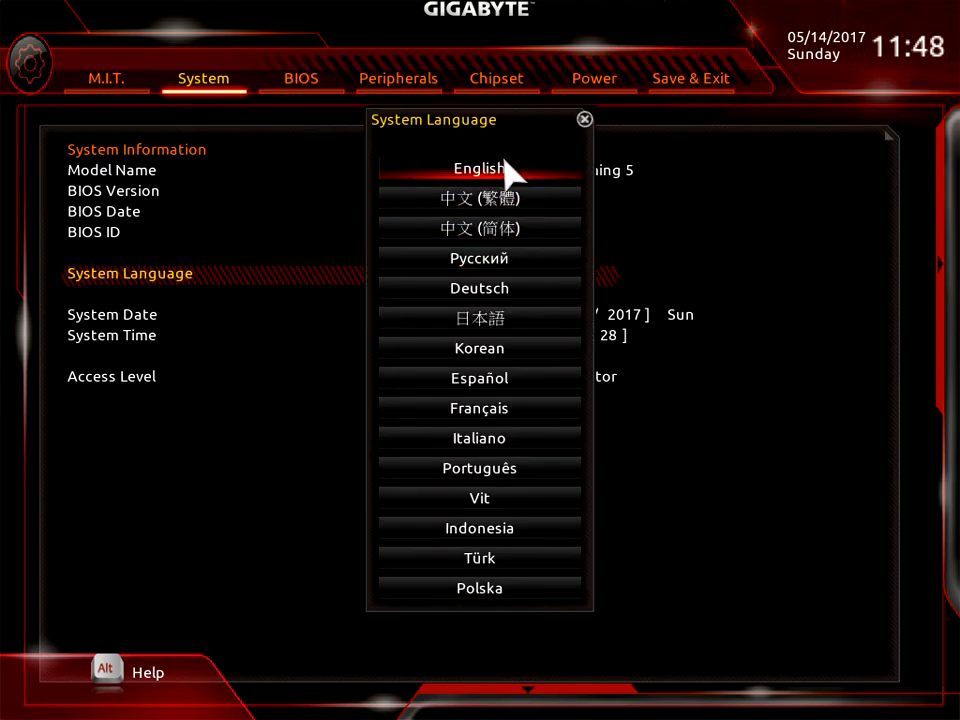
pyautogui.moveTo(520, 130)
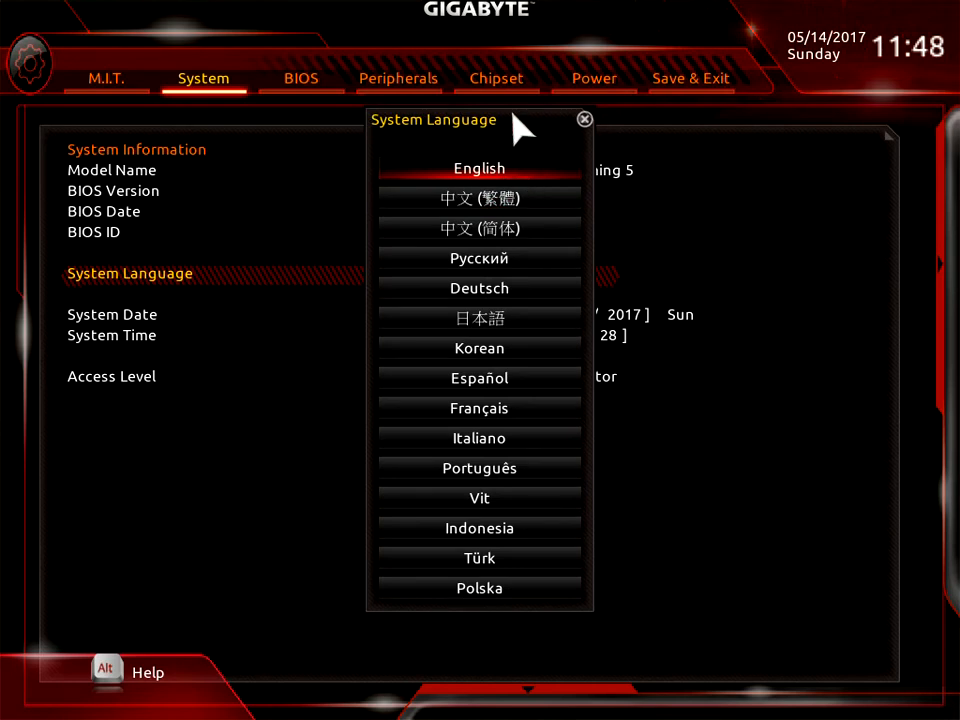
pyautogui.moveTo(505, 140)
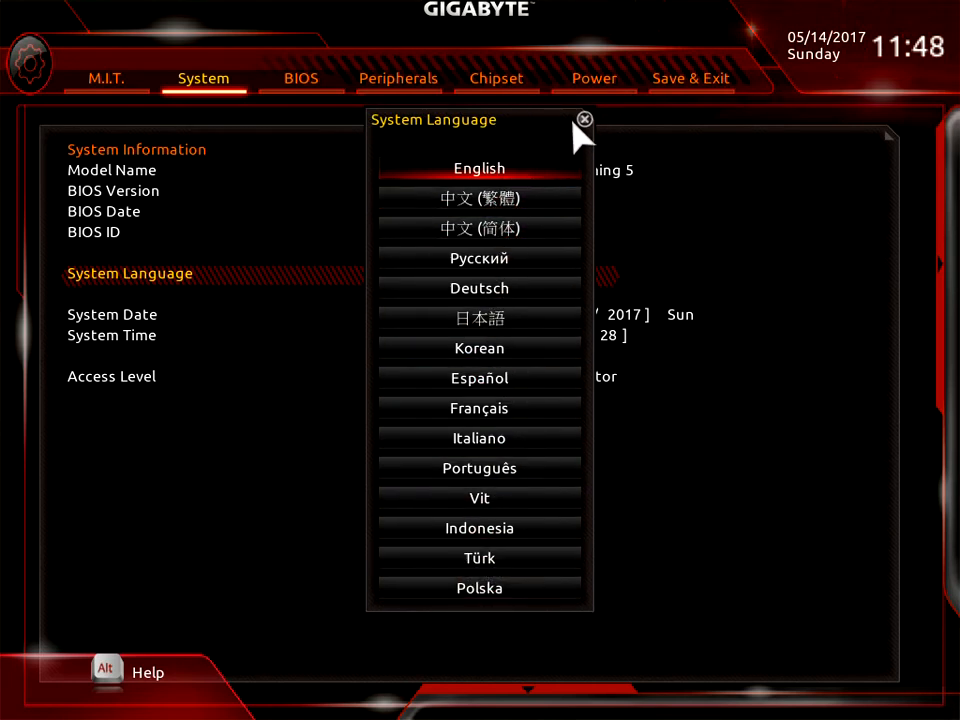
pyautogui.click(479, 168)
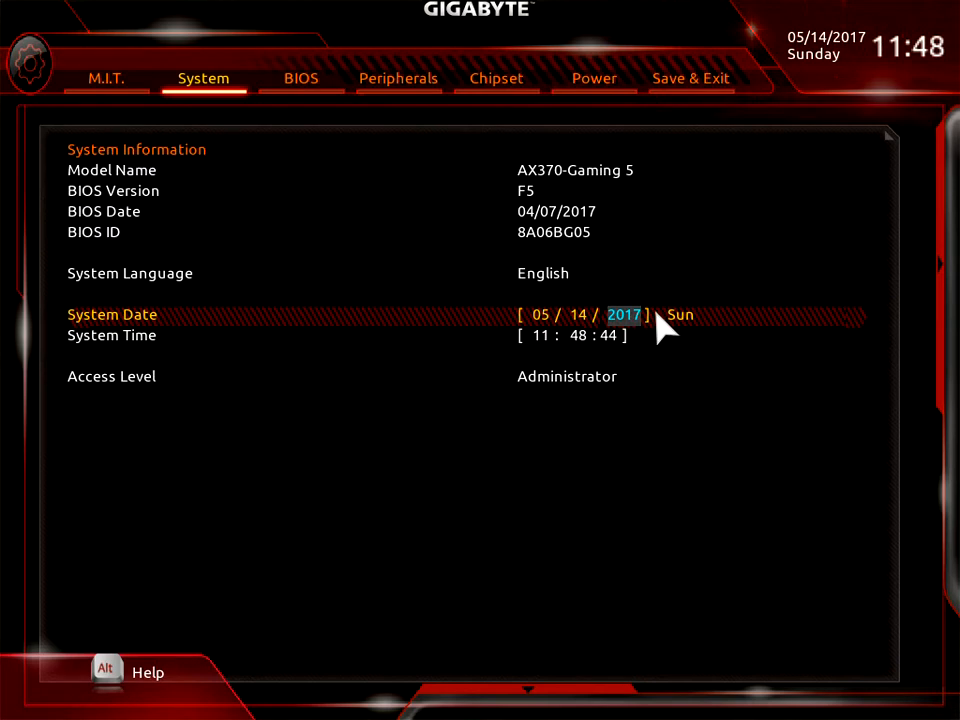
pyautogui.moveTo(600, 330)
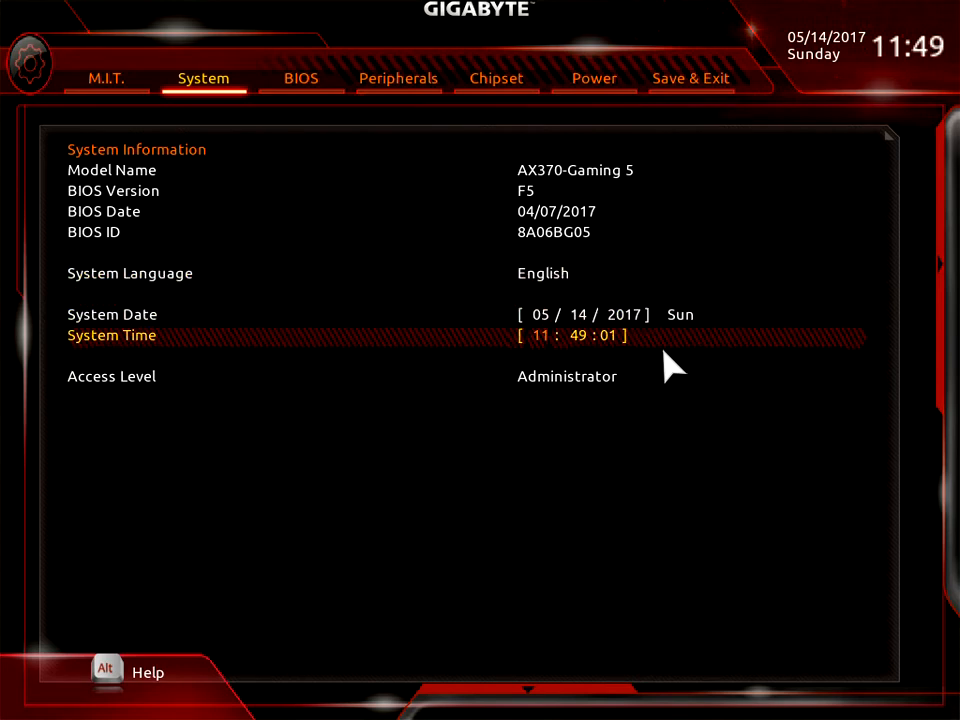
pyautogui.moveTo(70, 130)
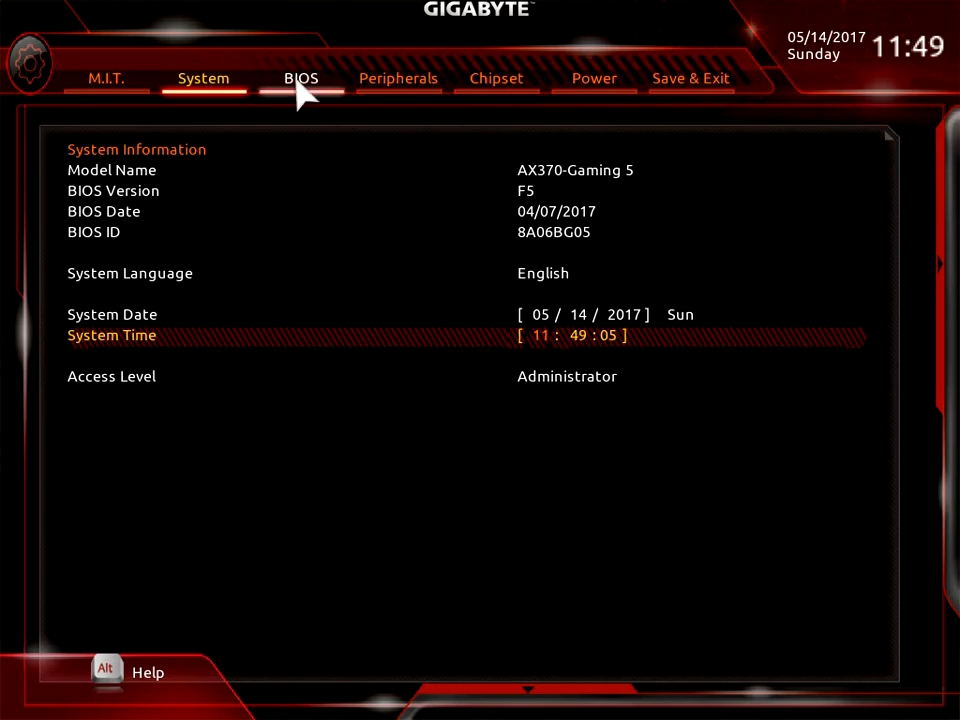
pyautogui.click(300, 78)
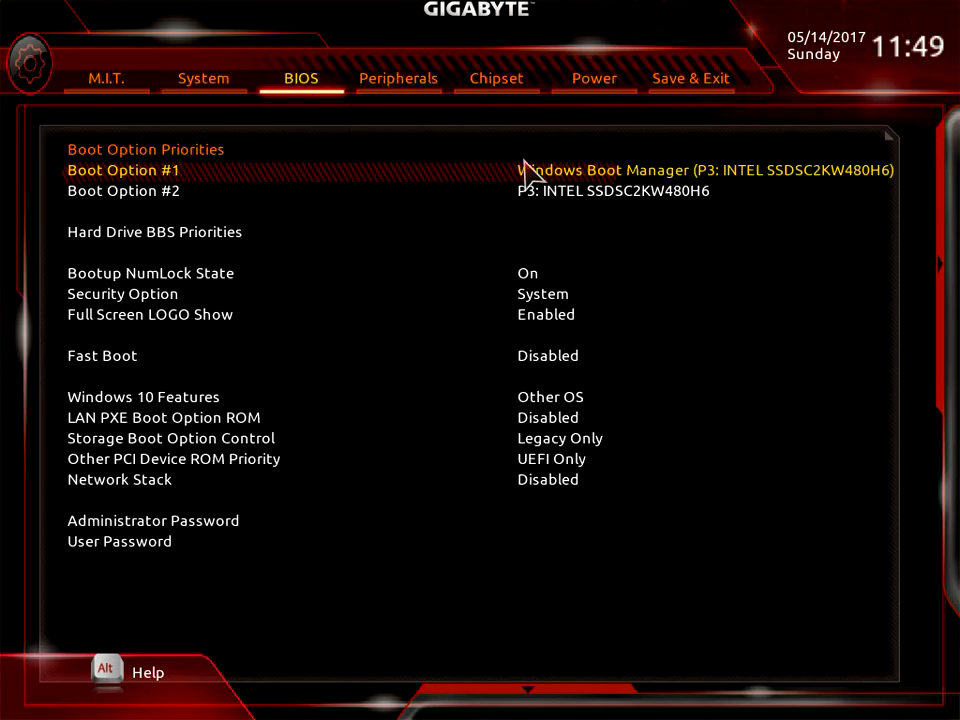
pyautogui.moveTo(270, 100)
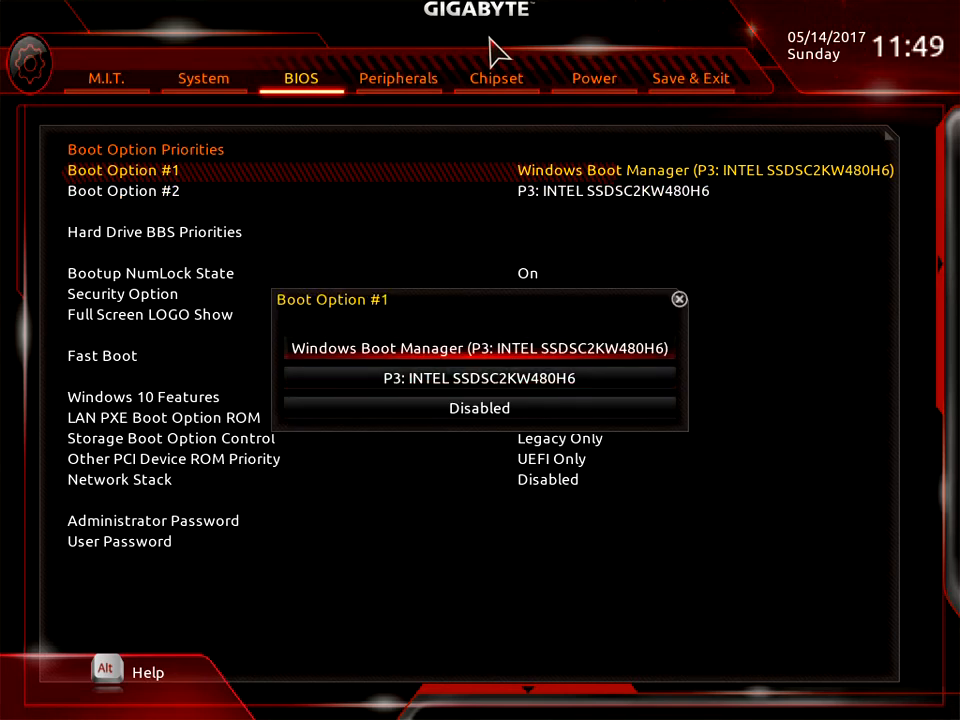
# - Keep Boot Option #1 and Security Option (System), disable Full Screen LOGO Show, keep Fast Boot disabled
pyautogui.click(679, 299)
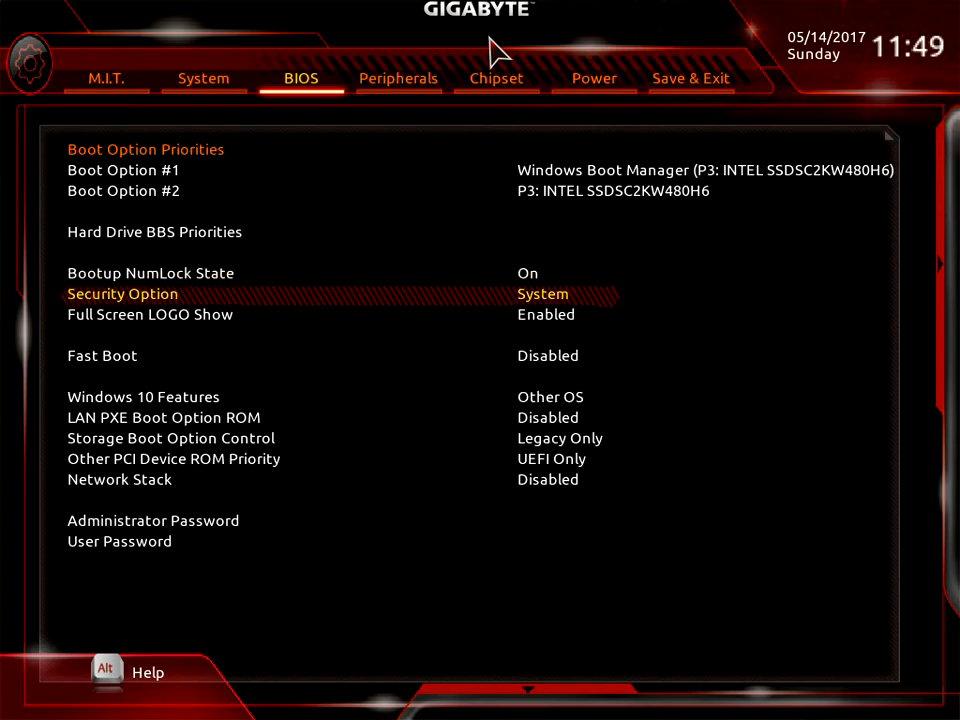
pyautogui.click(122, 293)
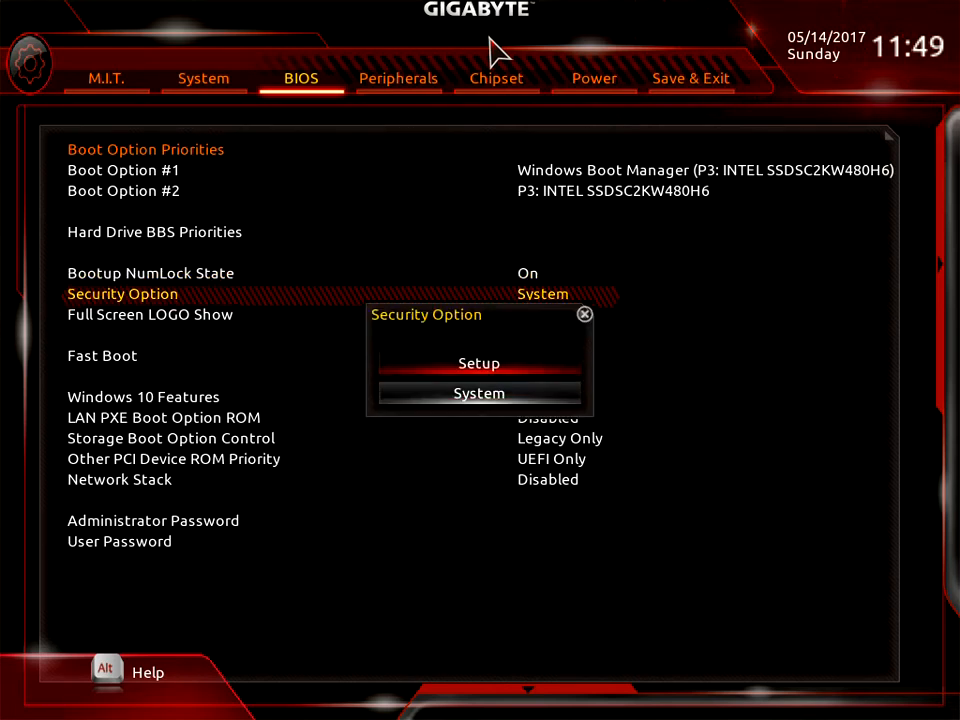
pyautogui.click(479, 393)
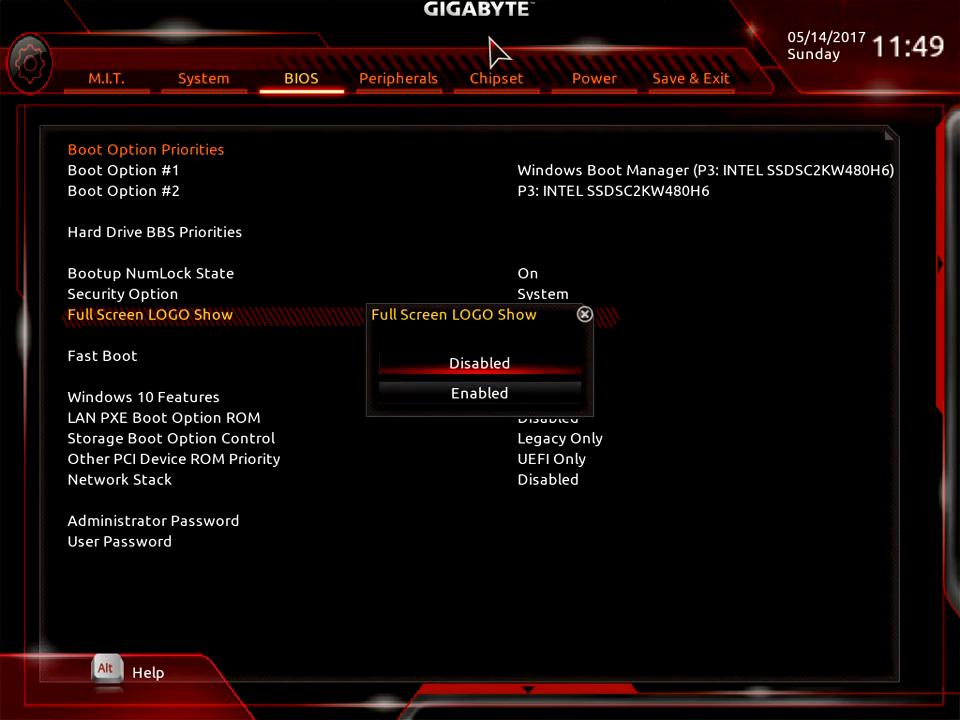
pyautogui.click(479, 363)
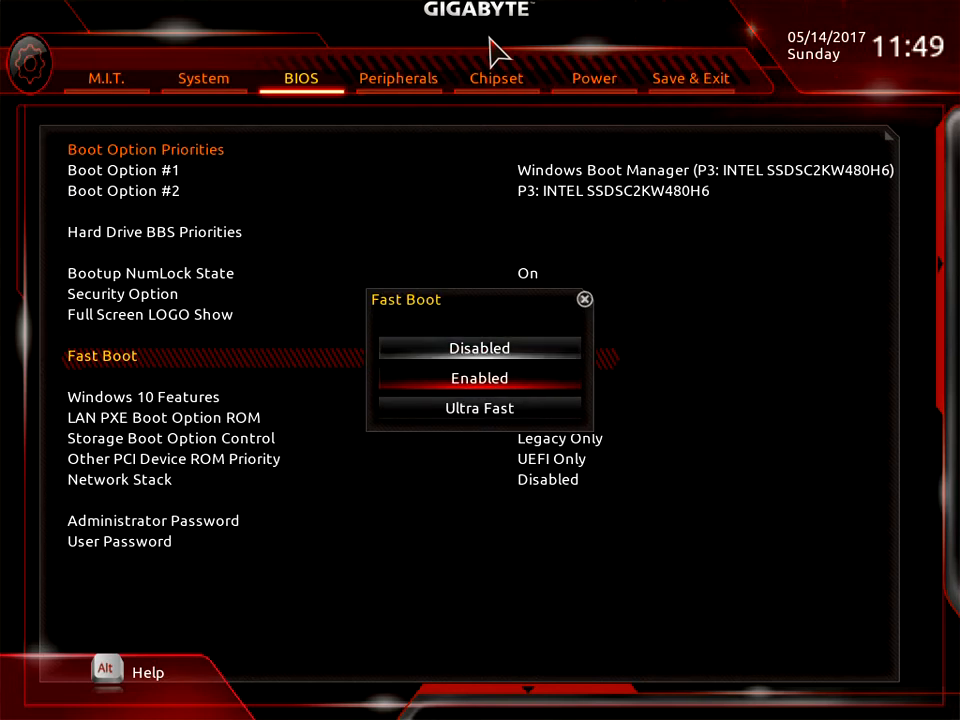
pyautogui.click(479, 348)
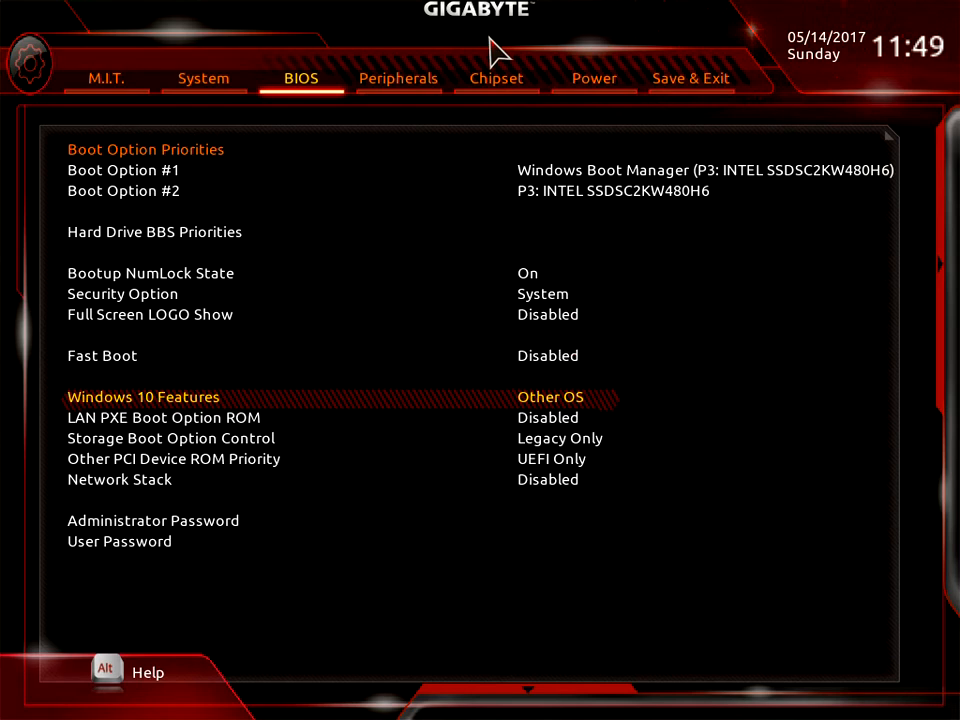
pyautogui.click(550, 397)
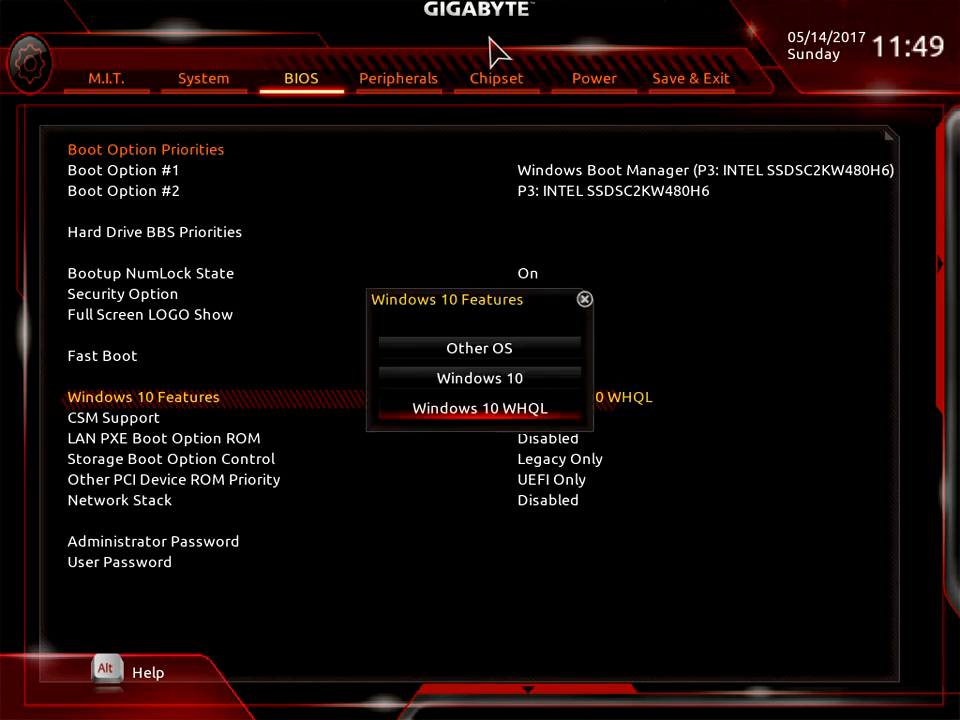
# - Set Windows 10 Features to Windows 10 and keep CSM Support enabled
pyautogui.click(479, 378)
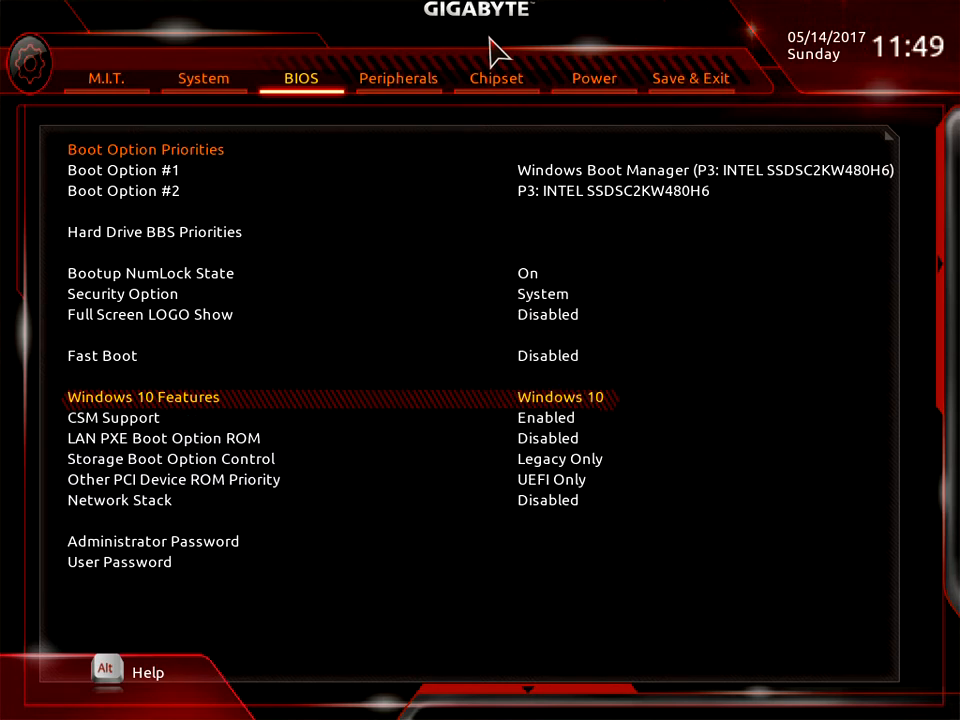
pyautogui.press('Down')
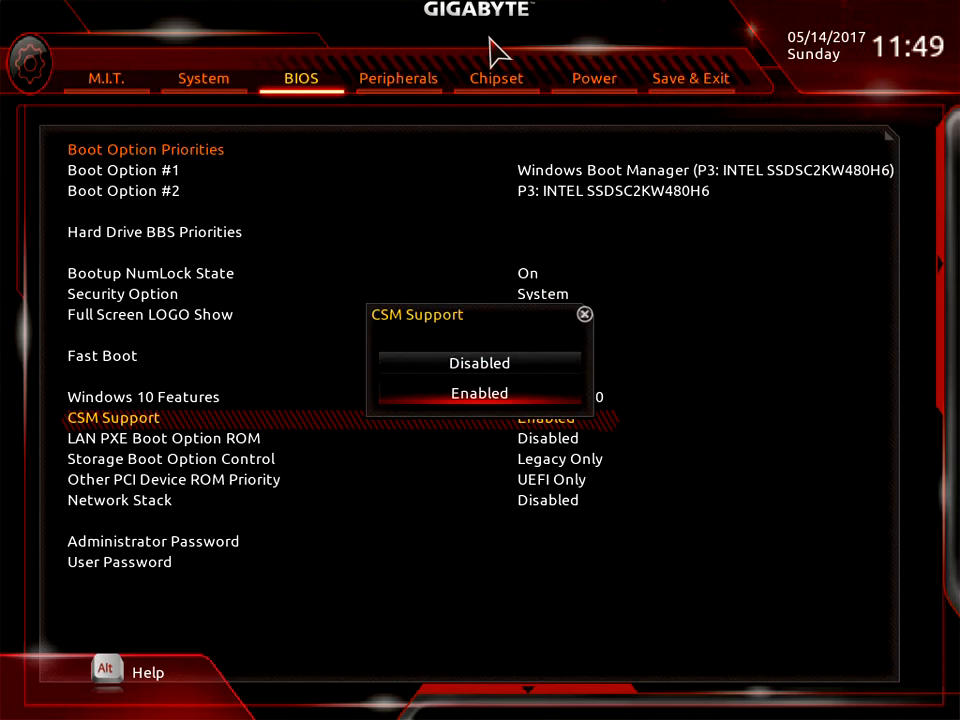
pyautogui.click(479, 393)
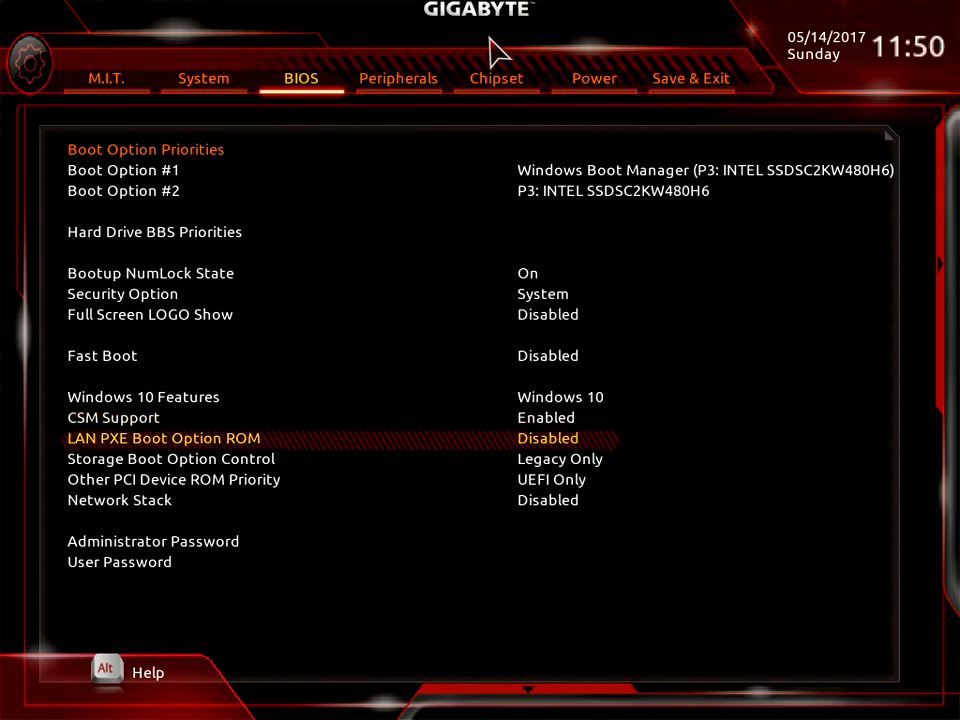
pyautogui.press('Down')
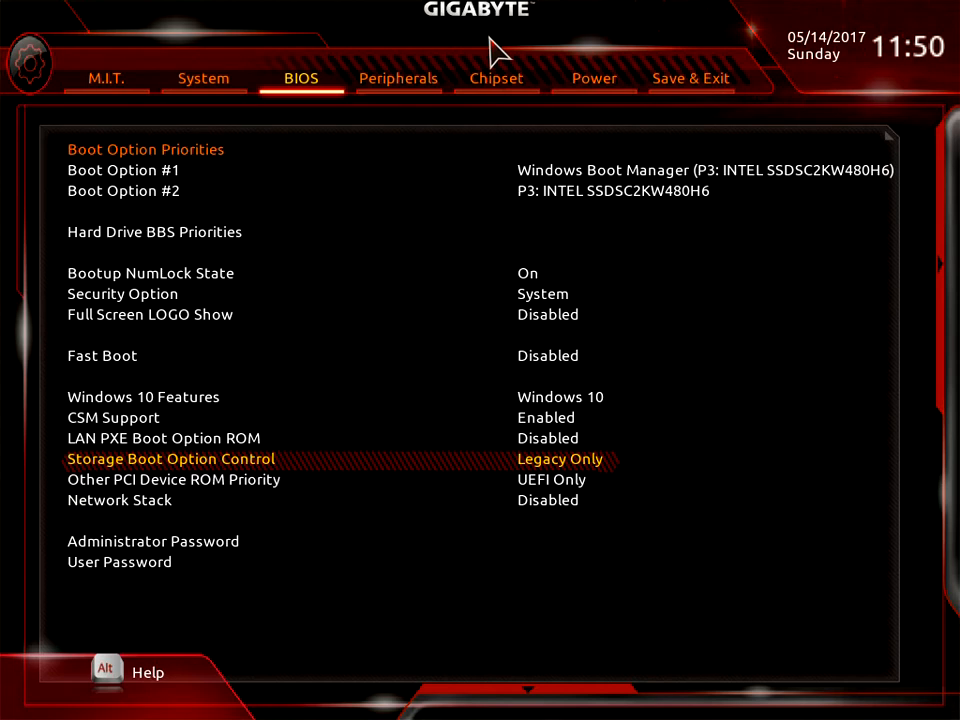
# - Keep Other PCI Device ROM Priority at UEFI Only and Network Stack disabled
pyautogui.click(170, 459)
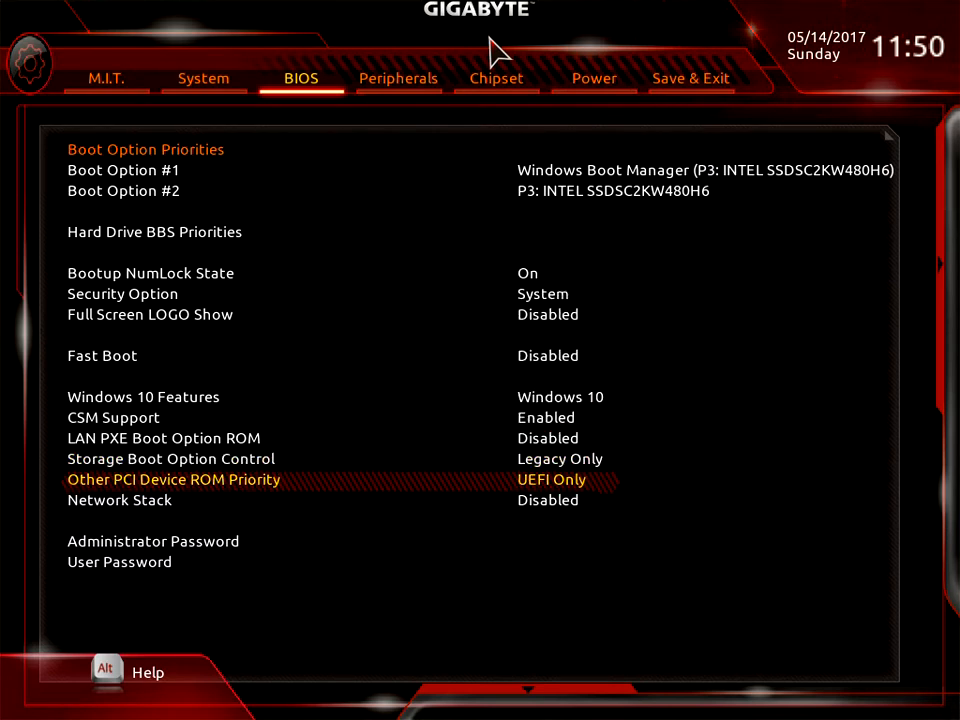
pyautogui.click(173, 479)
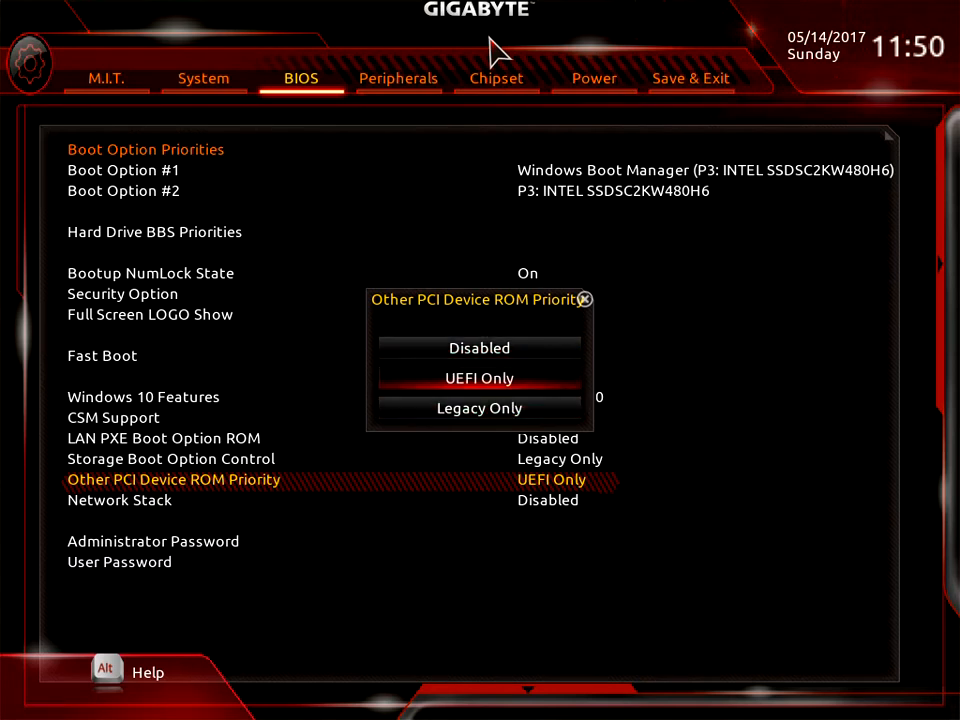
pyautogui.click(479, 378)
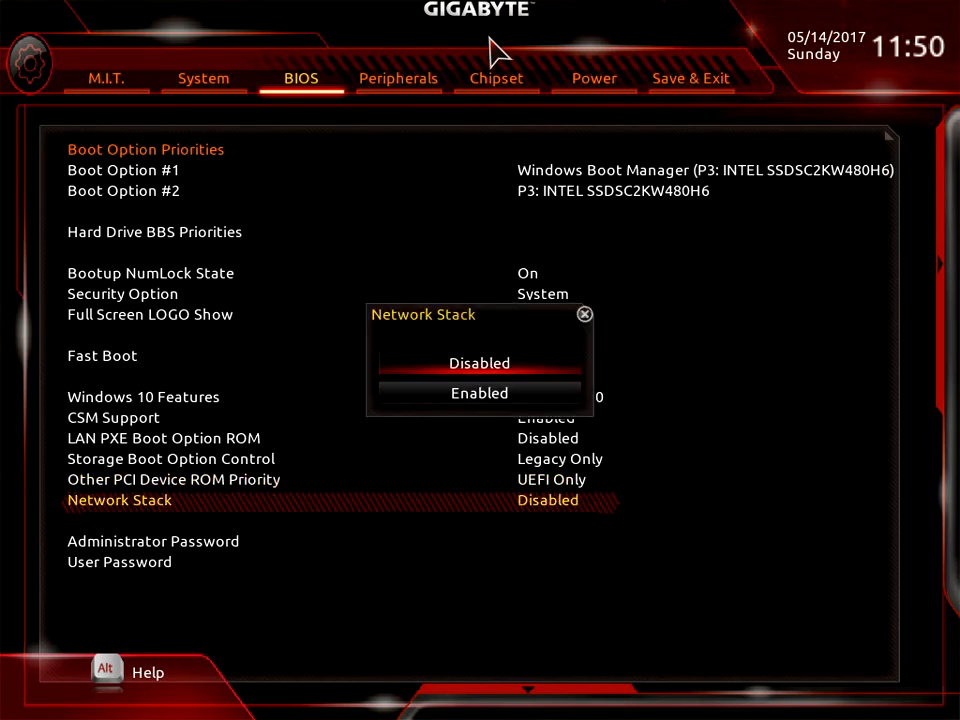
pyautogui.click(479, 363)
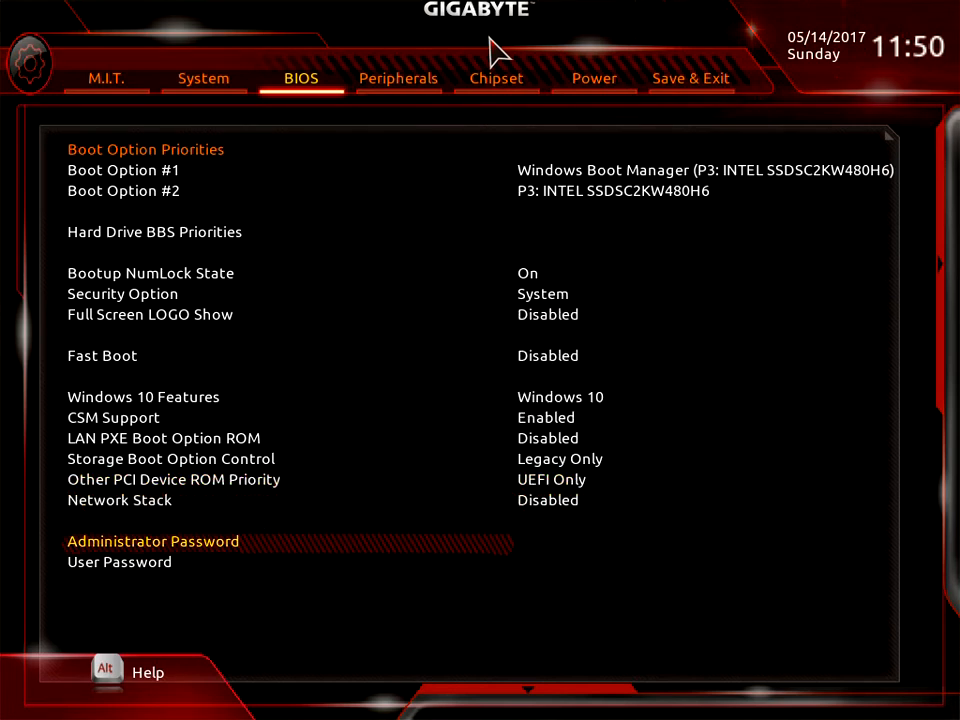
pyautogui.click(153, 541)
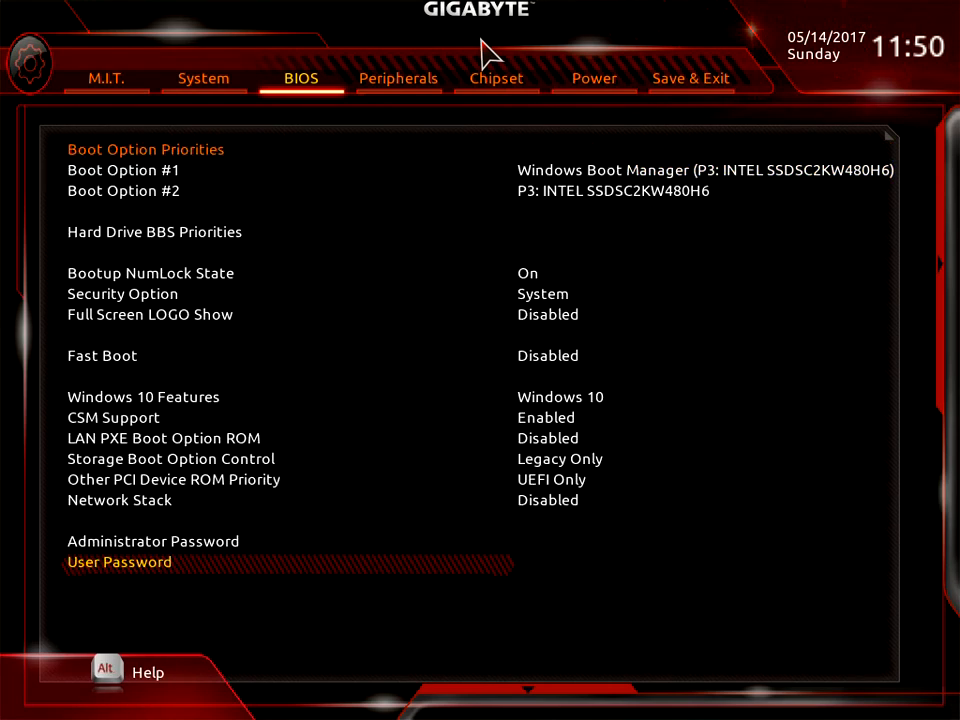
pyautogui.moveTo(360, 65)
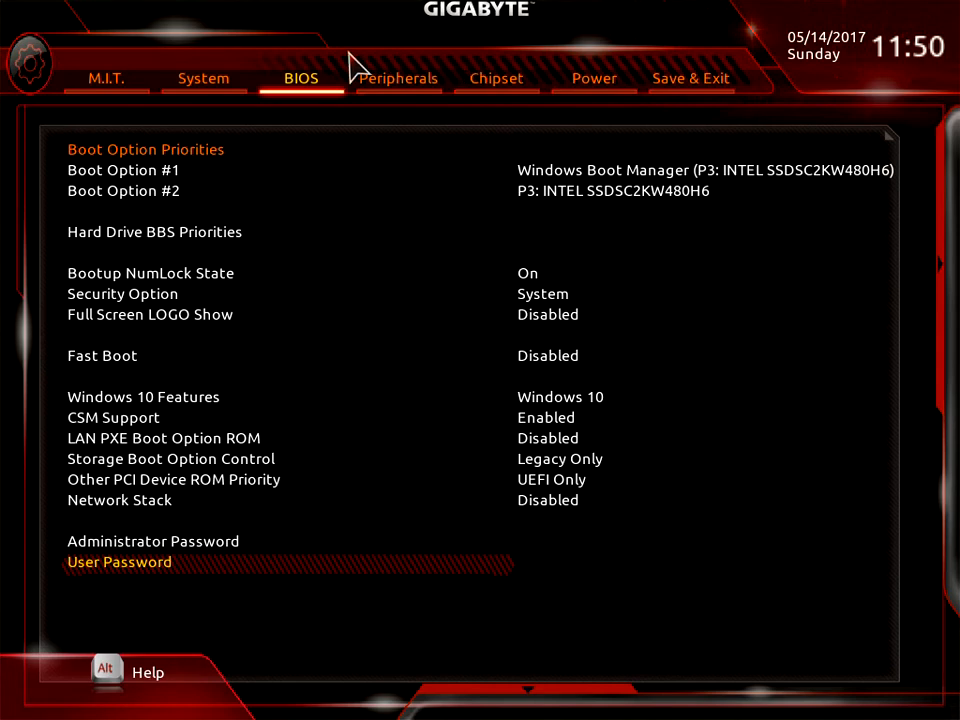
pyautogui.moveTo(405, 95)
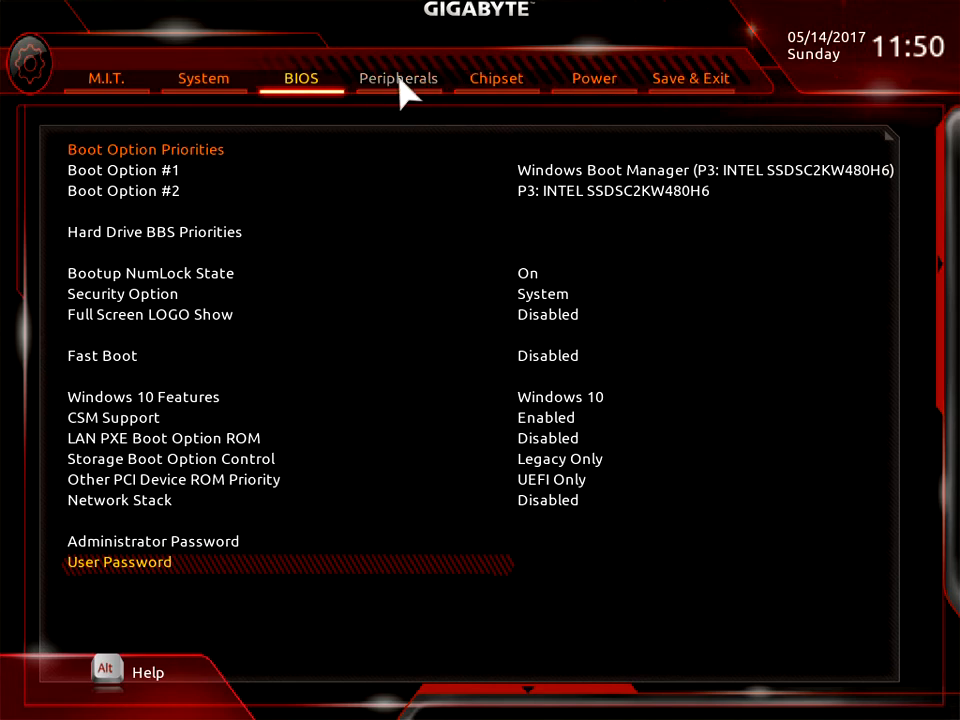
# - Switch to the Peripherals tab listing fTPM, USB, LED and audio settings
pyautogui.click(398, 78)
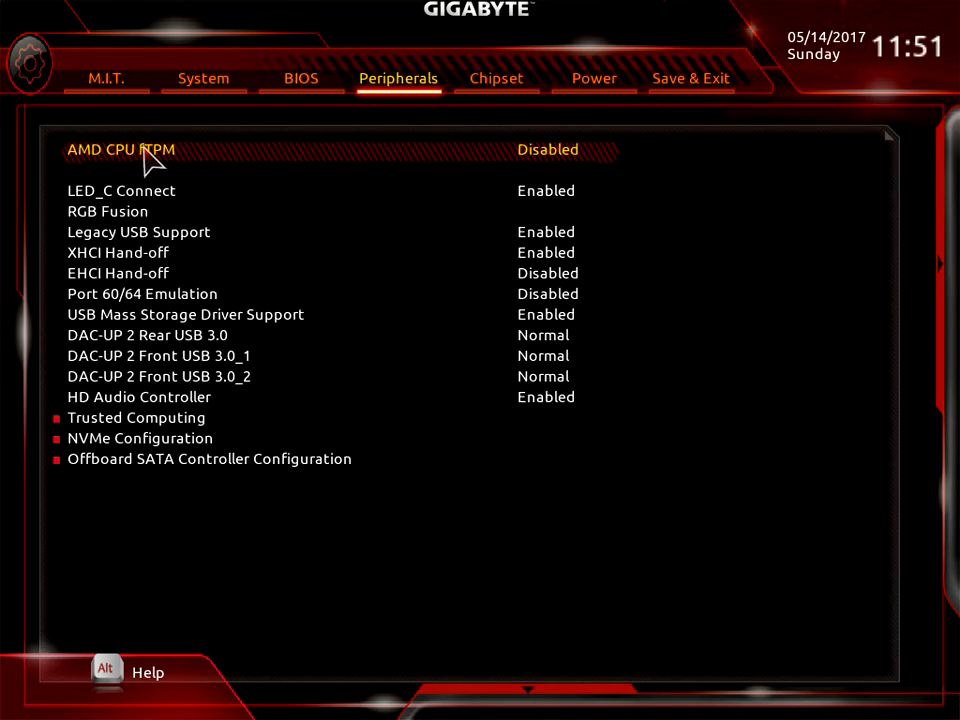
pyautogui.moveTo(245, 163)
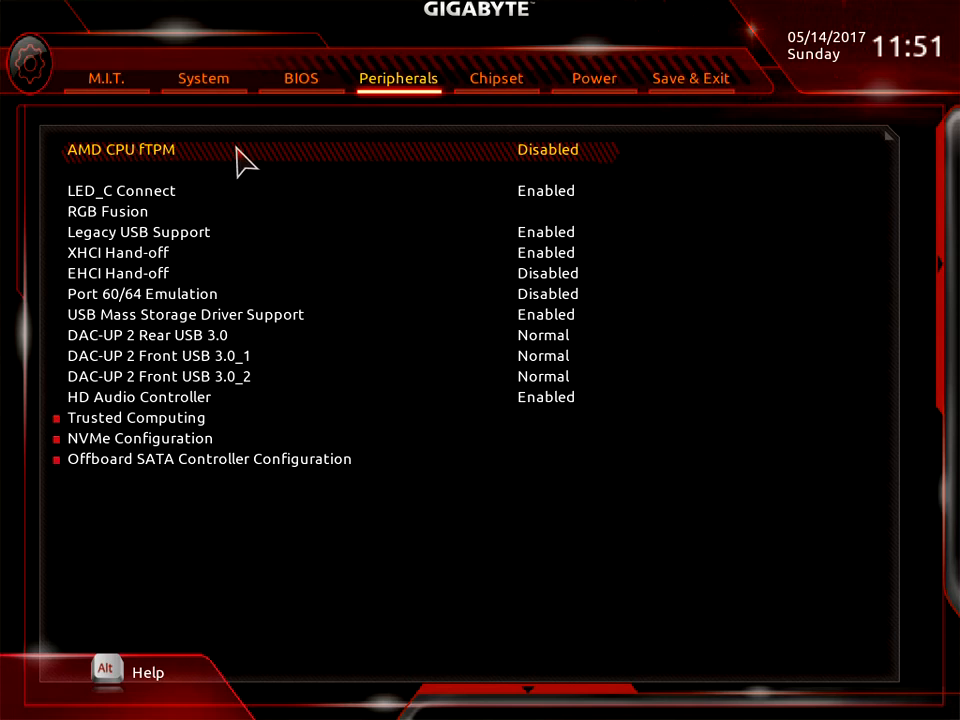
pyautogui.moveTo(478, 162)
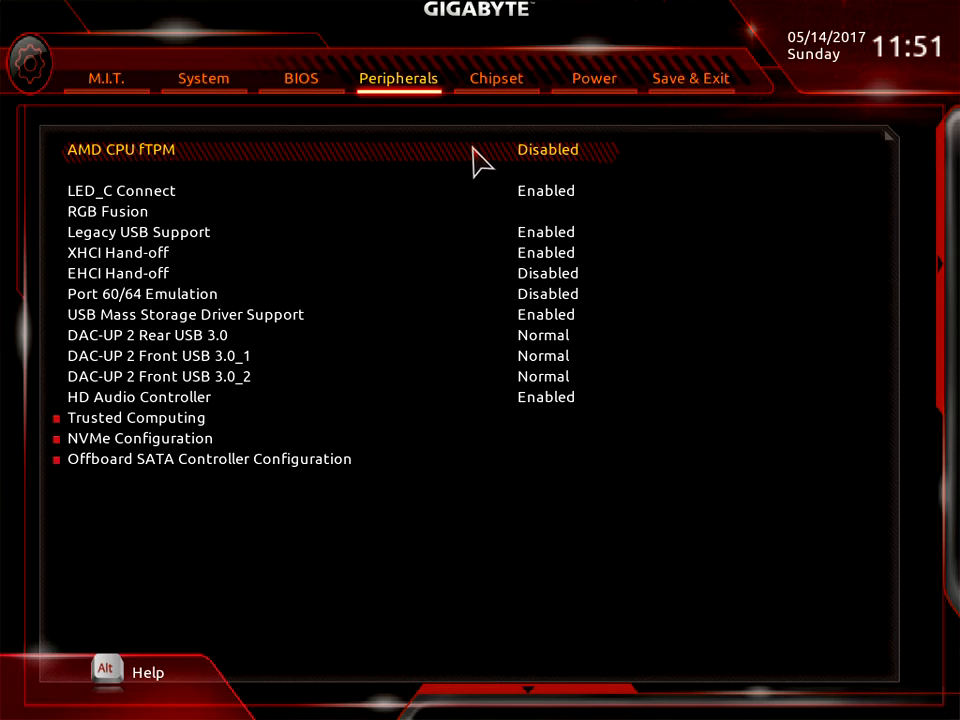
# - Check AMD CPU fTPM (Disabled) and LED_C Connect (Enabled), then enter RGB Fusion
pyautogui.click(548, 149)
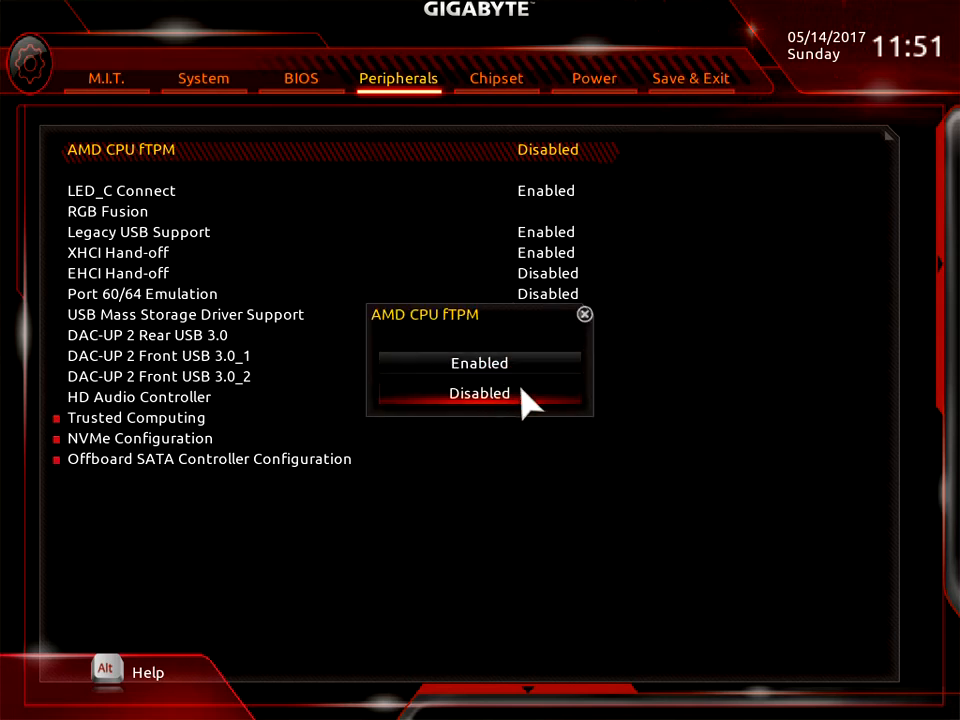
pyautogui.click(479, 393)
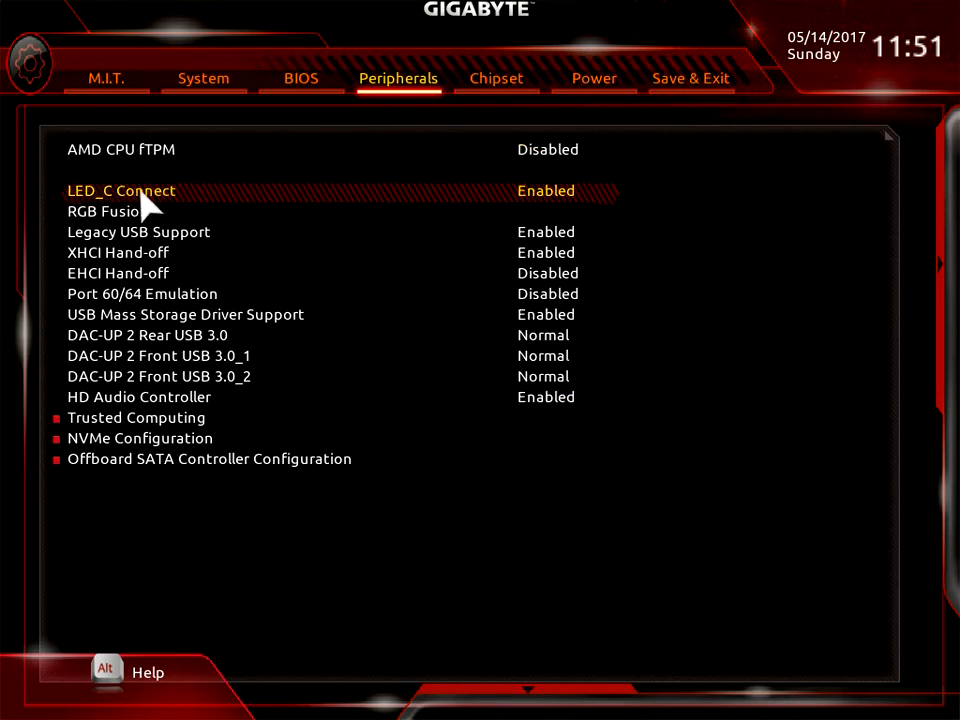
pyautogui.moveTo(475, 207)
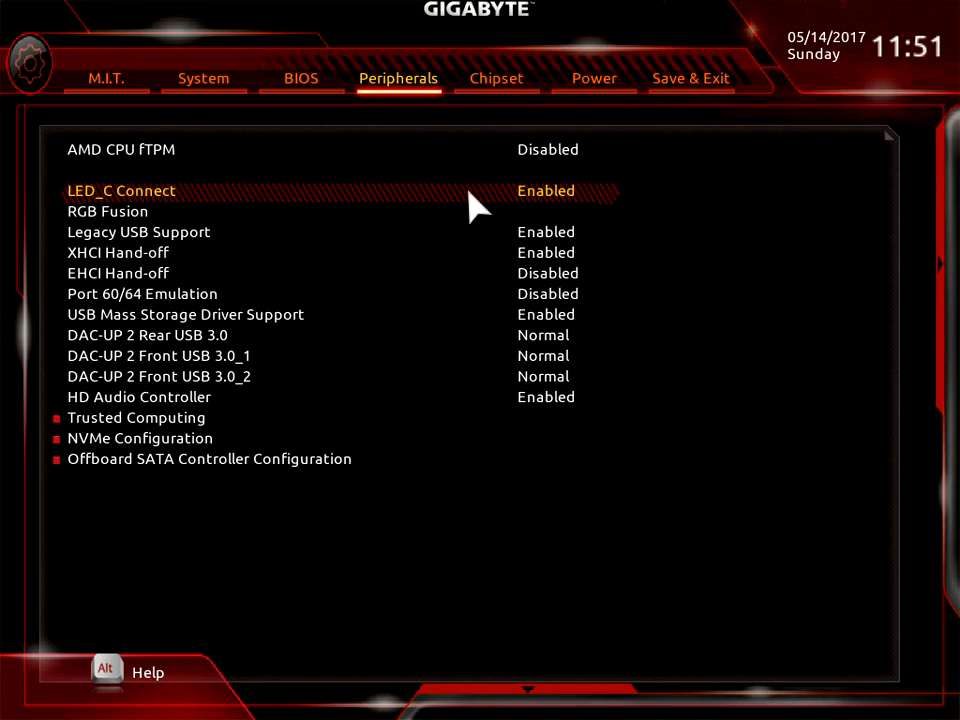
pyautogui.click(546, 190)
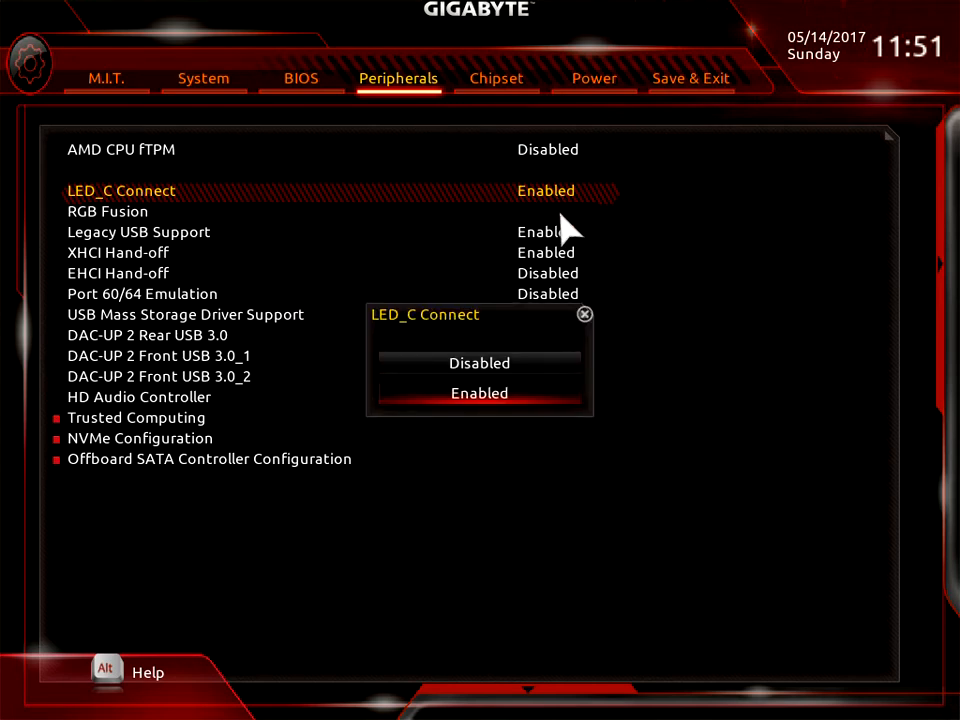
pyautogui.moveTo(588, 330)
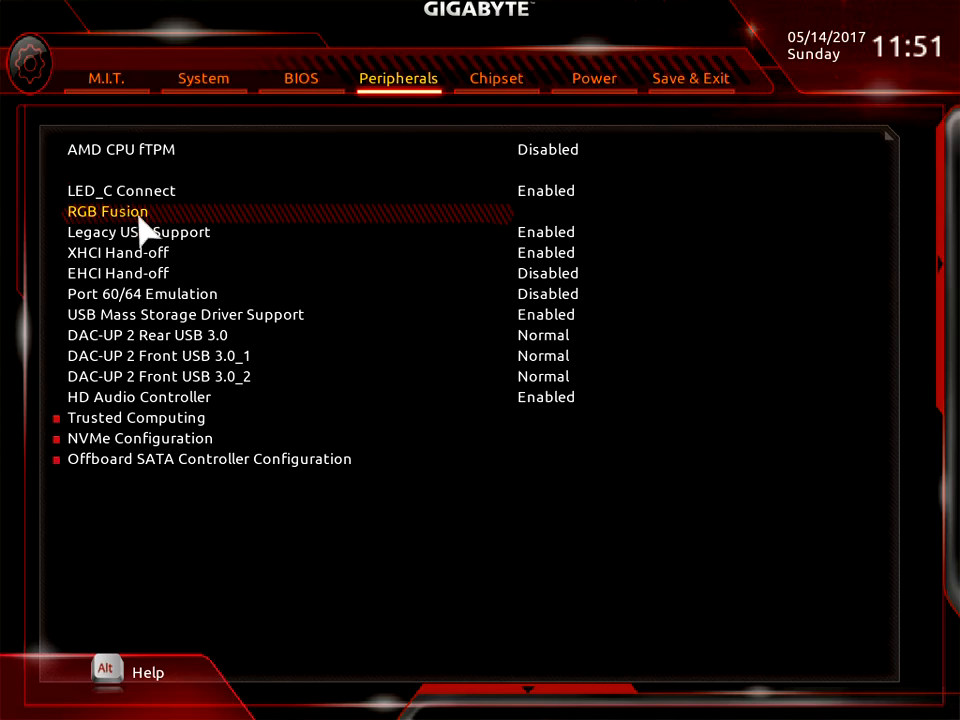
pyautogui.click(107, 211)
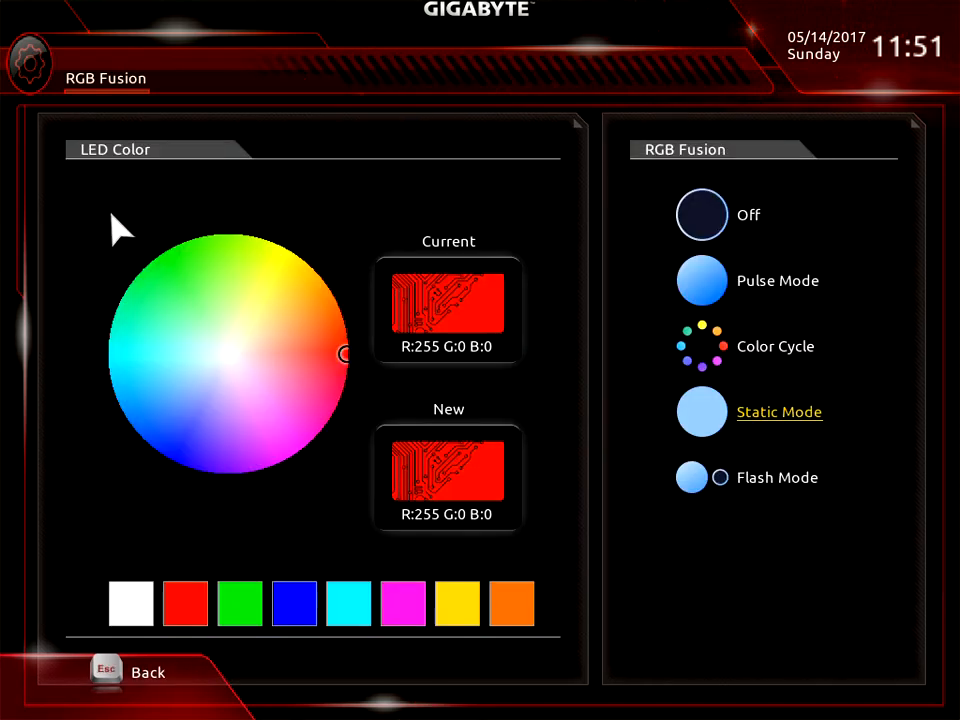
pyautogui.moveTo(350, 230)
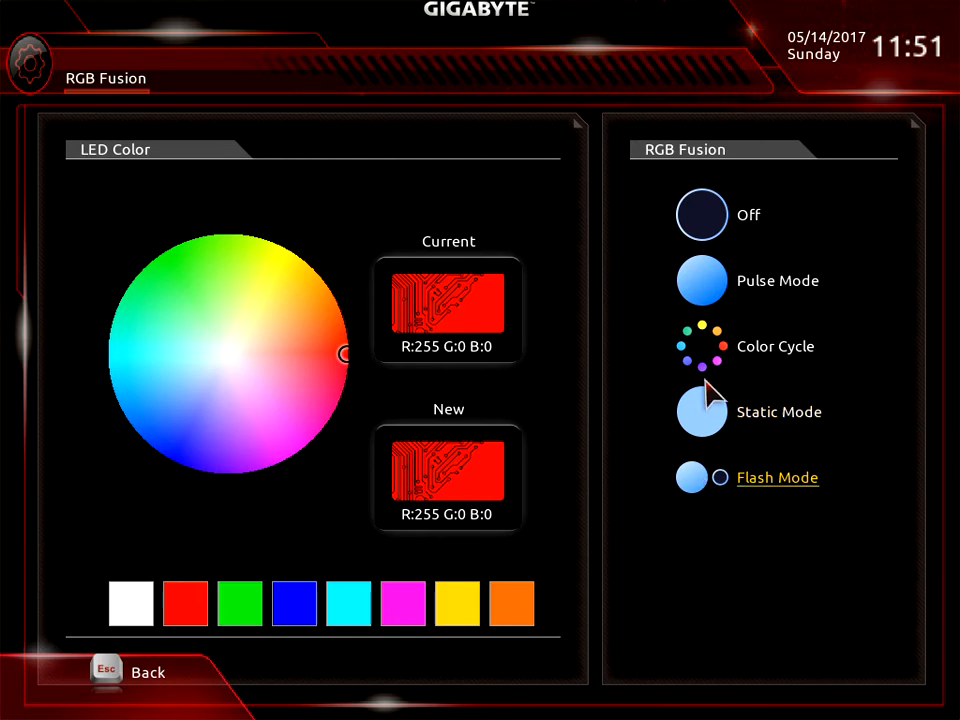
pyautogui.moveTo(705, 235)
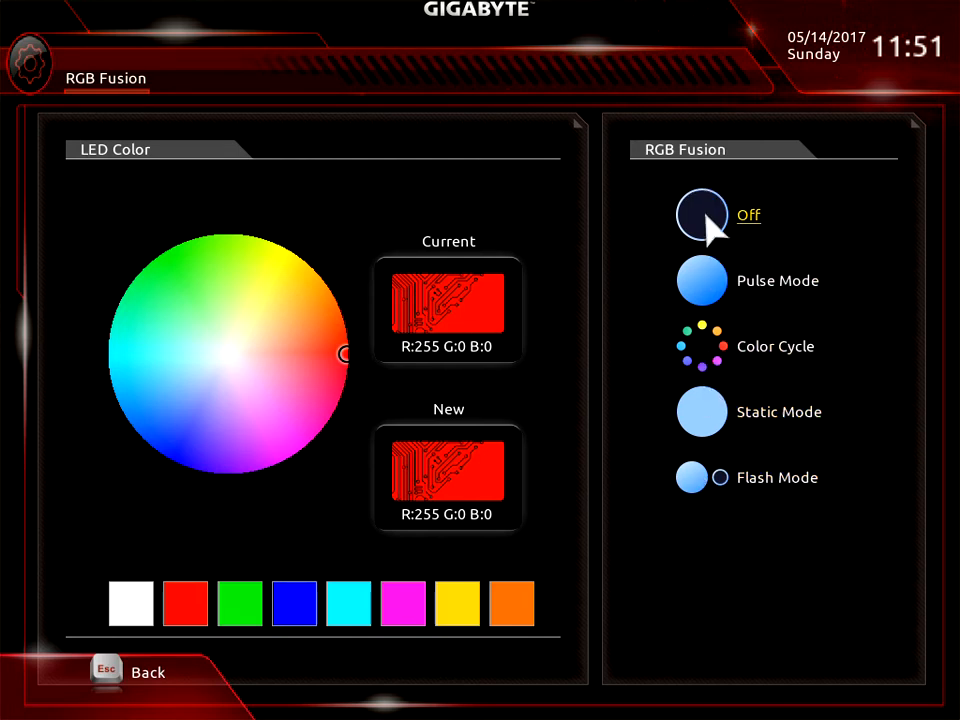
pyautogui.moveTo(390, 335)
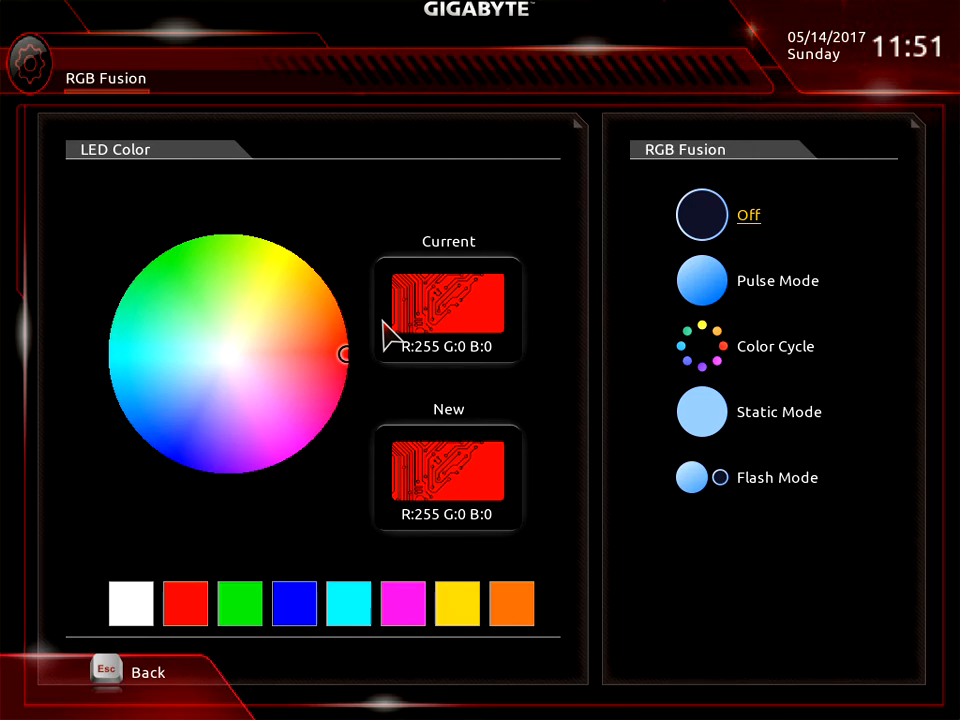
pyautogui.moveTo(705, 281)
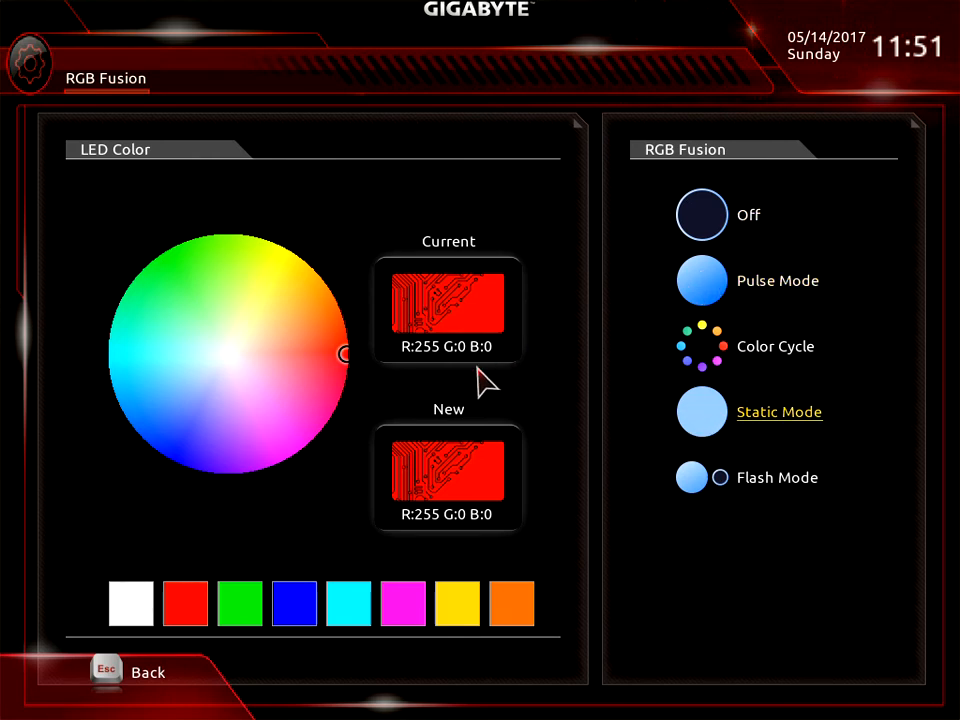
pyautogui.moveTo(725, 450)
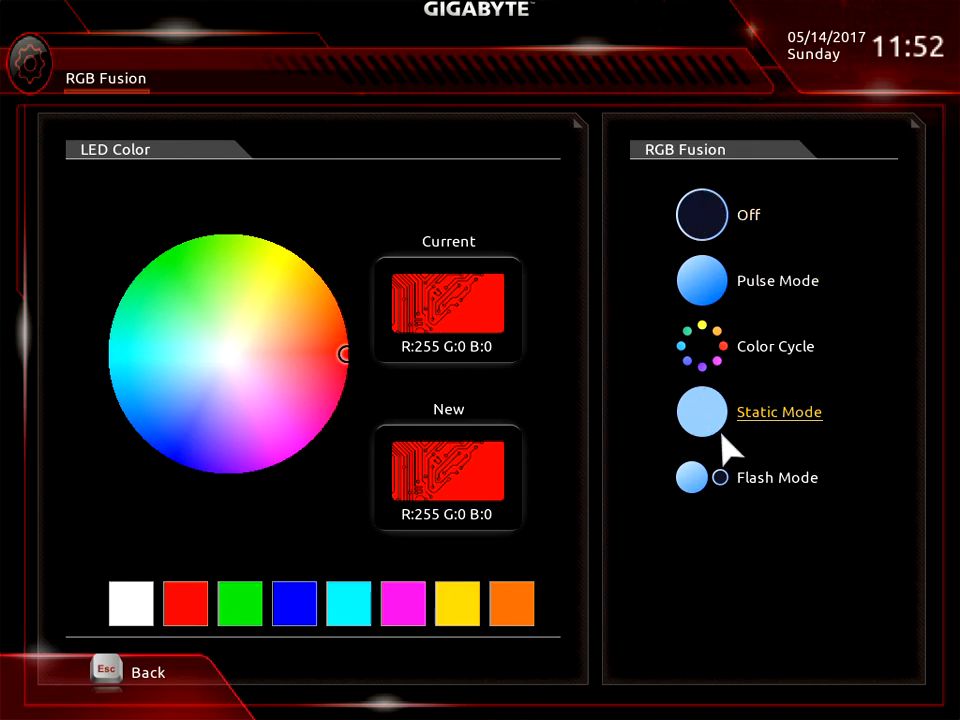
pyautogui.moveTo(728, 465)
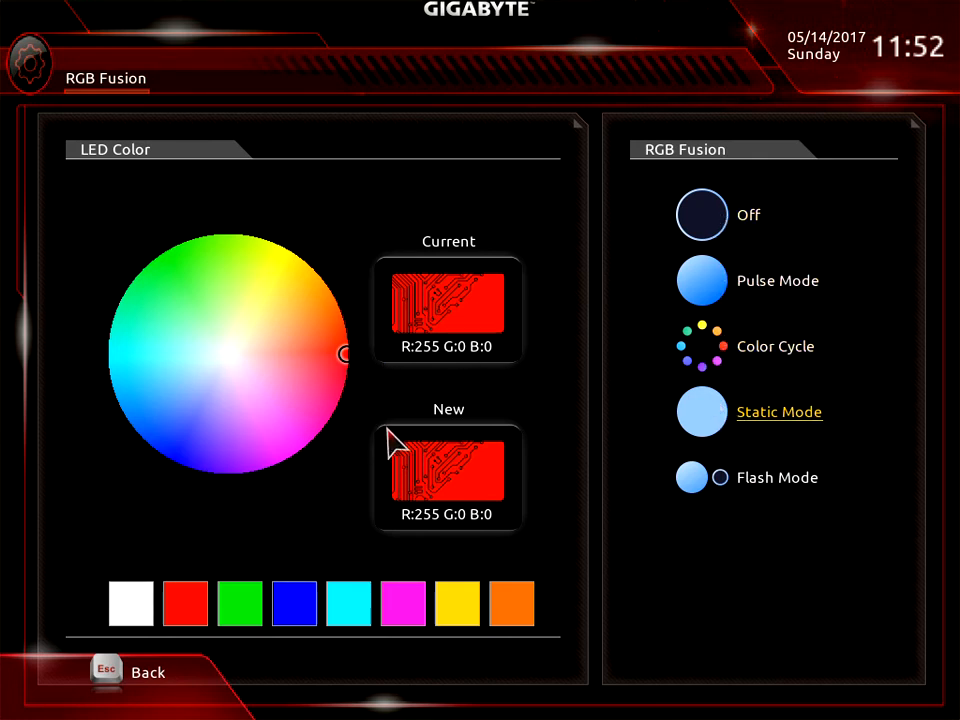
# - Drag the RGB Fusion colour picker back to red, keeping Static Mode, and exit
pyautogui.click(266, 442)
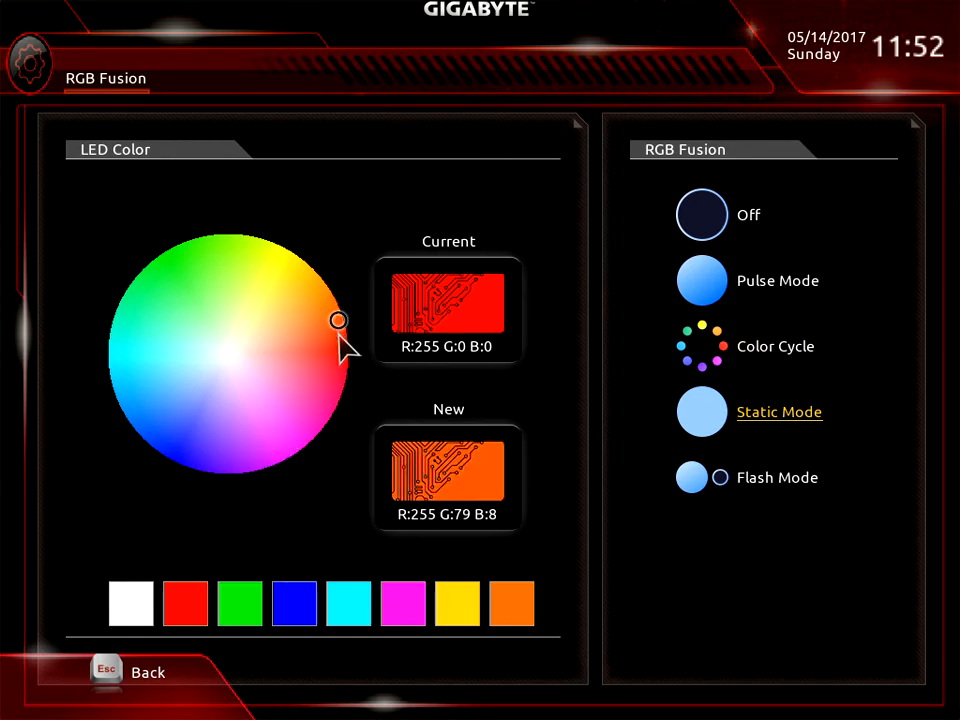
pyautogui.moveTo(338, 321); pyautogui.dragTo(338, 334)
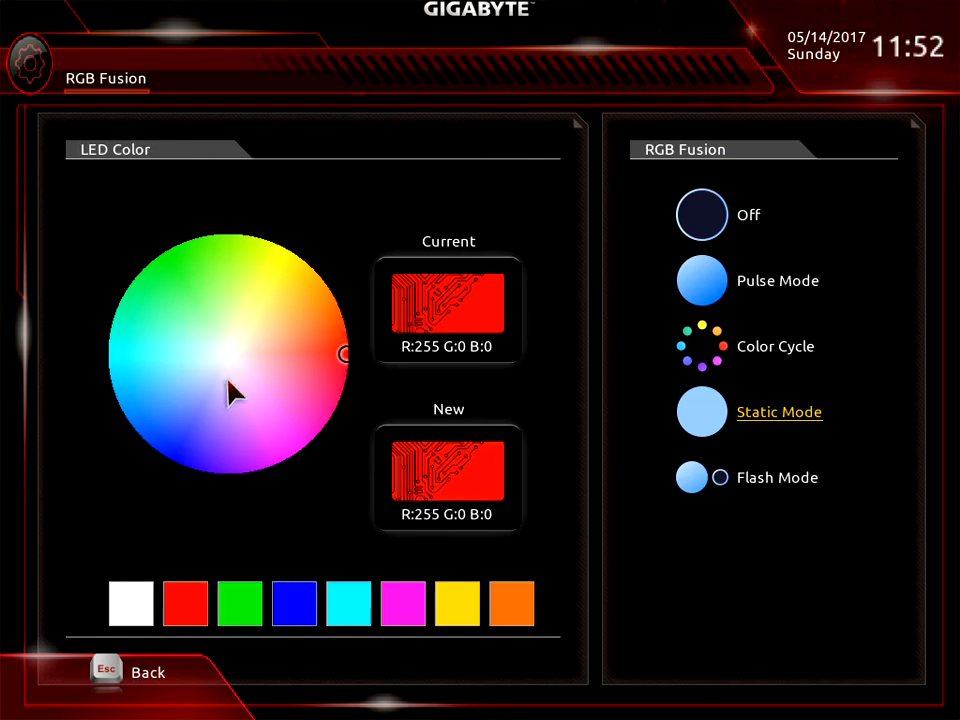
pyautogui.moveTo(265, 483)
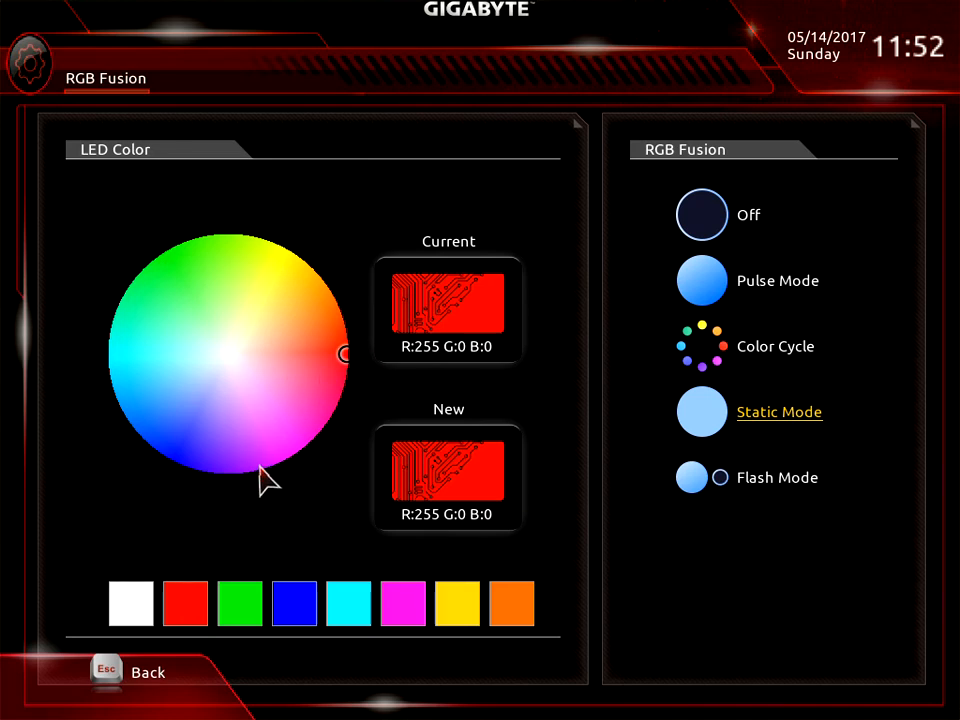
pyautogui.moveTo(68, 680)
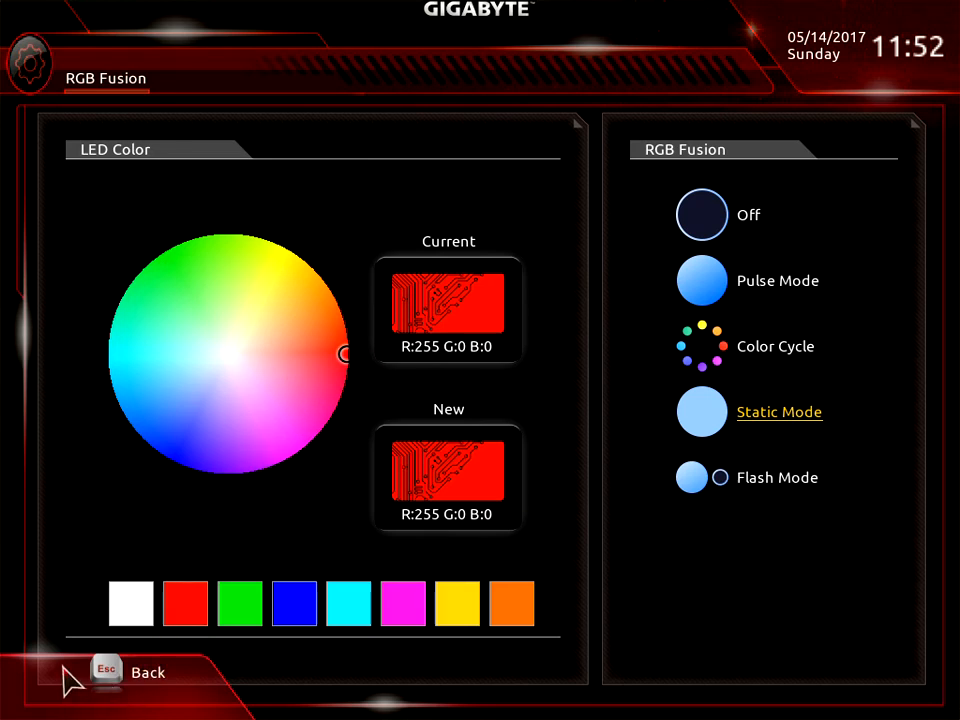
pyautogui.moveTo(130, 685)
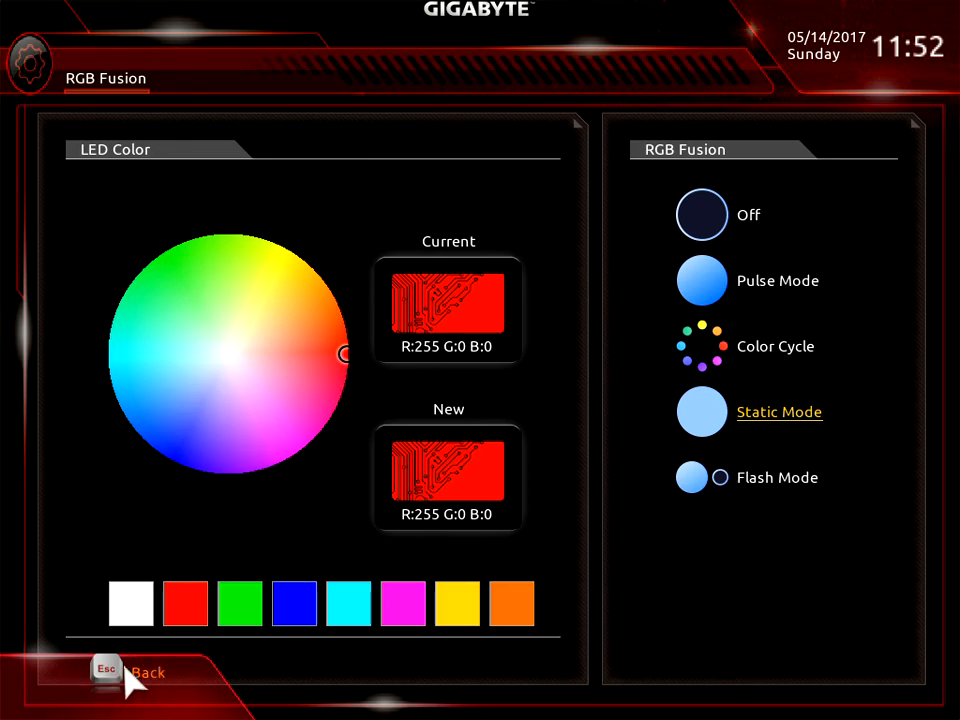
pyautogui.click(135, 672)
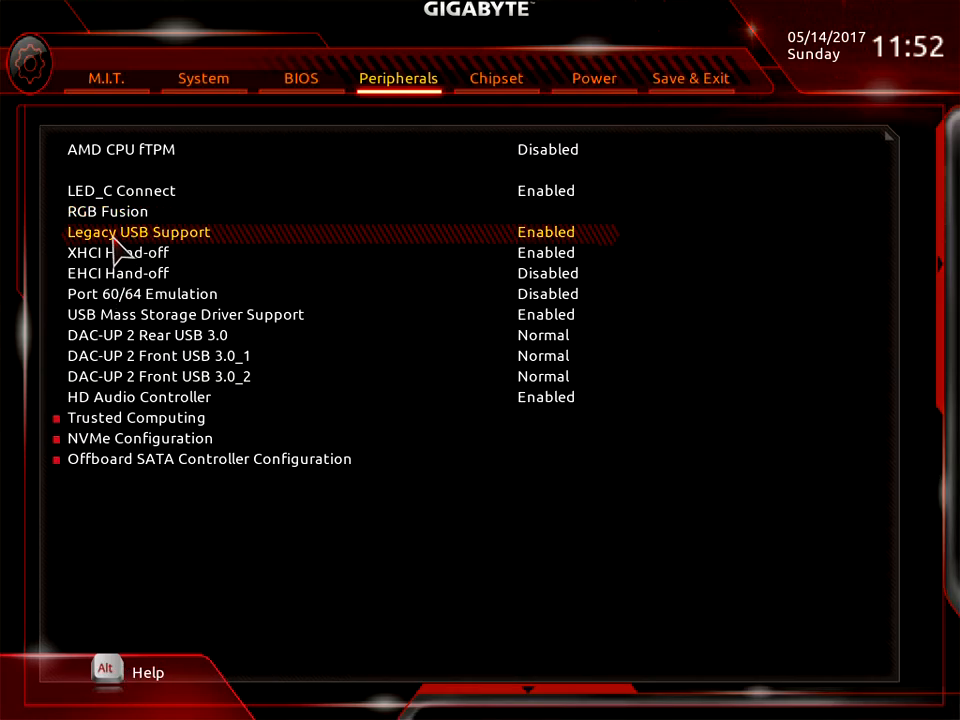
pyautogui.moveTo(520, 255)
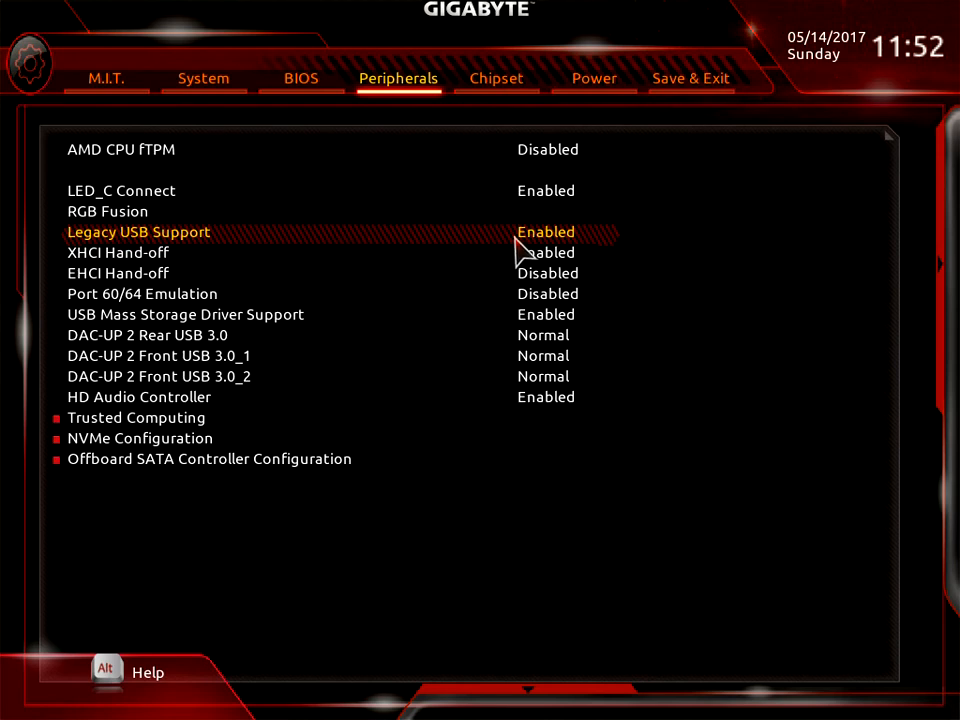
pyautogui.click(546, 232)
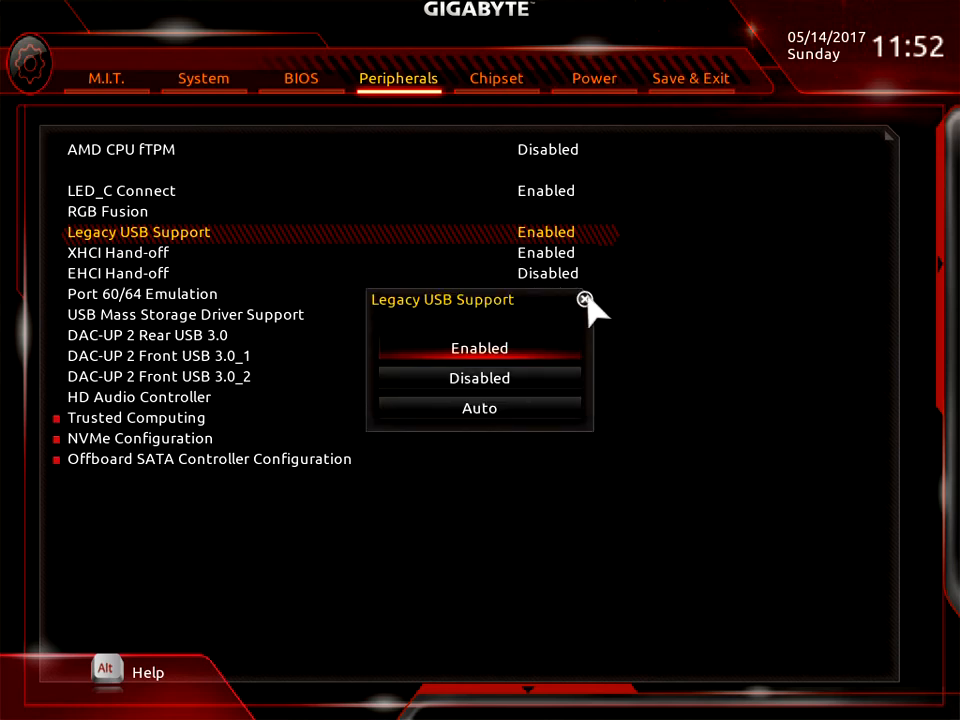
pyautogui.click(585, 300)
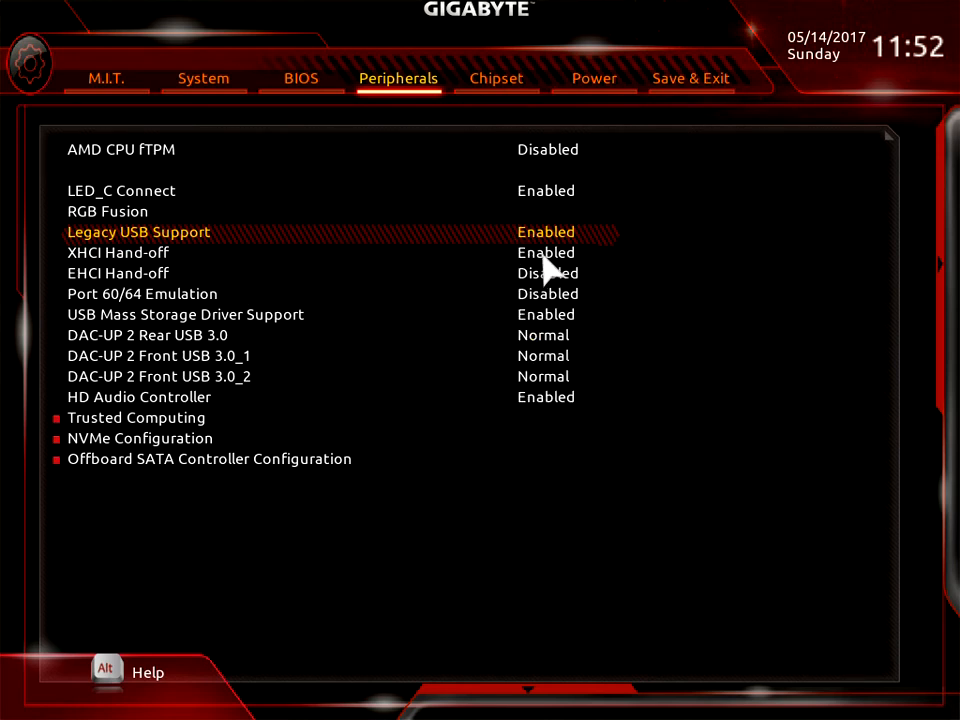
pyautogui.click(117, 252)
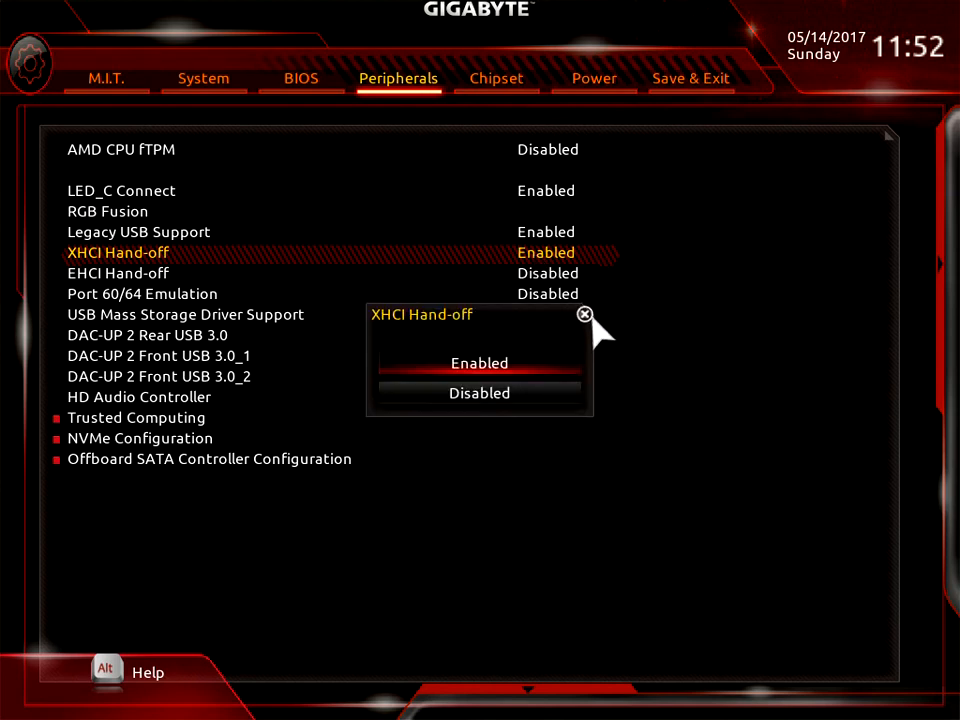
pyautogui.moveTo(590, 330)
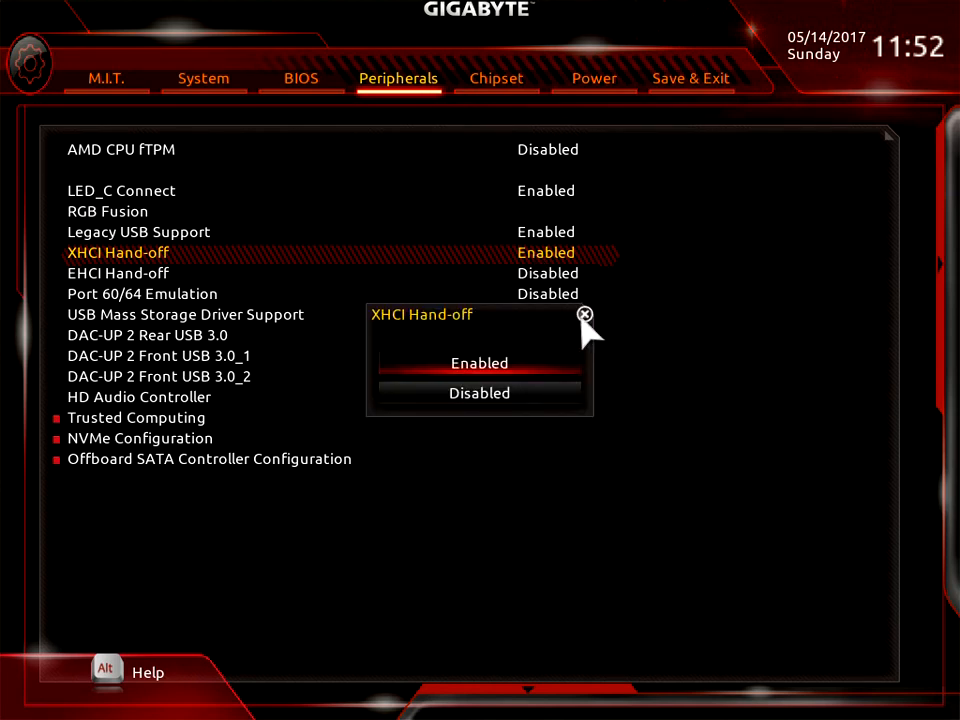
pyautogui.click(586, 314)
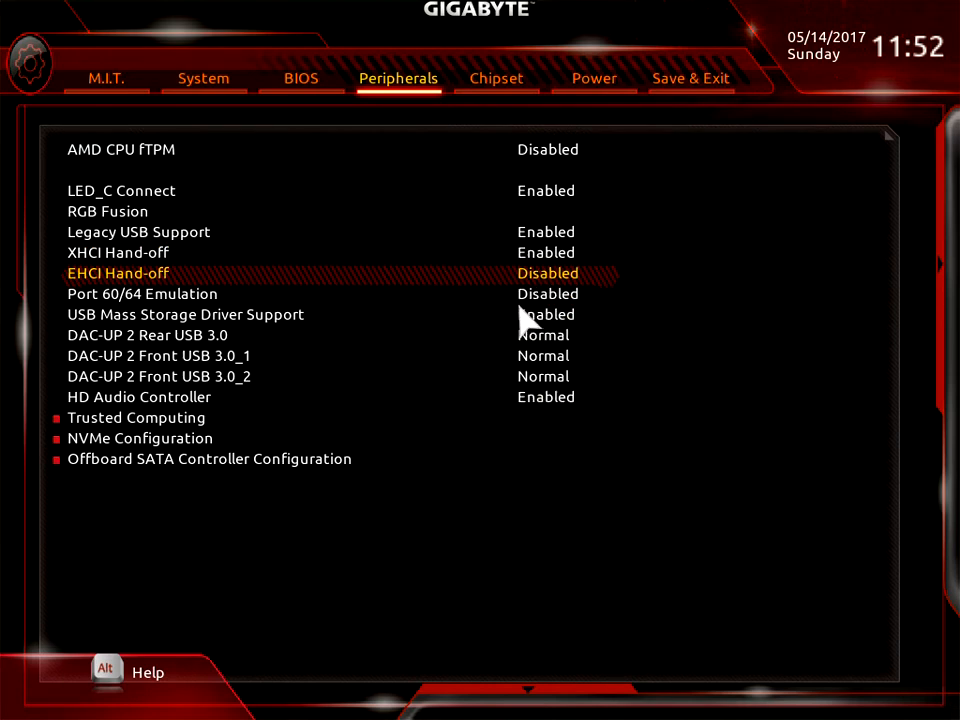
pyautogui.click(142, 293)
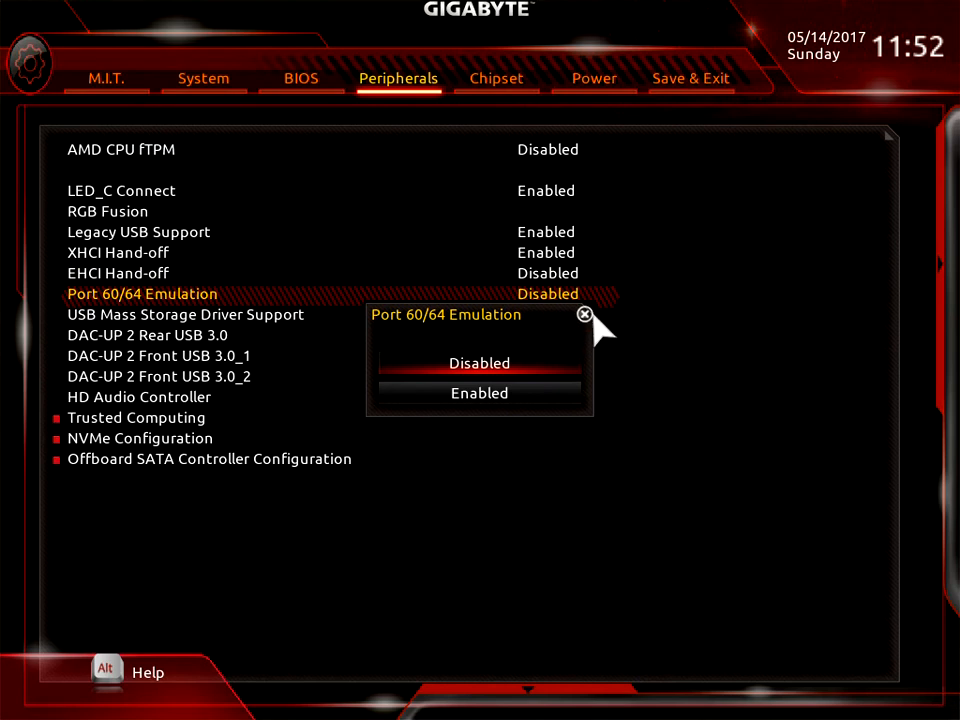
pyautogui.click(585, 315)
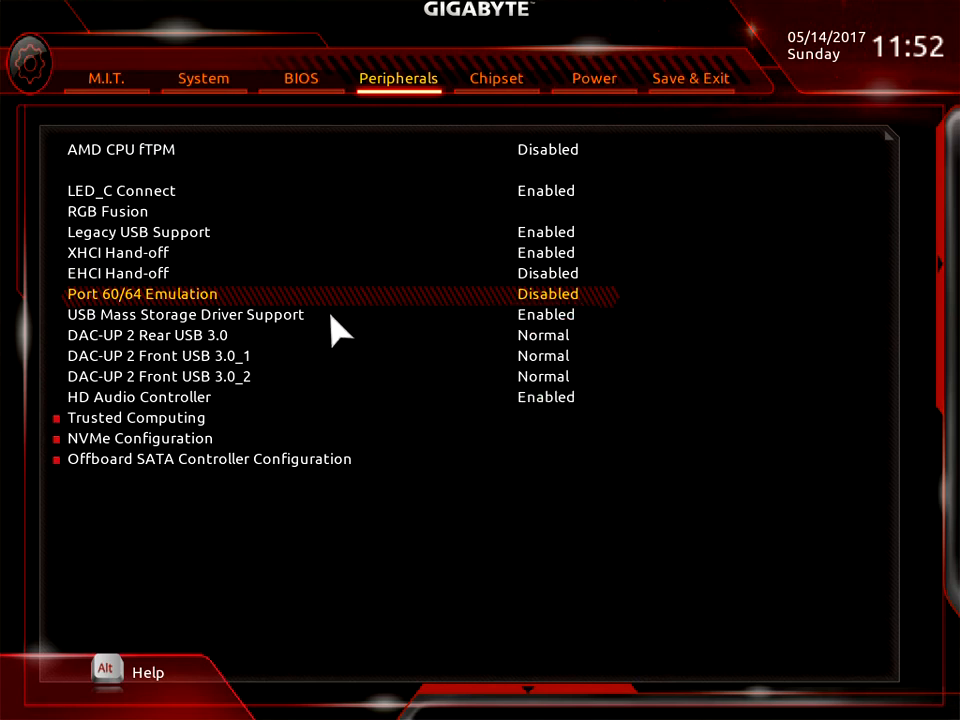
pyautogui.click(185, 314)
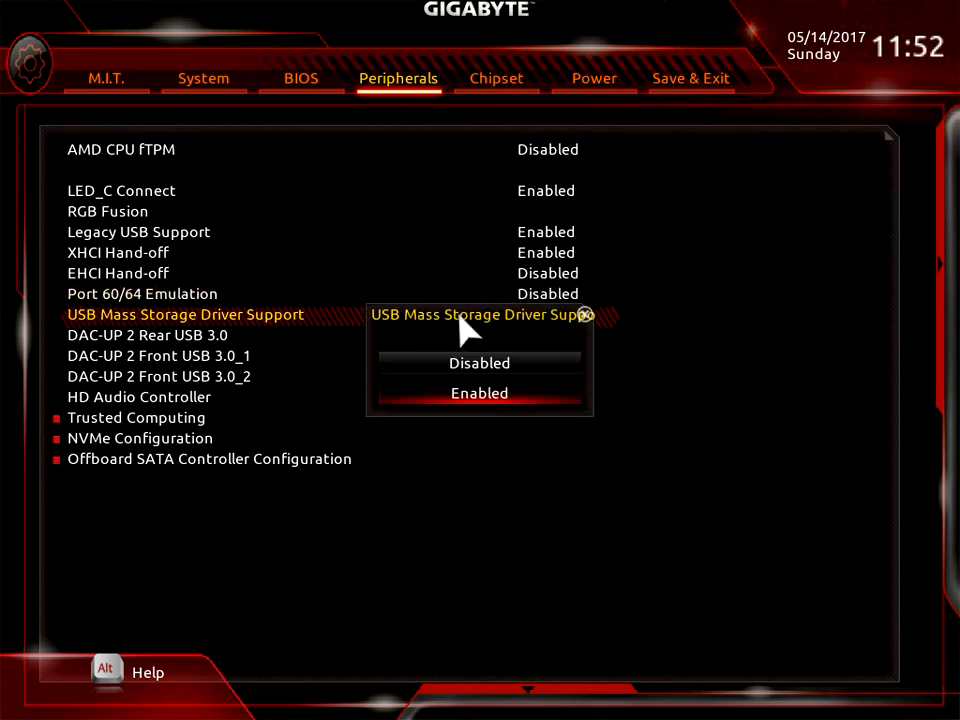
pyautogui.moveTo(595, 335)
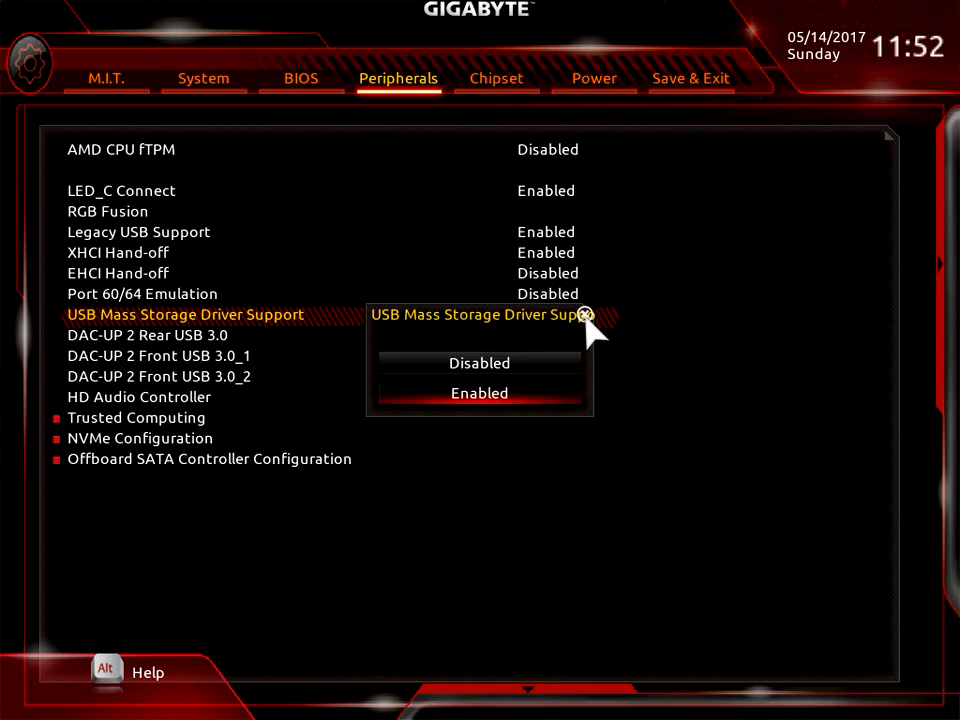
pyautogui.click(479, 393)
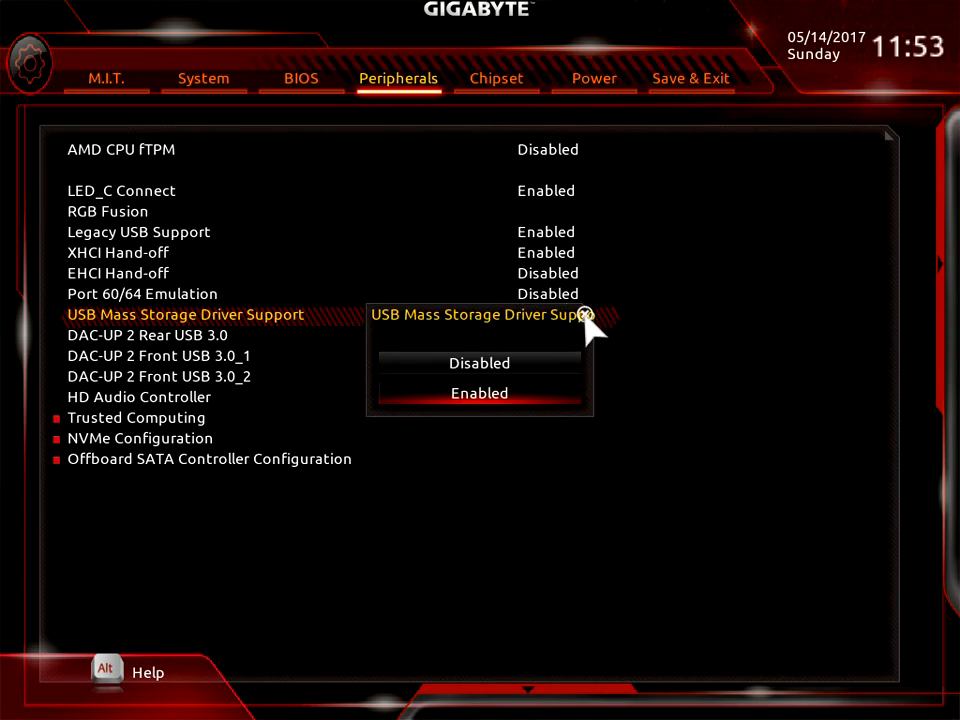
pyautogui.moveTo(540, 330)
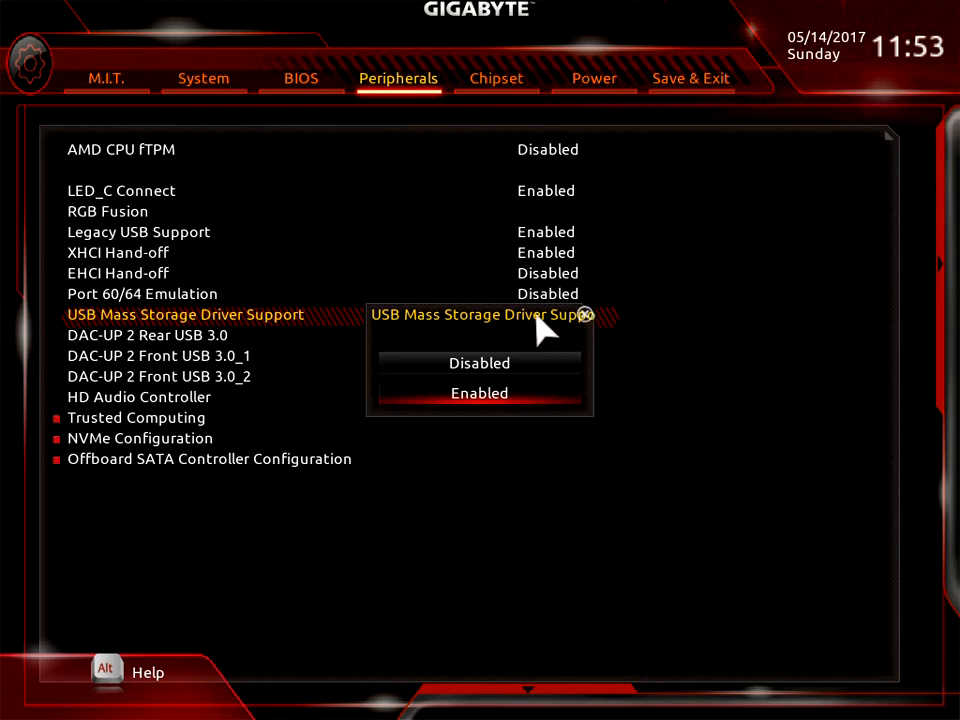
pyautogui.moveTo(530, 330)
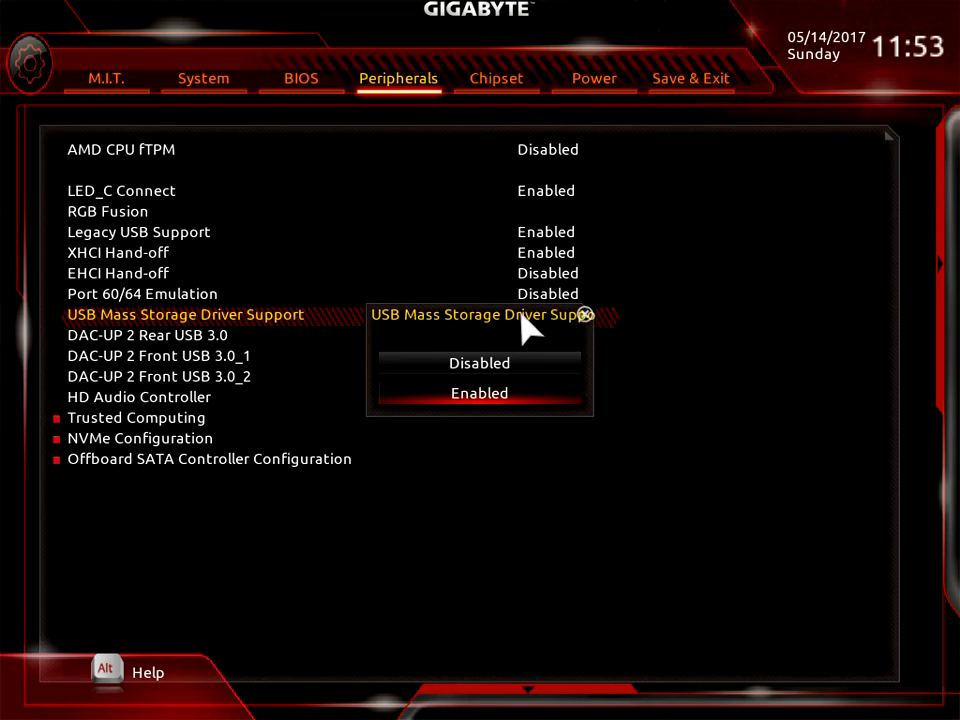
pyautogui.moveTo(405, 330)
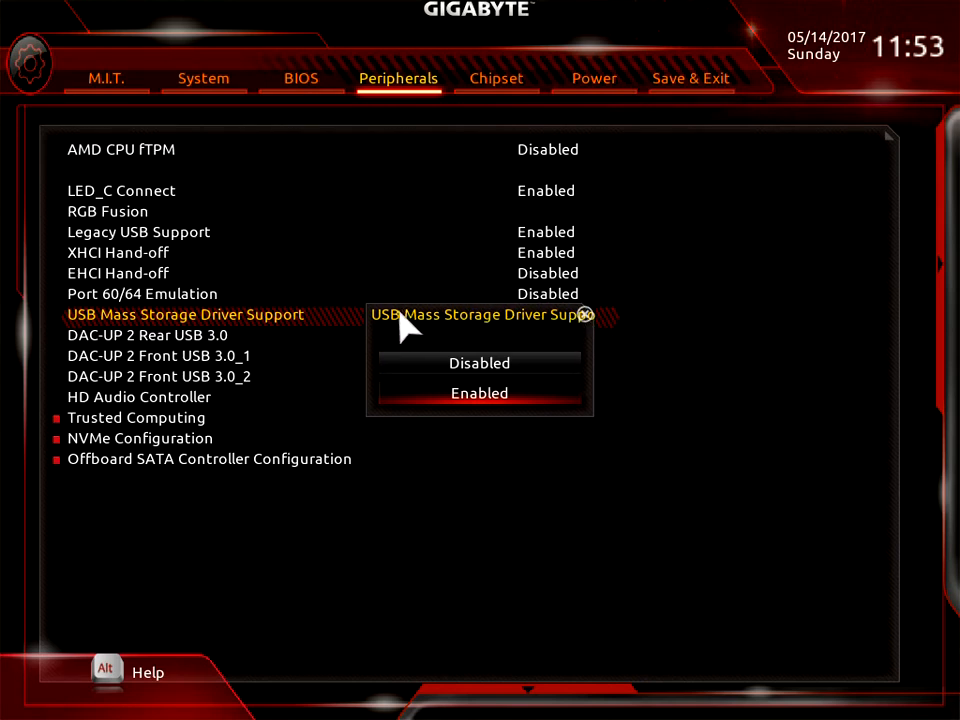
pyautogui.moveTo(540, 330)
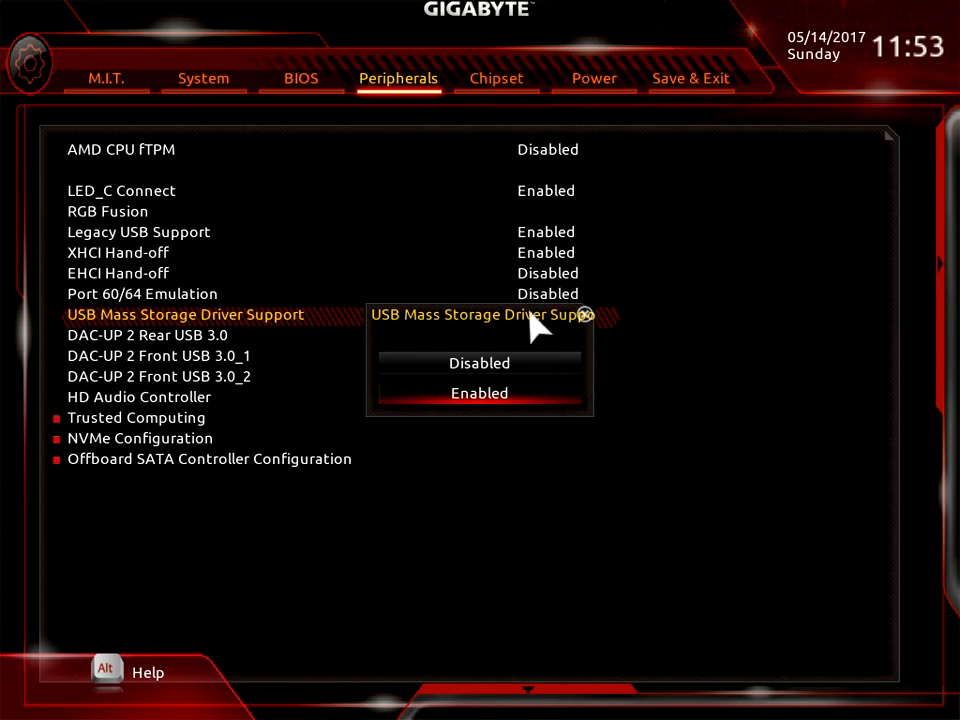
pyautogui.moveTo(595, 325)
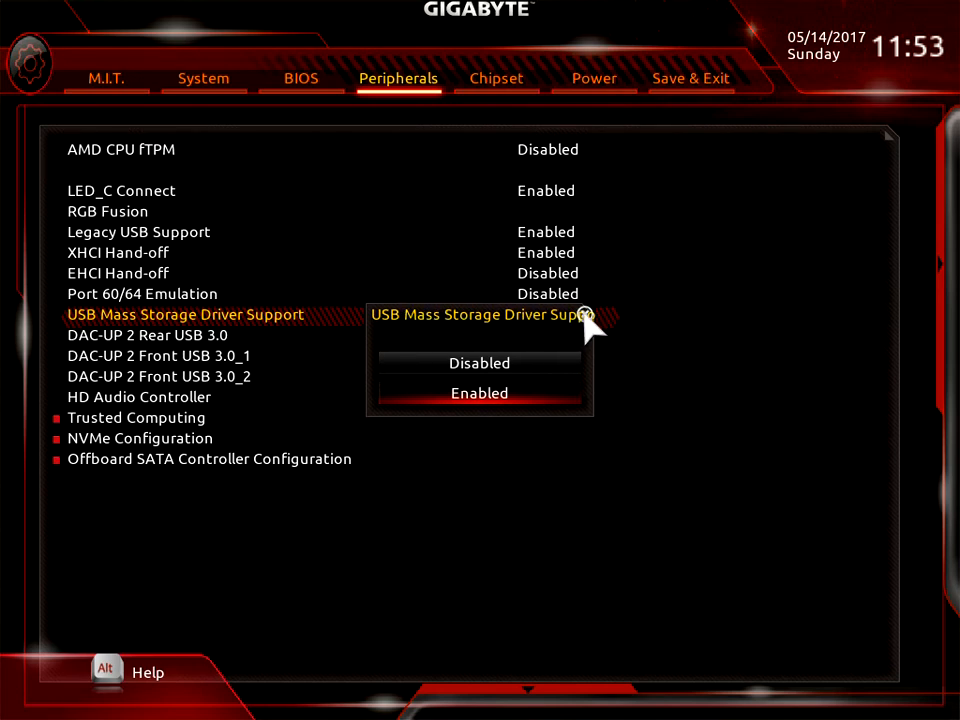
pyautogui.click(479, 393)
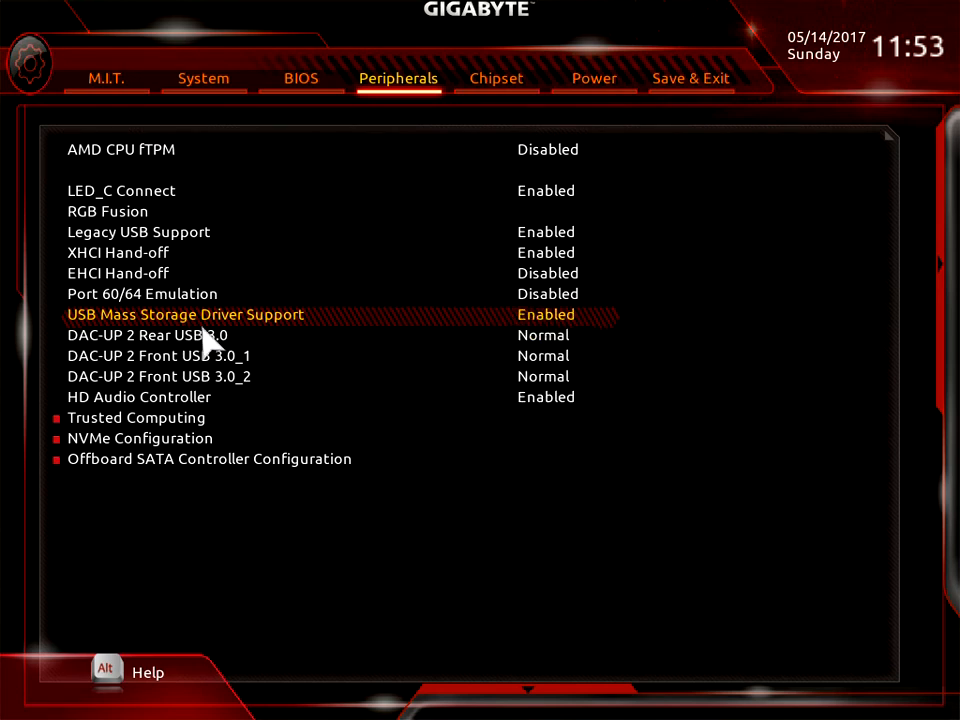
pyautogui.press('Down')
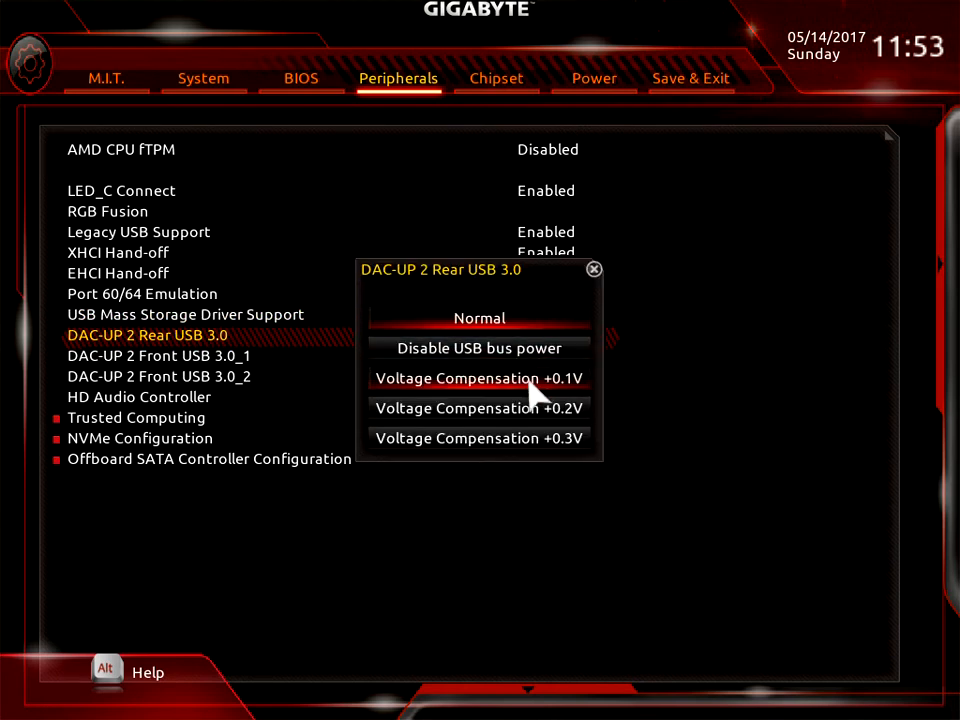
pyautogui.moveTo(545, 348)
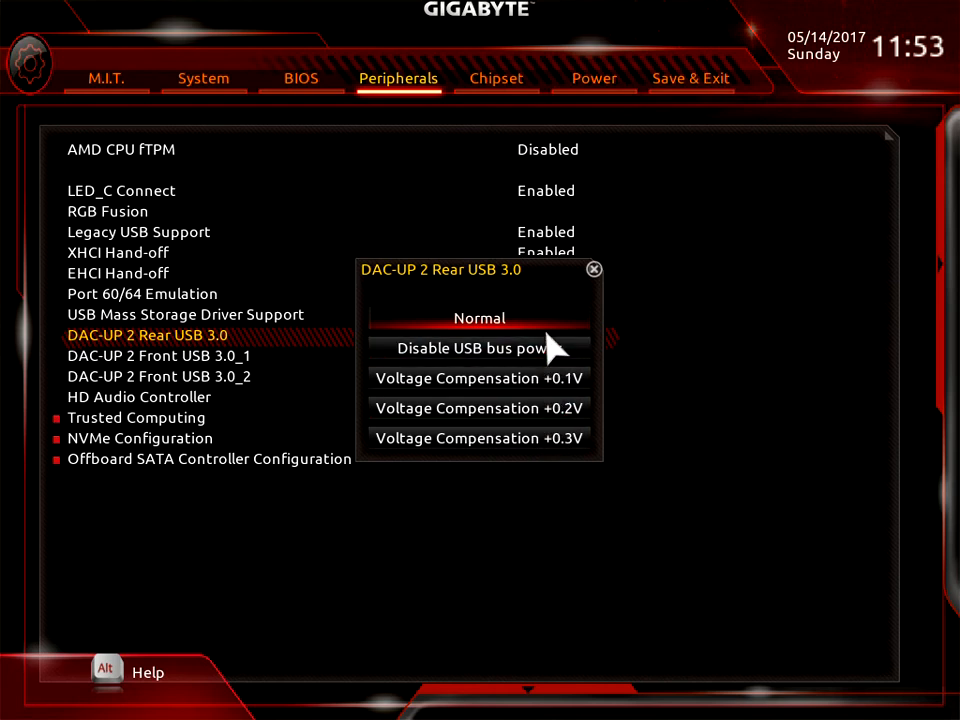
pyautogui.moveTo(570, 445)
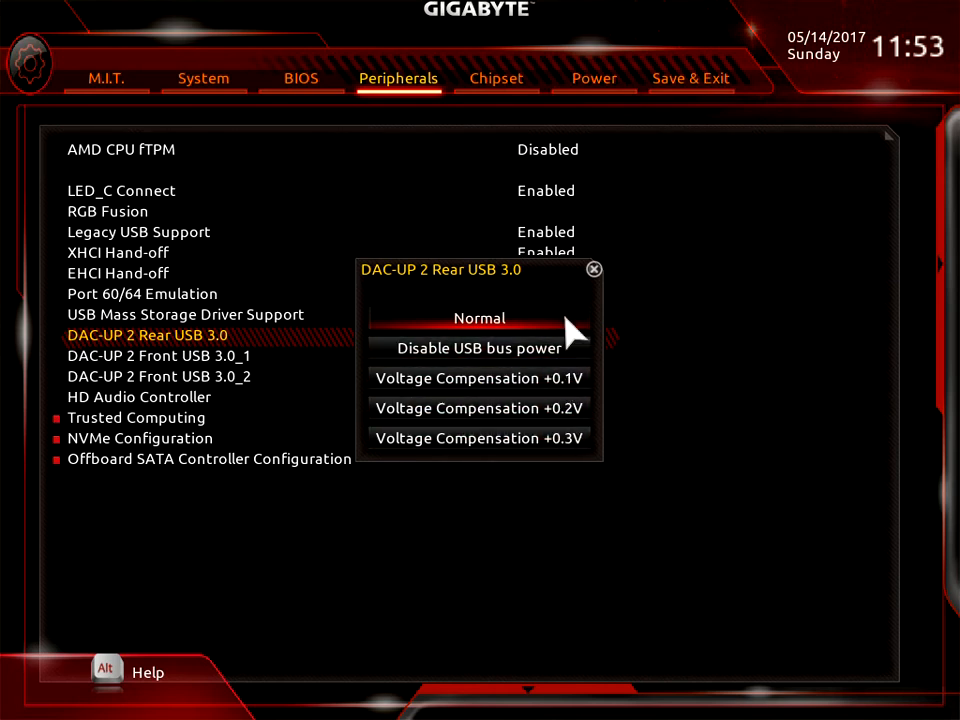
pyautogui.moveTo(605, 300)
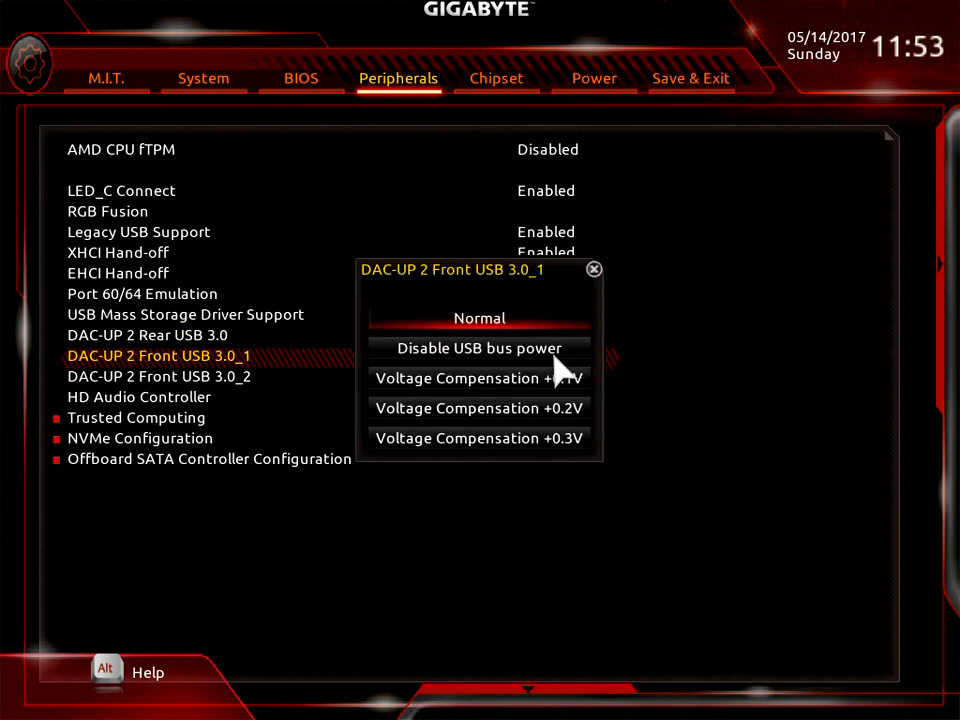
pyautogui.moveTo(592, 282)
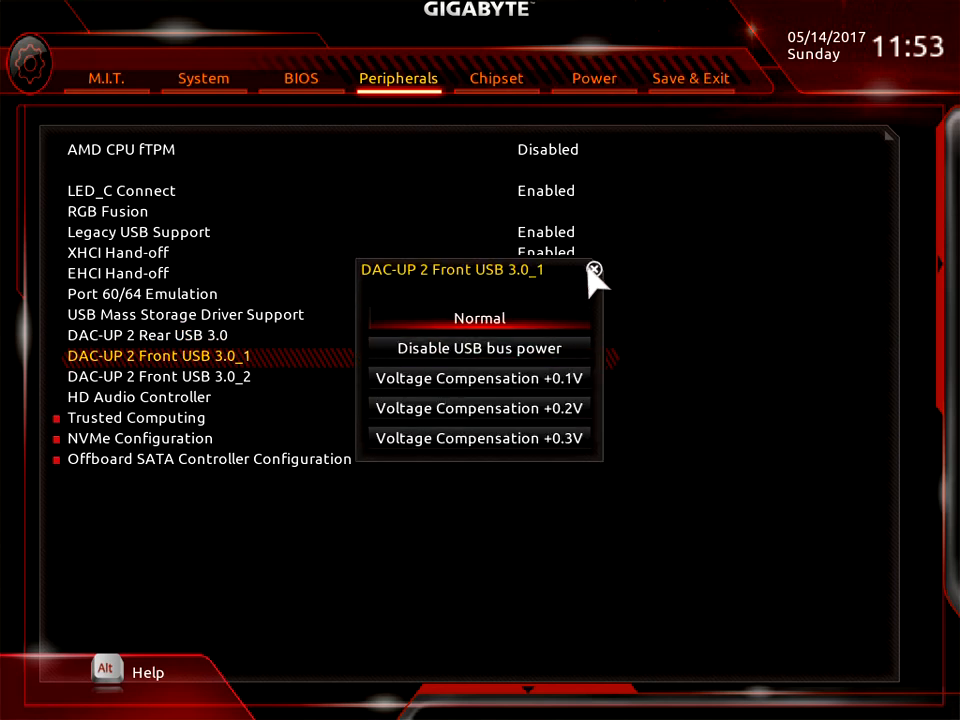
# - Review DAC-UP 2 Front USB 3.0_2 and HD Audio Controller choices unchanged, then enter Trusted Computing
pyautogui.click(159, 376)
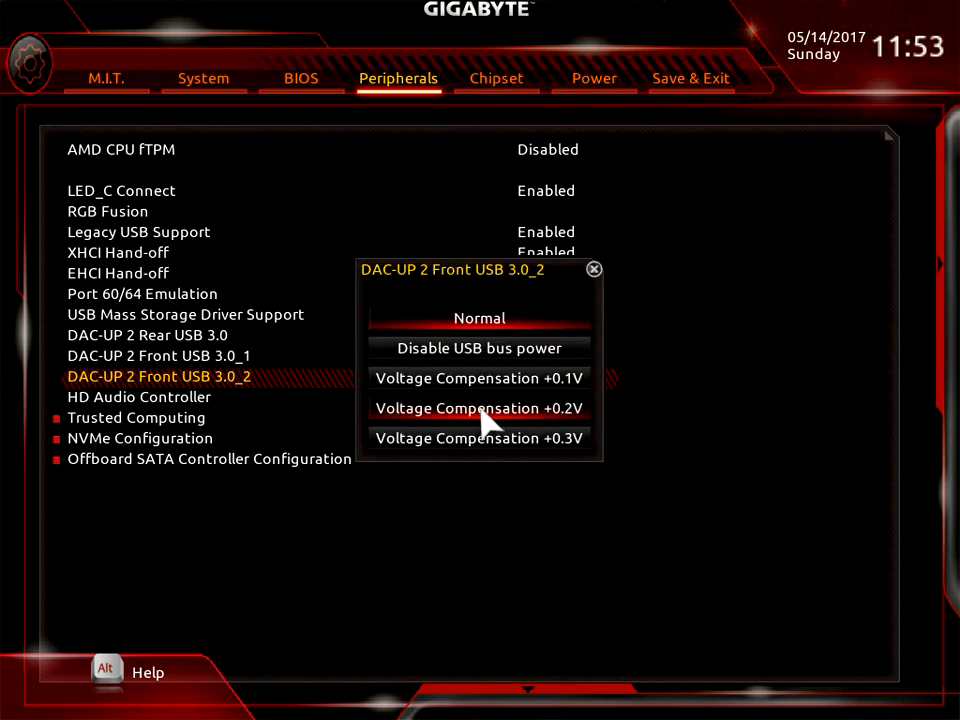
pyautogui.moveTo(540, 375)
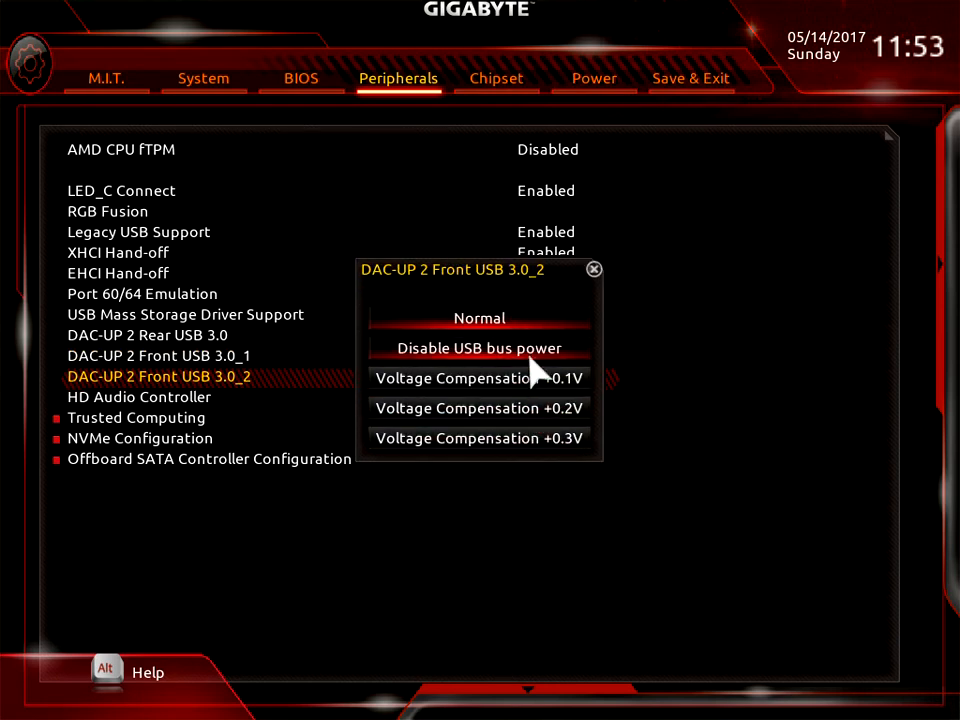
pyautogui.moveTo(528, 285)
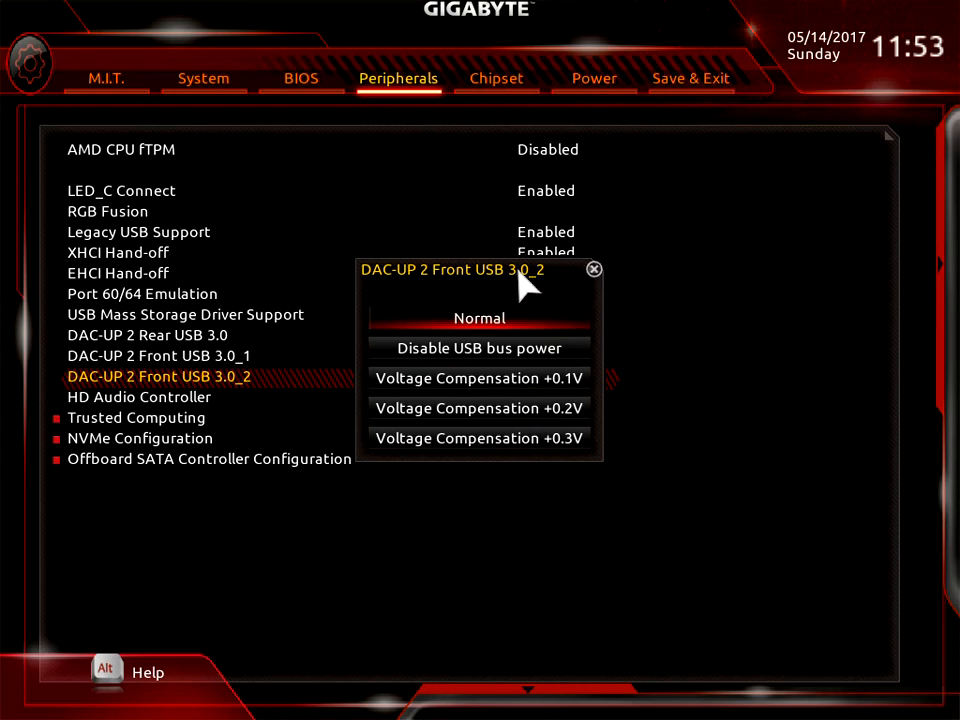
pyautogui.moveTo(588, 290)
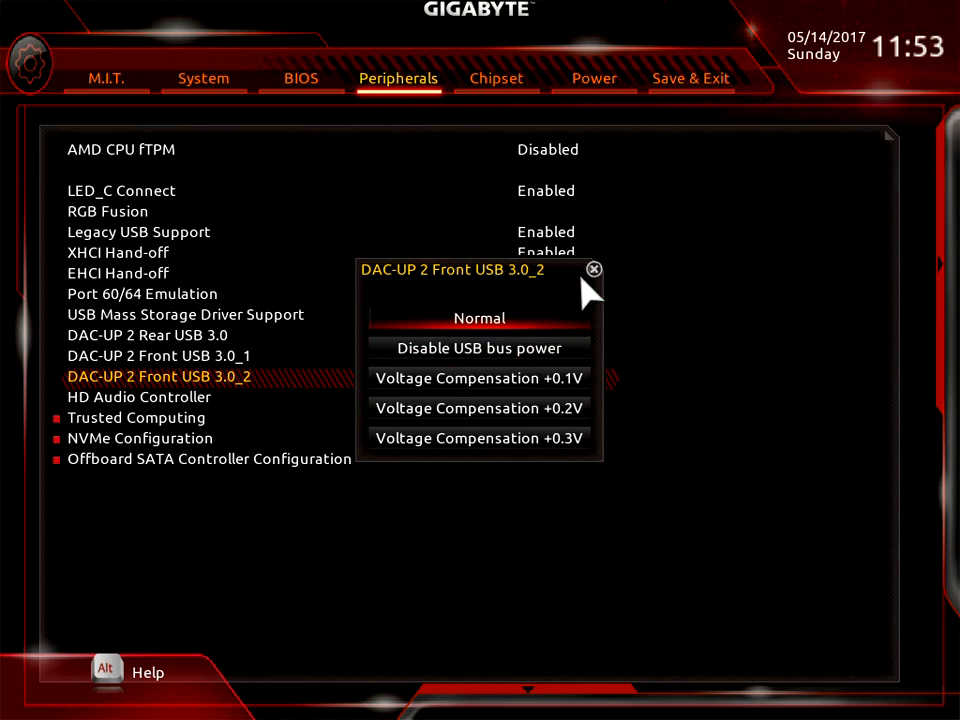
pyautogui.click(479, 318)
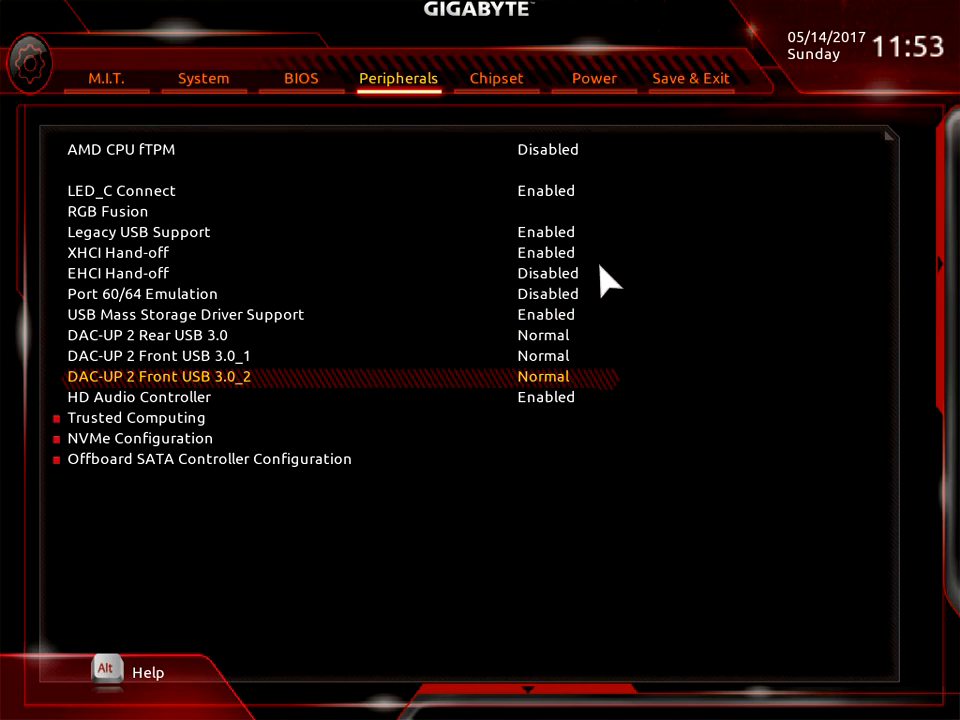
pyautogui.moveTo(515, 420)
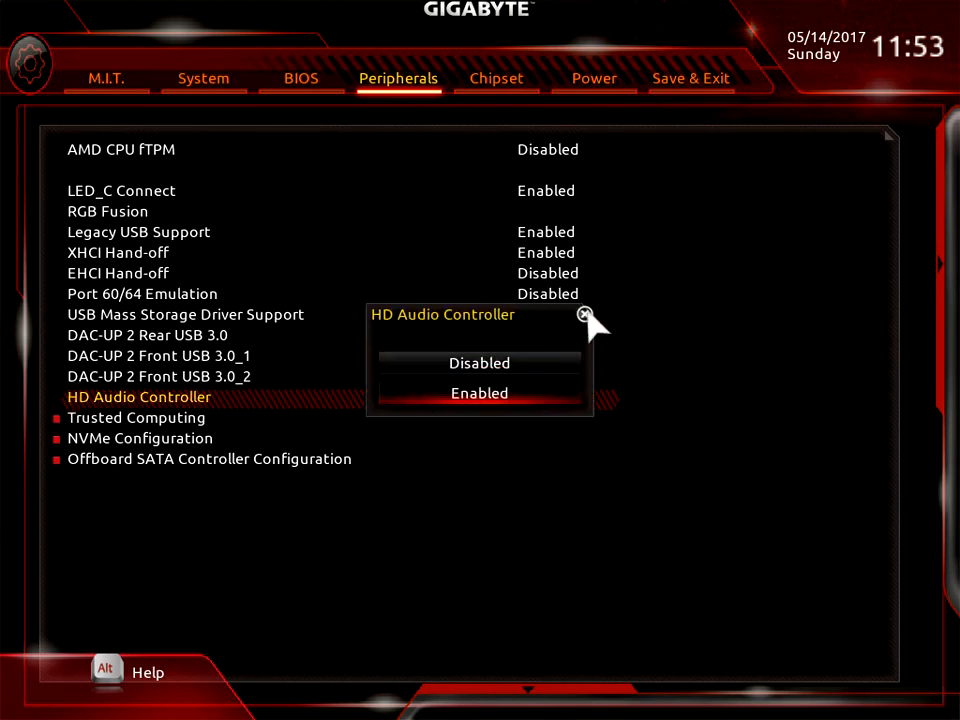
pyautogui.click(479, 392)
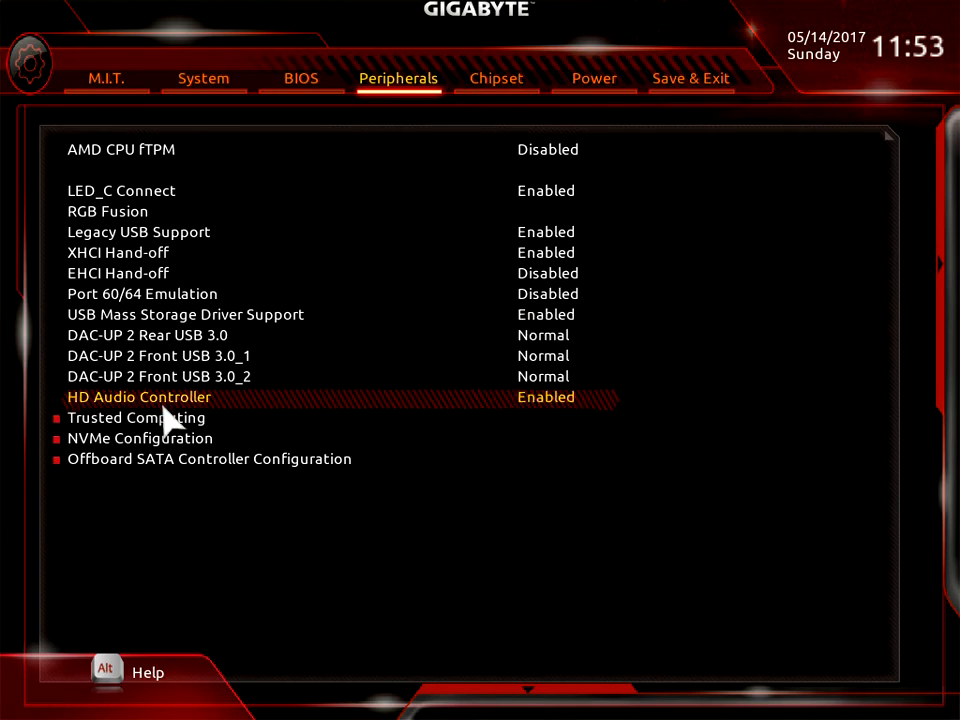
pyautogui.click(137, 417)
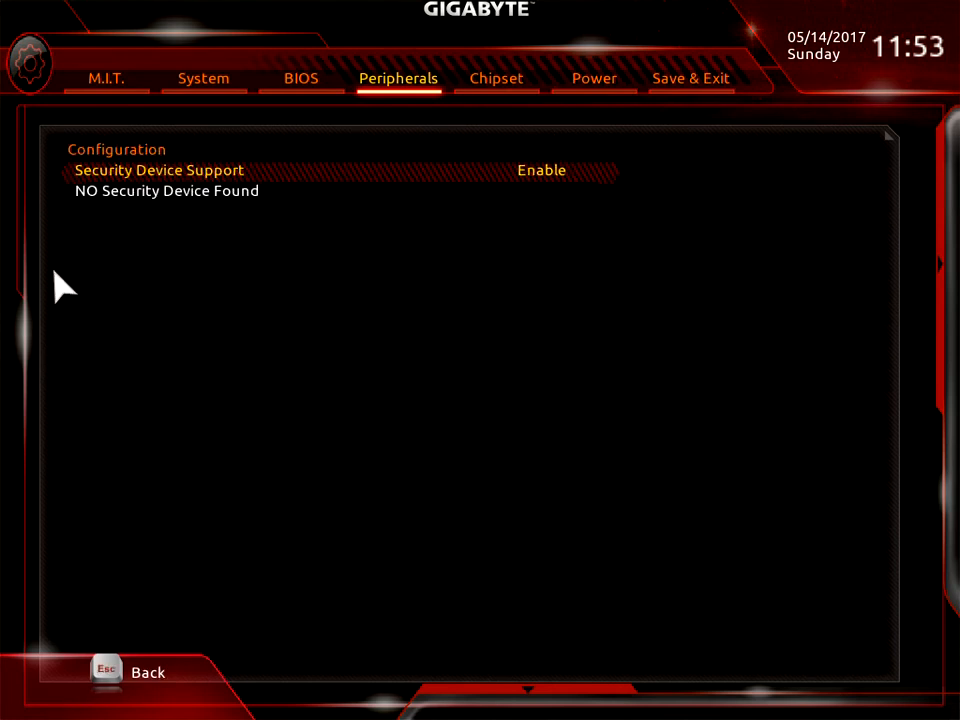
pyautogui.moveTo(205, 190)
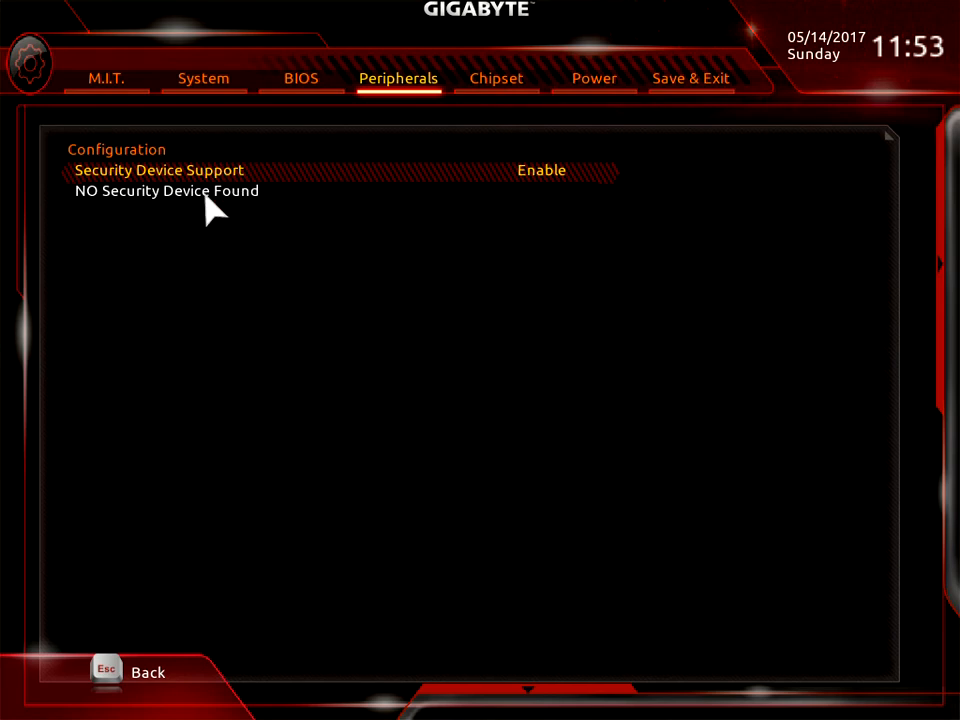
pyautogui.moveTo(520, 210)
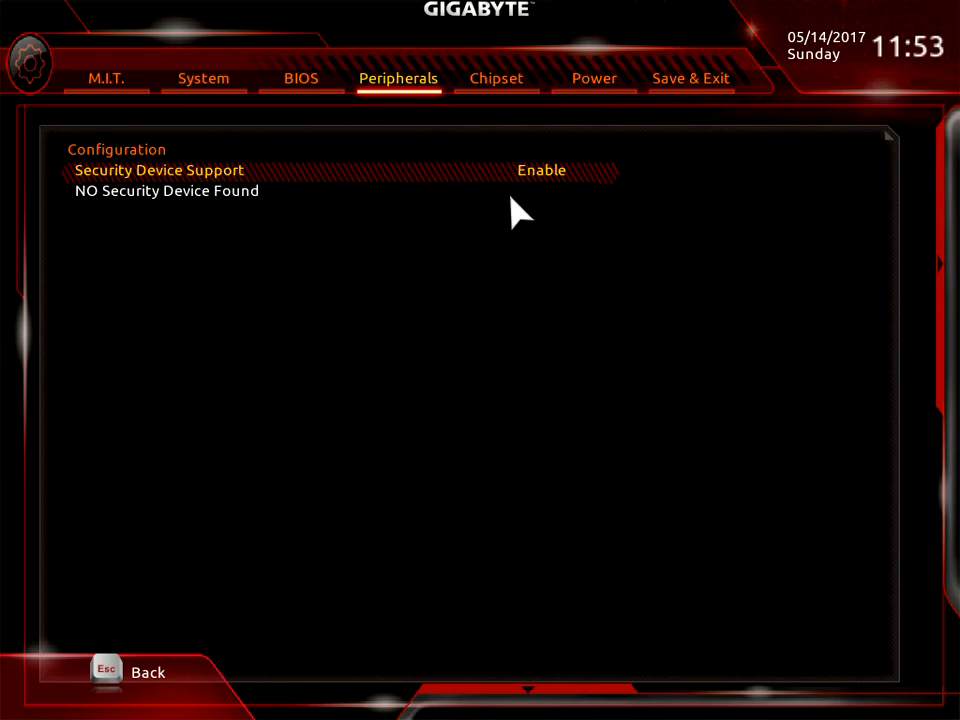
pyautogui.moveTo(145, 660)
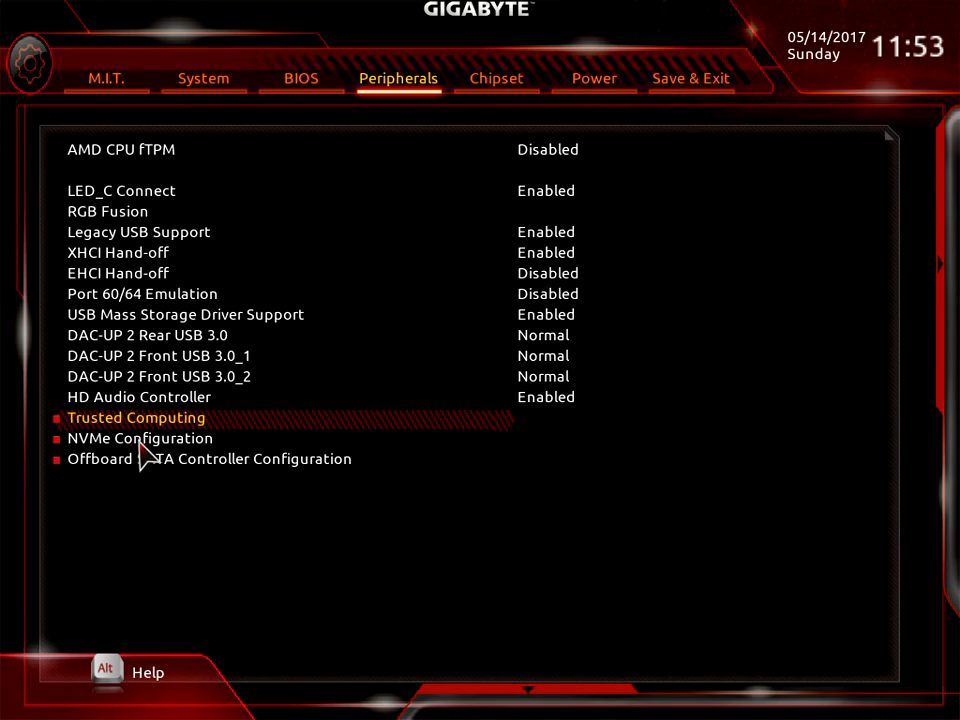
# - Leave Trusted Computing and view NVMe Configuration, which reports no NVMe device
pyautogui.click(140, 438)
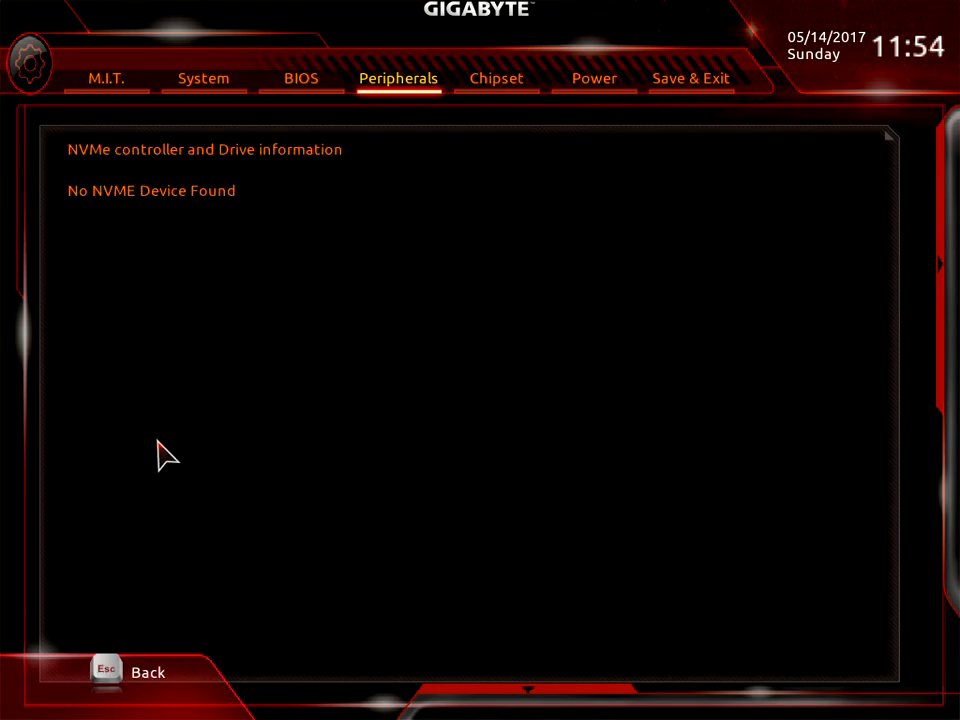
pyautogui.moveTo(113, 163)
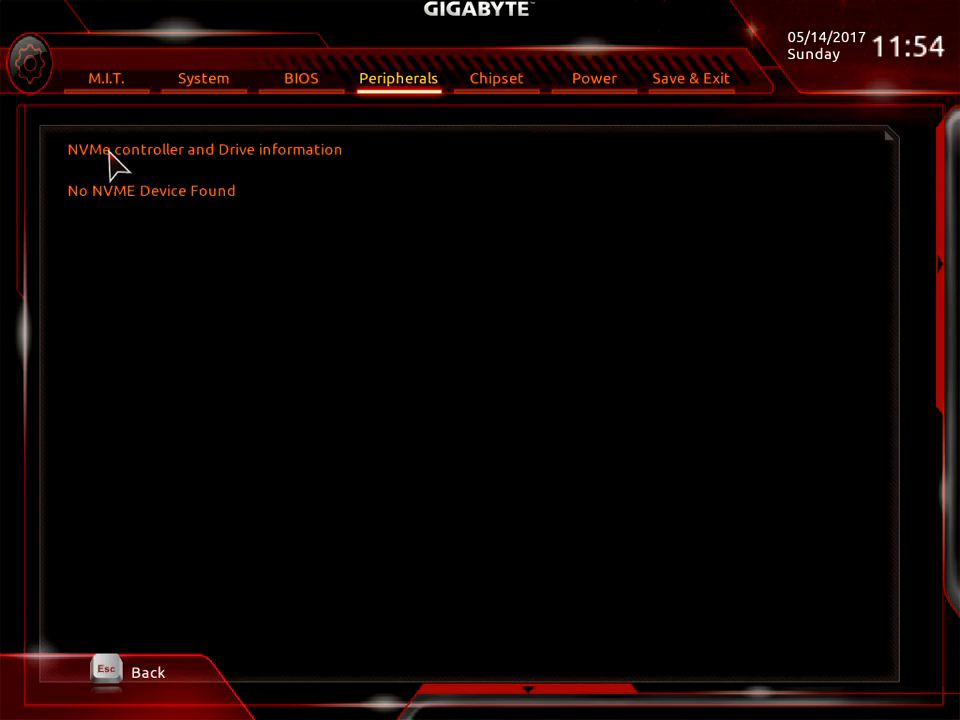
pyautogui.moveTo(190, 165)
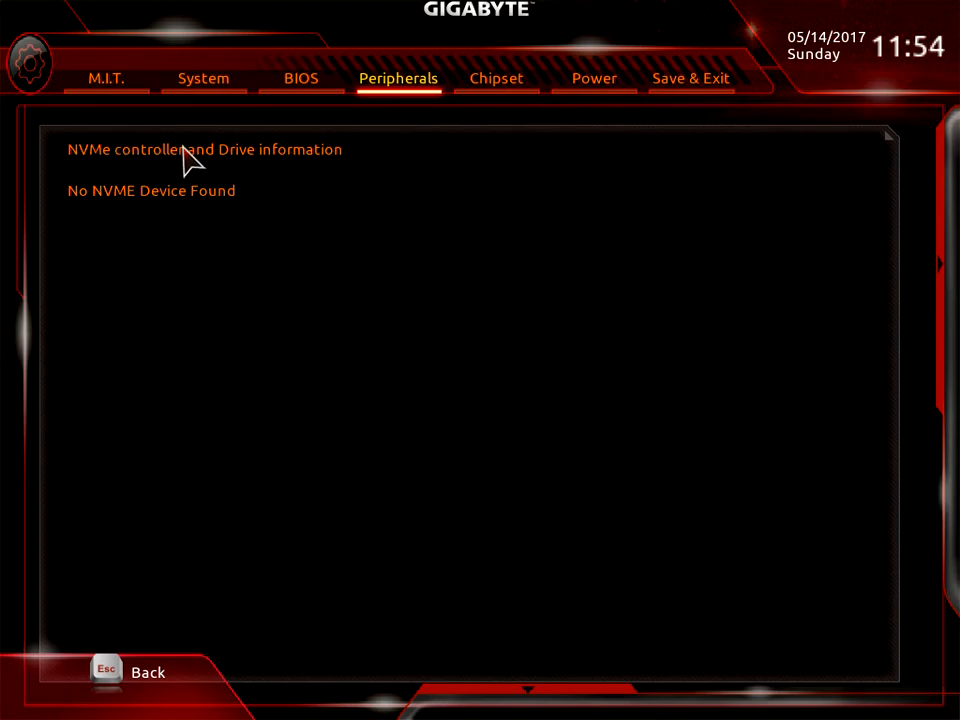
pyautogui.moveTo(150, 195)
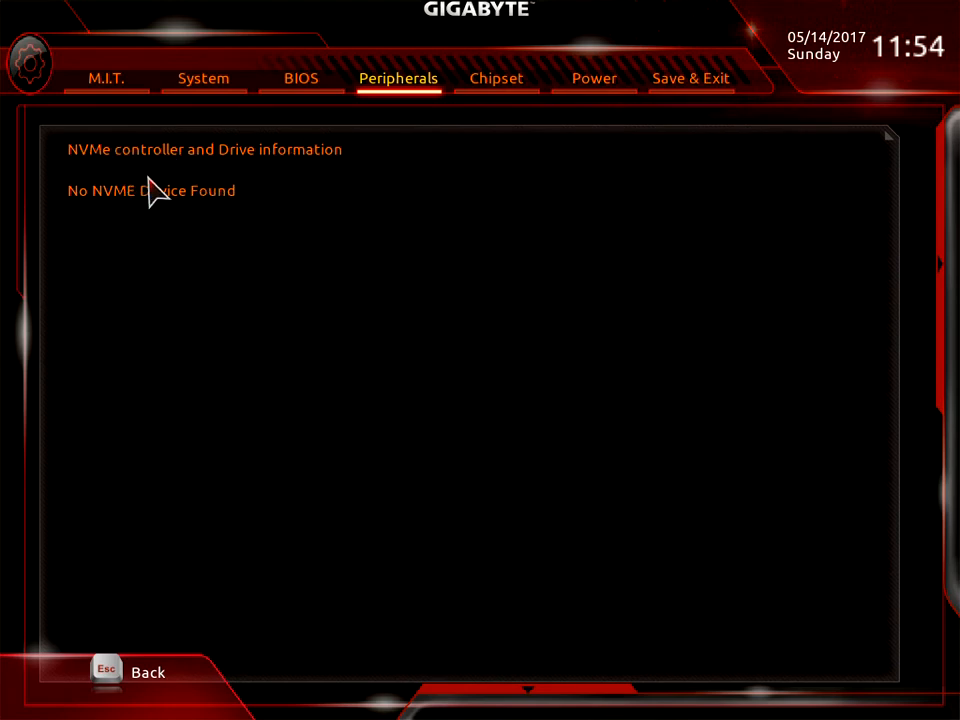
pyautogui.moveTo(145, 672)
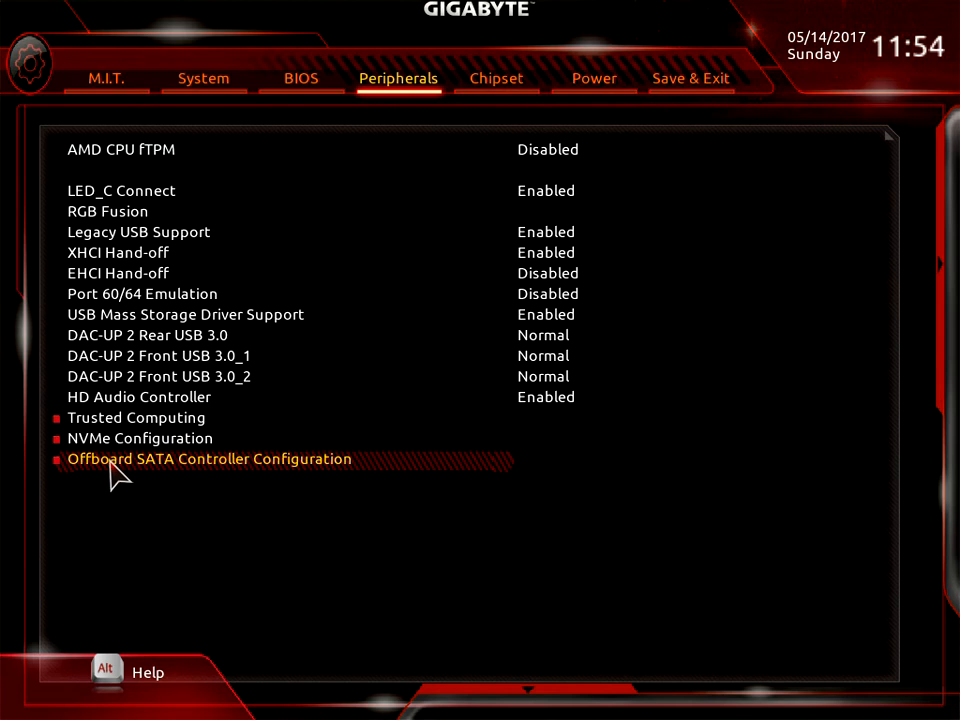
pyautogui.click(208, 459)
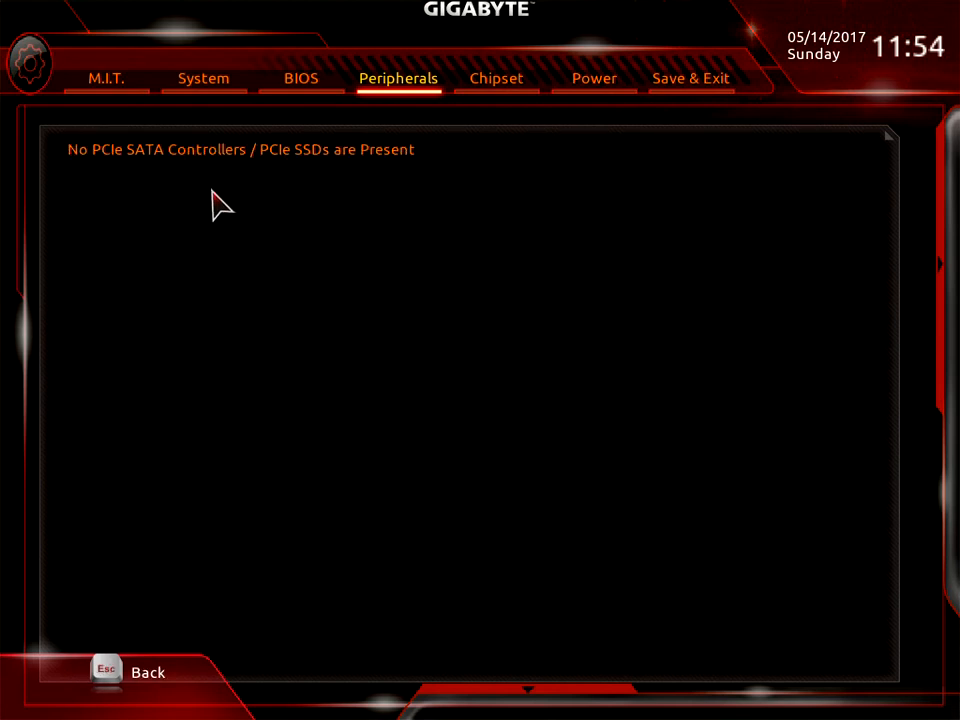
pyautogui.moveTo(233, 198)
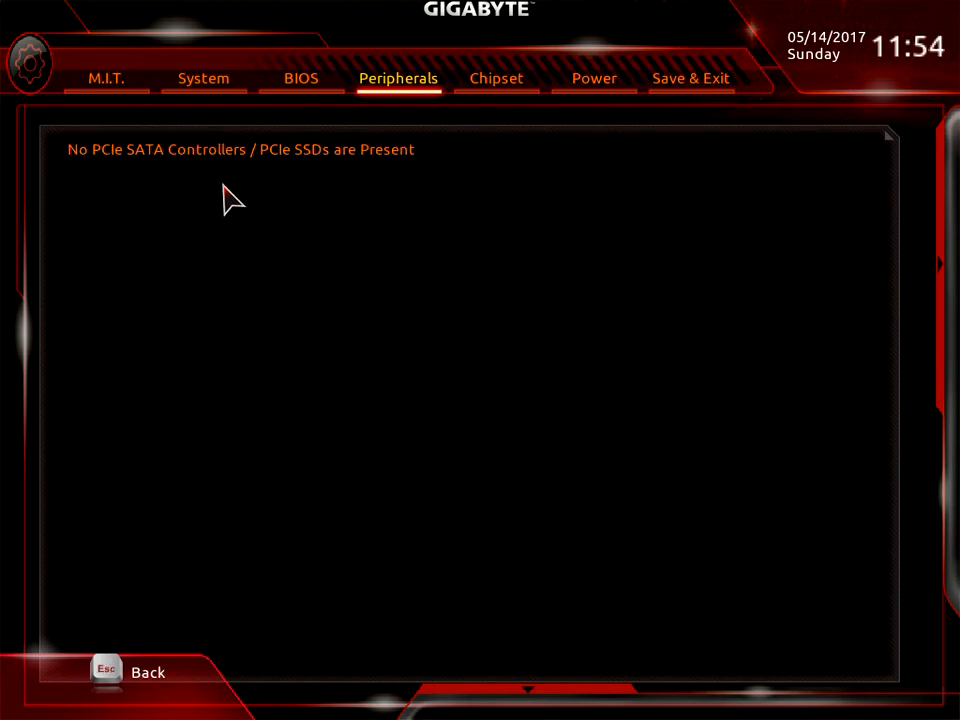
pyautogui.moveTo(85, 165)
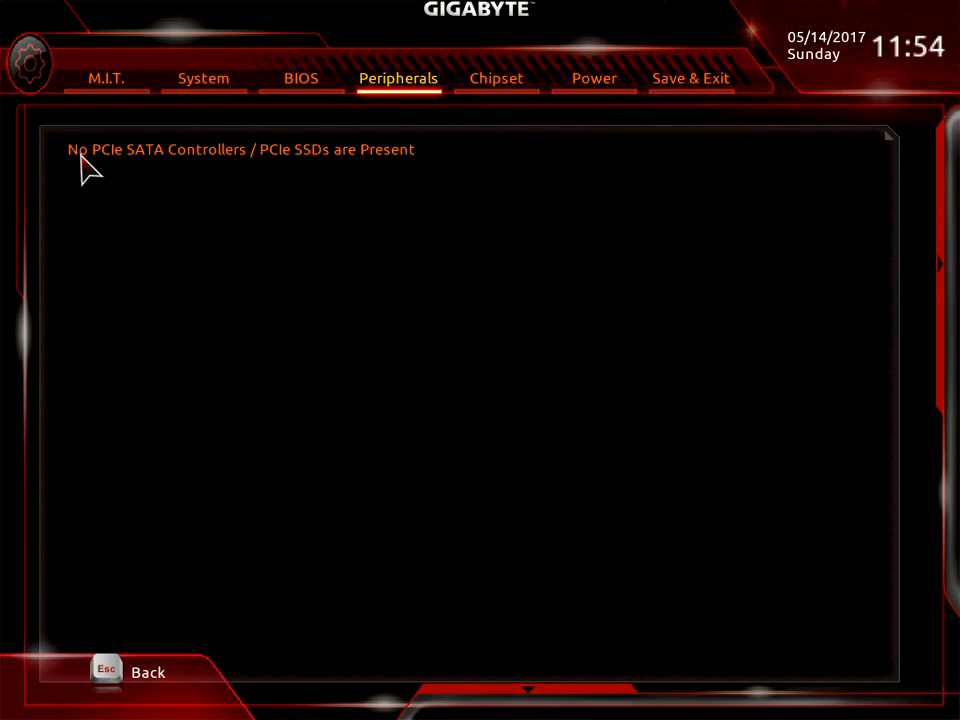
pyautogui.moveTo(258, 402)
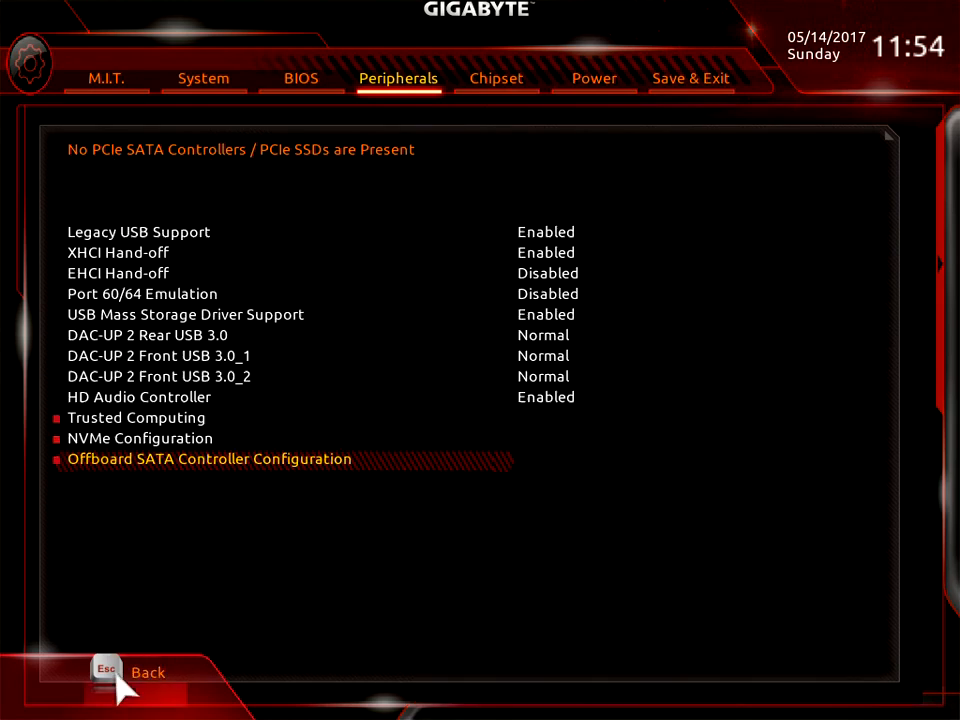
pyautogui.scroll(3)
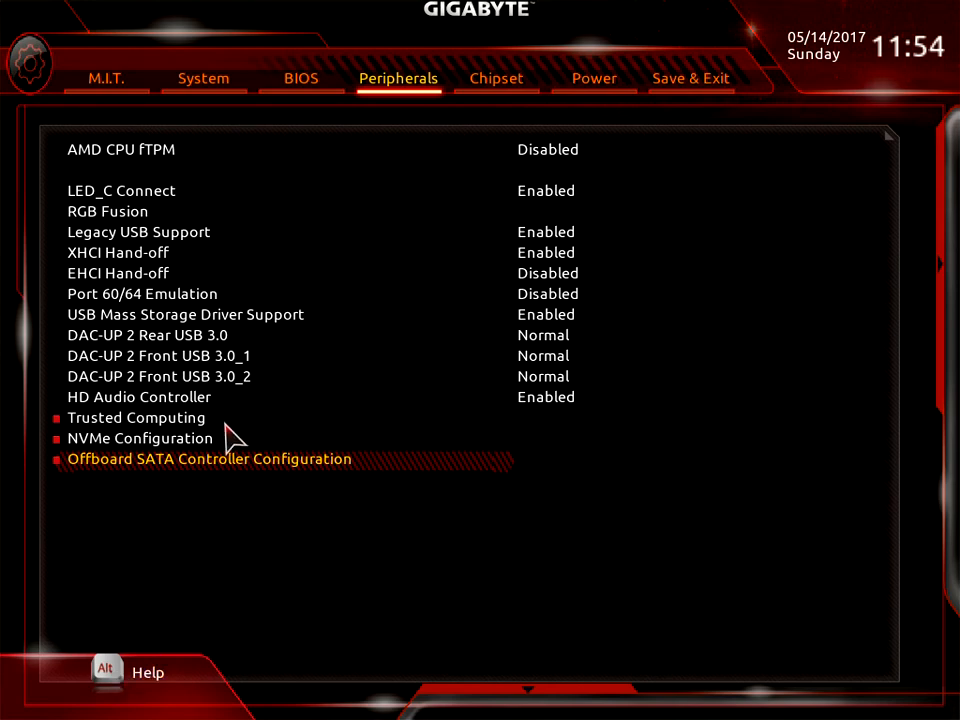
pyautogui.click(137, 417)
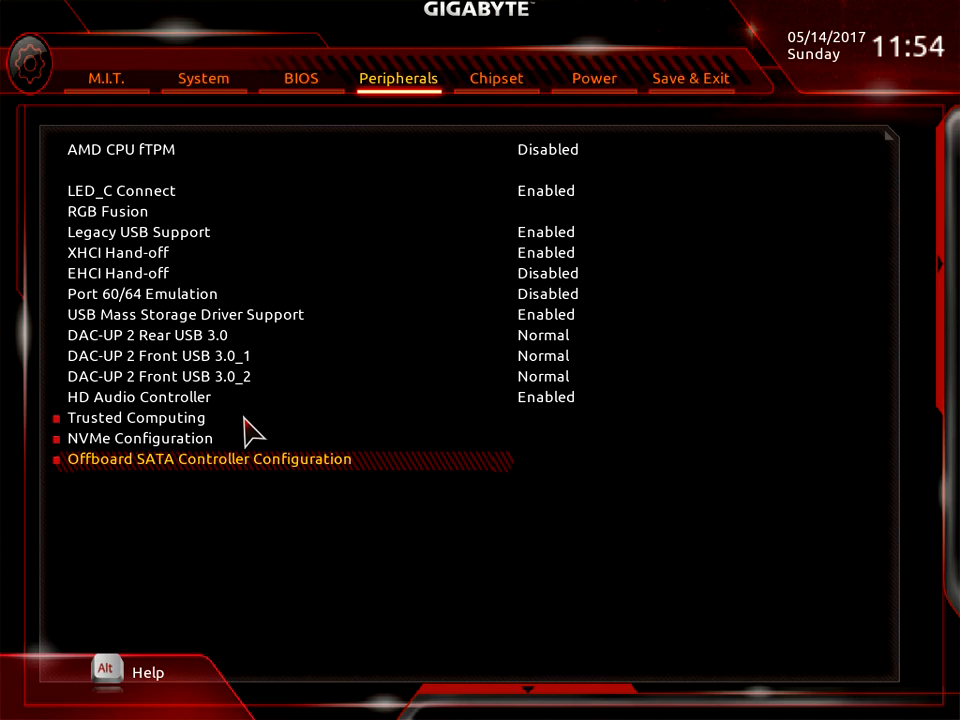
pyautogui.moveTo(205, 390)
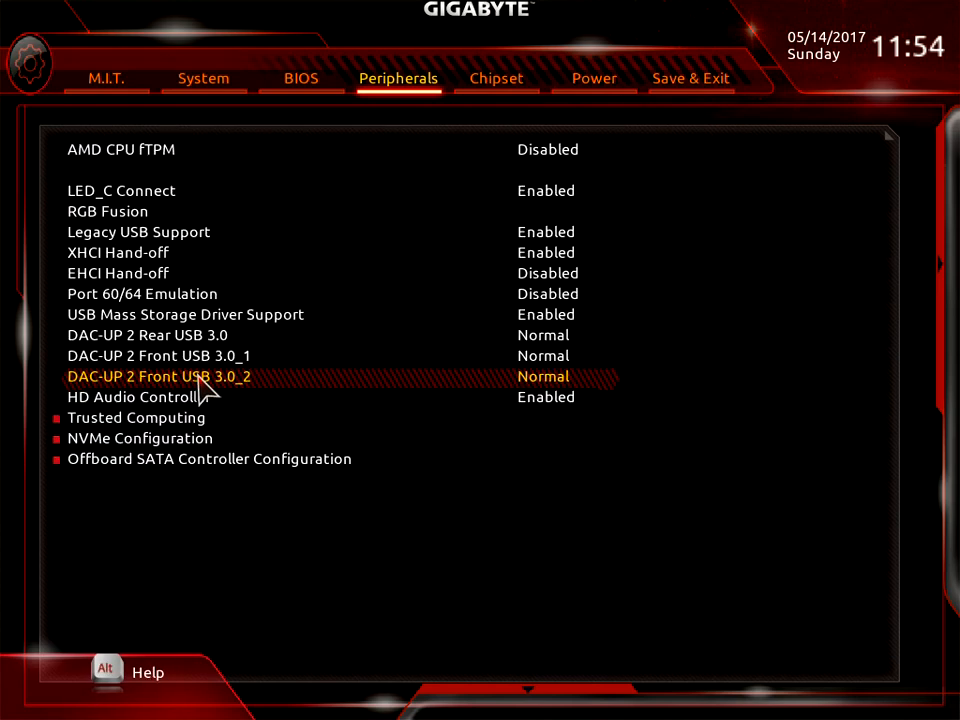
pyautogui.click(137, 417)
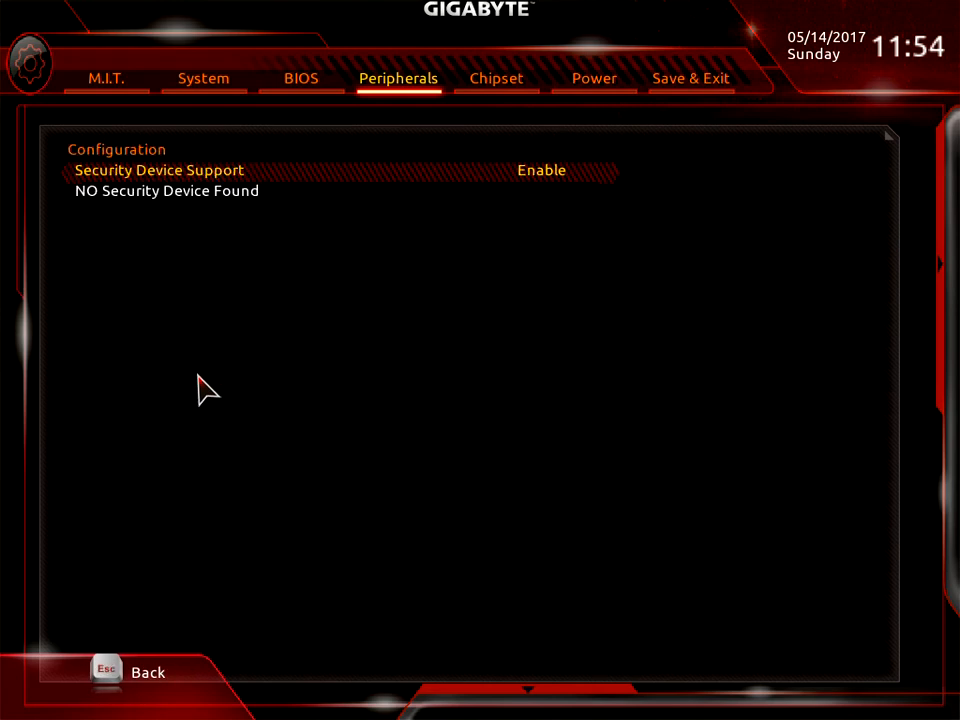
pyautogui.moveTo(225, 392)
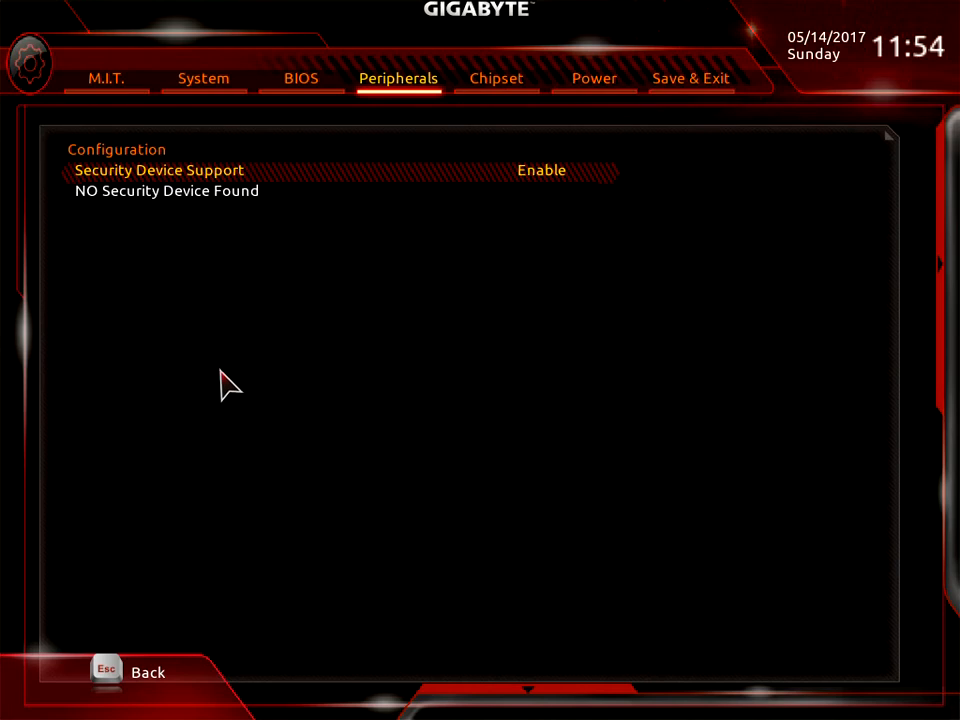
pyautogui.moveTo(113, 203)
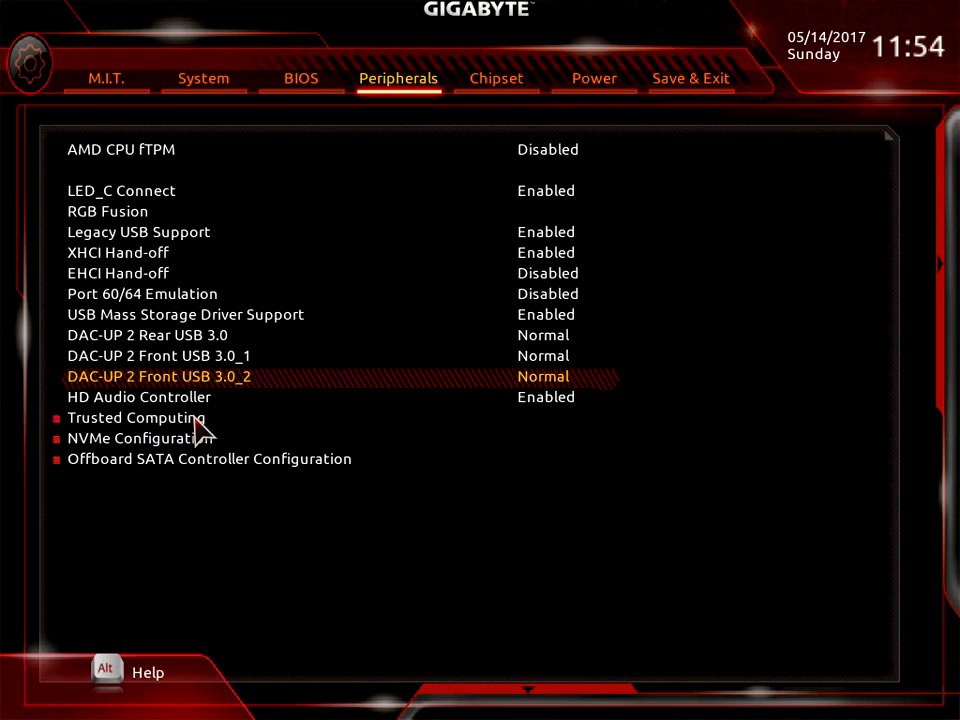
pyautogui.moveTo(300, 78)
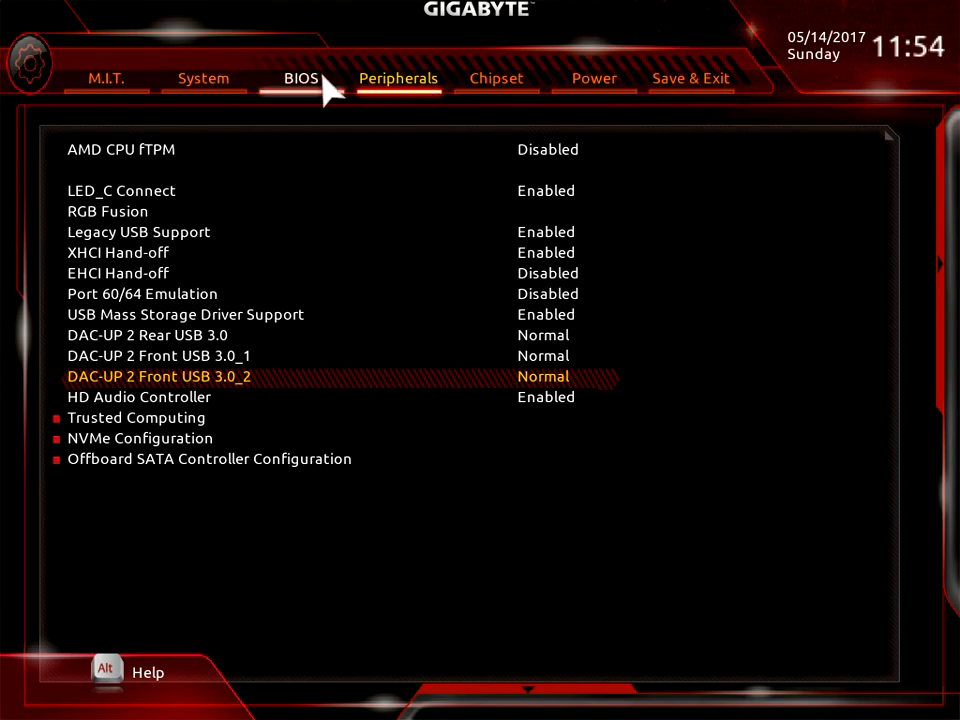
pyautogui.moveTo(495, 78)
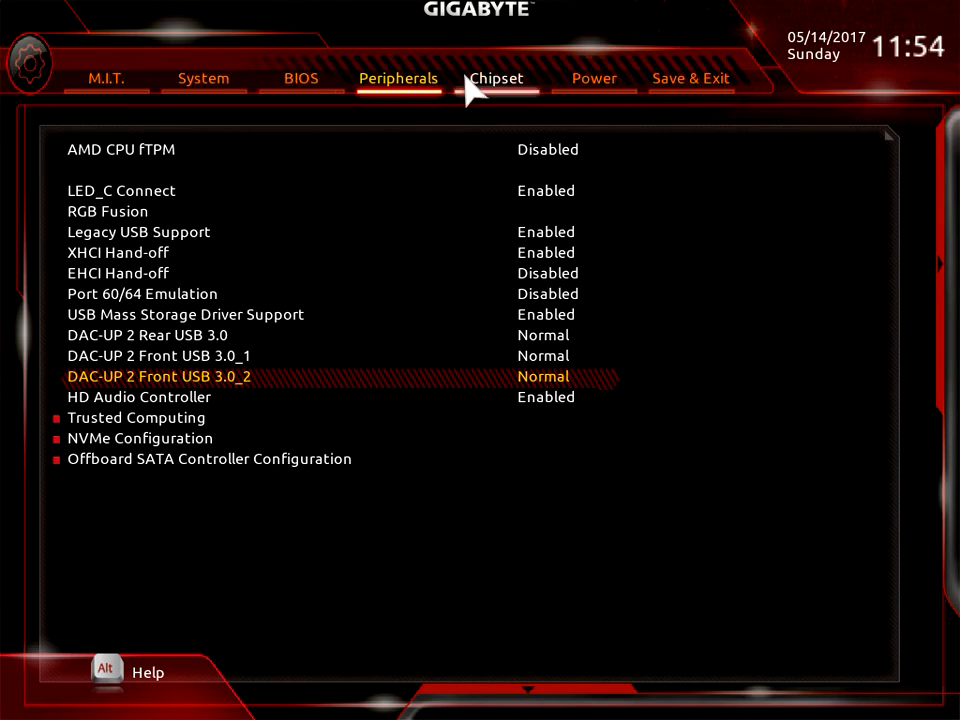
# - On the Chipset tab, review IOMMU (Auto), SATA Mode (AHCI) and SATA Port Enable (Enabled)
pyautogui.click(496, 78)
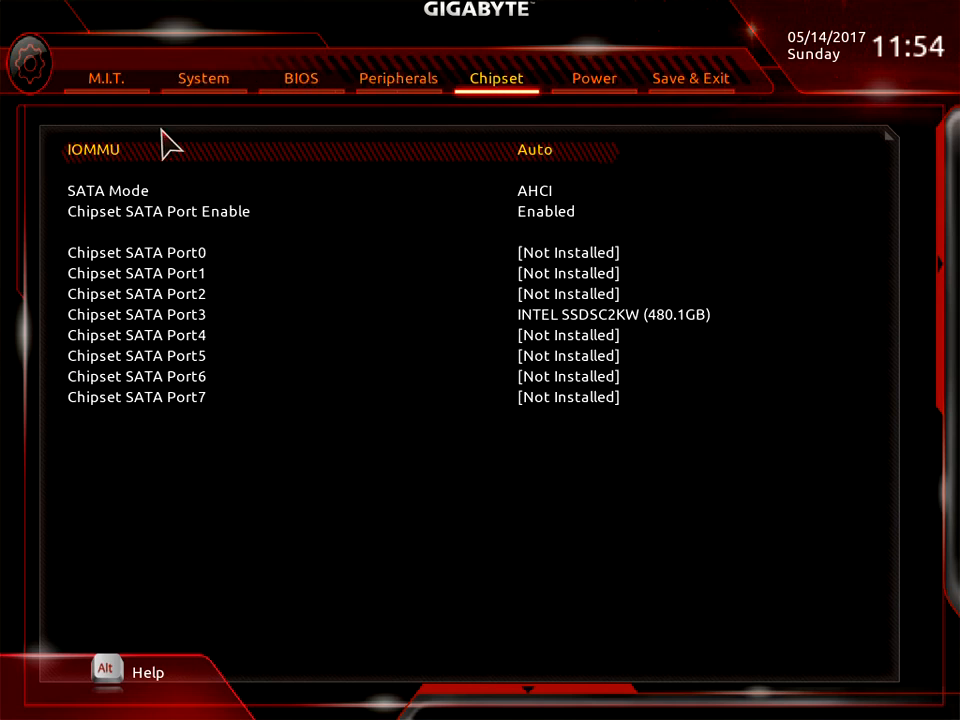
pyautogui.click(534, 149)
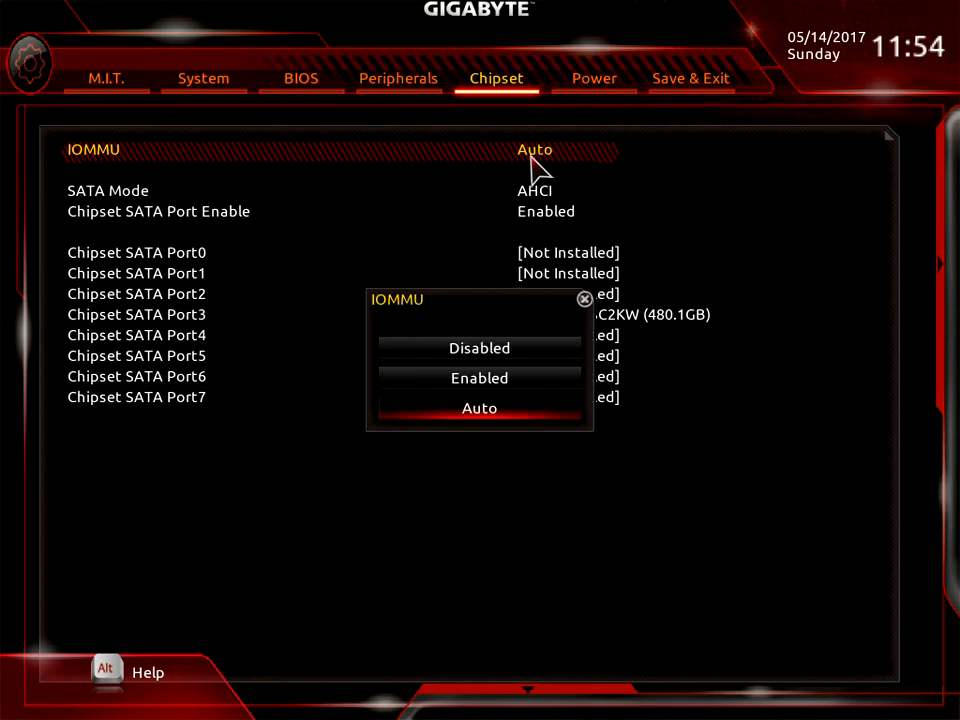
pyautogui.moveTo(585, 380)
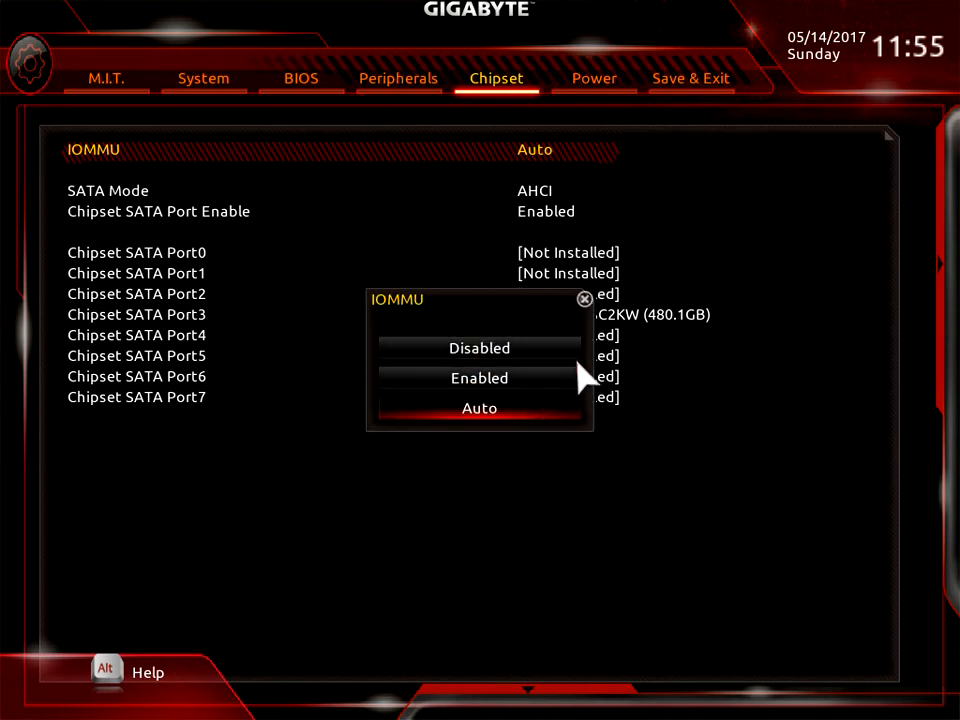
pyautogui.moveTo(590, 315)
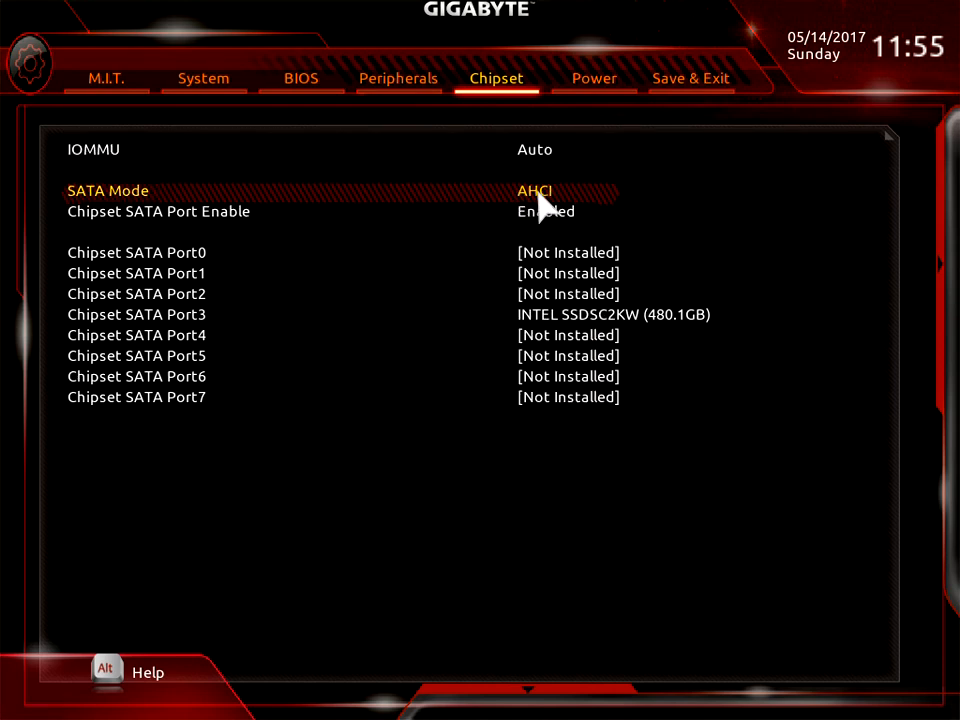
pyautogui.click(534, 190)
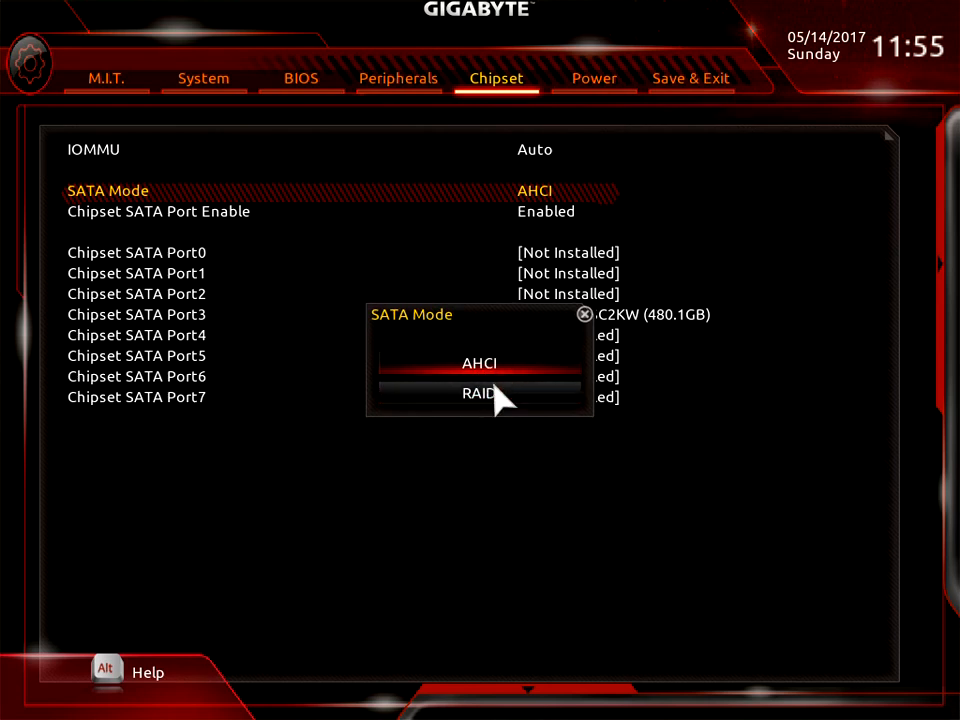
pyautogui.moveTo(517, 430)
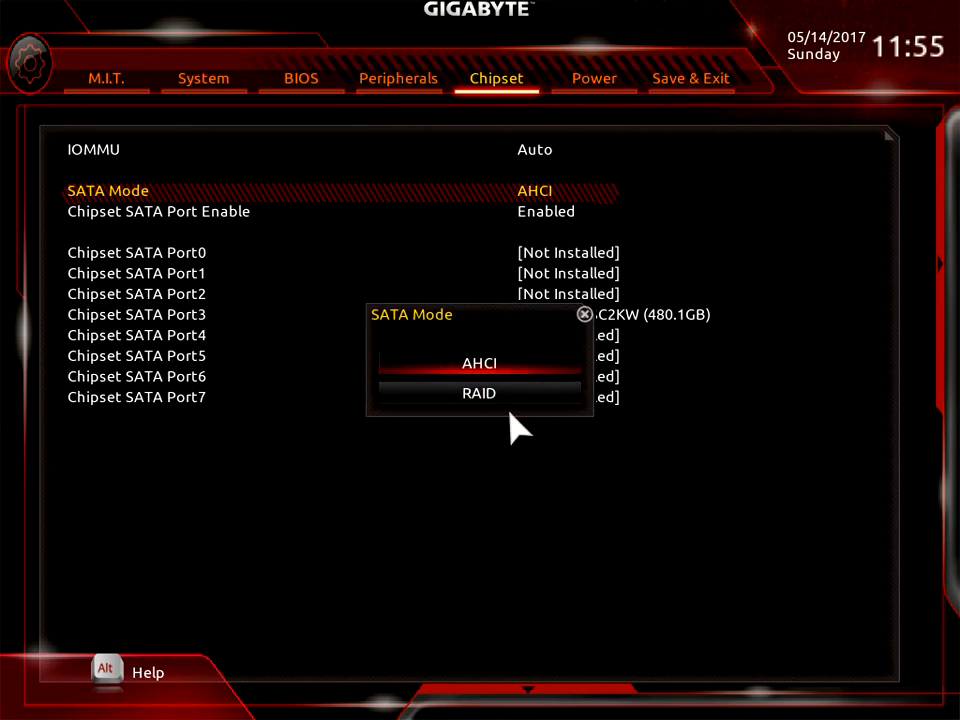
pyautogui.click(479, 362)
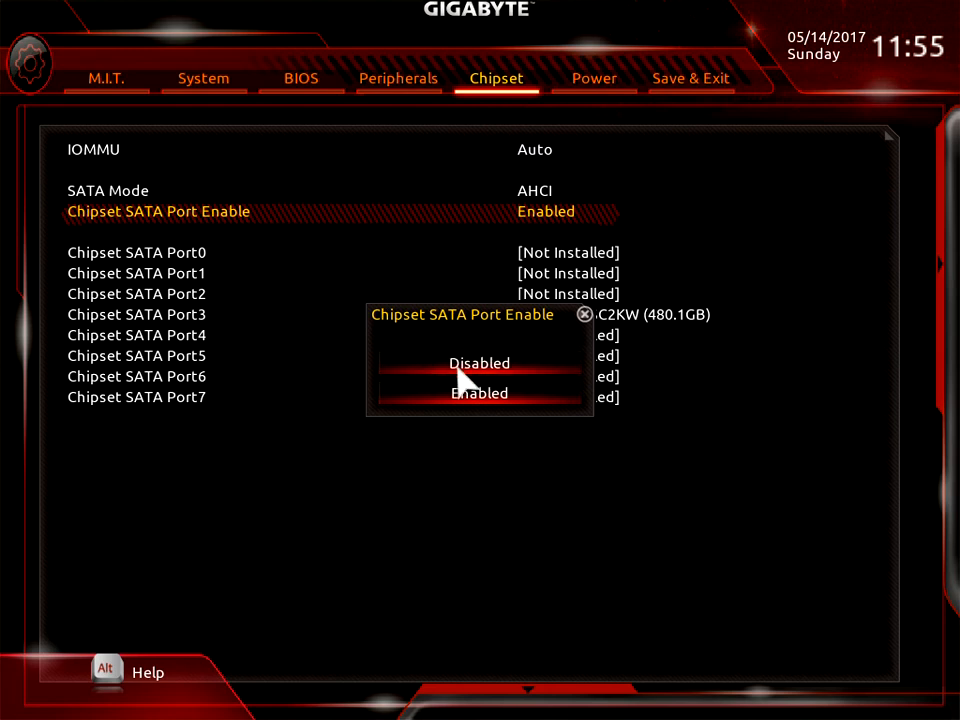
pyautogui.moveTo(505, 375)
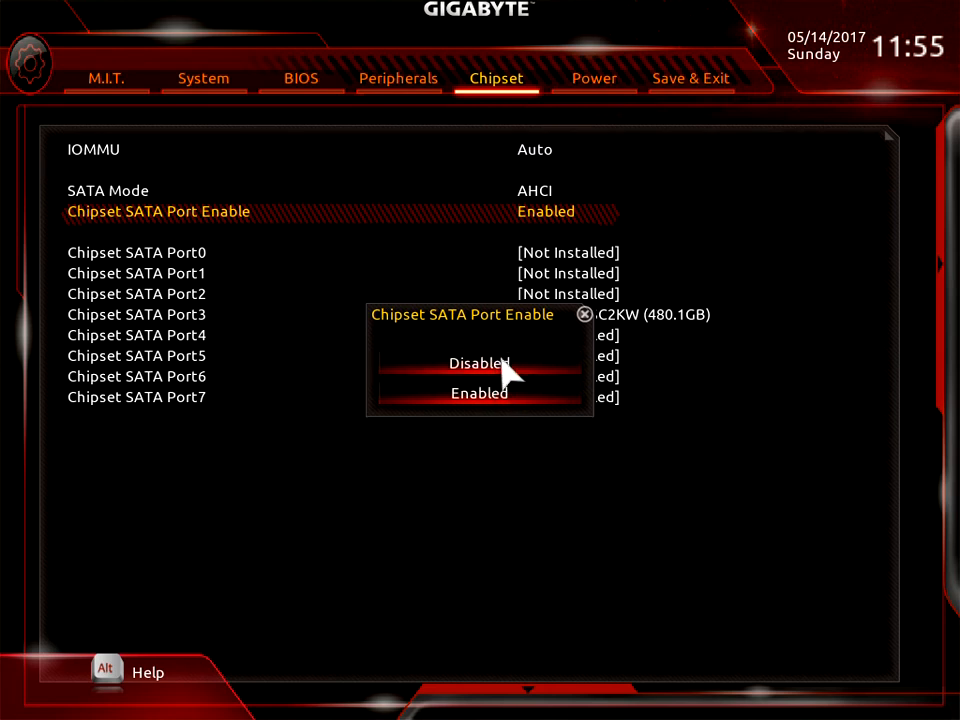
pyautogui.click(479, 392)
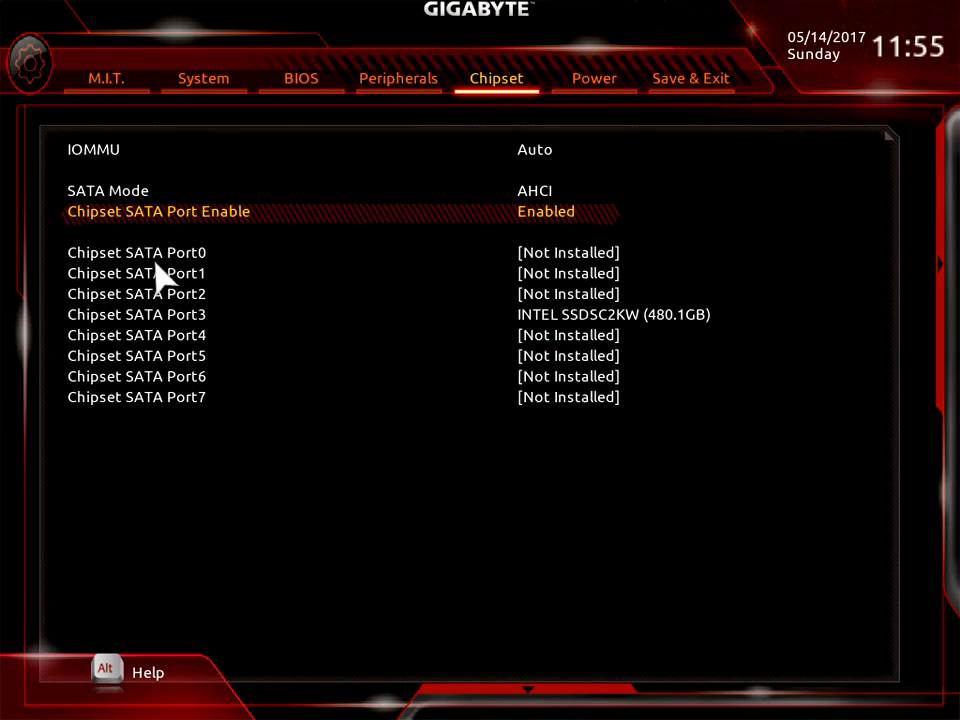
pyautogui.moveTo(620, 335)
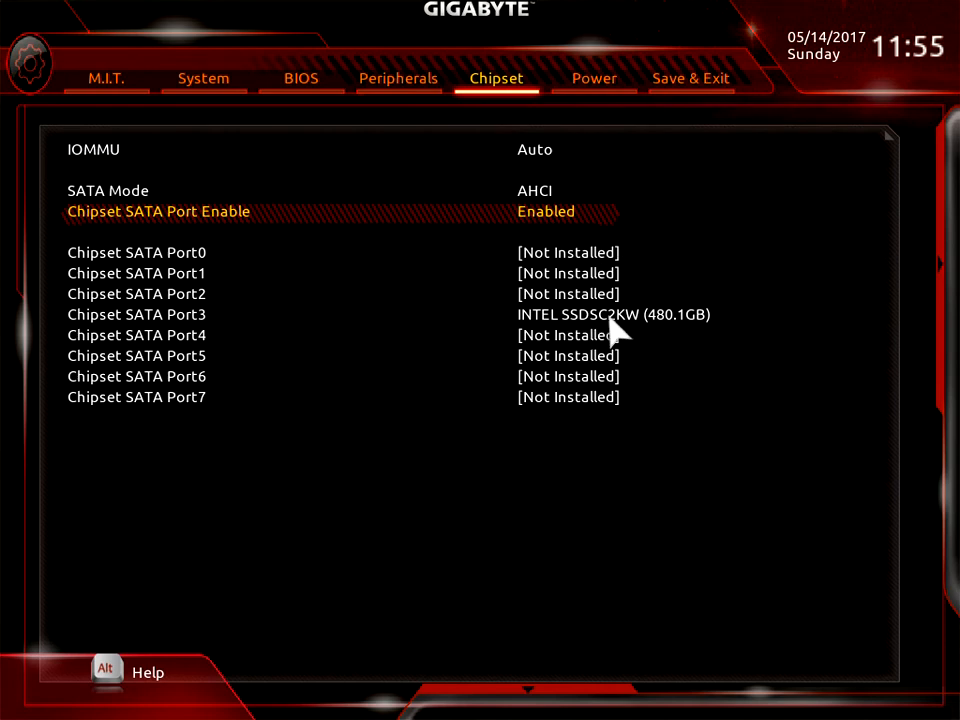
pyautogui.moveTo(655, 330)
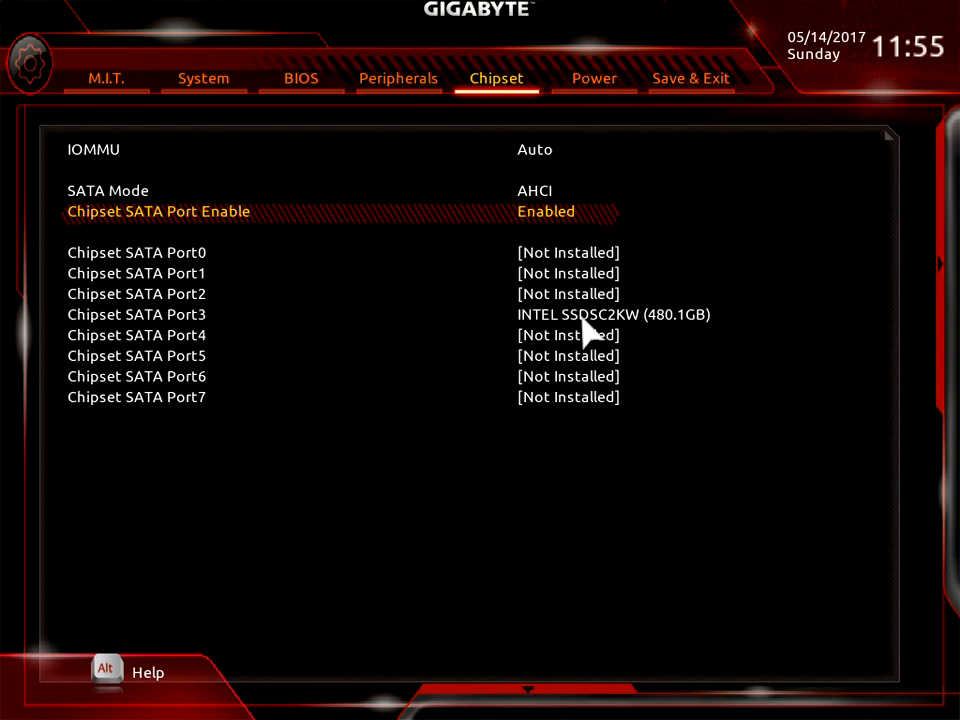
pyautogui.moveTo(130, 335)
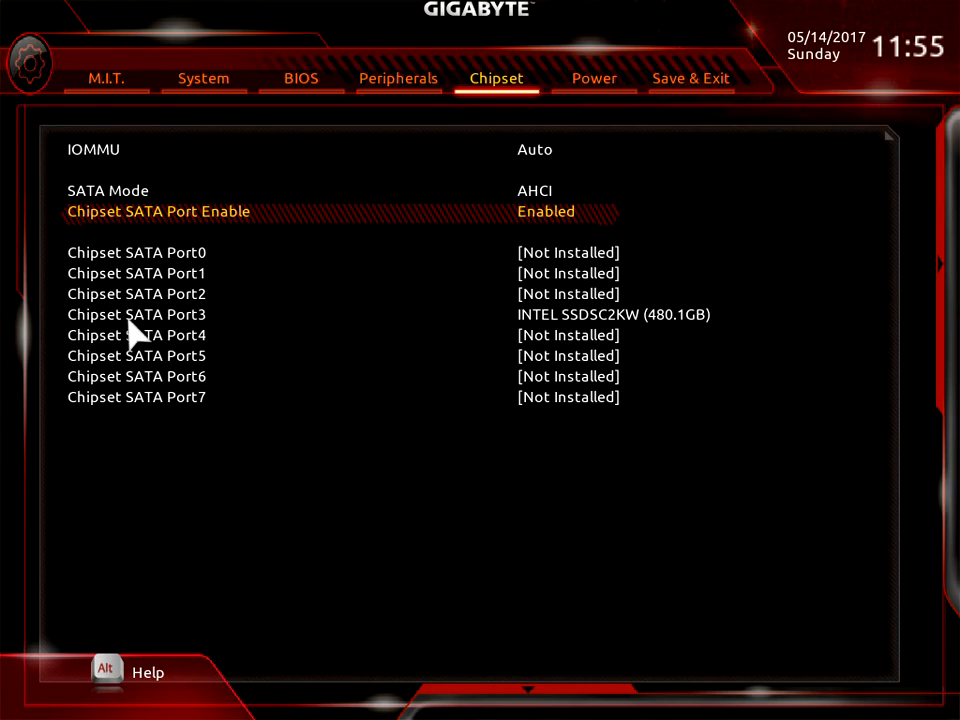
pyautogui.moveTo(160, 345)
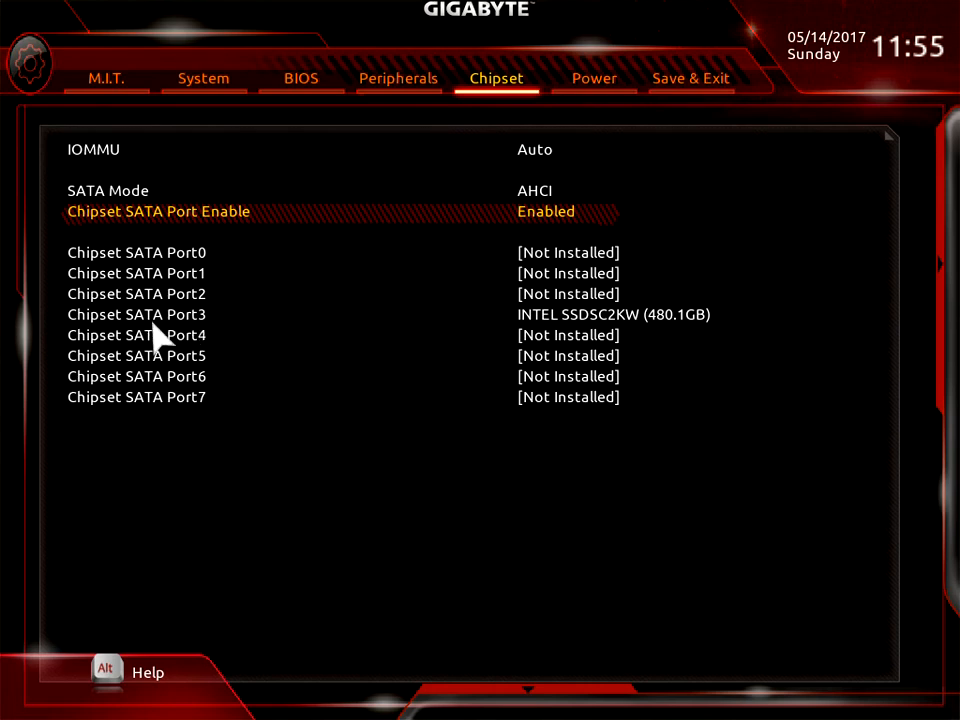
pyautogui.moveTo(210, 290)
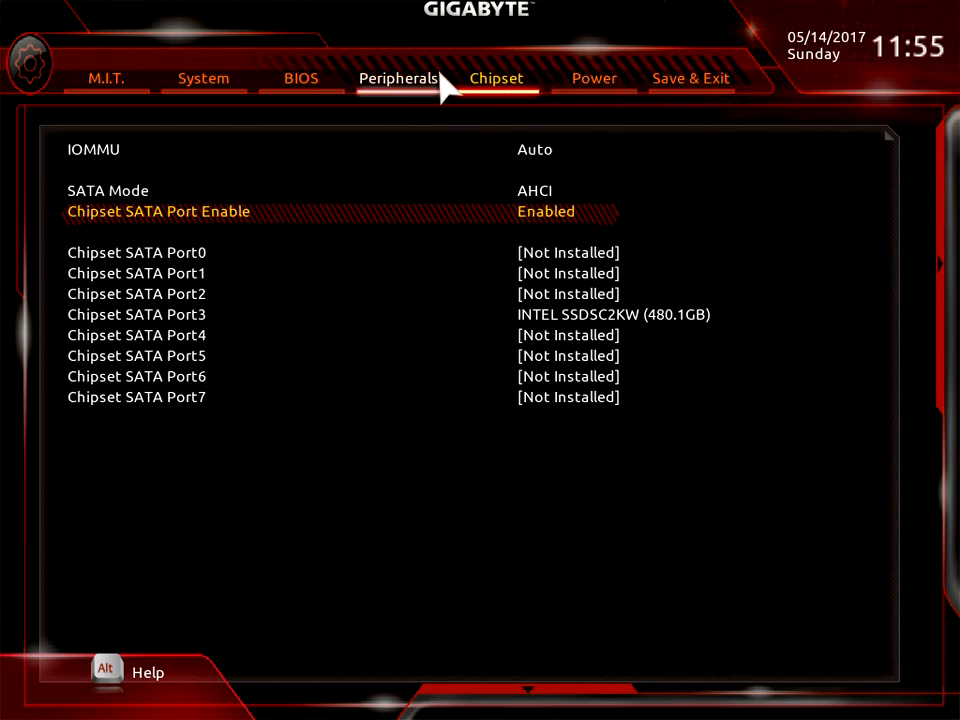
# - On the Power tab, review AC BACK (Always Off) and Power On By Keyboard (Disabled)
pyautogui.click(594, 78)
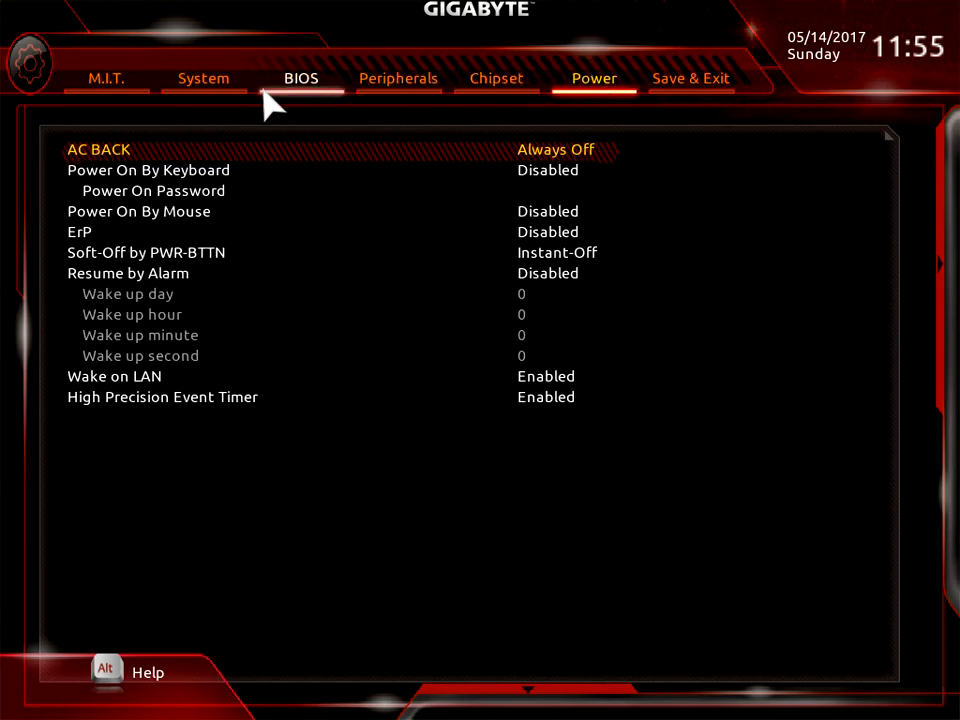
pyautogui.moveTo(450, 165)
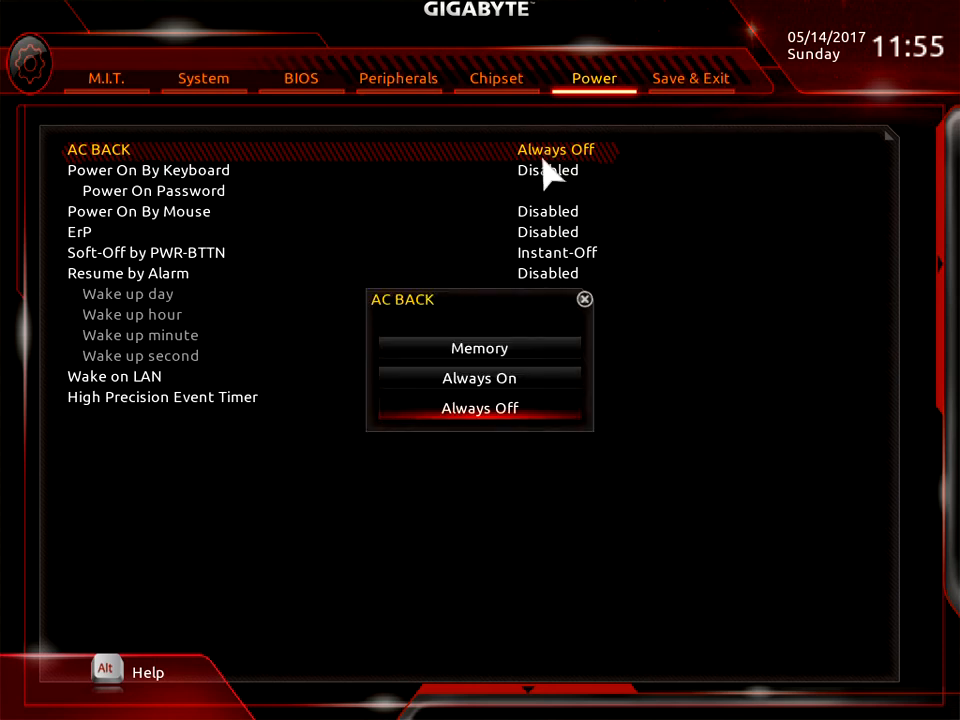
pyautogui.moveTo(530, 440)
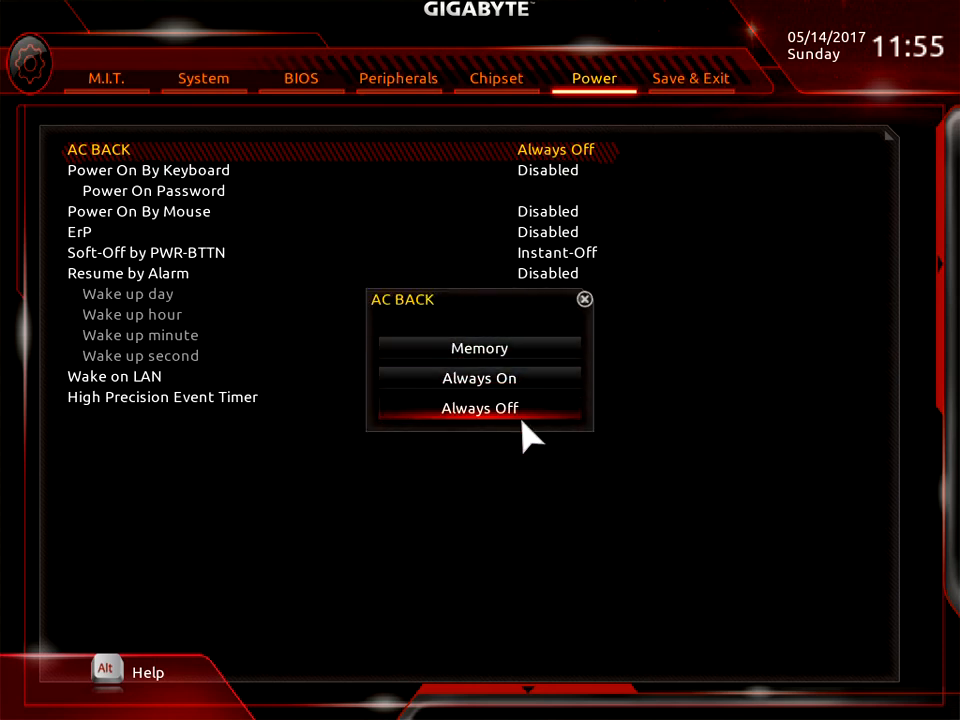
pyautogui.moveTo(480, 348)
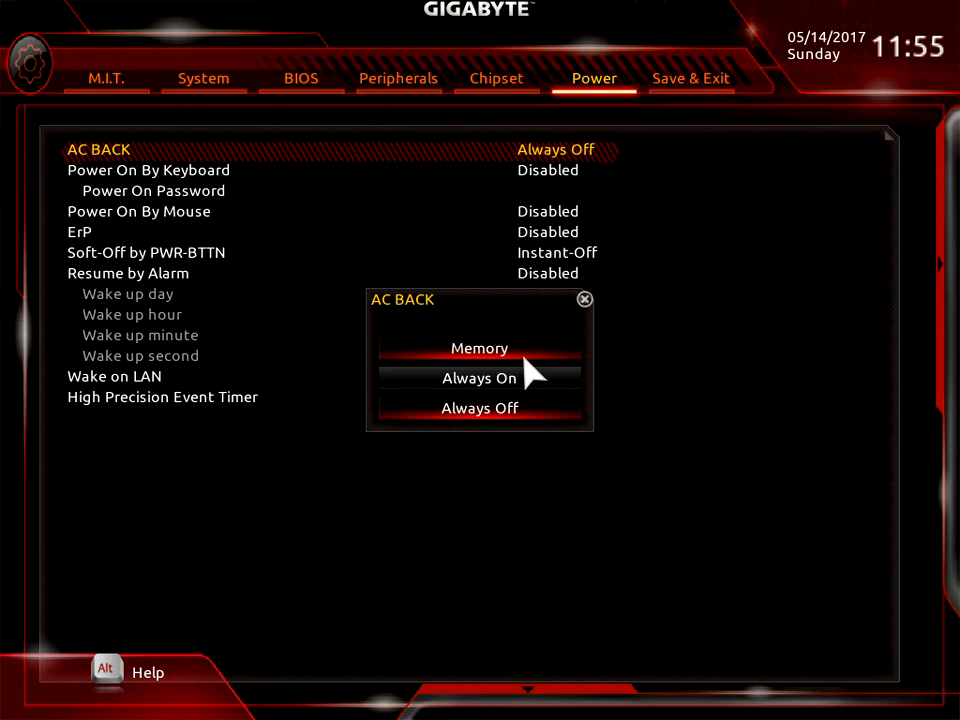
pyautogui.moveTo(475, 368)
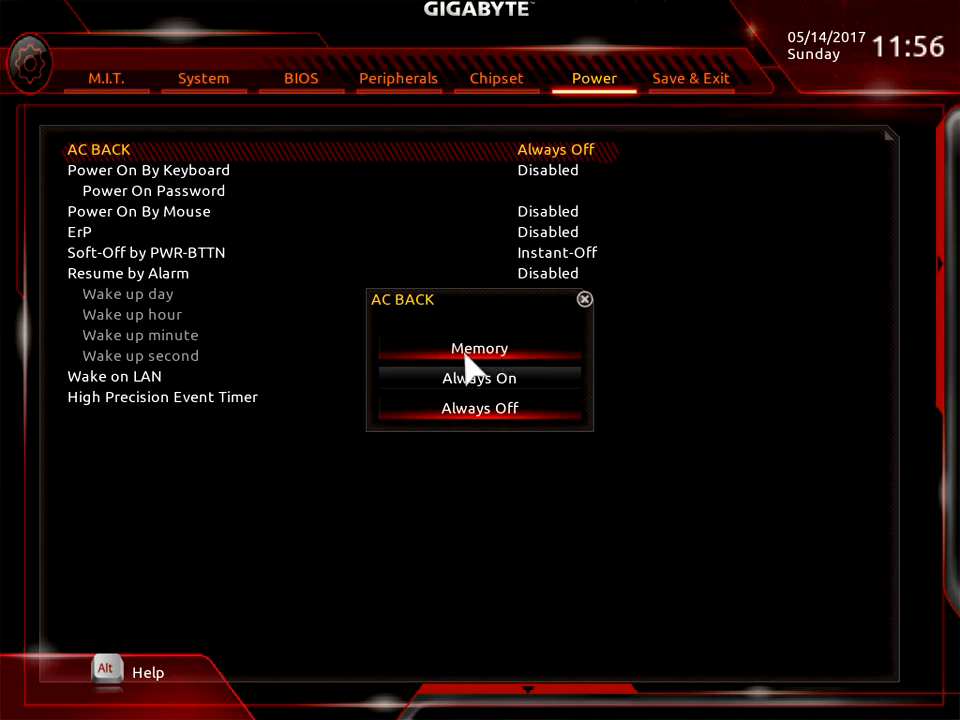
pyautogui.moveTo(490, 425)
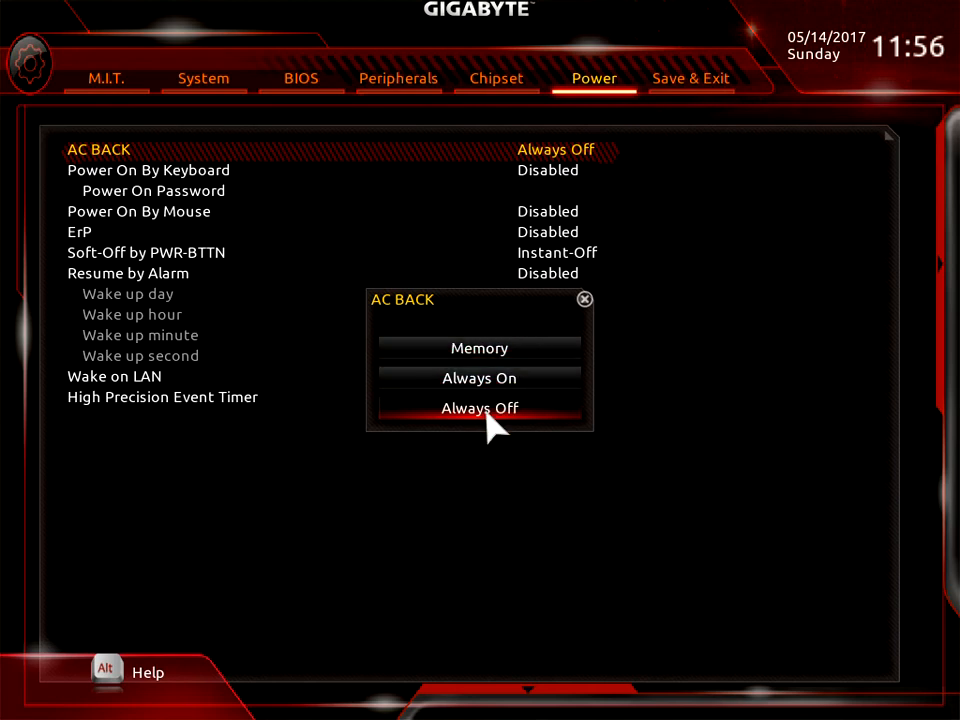
pyautogui.moveTo(605, 315)
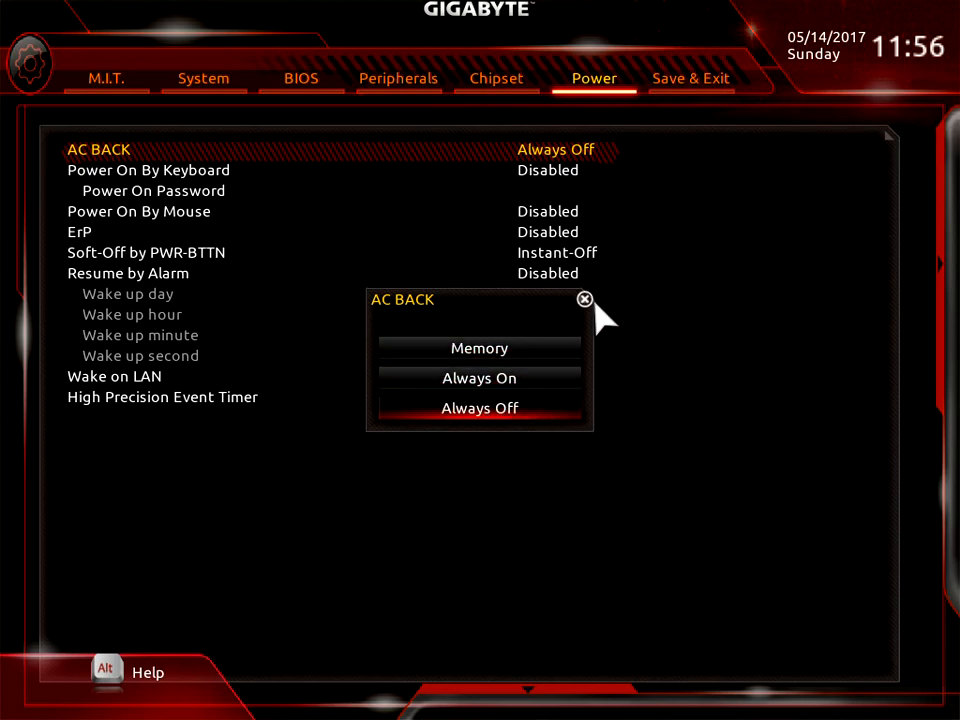
pyautogui.click(585, 299)
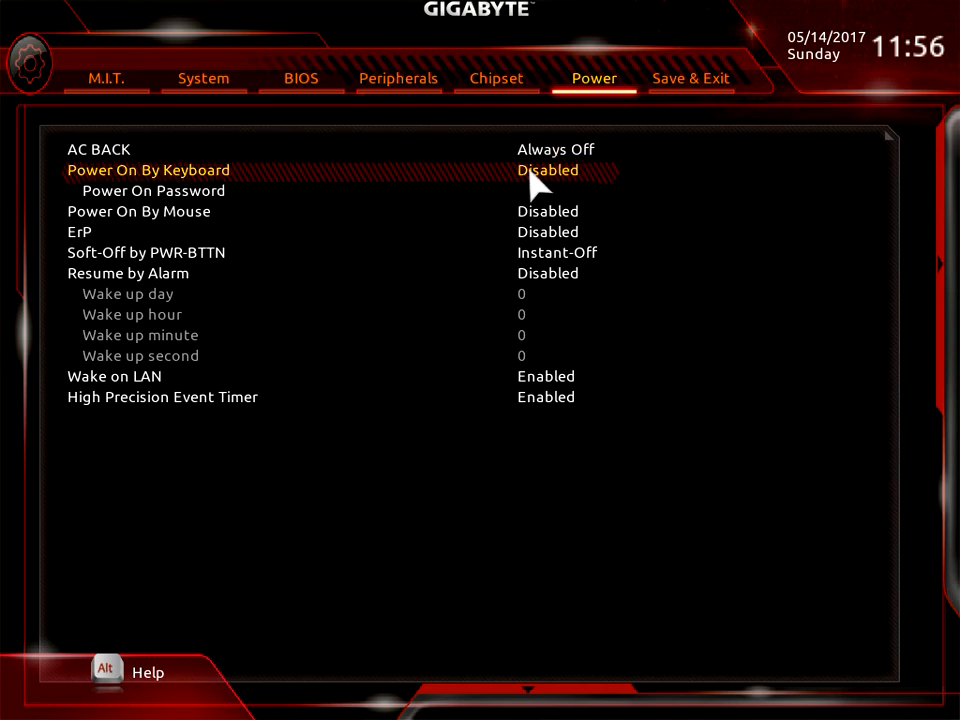
pyautogui.click(547, 170)
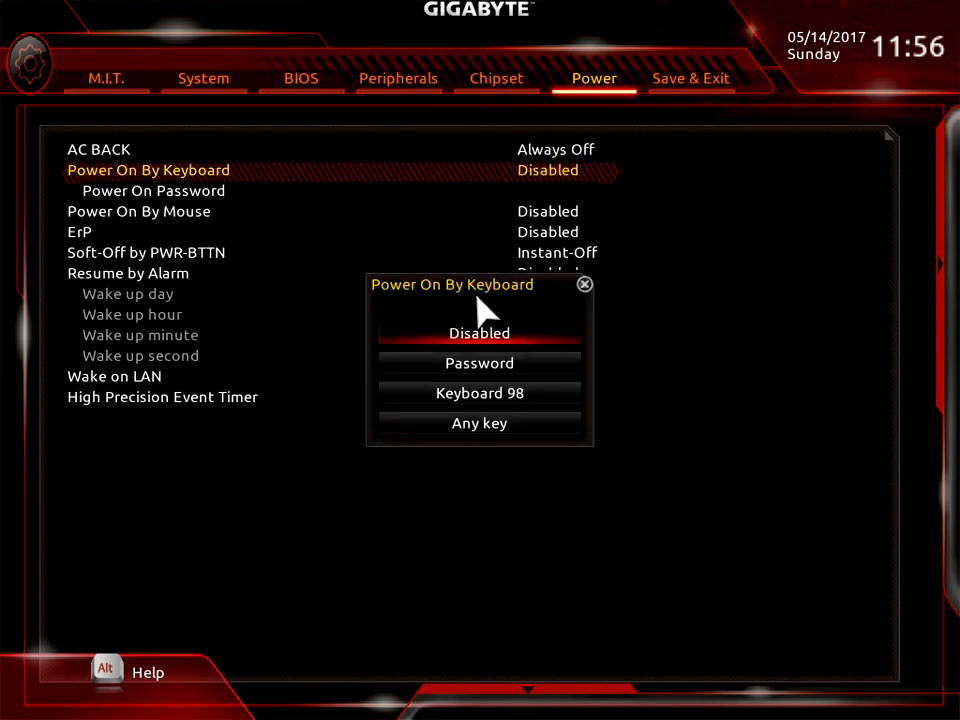
pyautogui.moveTo(540, 388)
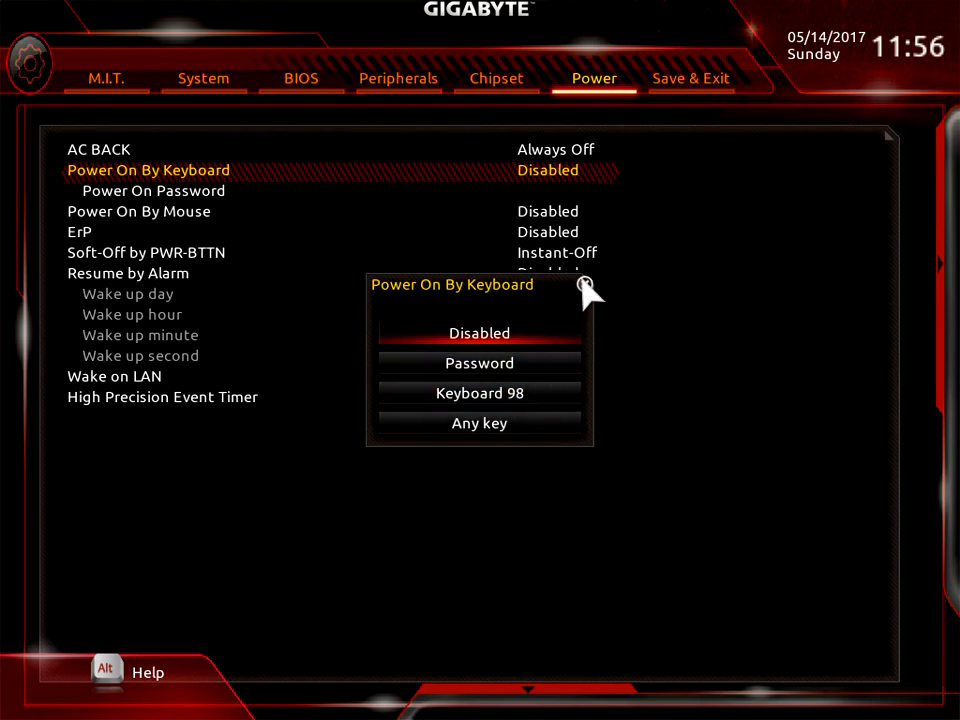
pyautogui.click(479, 333)
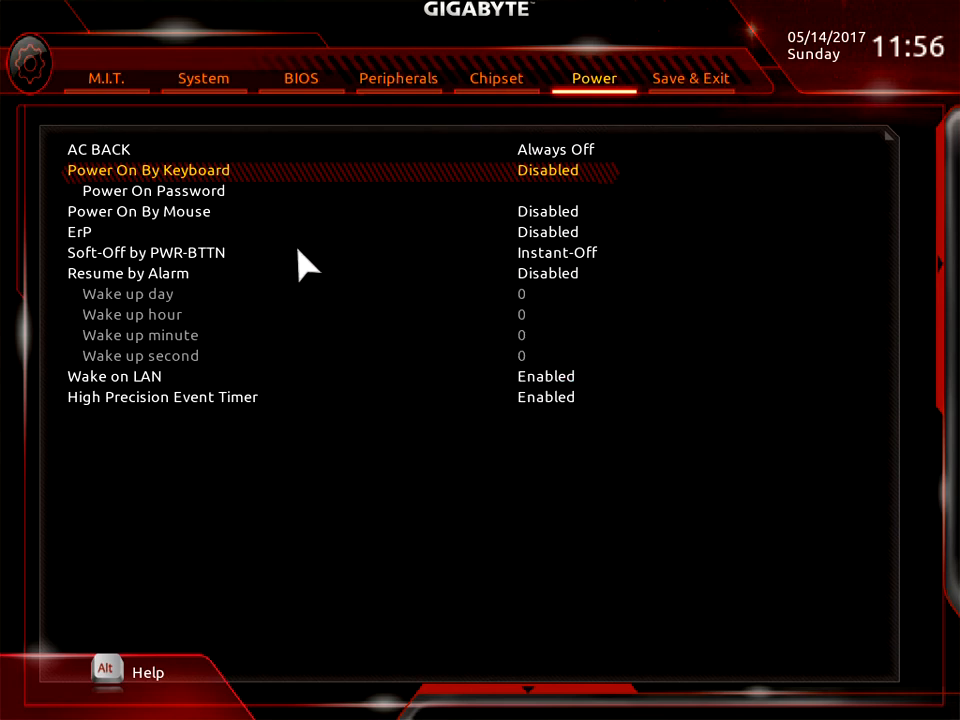
pyautogui.click(154, 190)
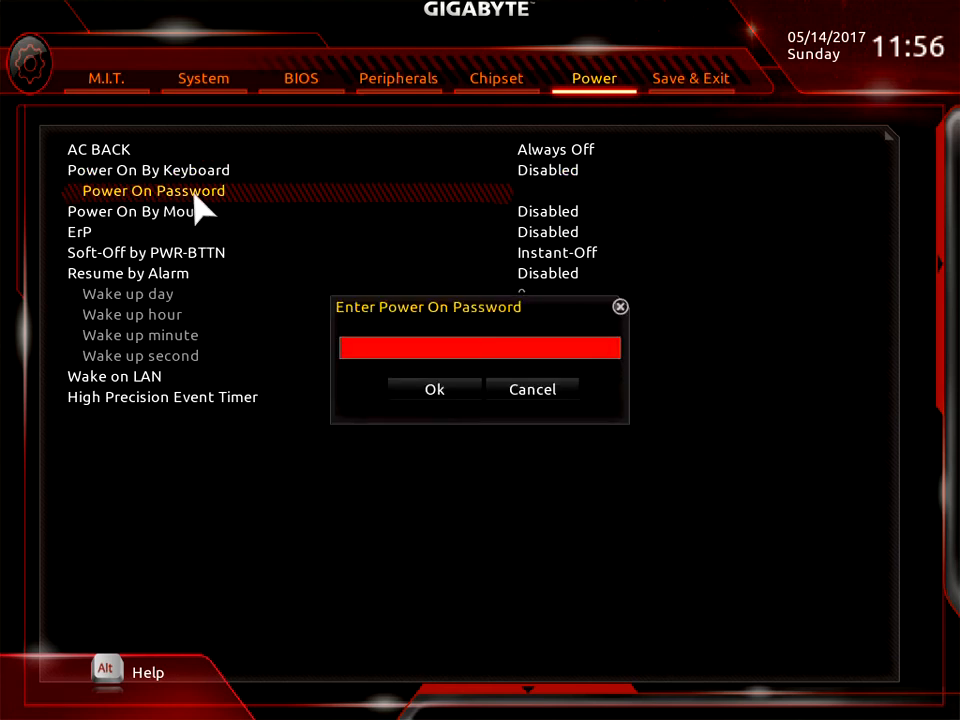
pyautogui.moveTo(532, 389)
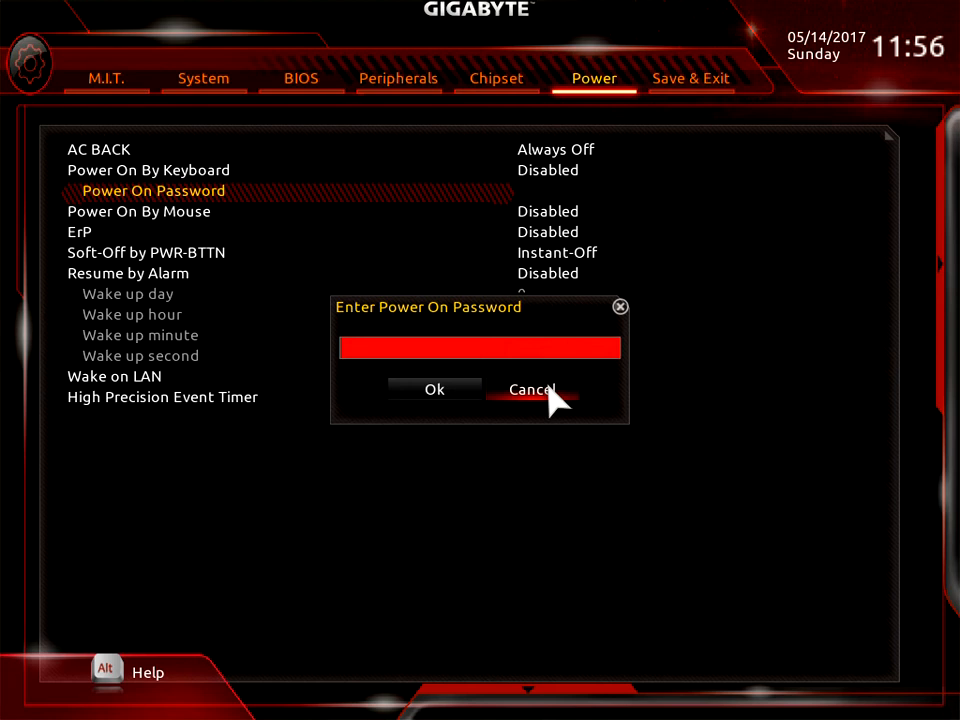
pyautogui.click(532, 389)
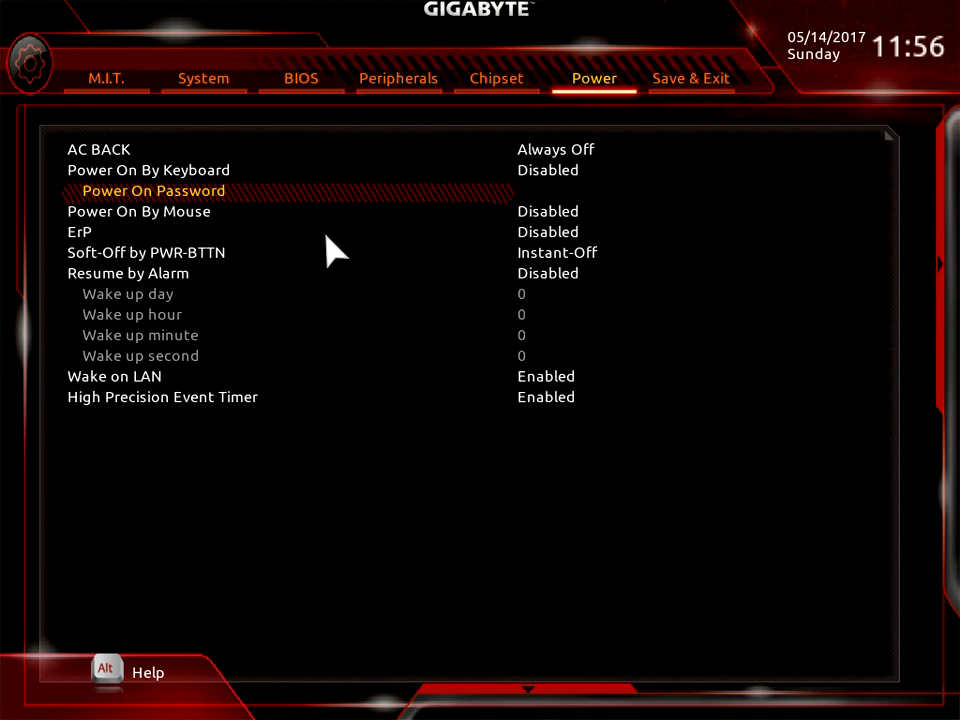
pyautogui.moveTo(525, 215)
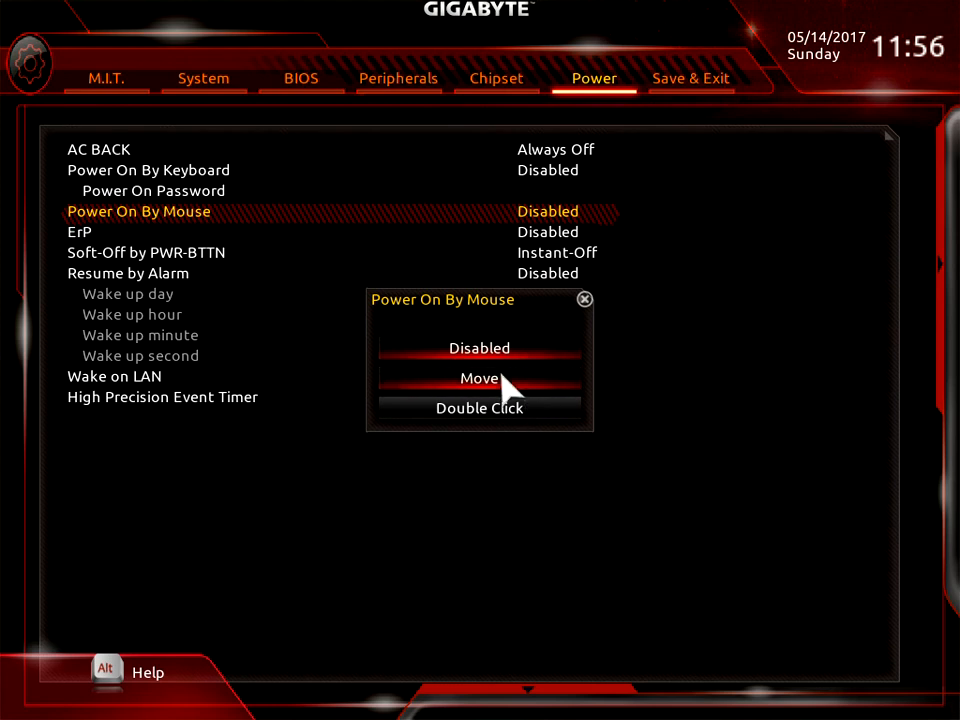
pyautogui.moveTo(590, 310)
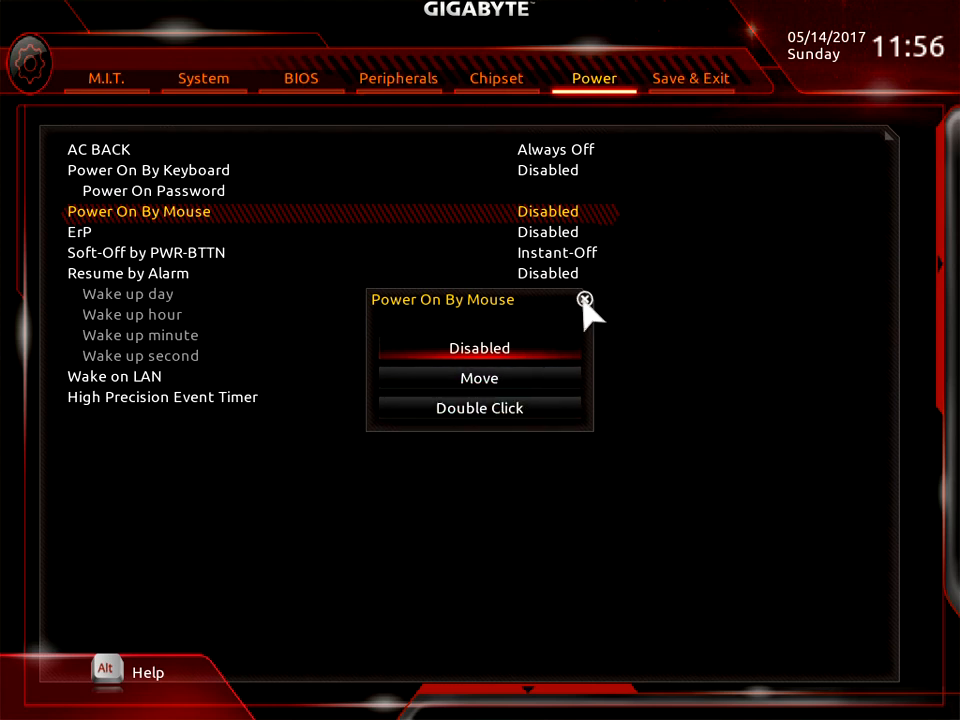
pyautogui.moveTo(518, 407)
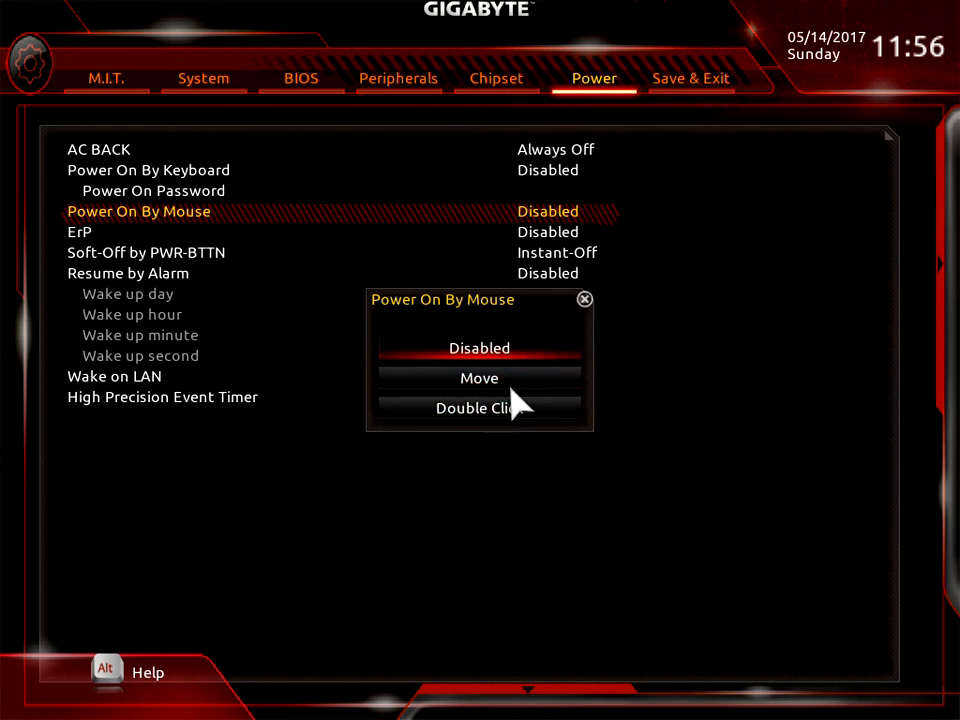
pyautogui.click(479, 347)
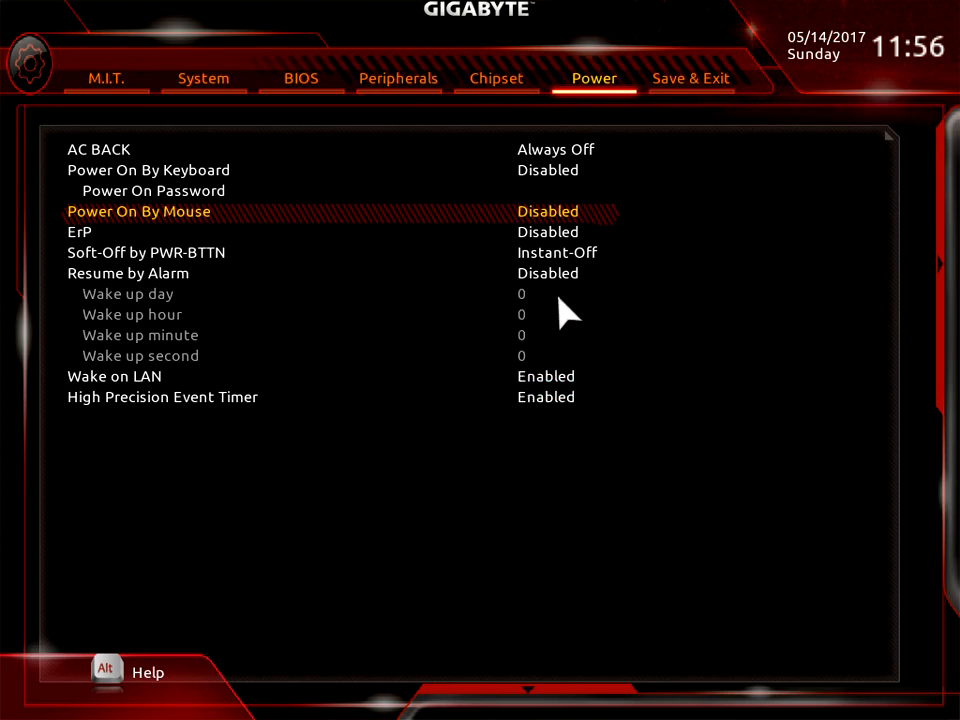
pyautogui.moveTo(560, 240)
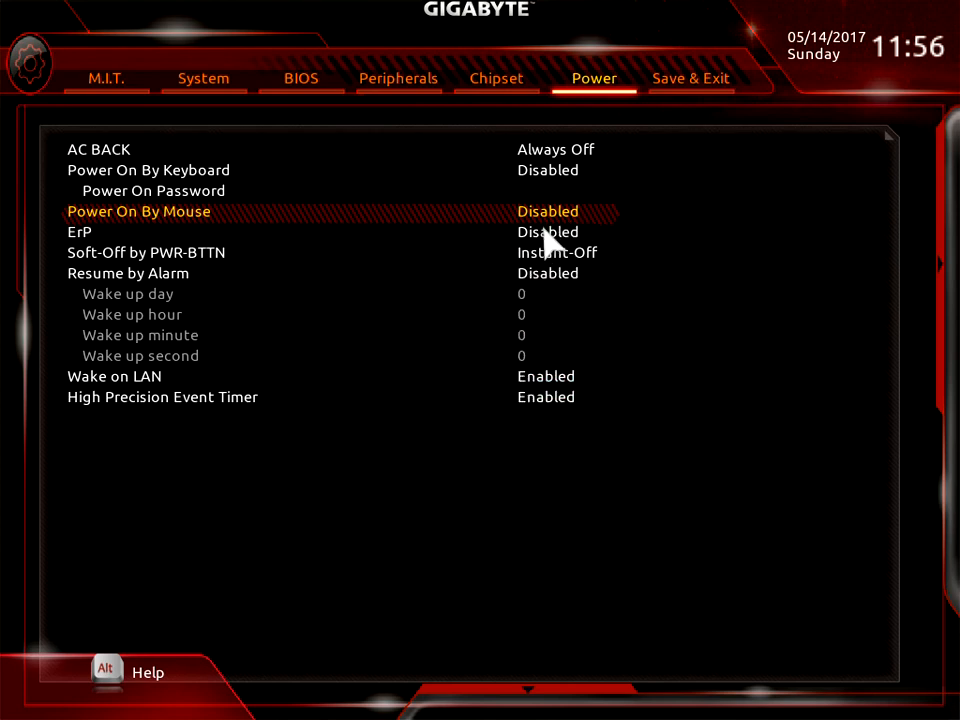
pyautogui.click(548, 232)
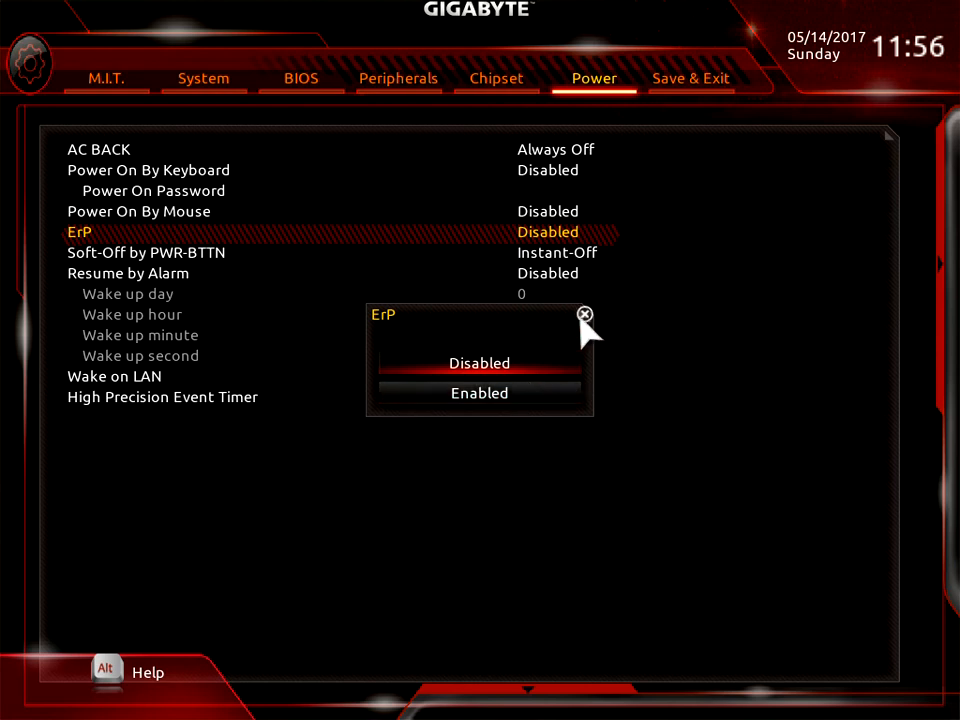
pyautogui.click(585, 315)
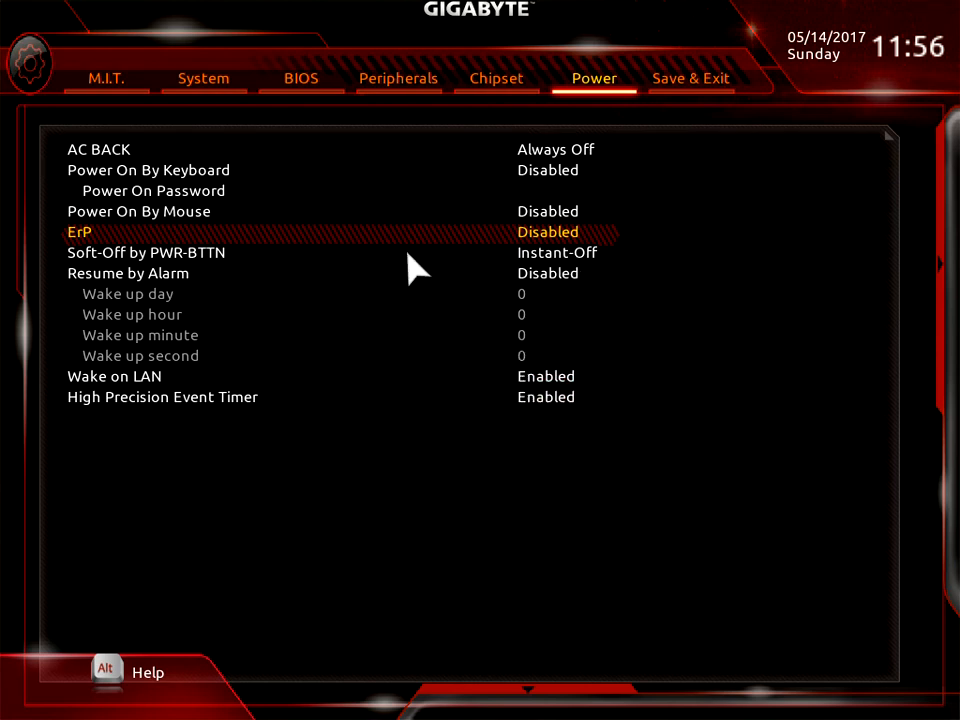
pyautogui.moveTo(560, 270)
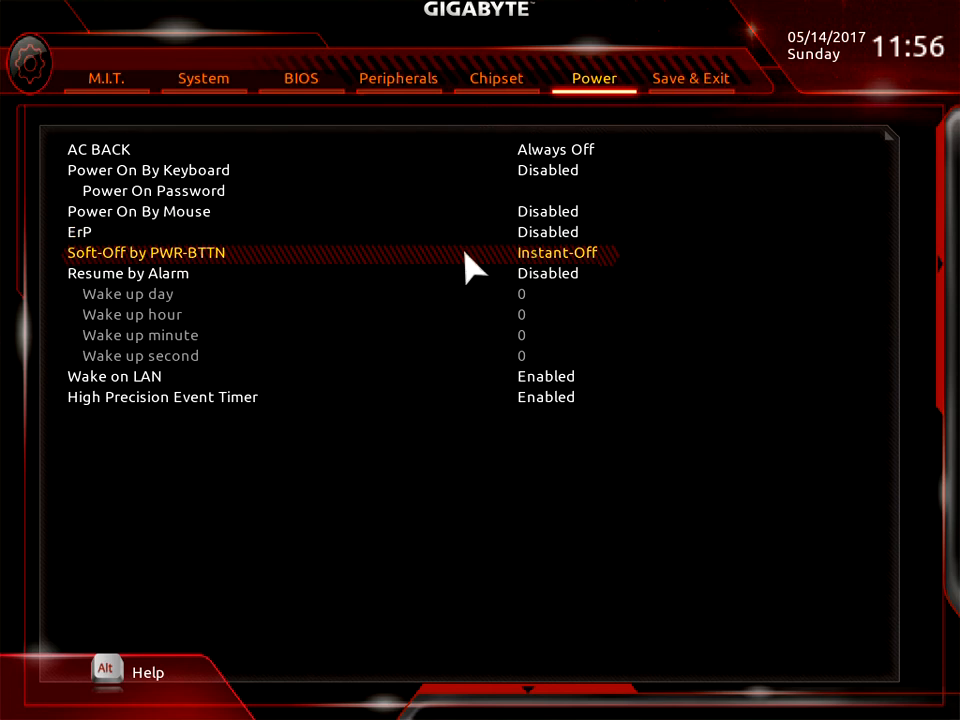
pyautogui.moveTo(560, 275)
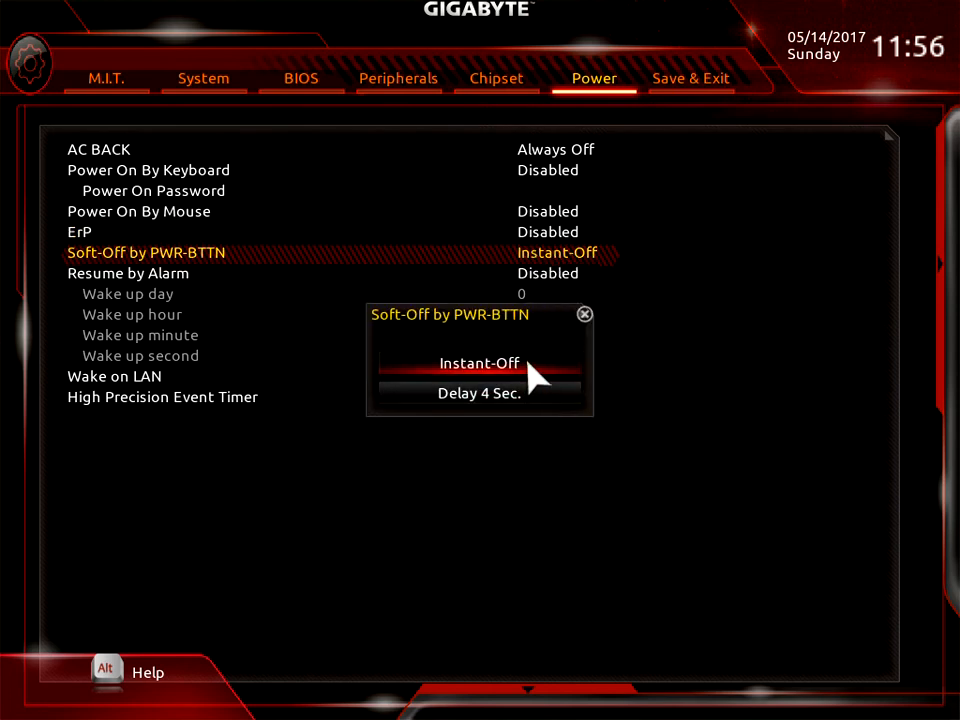
pyautogui.moveTo(478, 392)
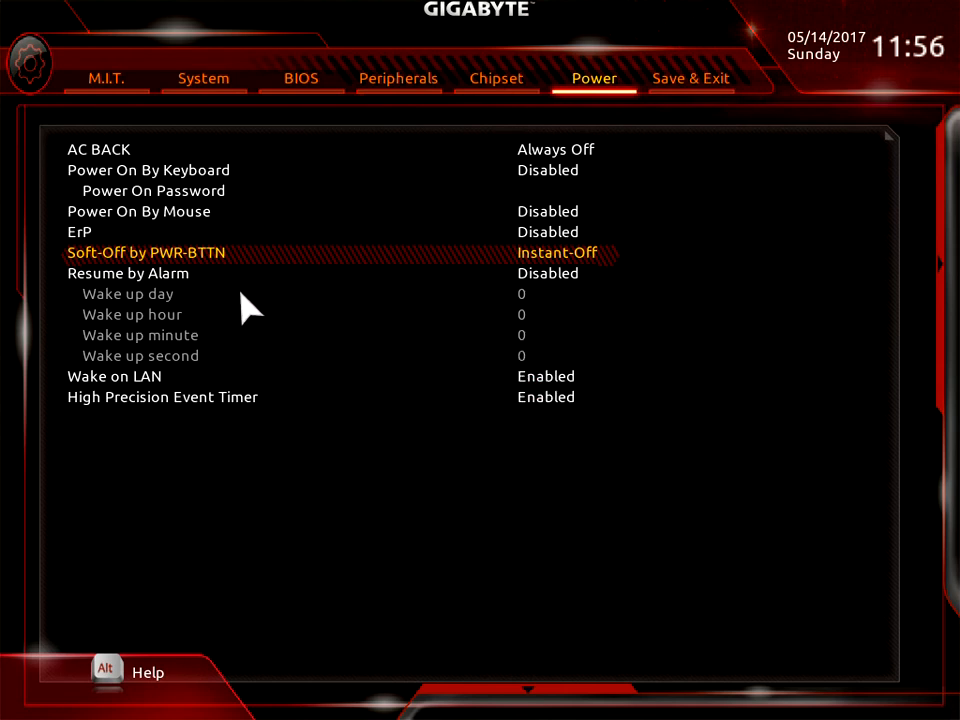
pyautogui.click(128, 273)
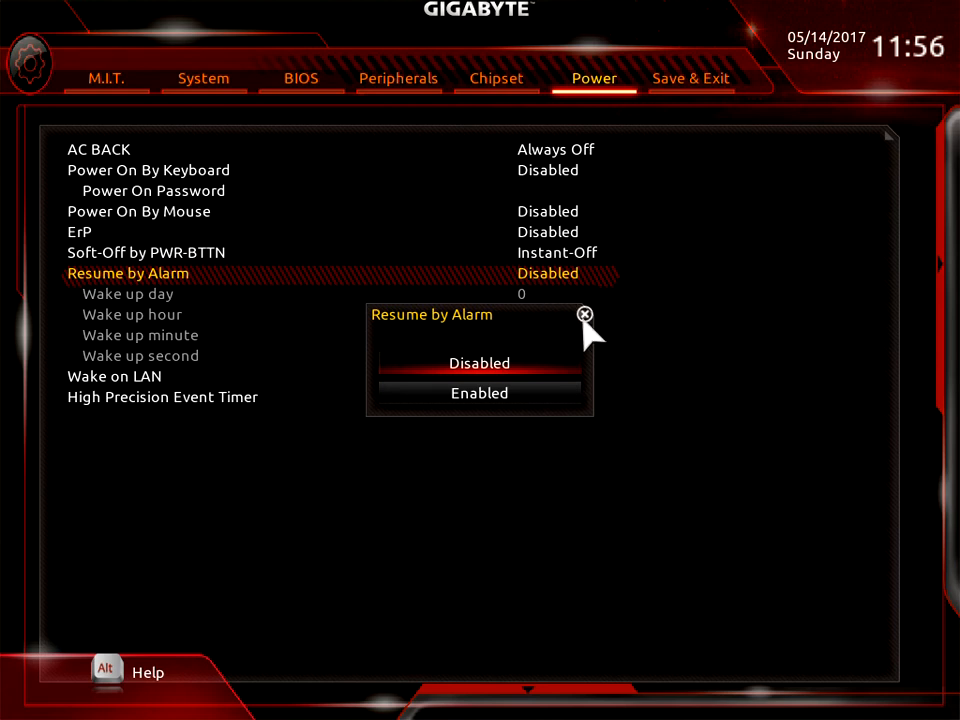
pyautogui.click(479, 392)
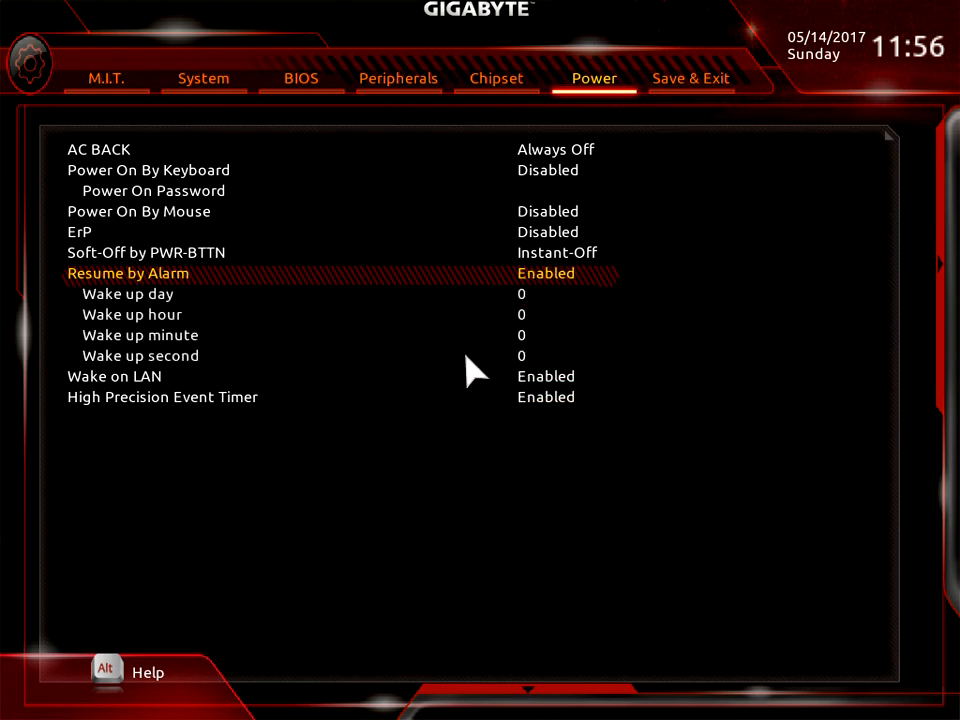
pyautogui.moveTo(280, 340)
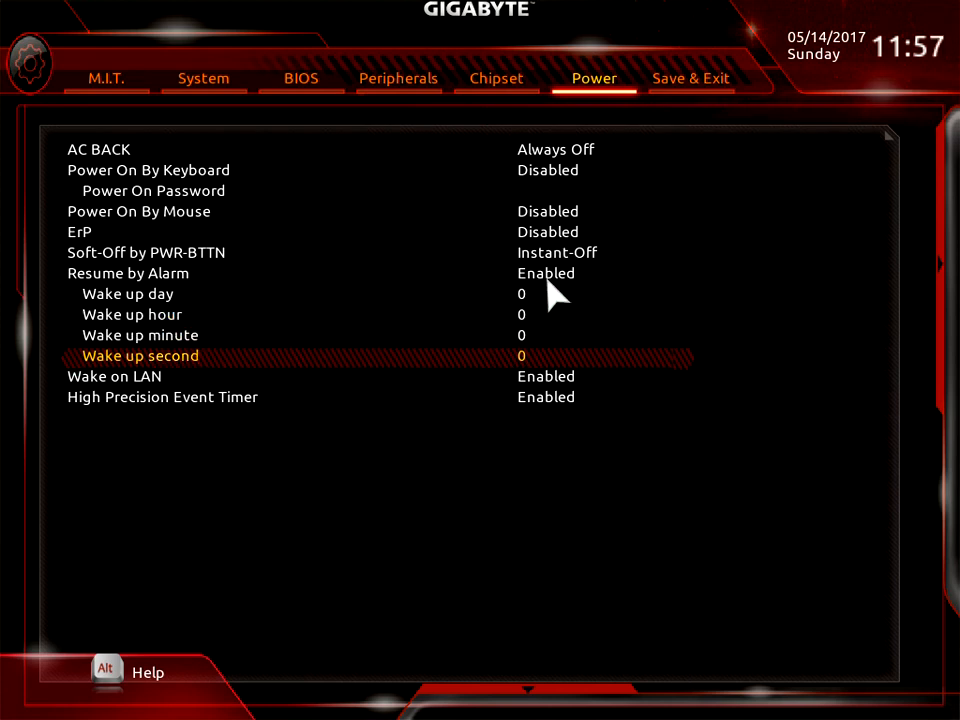
pyautogui.click(546, 273)
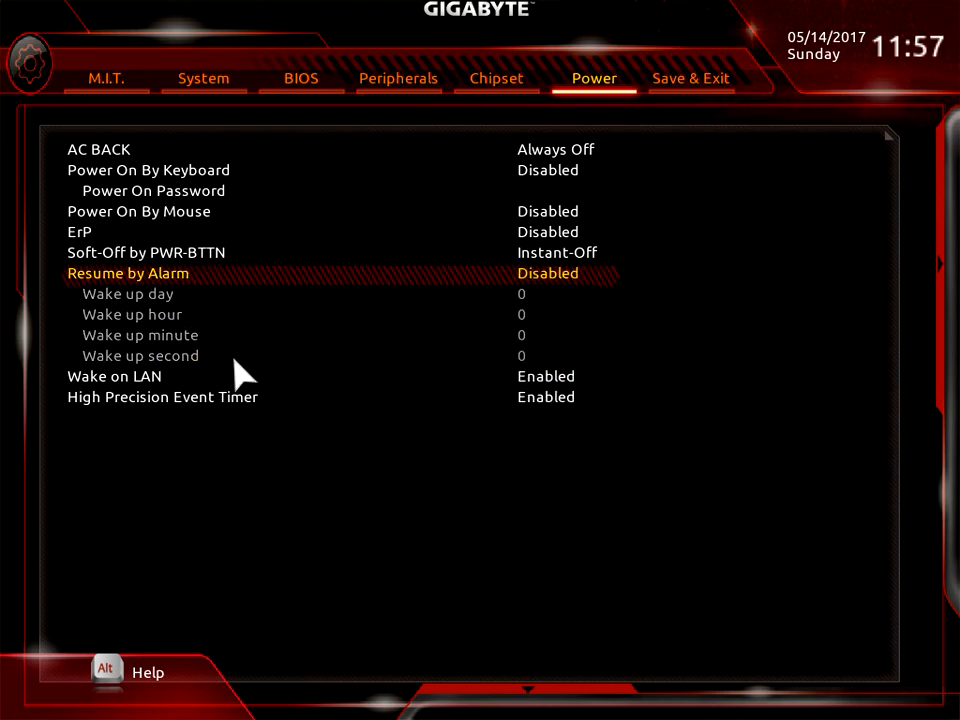
pyautogui.click(114, 376)
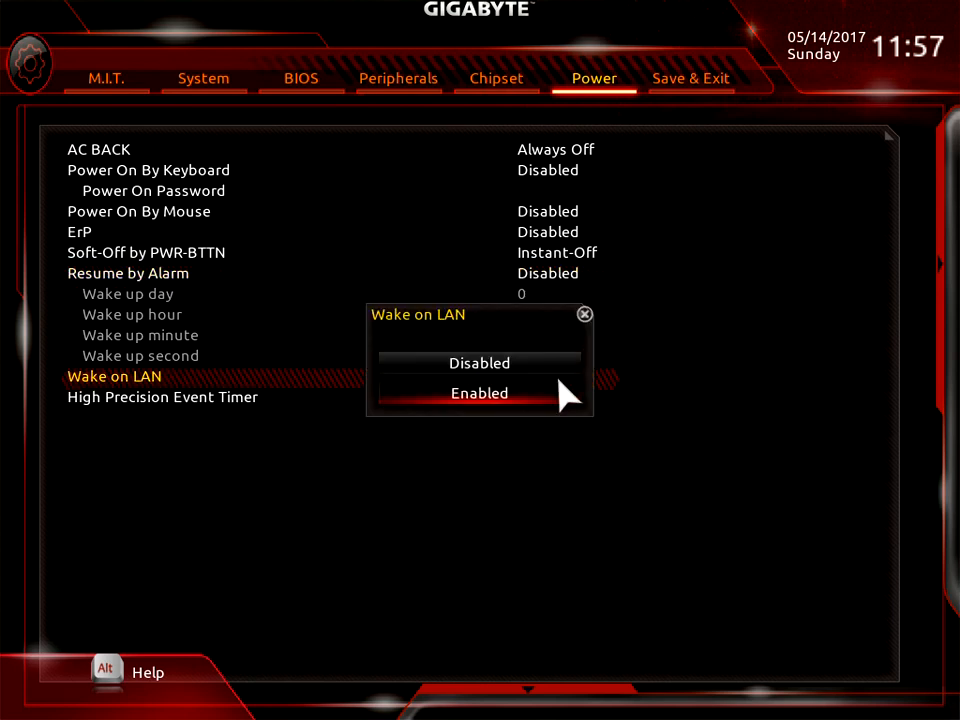
pyautogui.click(479, 393)
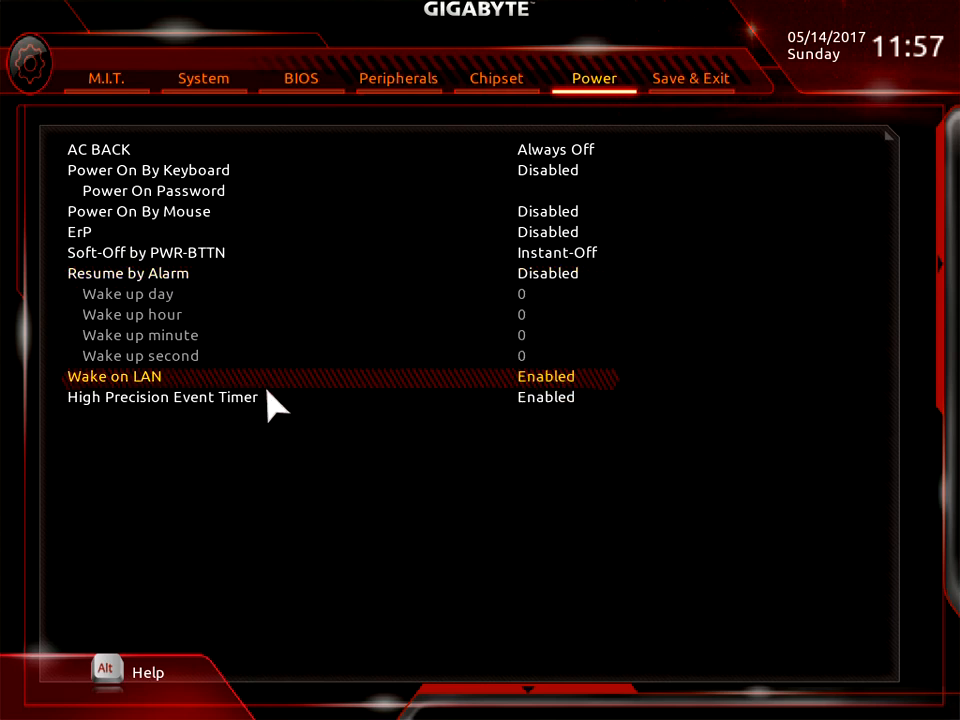
pyautogui.click(162, 397)
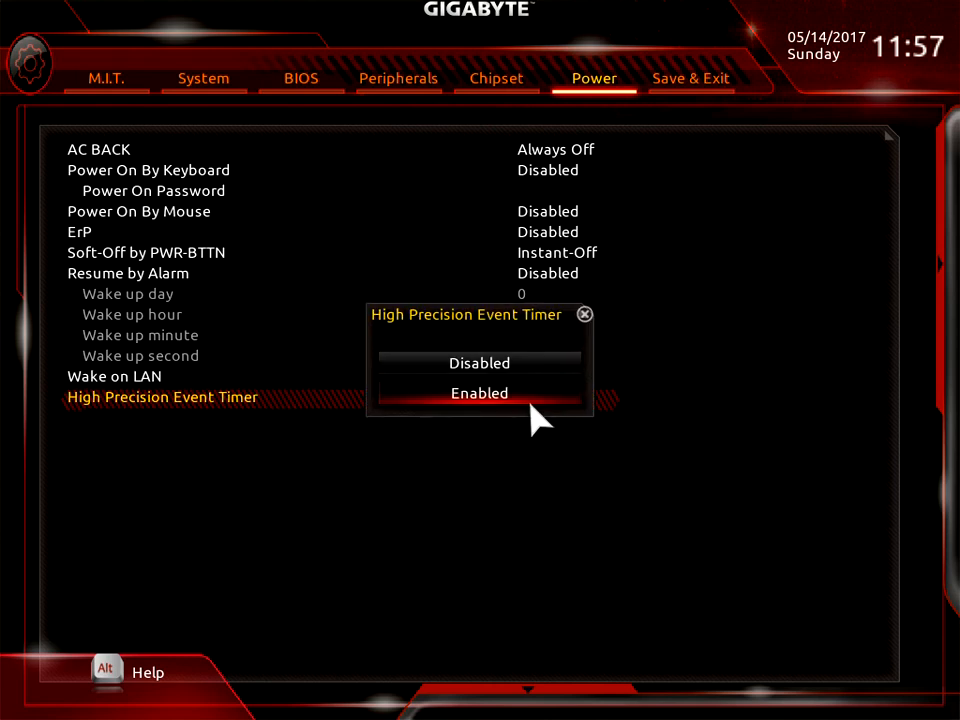
pyautogui.moveTo(597, 325)
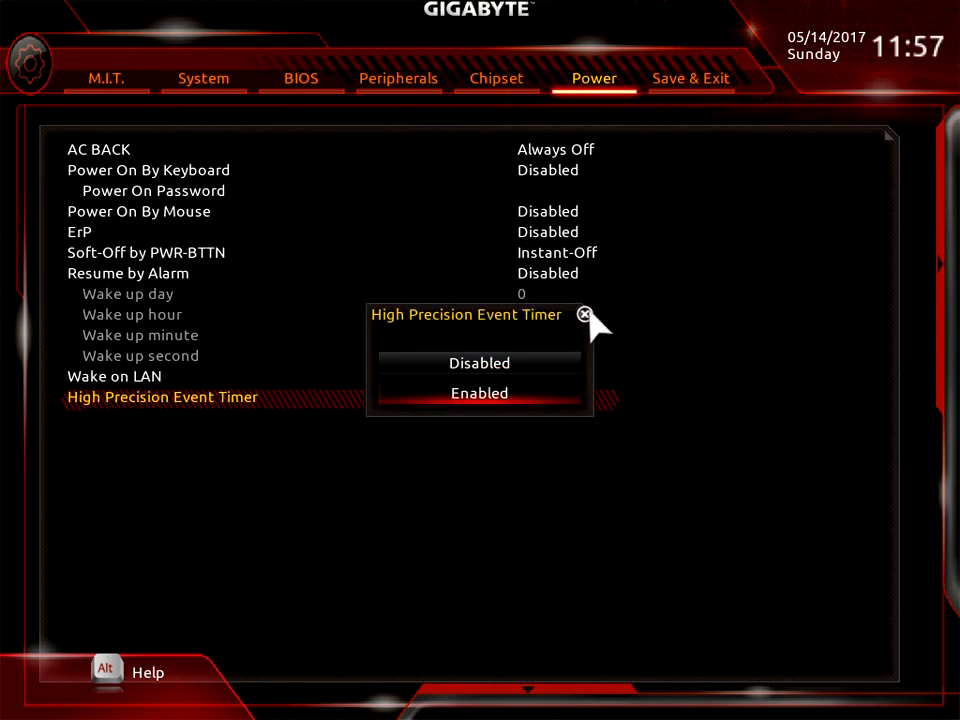
pyautogui.click(479, 392)
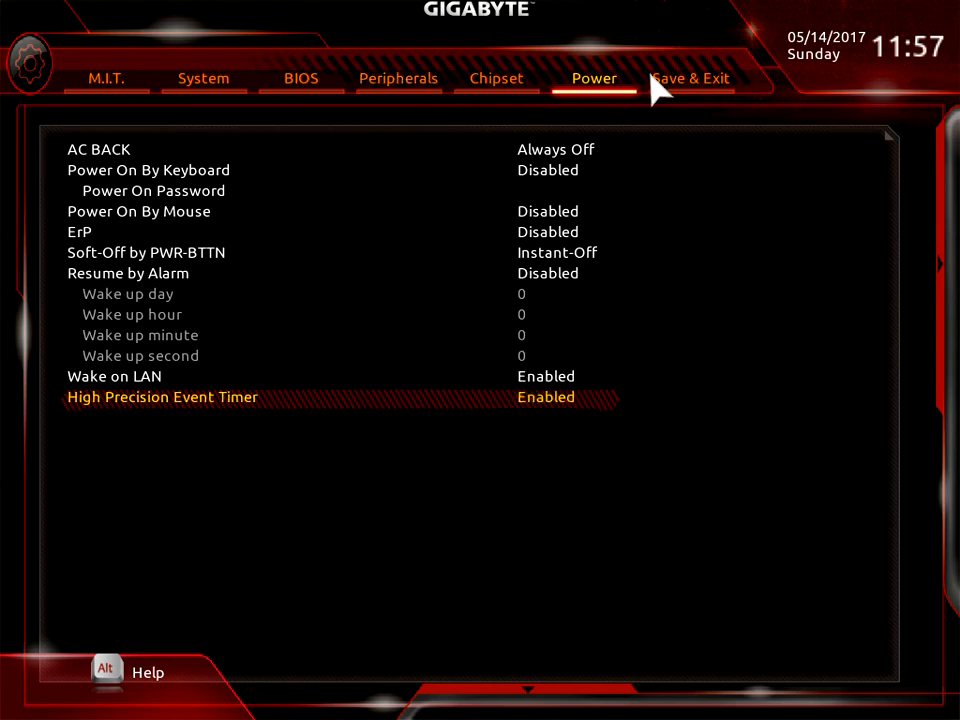
# - Show the Save Profiles slot list, with Profile 1 Stock and Profile 2 OC, from Save & Exit
pyautogui.click(690, 78)
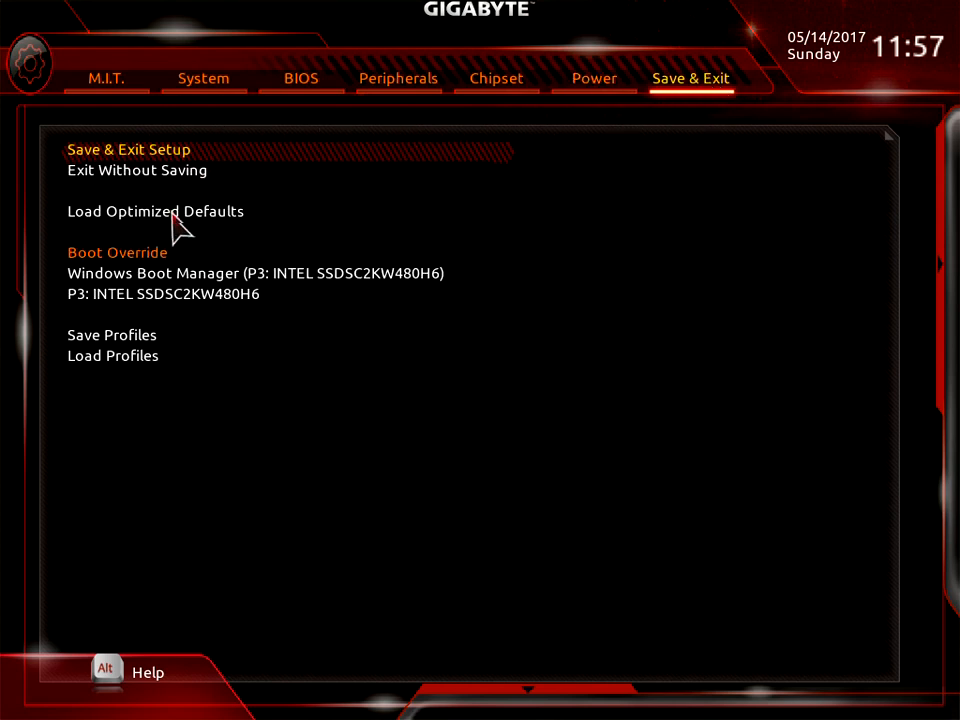
pyautogui.moveTo(168, 160)
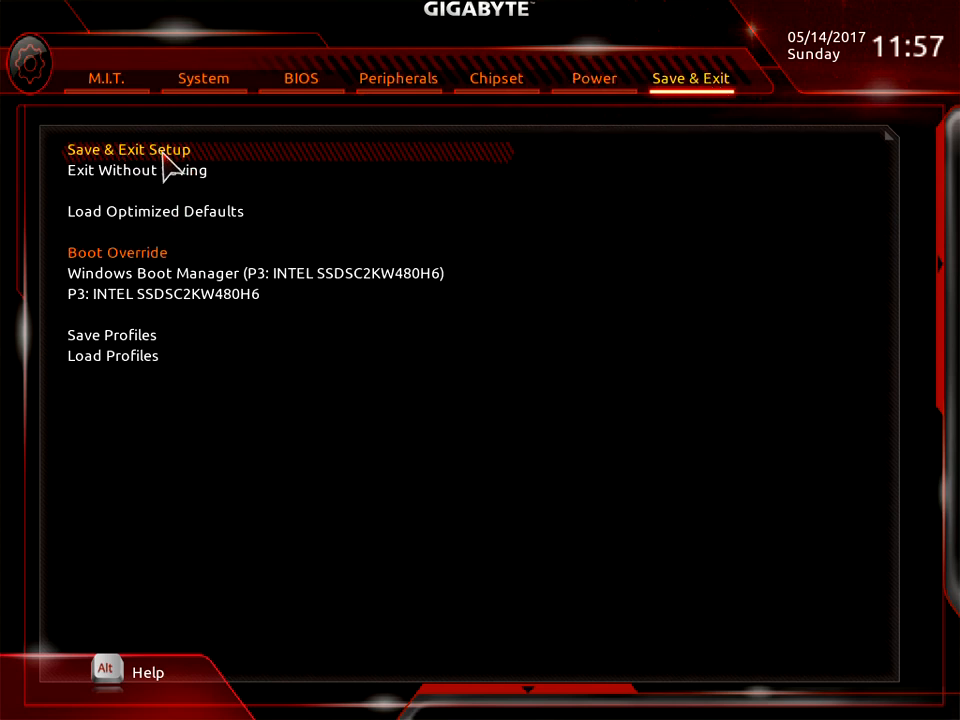
pyautogui.moveTo(200, 293)
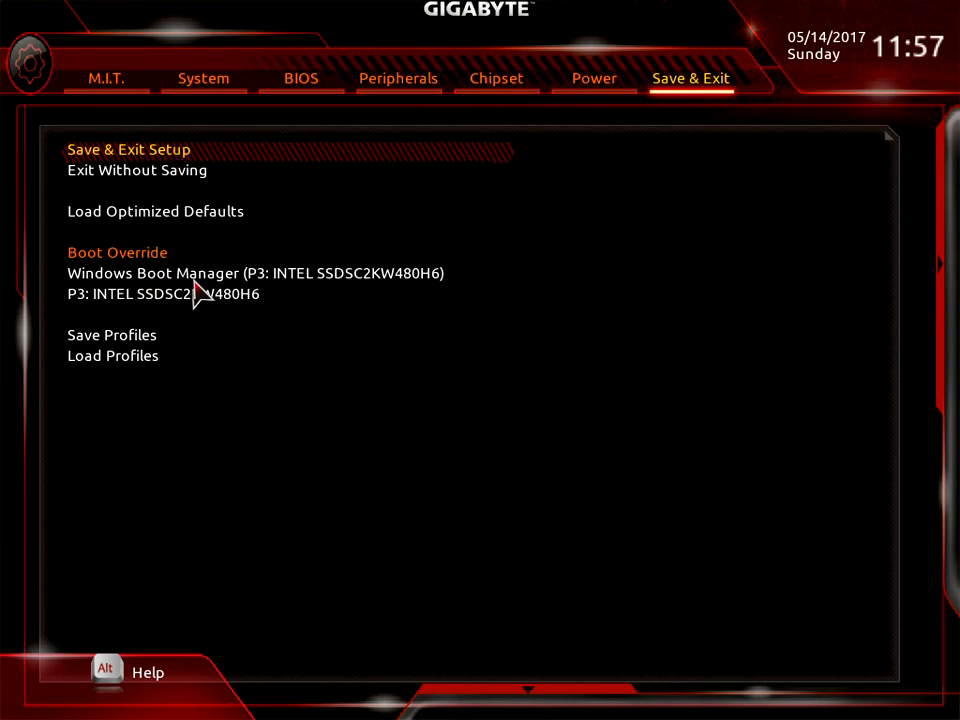
pyautogui.moveTo(65, 280)
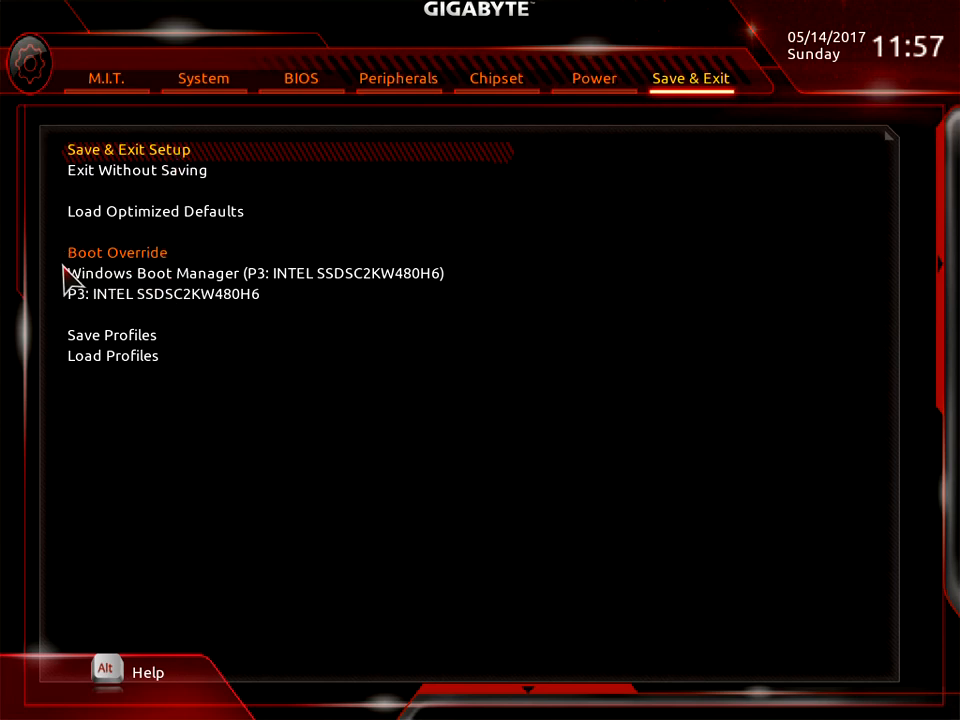
pyautogui.moveTo(90, 217)
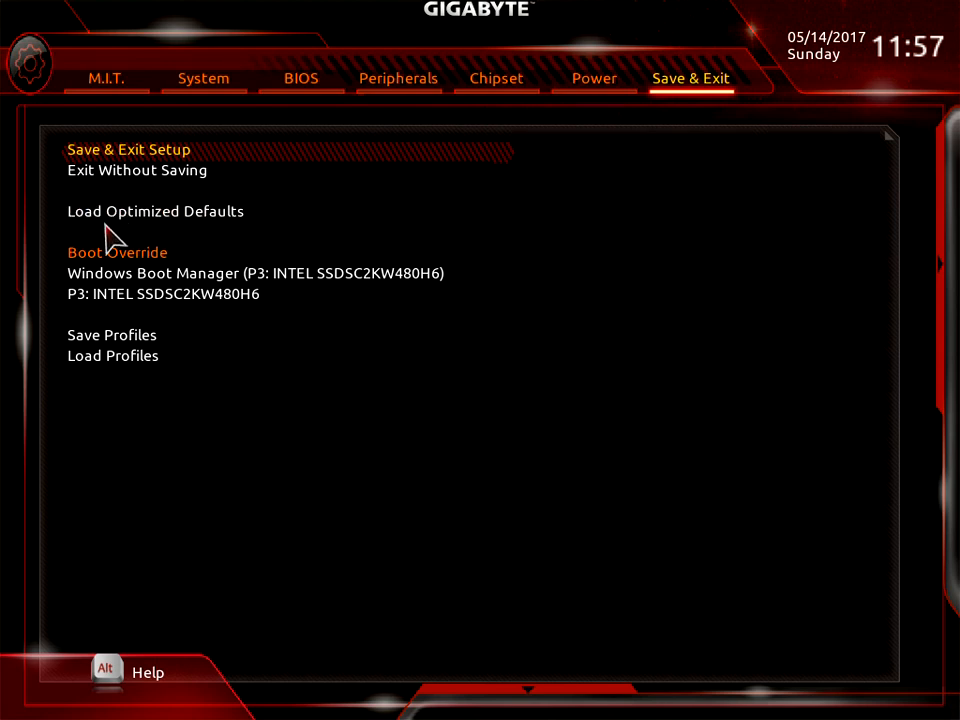
pyautogui.moveTo(210, 230)
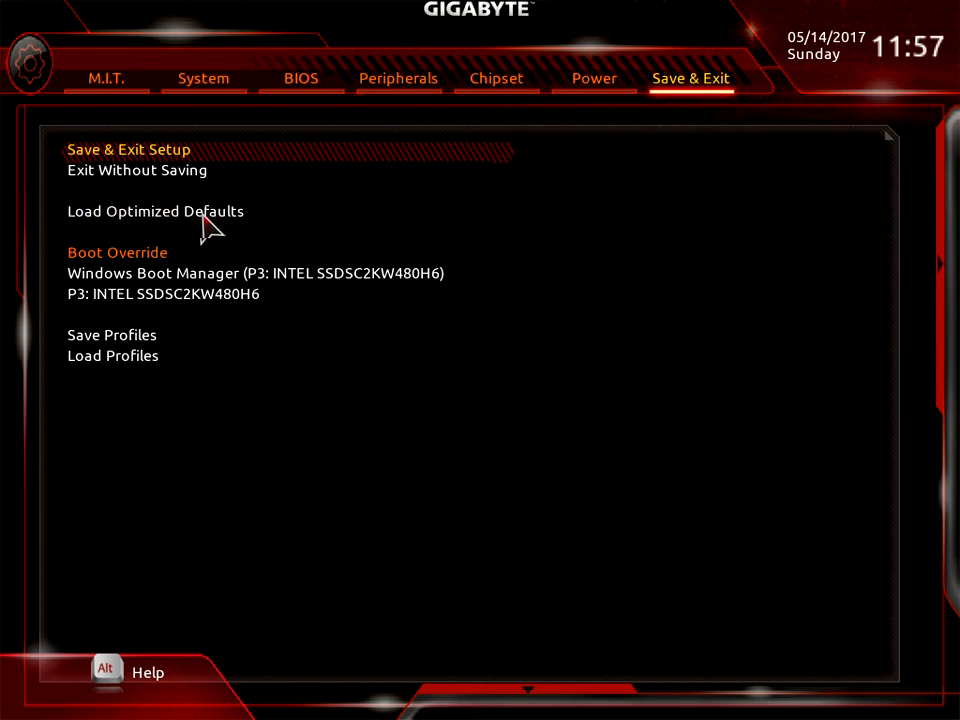
pyautogui.moveTo(120, 345)
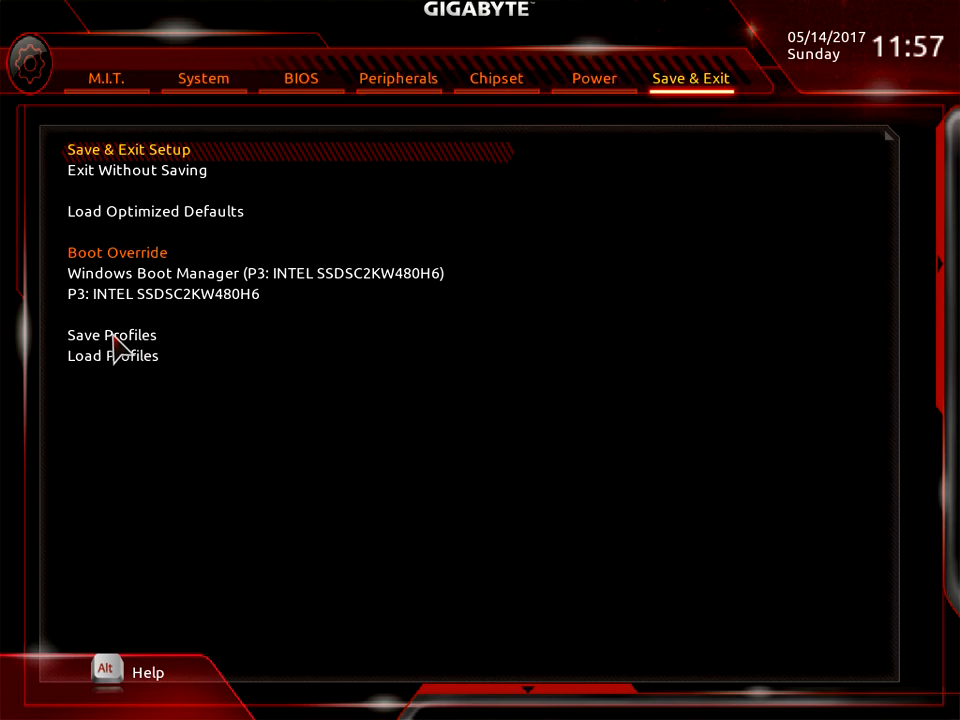
pyautogui.click(111, 335)
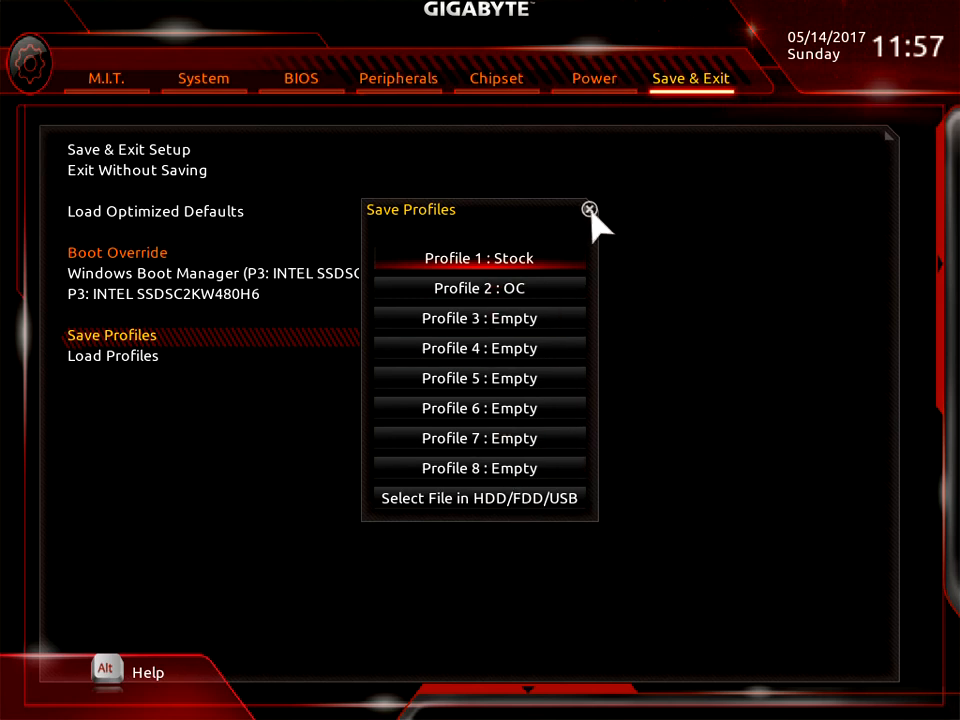
# - Close the save list, load 'Profile 2 : OC' from Load Profiles, and dismiss the confirmation
pyautogui.click(590, 210)
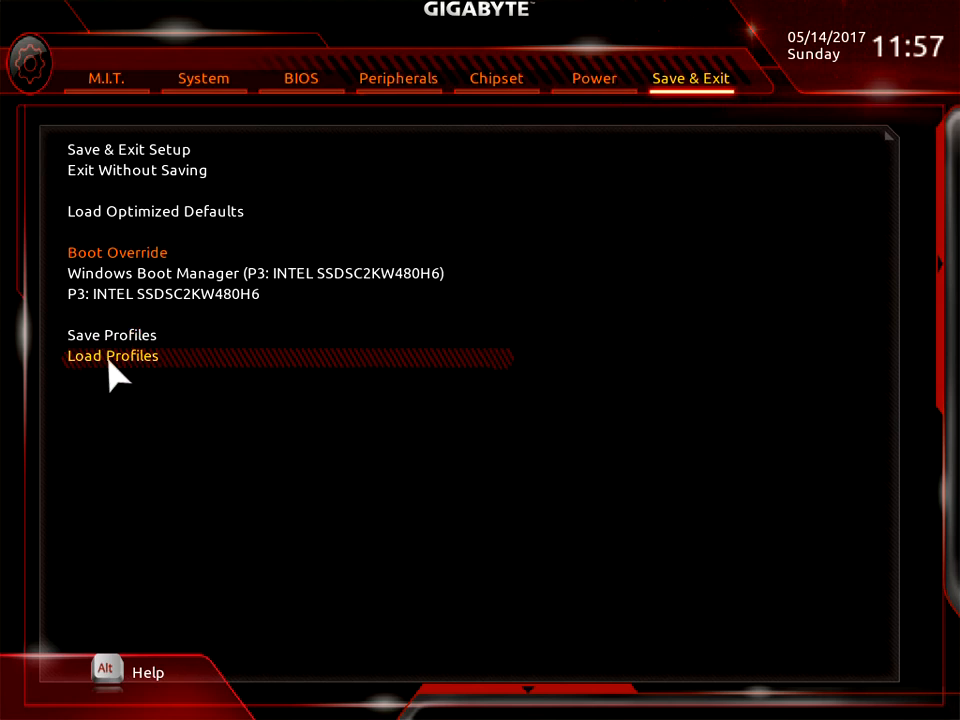
pyautogui.click(112, 356)
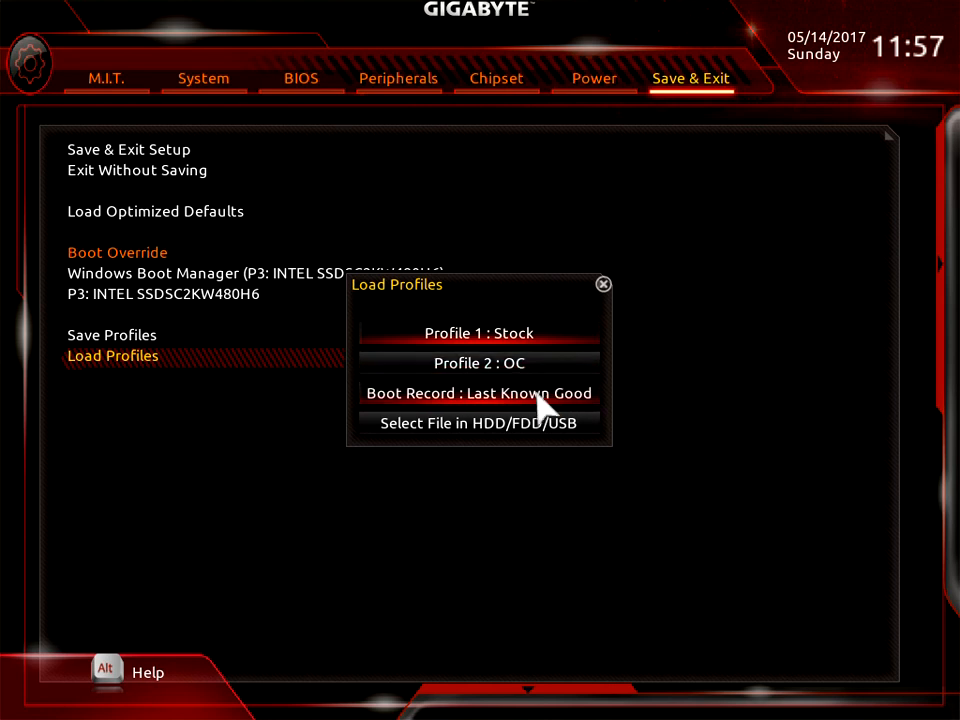
pyautogui.moveTo(490, 340)
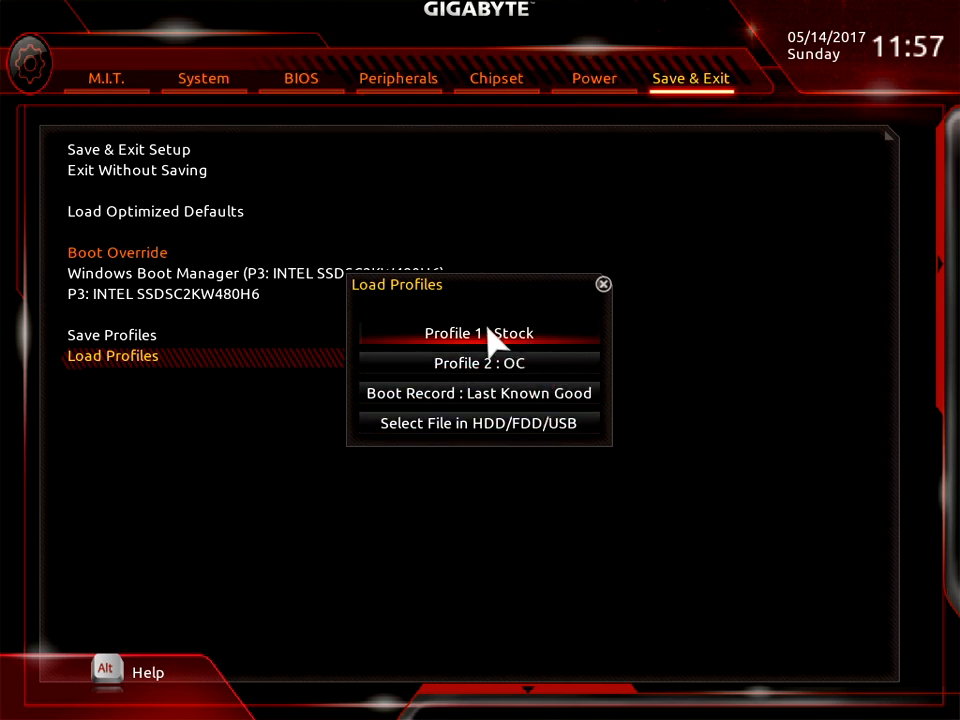
pyautogui.moveTo(475, 368)
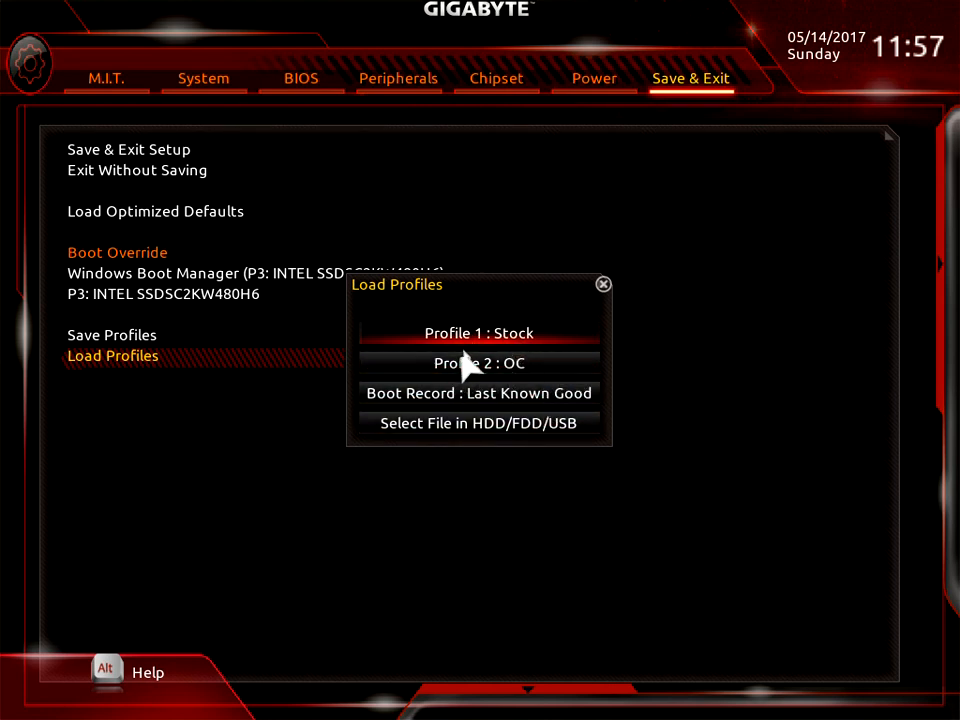
pyautogui.moveTo(515, 378)
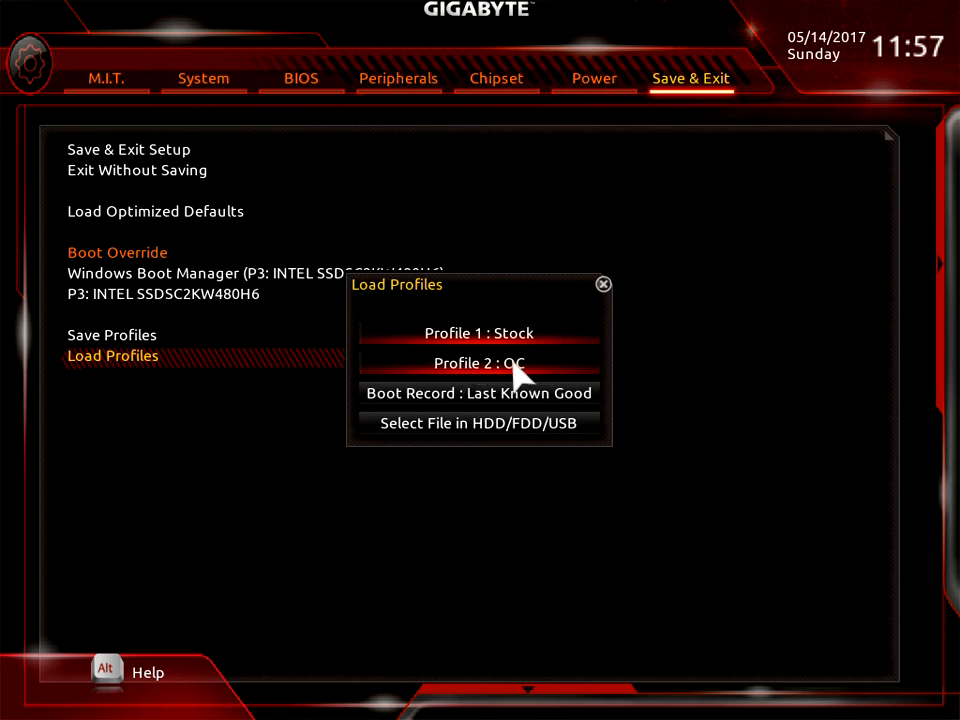
pyautogui.click(479, 363)
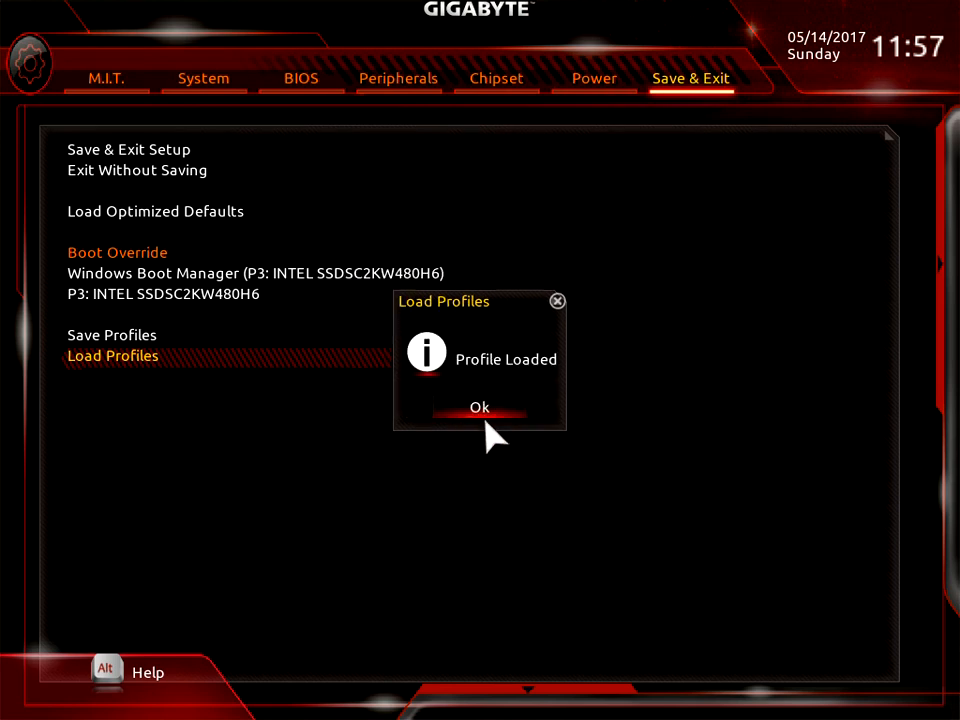
pyautogui.moveTo(470, 460)
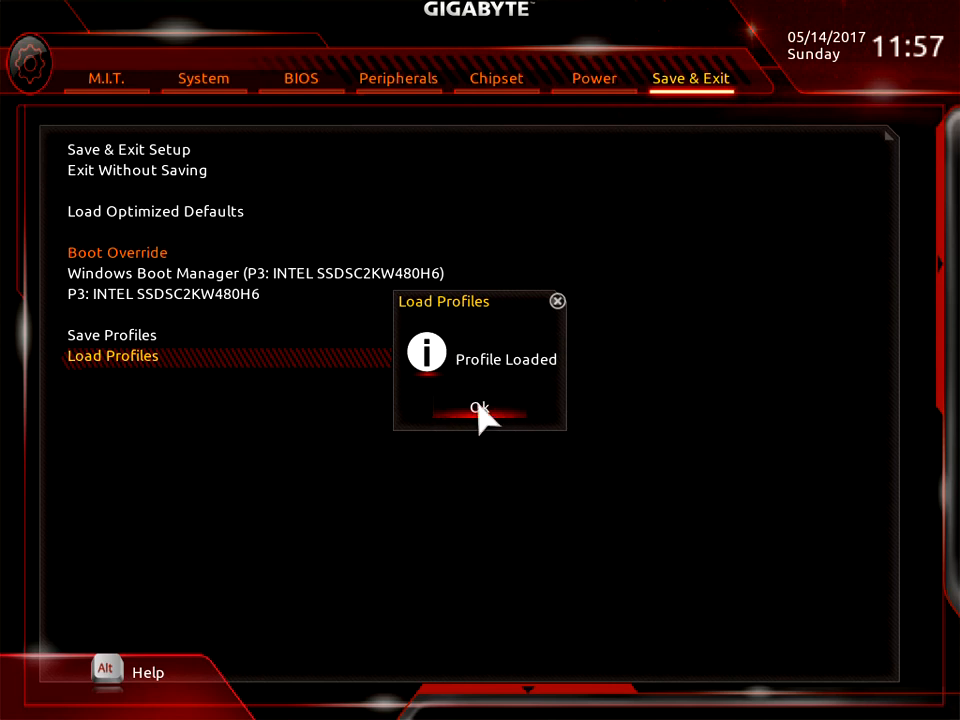
pyautogui.moveTo(490, 425)
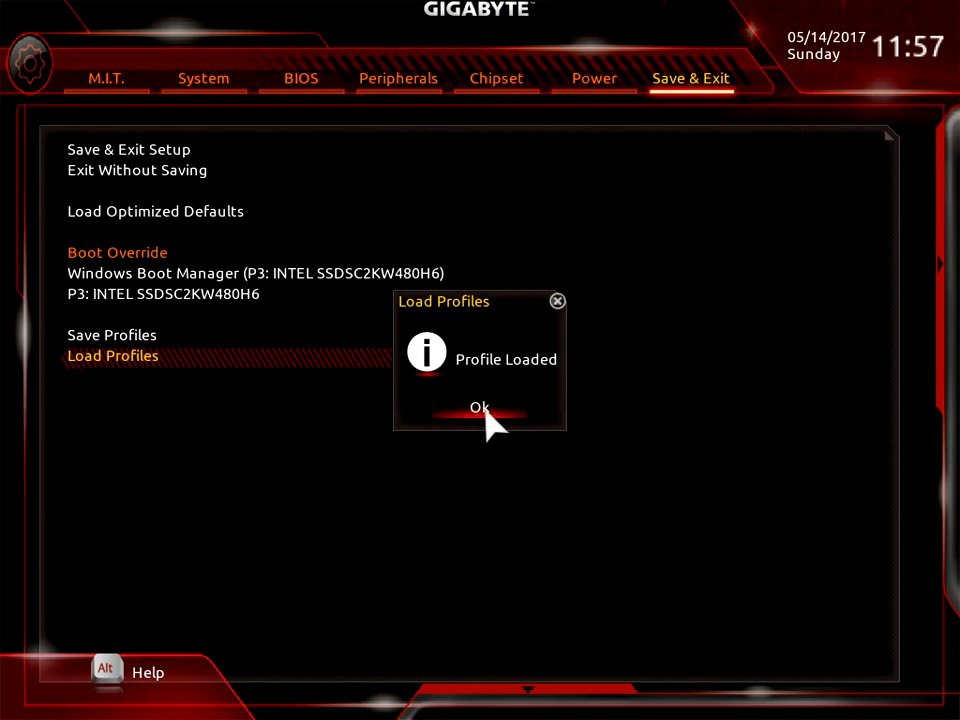
pyautogui.click(479, 406)
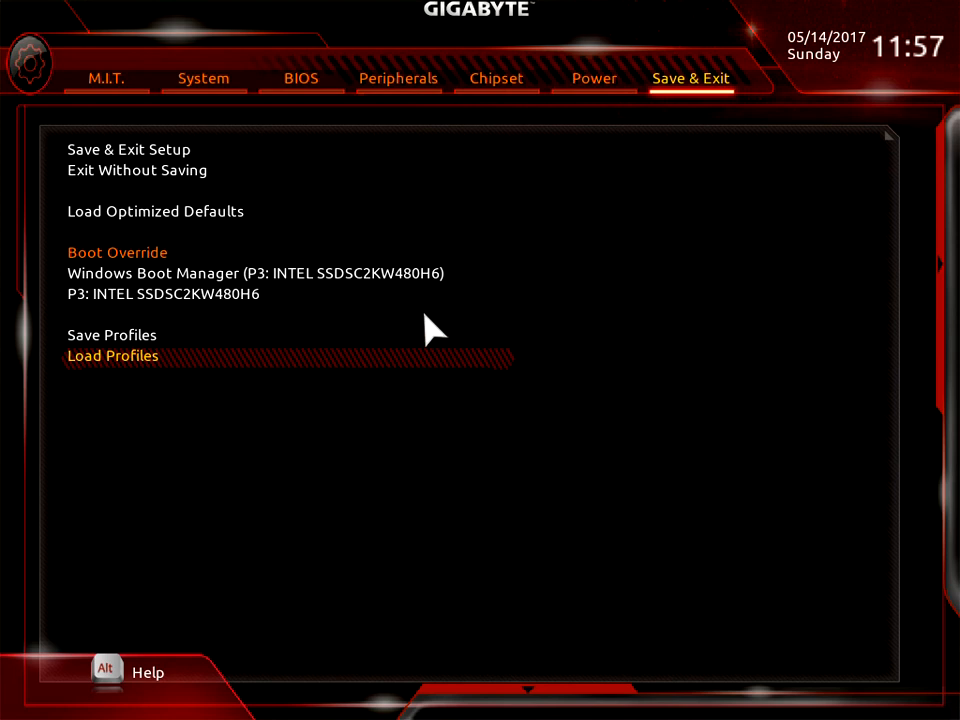
# - Open M.I.T. Advanced Frequency Settings to show CPU Clock Ratio 40.25 at 4.02GHz
pyautogui.click(106, 78)
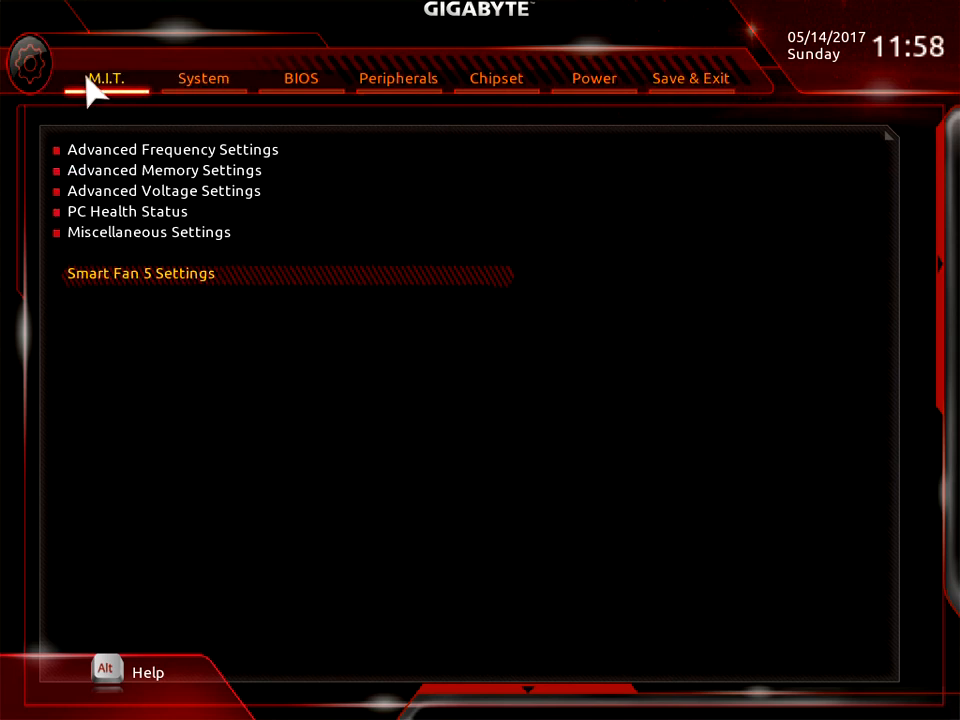
pyautogui.moveTo(148, 155)
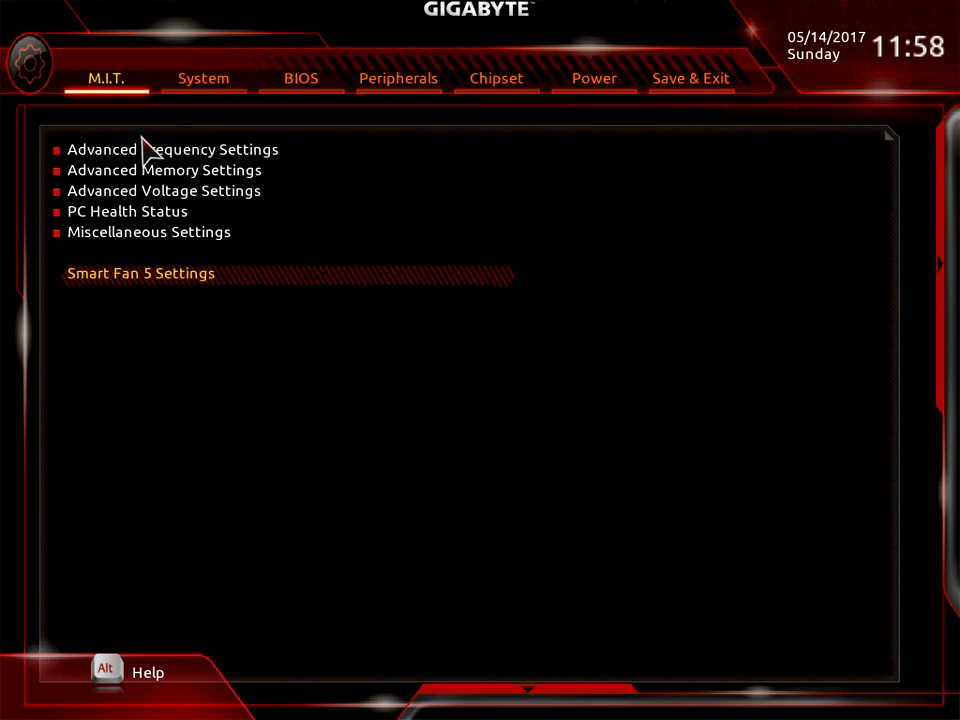
pyautogui.click(173, 149)
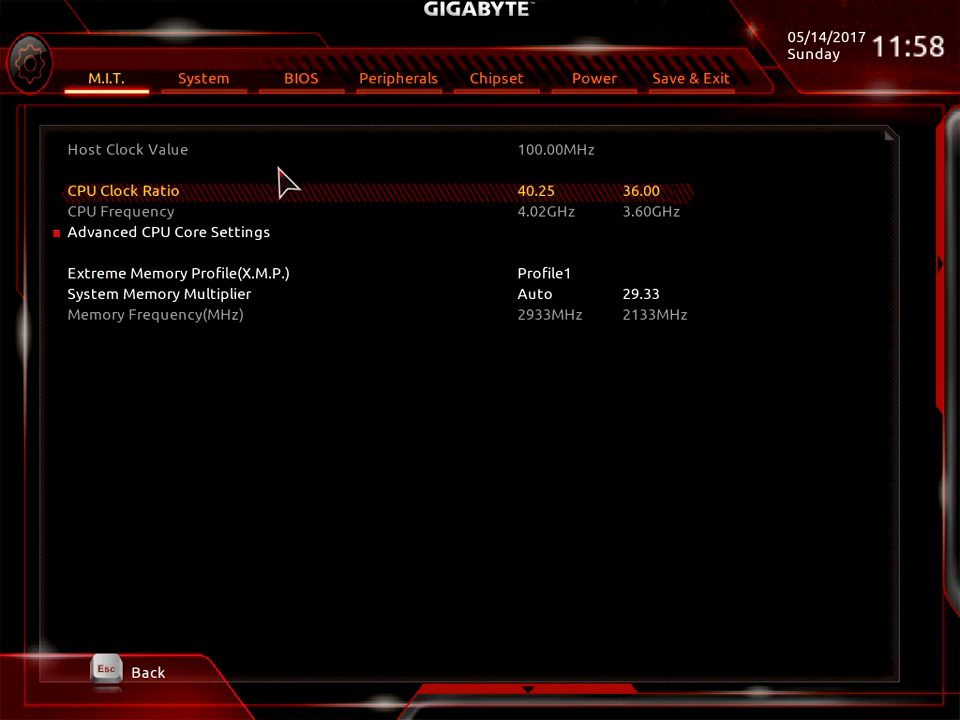
pyautogui.moveTo(565, 200)
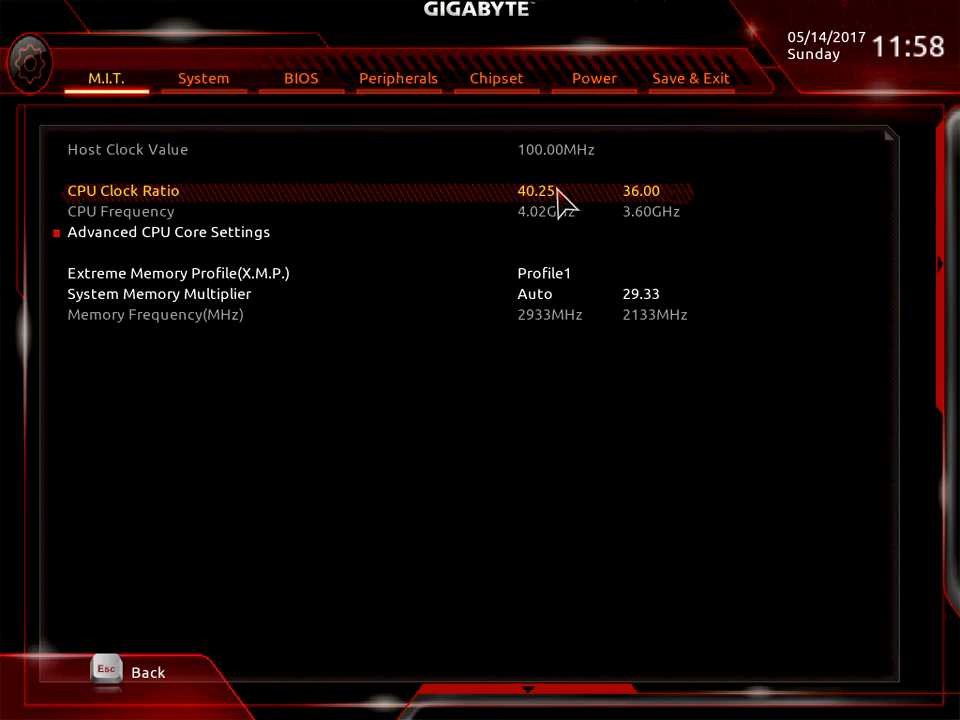
pyautogui.moveTo(540, 207)
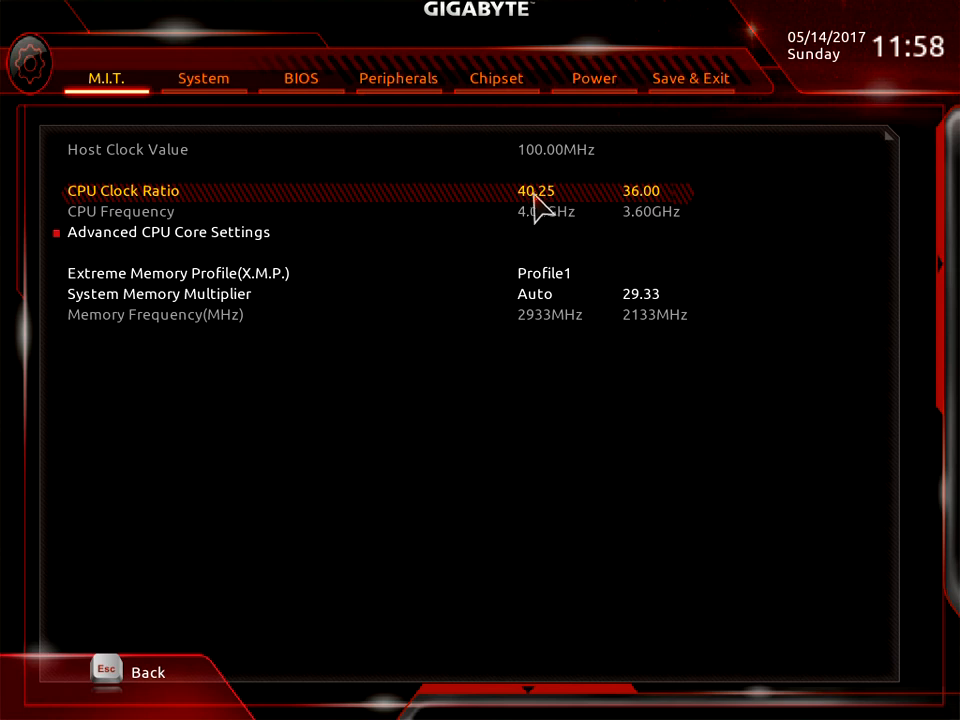
pyautogui.moveTo(658, 248)
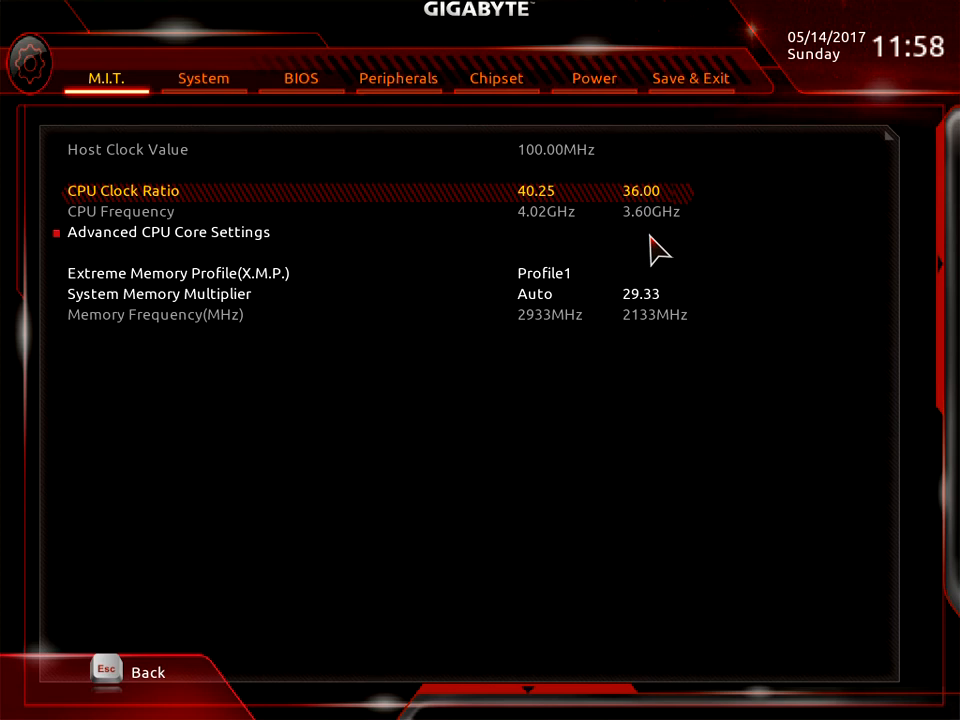
pyautogui.moveTo(567, 228)
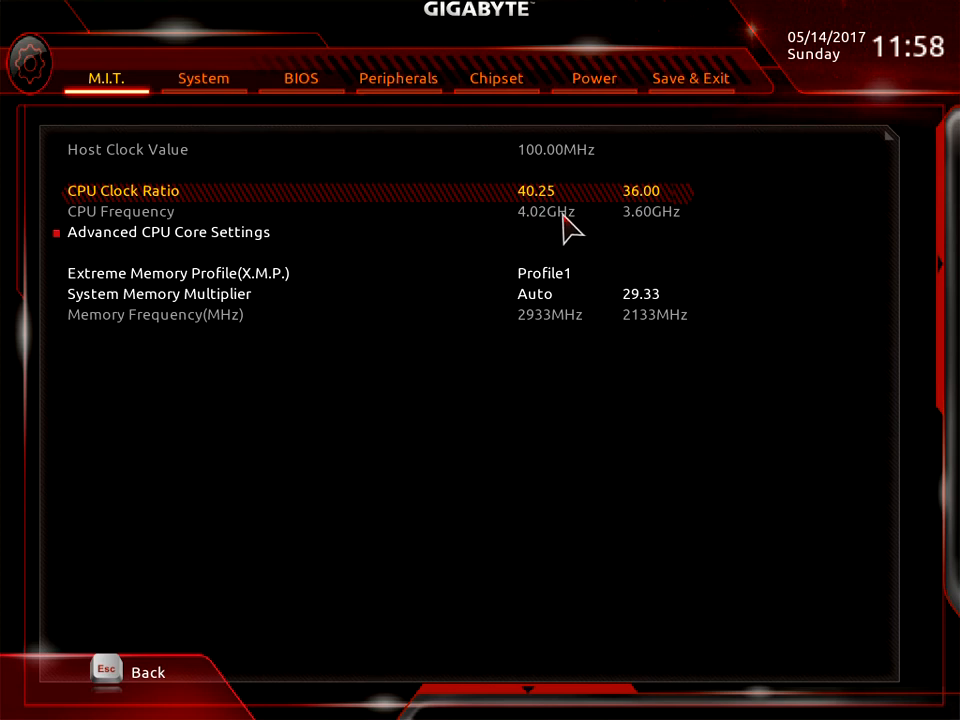
pyautogui.moveTo(540, 205)
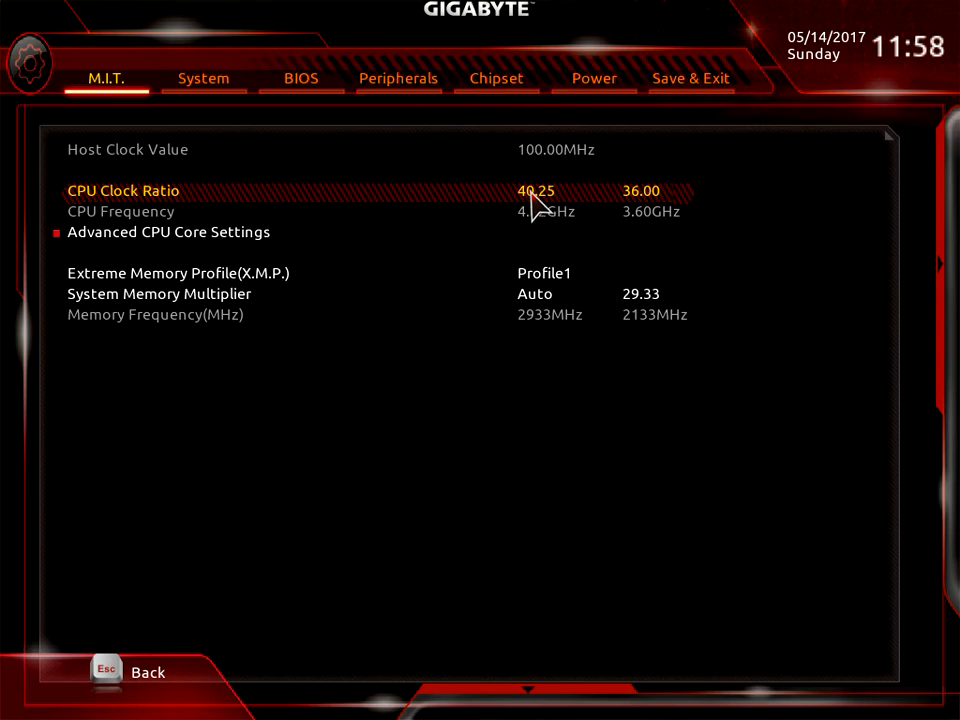
pyautogui.moveTo(563, 243)
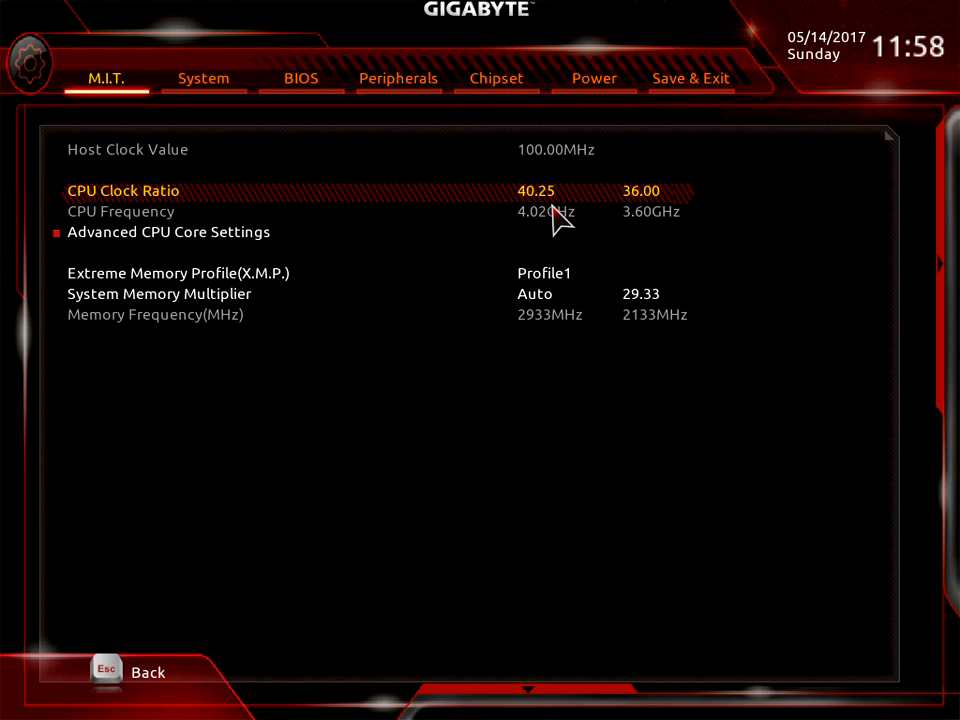
pyautogui.moveTo(605, 225)
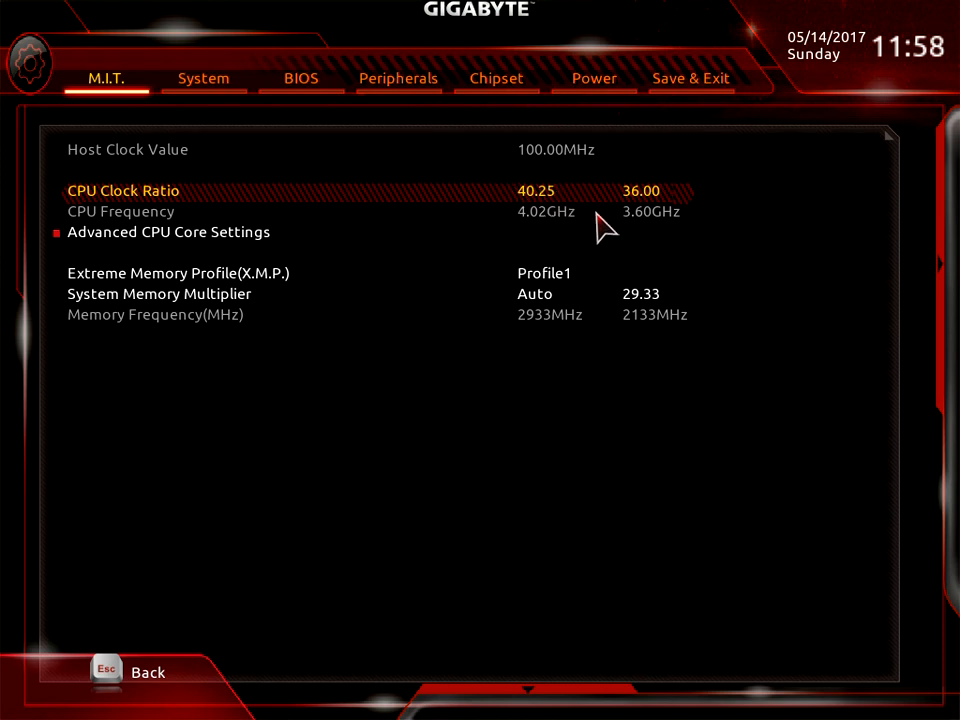
pyautogui.moveTo(515, 245)
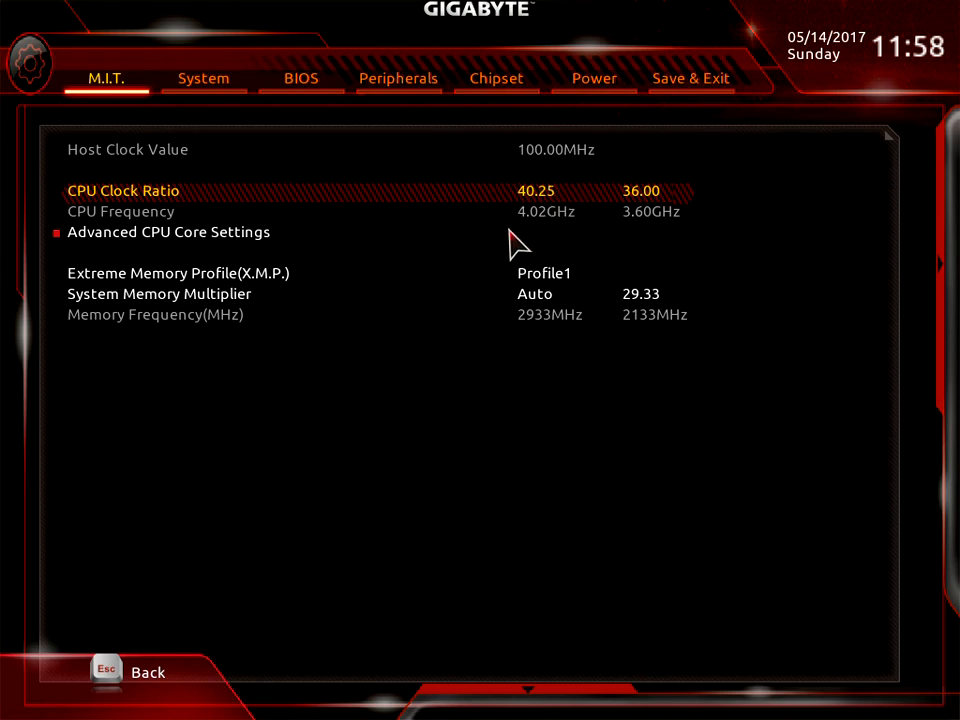
pyautogui.moveTo(160, 240)
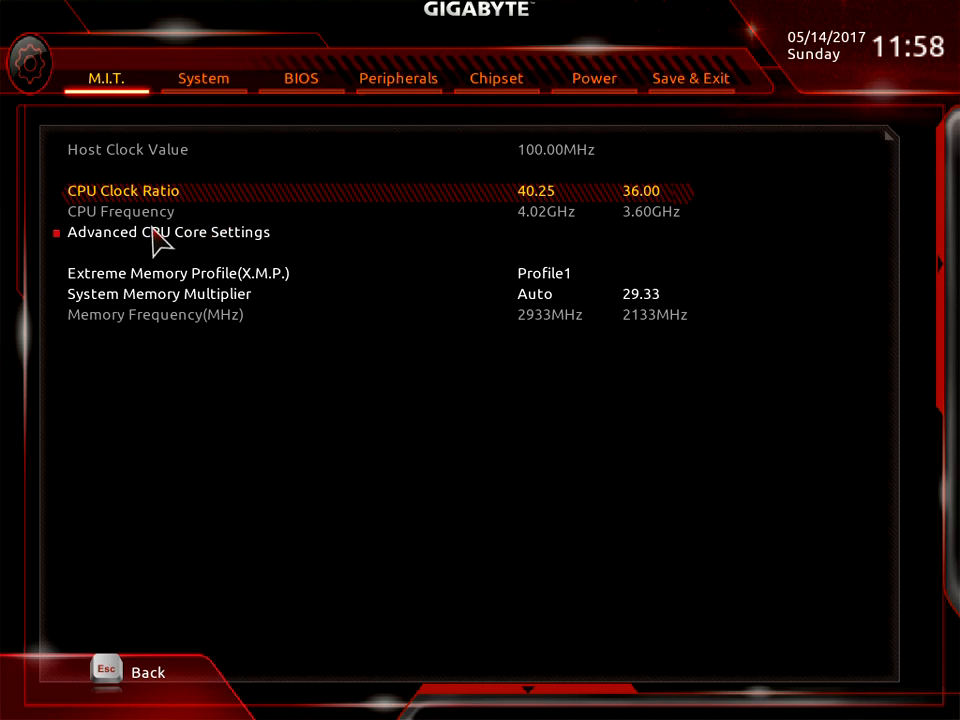
# - Open Advanced CPU Core Settings to view Core Performance Boost, SVM and SMT modes
pyautogui.click(168, 231)
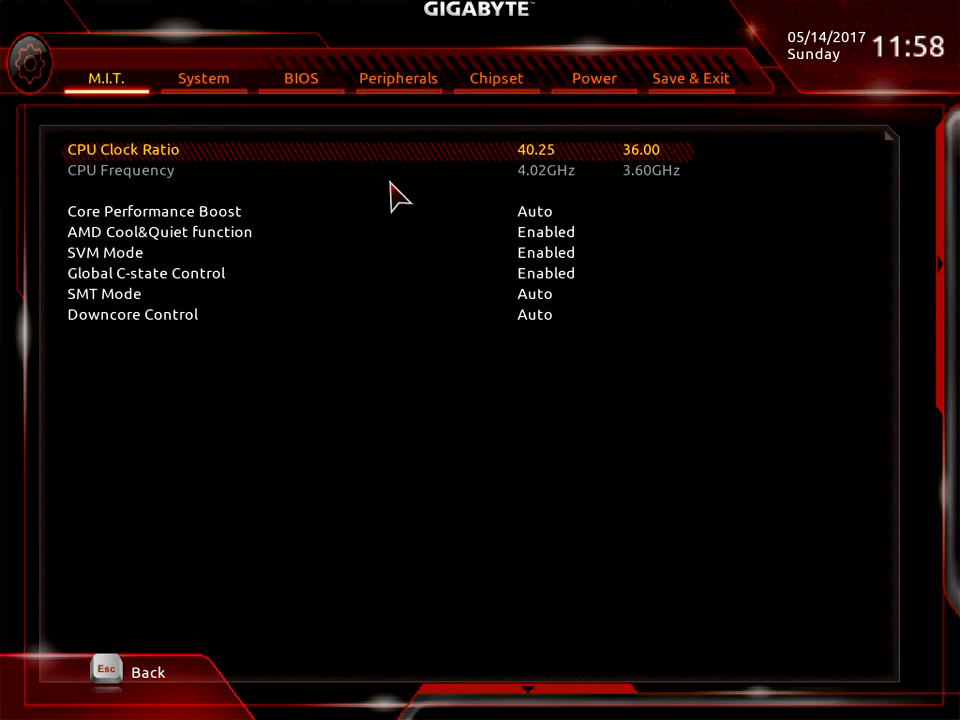
pyautogui.moveTo(155, 218)
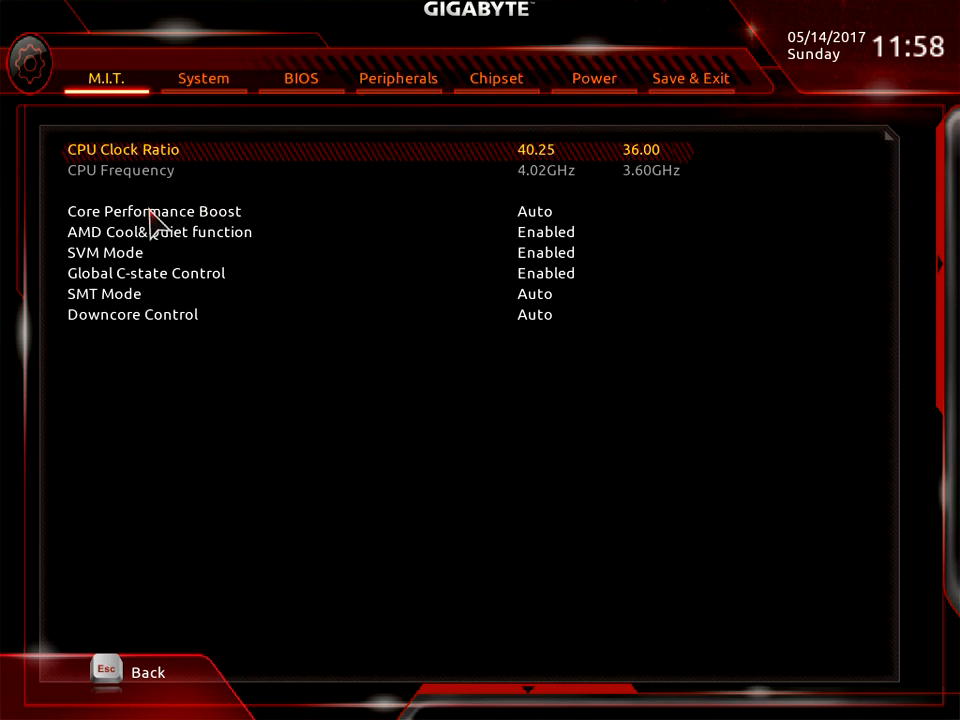
pyautogui.moveTo(155, 245)
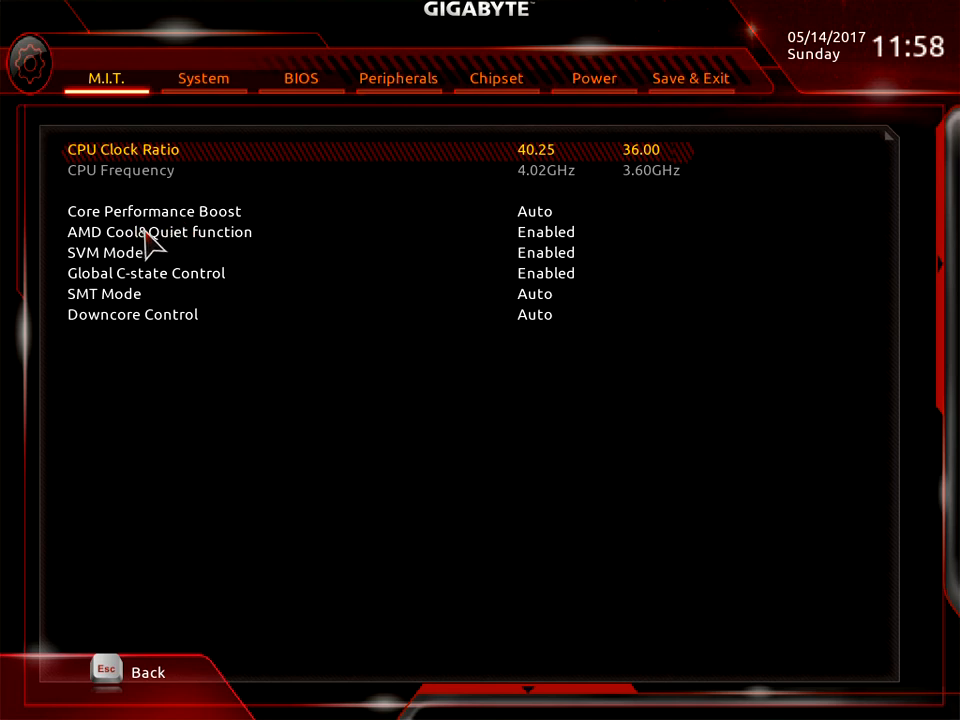
pyautogui.moveTo(228, 255)
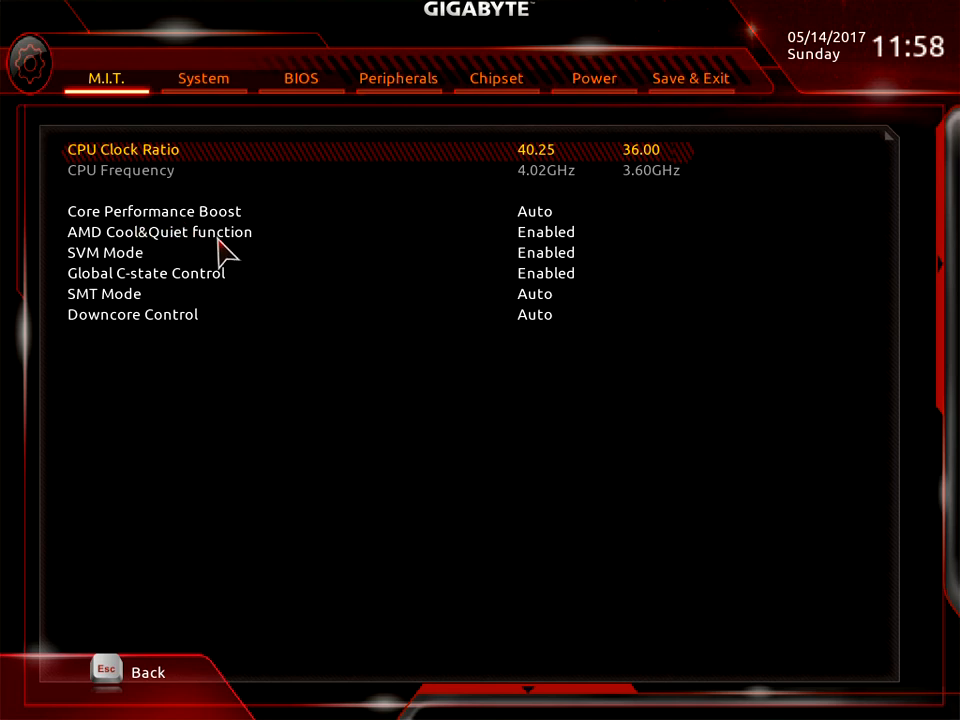
pyautogui.moveTo(150, 300)
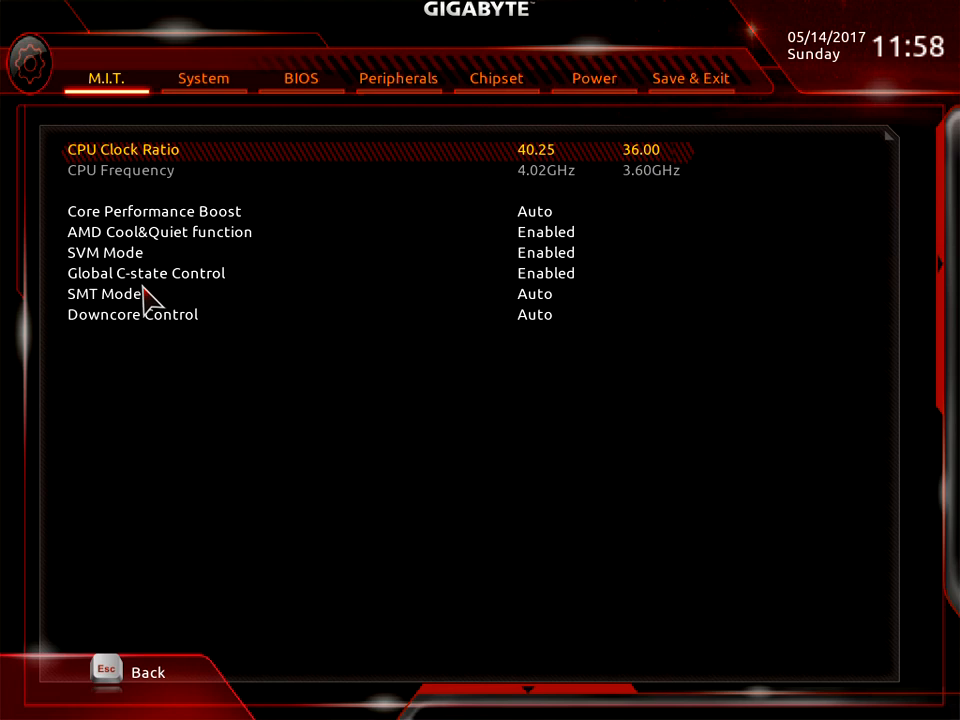
pyautogui.moveTo(222, 305)
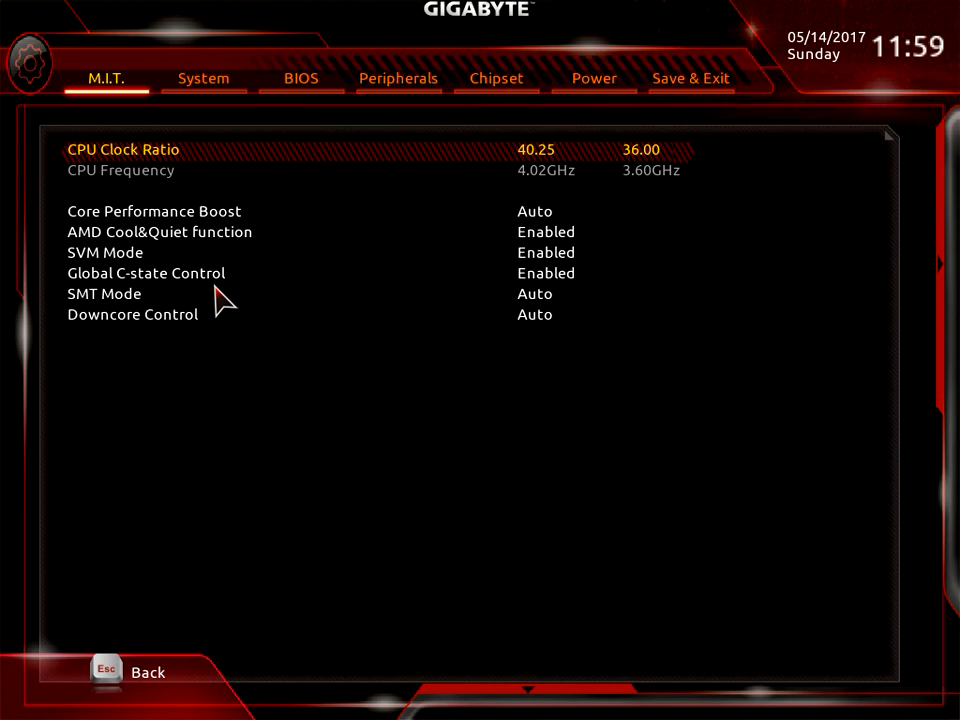
pyautogui.moveTo(378, 308)
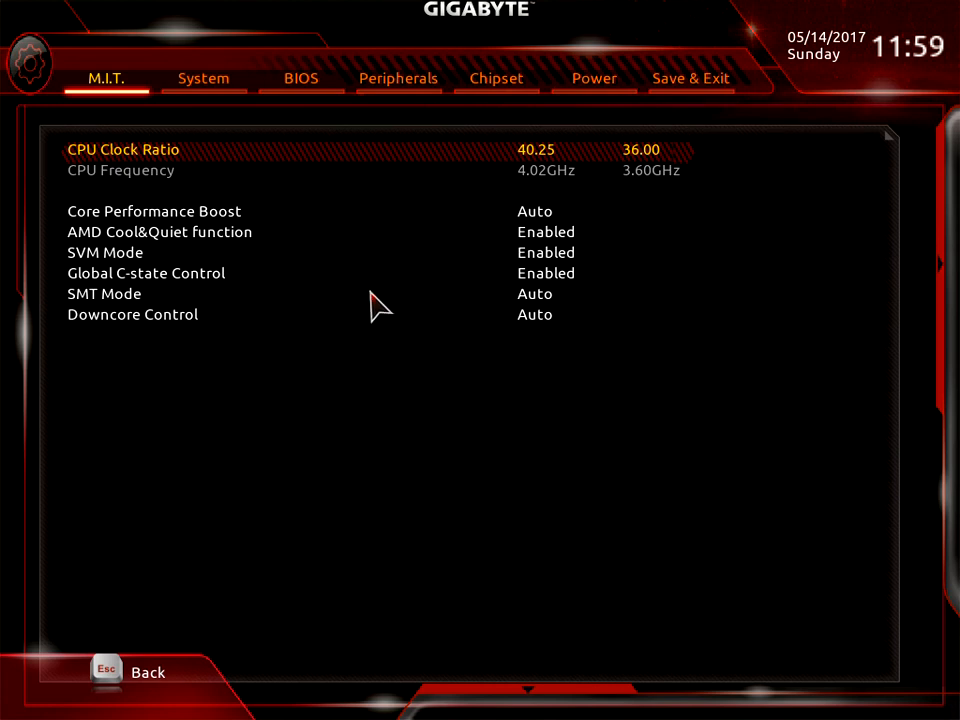
pyautogui.moveTo(575, 288)
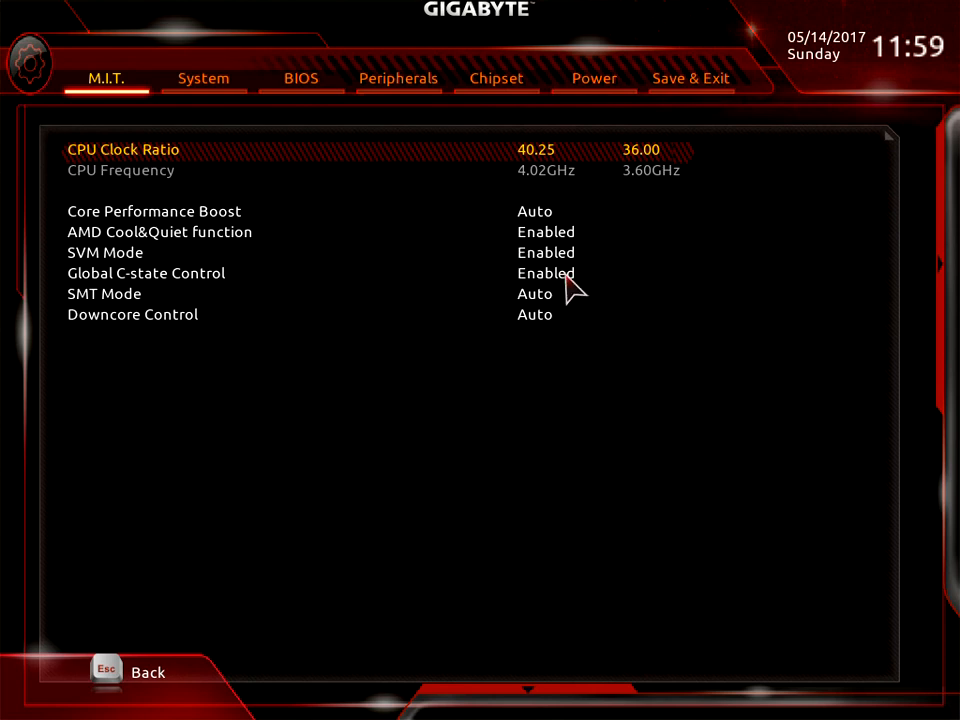
pyautogui.moveTo(590, 280)
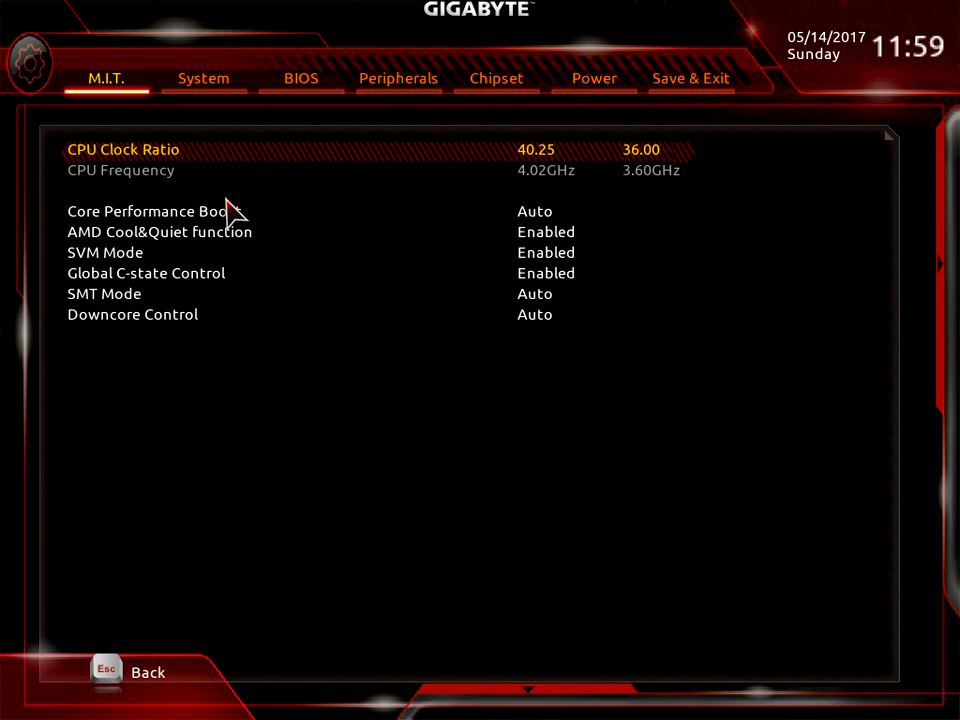
pyautogui.moveTo(500, 215)
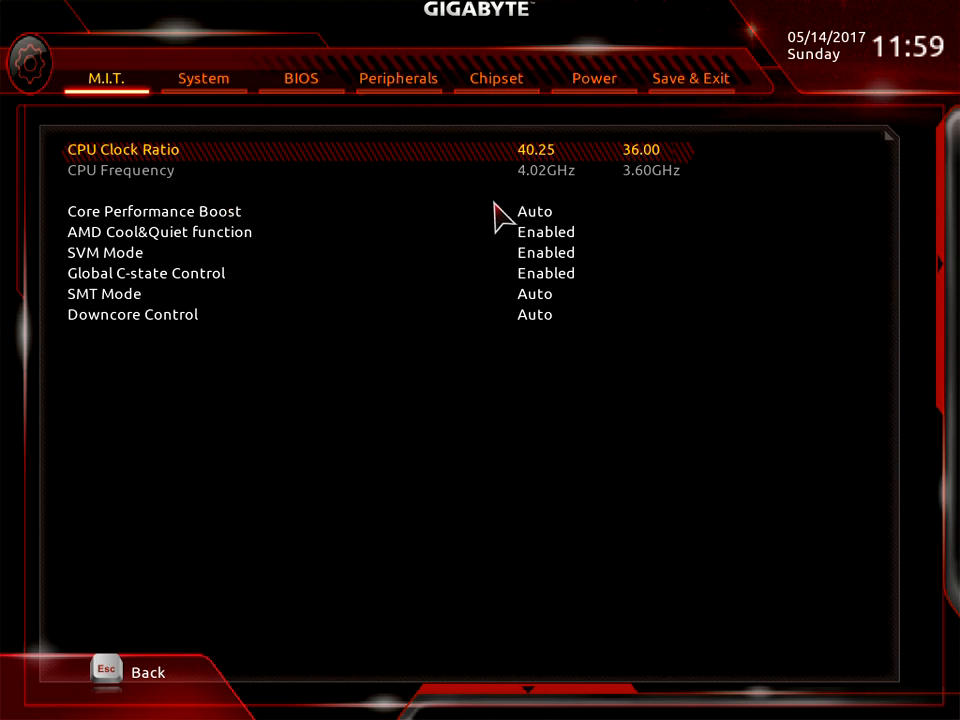
# - Scroll back up through Advanced Frequency Settings to X.M.P. Profile1 at 2933MHz
pyautogui.scroll(3)
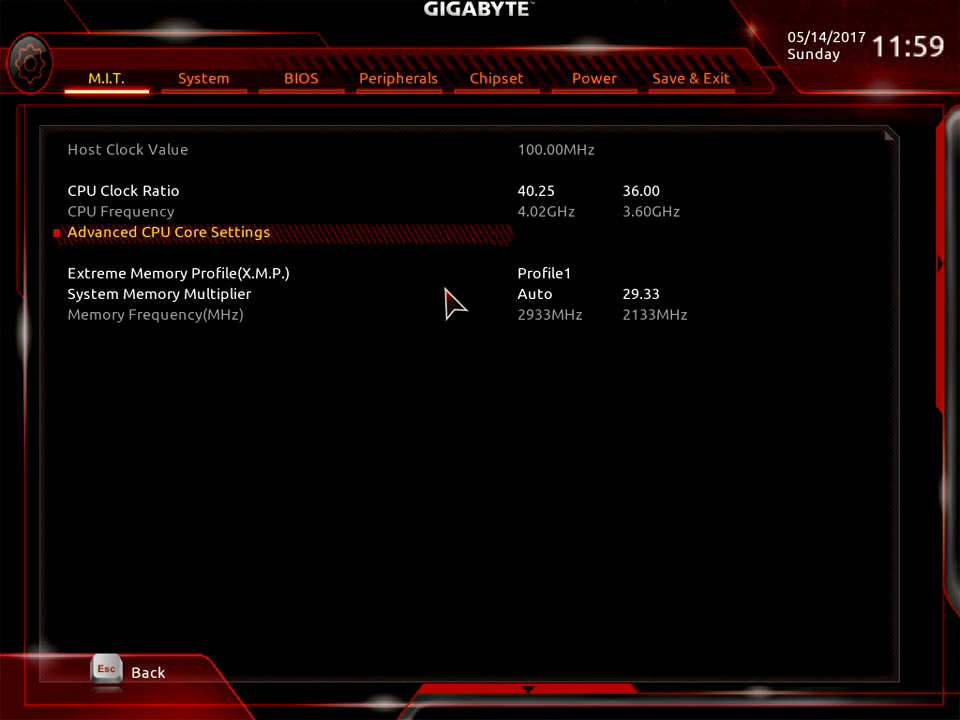
pyautogui.moveTo(220, 295)
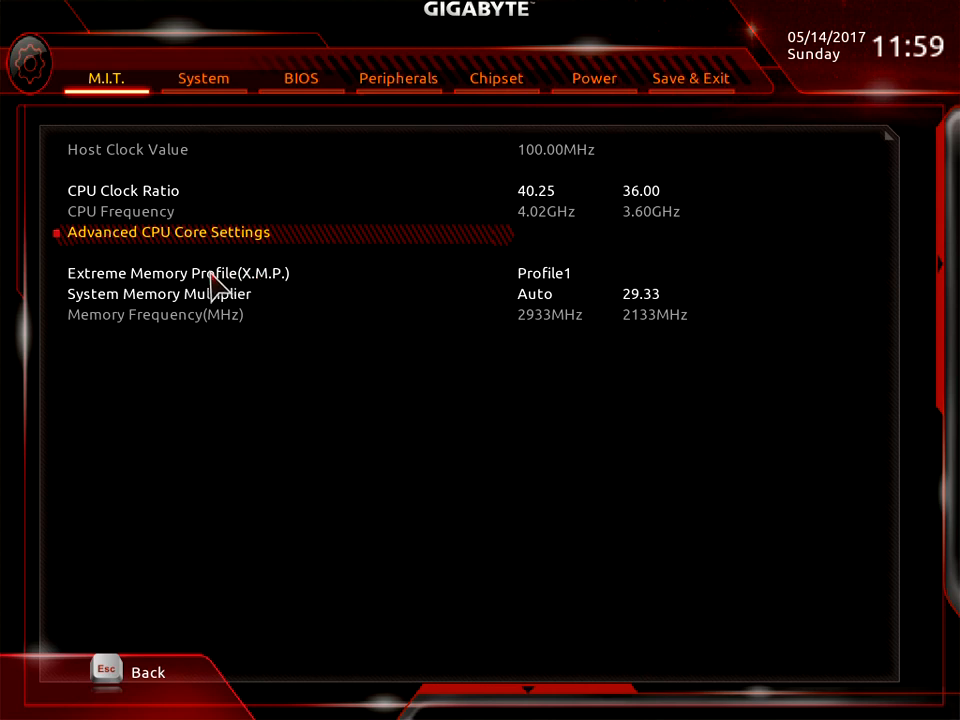
pyautogui.moveTo(505, 293)
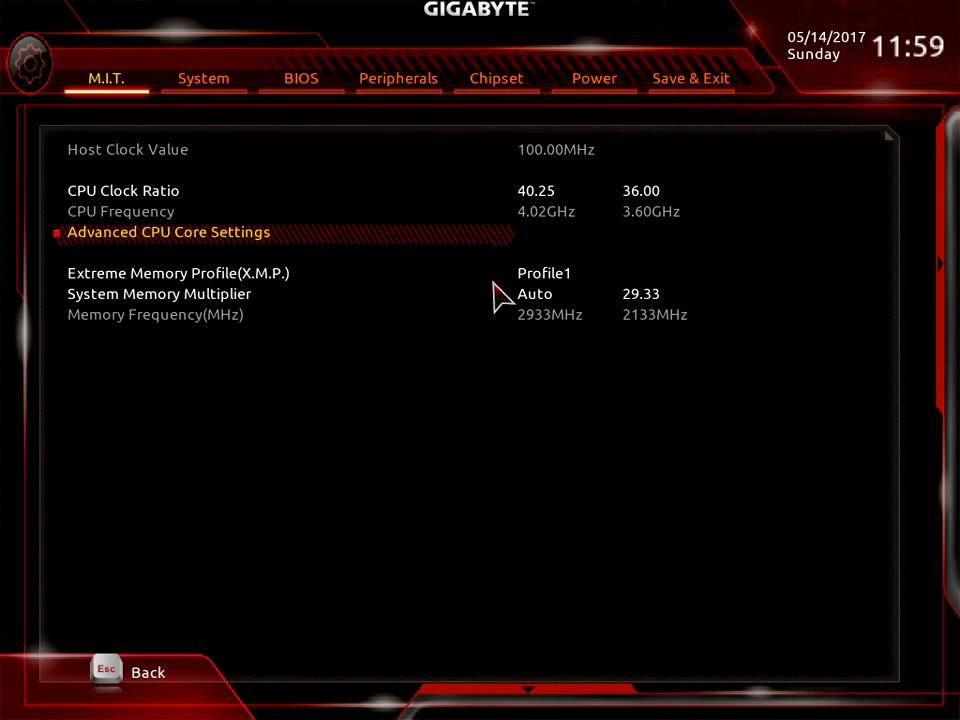
pyautogui.moveTo(545, 345)
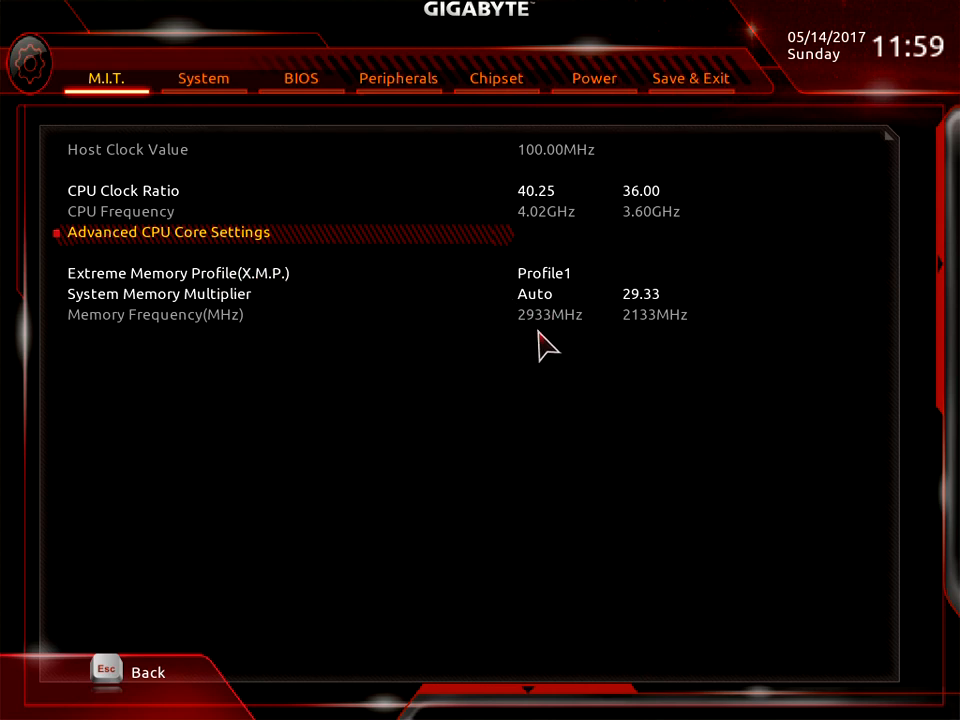
pyautogui.moveTo(573, 332)
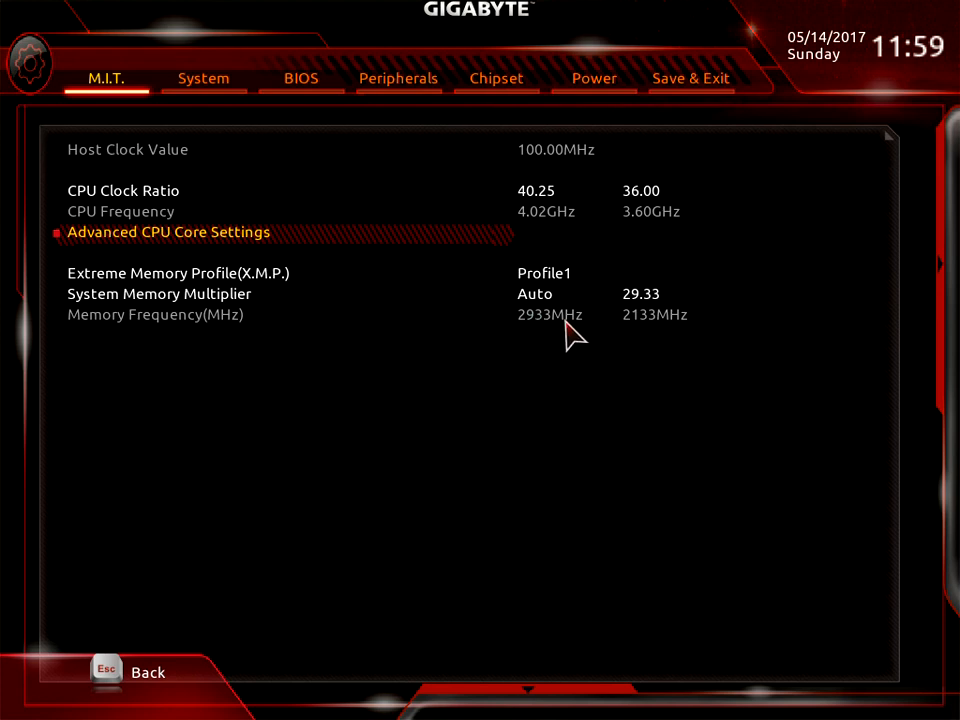
pyautogui.moveTo(615, 320)
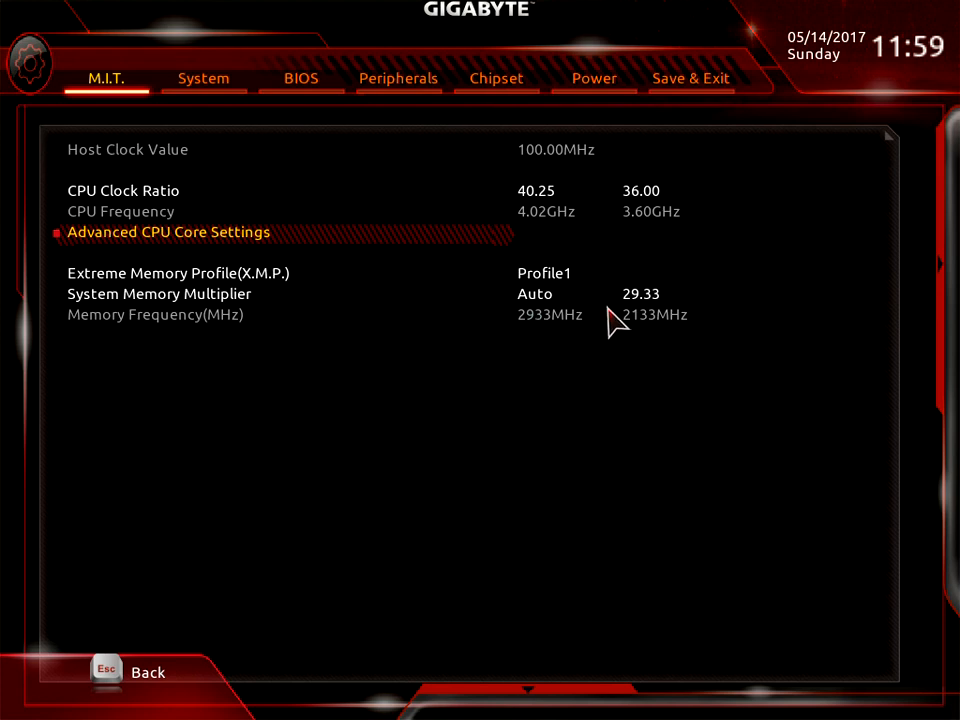
pyautogui.moveTo(658, 318)
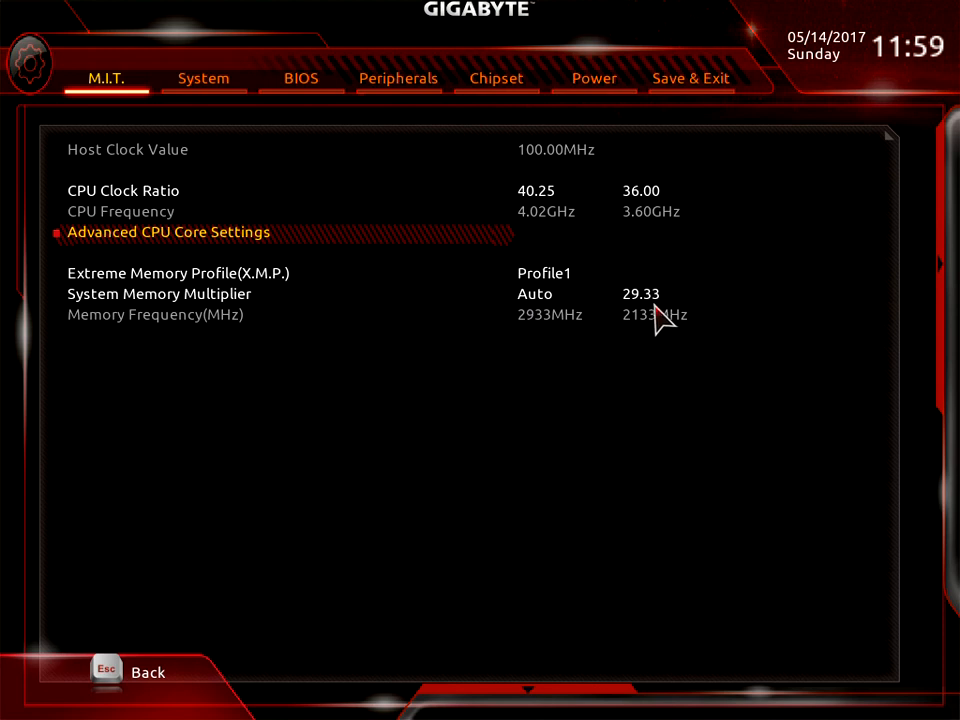
pyautogui.moveTo(560, 318)
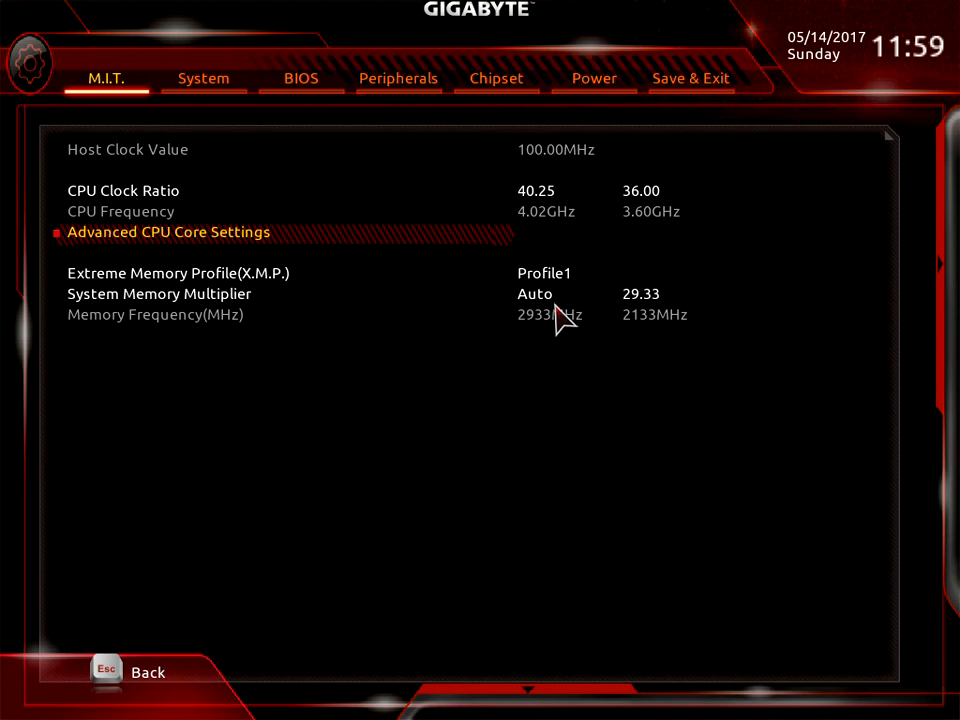
pyautogui.moveTo(650, 315)
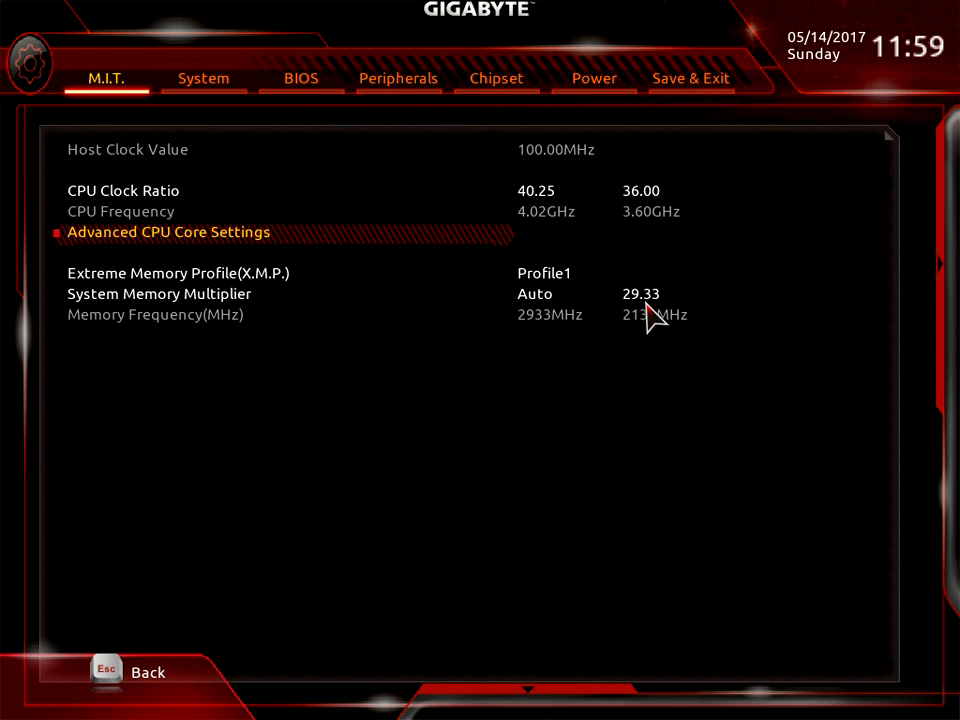
pyautogui.moveTo(455, 283)
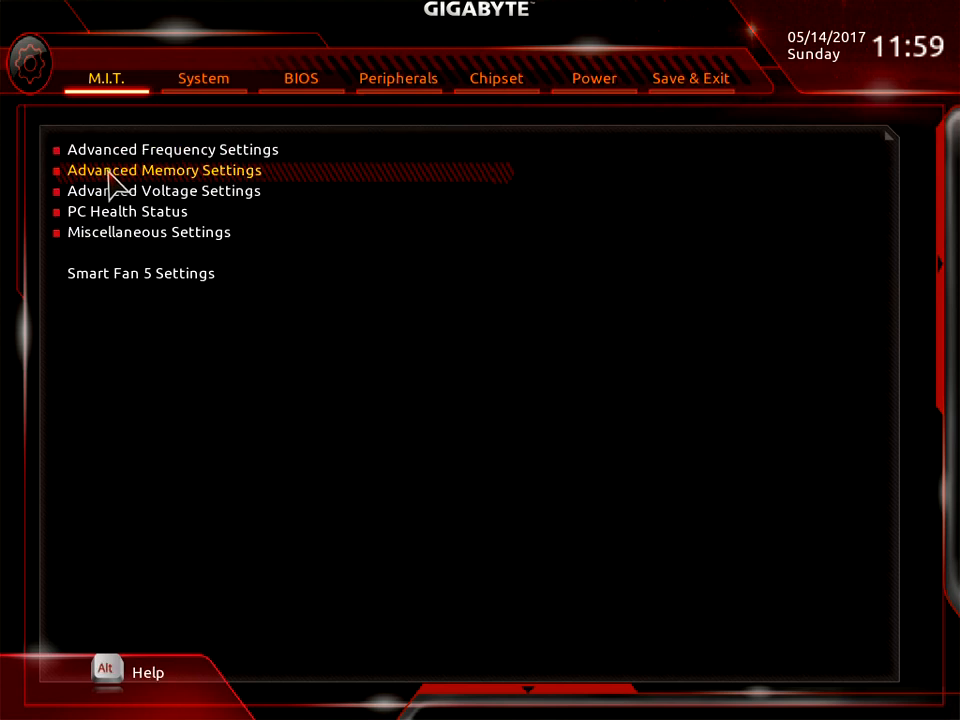
pyautogui.click(164, 170)
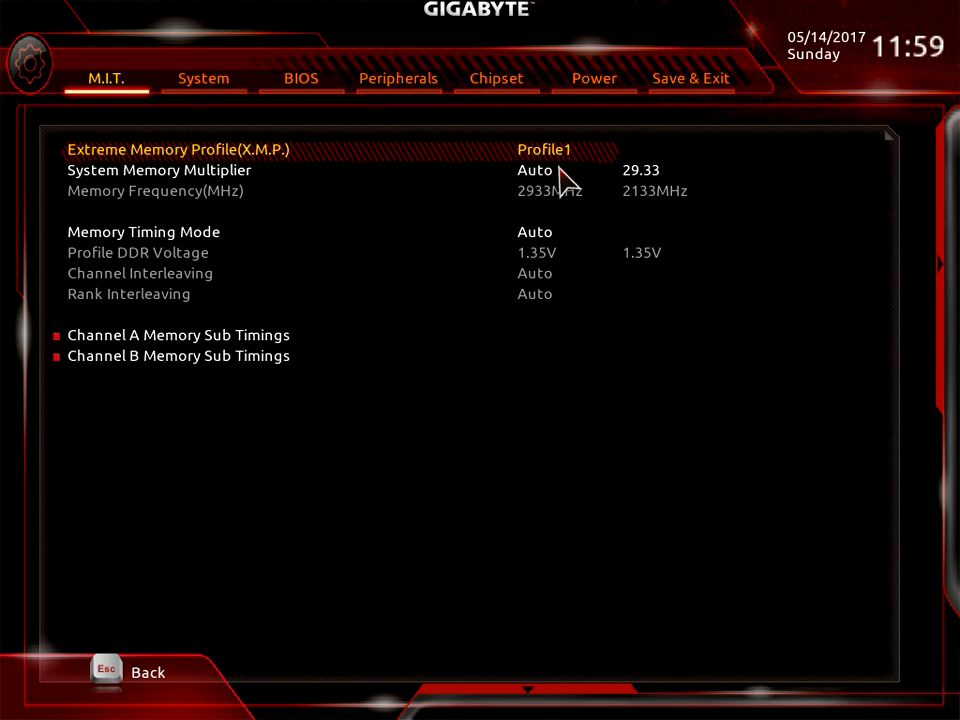
pyautogui.moveTo(630, 270)
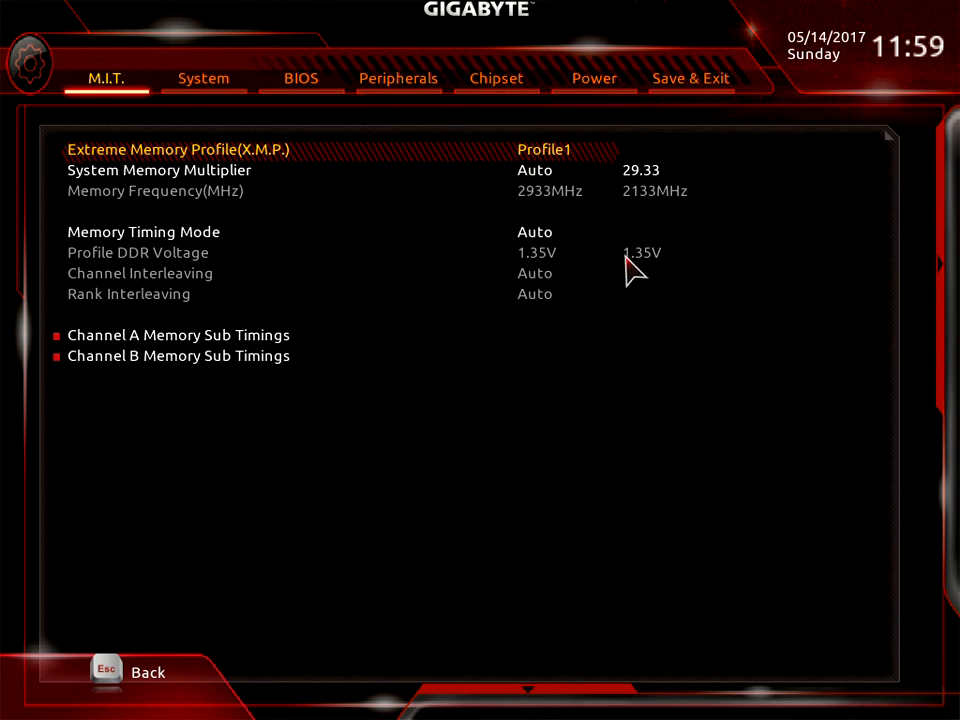
pyautogui.moveTo(560, 185)
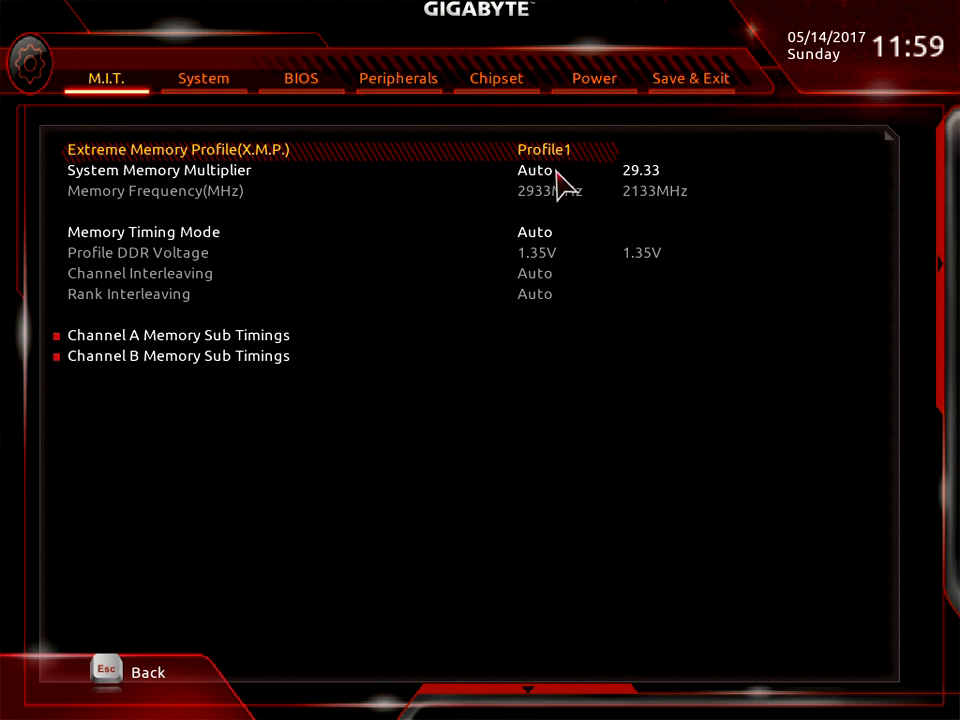
pyautogui.moveTo(620, 285)
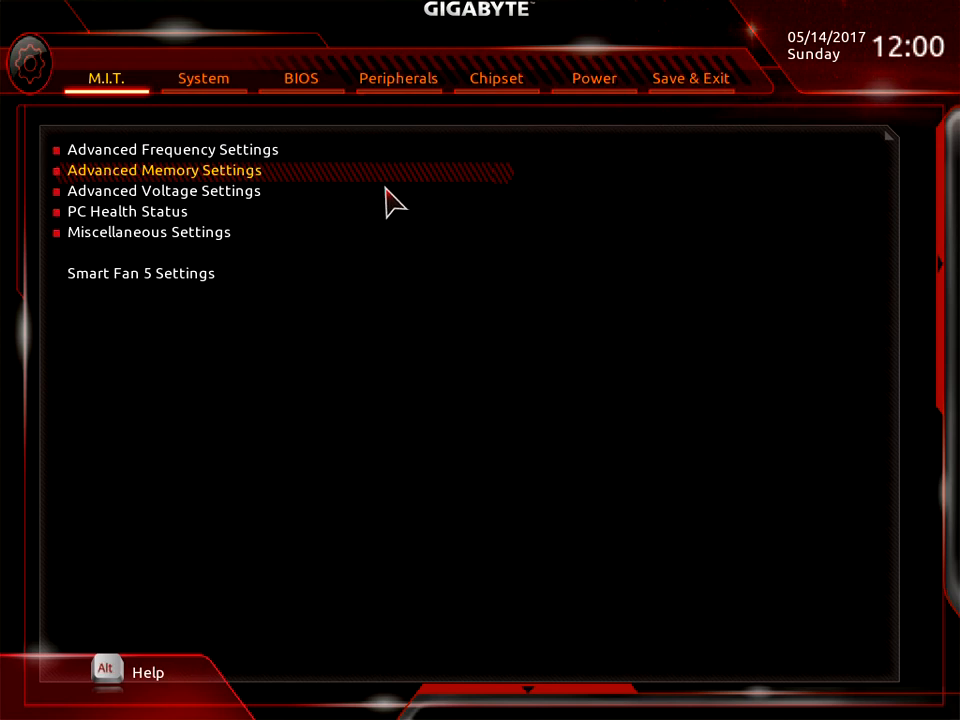
pyautogui.click(163, 190)
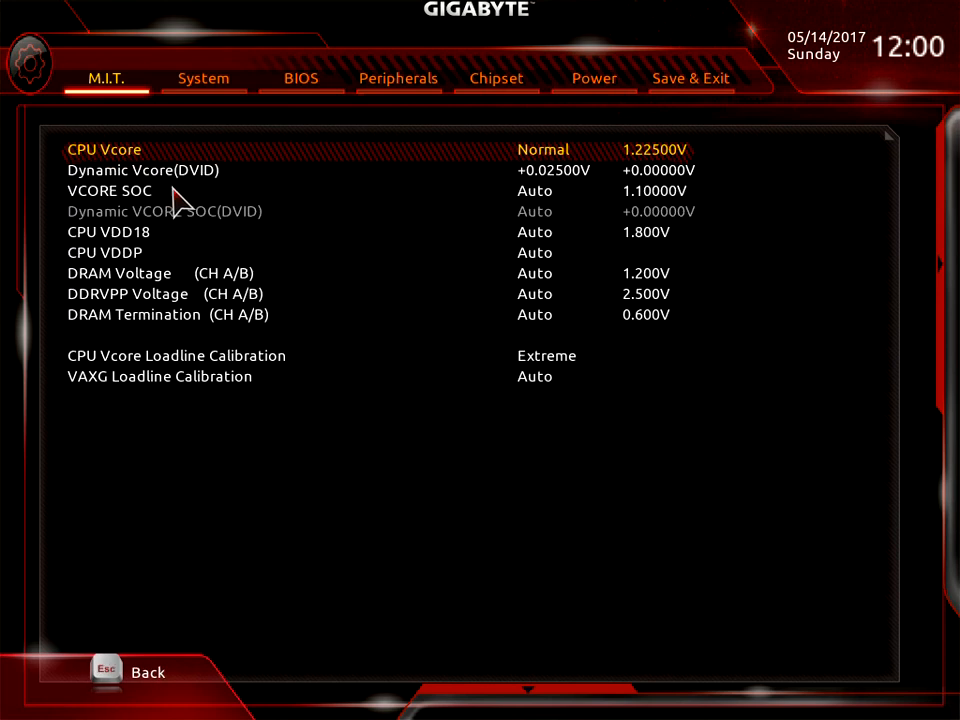
pyautogui.moveTo(378, 178)
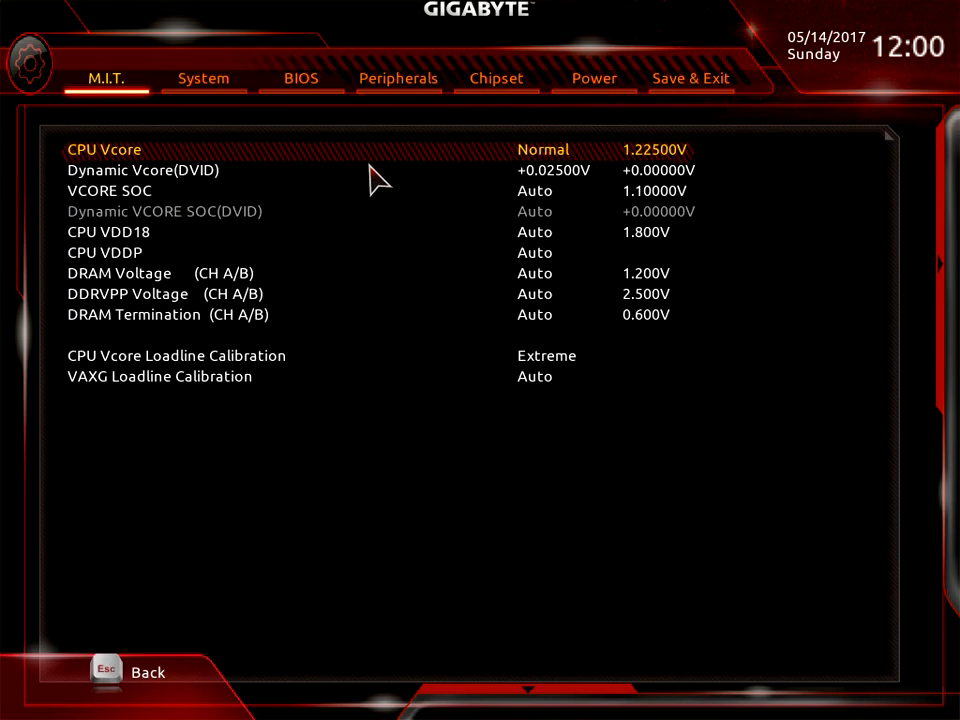
pyautogui.moveTo(170, 193)
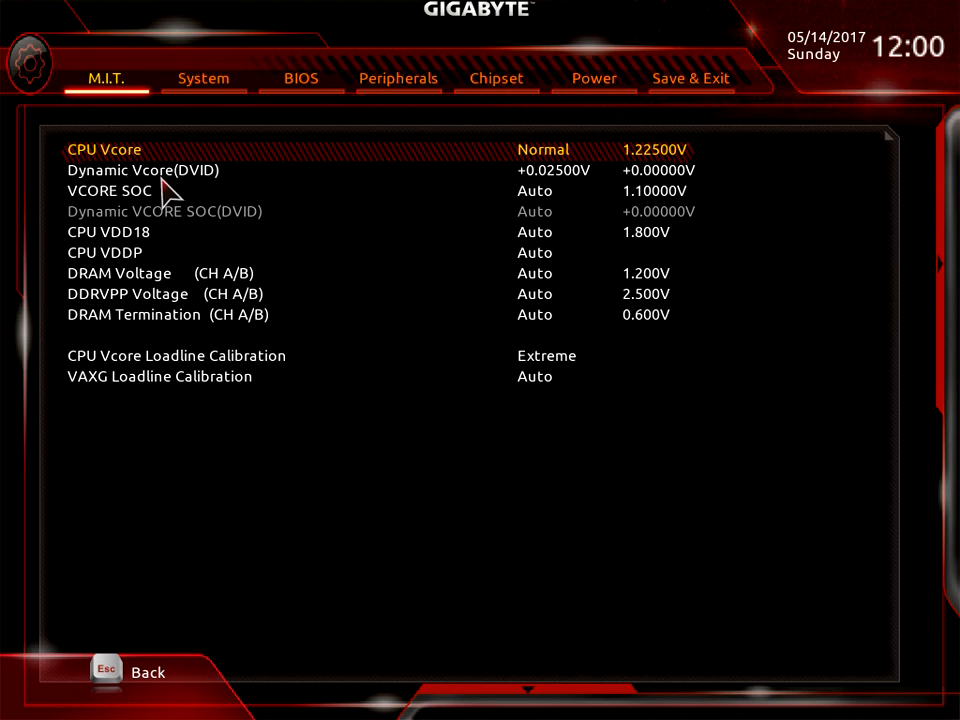
pyautogui.moveTo(545, 191)
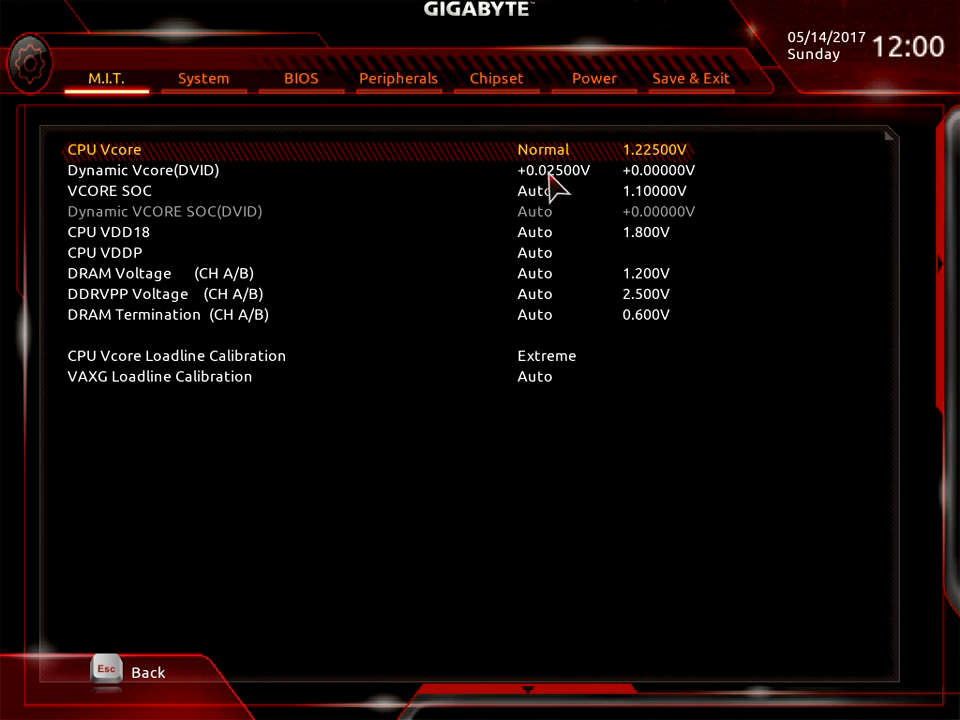
pyautogui.moveTo(640, 190)
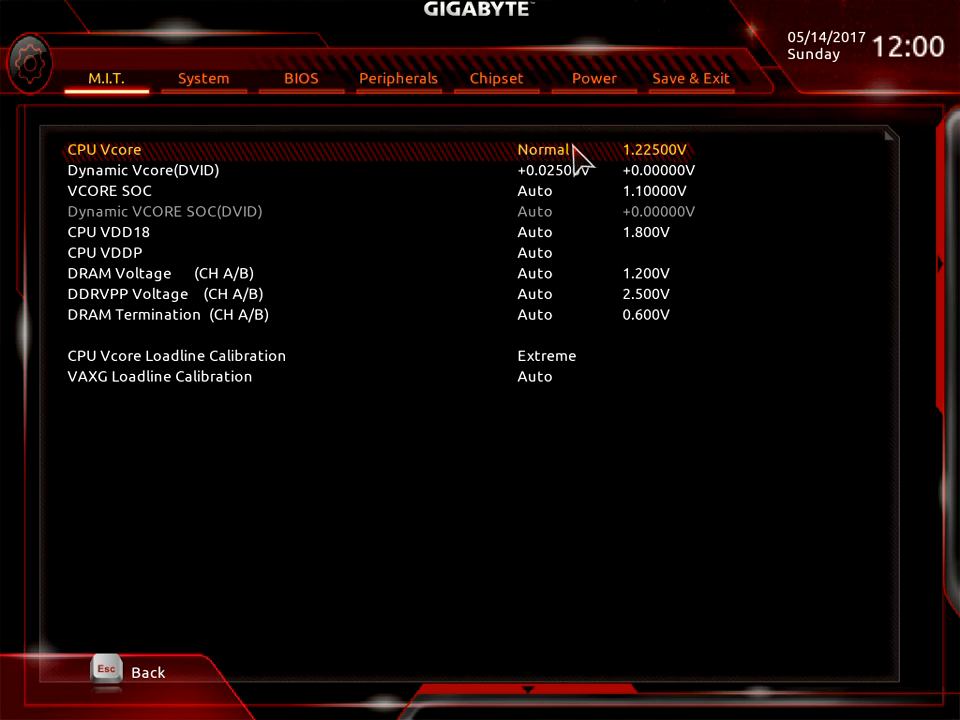
pyautogui.moveTo(575, 185)
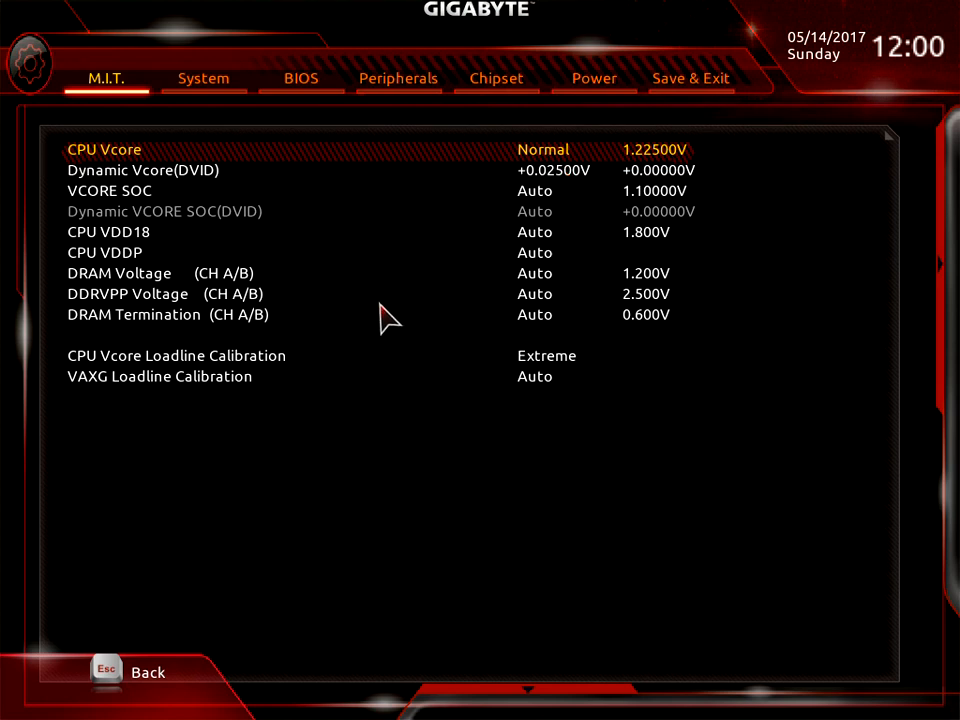
pyautogui.moveTo(200, 370)
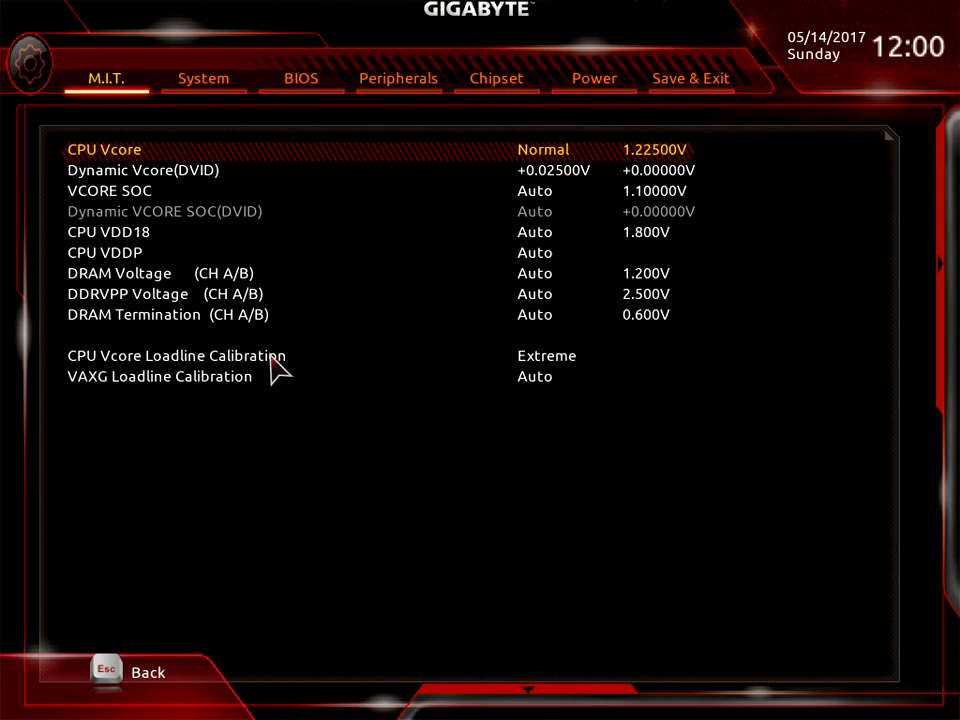
pyautogui.moveTo(362, 378)
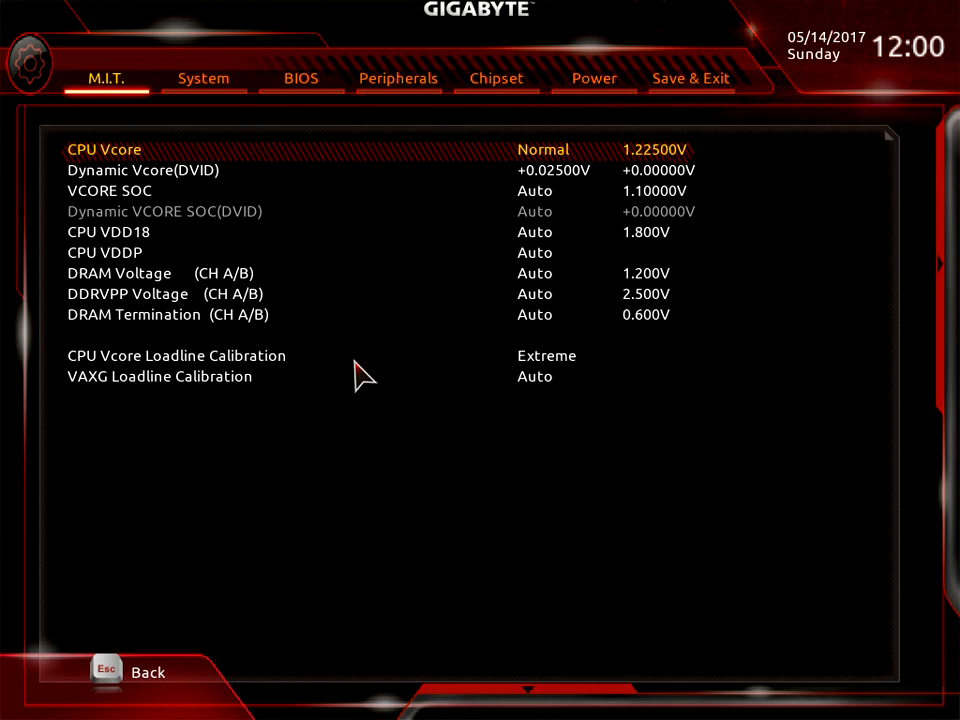
pyautogui.moveTo(660, 190)
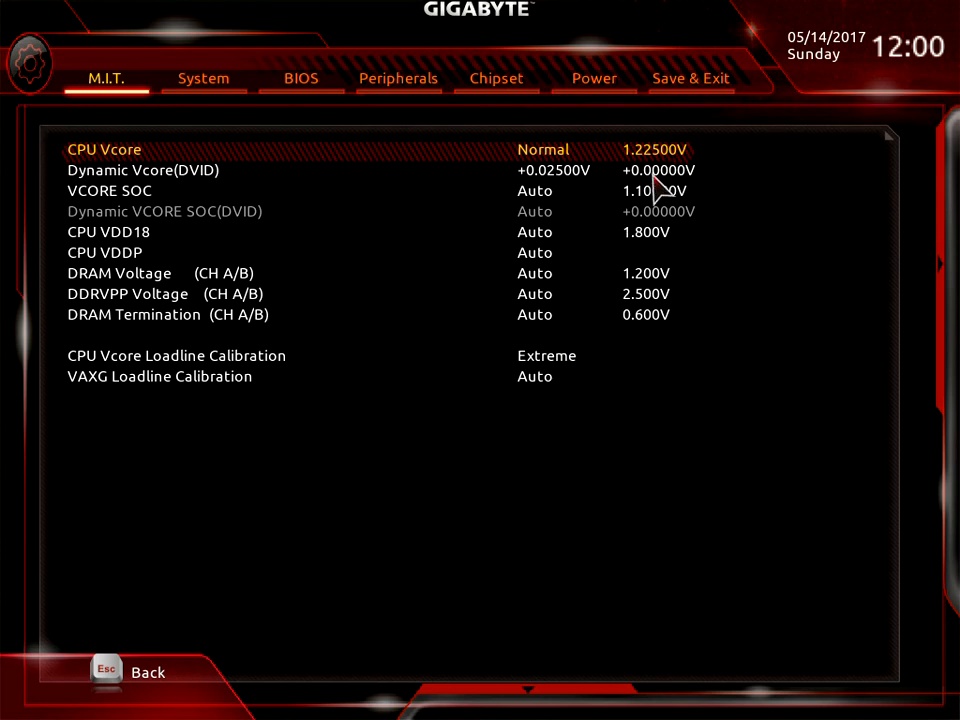
pyautogui.moveTo(540, 315)
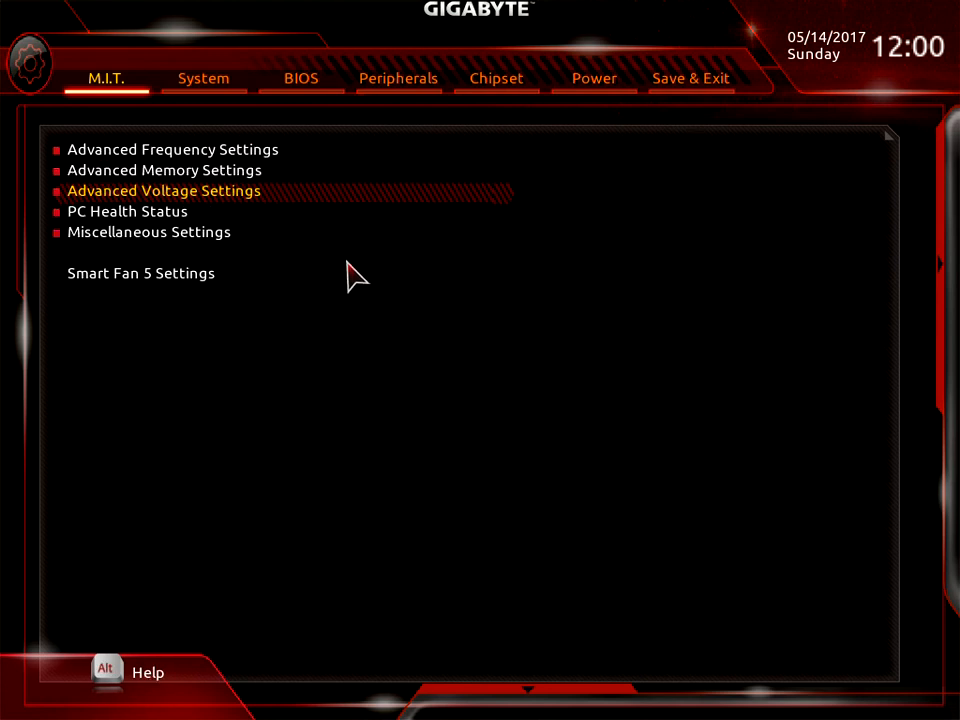
pyautogui.moveTo(135, 295)
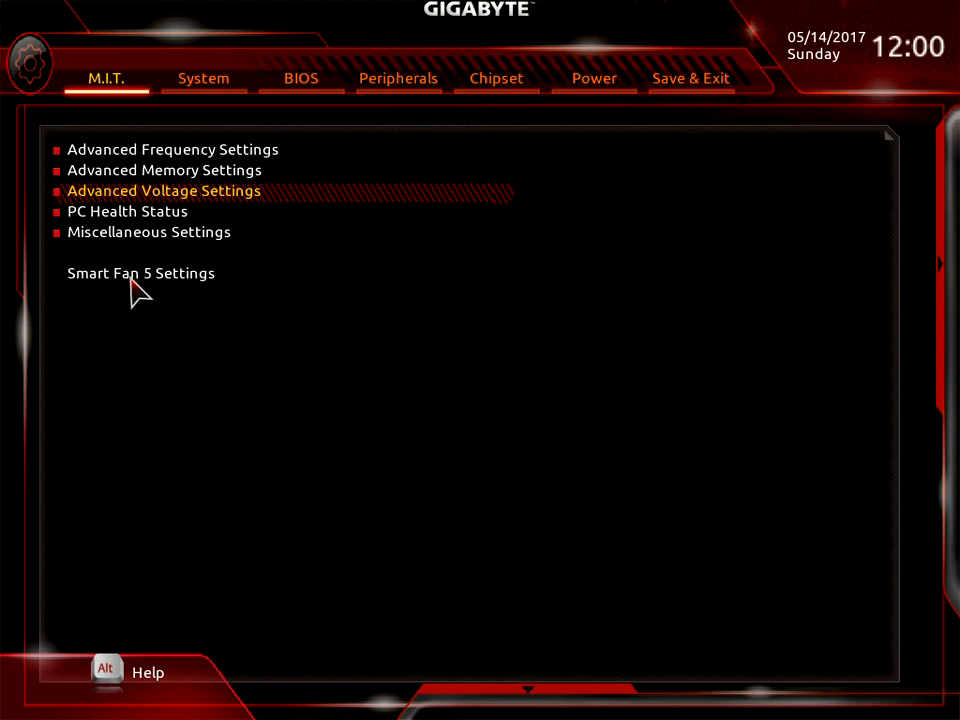
# - Open Smart Fan 5 to view the CPU fan curve, running Silent at 720 RPM
pyautogui.click(141, 273)
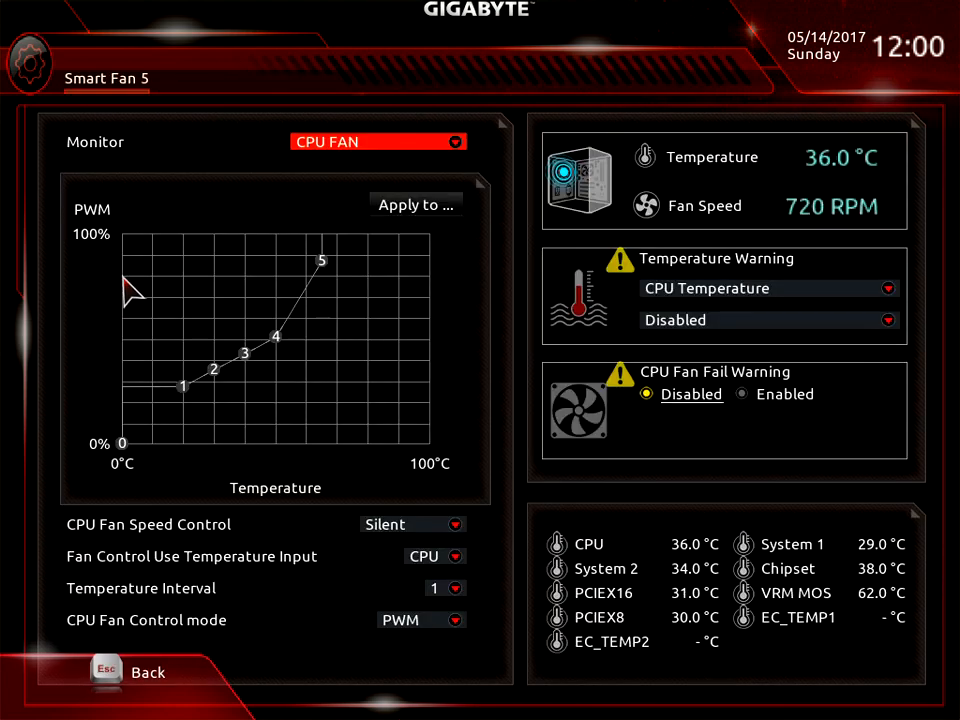
pyautogui.moveTo(478, 502)
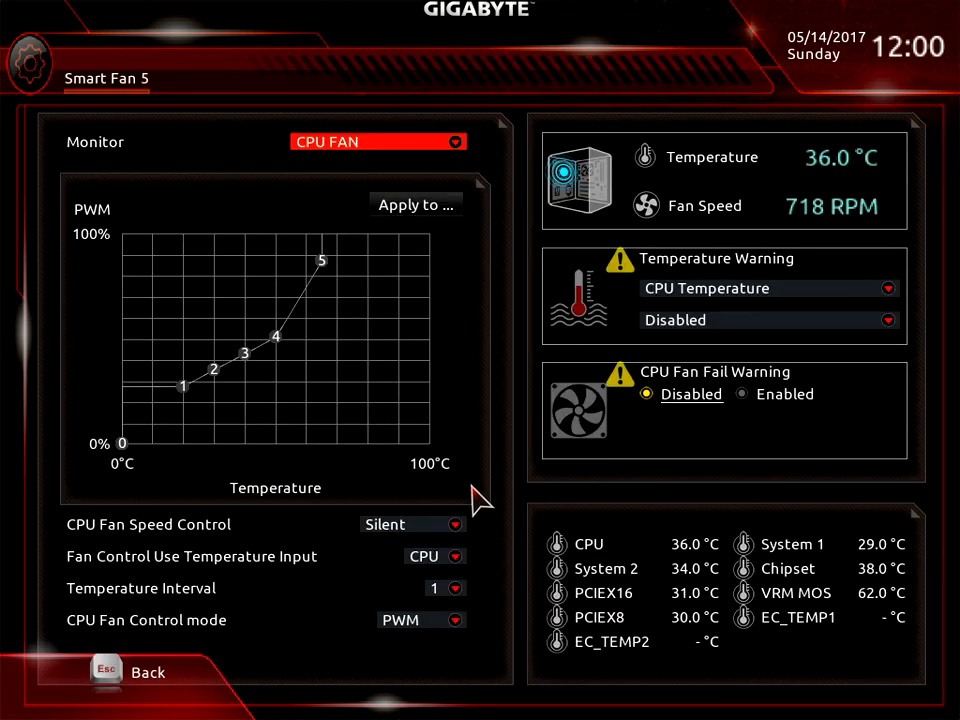
pyautogui.moveTo(425, 555)
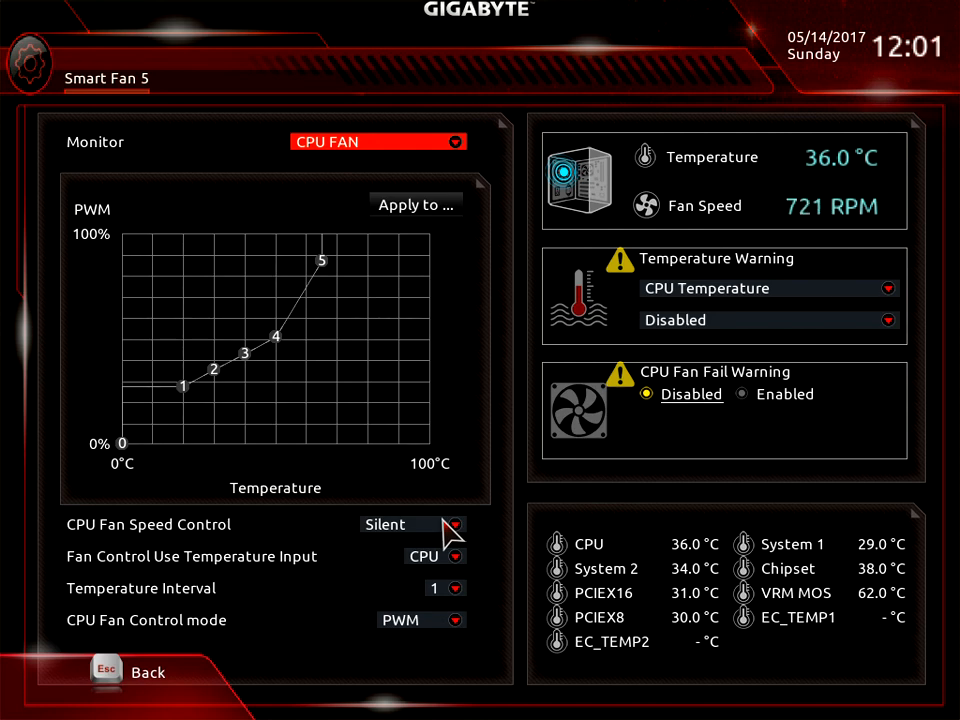
pyautogui.moveTo(430, 568)
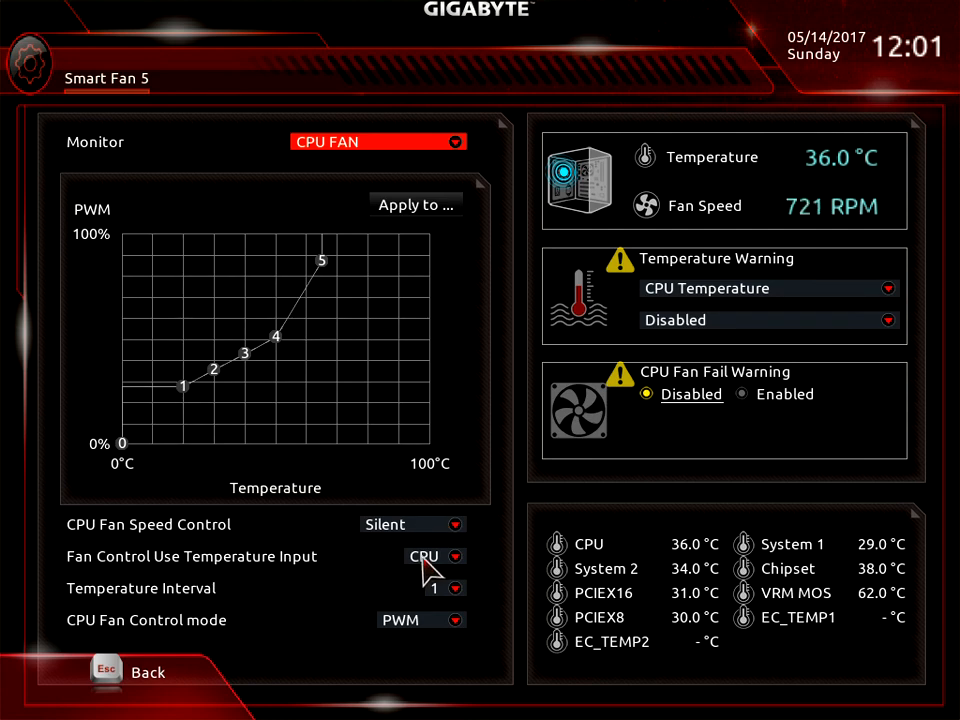
pyautogui.moveTo(120, 680)
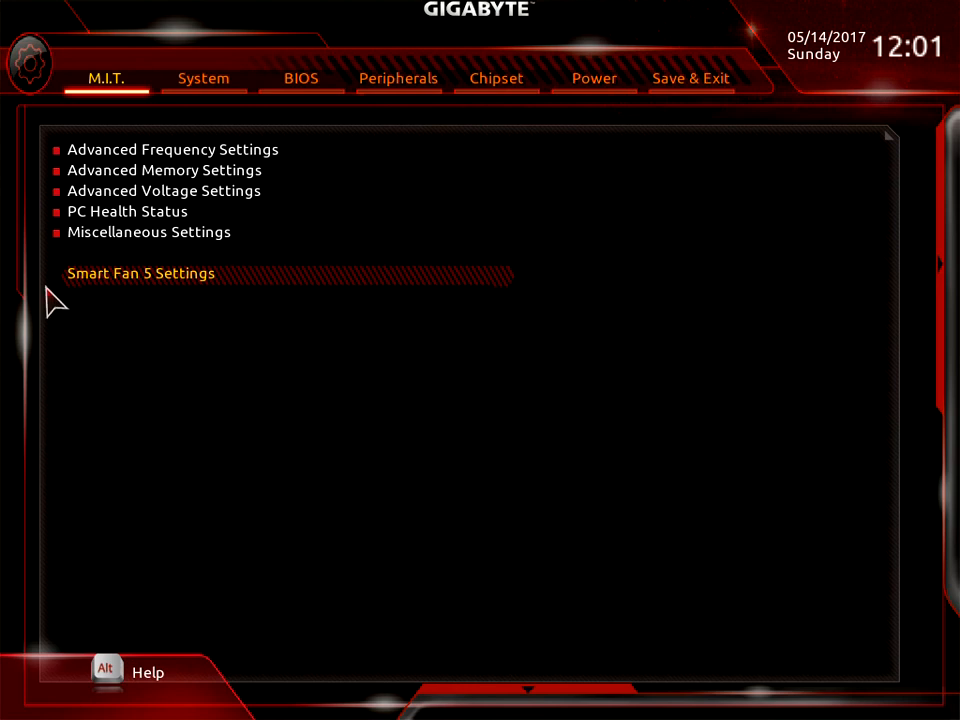
pyautogui.moveTo(360, 110)
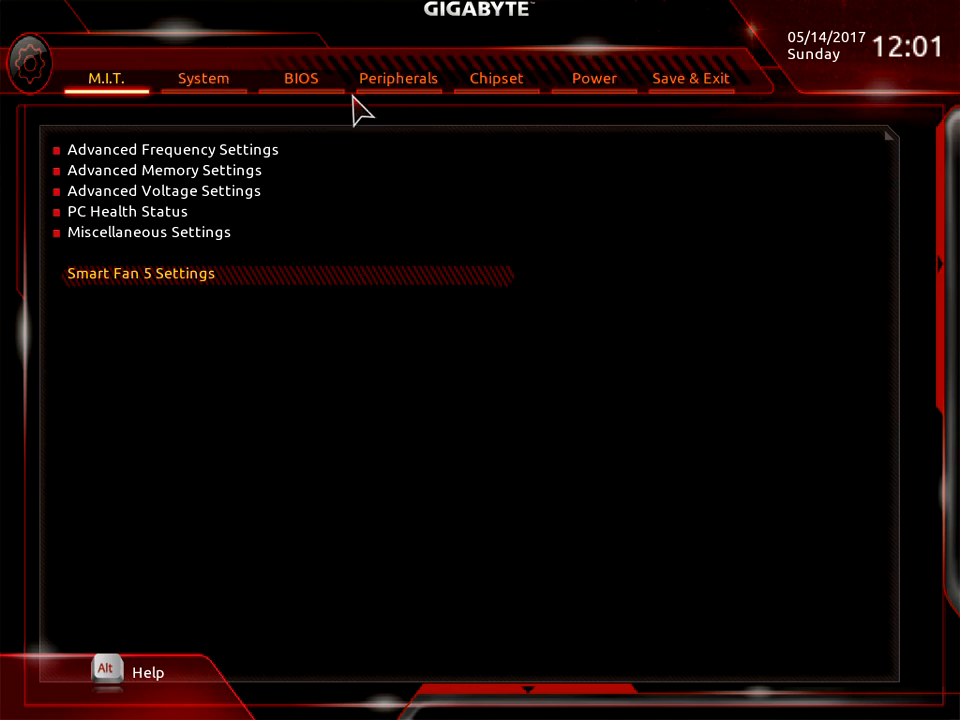
pyautogui.moveTo(300, 90)
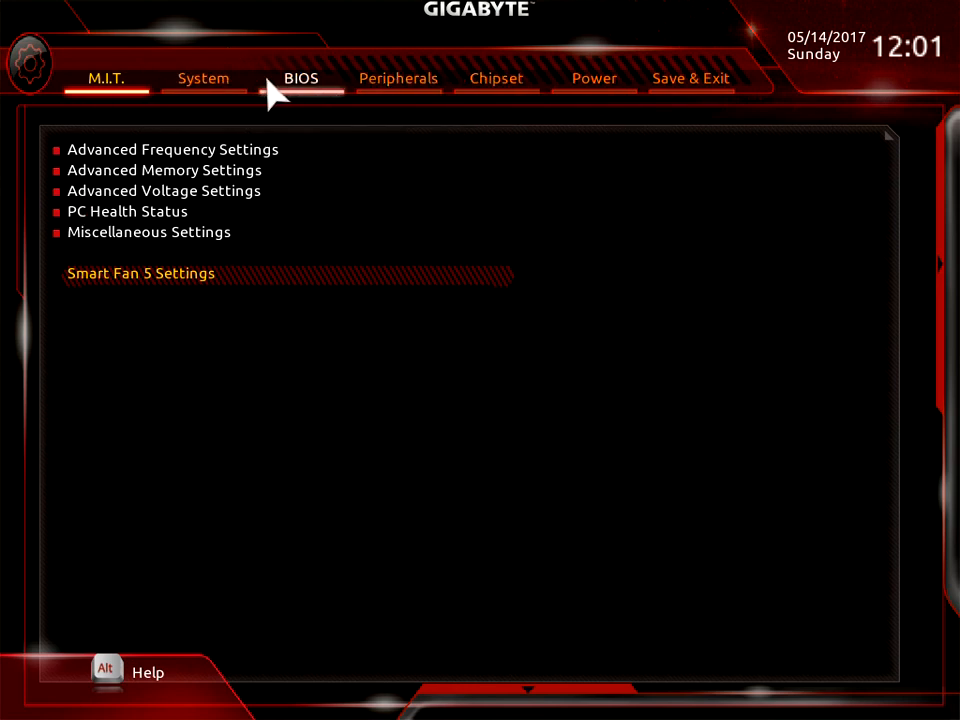
# - Pass through the System tab and land on the Save & Exit tab
pyautogui.click(203, 78)
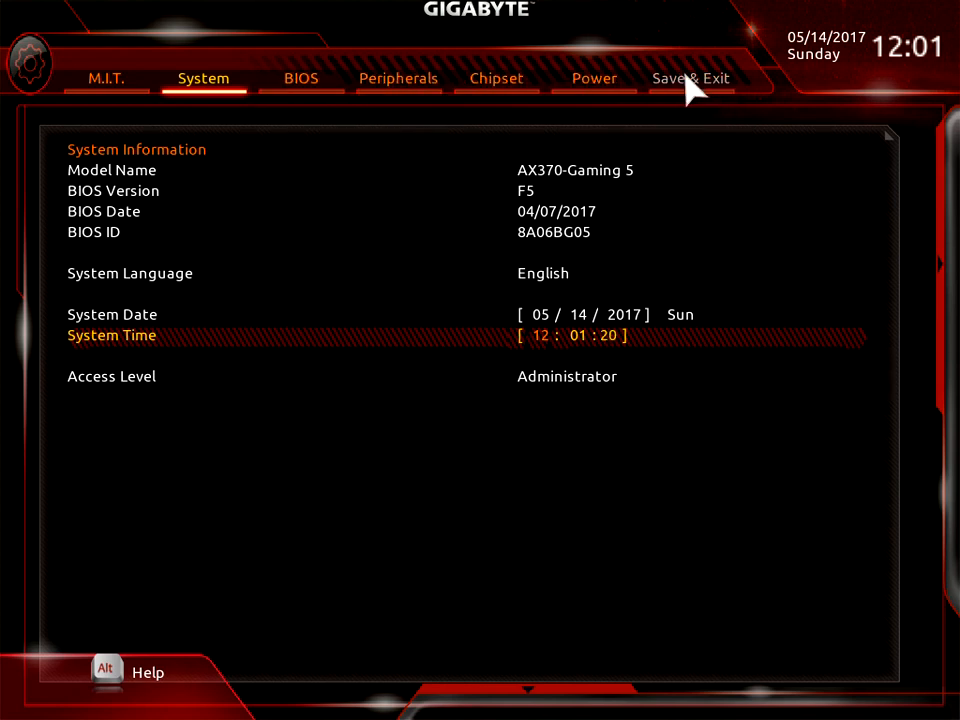
pyautogui.click(689, 78)
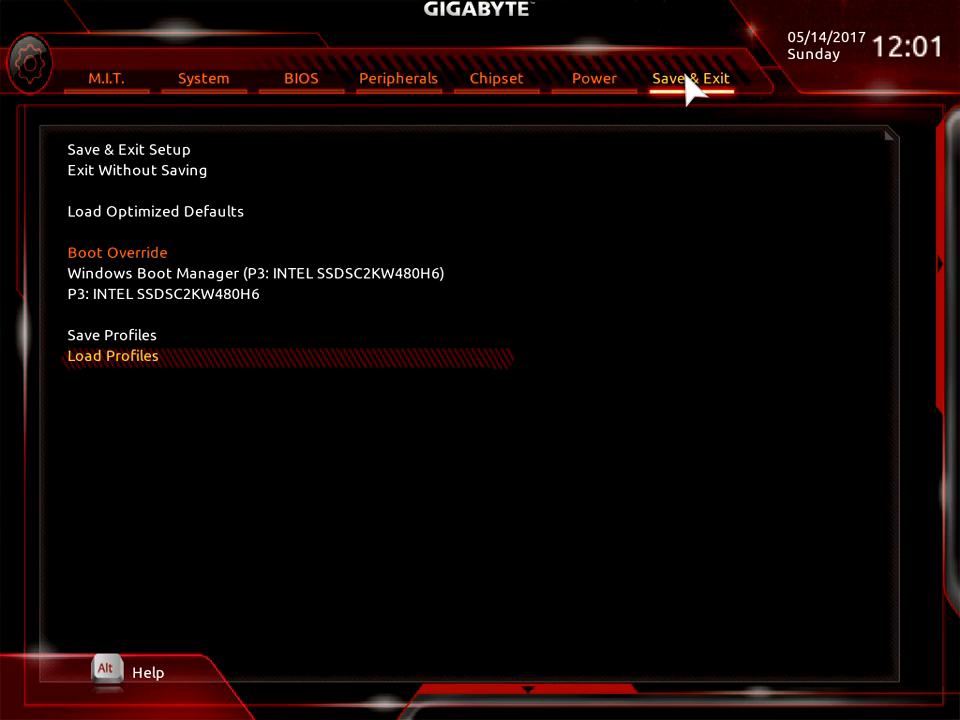